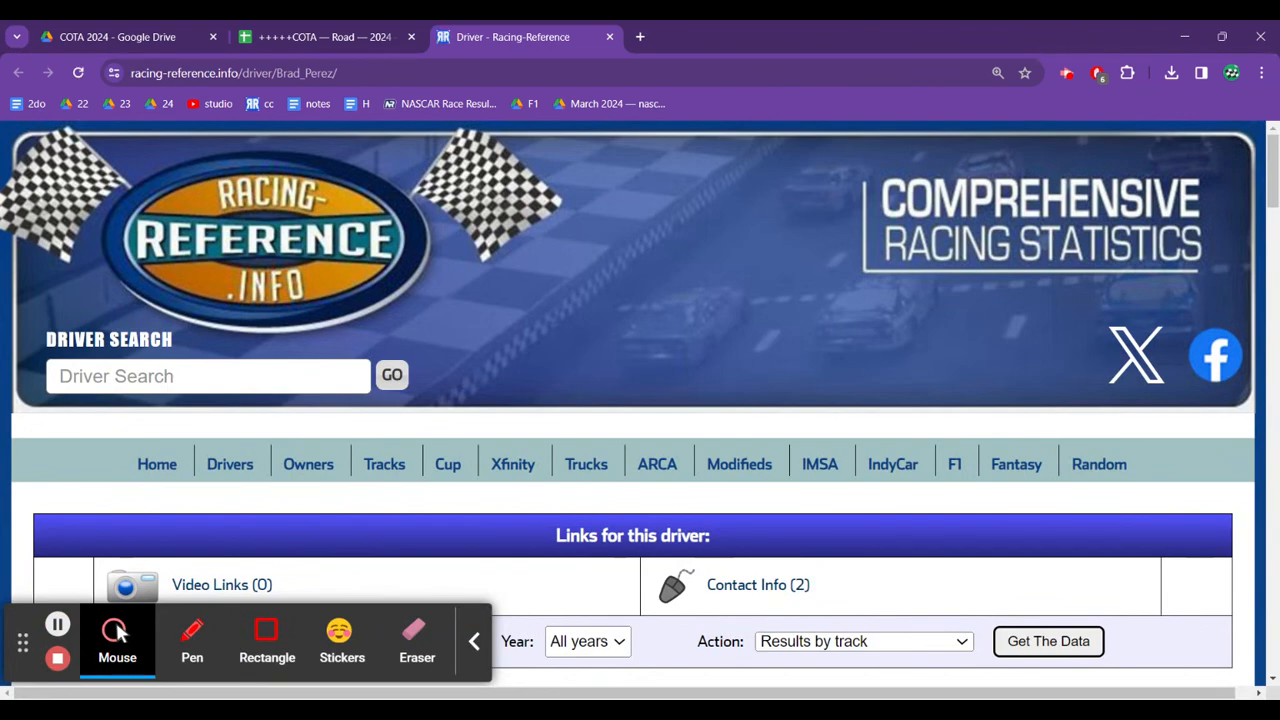
Step: Scroll down Brad Perez's Racing-Reference page to his Xfinity road-course race results
scroll("down", 3)
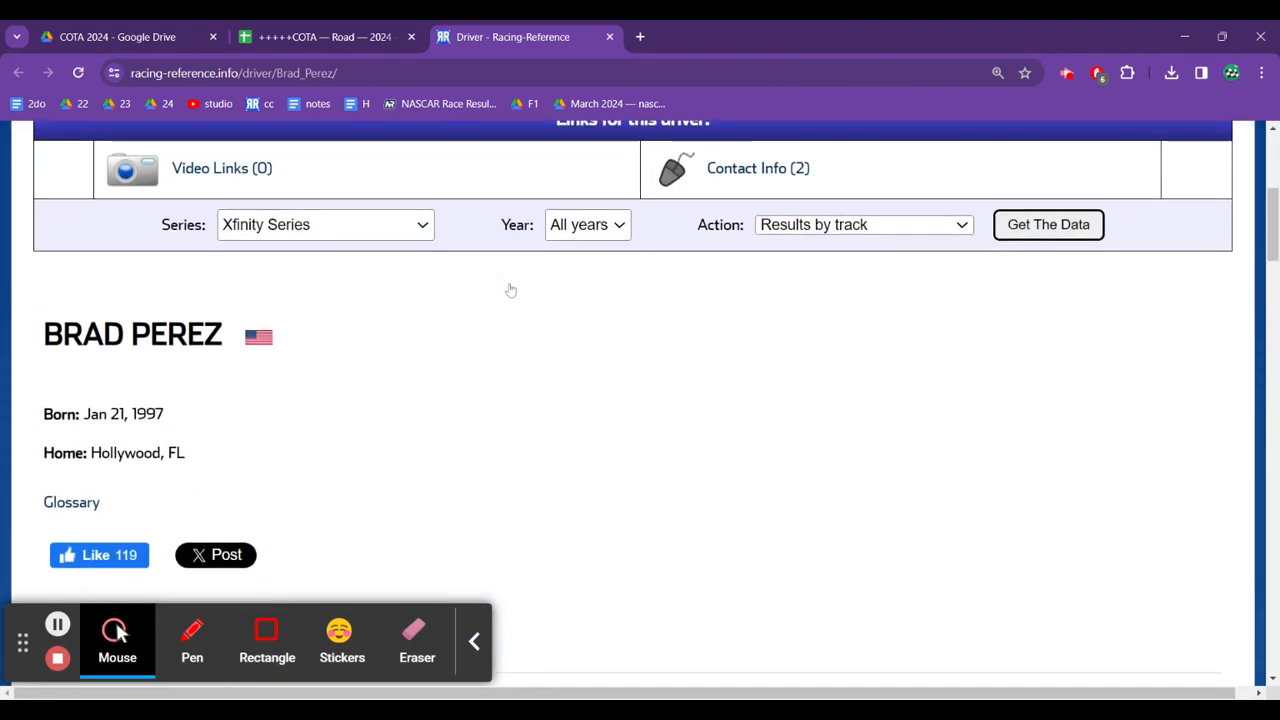
scroll("down", 3)
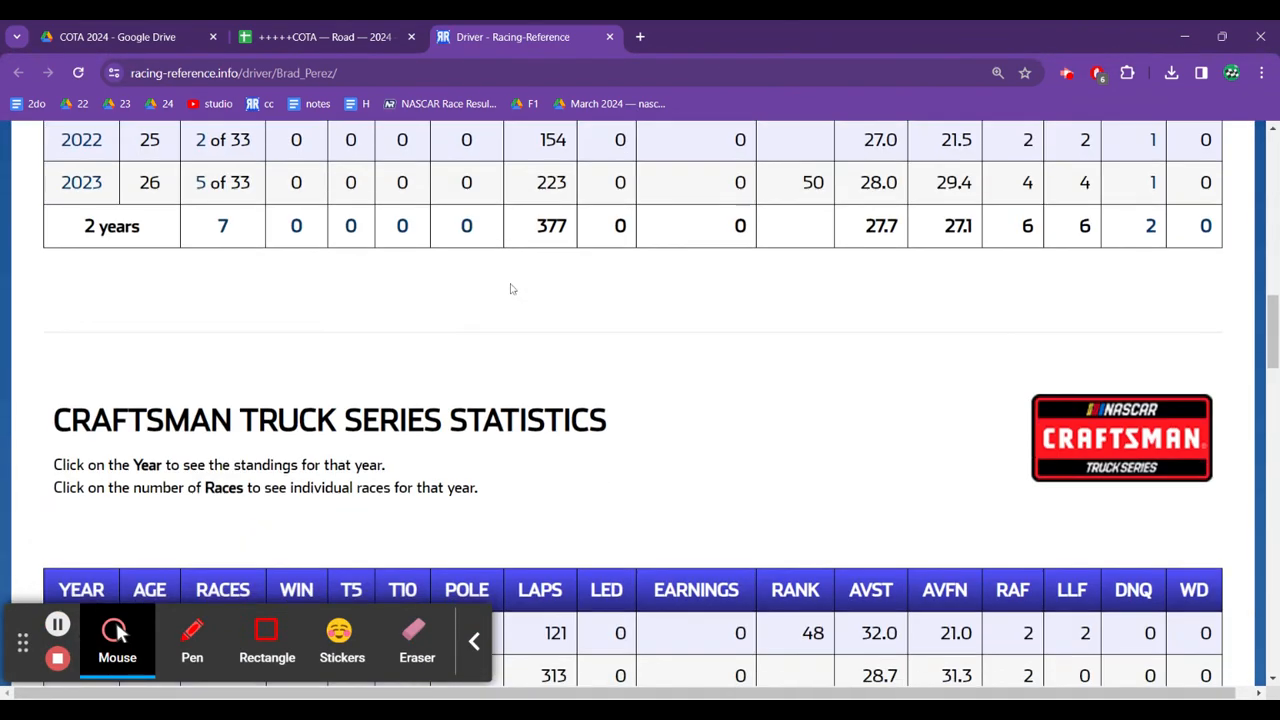
scroll("down", 3)
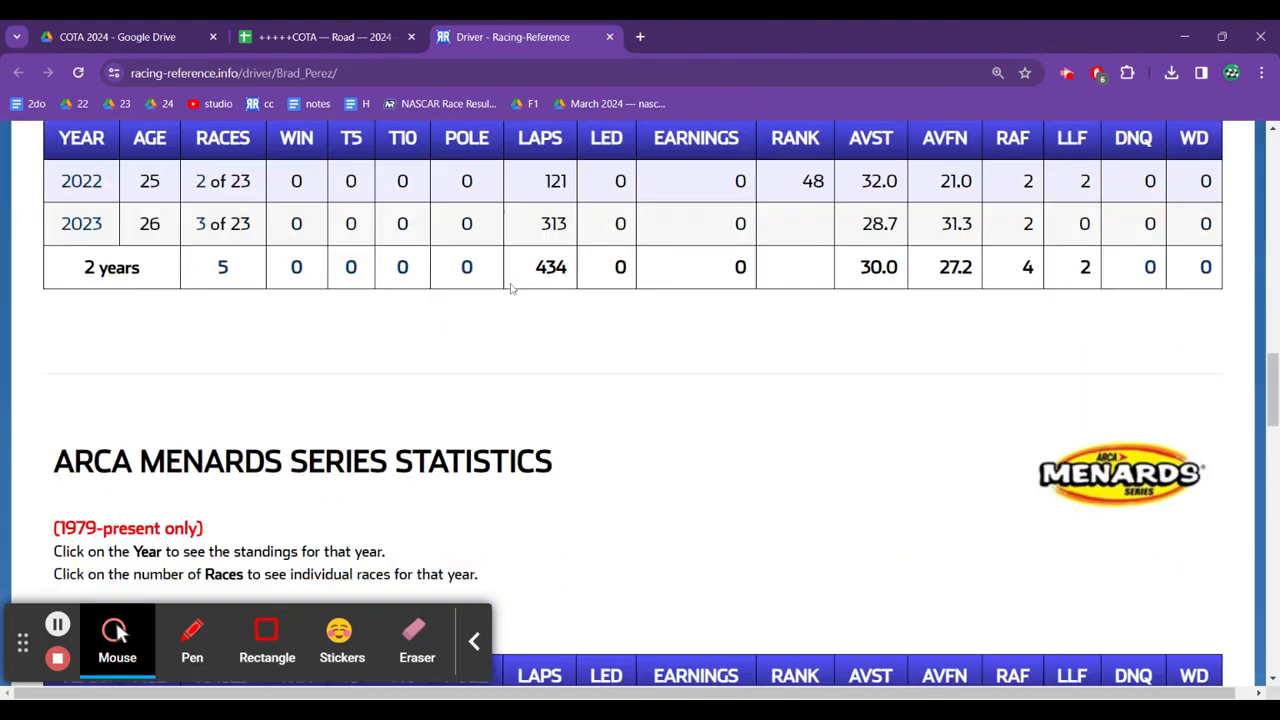
scroll("down", 3)
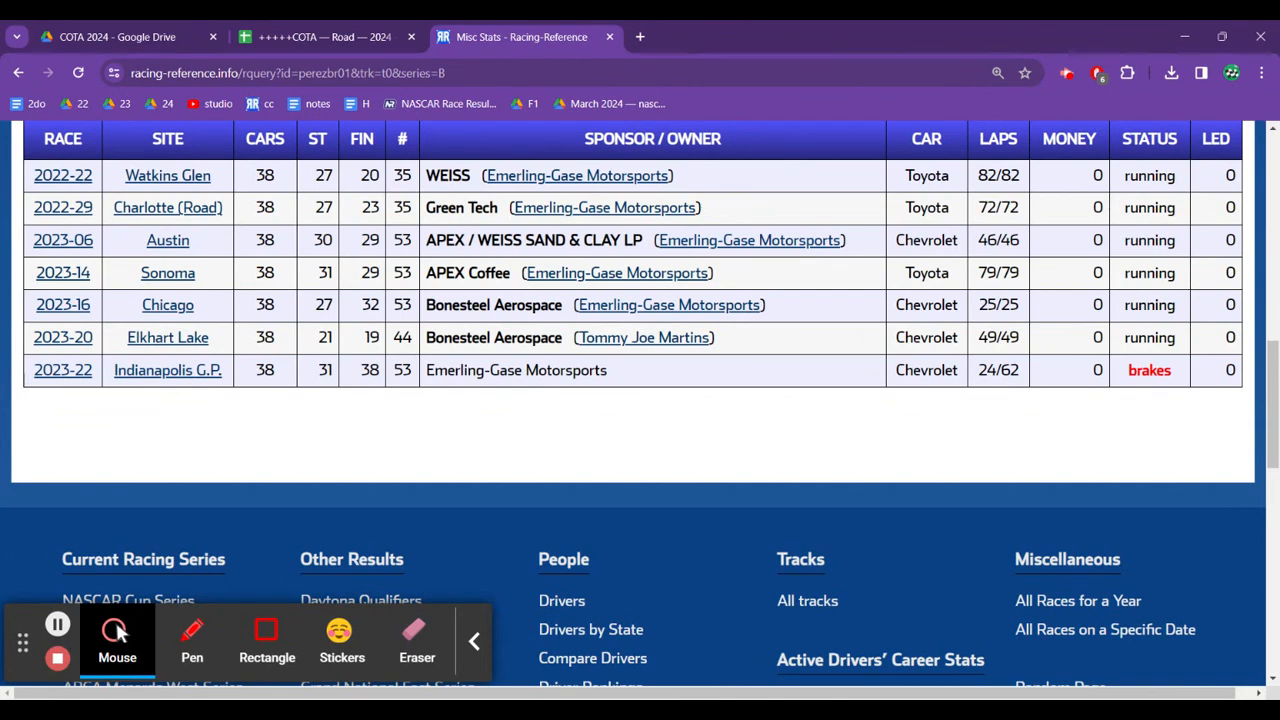
Step: Switch to the COTA spreadsheet and review Brad Perez's row 41 road-course finishes
left_click(323, 37)
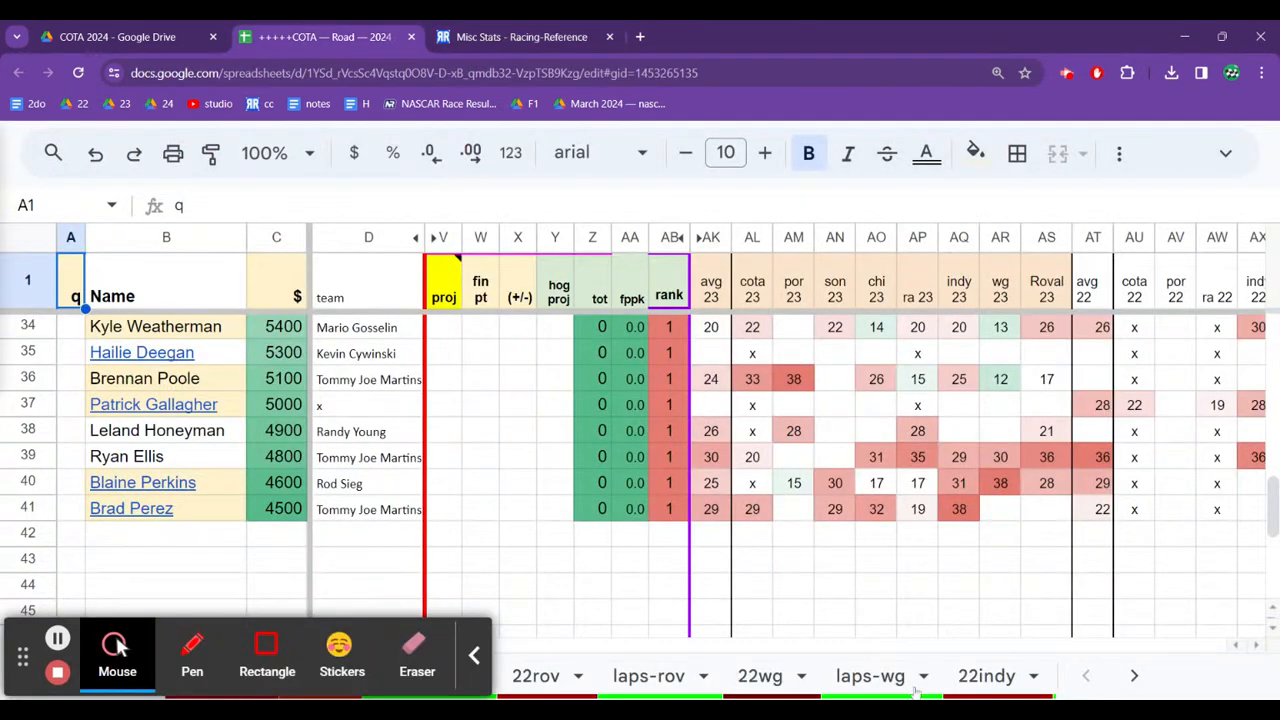
left_click(834, 509)
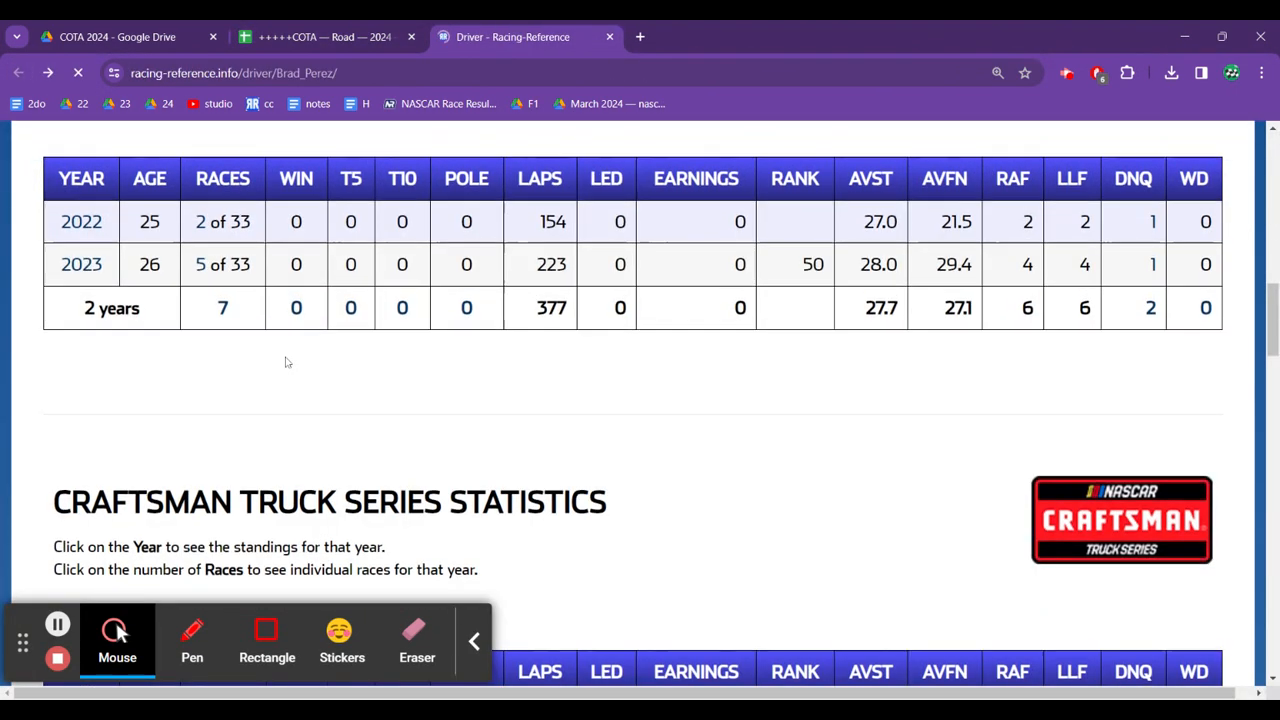
scroll("down", 3)
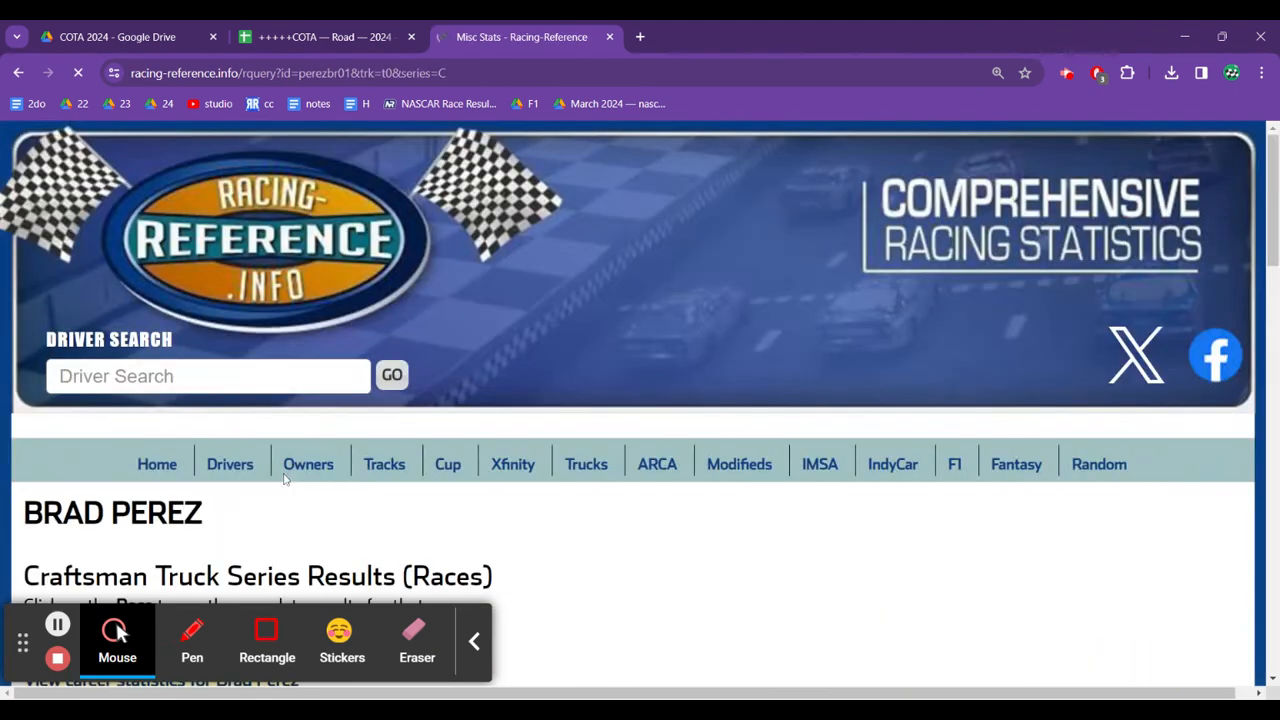
scroll("down", 3)
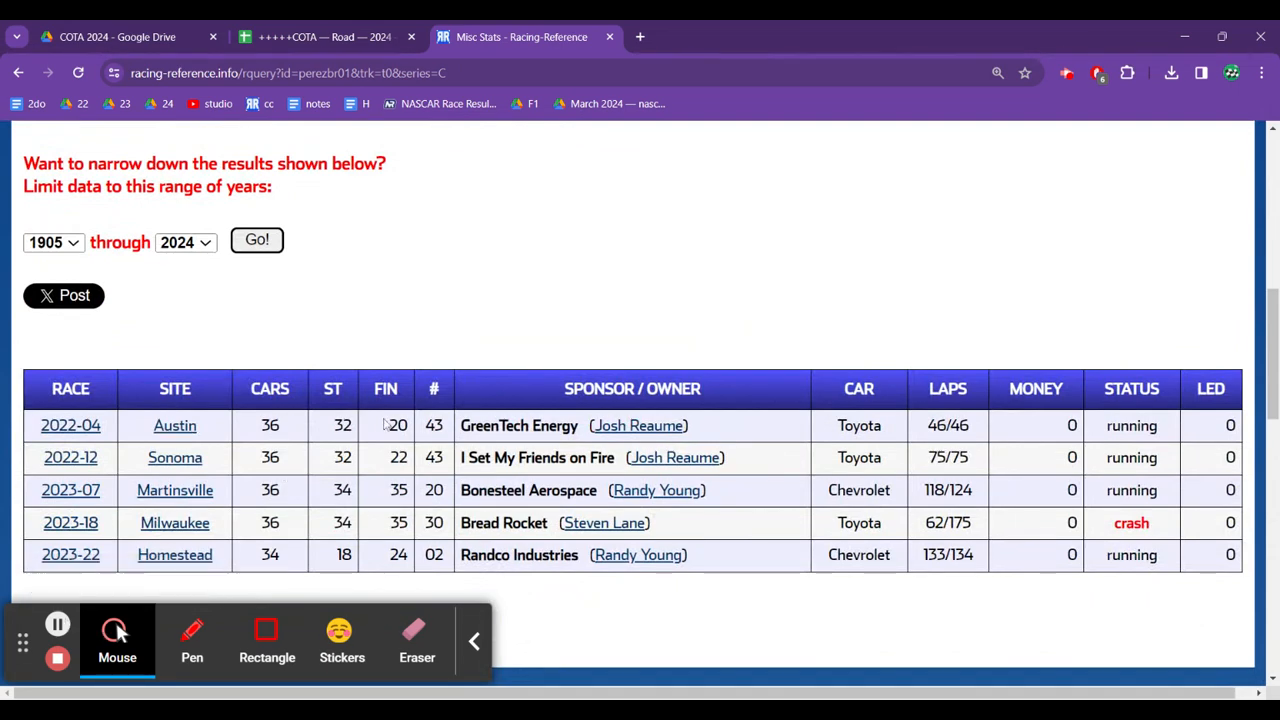
mouse_move(660, 425)
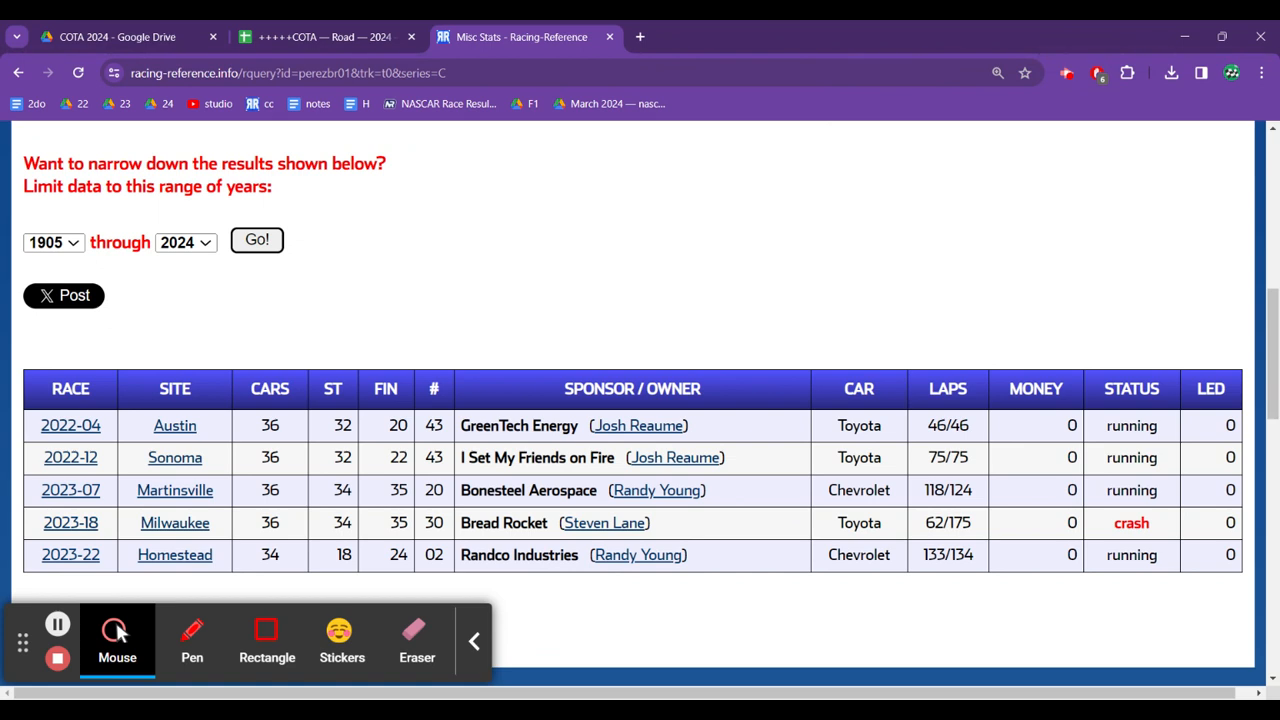
mouse_move(398, 444)
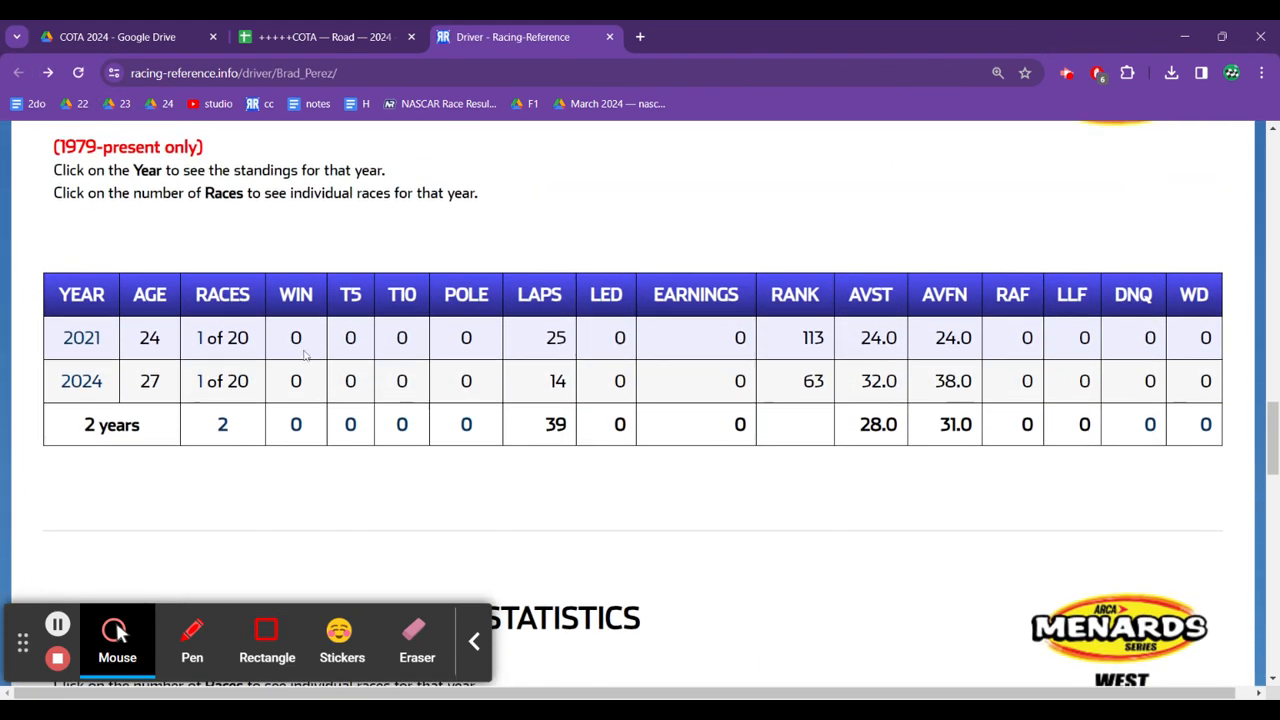
left_click(222, 424)
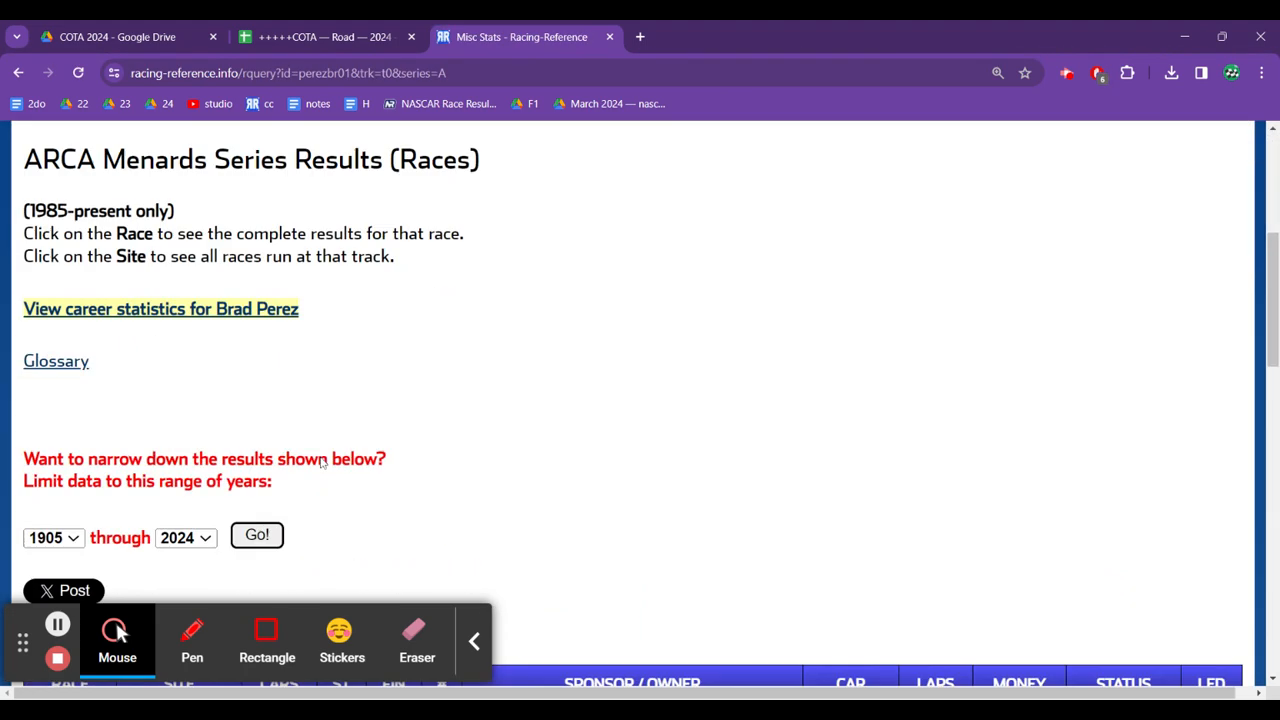
scroll("down", 3)
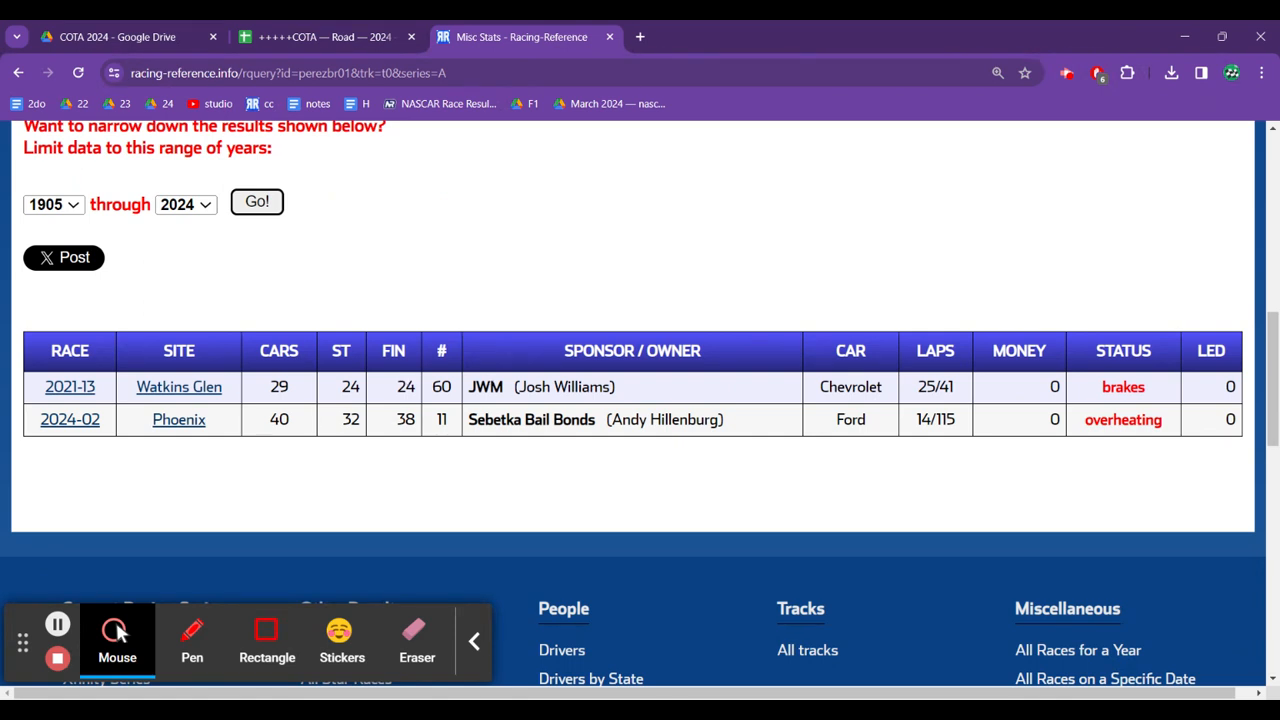
mouse_move(68, 25)
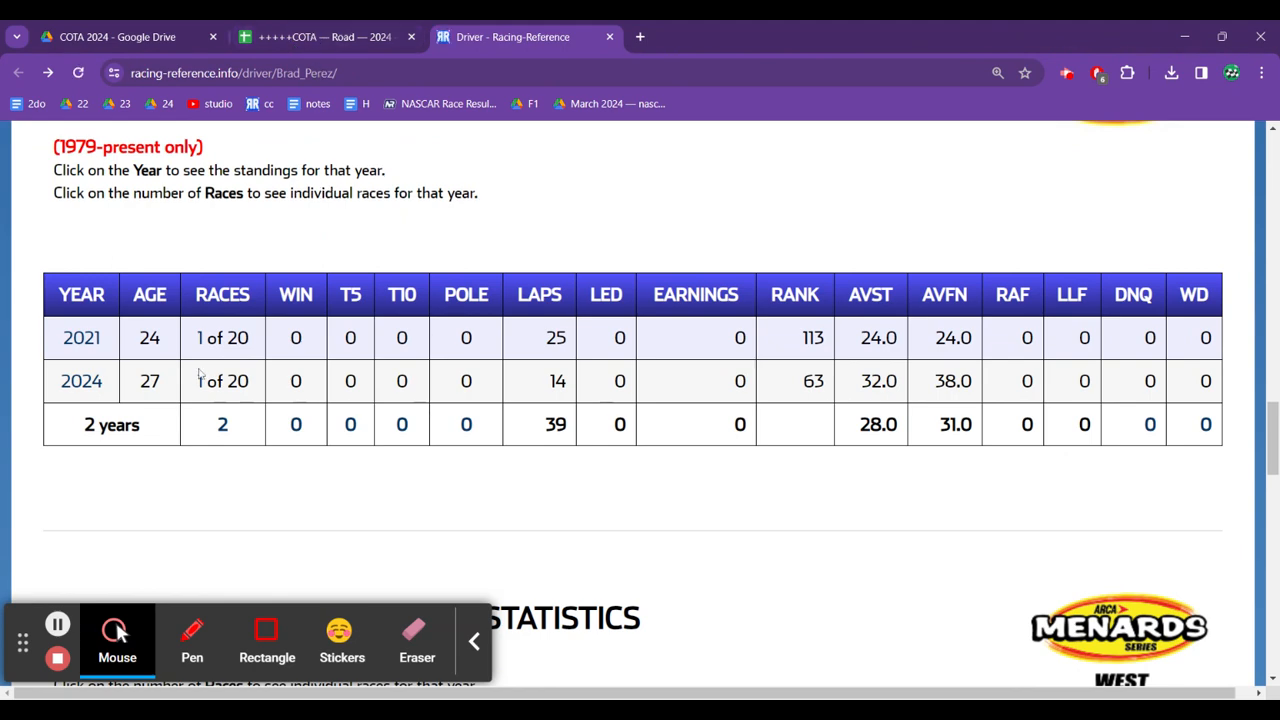
mouse_move(320, 37)
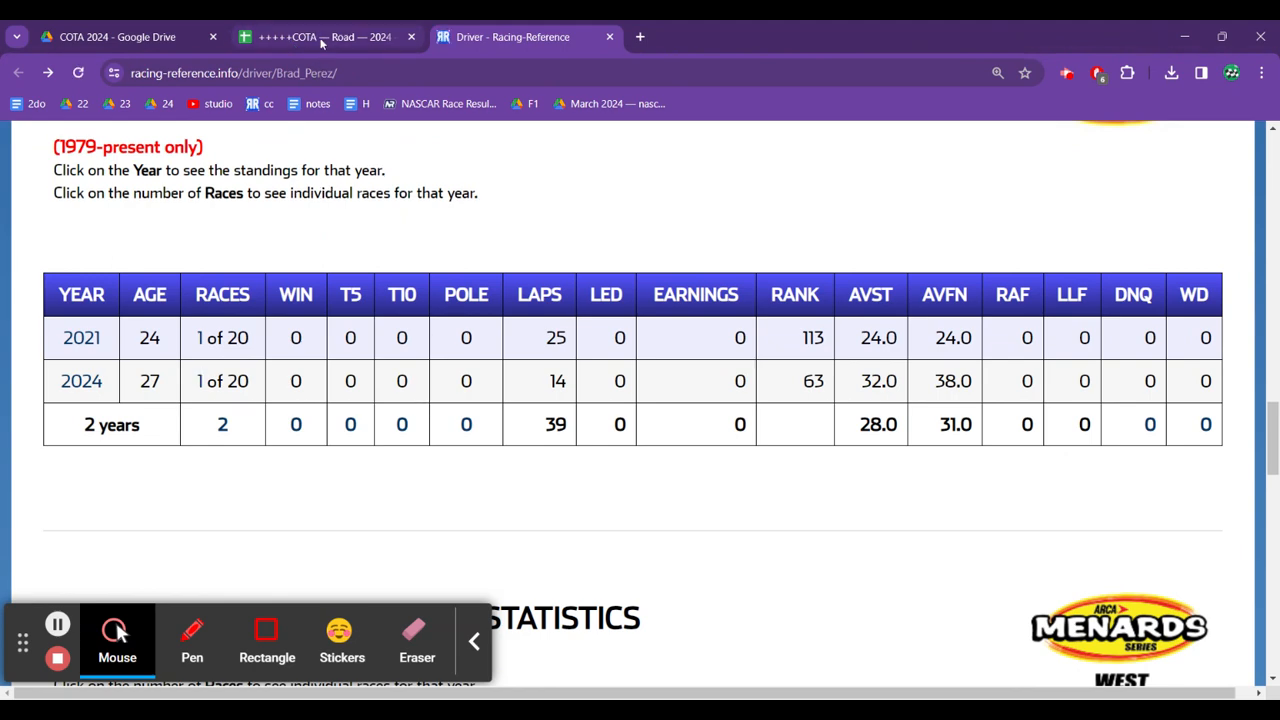
left_click(320, 37)
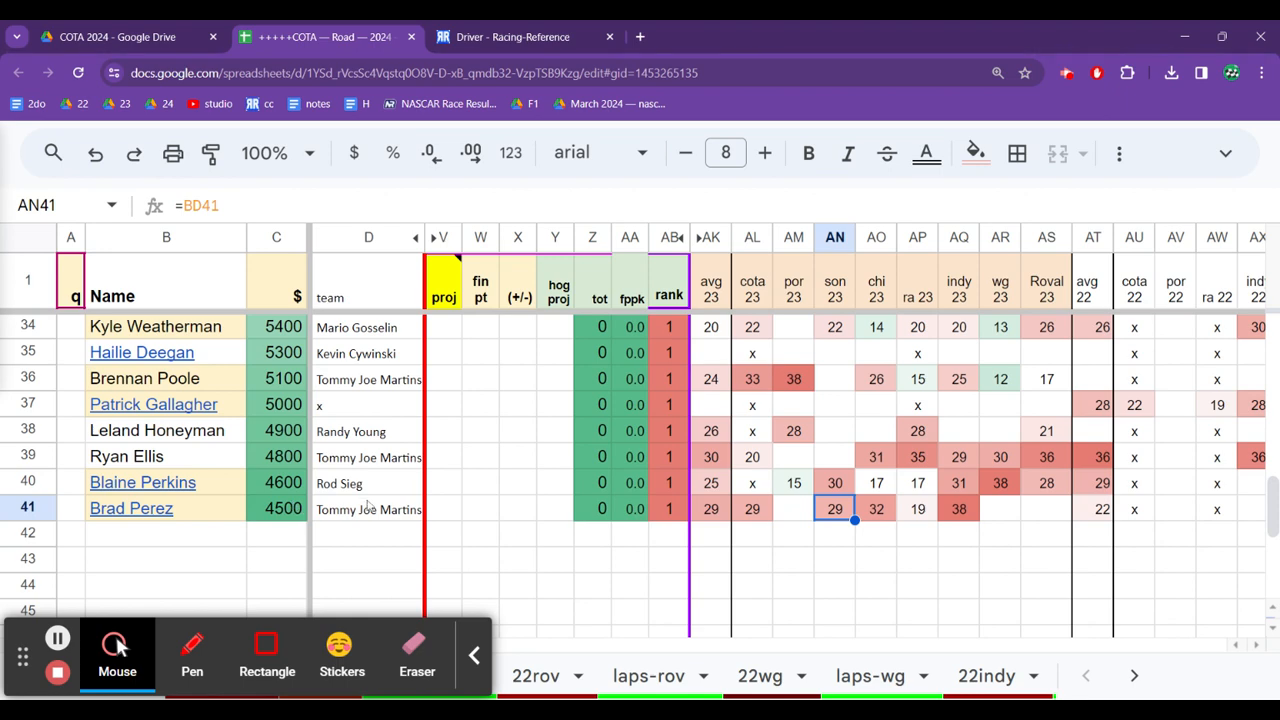
left_click(368, 509)
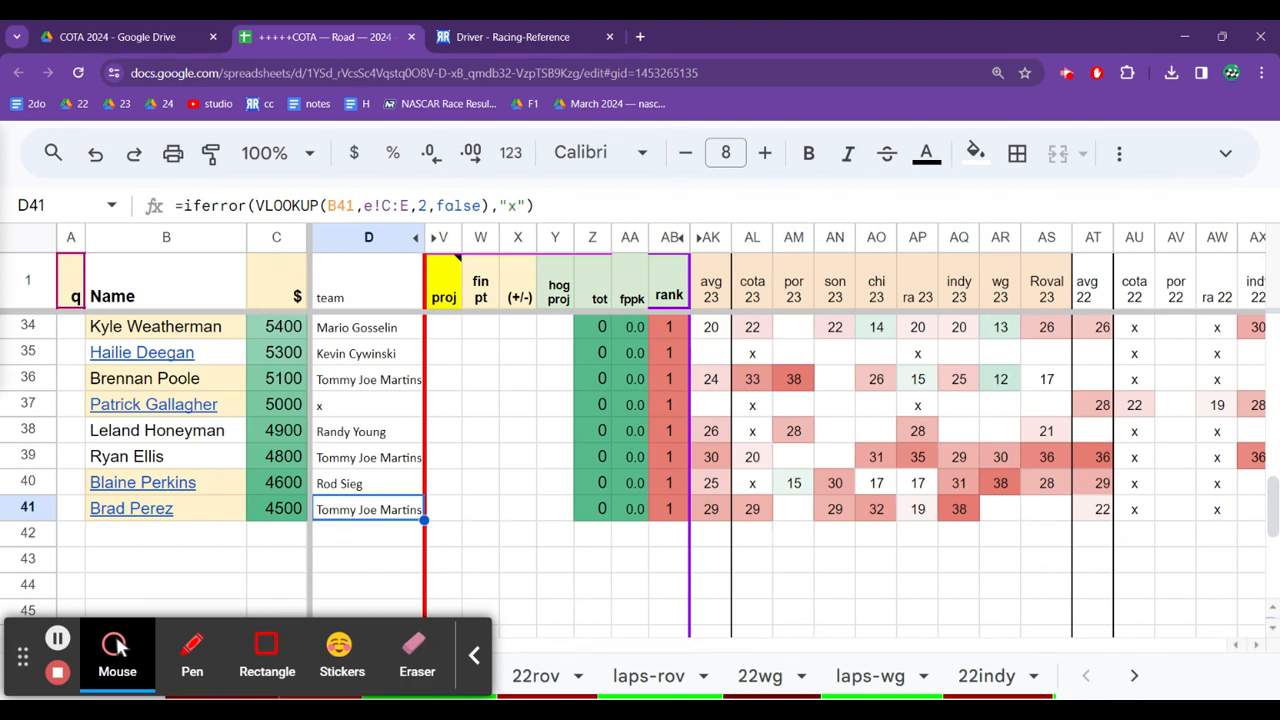
left_click(369, 483)
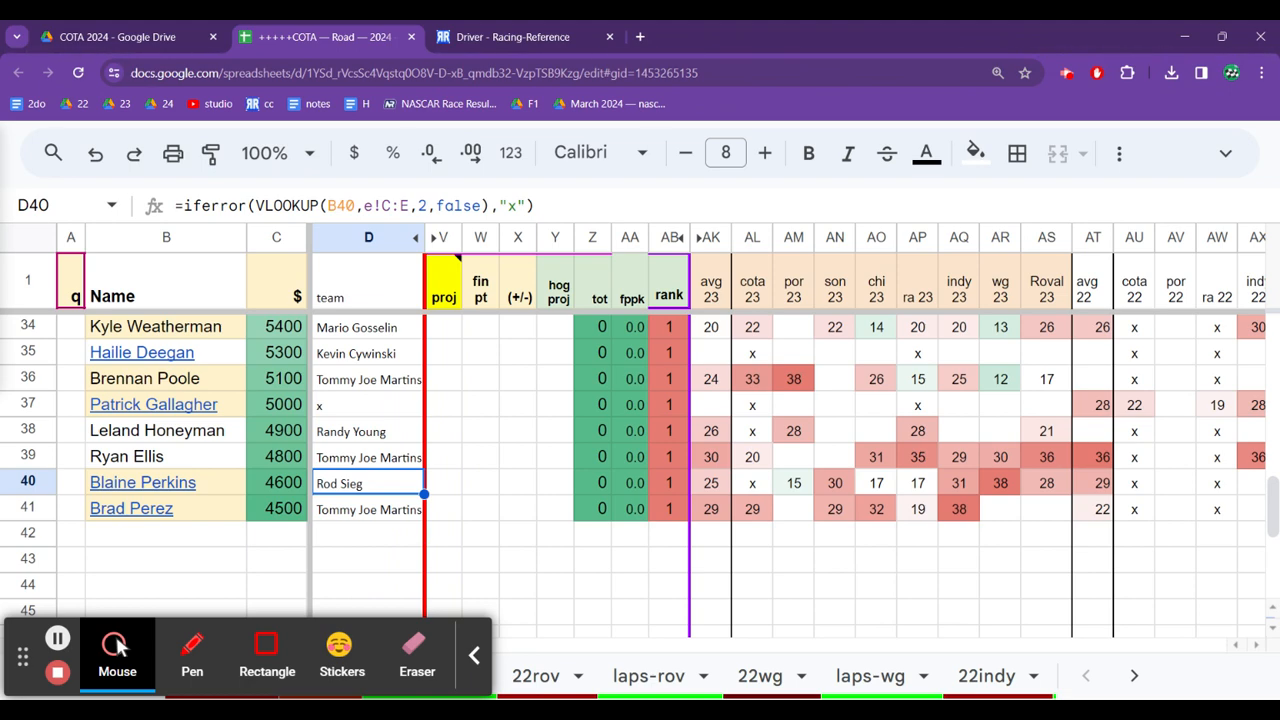
Step: Review Perkins' ra, chi, por and cota 2023 finishes and reveal his name link
left_click(834, 483)
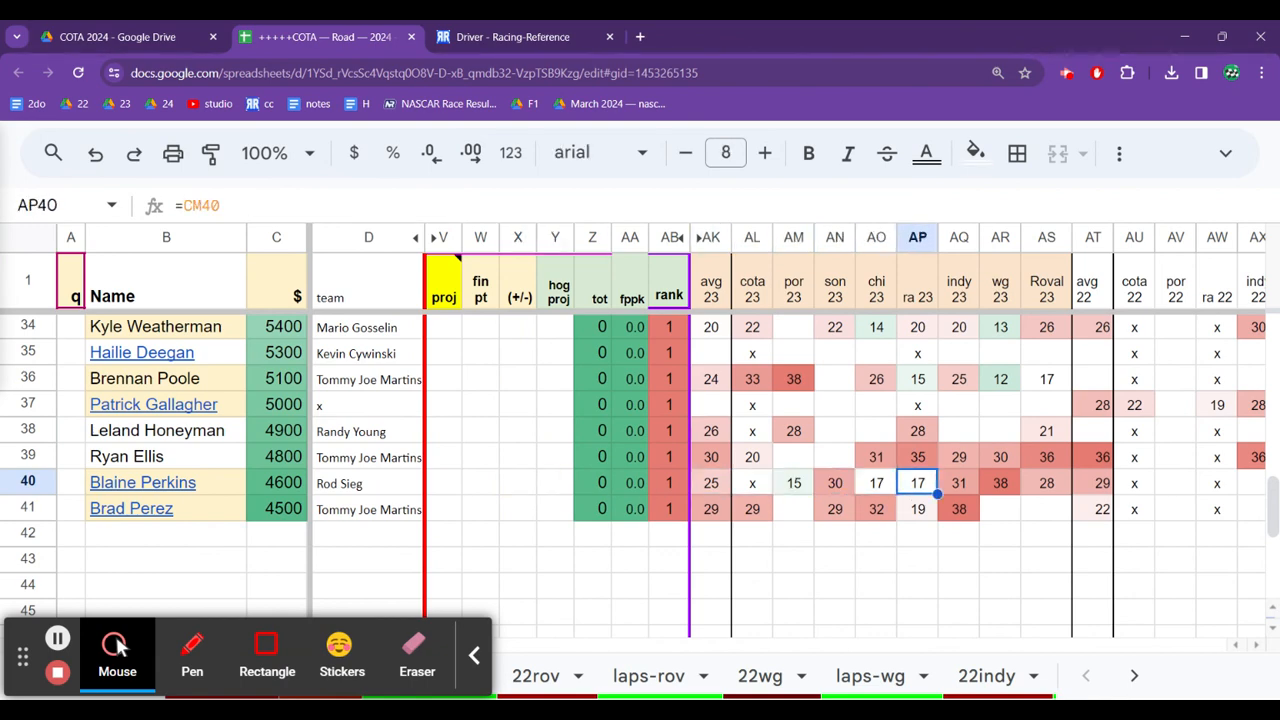
left_click(876, 483)
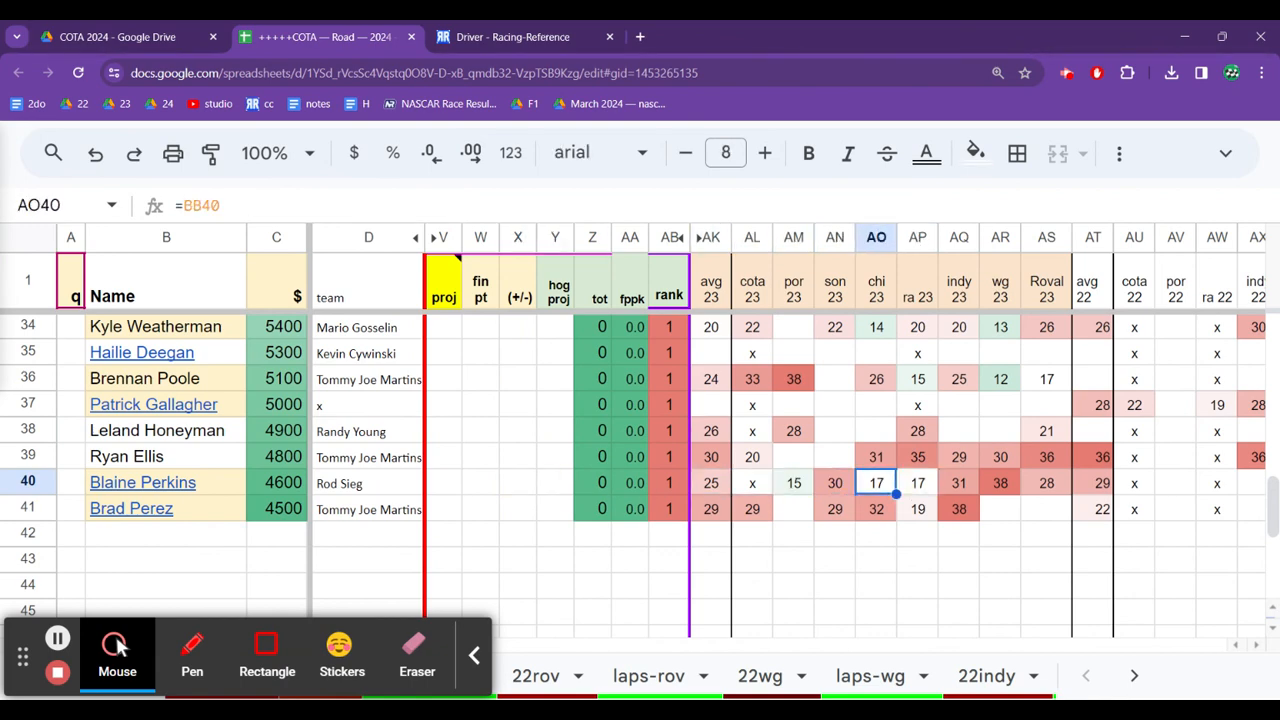
left_click(793, 483)
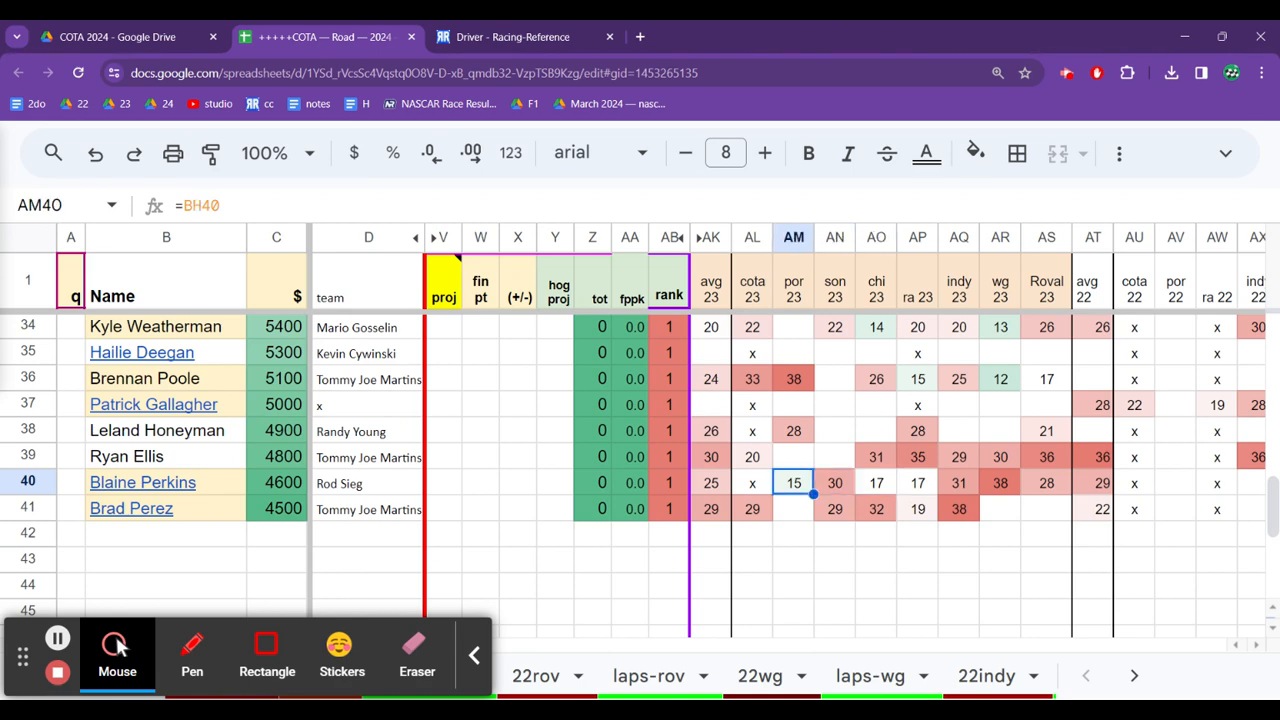
left_click(752, 483)
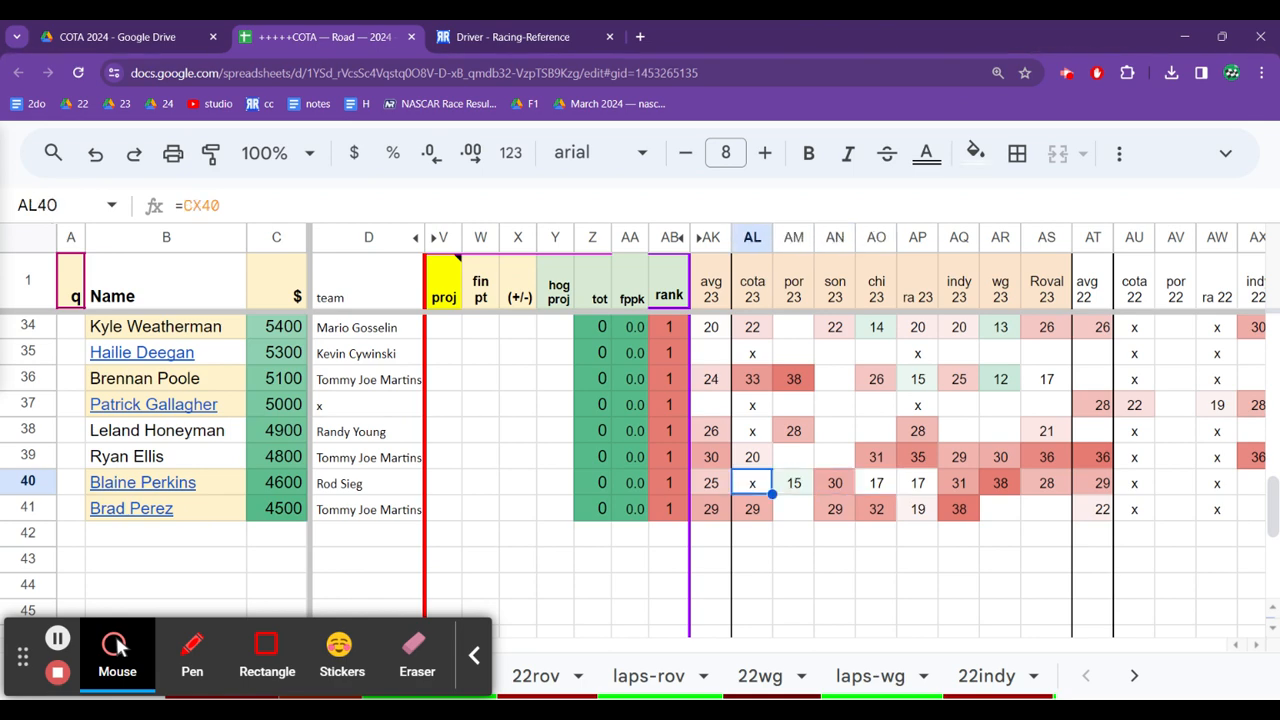
left_click(555, 483)
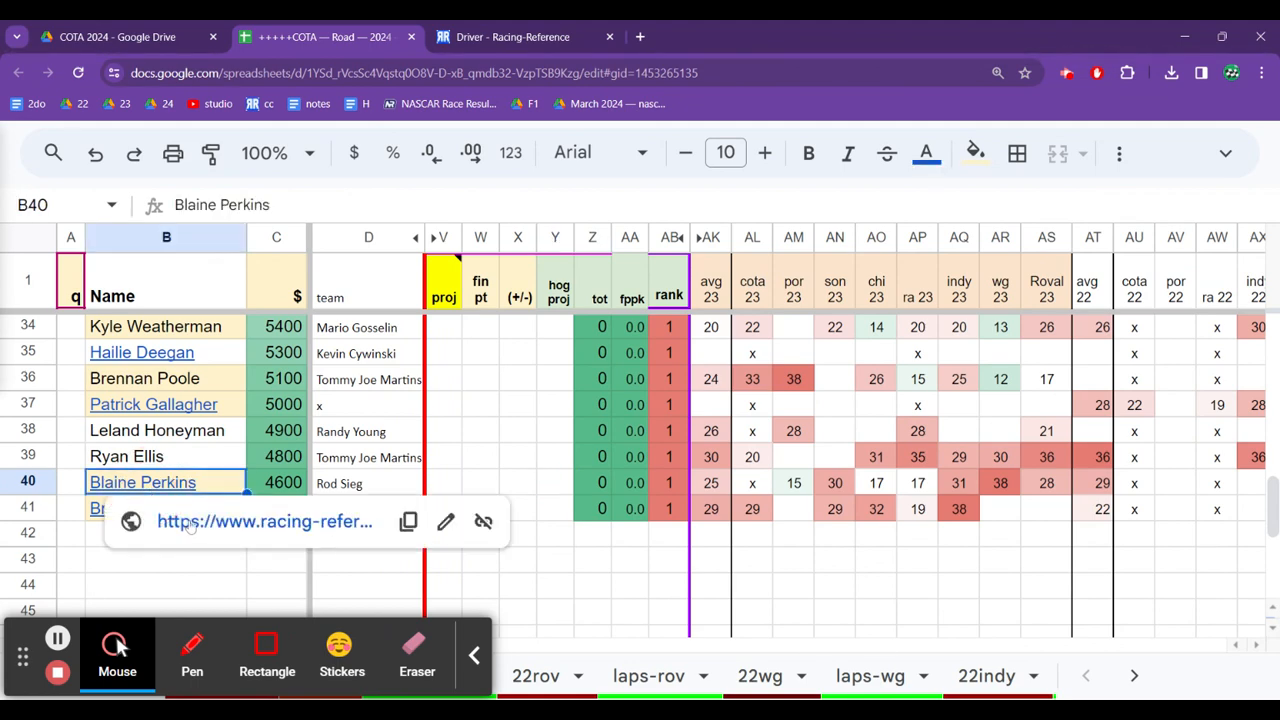
Step: Open Blaine Perkins' Racing-Reference page and his 40-race ARCA Menards West results list
left_click(265, 521)
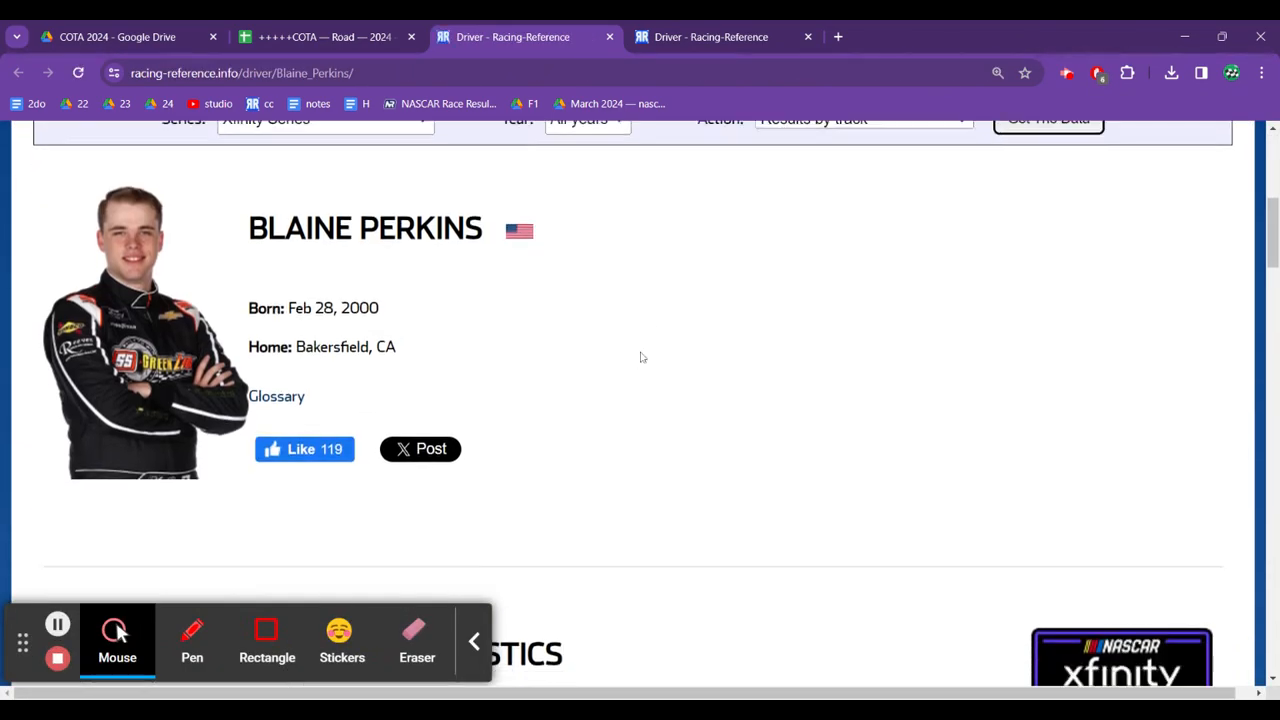
scroll("down", 3)
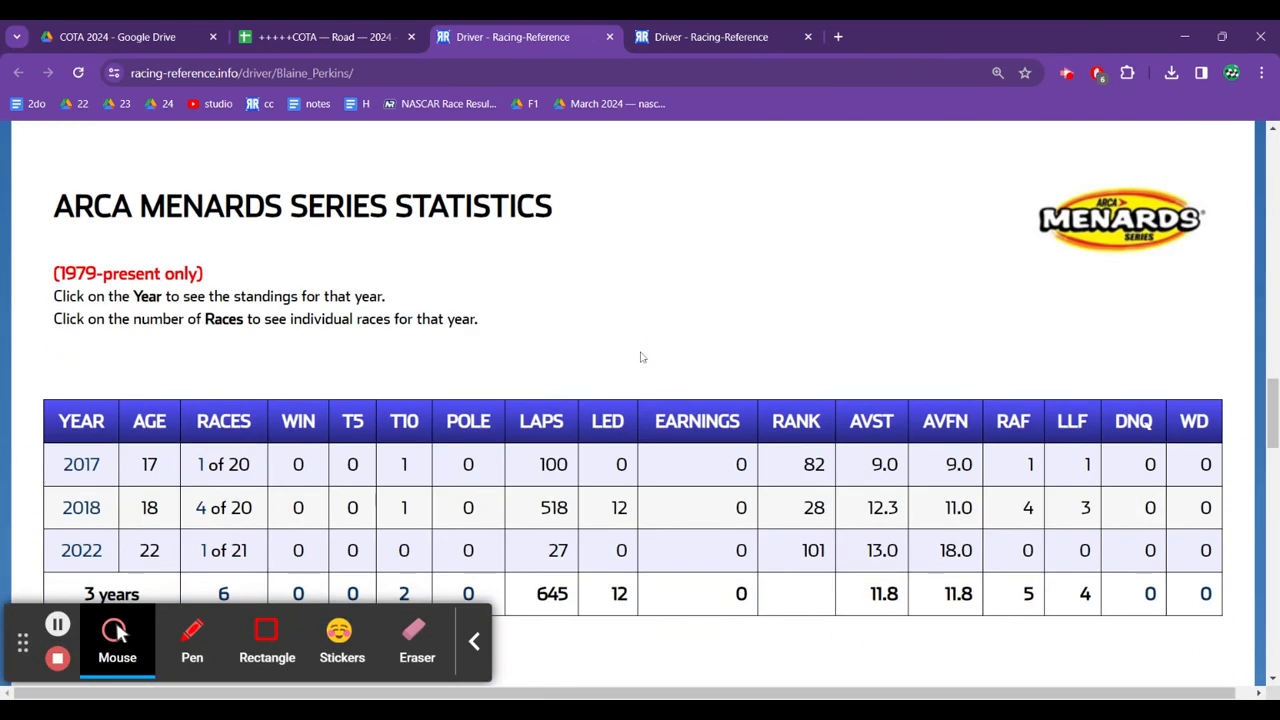
scroll("down", 3)
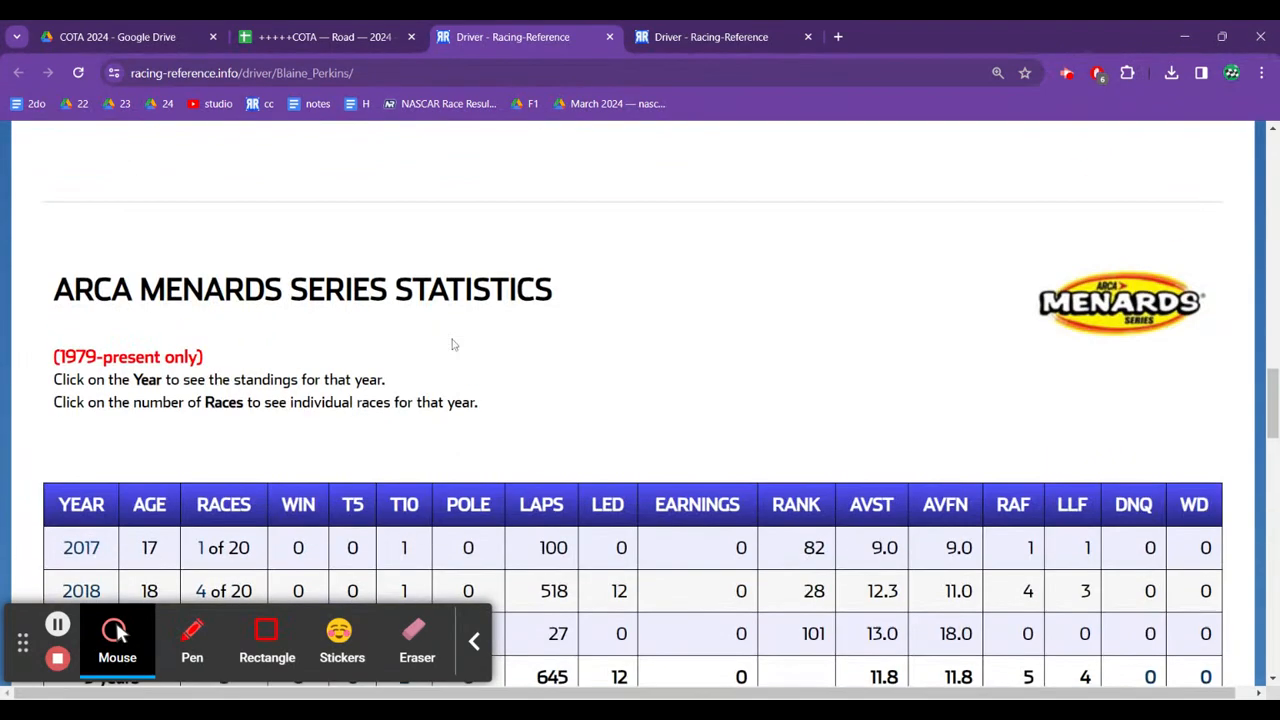
scroll("down", 3)
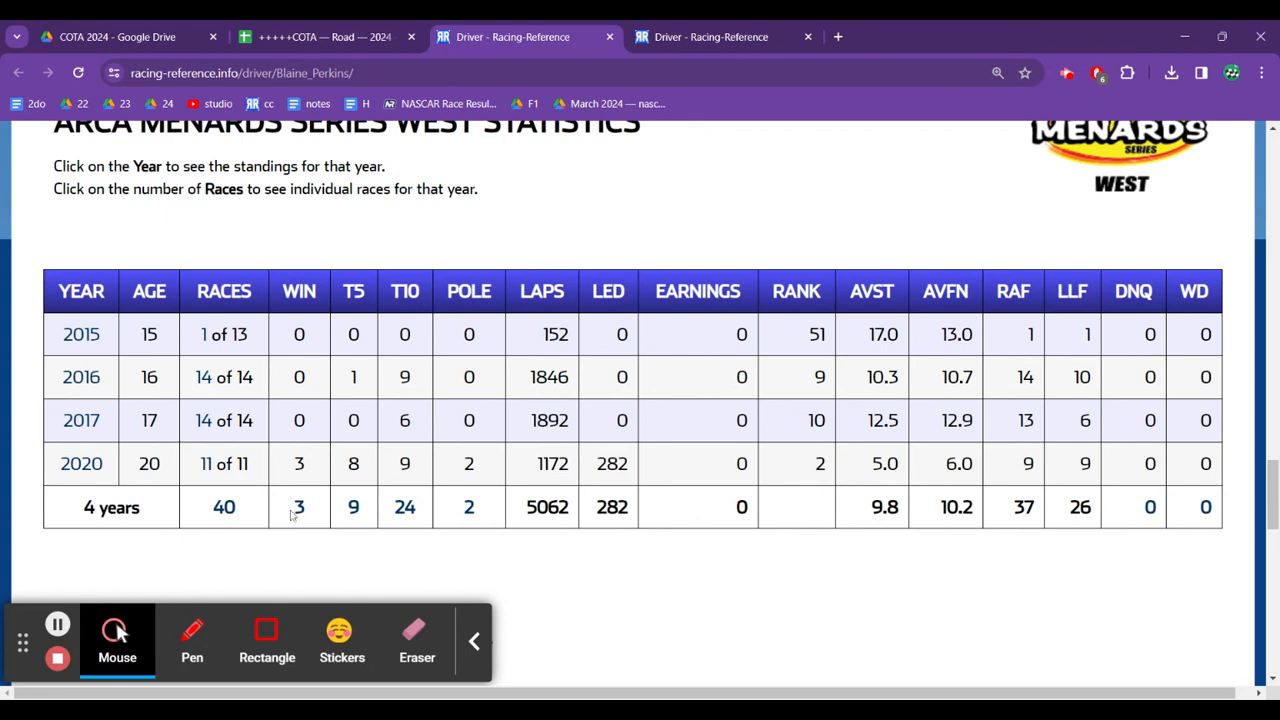
left_click(223, 507)
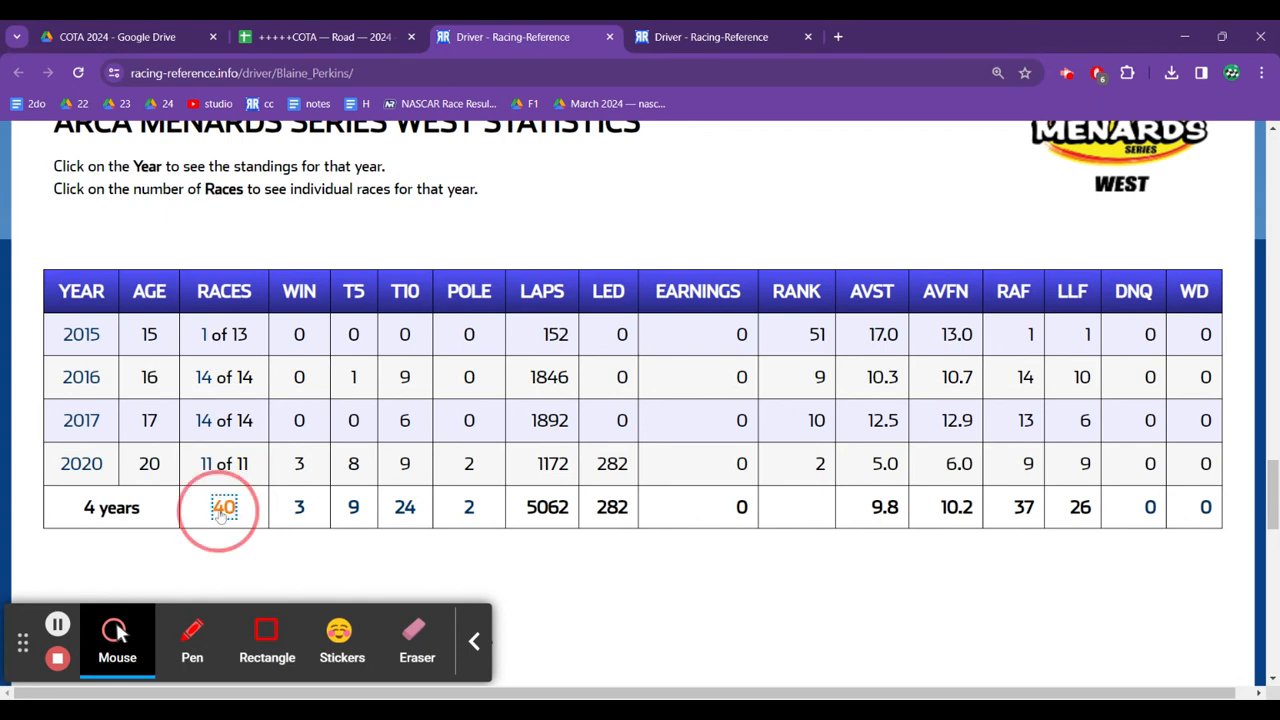
left_click(223, 507)
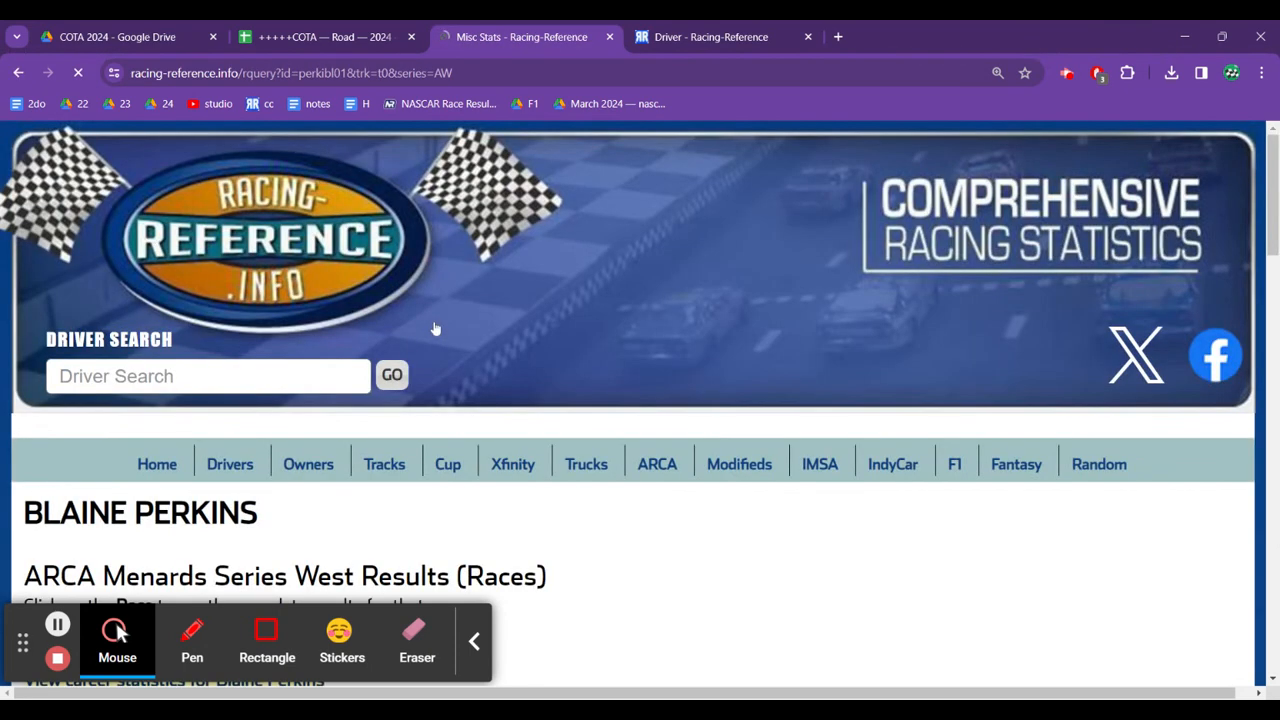
scroll("down", 3)
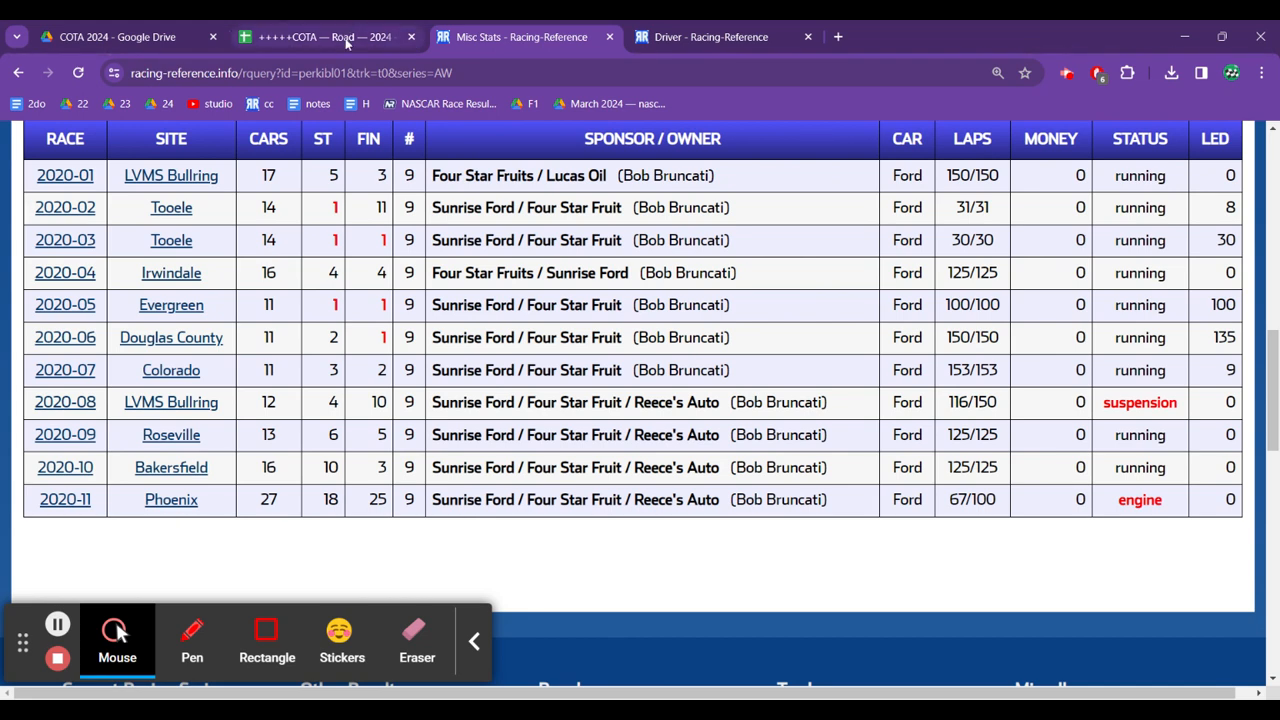
left_click(320, 37)
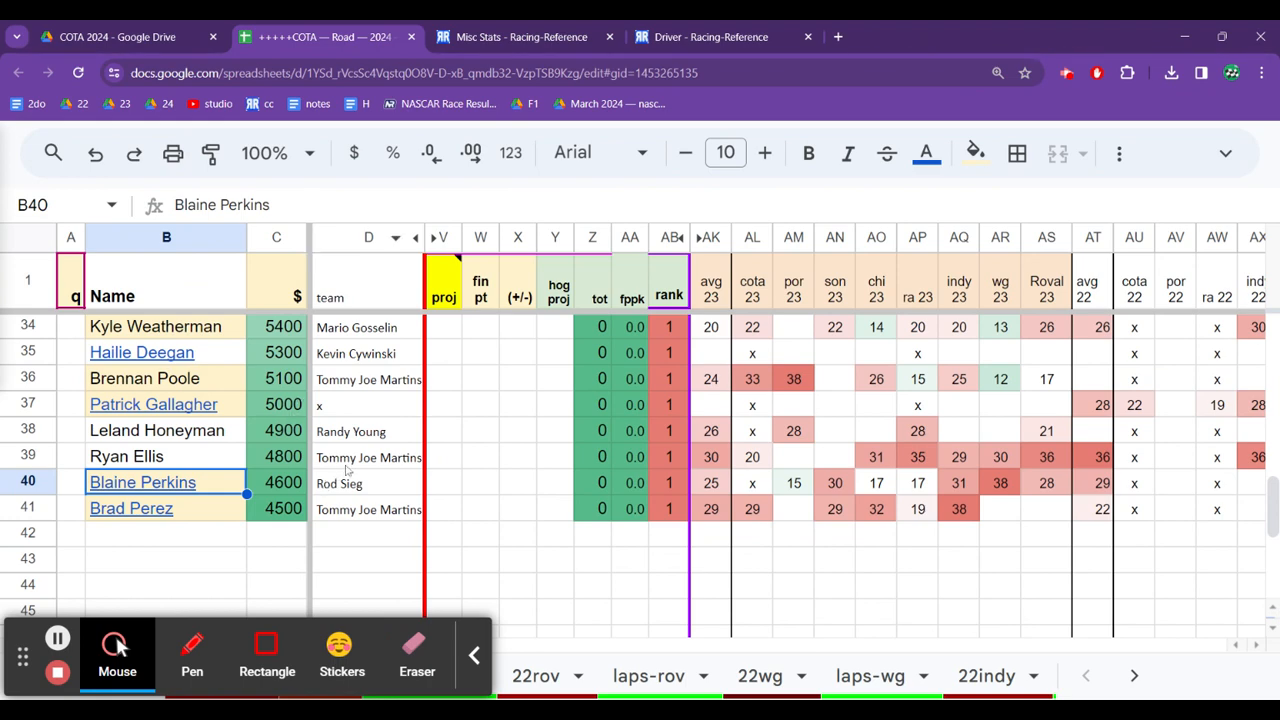
left_click(368, 457)
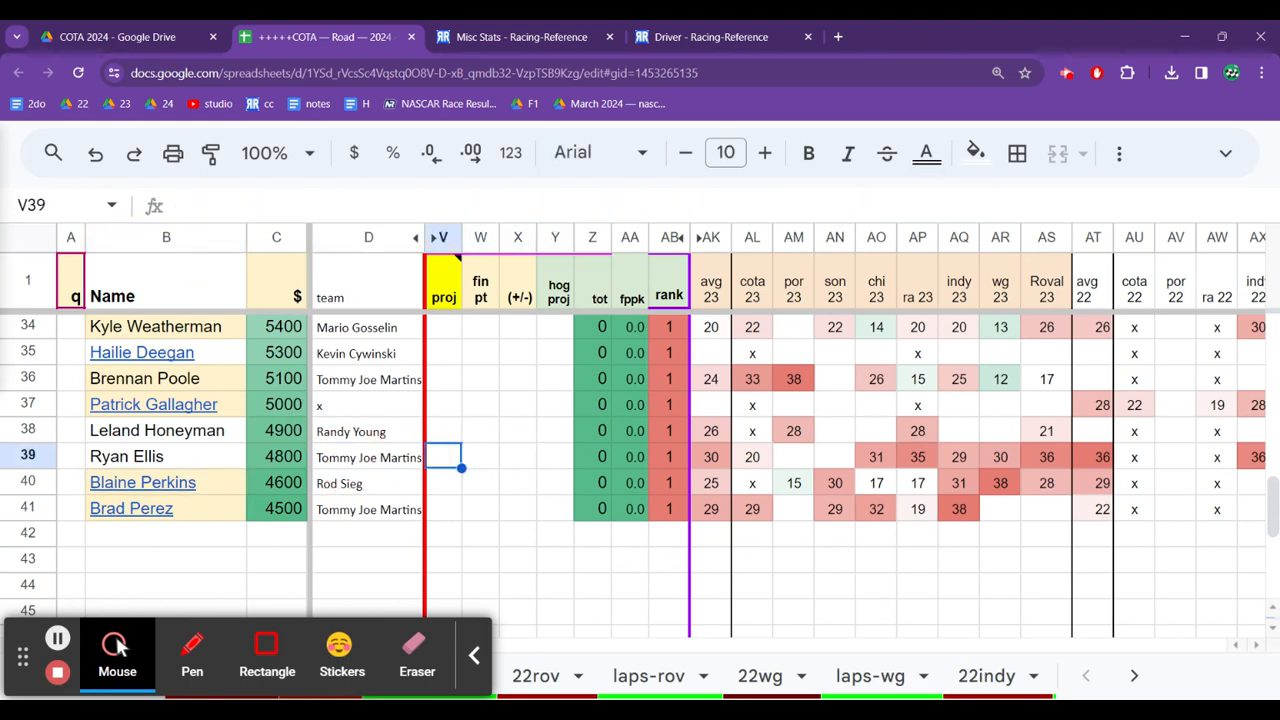
left_click(368, 457)
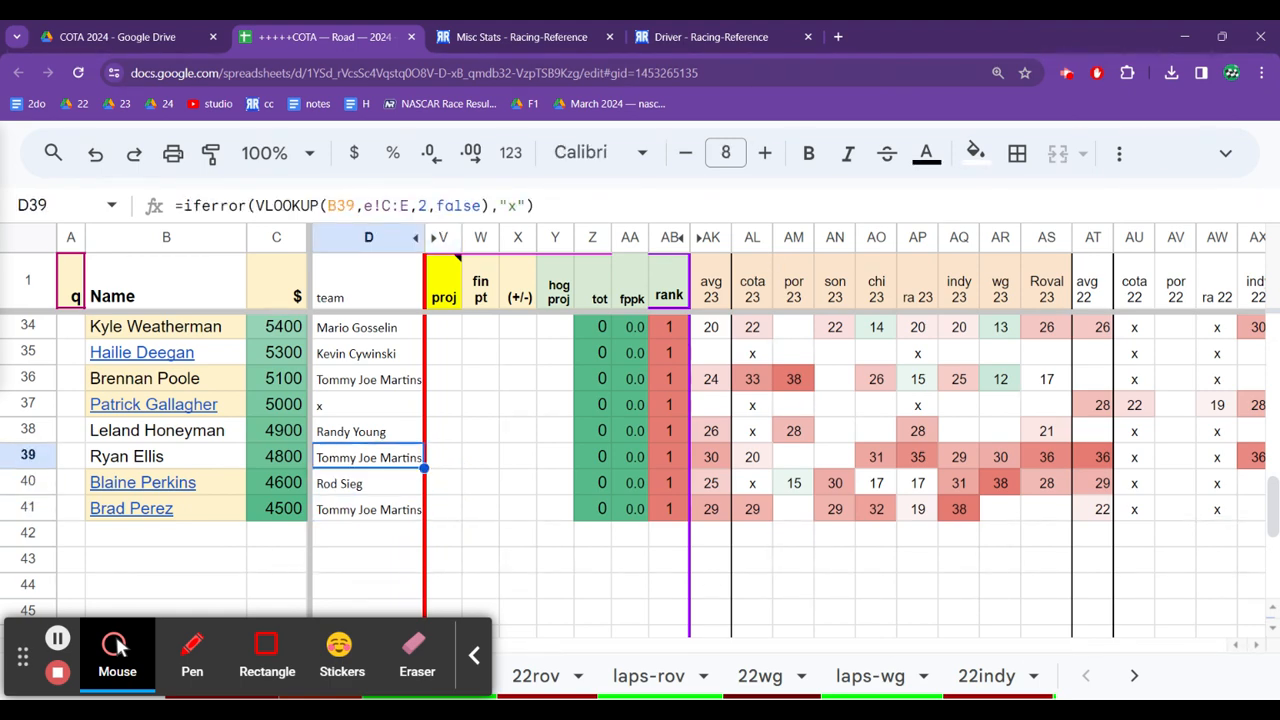
left_click(368, 509)
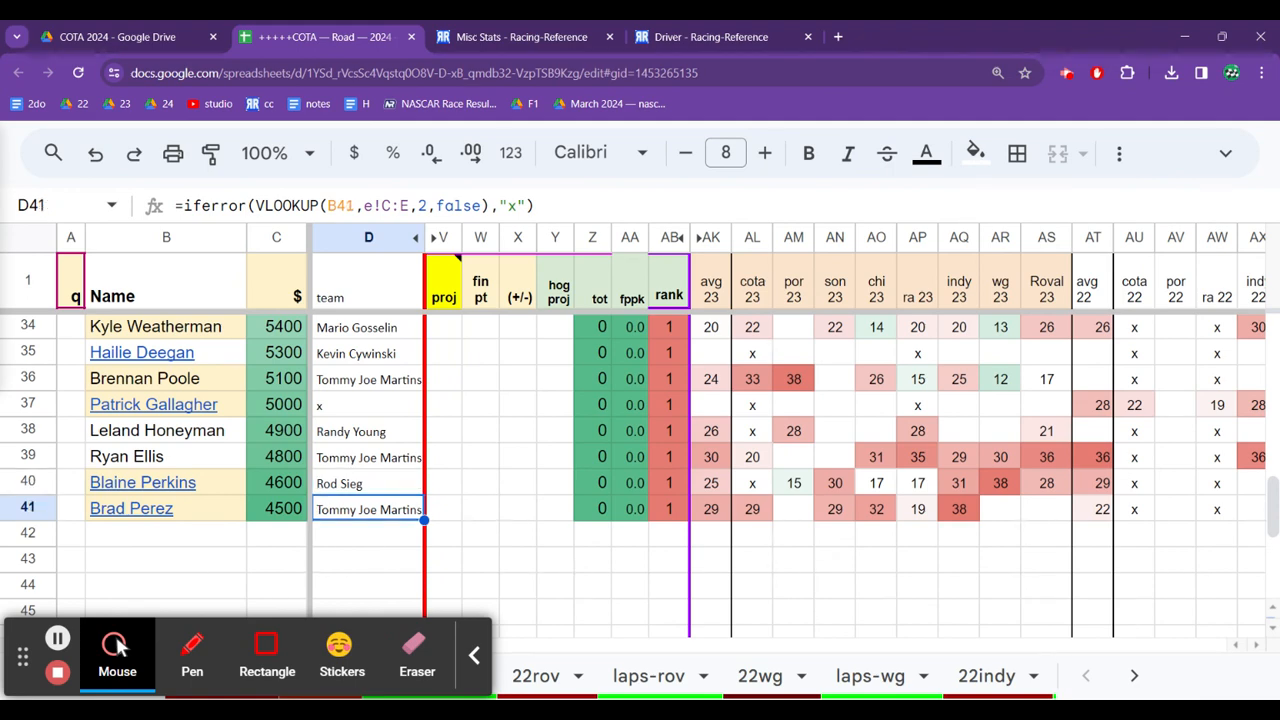
left_click(368, 457)
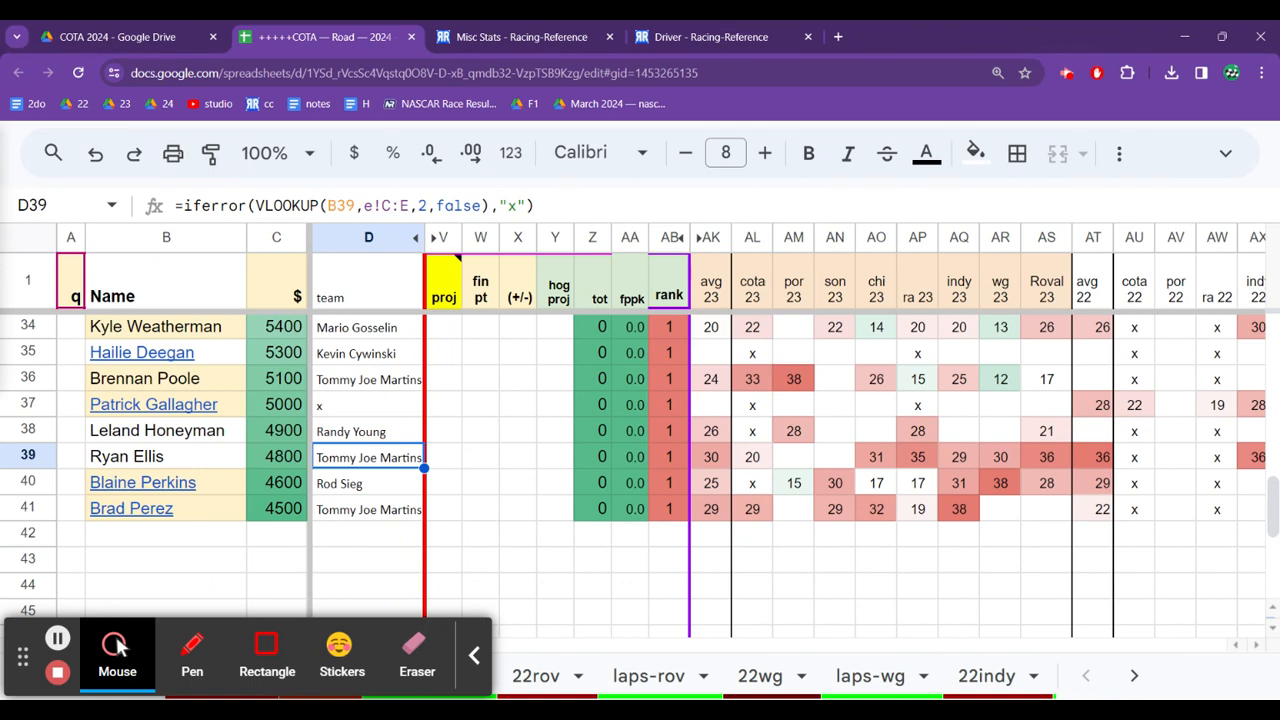
left_click(368, 483)
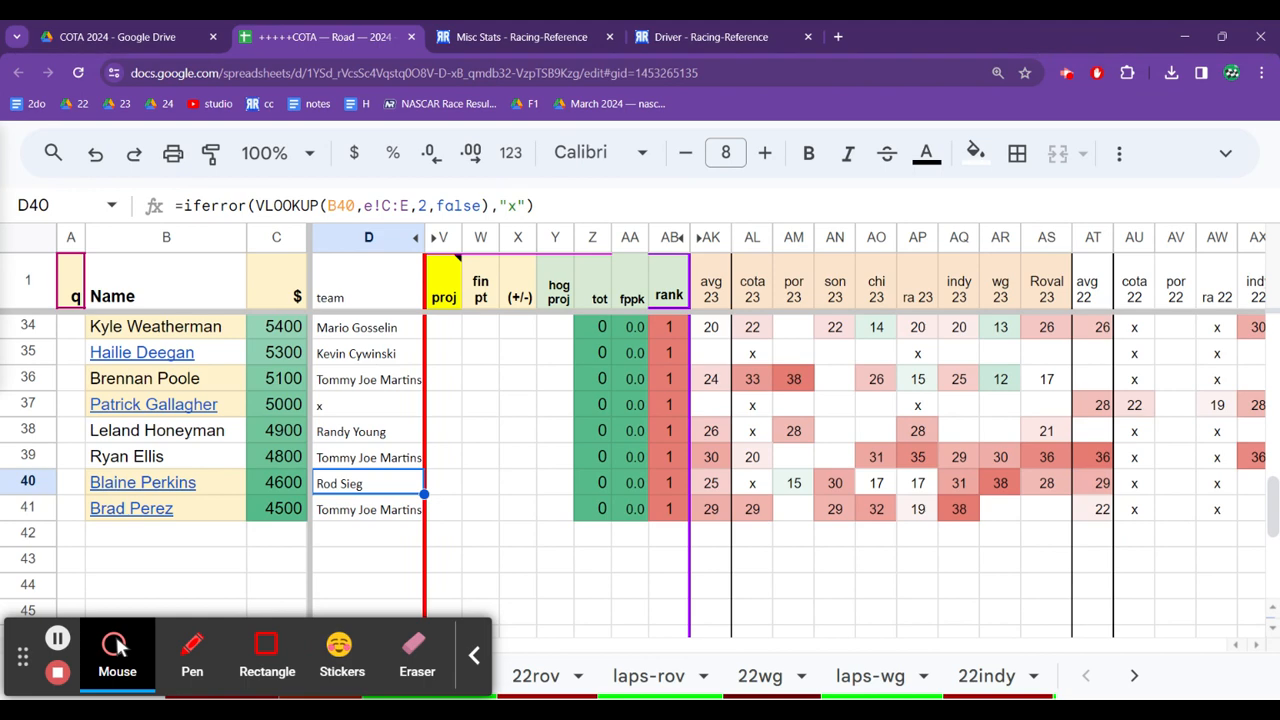
left_click(369, 509)
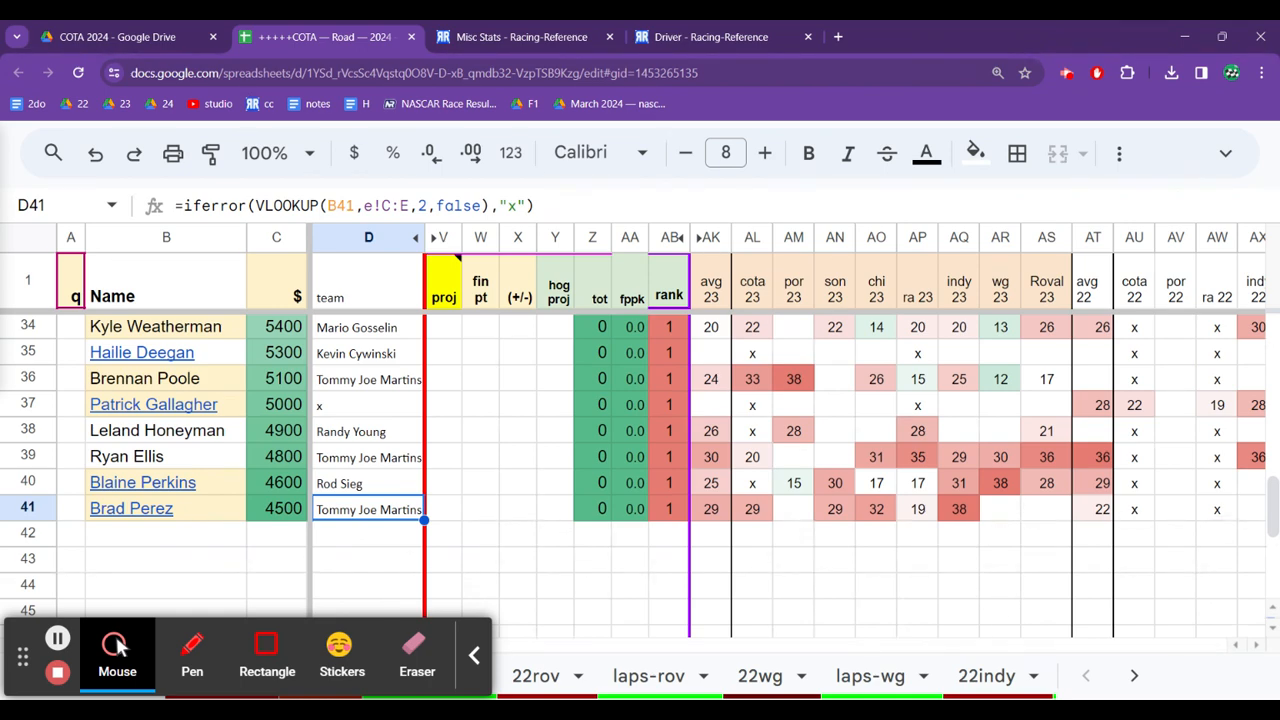
left_click(369, 327)
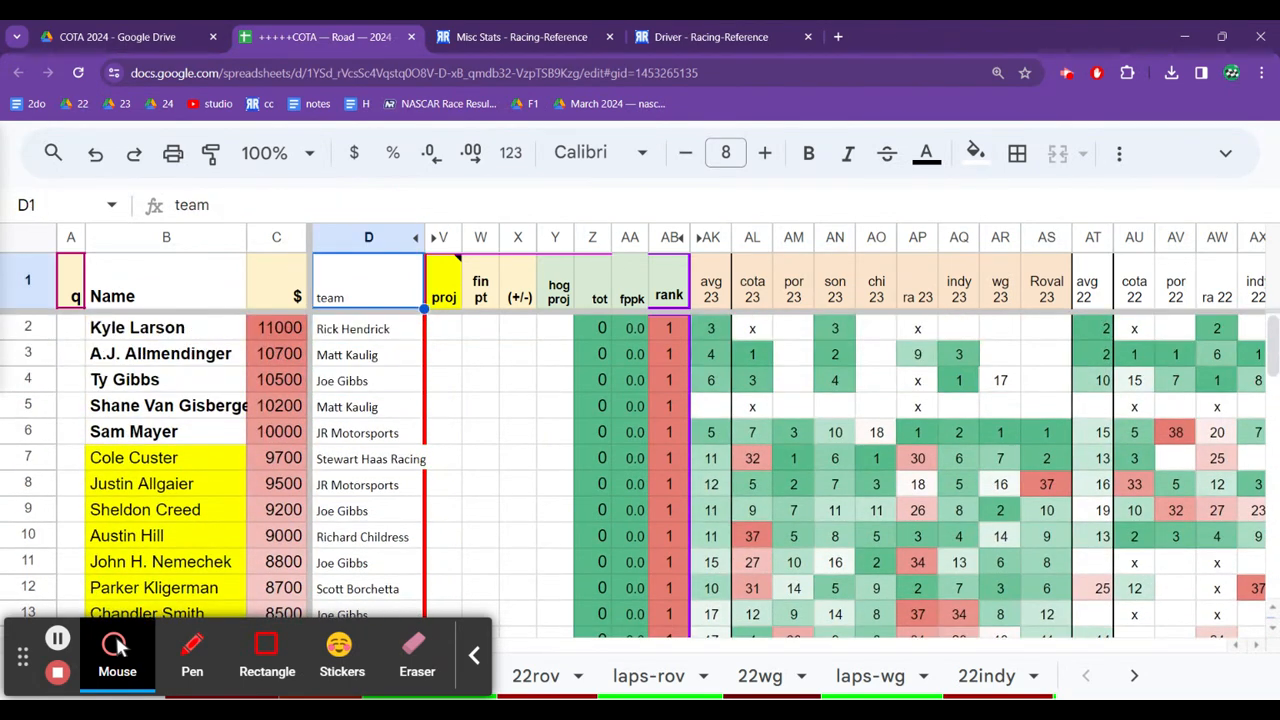
left_click(368, 457)
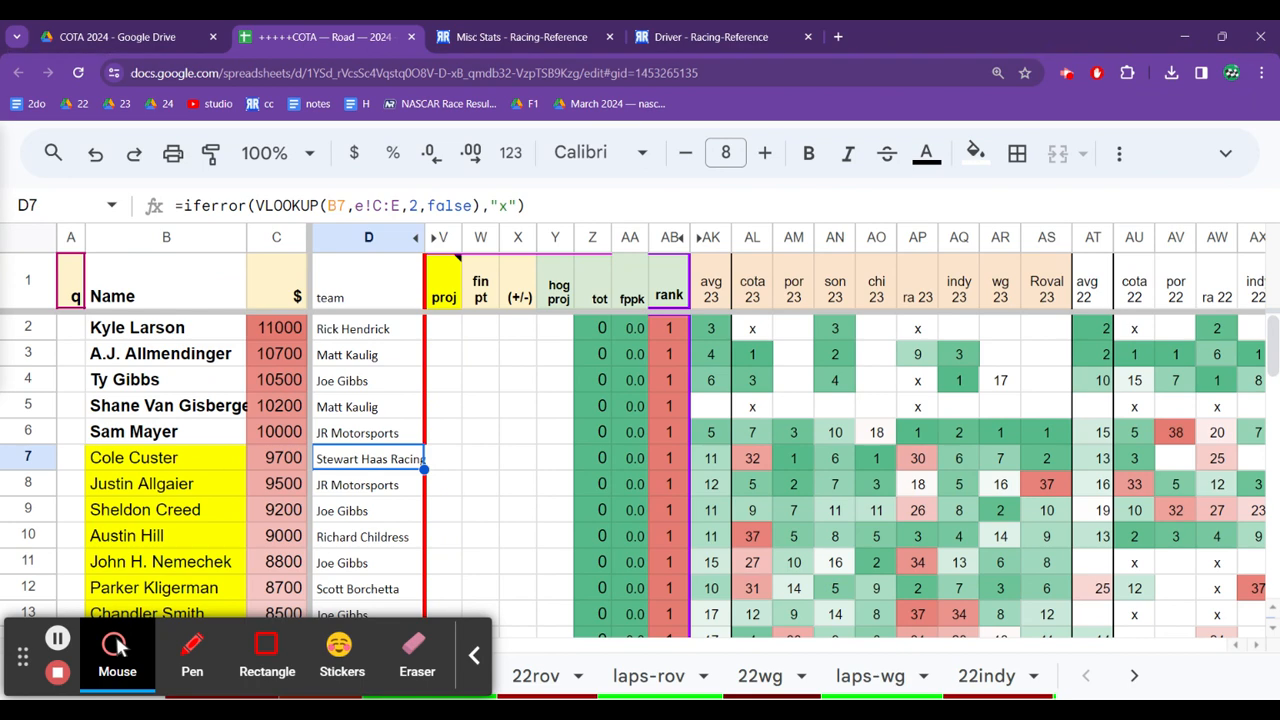
left_click(368, 328)
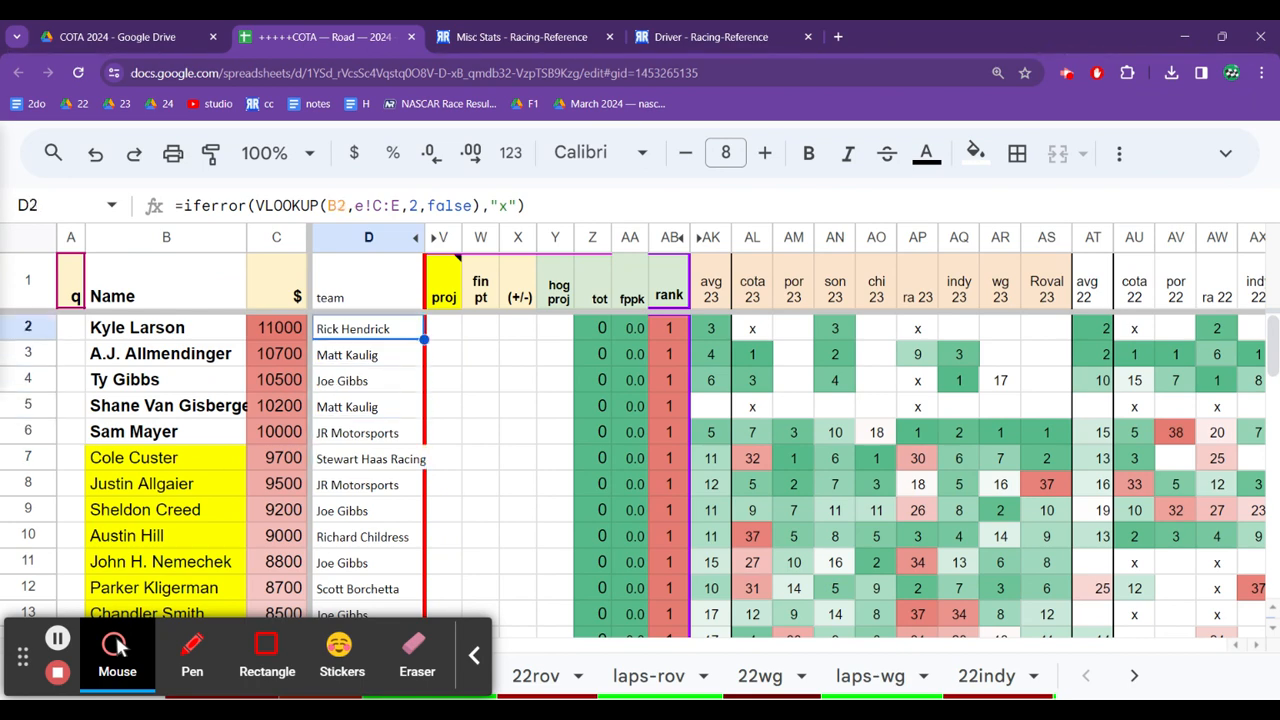
left_click(368, 353)
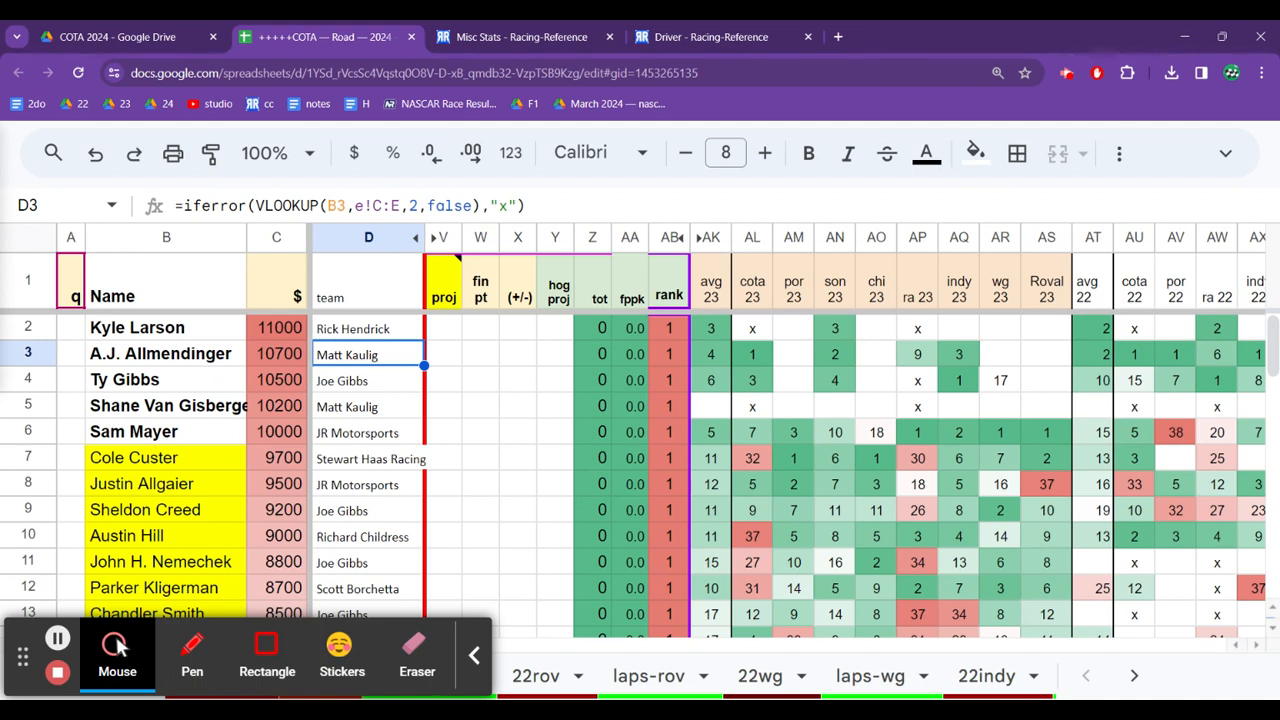
left_click(369, 457)
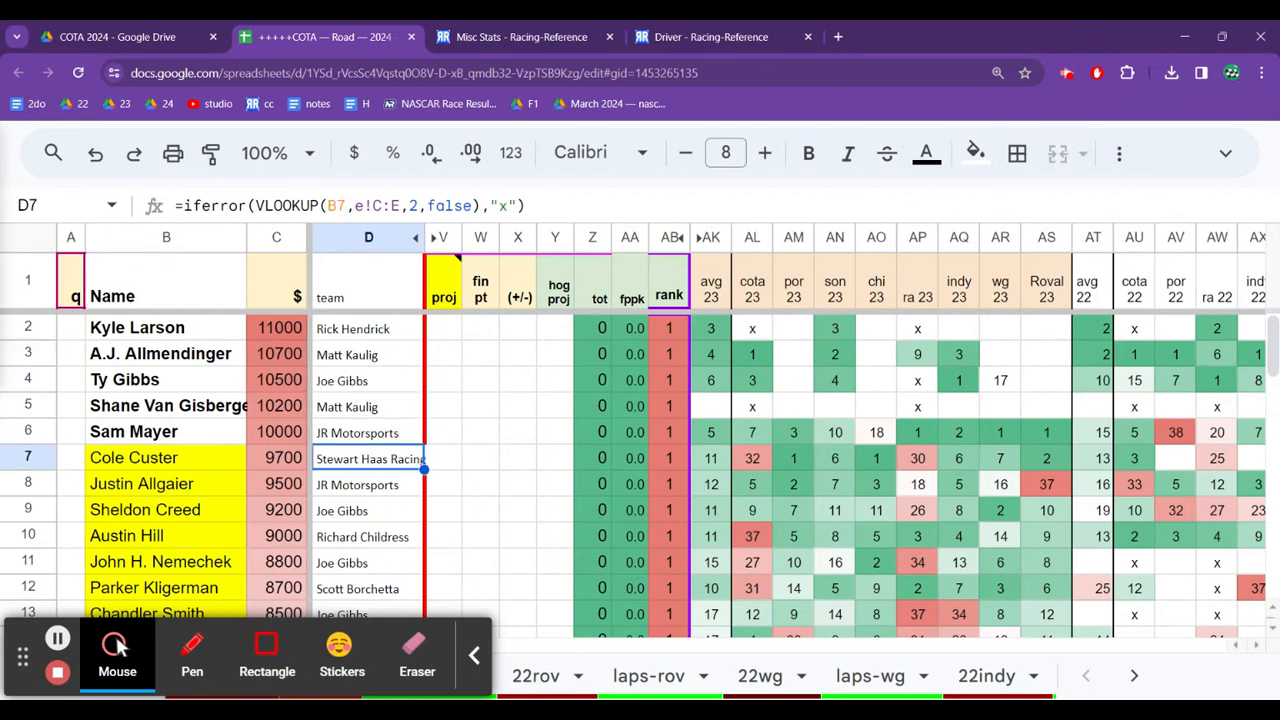
left_click(369, 484)
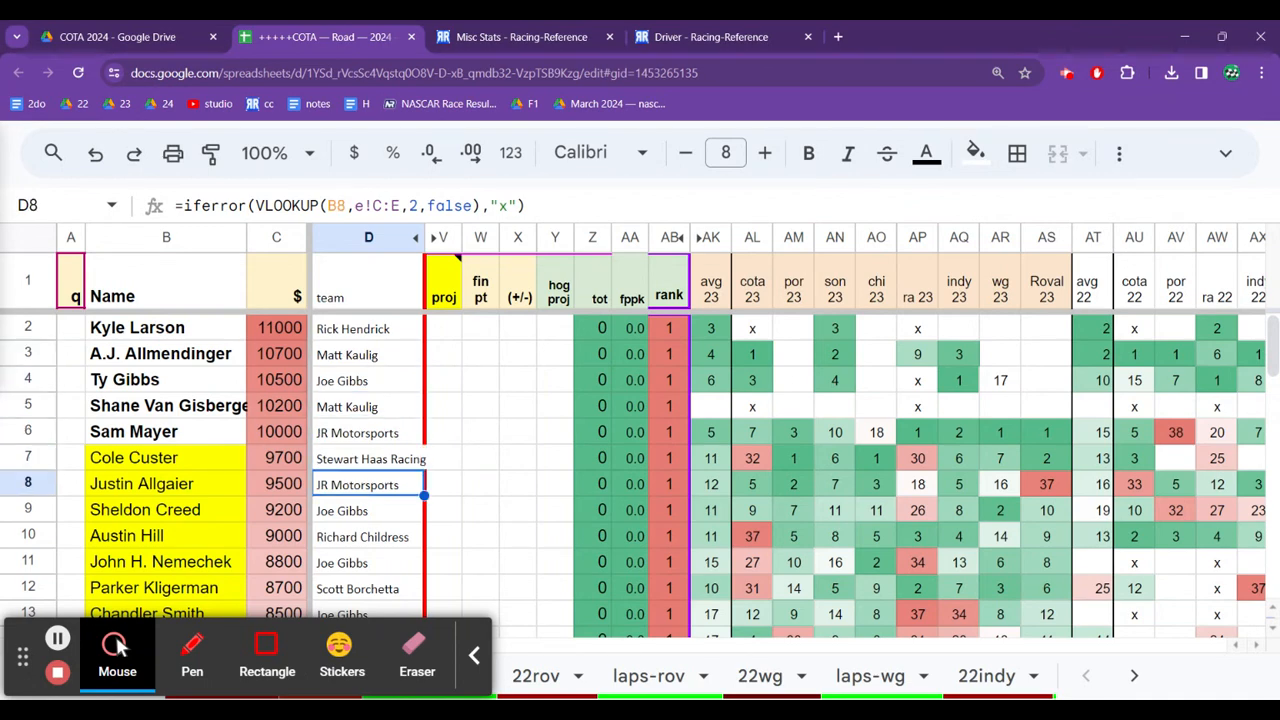
scroll("down", 3)
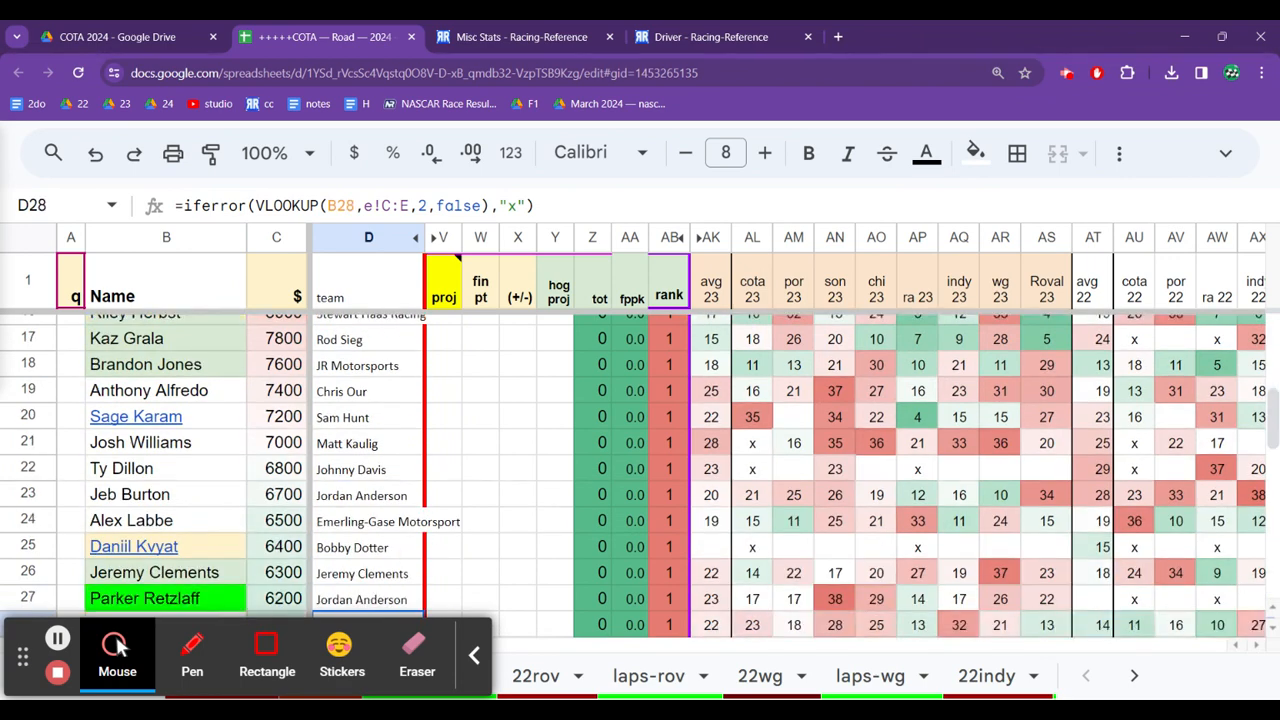
scroll("down", 3)
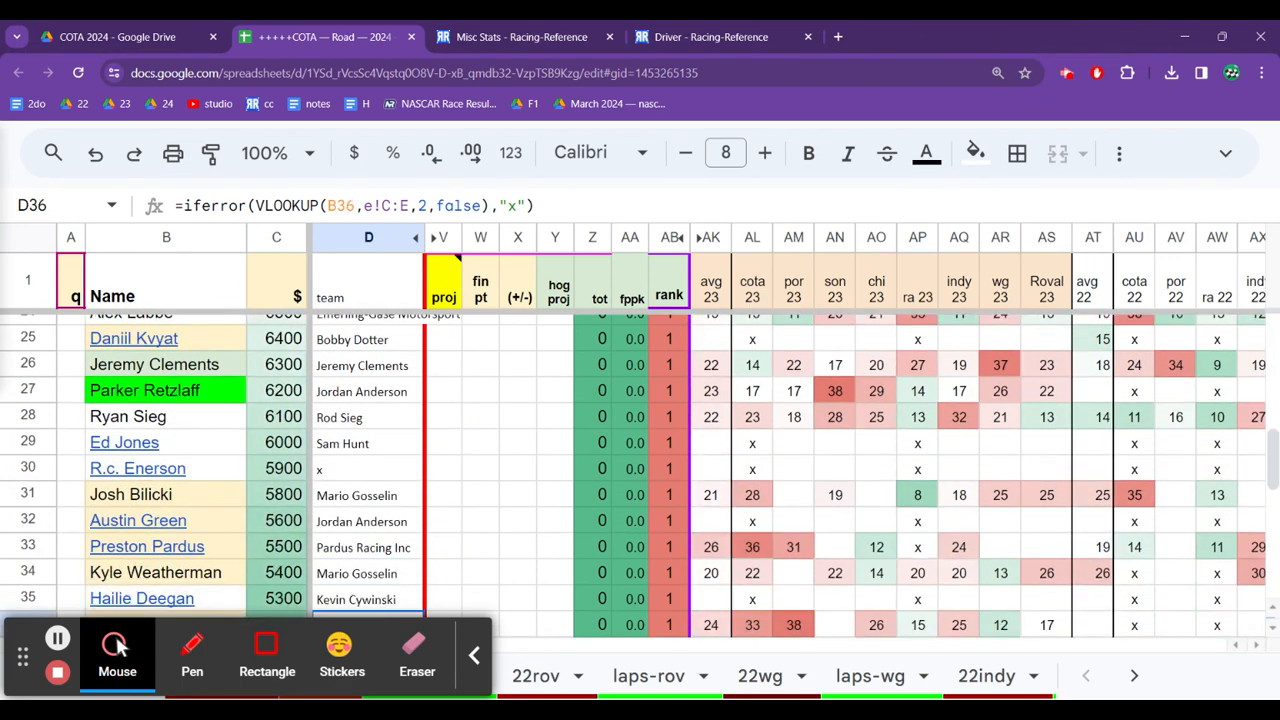
scroll("down", 3)
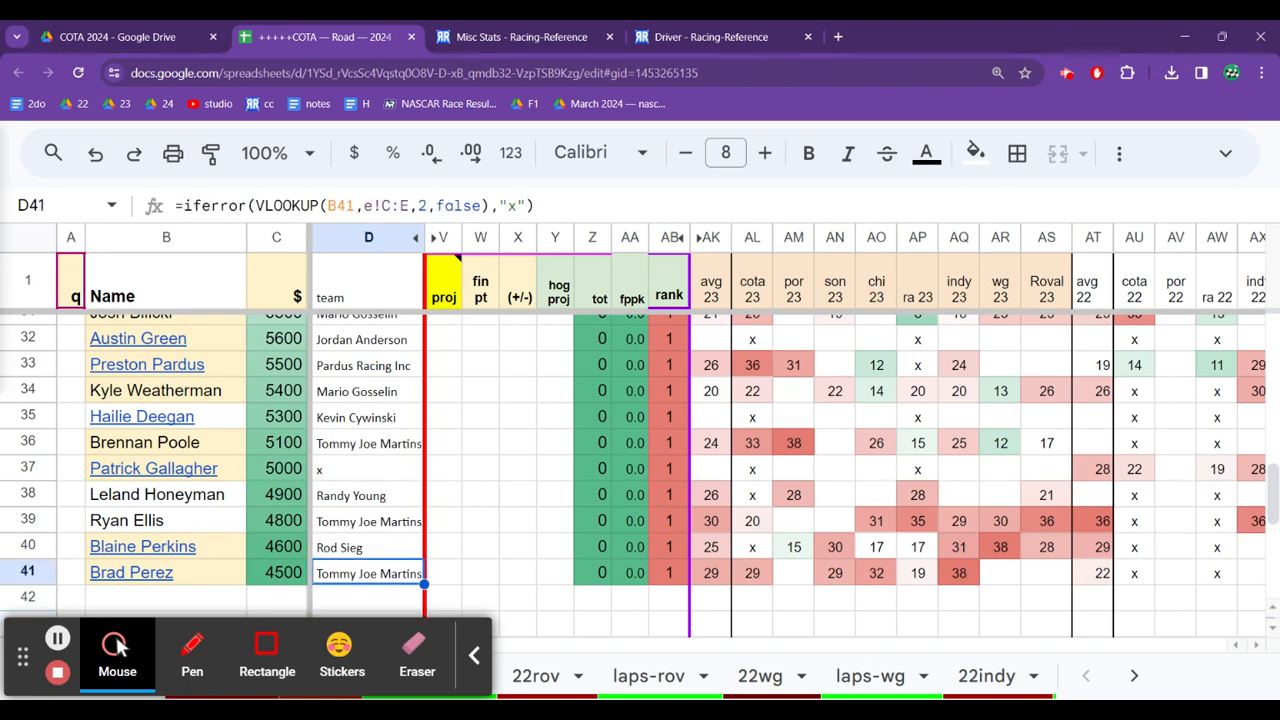
left_click(368, 547)
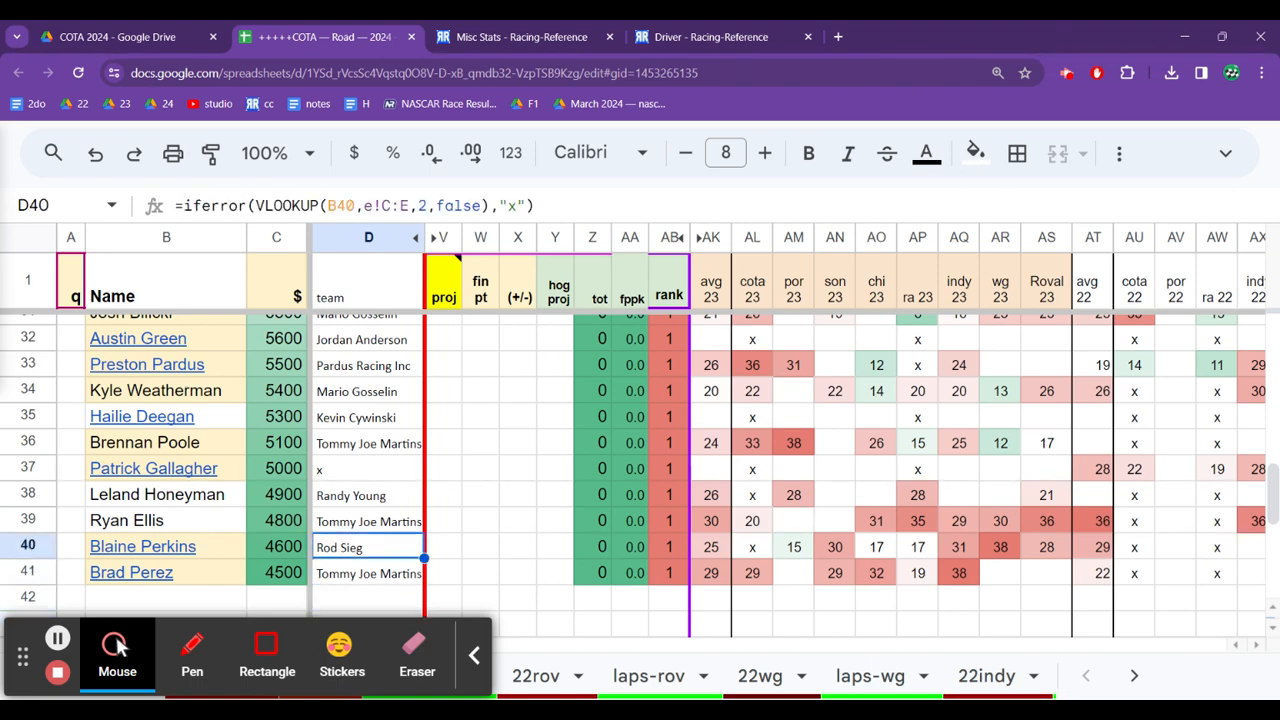
left_click(368, 495)
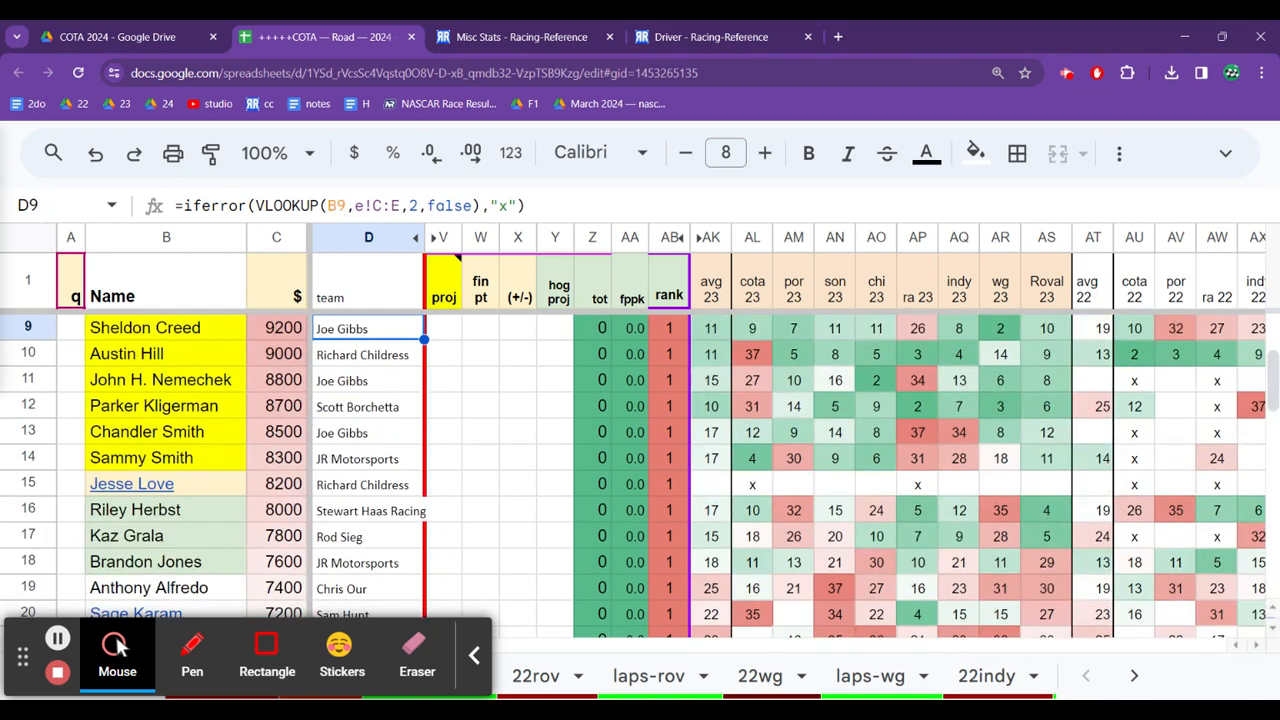
scroll("down", 3)
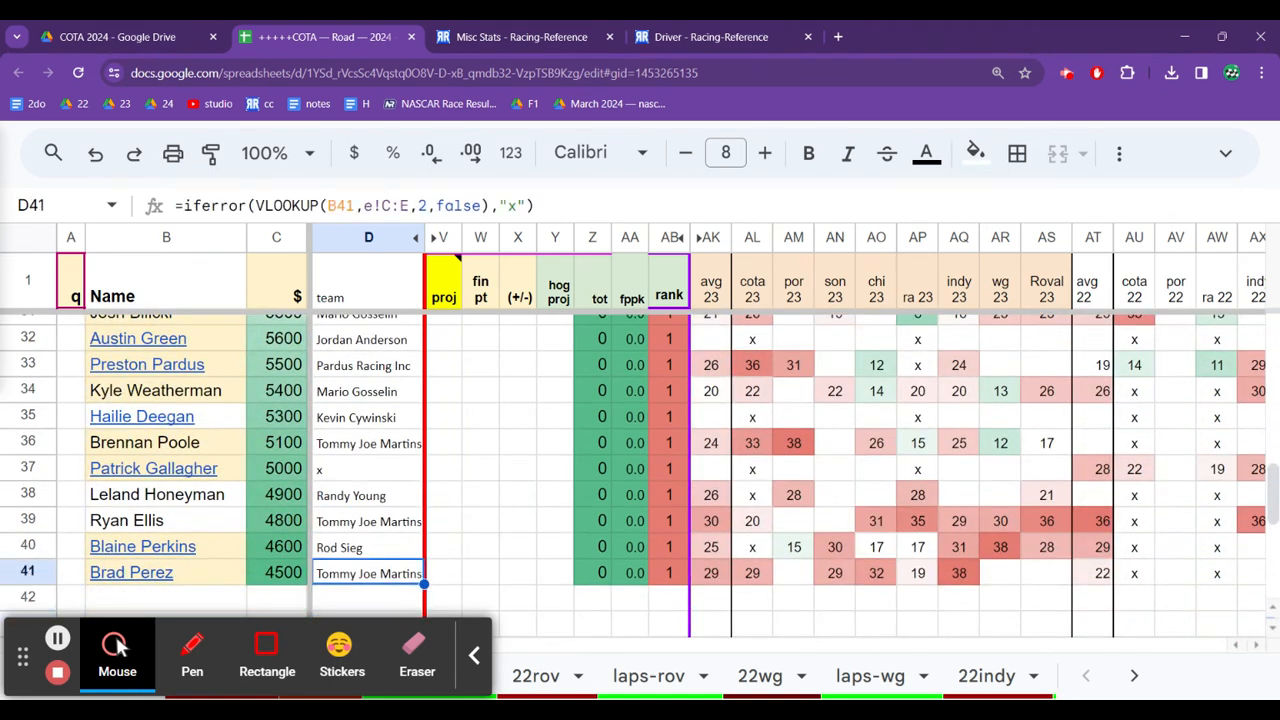
left_click(369, 547)
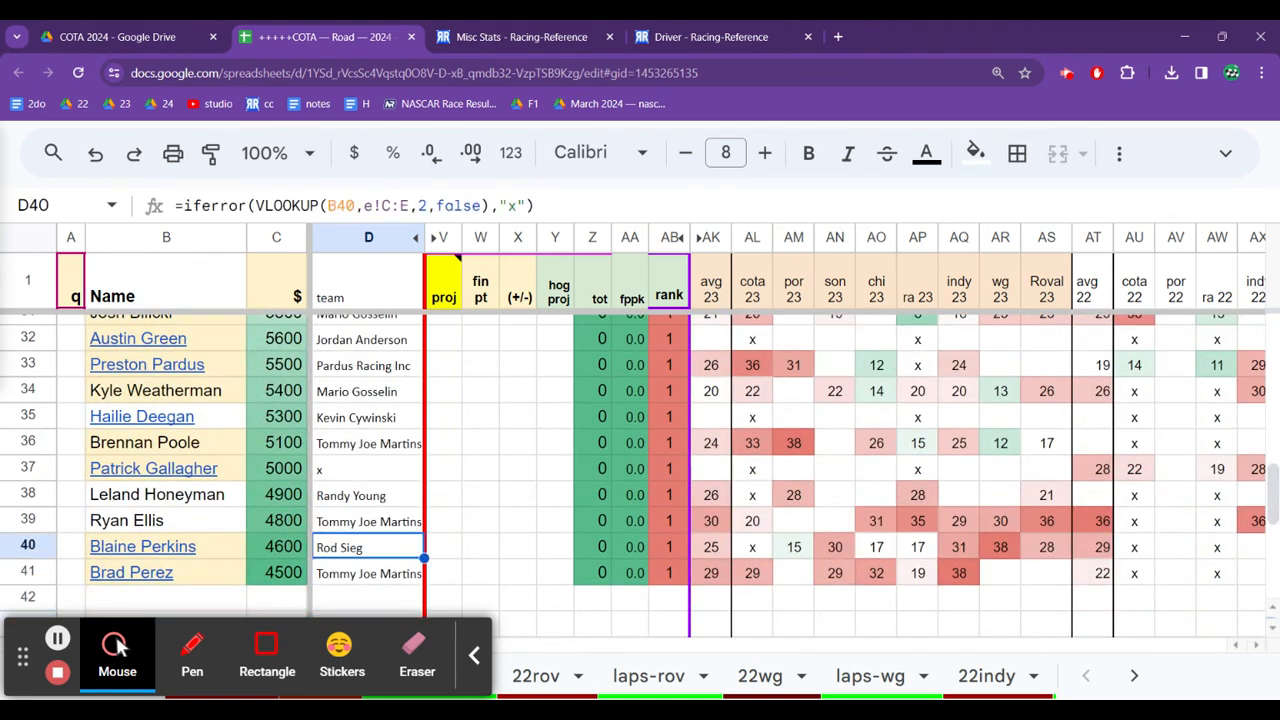
left_click(368, 573)
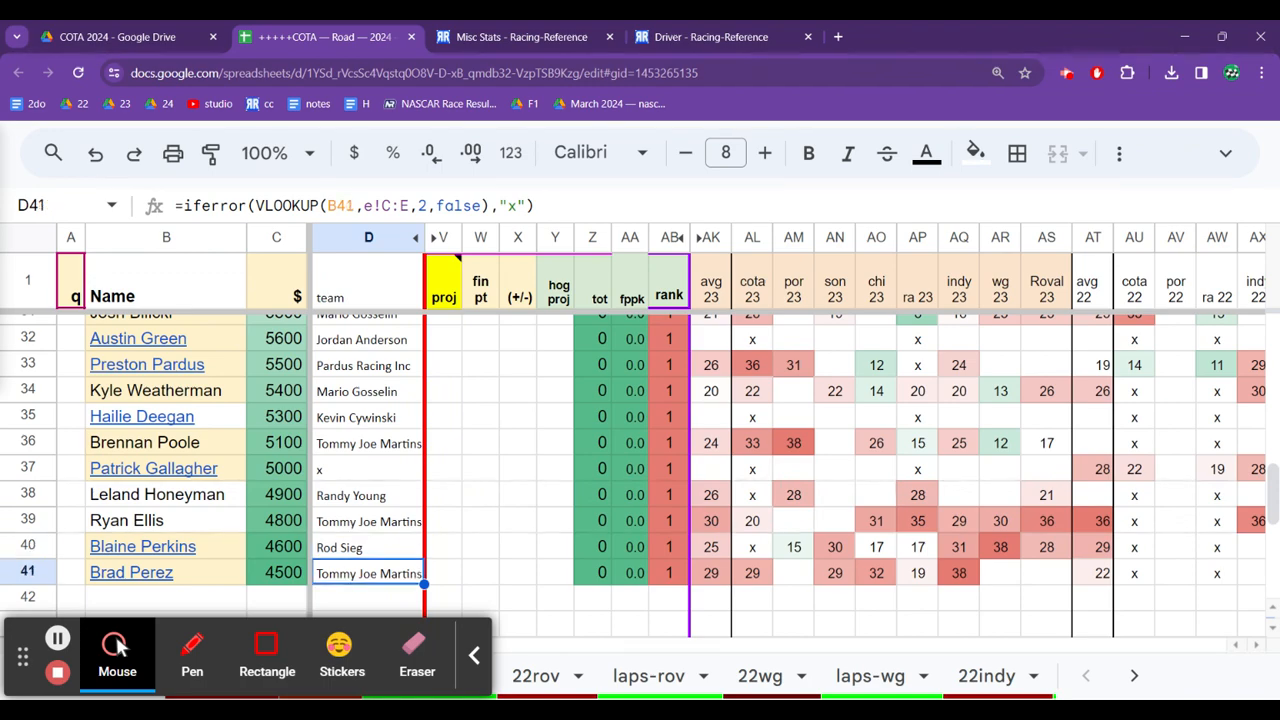
left_click(369, 468)
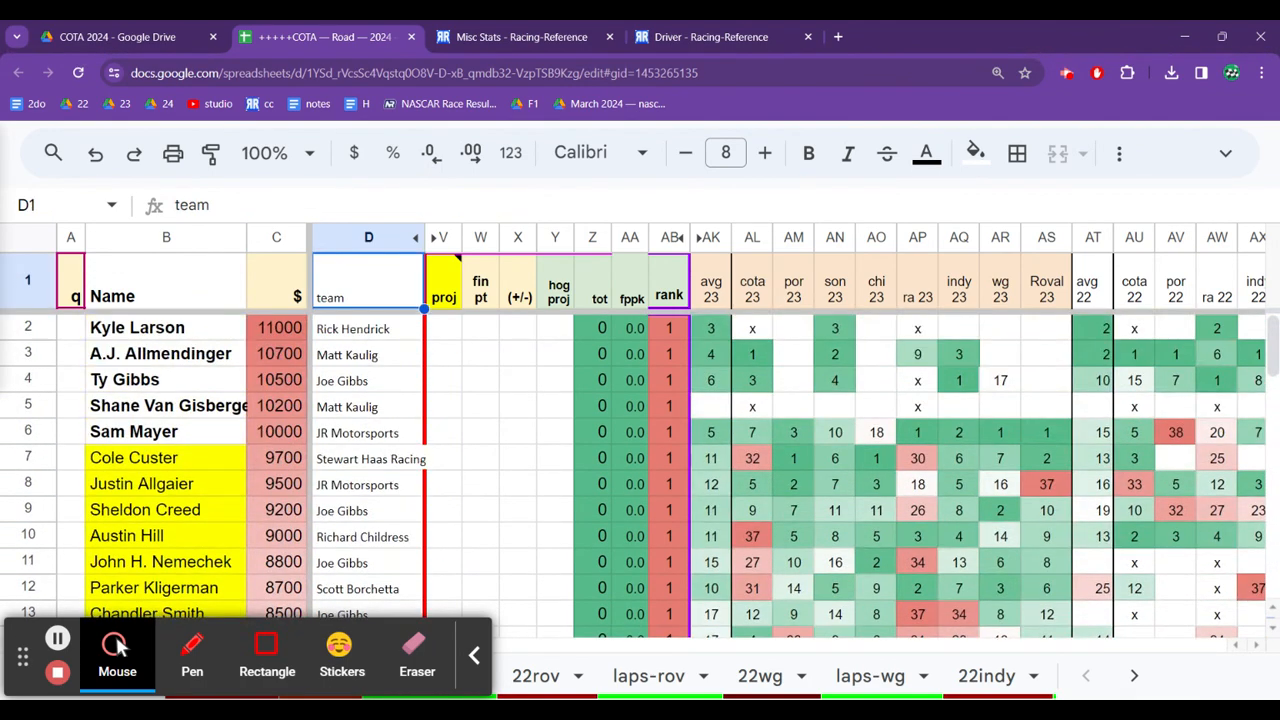
left_click(368, 458)
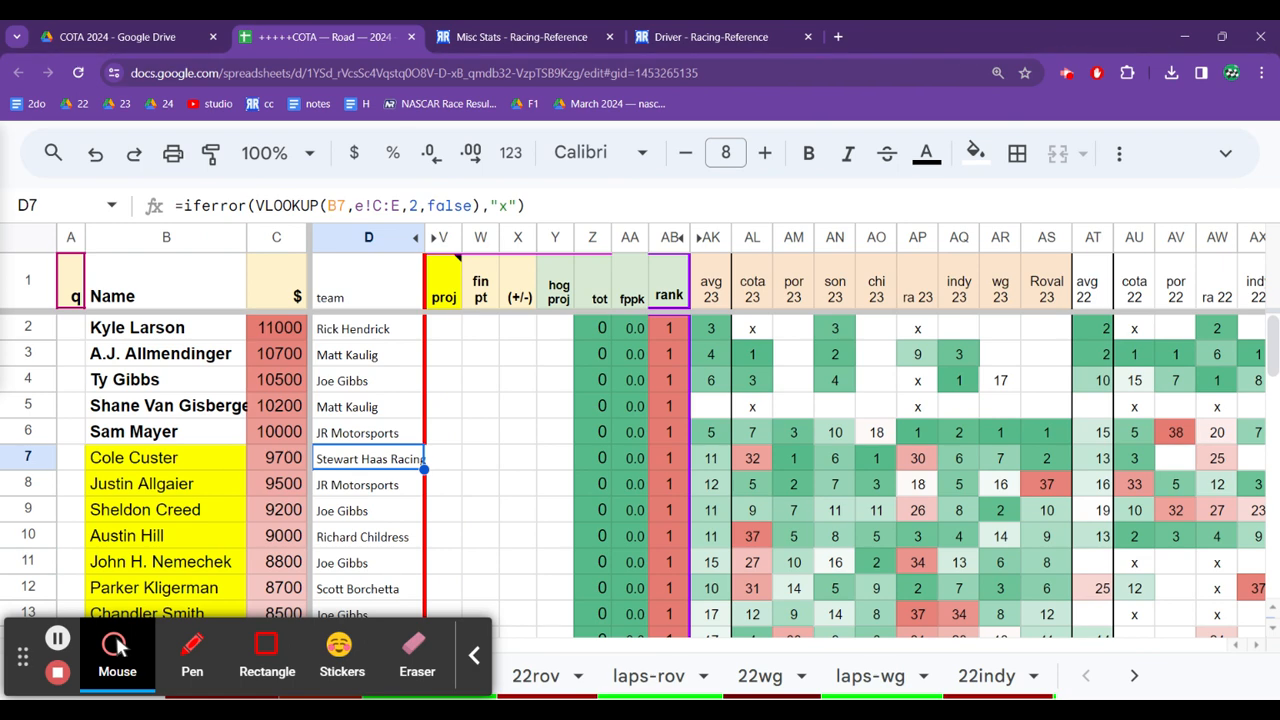
scroll("down", 3)
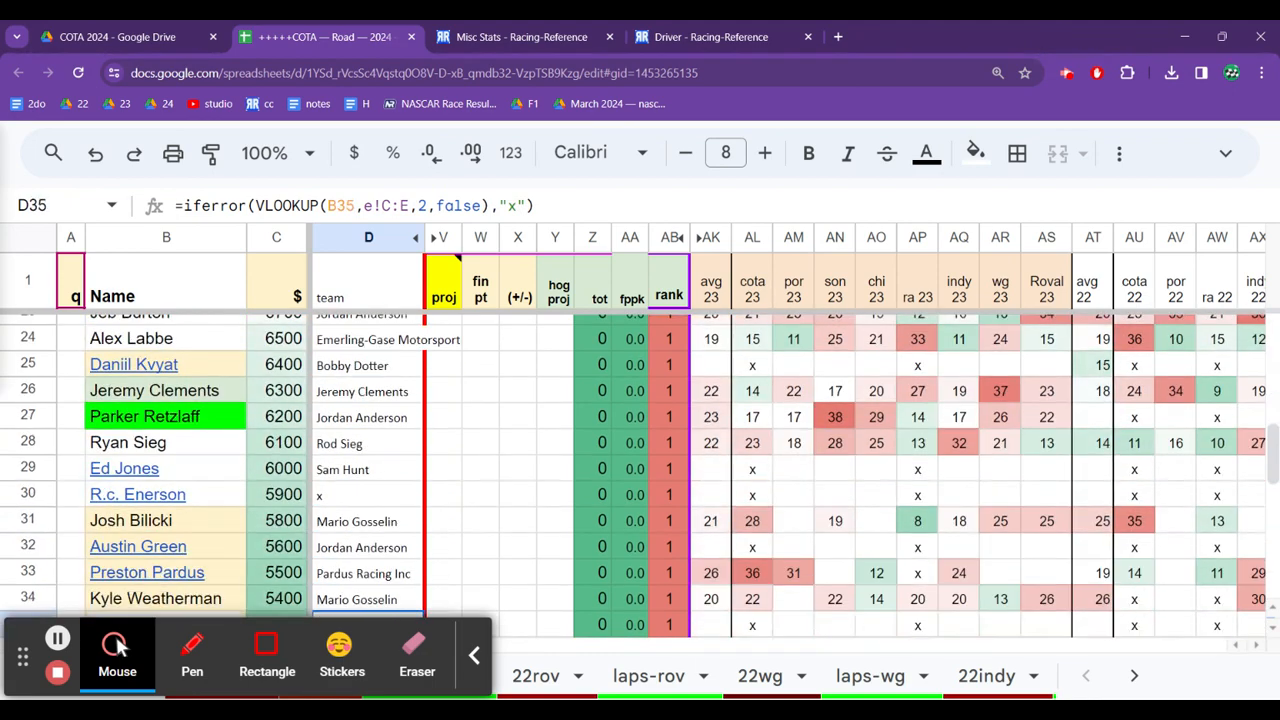
scroll("down", 3)
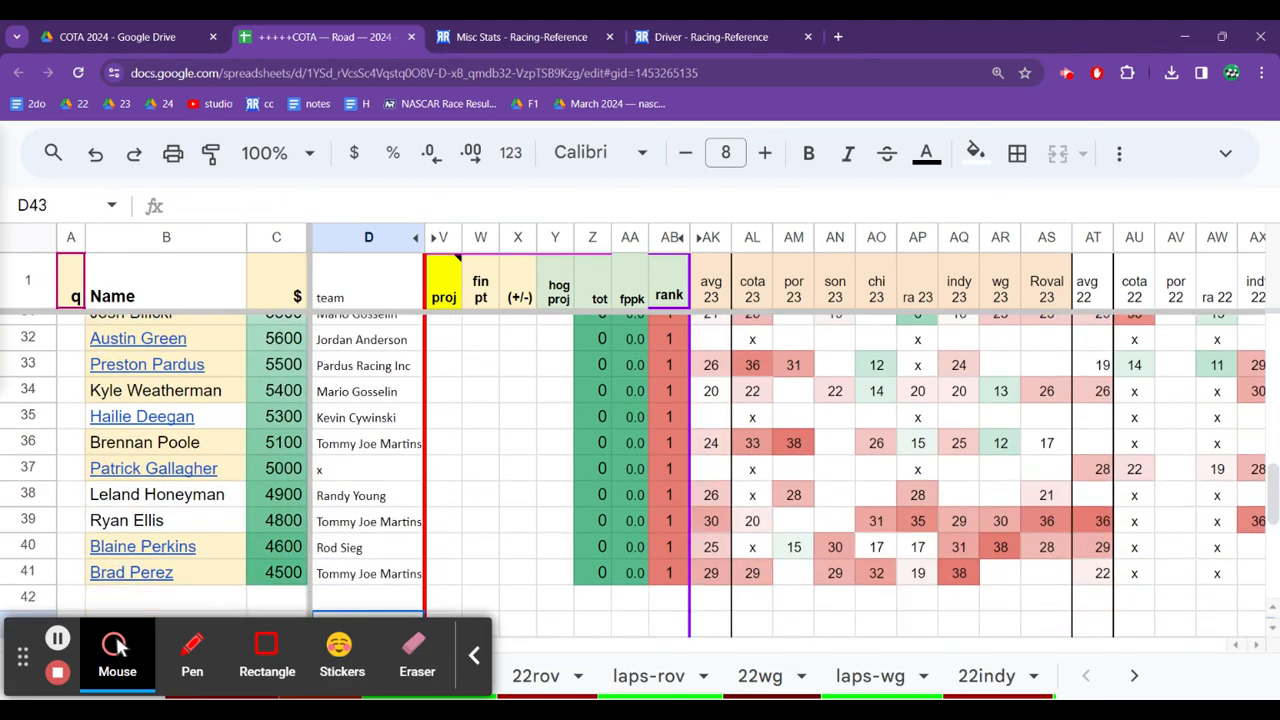
Step: Check Patrick Gallagher's 'x' team entry and open his linked Wikipedia article
left_click(368, 495)
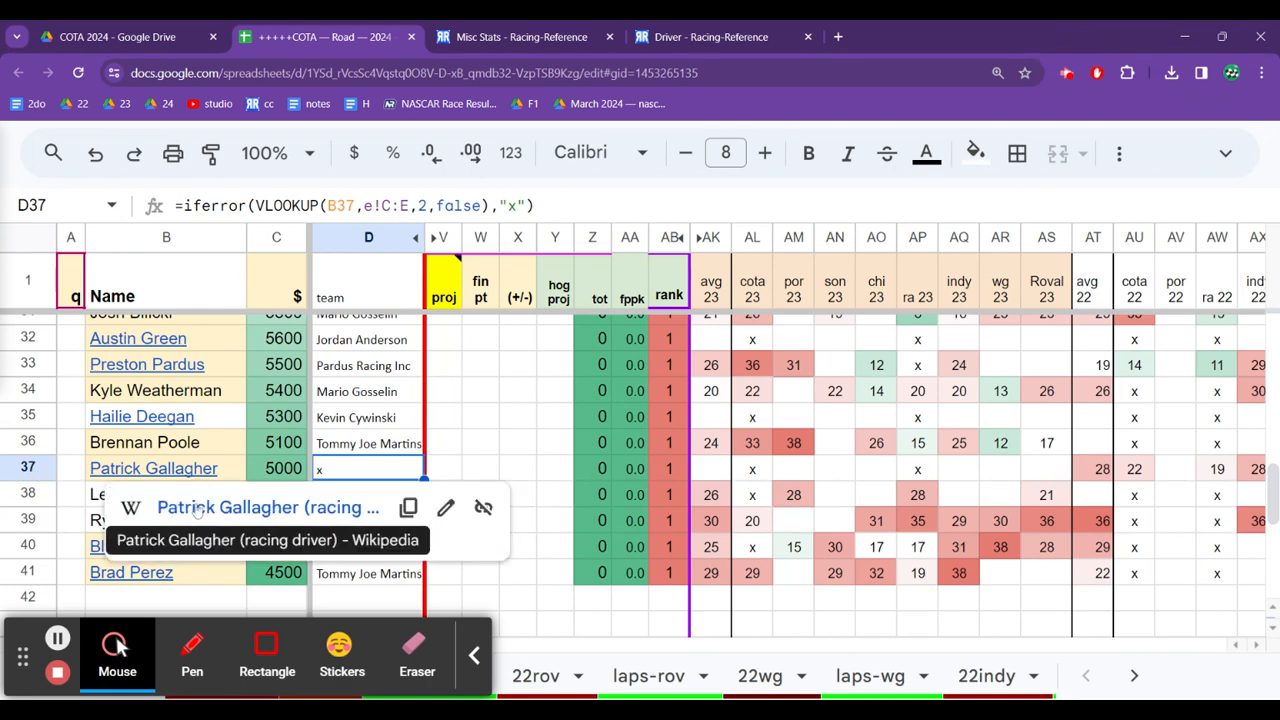
left_click(267, 507)
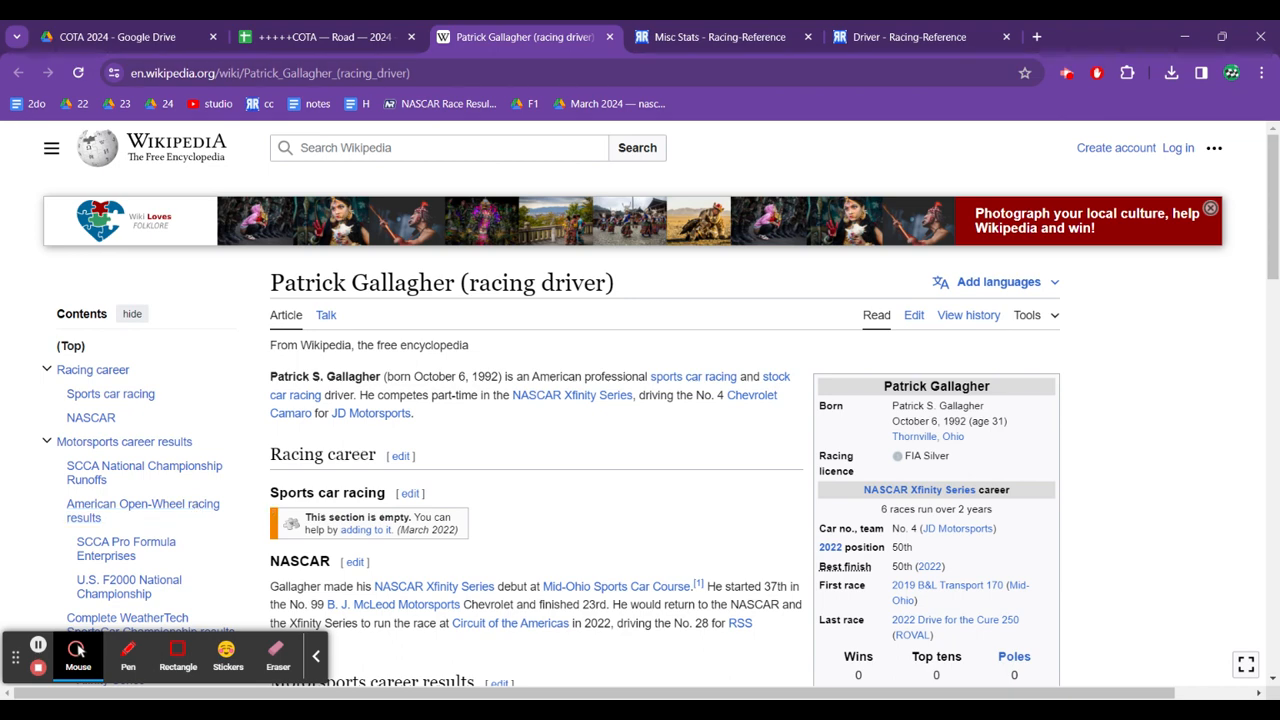
Step: Scroll Patrick Gallagher's Wikipedia article down to the Xfinity Series results table
scroll("down", 3)
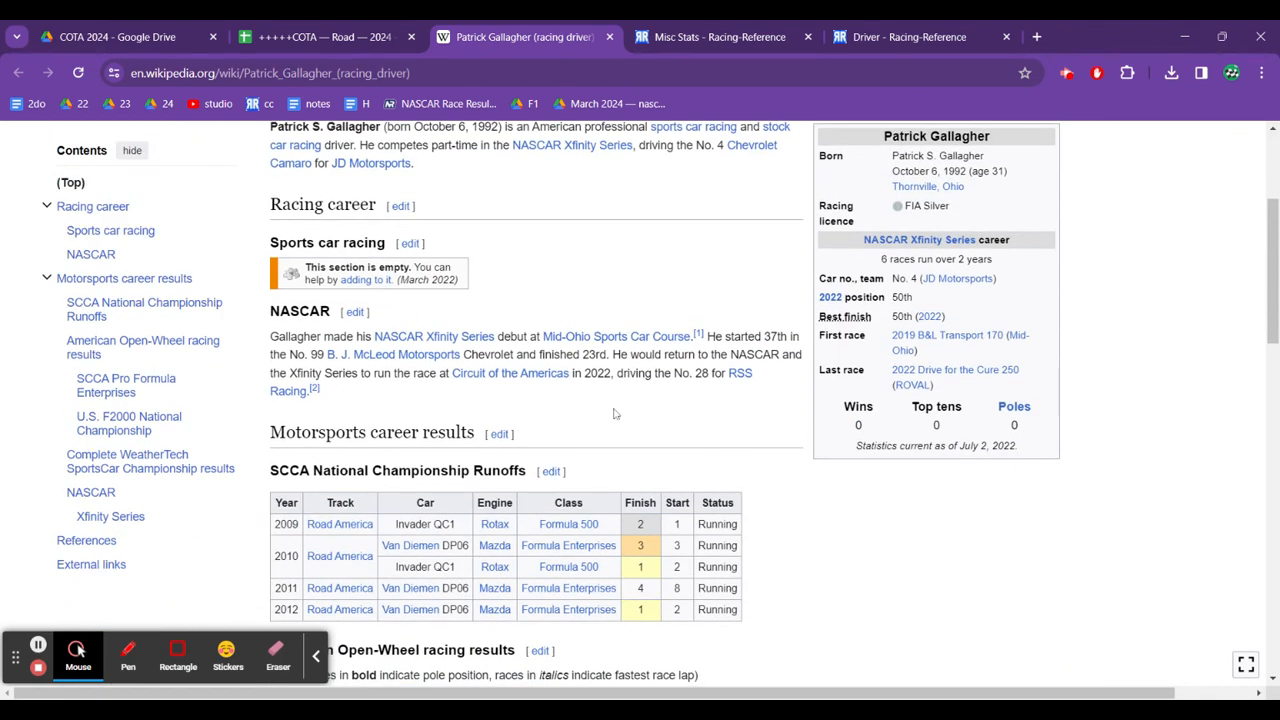
mouse_move(612, 445)
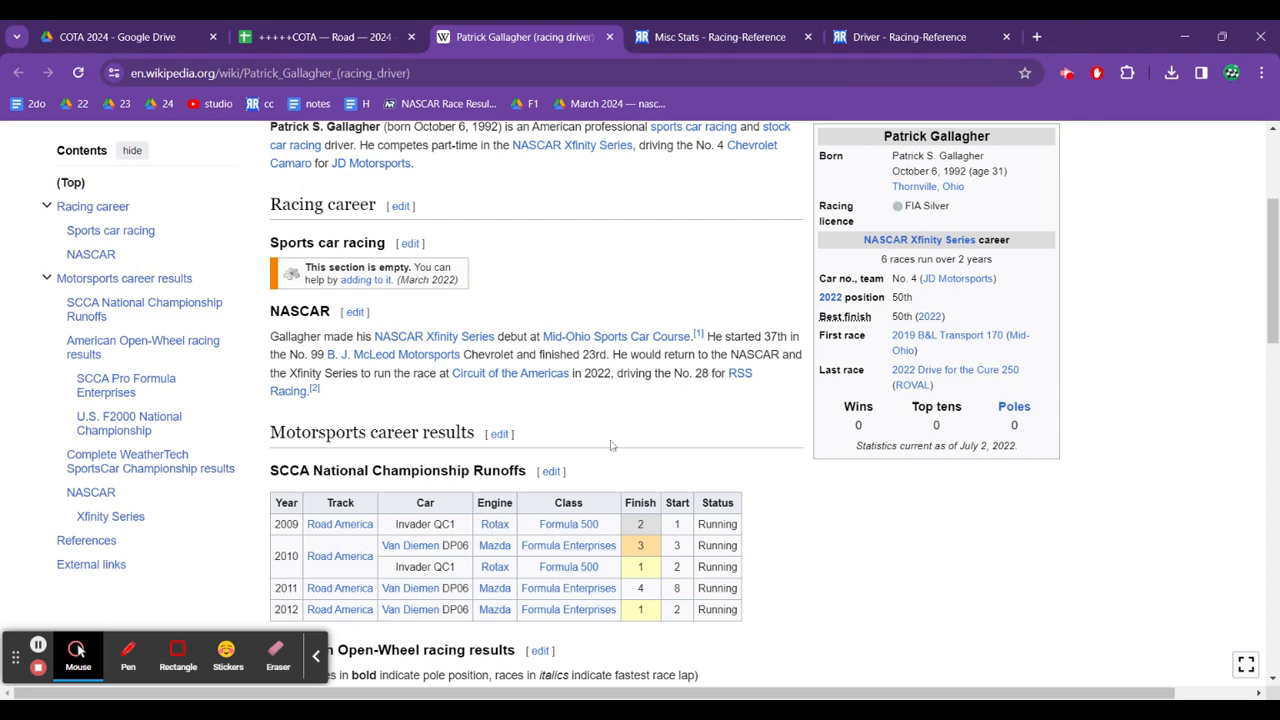
scroll("down", 3)
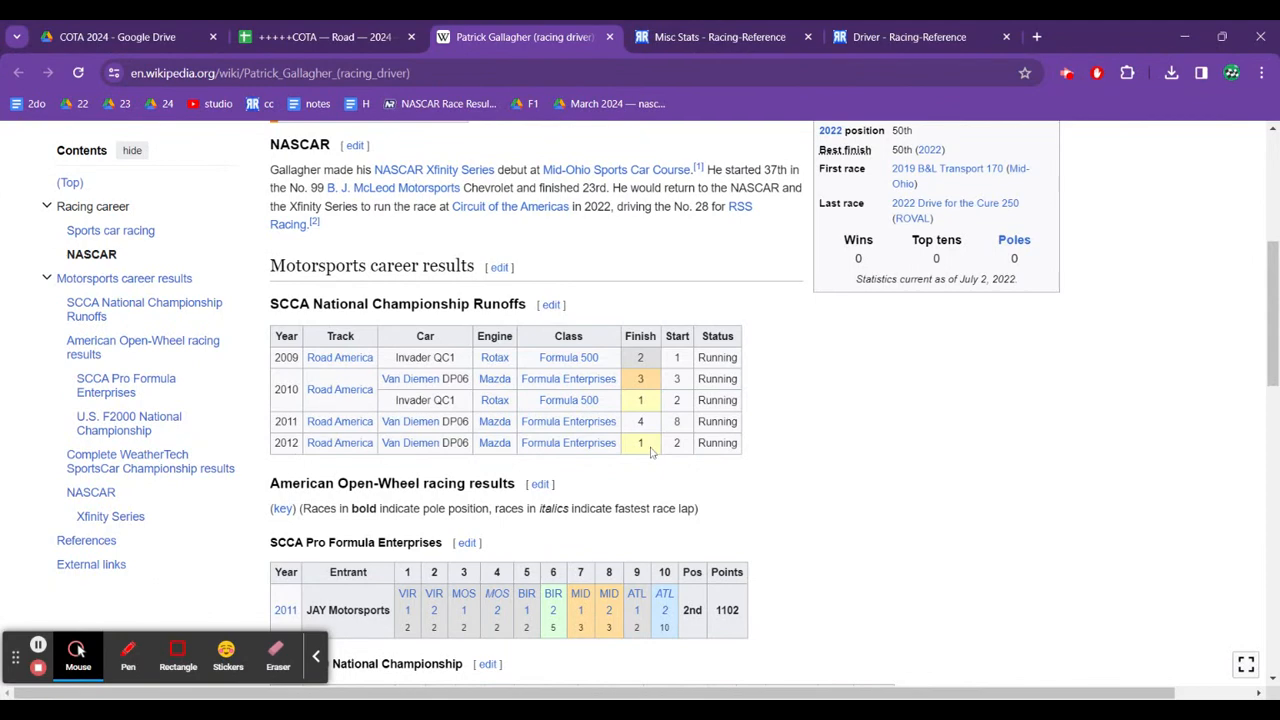
scroll("down", 3)
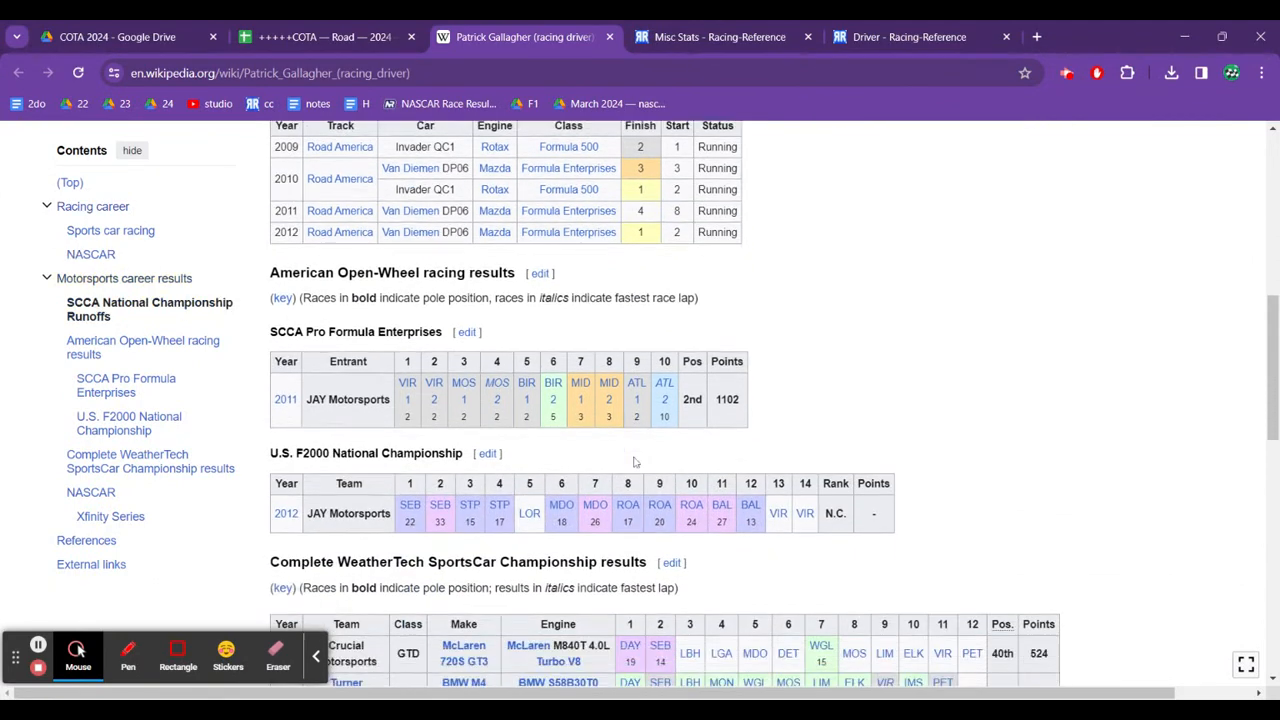
scroll("down", 3)
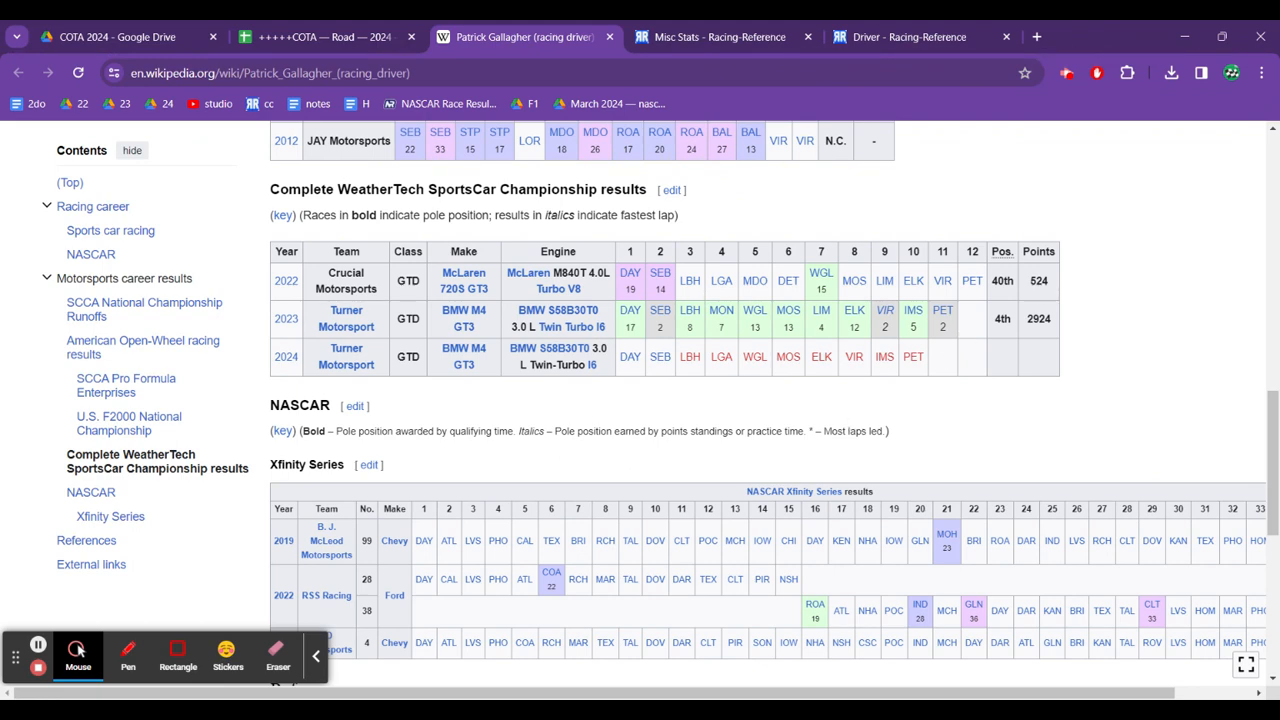
mouse_move(745, 401)
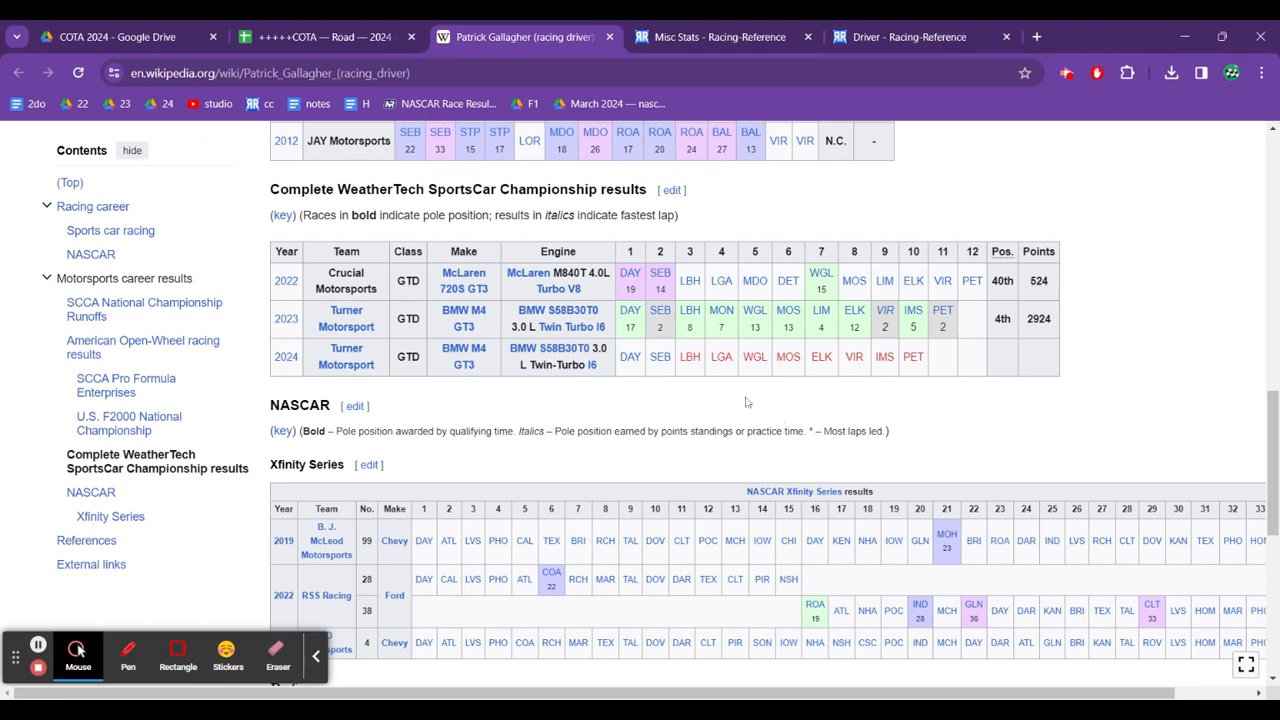
scroll("down", 3)
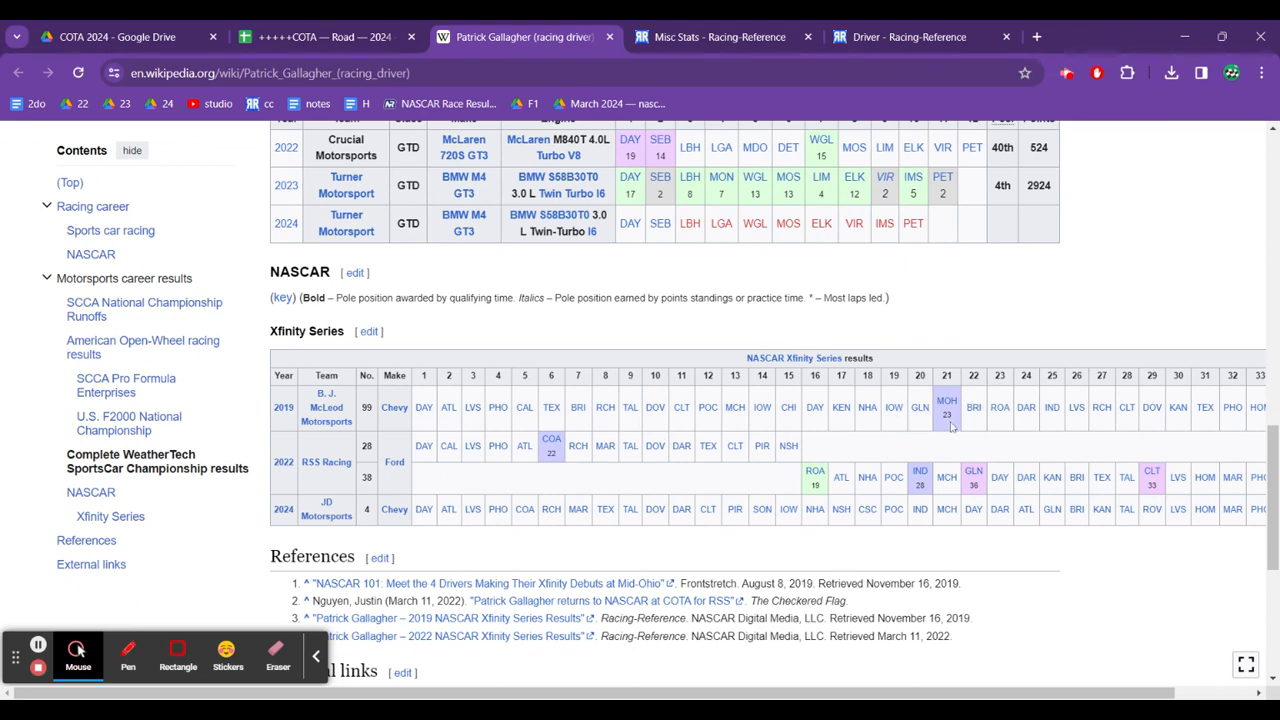
mouse_move(1063, 490)
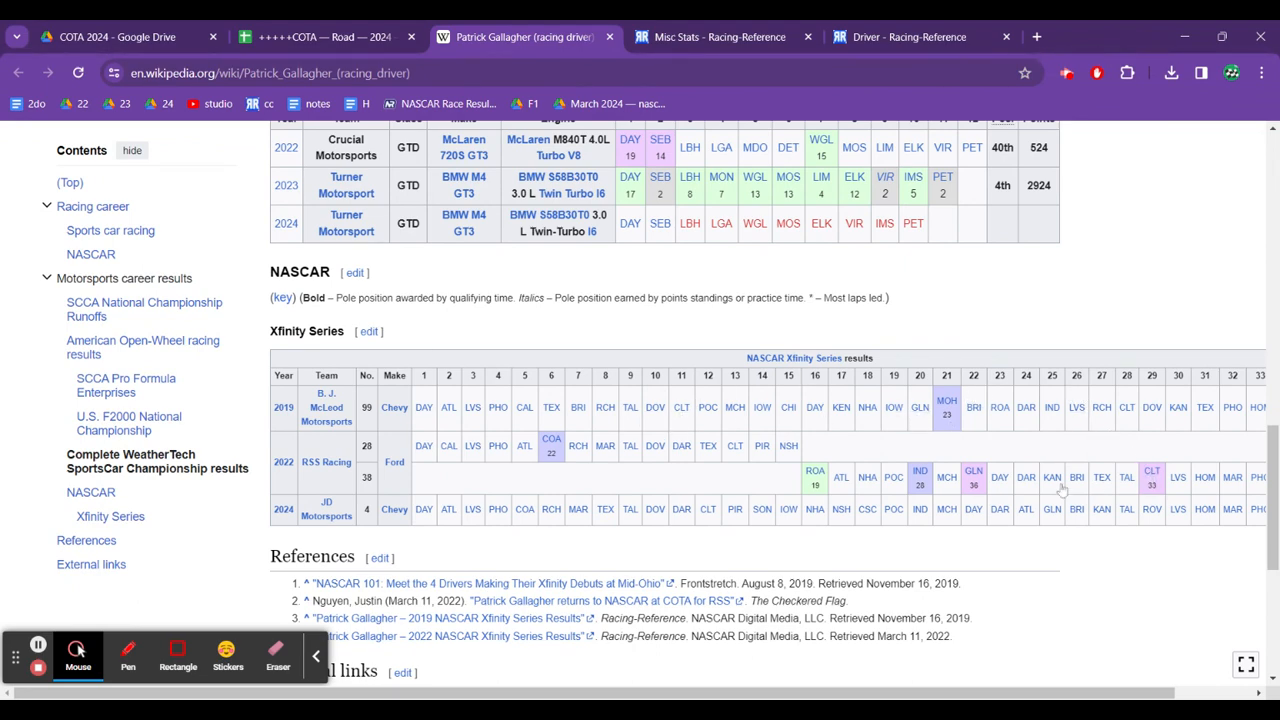
mouse_move(745, 470)
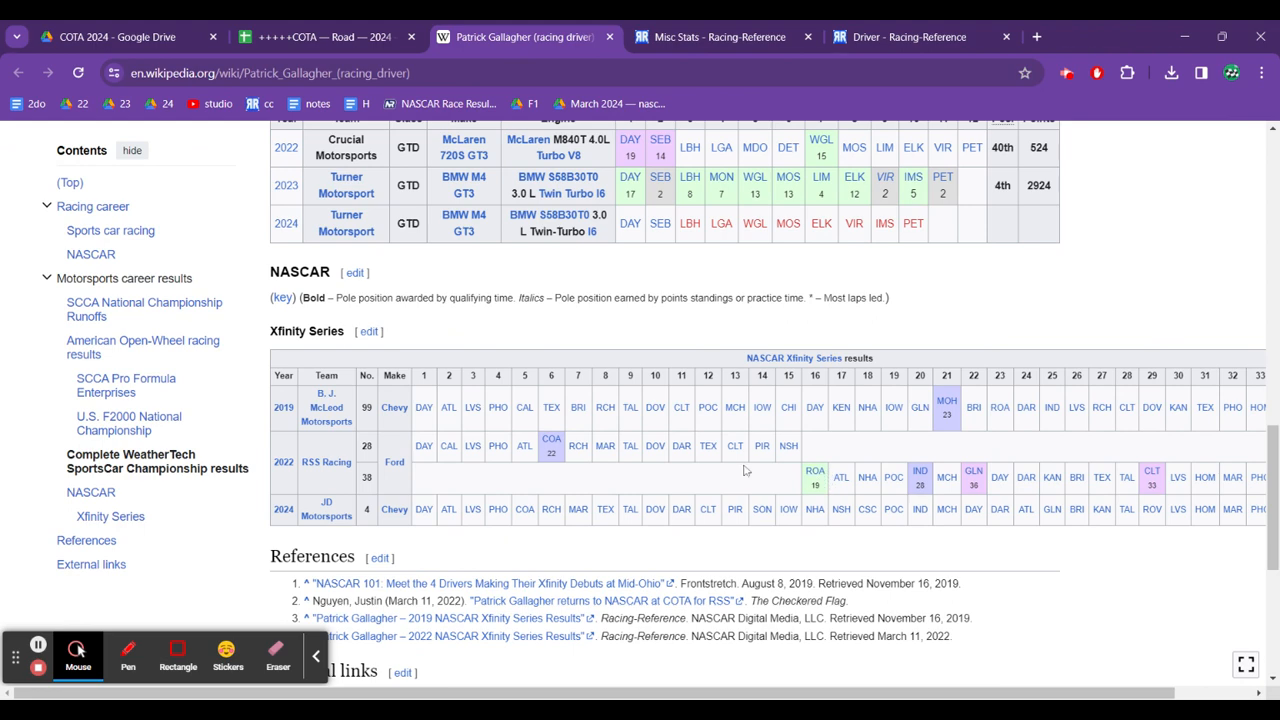
mouse_move(551, 463)
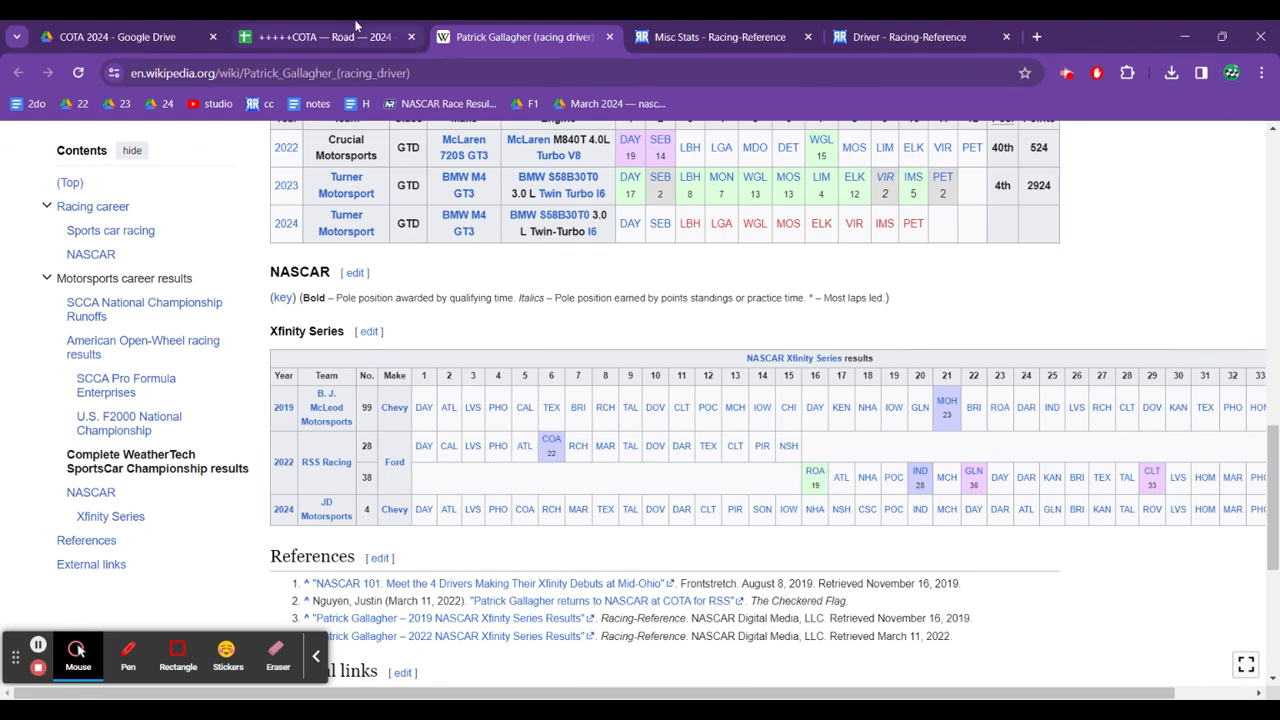
Step: Check row 37's empty projection, missing team, and Roval, cota, ra, indy 2022 finishes
left_click(320, 37)
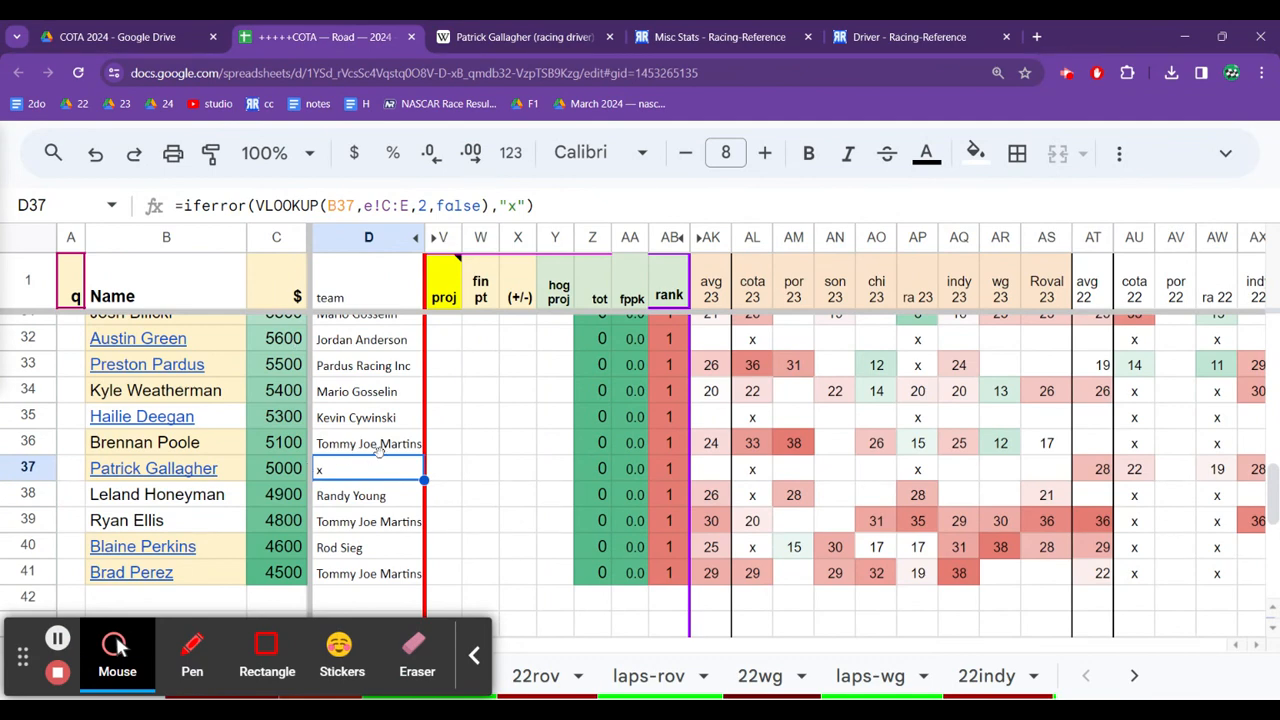
left_click(441, 468)
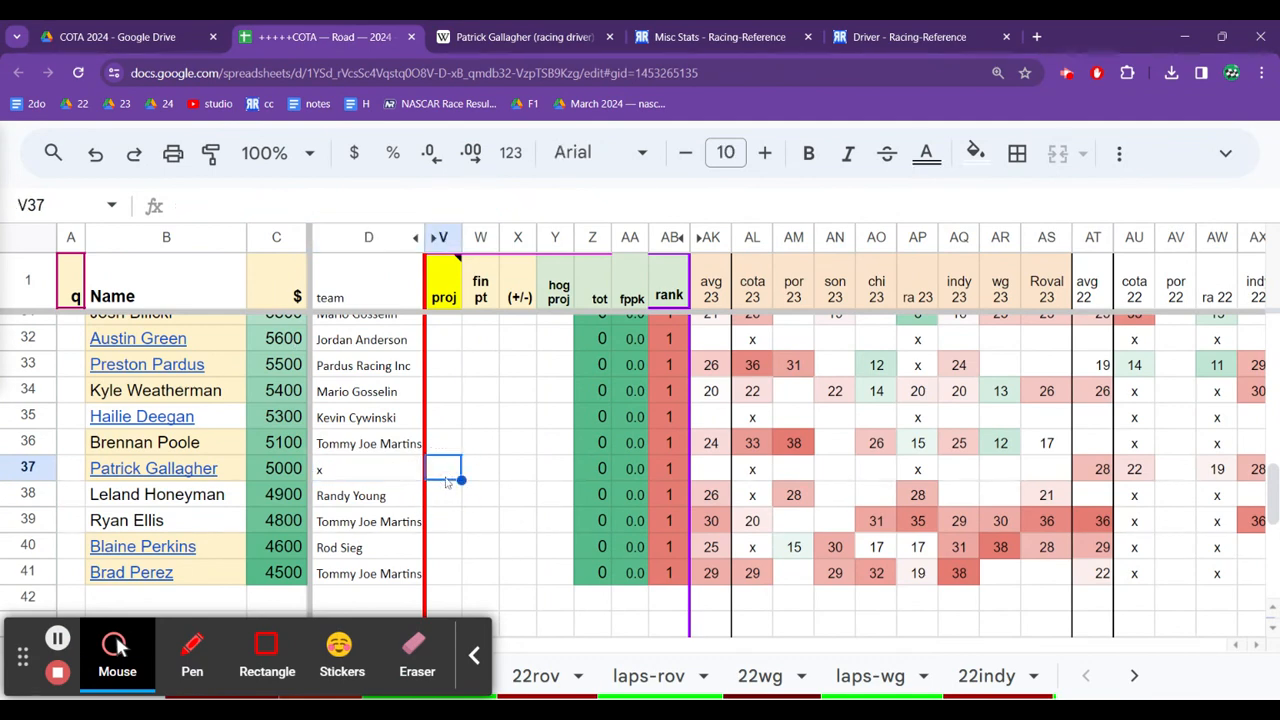
left_click(368, 468)
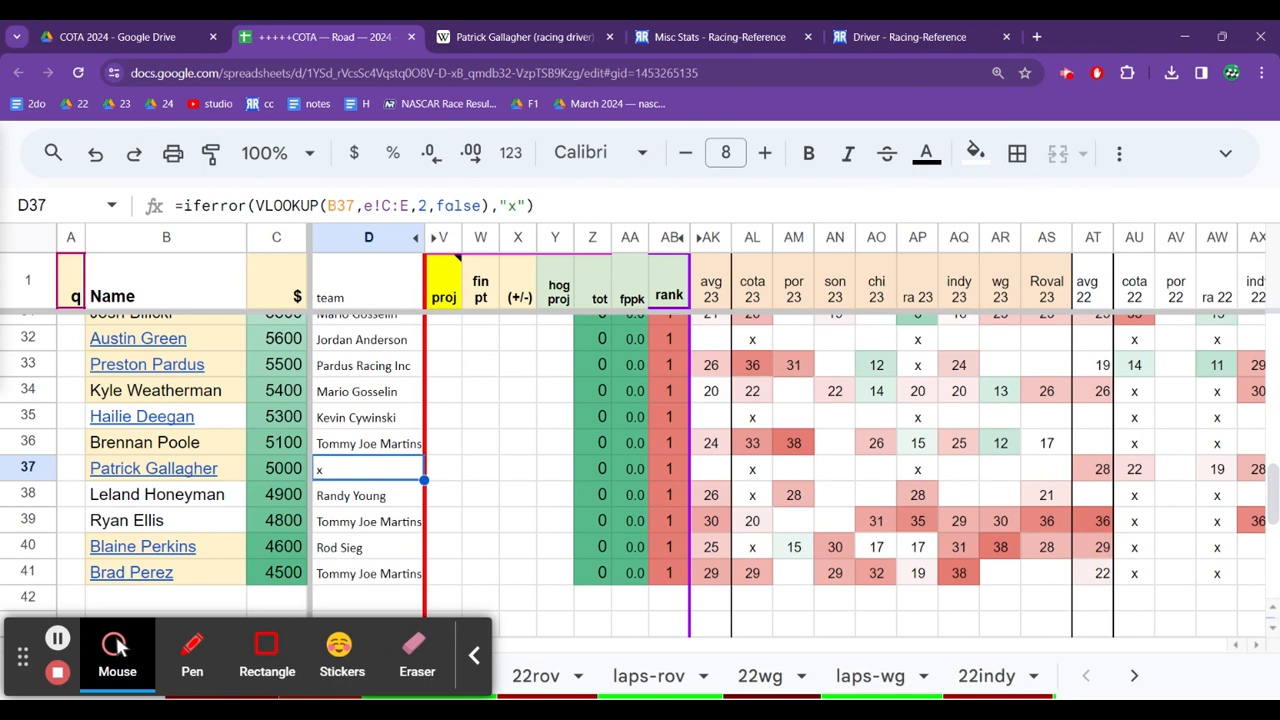
left_click(592, 468)
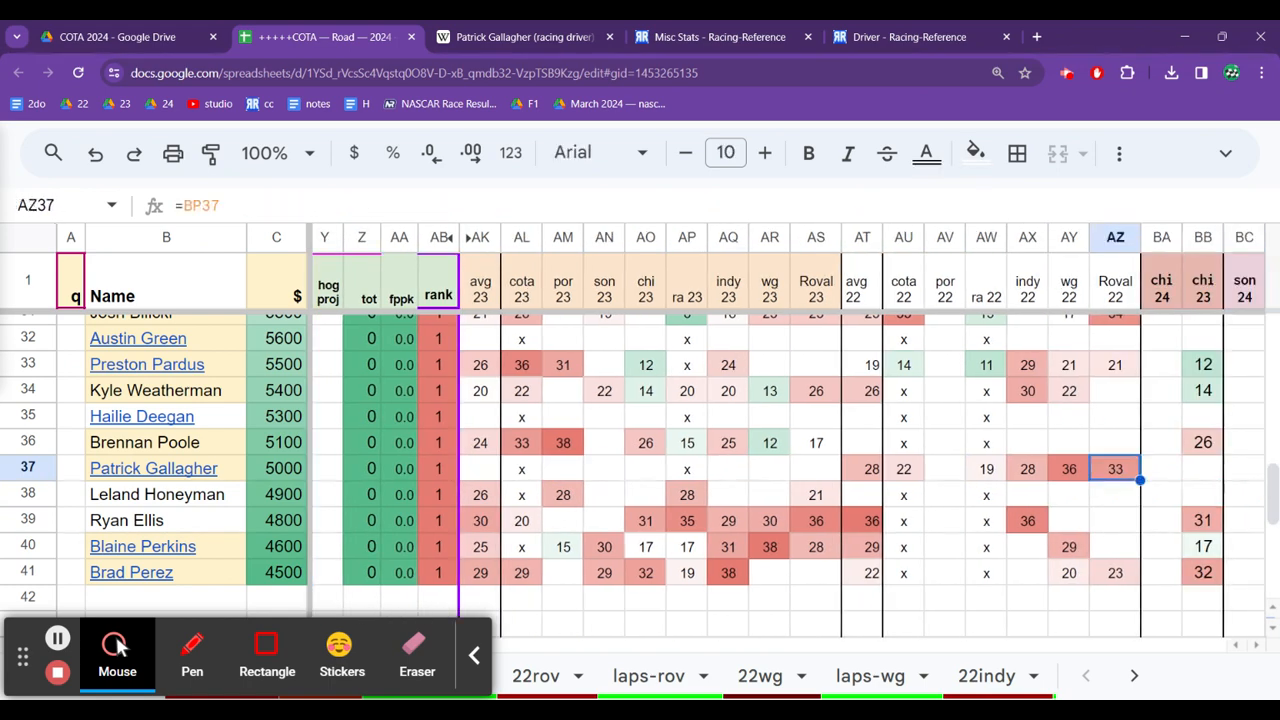
left_click(903, 468)
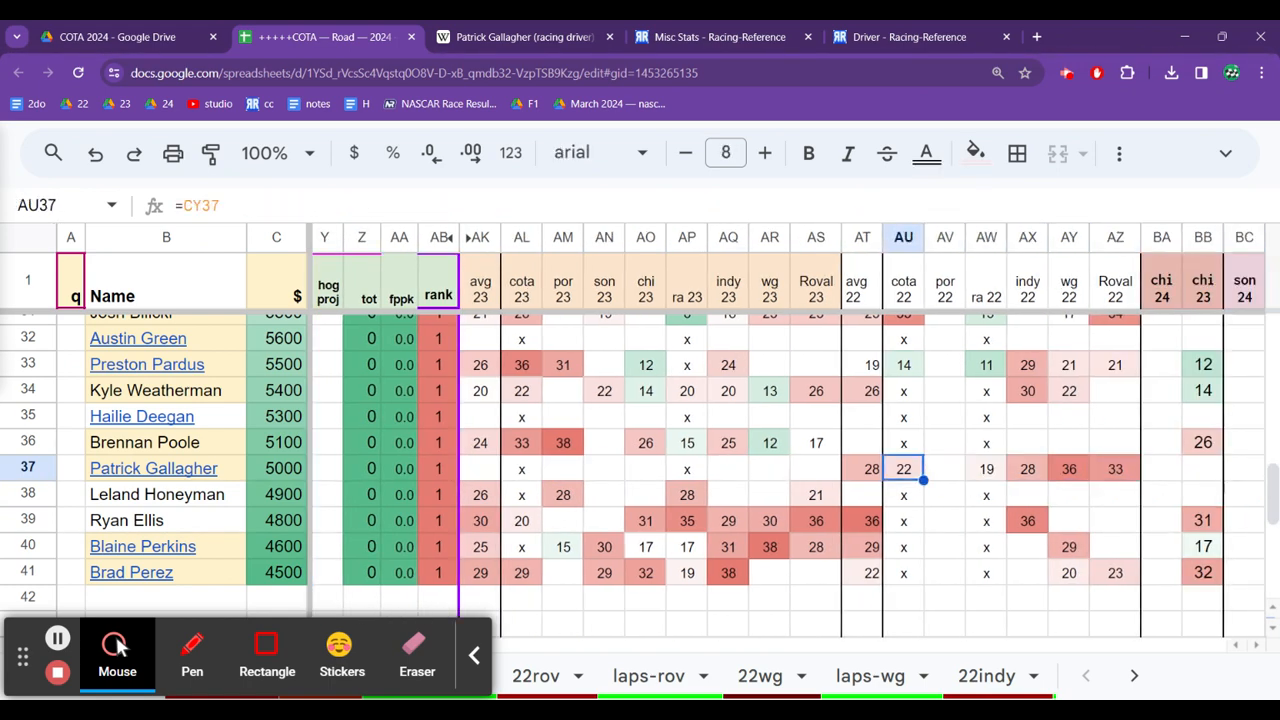
left_click(986, 468)
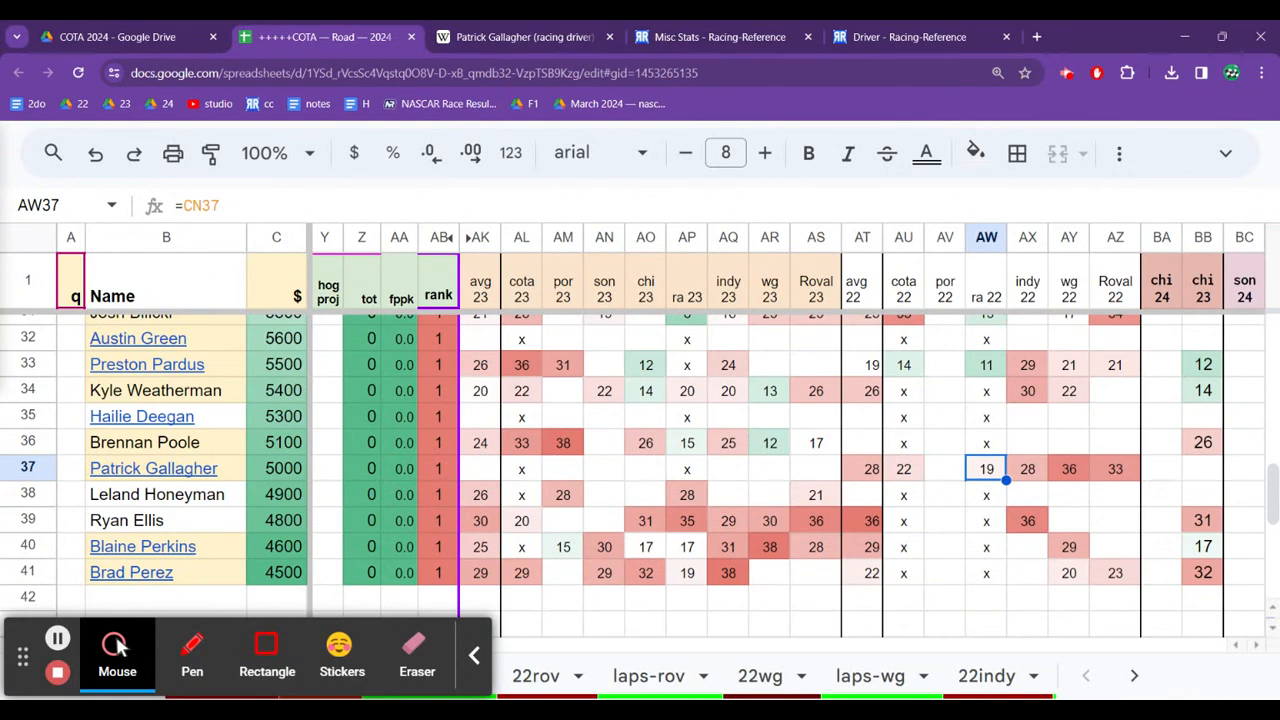
left_click(1027, 468)
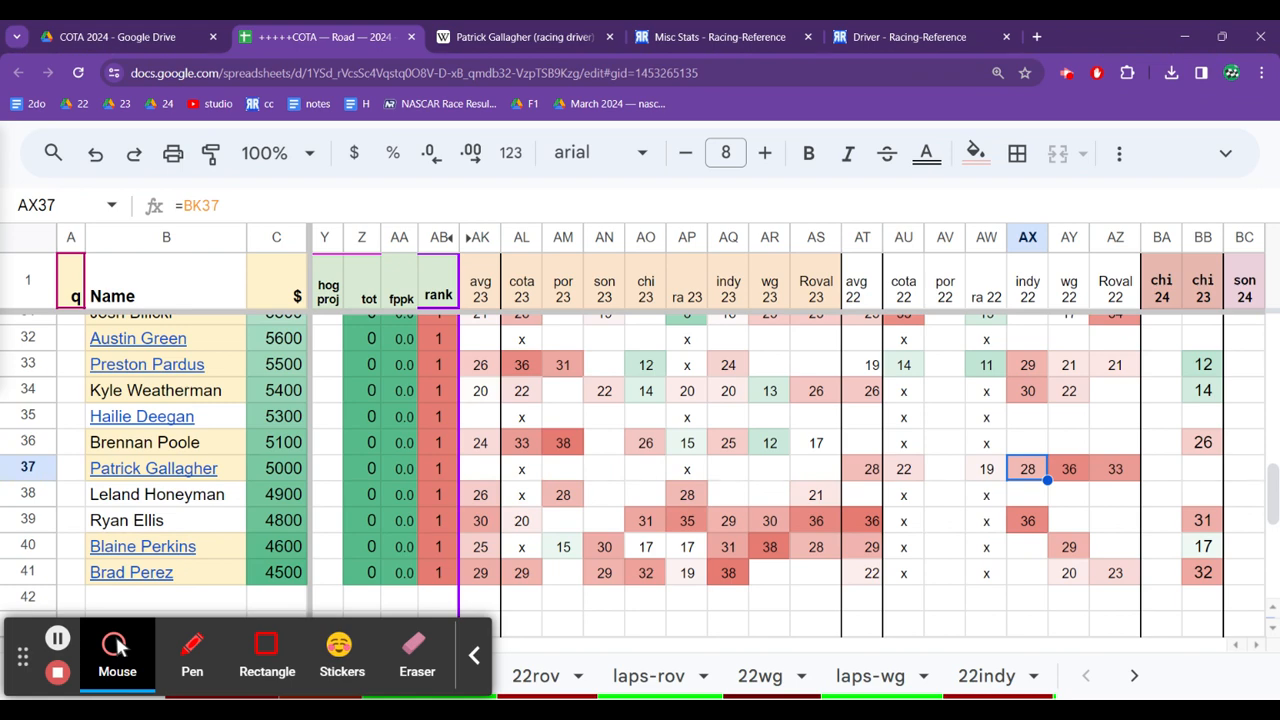
left_click(986, 468)
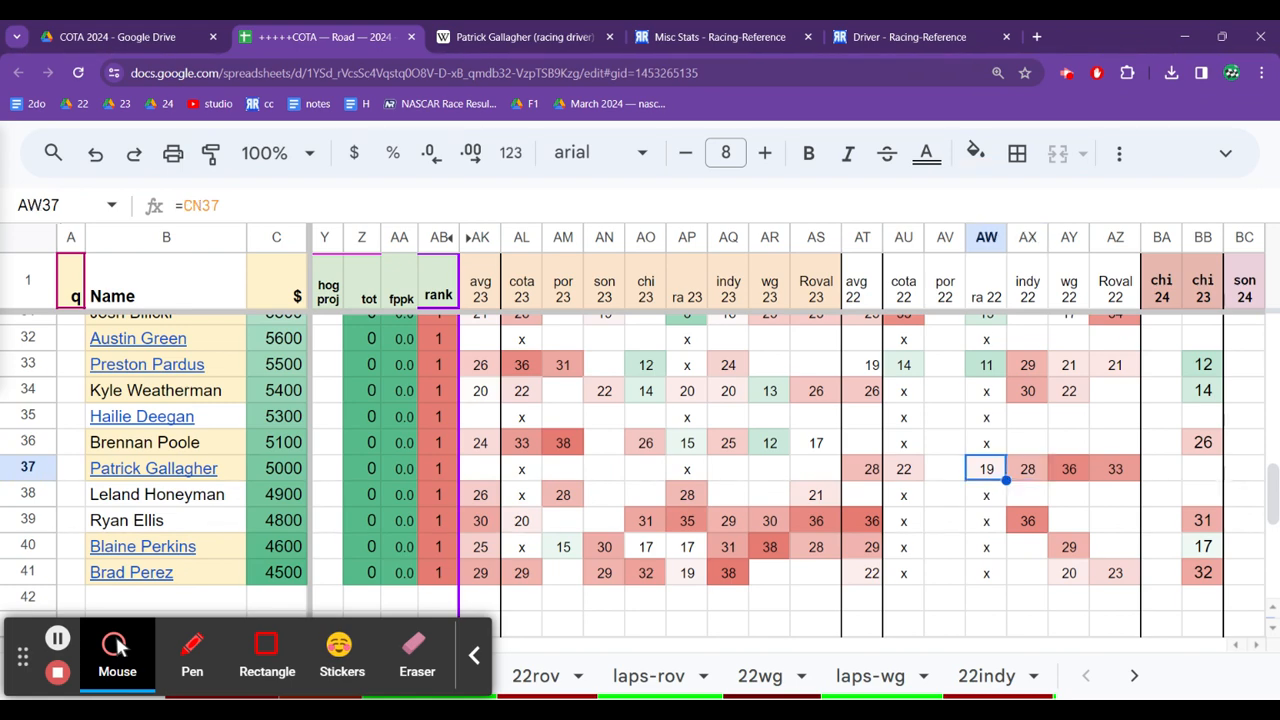
Step: Compare wg 22 and avg 22 values across rows 41, 38, 37 and 34
left_click(1068, 572)
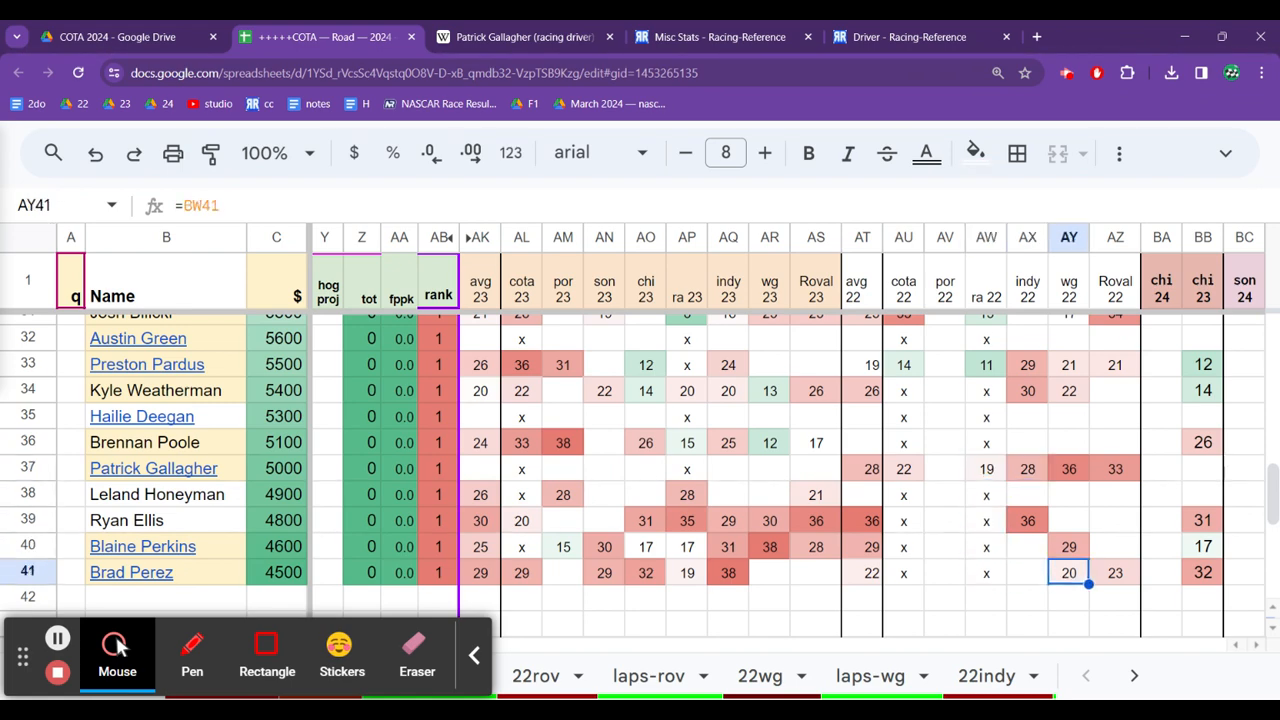
left_click(1115, 572)
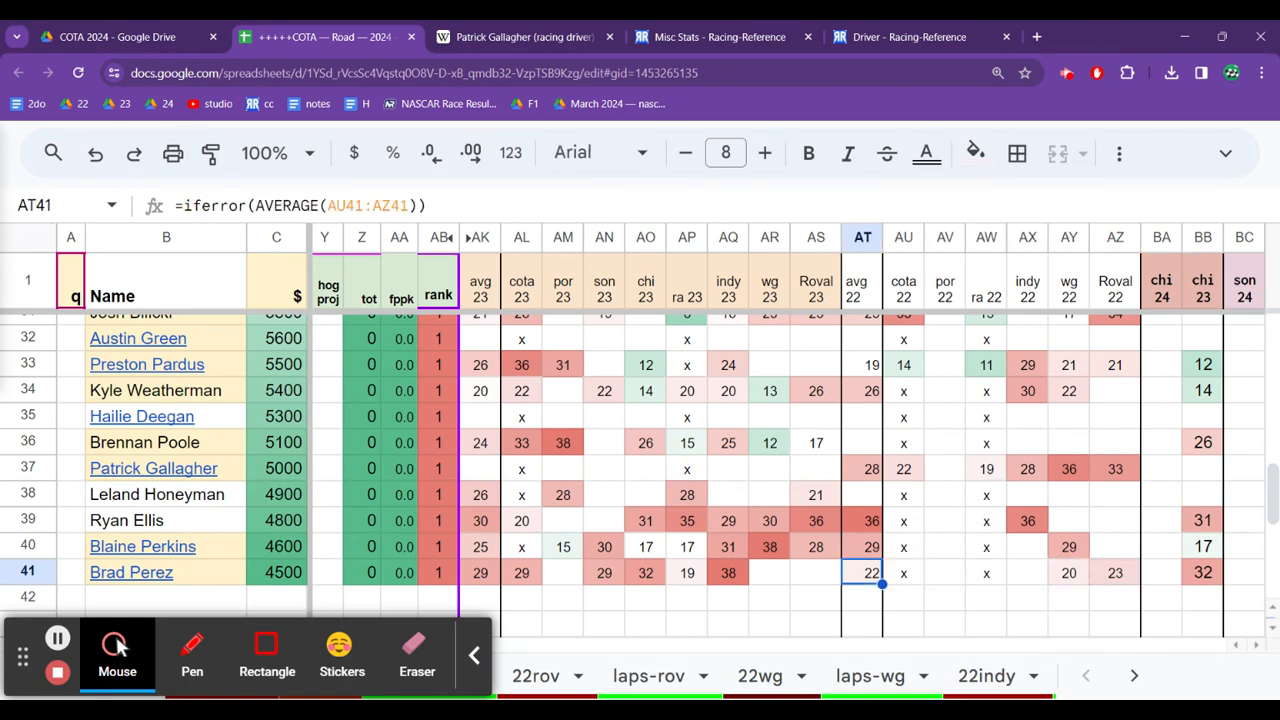
left_click(862, 494)
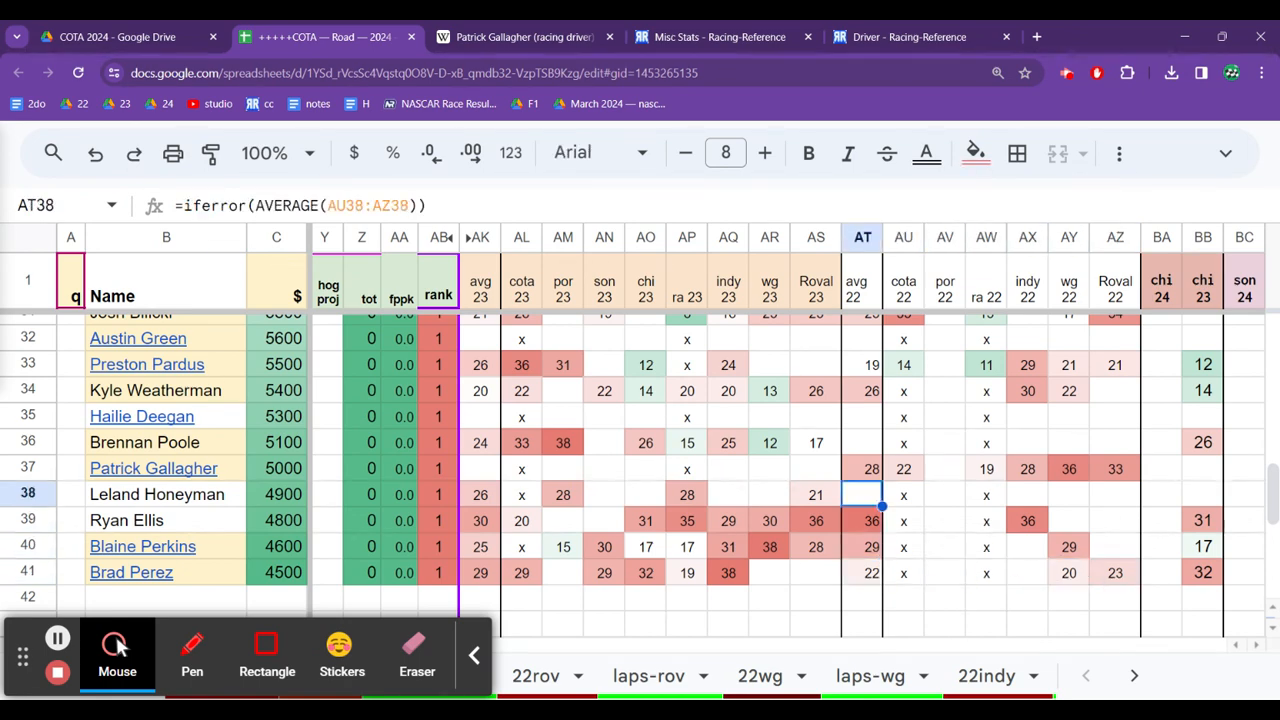
left_click(862, 468)
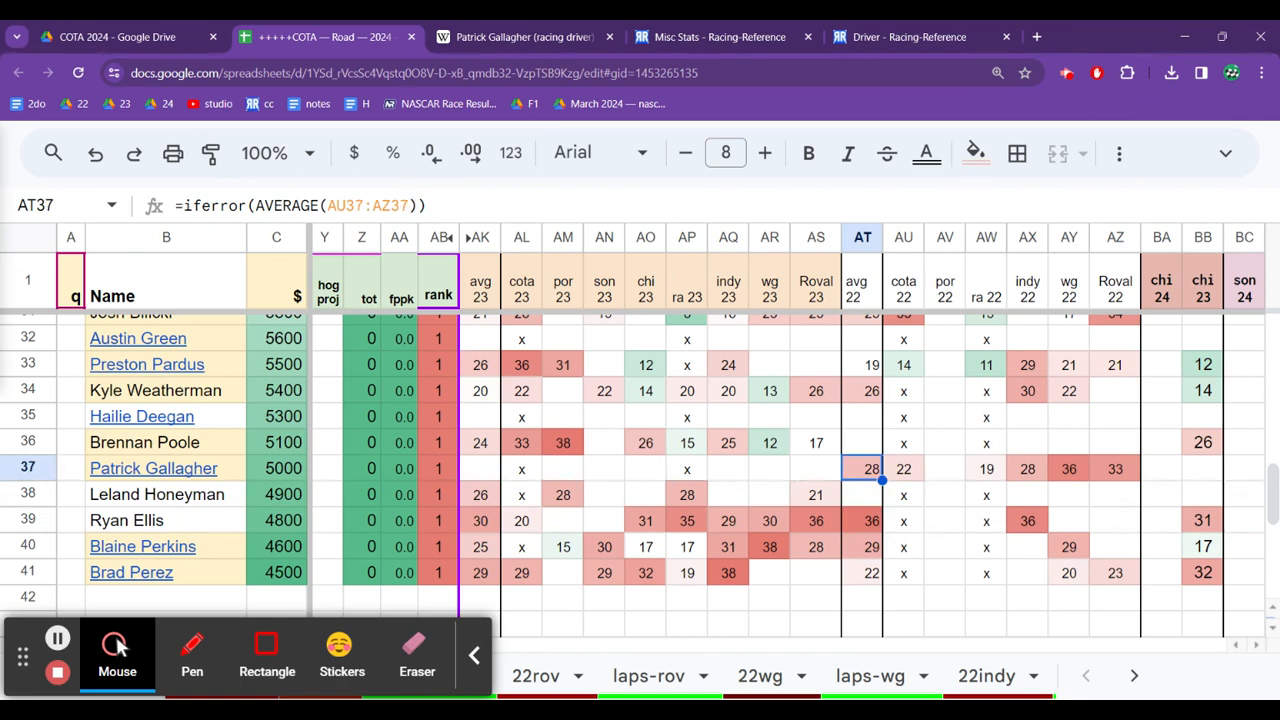
left_click(862, 442)
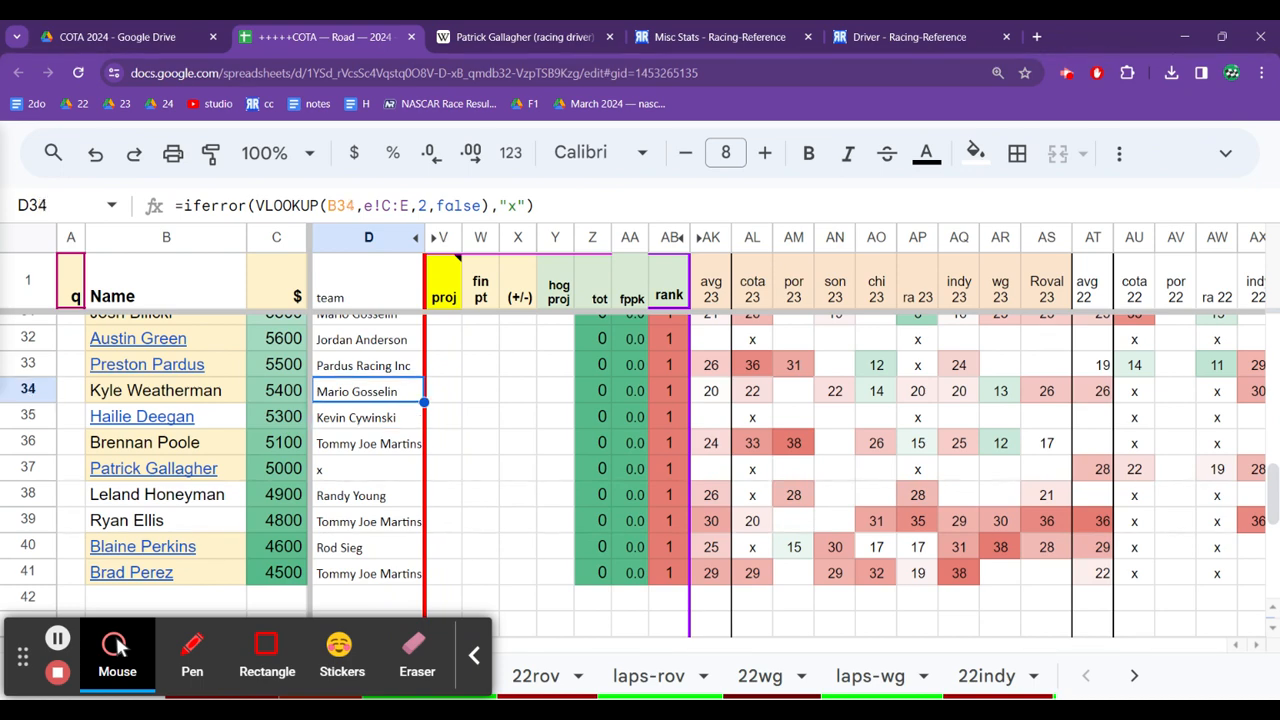
left_click(669, 390)
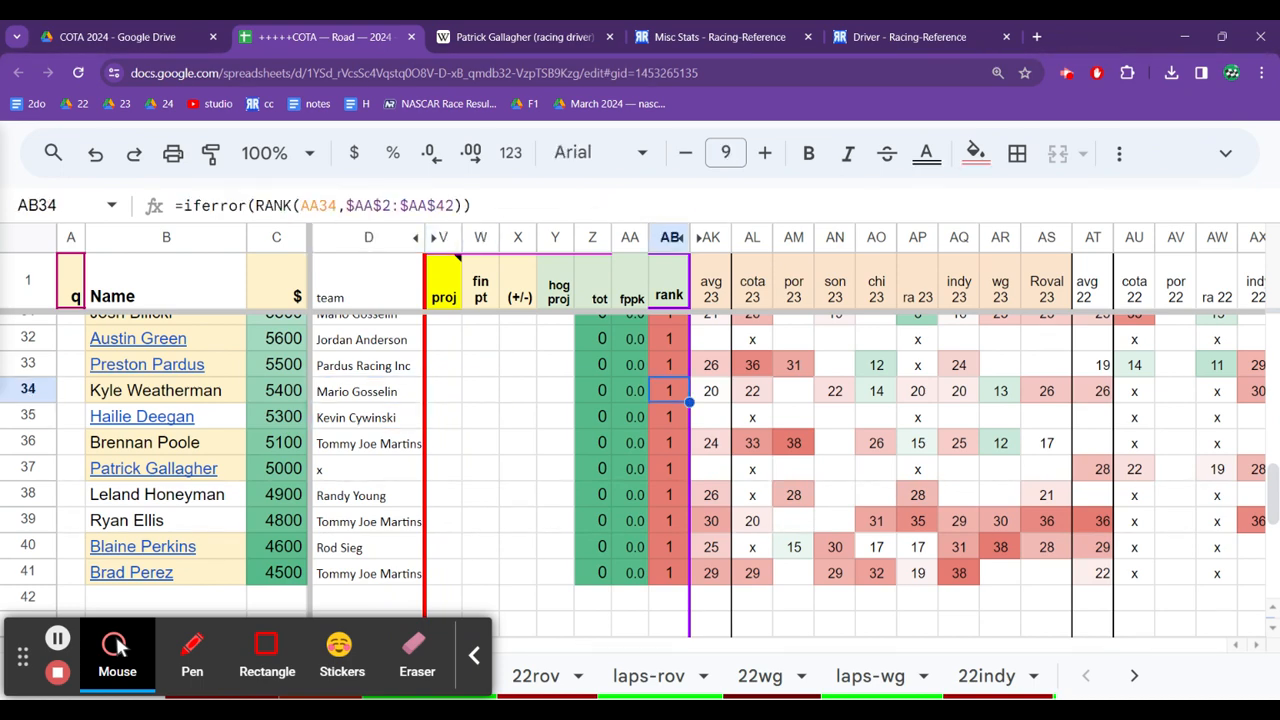
left_click(999, 390)
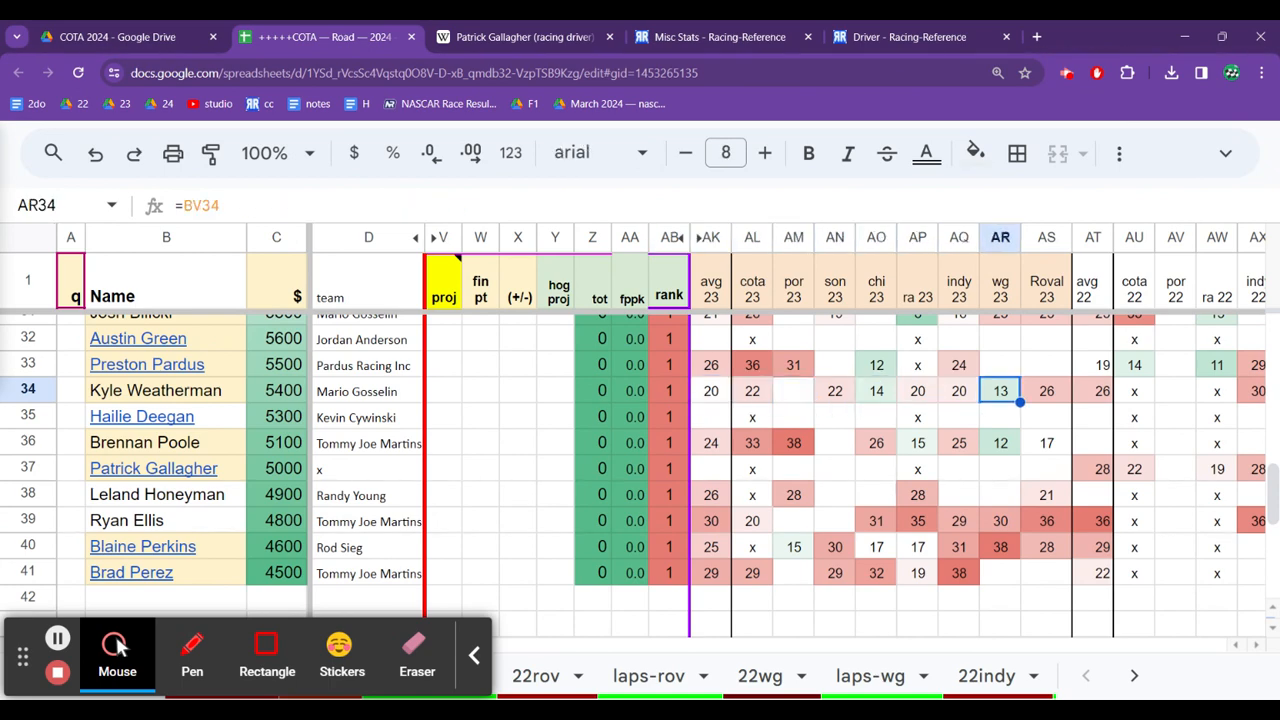
left_click(601, 390)
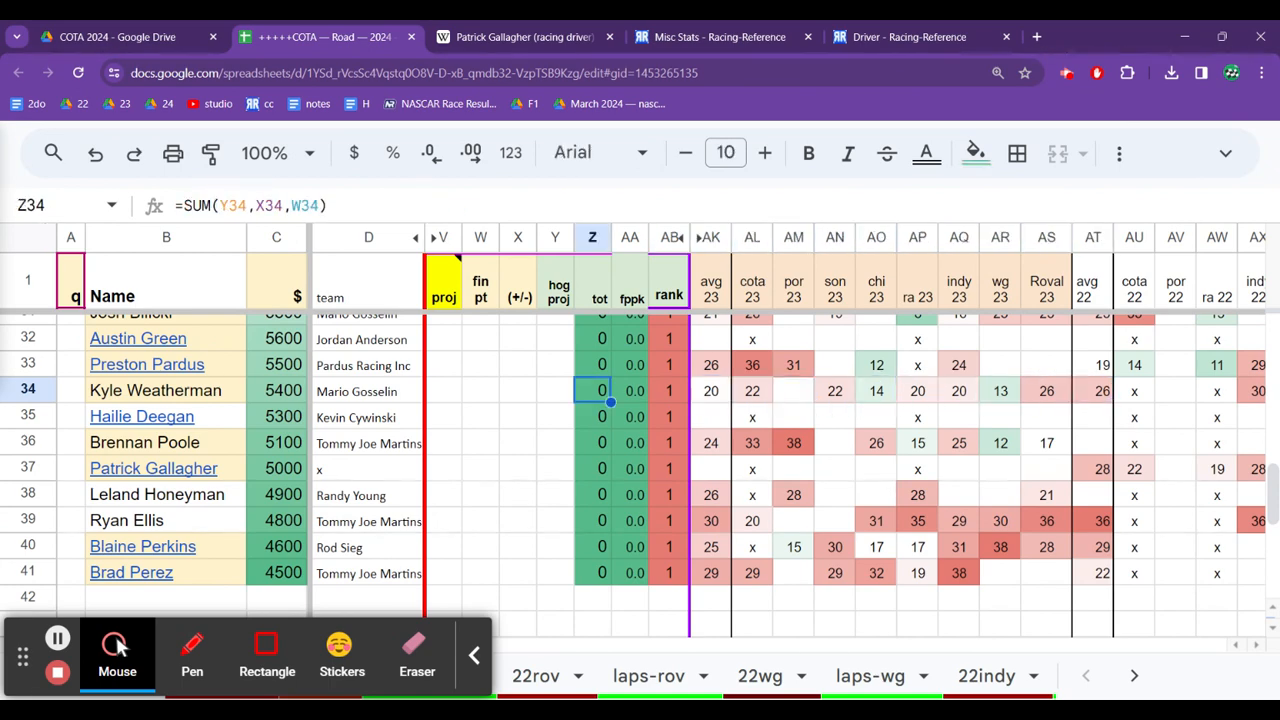
left_click(369, 391)
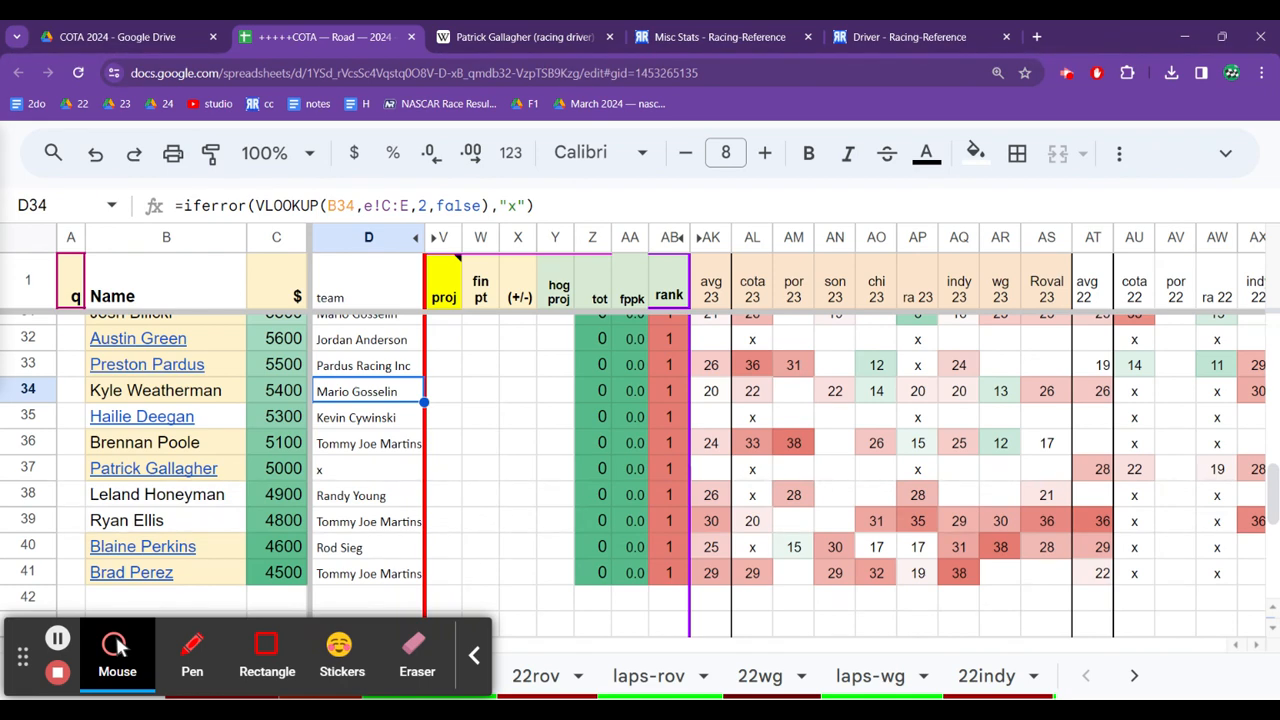
left_click(369, 442)
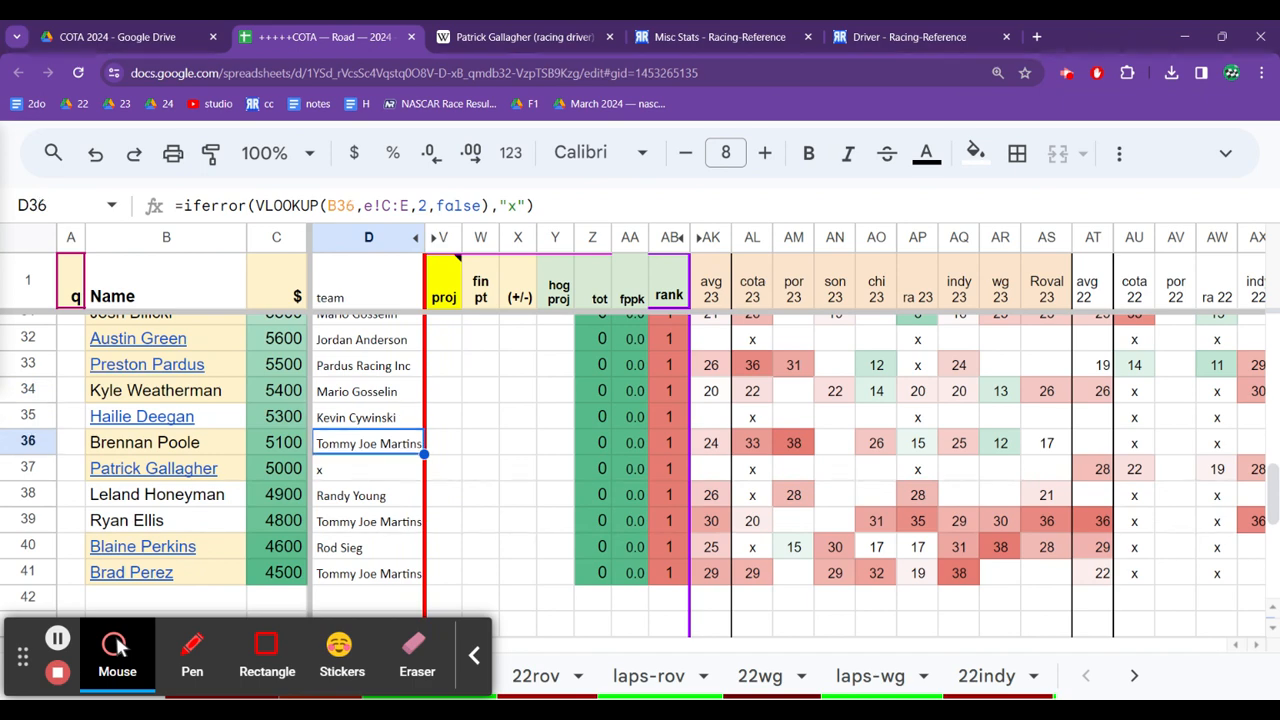
left_click(369, 547)
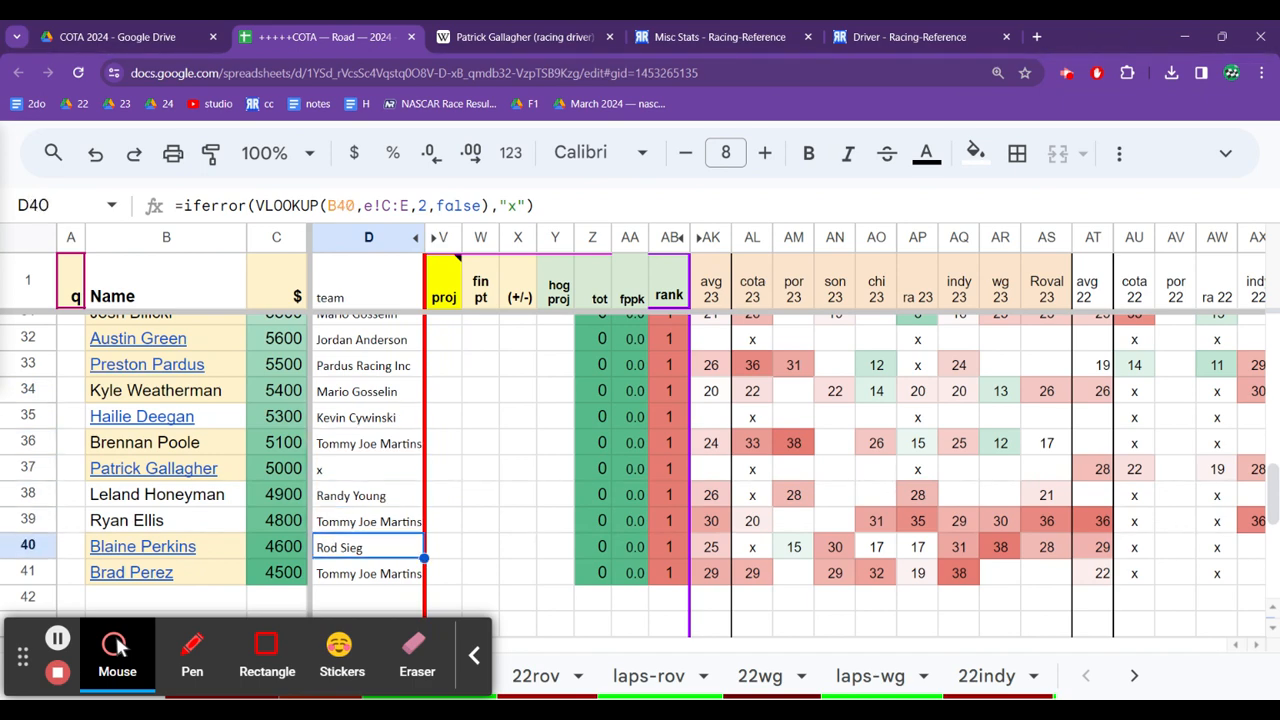
left_click(369, 391)
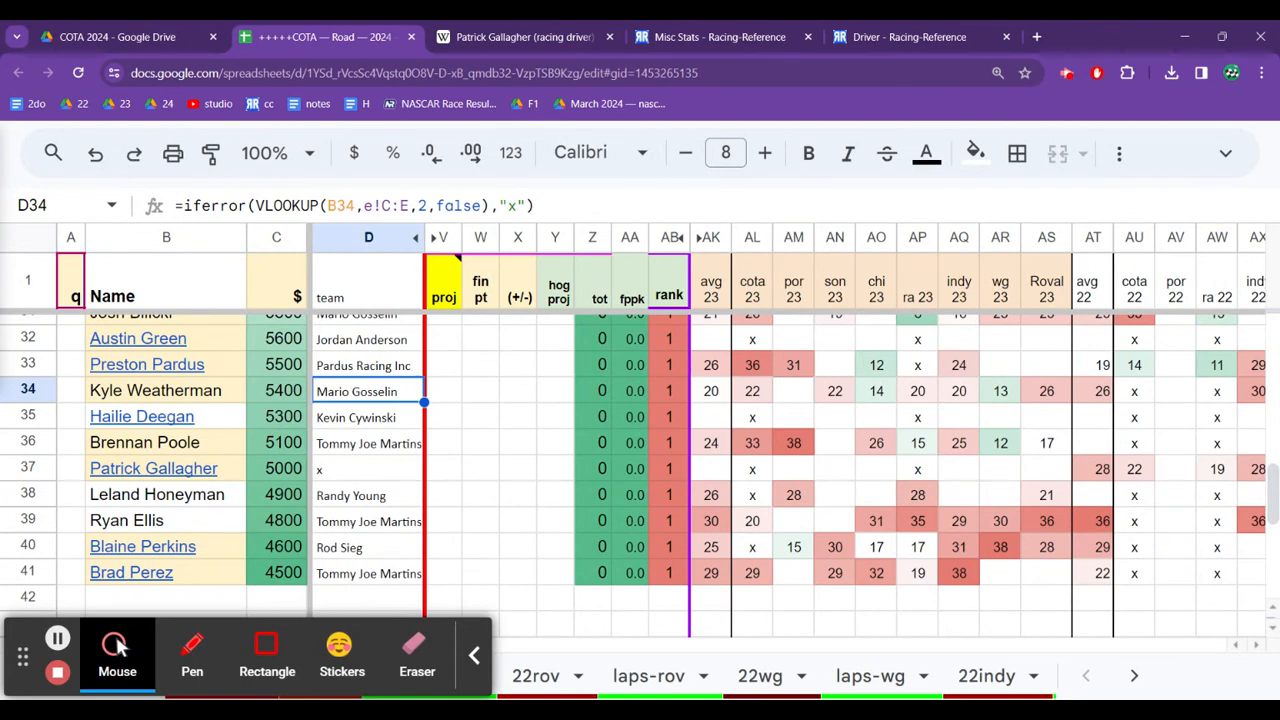
left_click(369, 365)
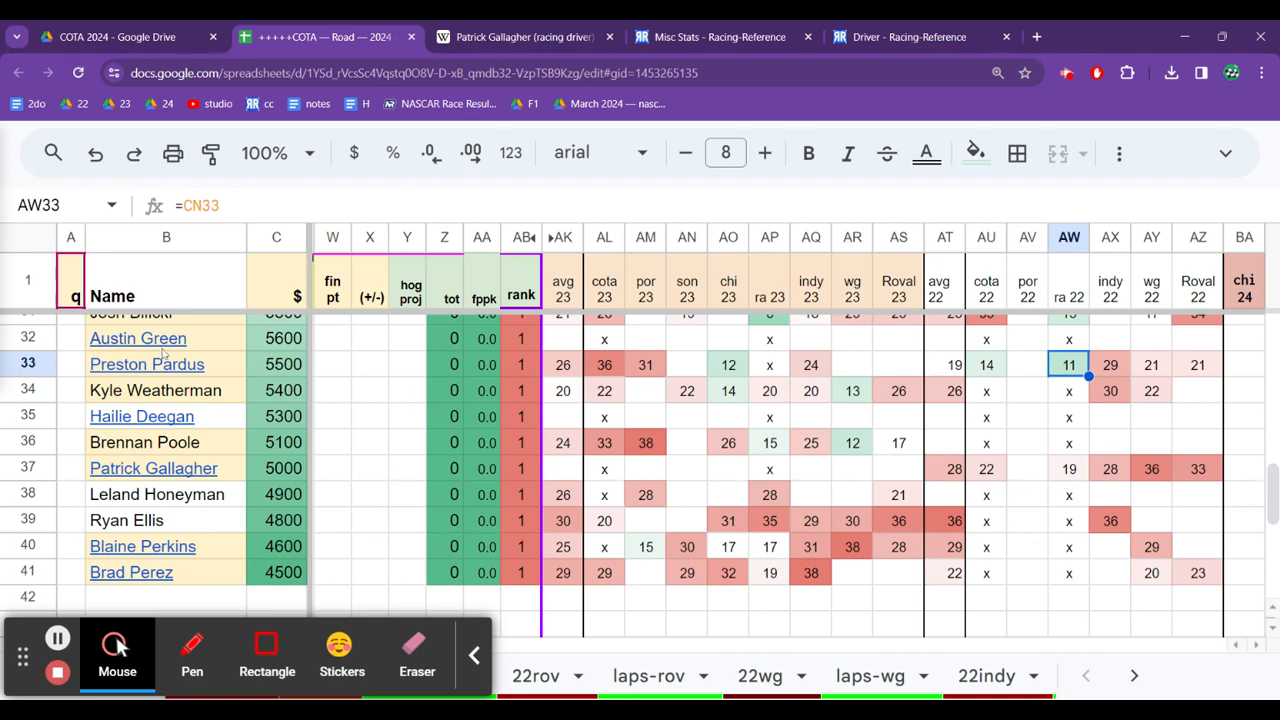
Step: Open Preston Pardus's Racing-Reference page from the B33 name link
left_click(147, 364)
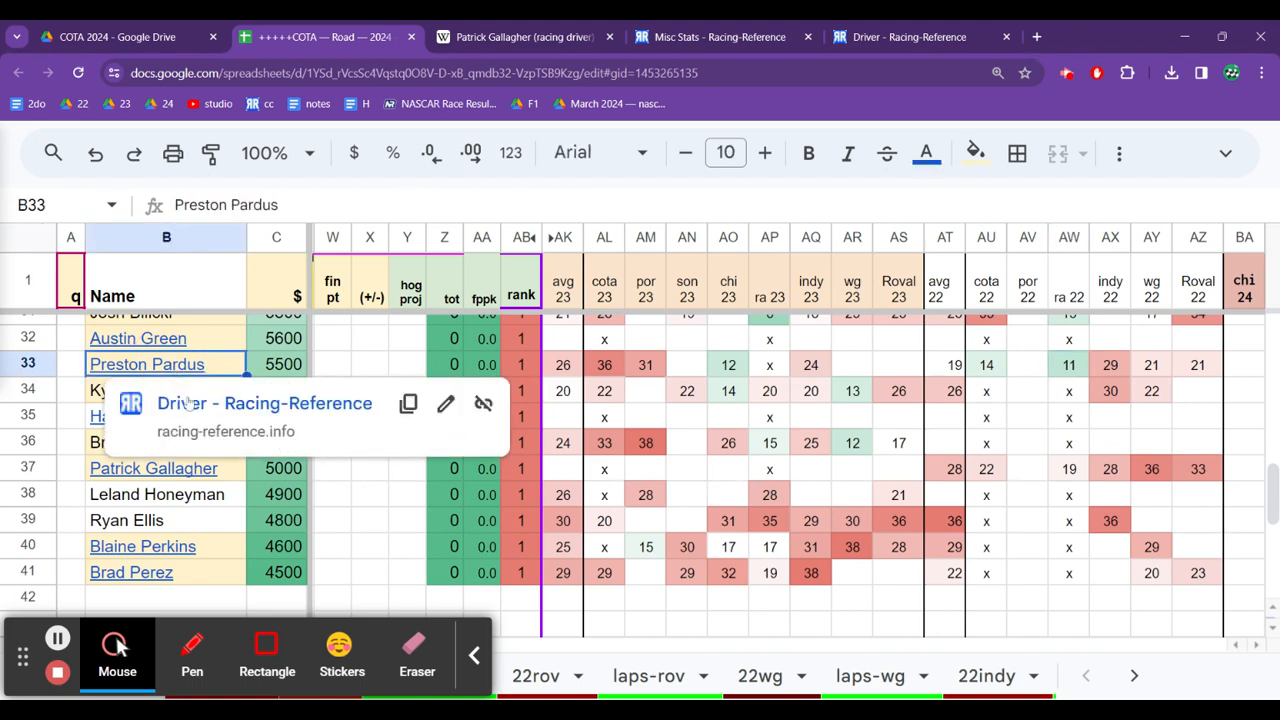
left_click(146, 364)
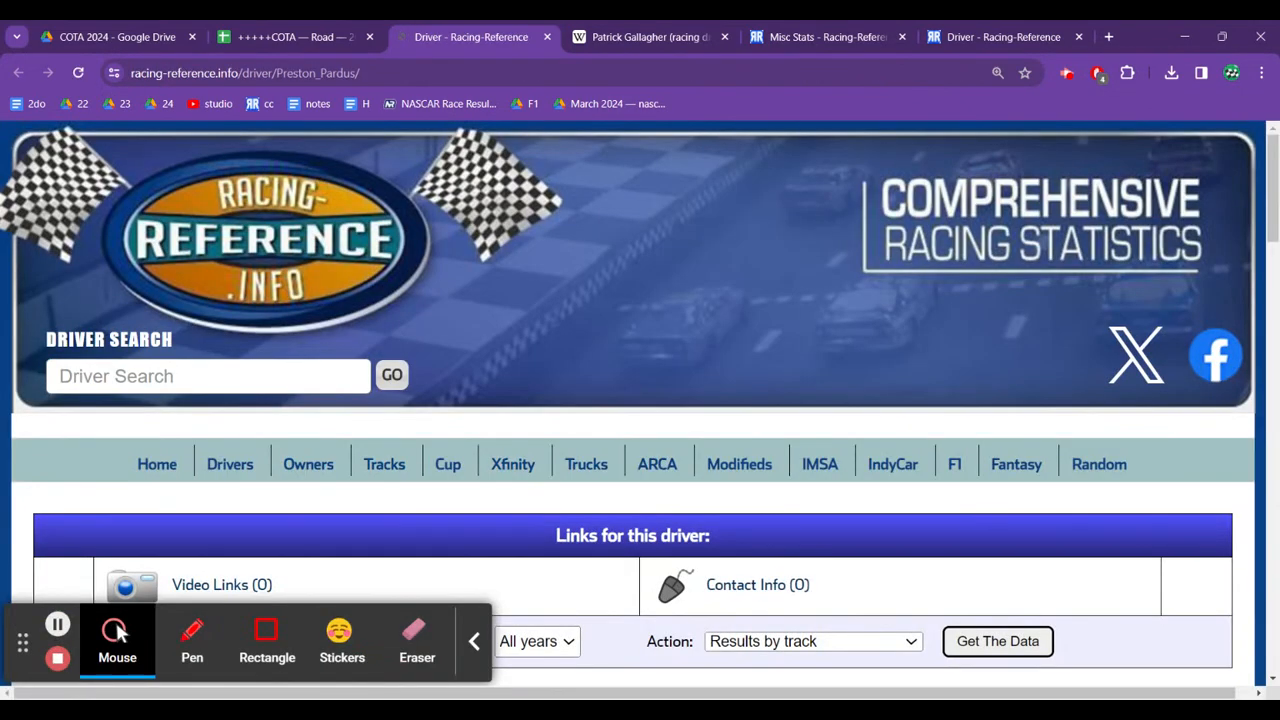
Step: Scroll through Preston Pardus's Xfinity results at Watkins Glen, Austin and other road courses
scroll("down", 3)
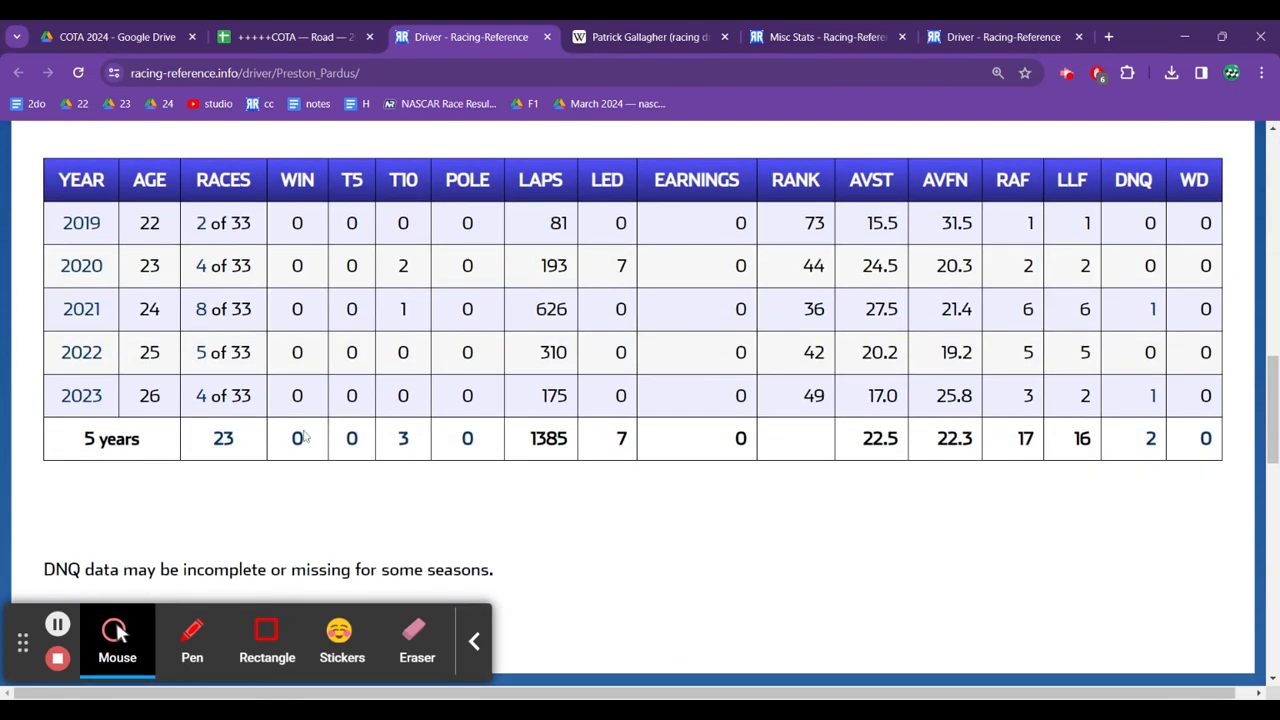
mouse_move(228, 446)
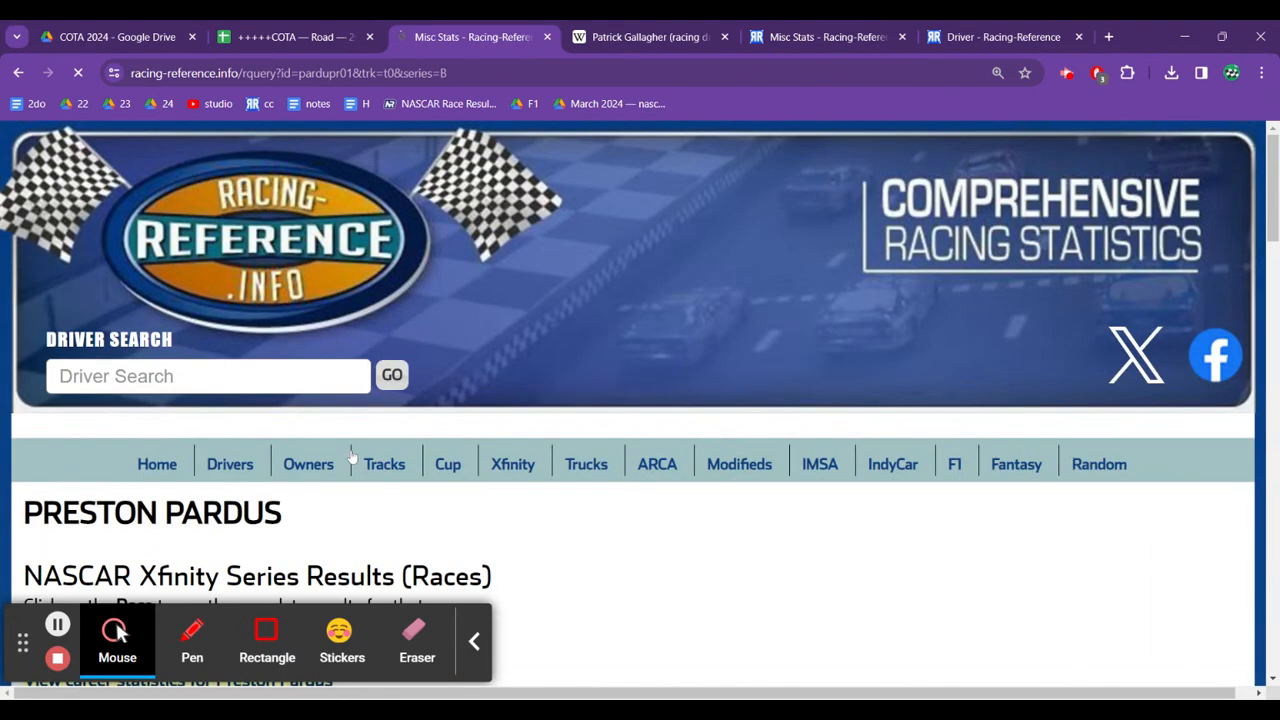
scroll("down", 3)
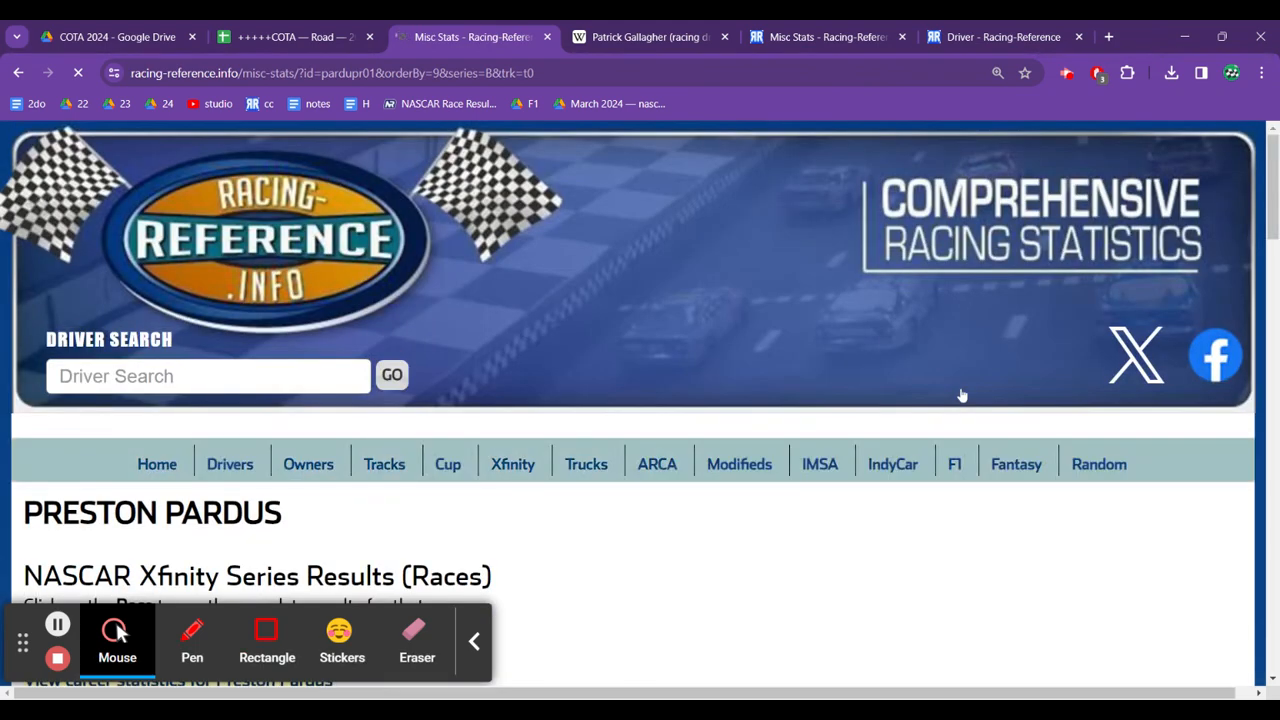
scroll("down", 3)
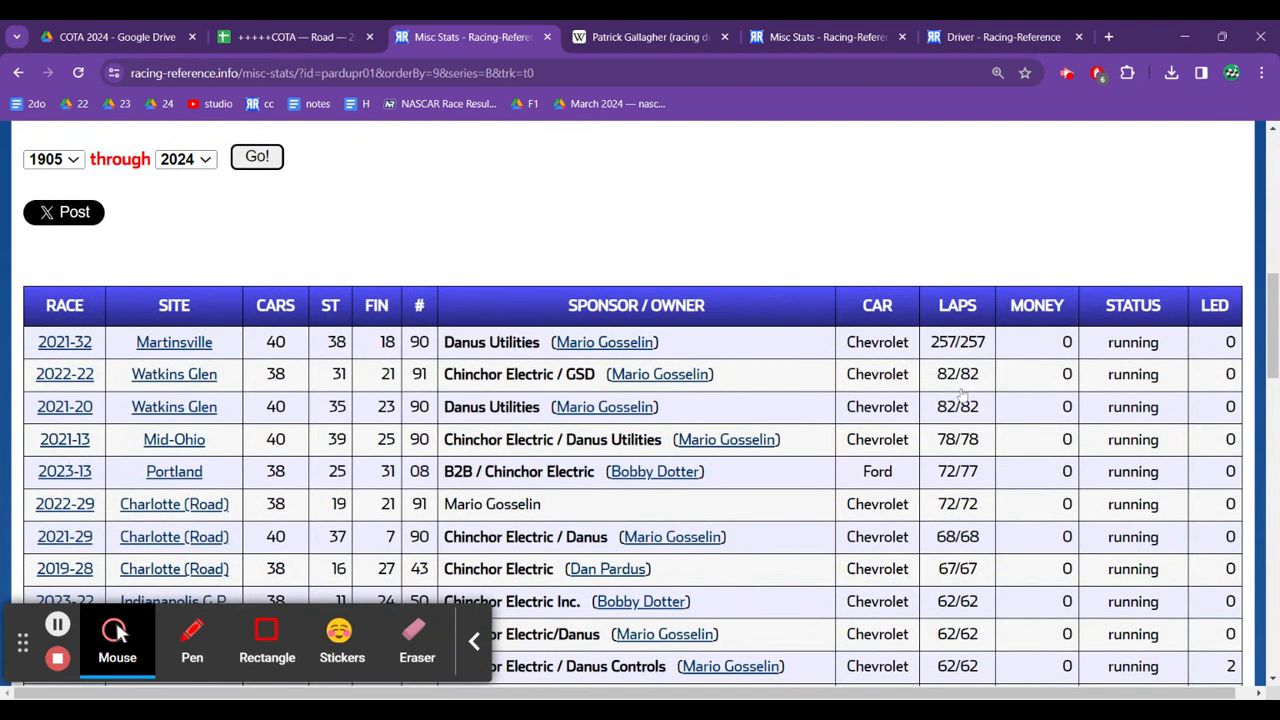
mouse_move(985, 535)
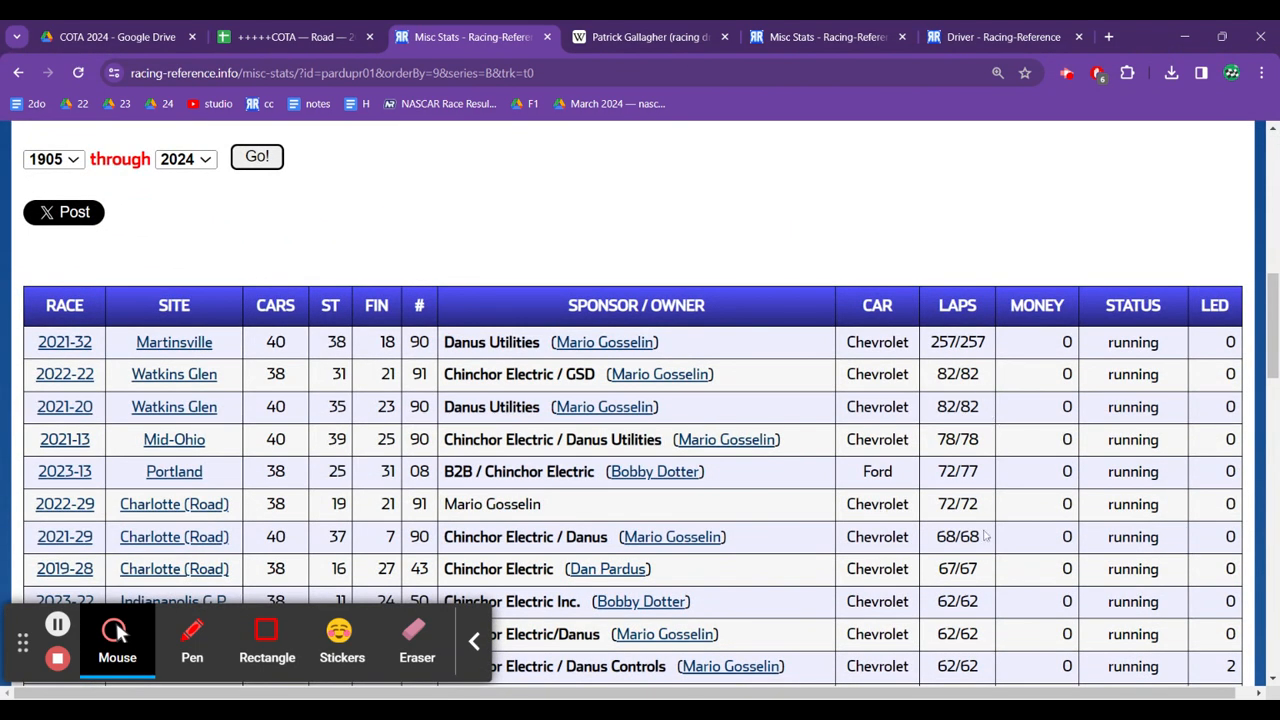
scroll("down", 3)
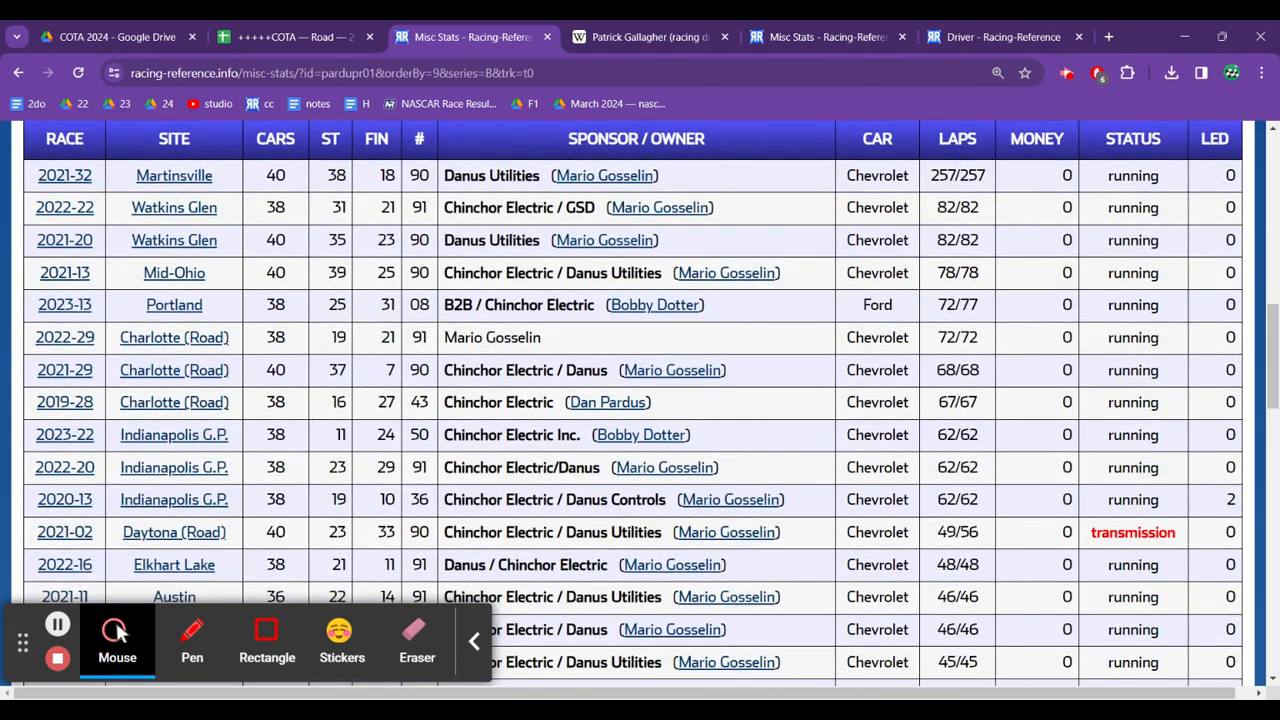
scroll("down", 3)
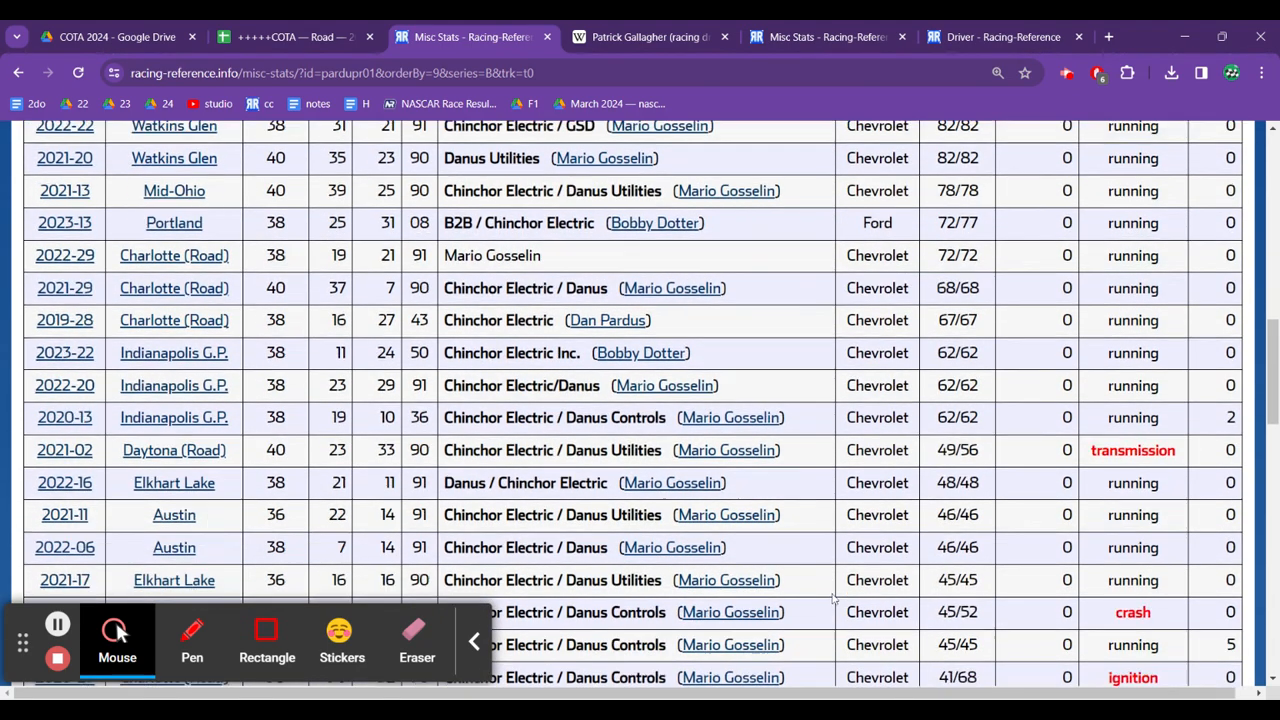
scroll("down", 3)
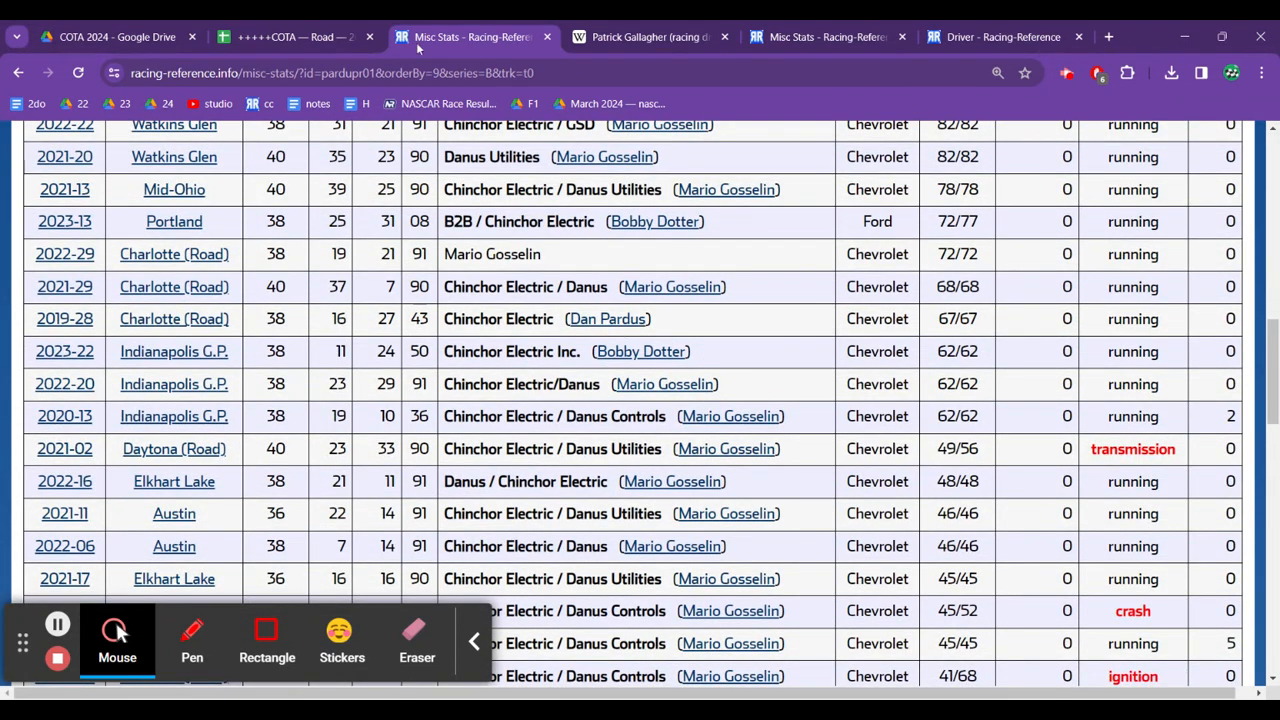
Step: Unhide column D, confirm Pardus Racing Inc., and reveal Austin Green's Wikipedia link
left_click(290, 37)
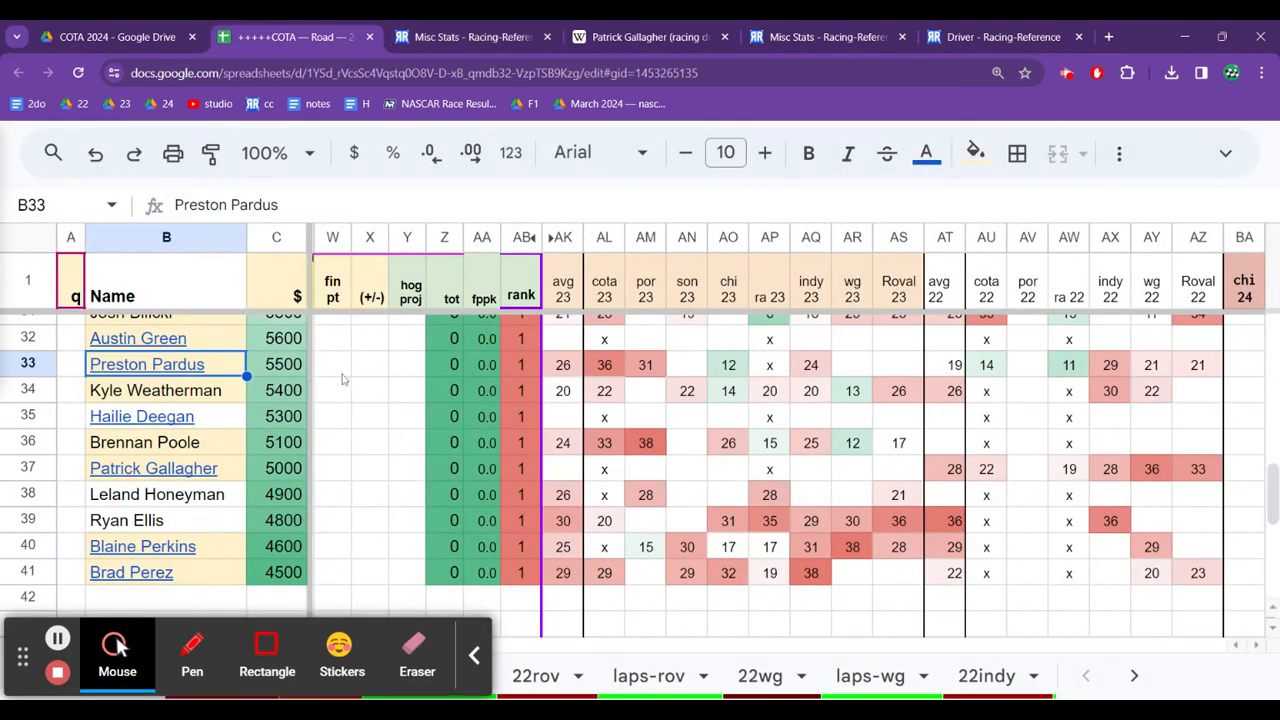
left_click(332, 364)
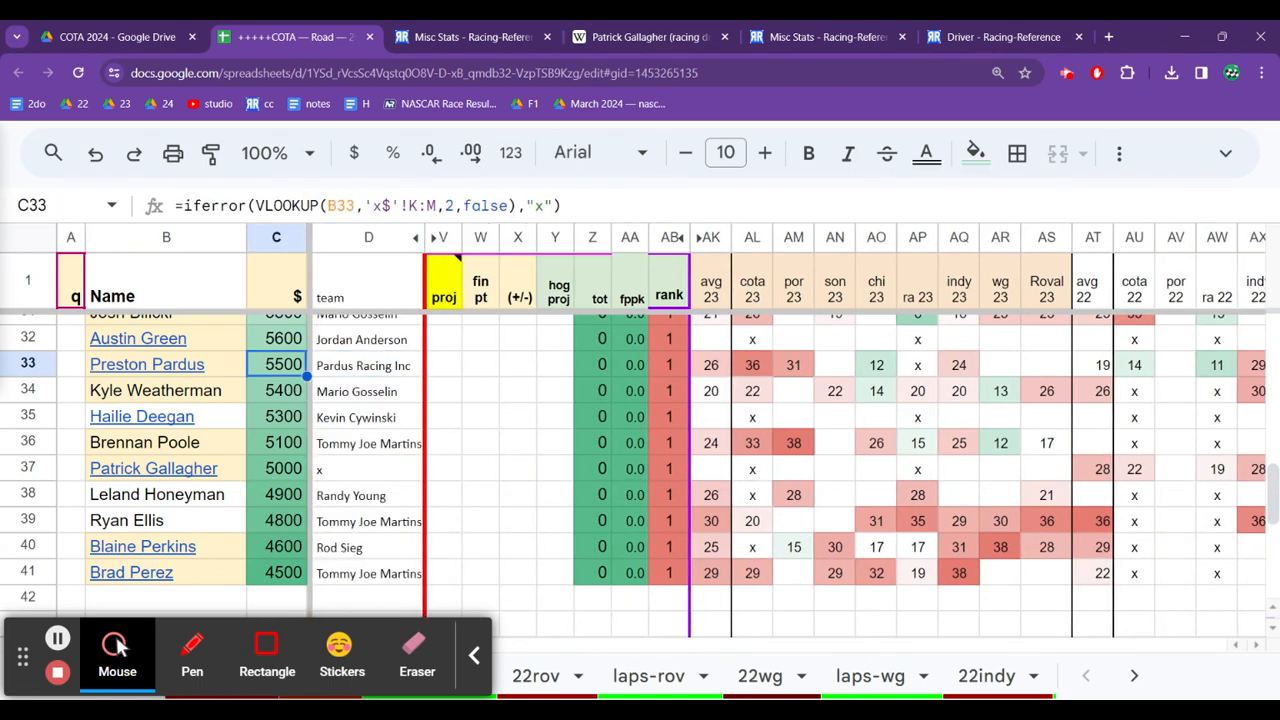
left_click(369, 338)
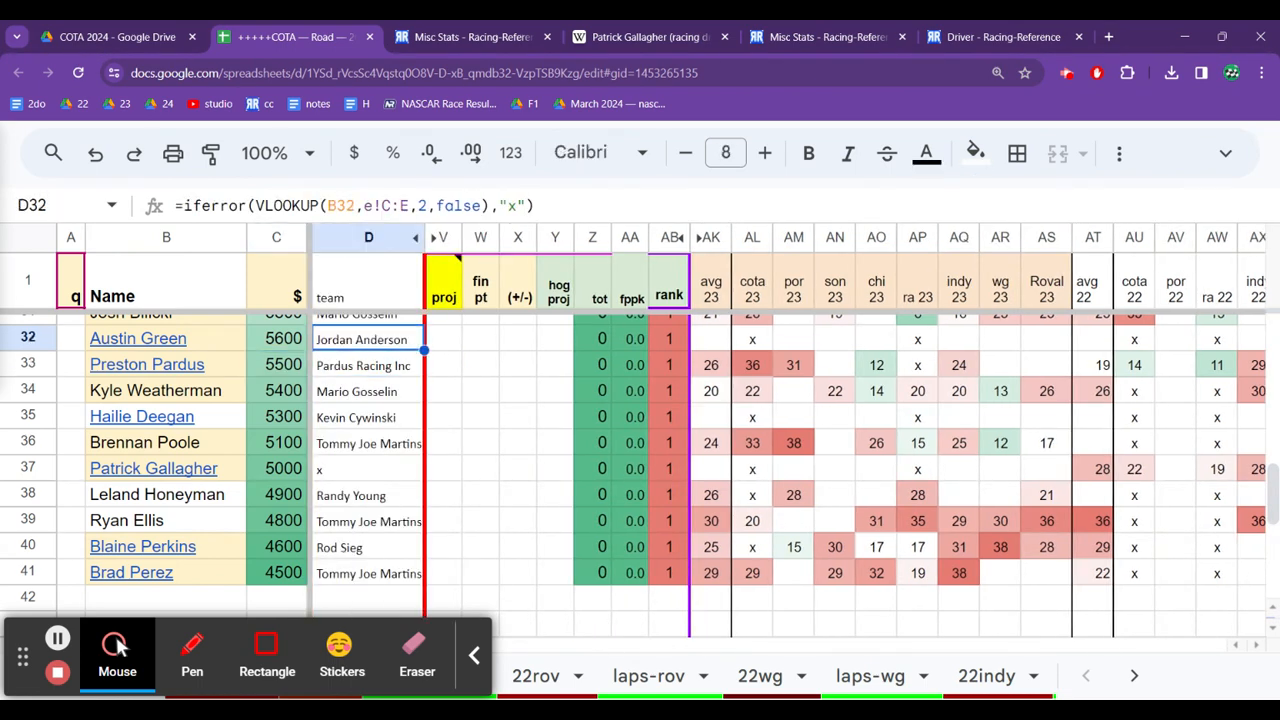
mouse_move(182, 362)
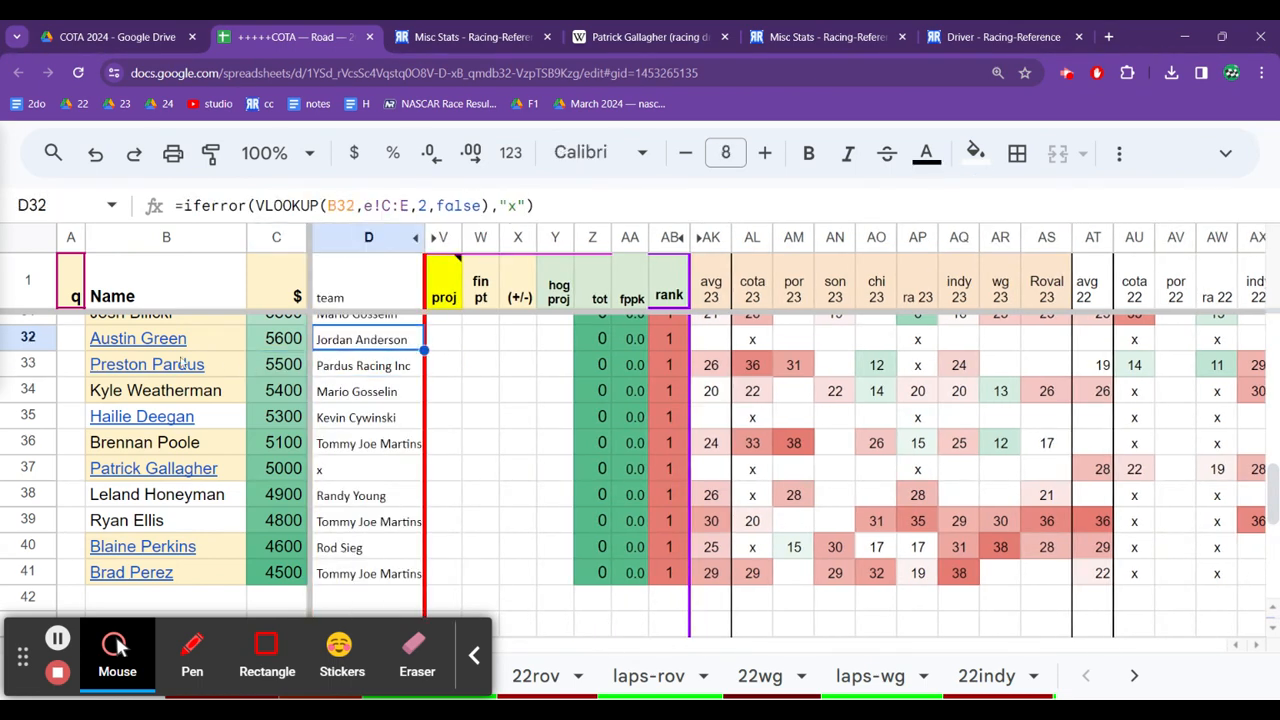
left_click(137, 338)
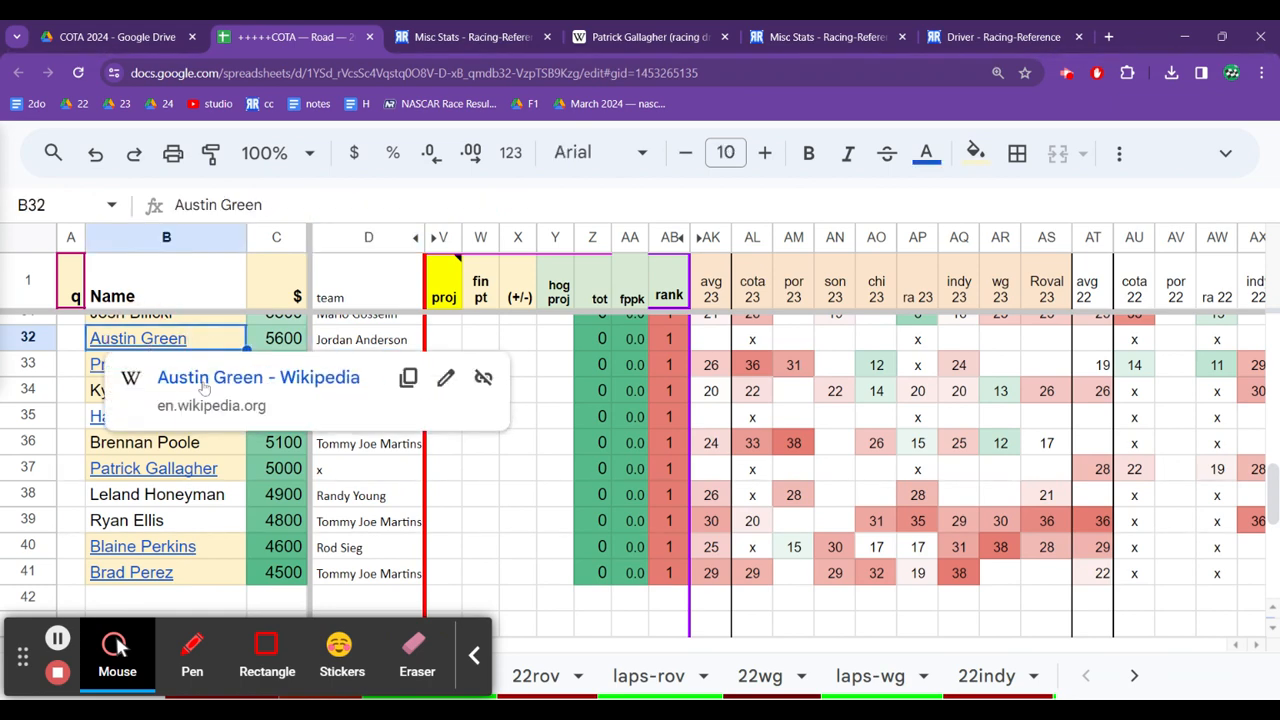
Step: Open Austin Green's Wikipedia article, close Patrick Gallagher's, and read his Trans-Am, ARCA and Xfinity career
left_click(258, 377)
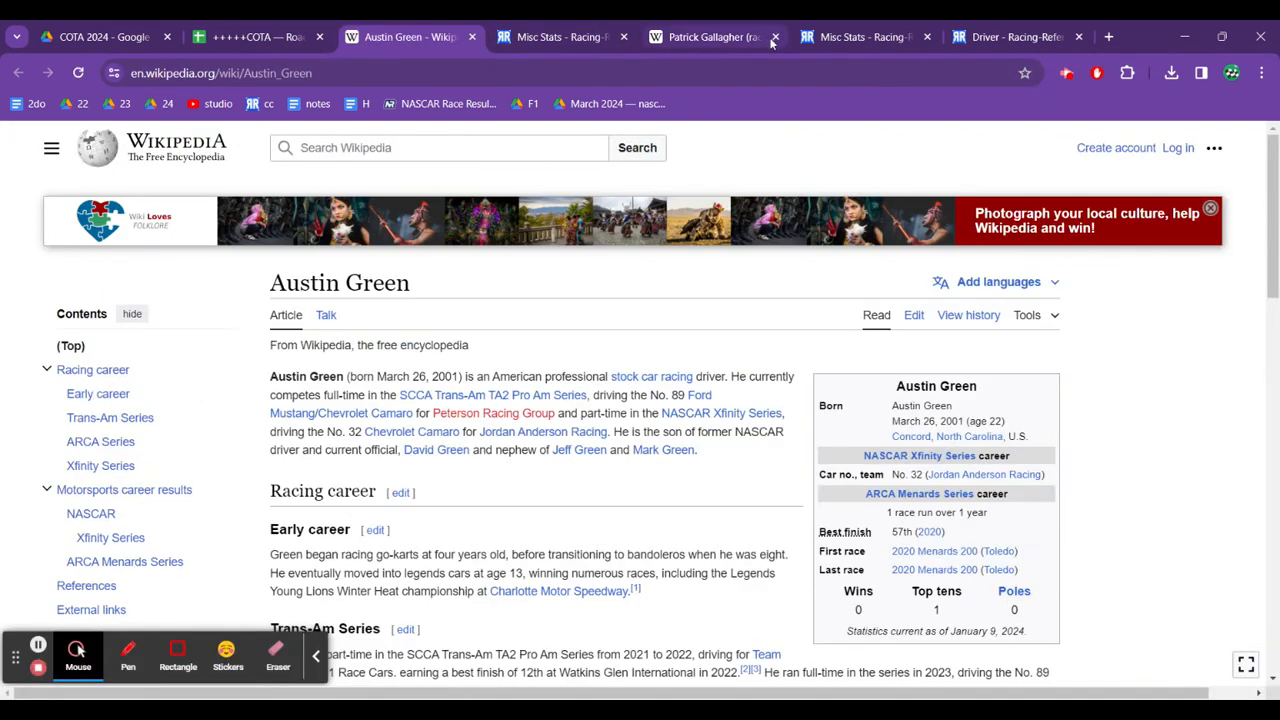
left_click(775, 37)
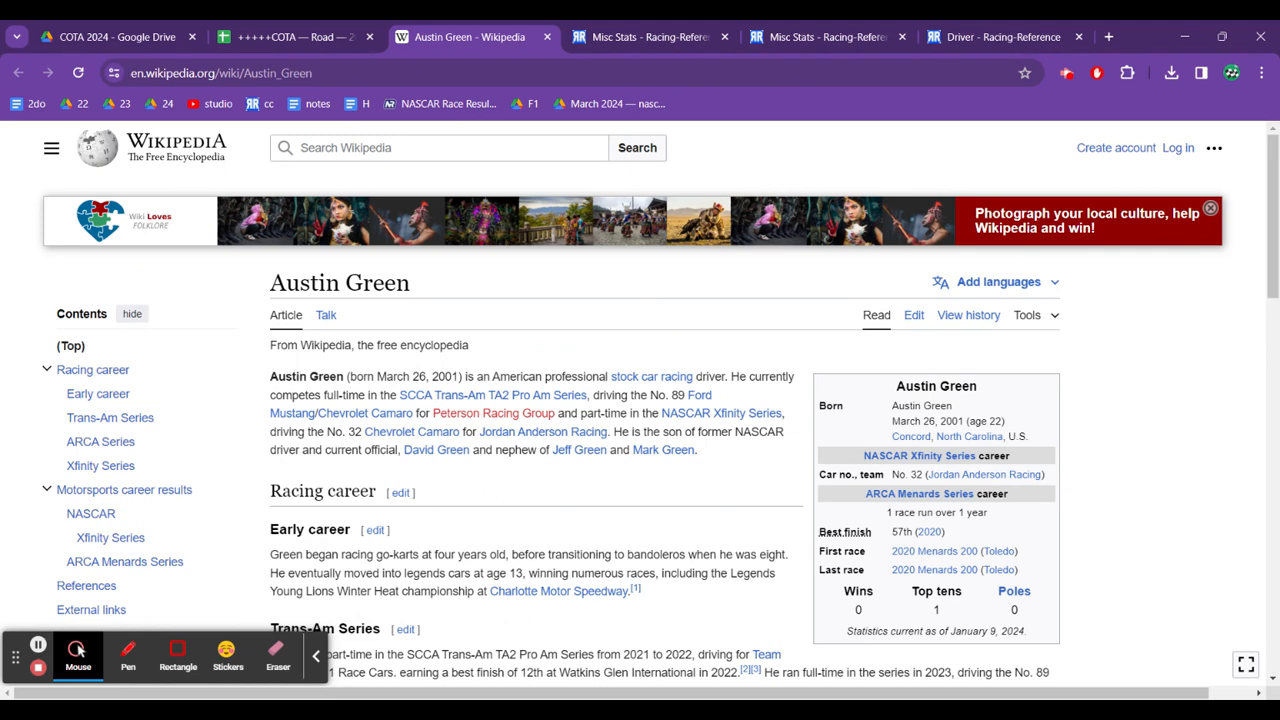
mouse_move(536, 405)
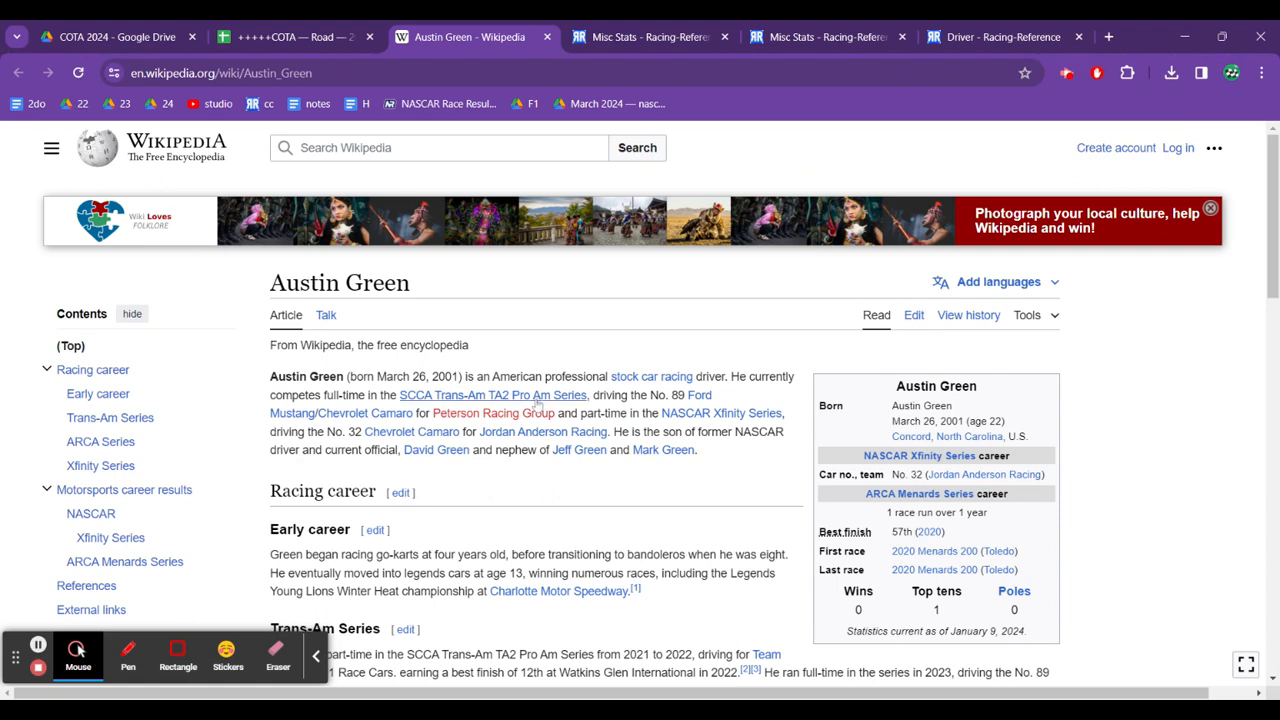
scroll("down", 3)
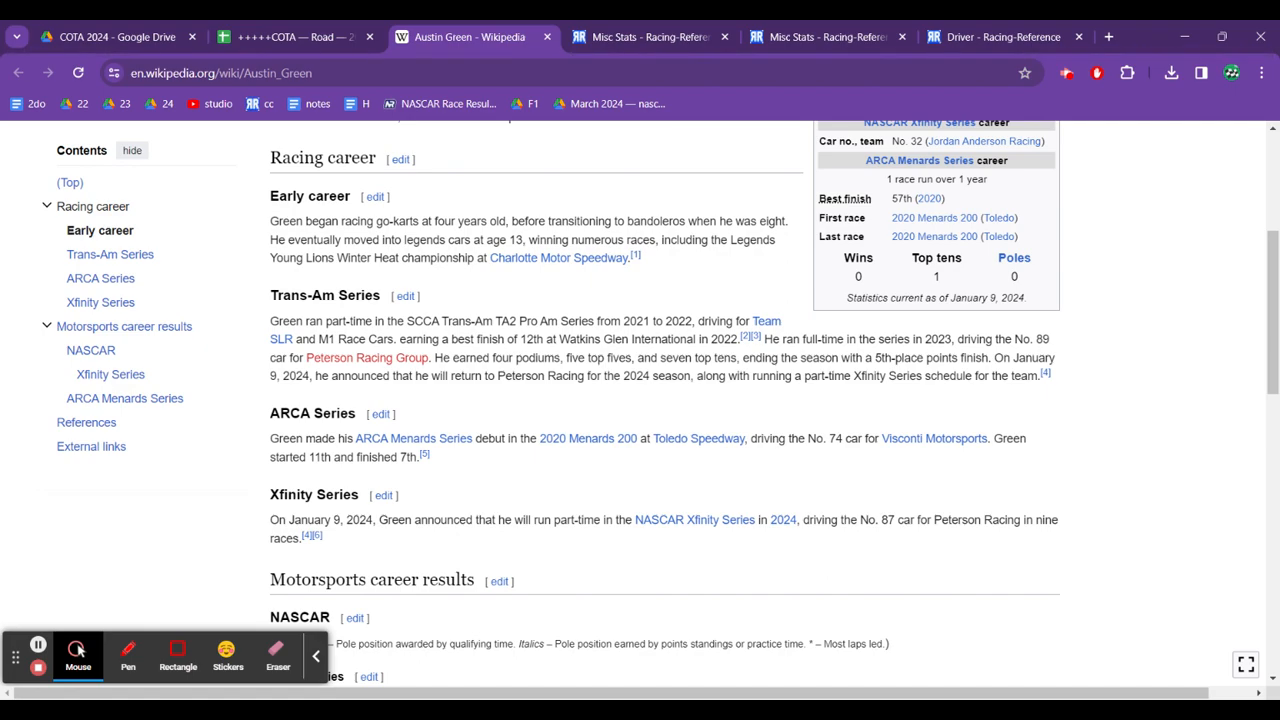
scroll("down", 3)
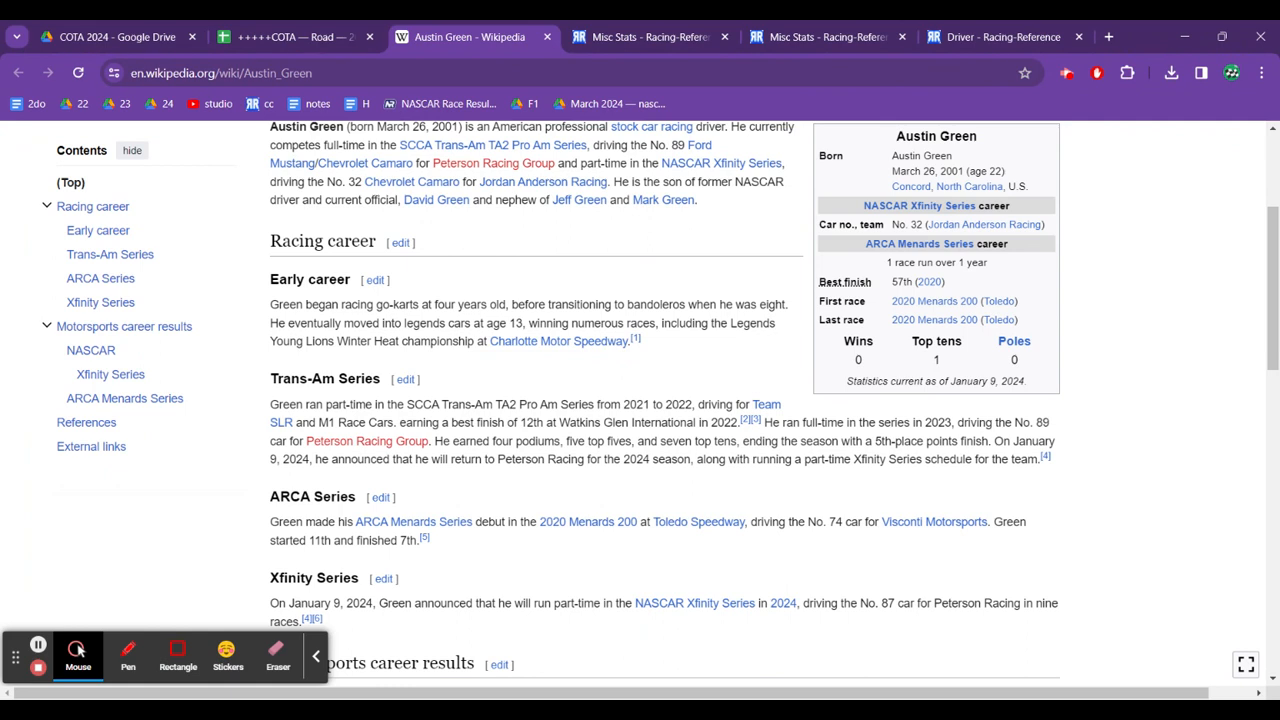
left_click_drag(490, 422, 560, 441)
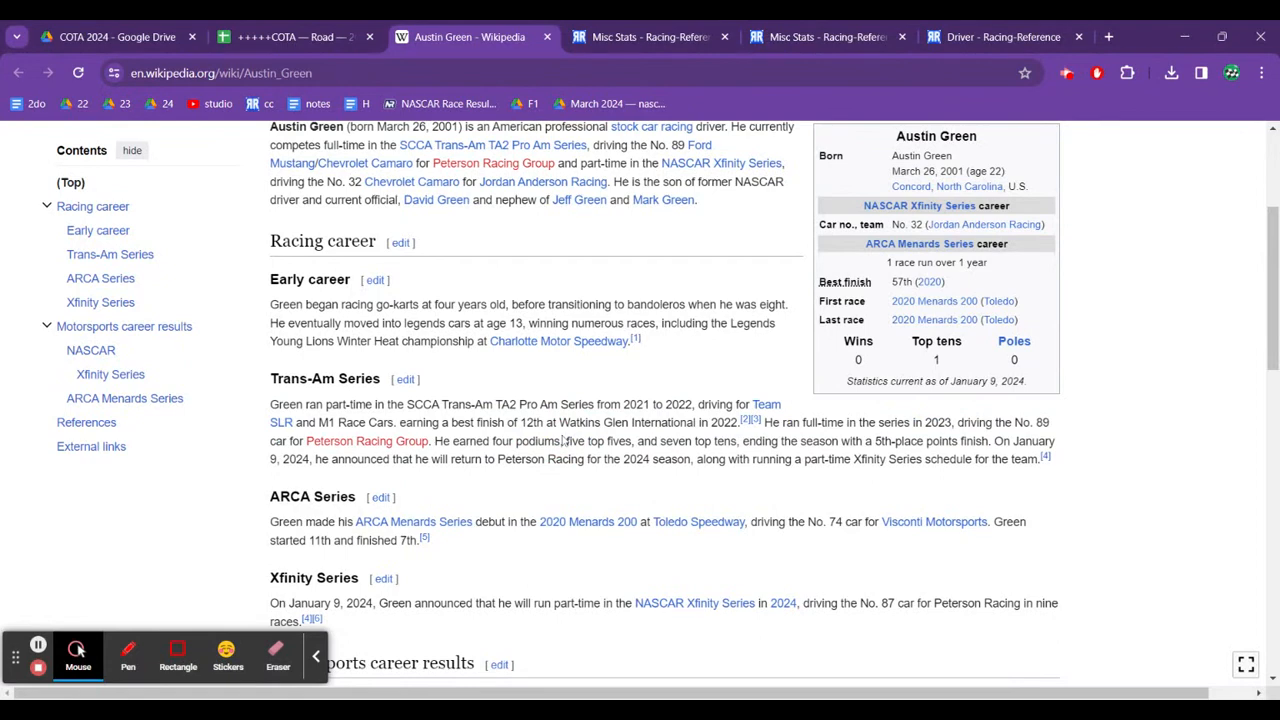
mouse_move(563, 441)
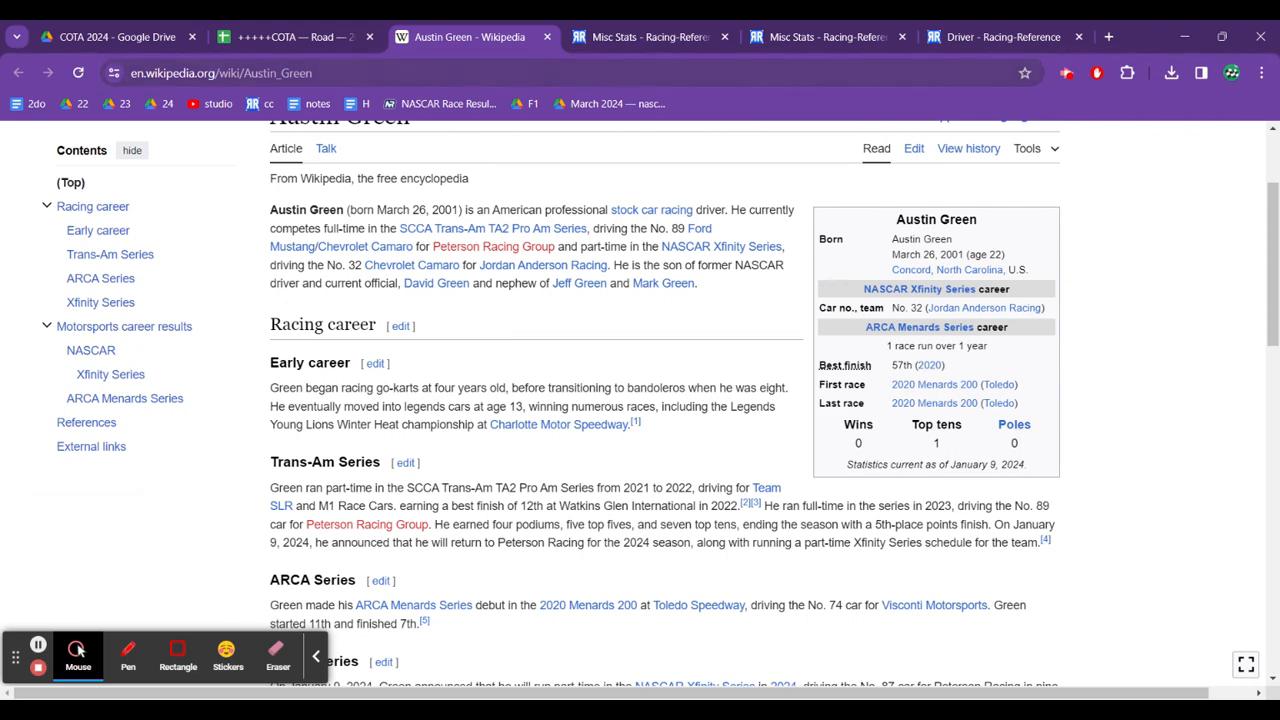
Step: Close Austin Green's article, then check Green's and Josh Bilicki's team entries and Bilicki's Portland 2022 result
left_click(290, 37)
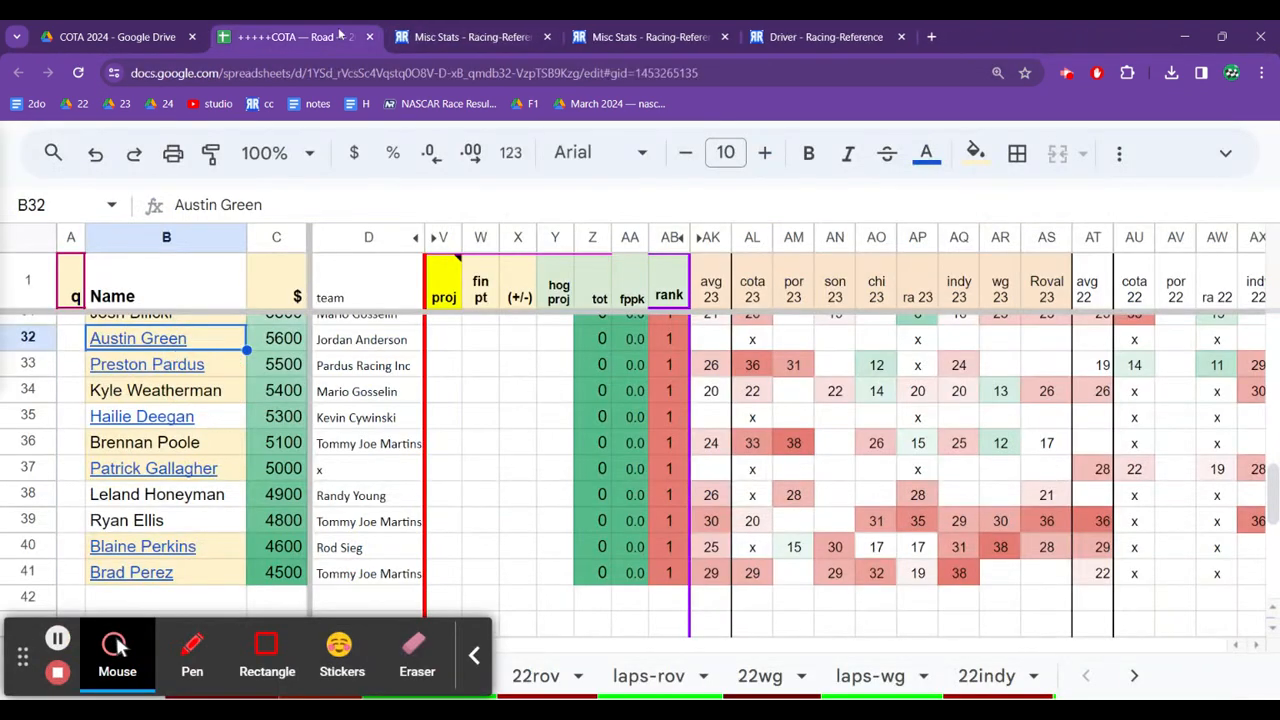
left_click(368, 338)
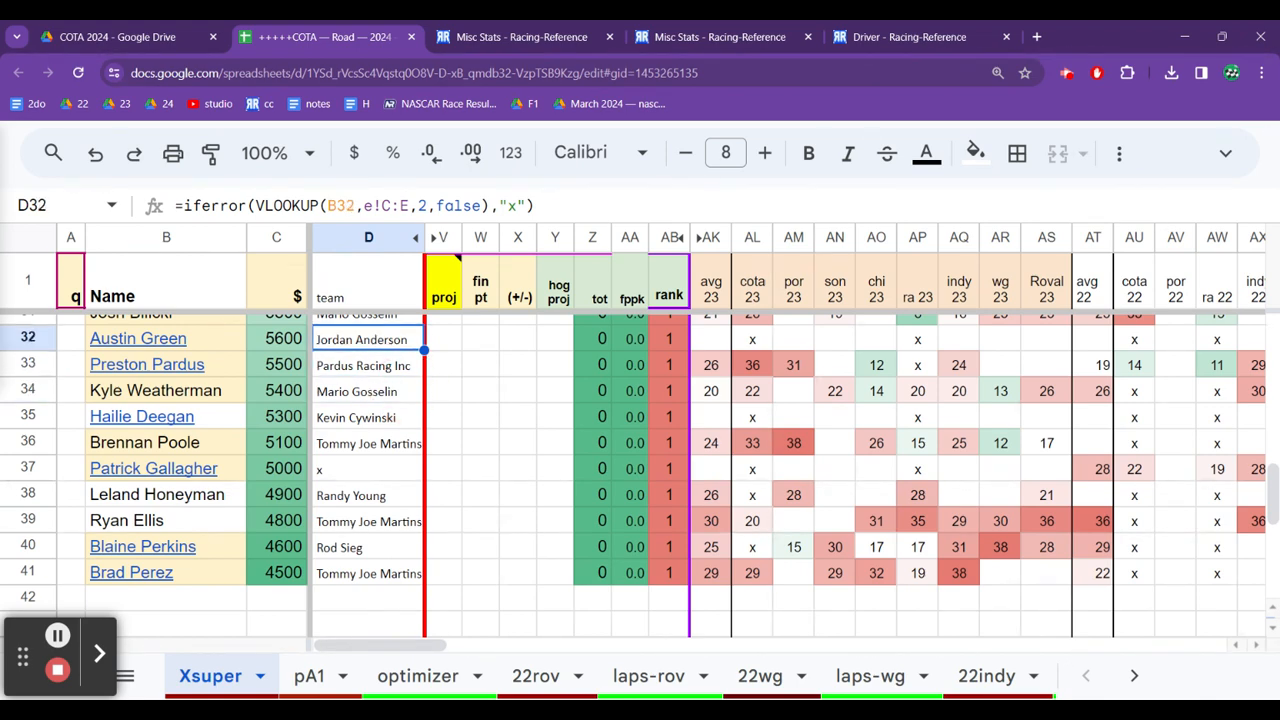
left_click(369, 417)
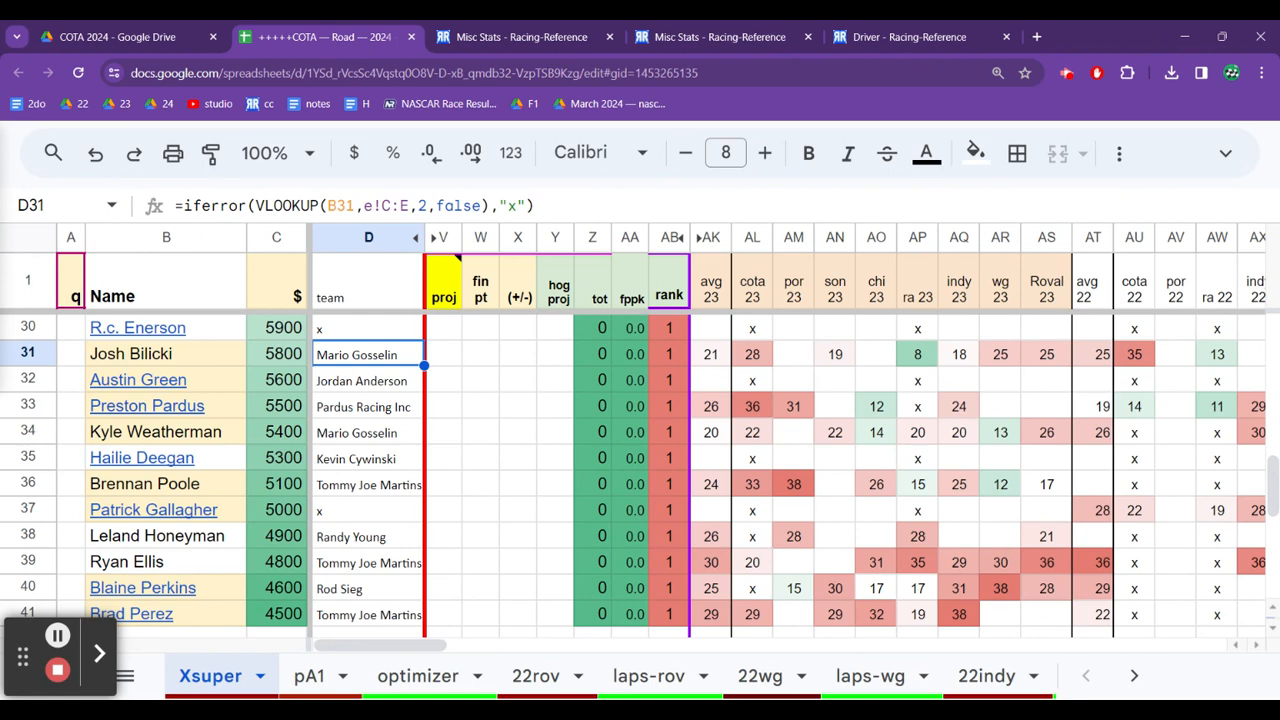
left_click(441, 354)
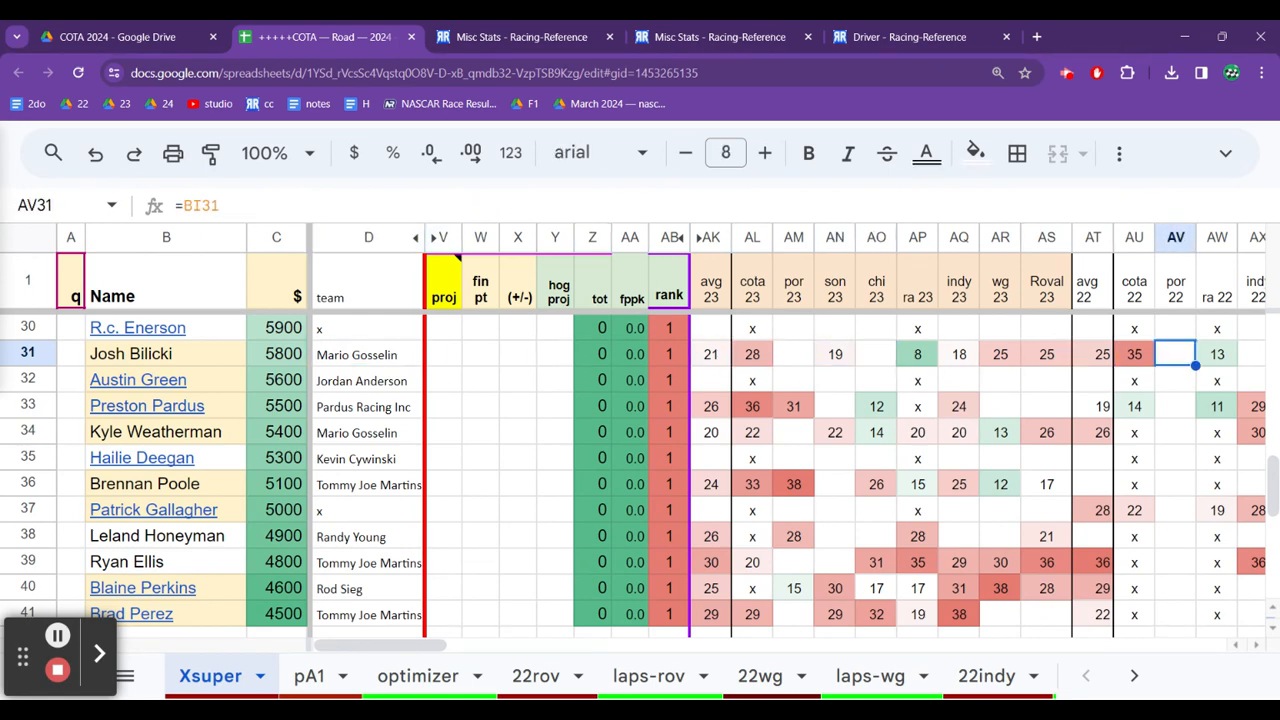
Step: Check Bilicki's Chicago 2023 and Indy 2020 (23) and 2021 finishes, then his Mario Gosselin team entry
scroll("right", 3)
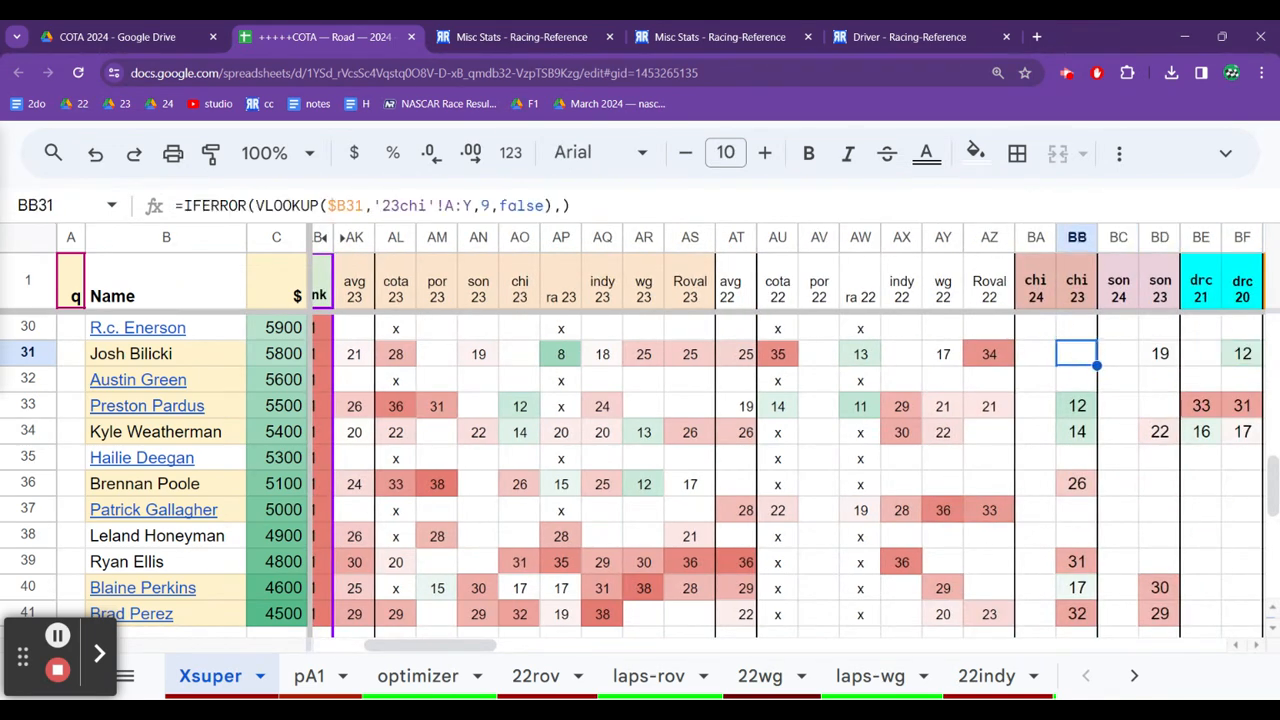
left_click(1160, 353)
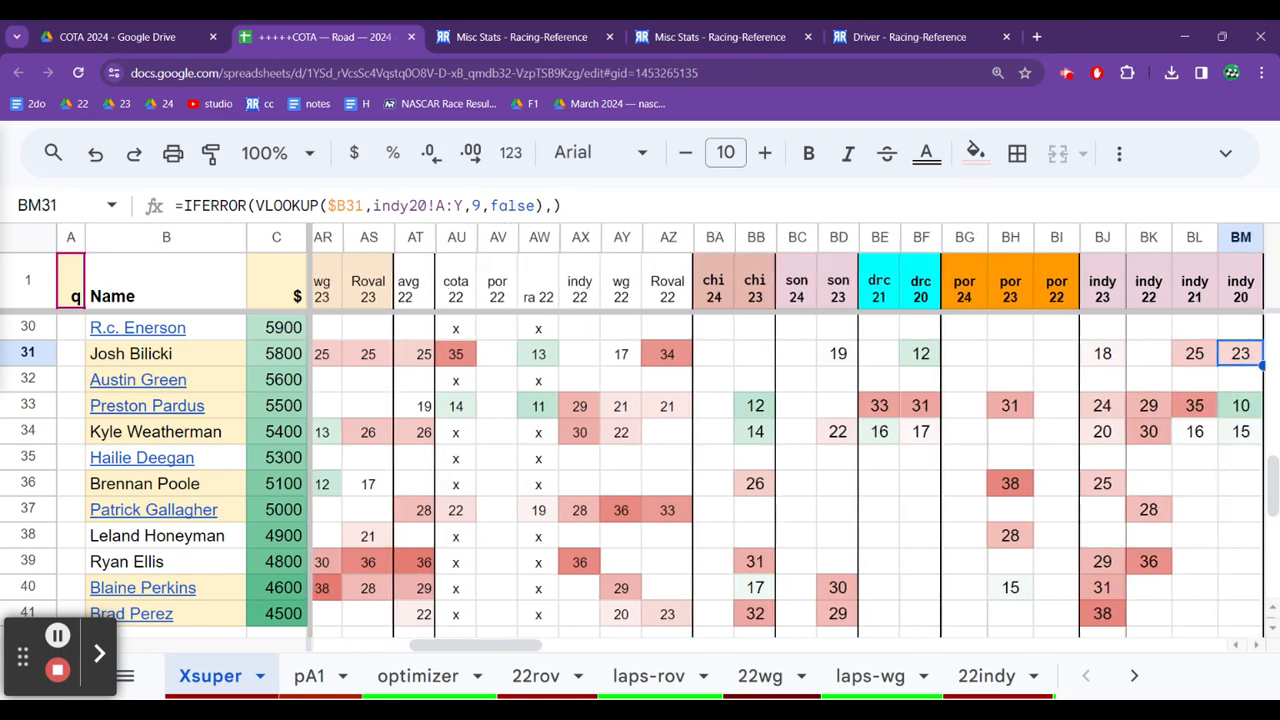
left_click(1194, 353)
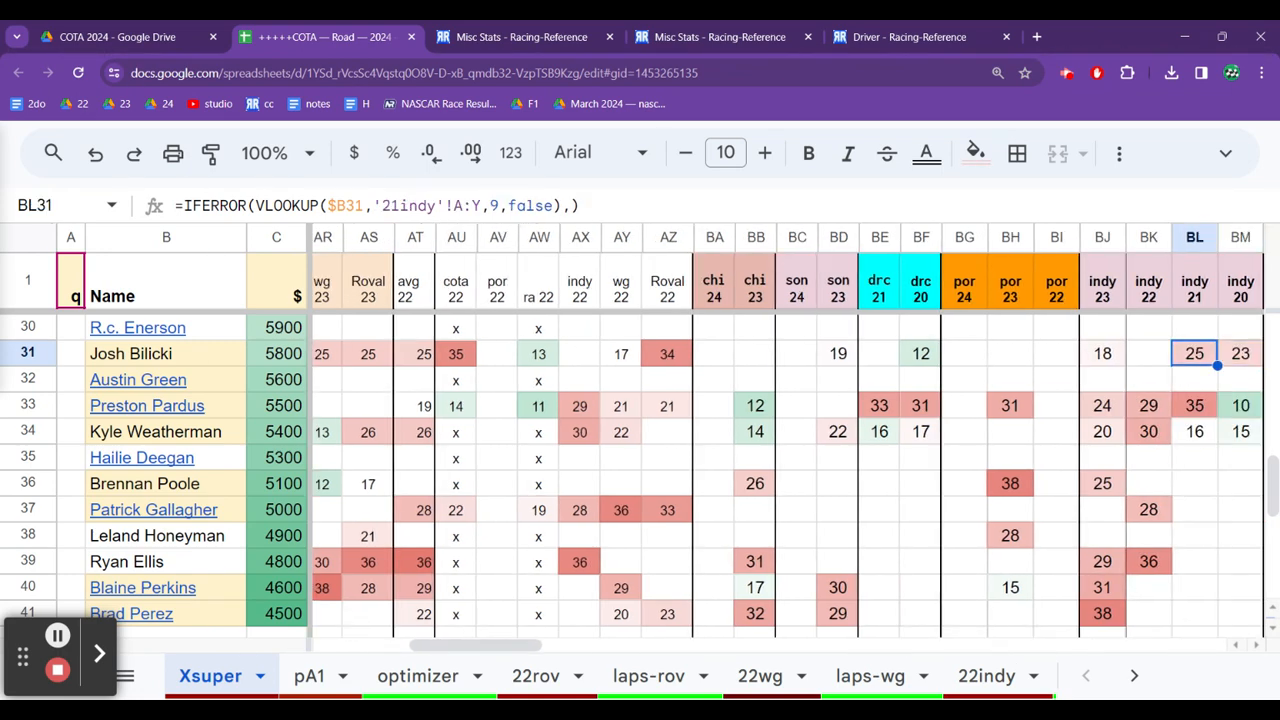
left_click(621, 353)
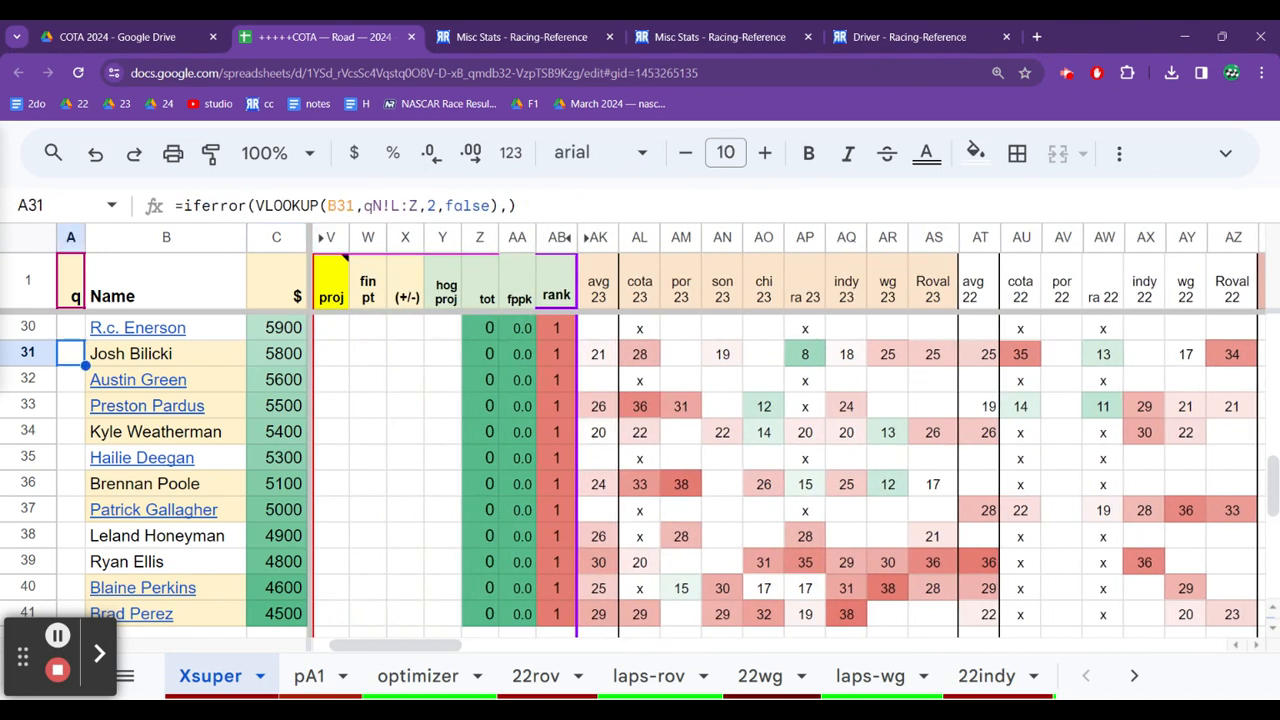
left_click(276, 353)
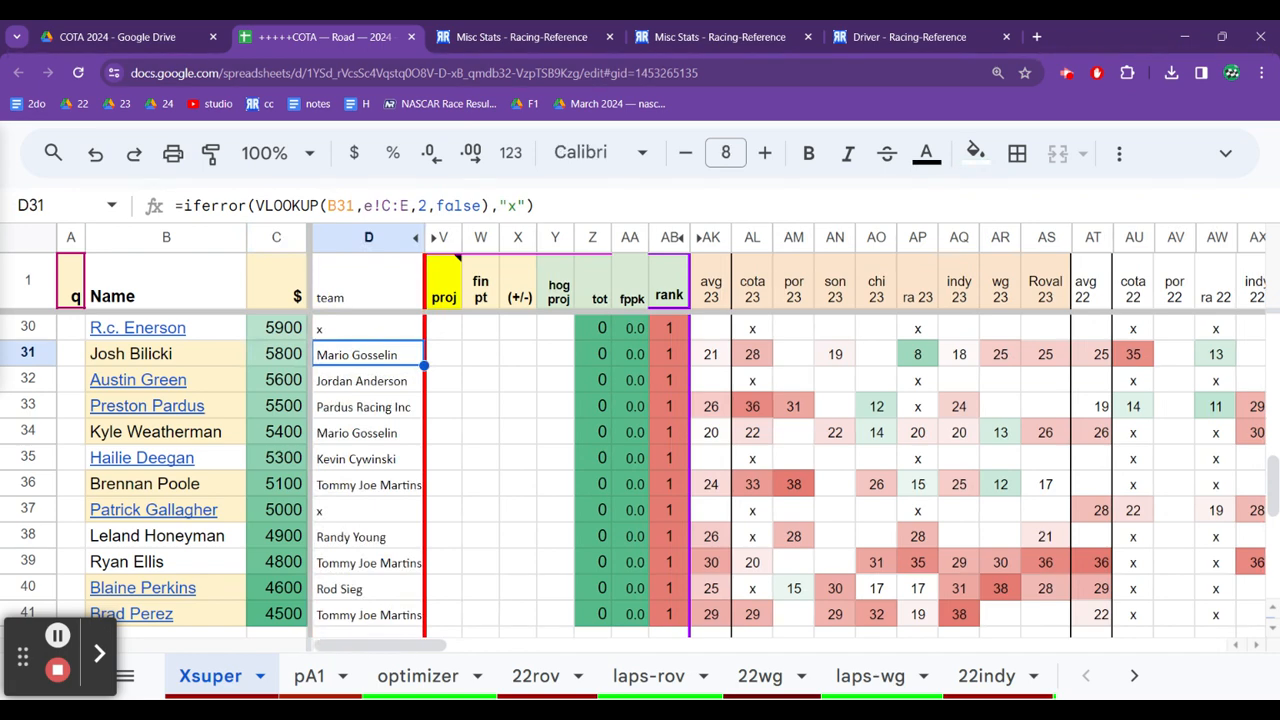
left_click(368, 406)
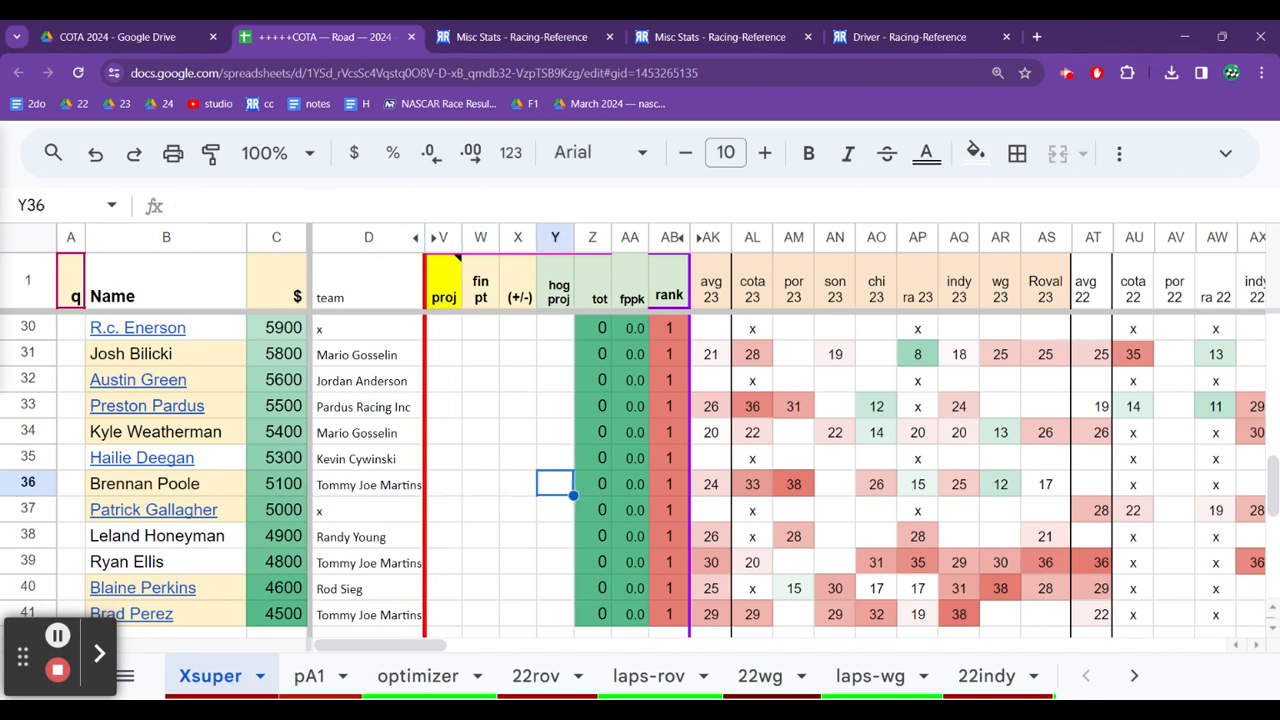
left_click(793, 483)
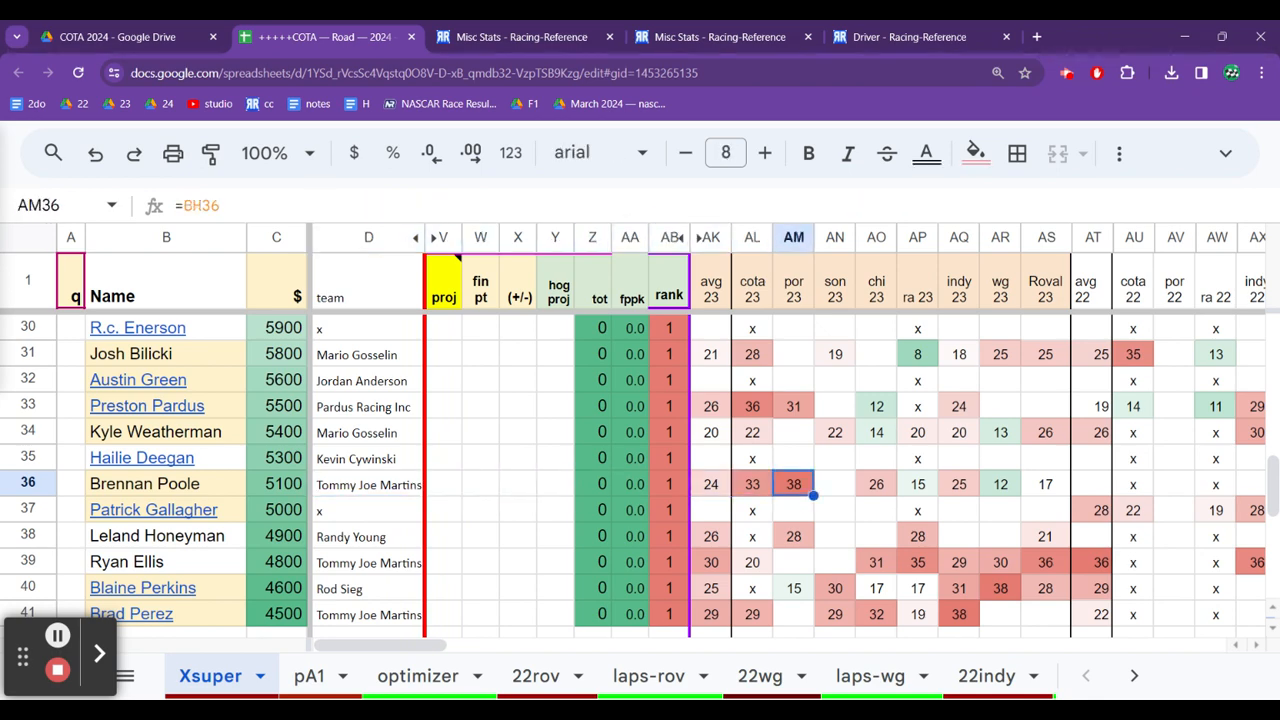
left_click(1092, 483)
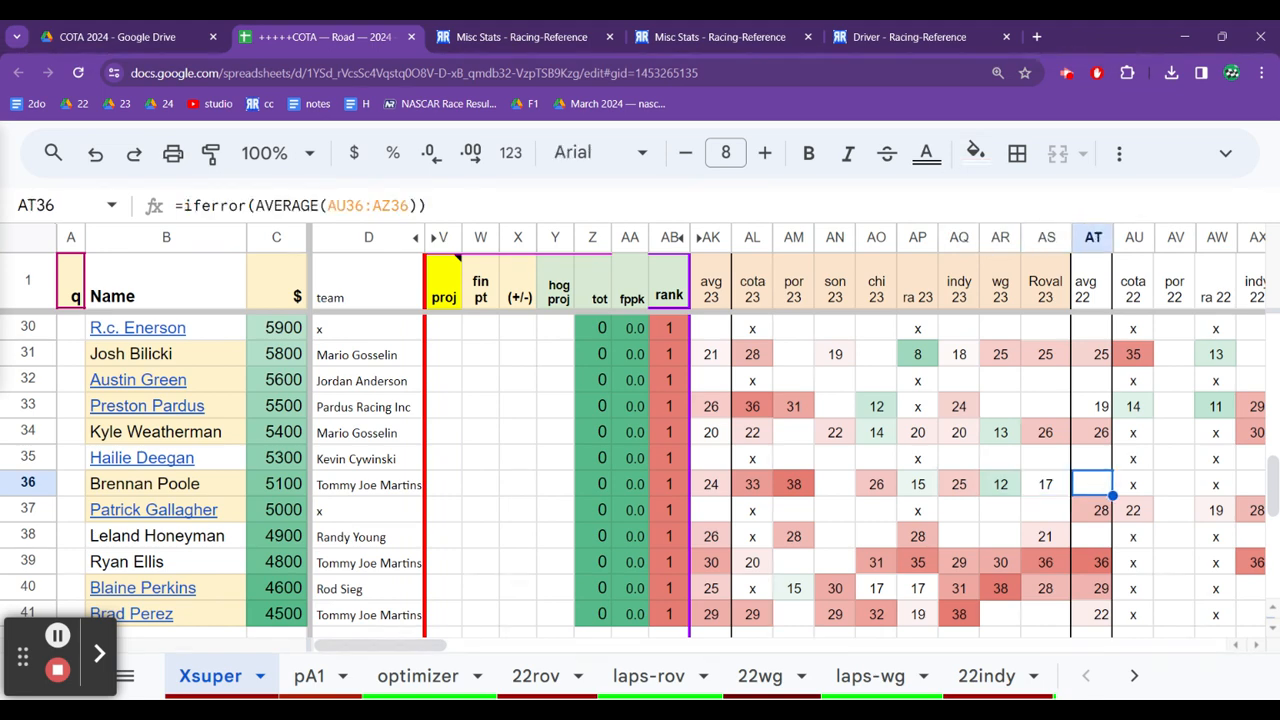
left_click(1045, 484)
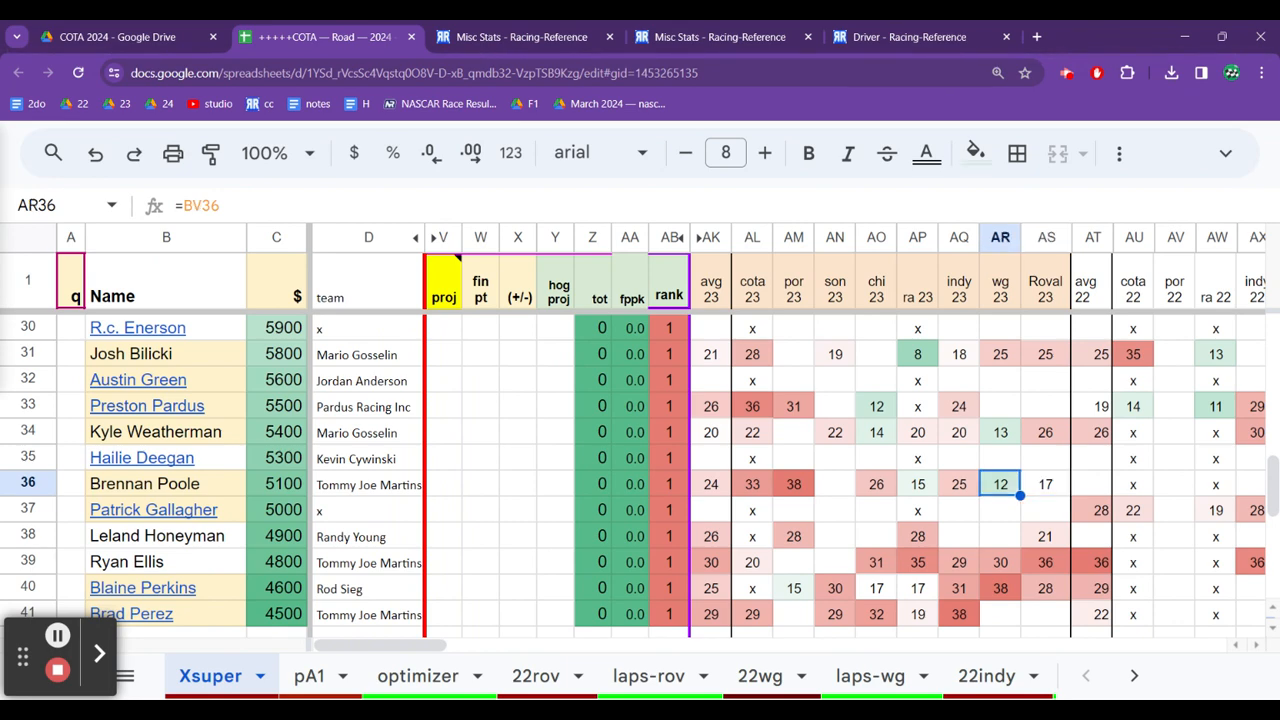
left_click(165, 483)
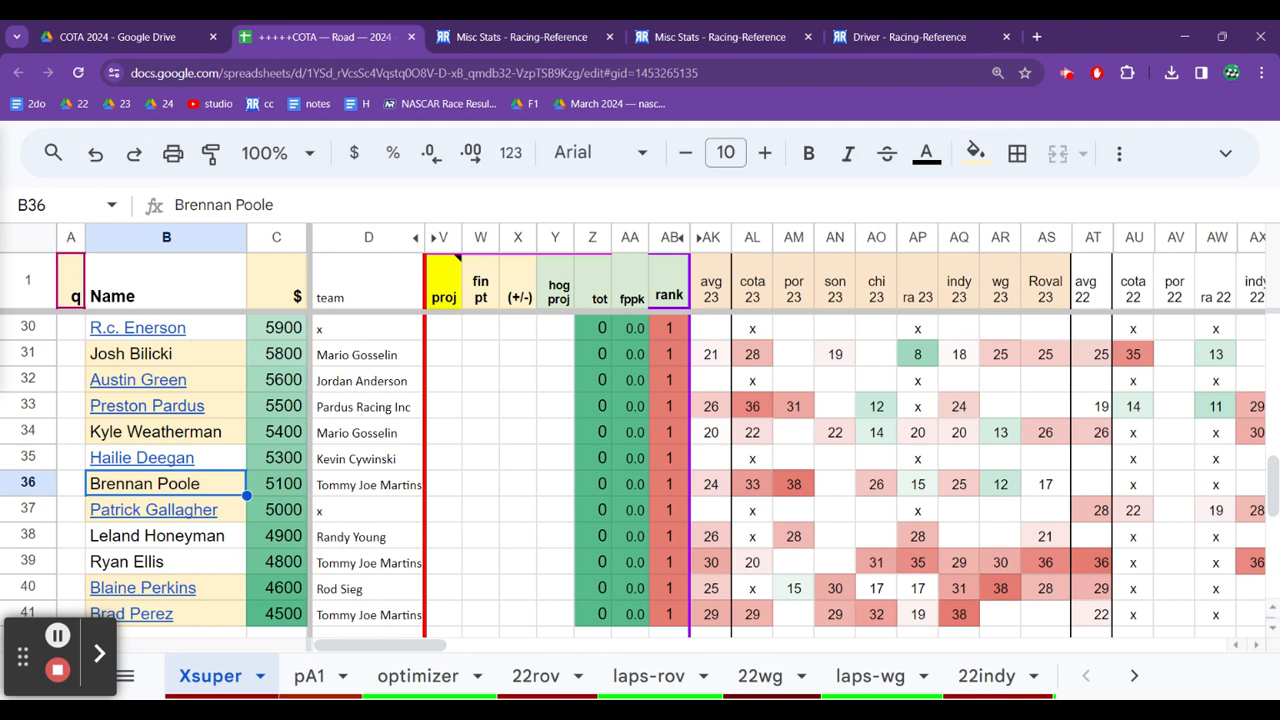
left_click(368, 483)
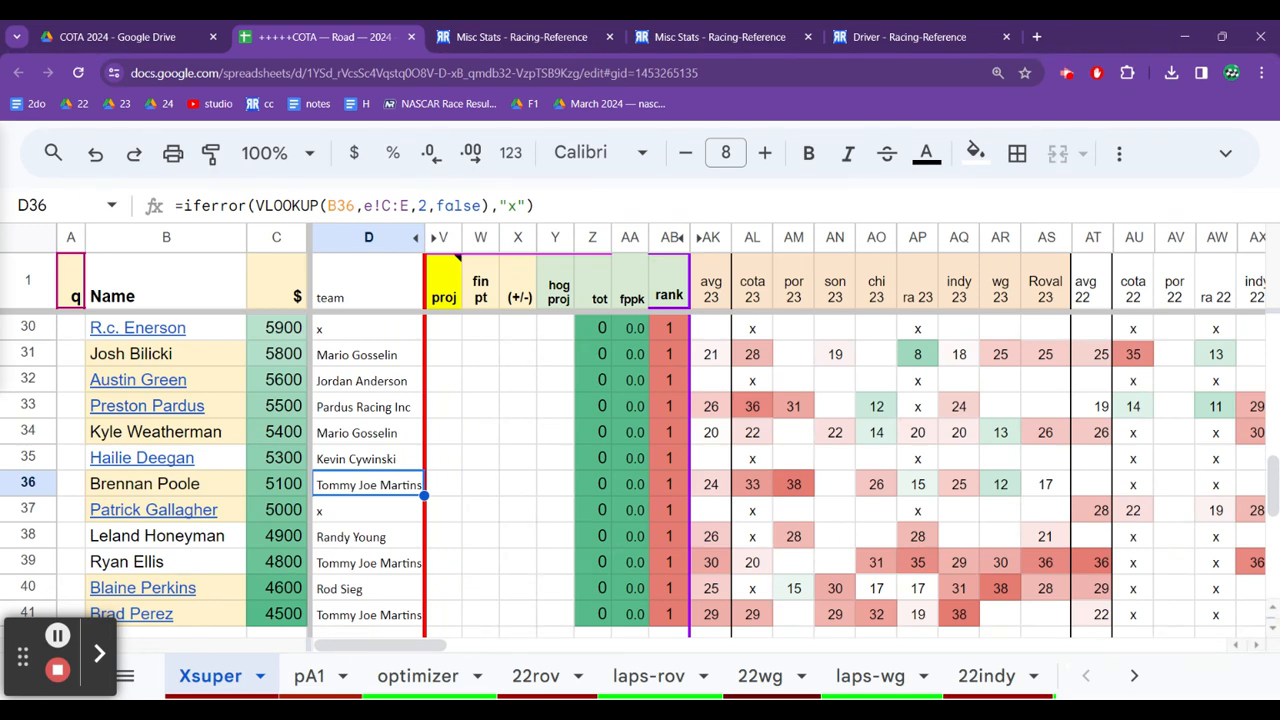
left_click(368, 405)
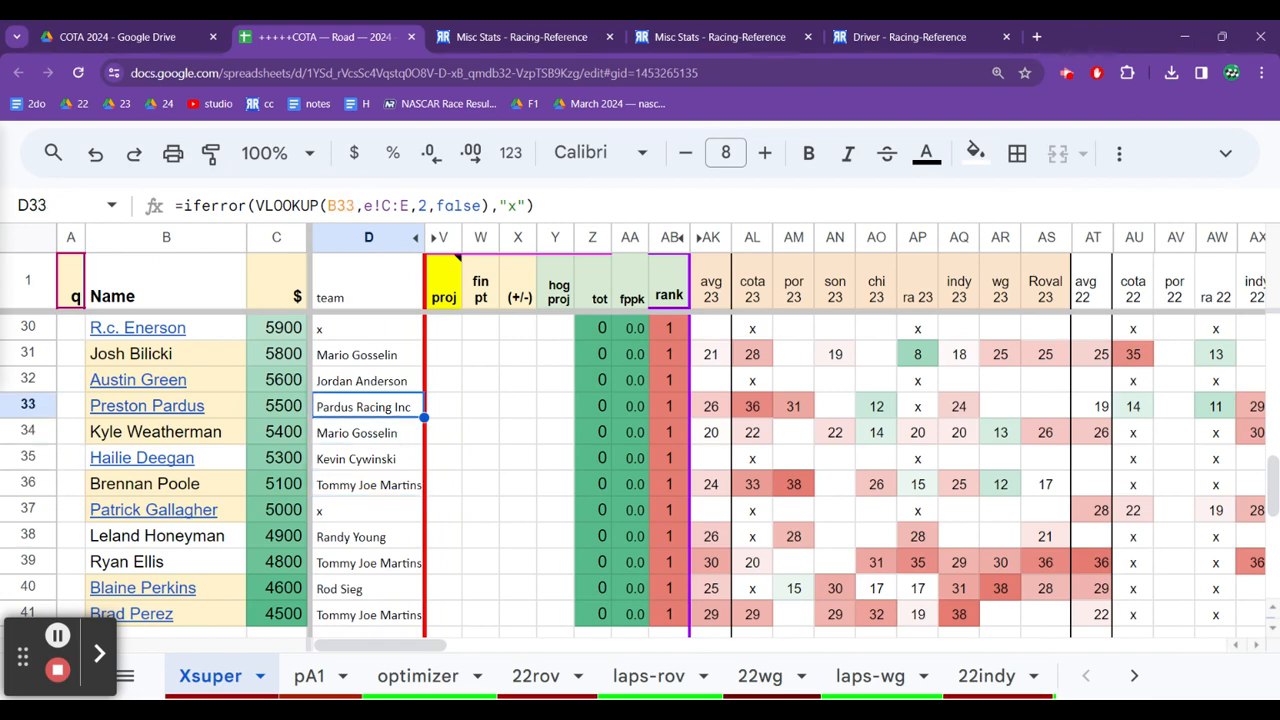
left_click(368, 432)
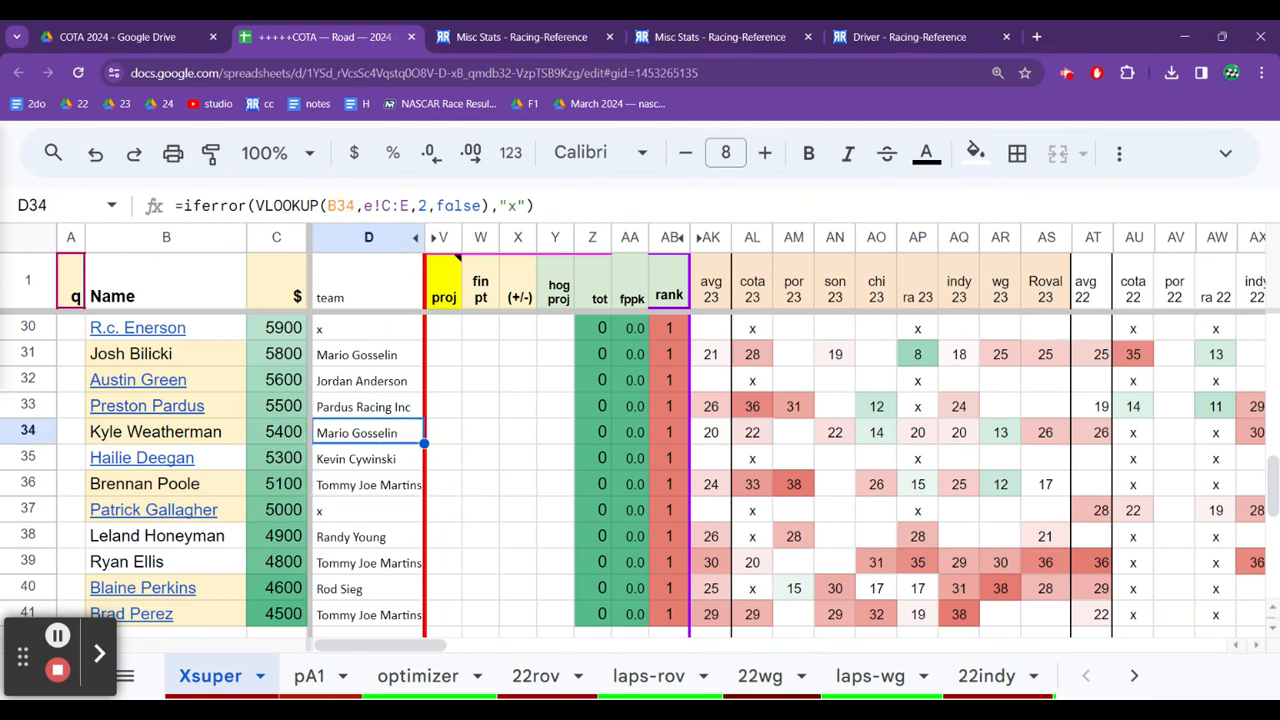
left_click(369, 327)
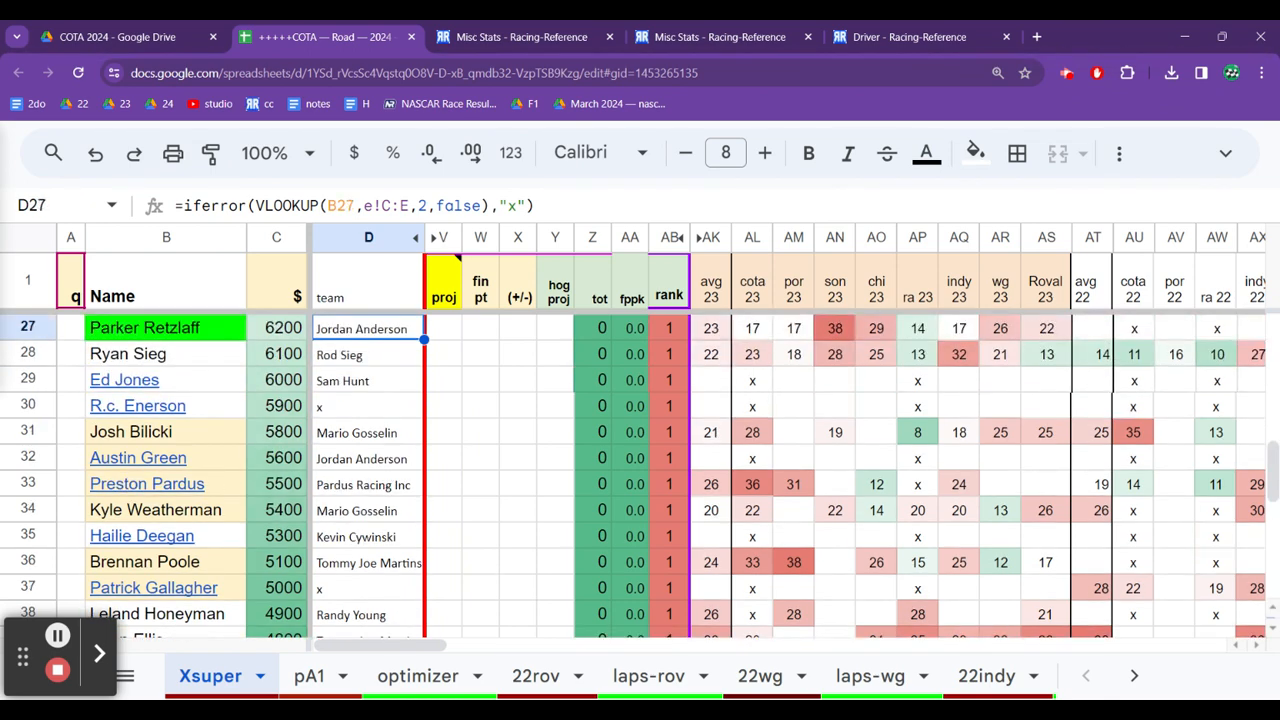
Step: Open R.C. Enerson's Wikipedia article from his name link and scroll to his results tables
left_click(137, 405)
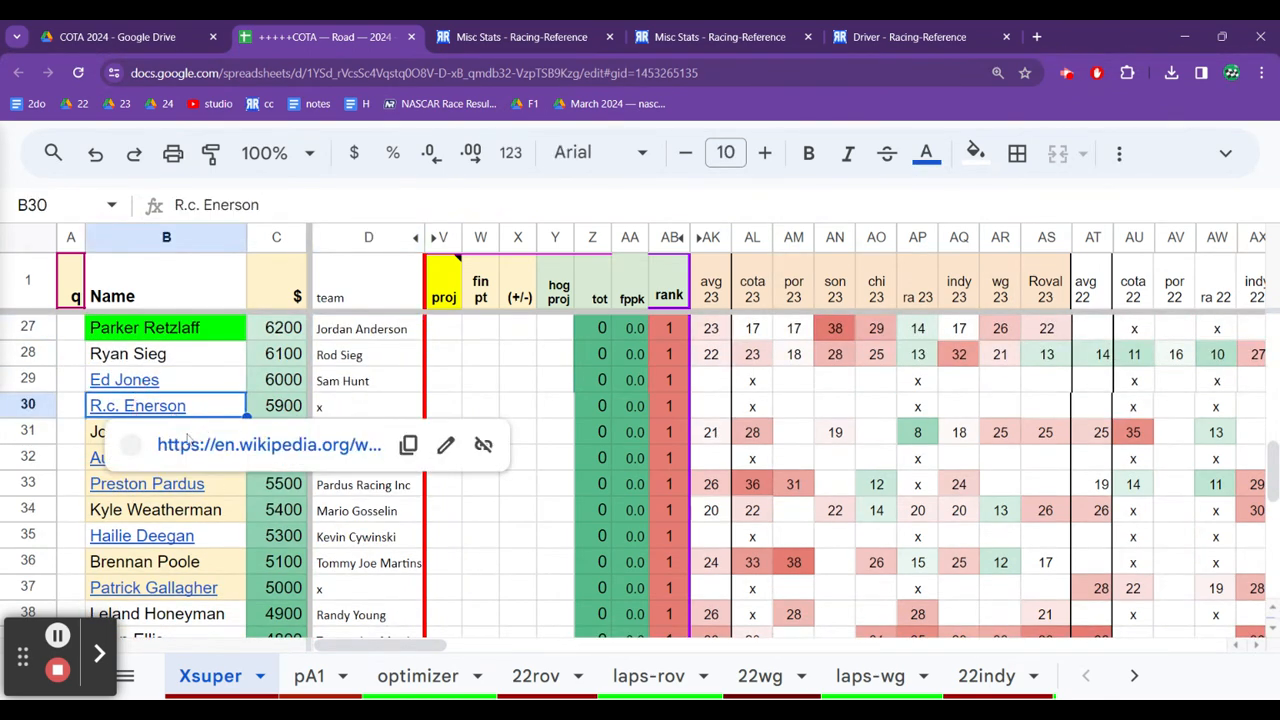
left_click(268, 444)
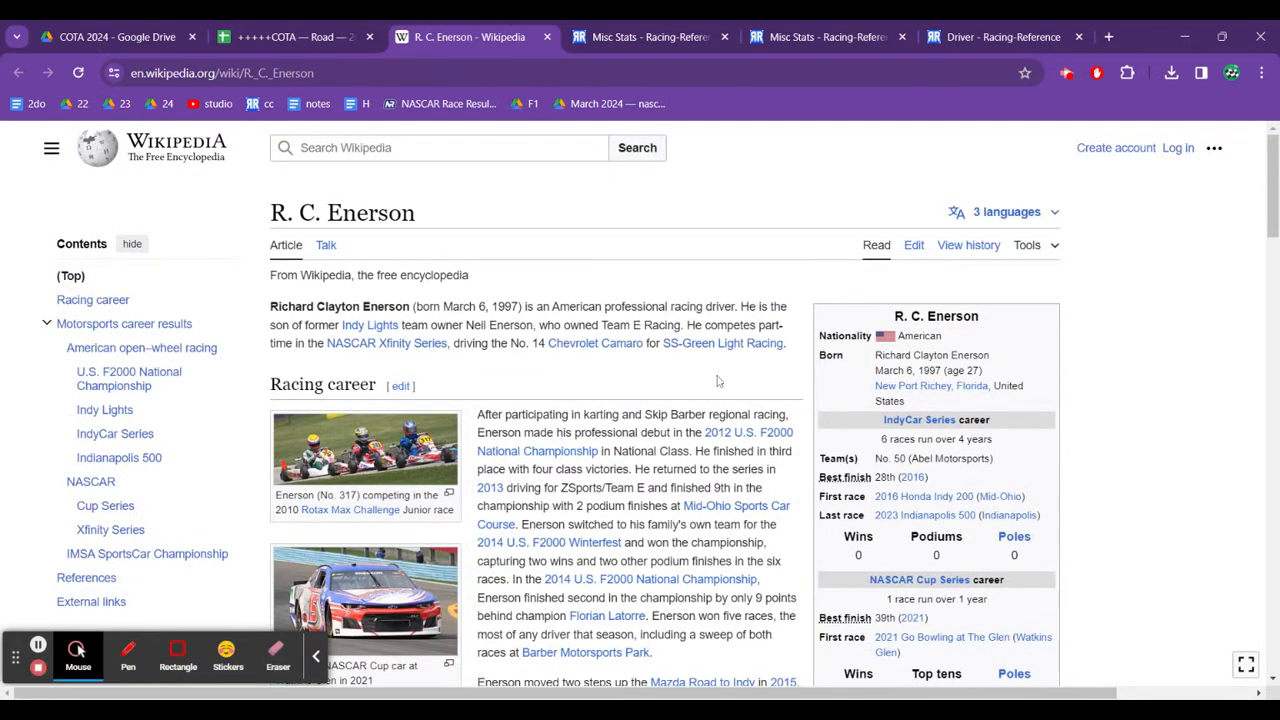
scroll("down", 3)
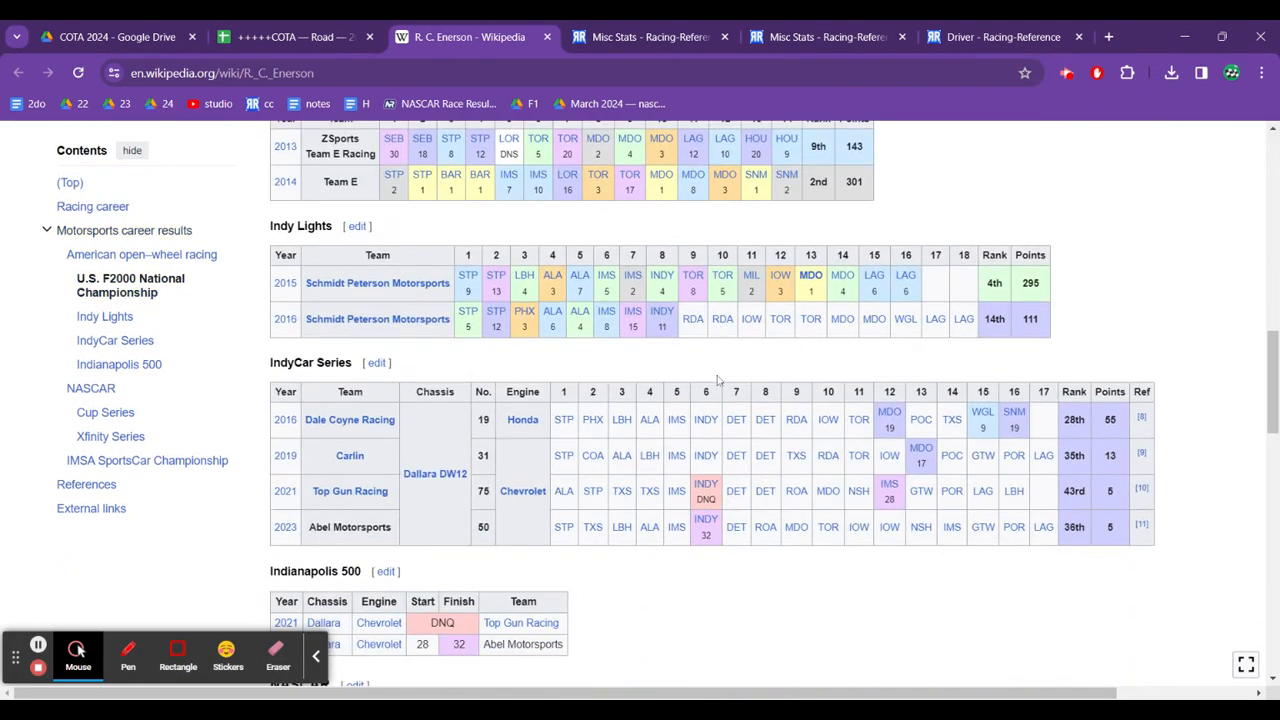
mouse_move(575, 414)
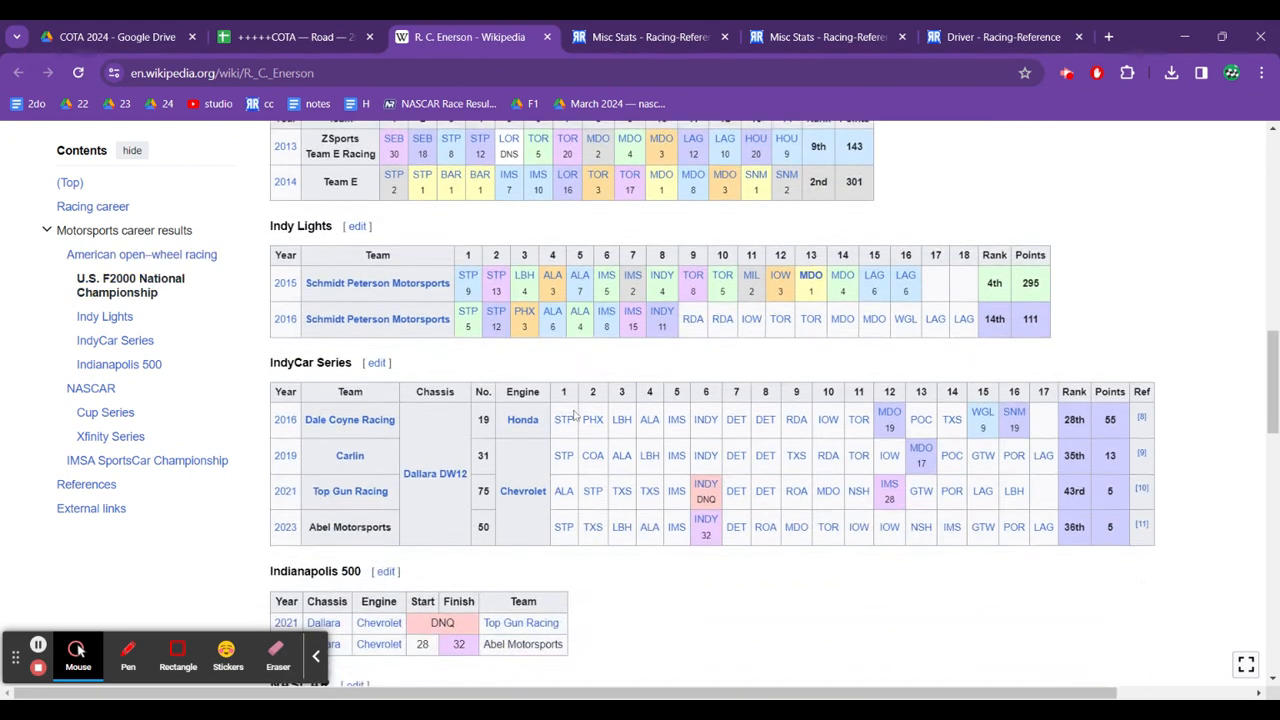
scroll("down", 3)
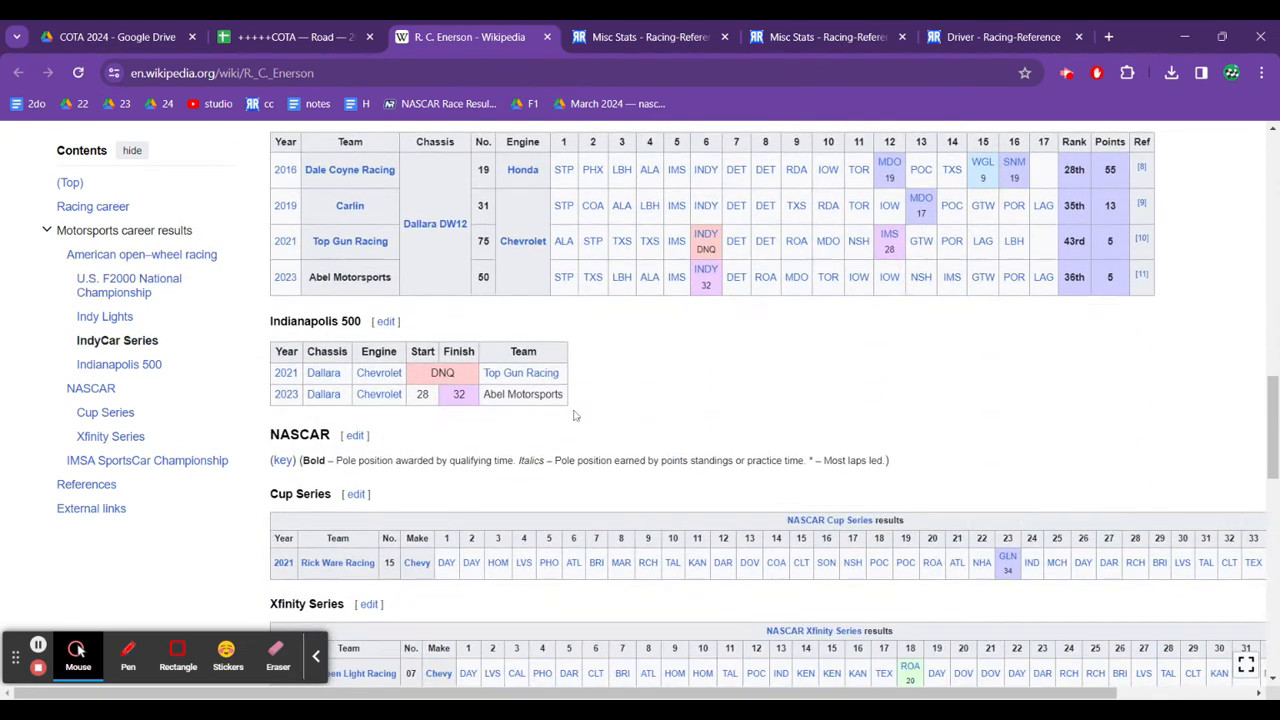
Step: Recheck R.c. Enerson's road-course results, including wg 22, then open Ed Jones's Racing-Reference page
left_click(290, 37)
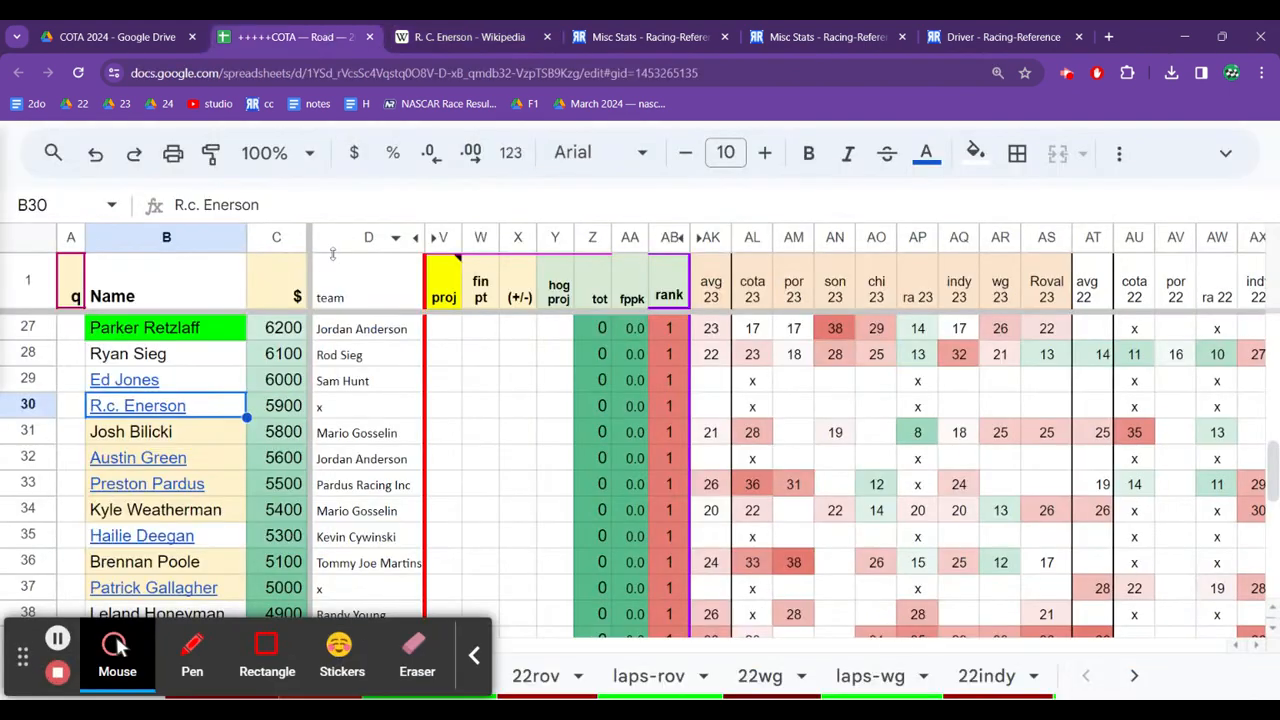
left_click(752, 405)
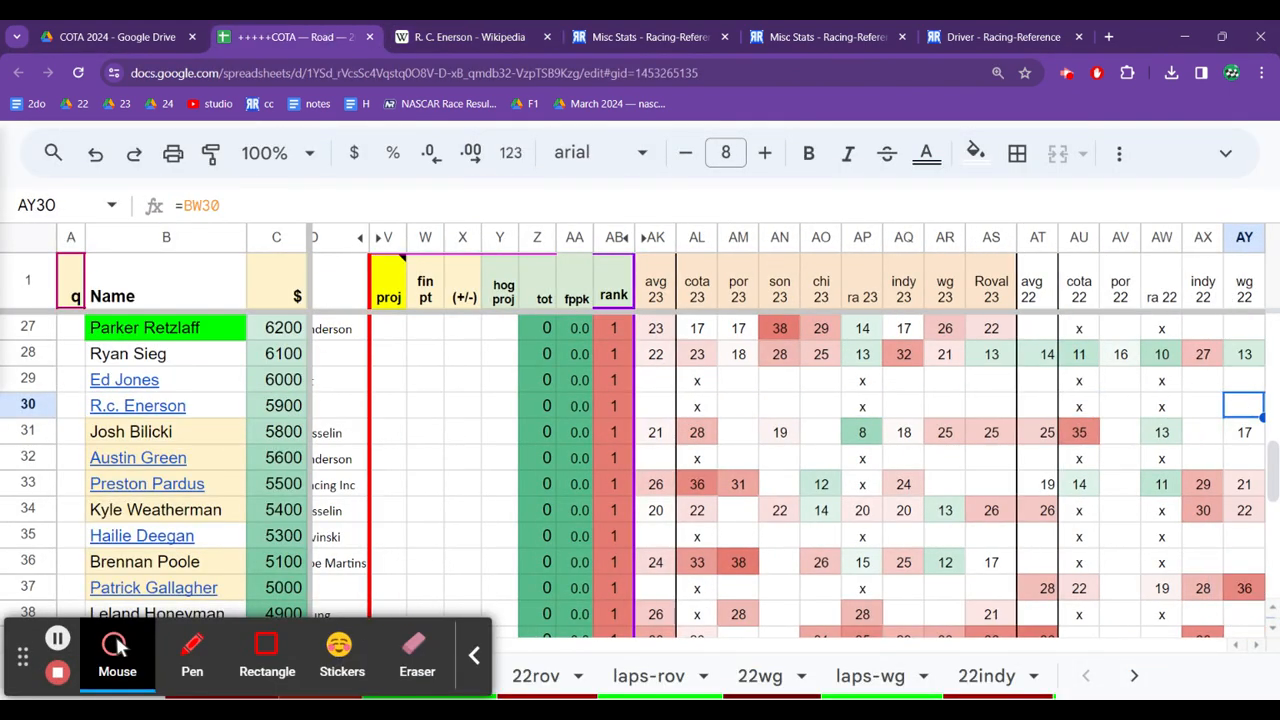
scroll("right", 3)
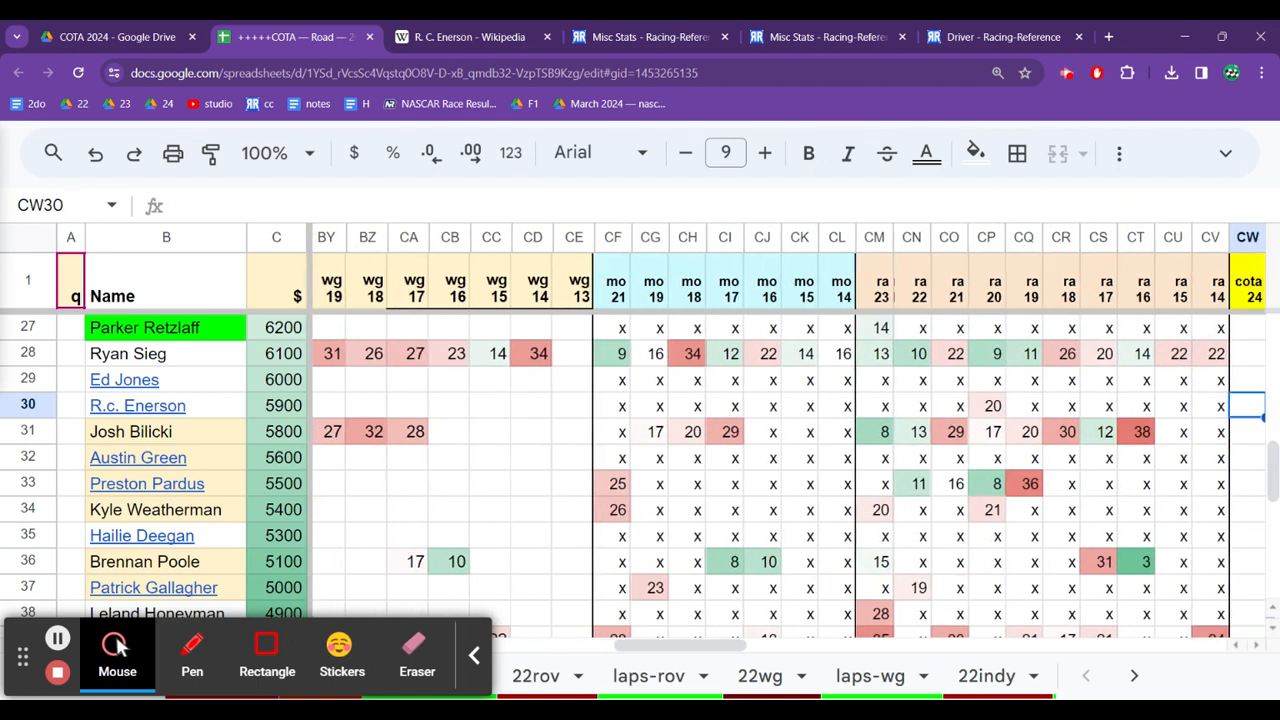
left_click(948, 405)
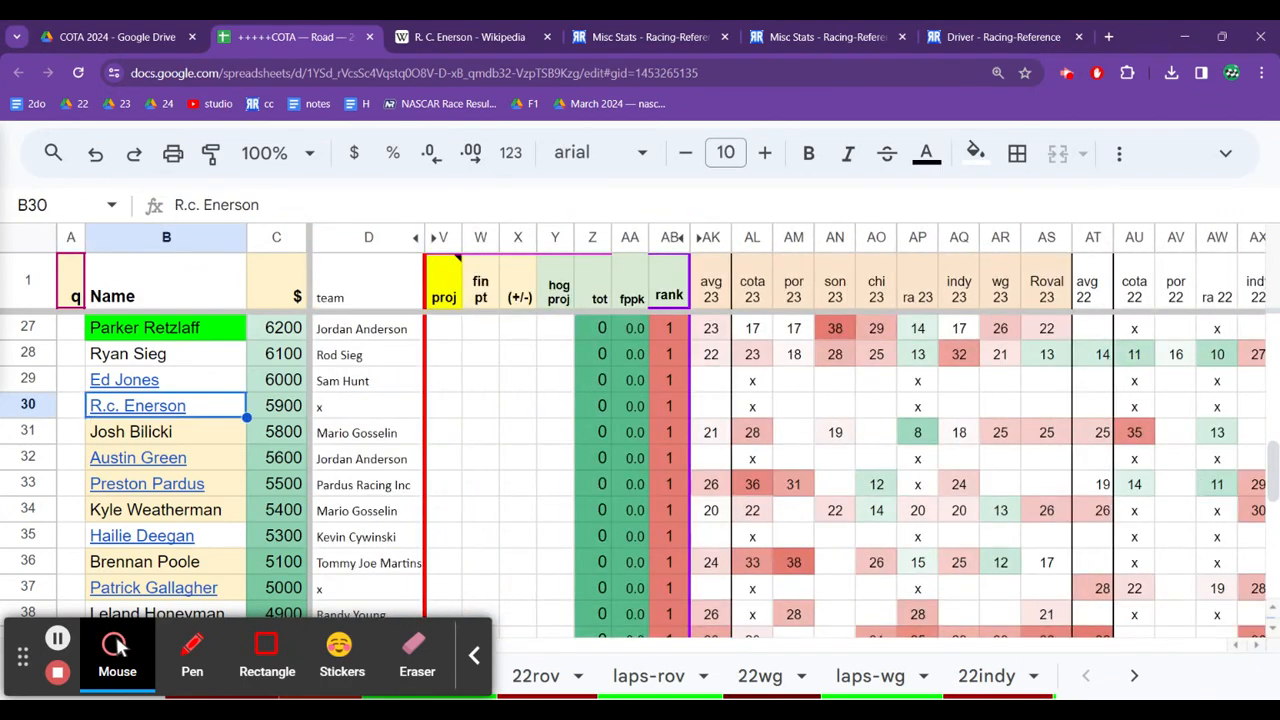
left_click(276, 380)
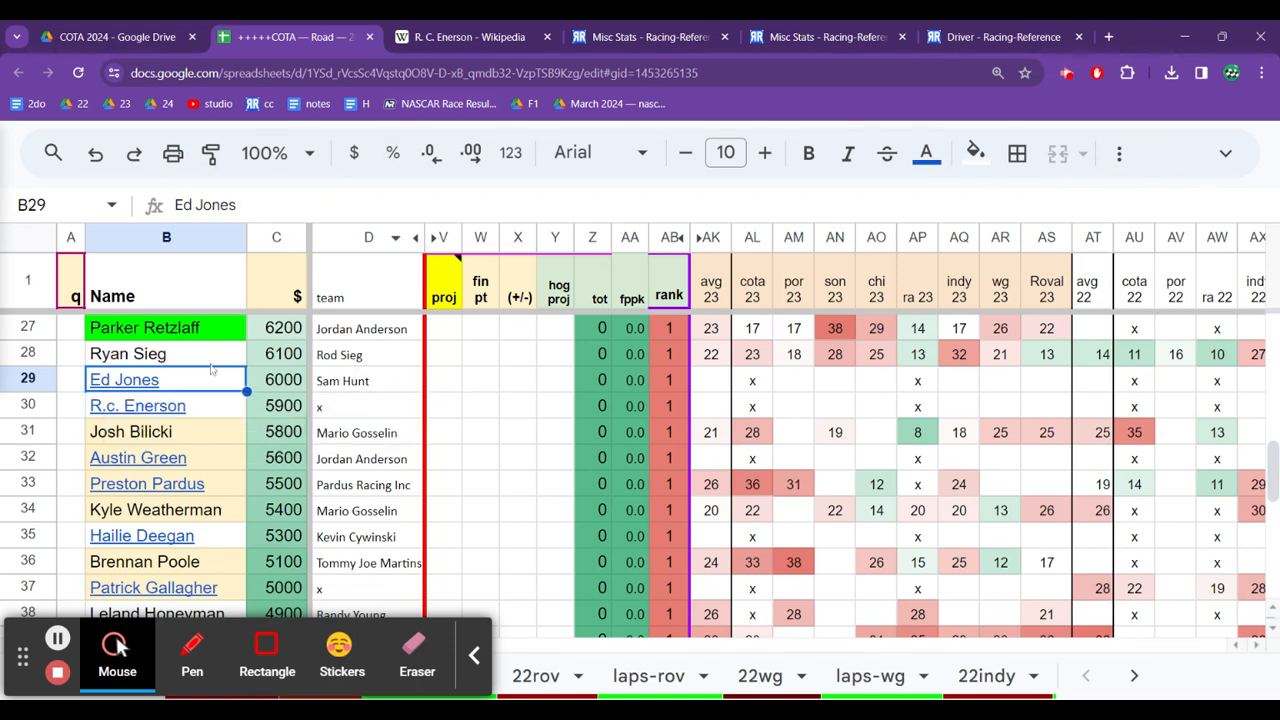
left_click(124, 379)
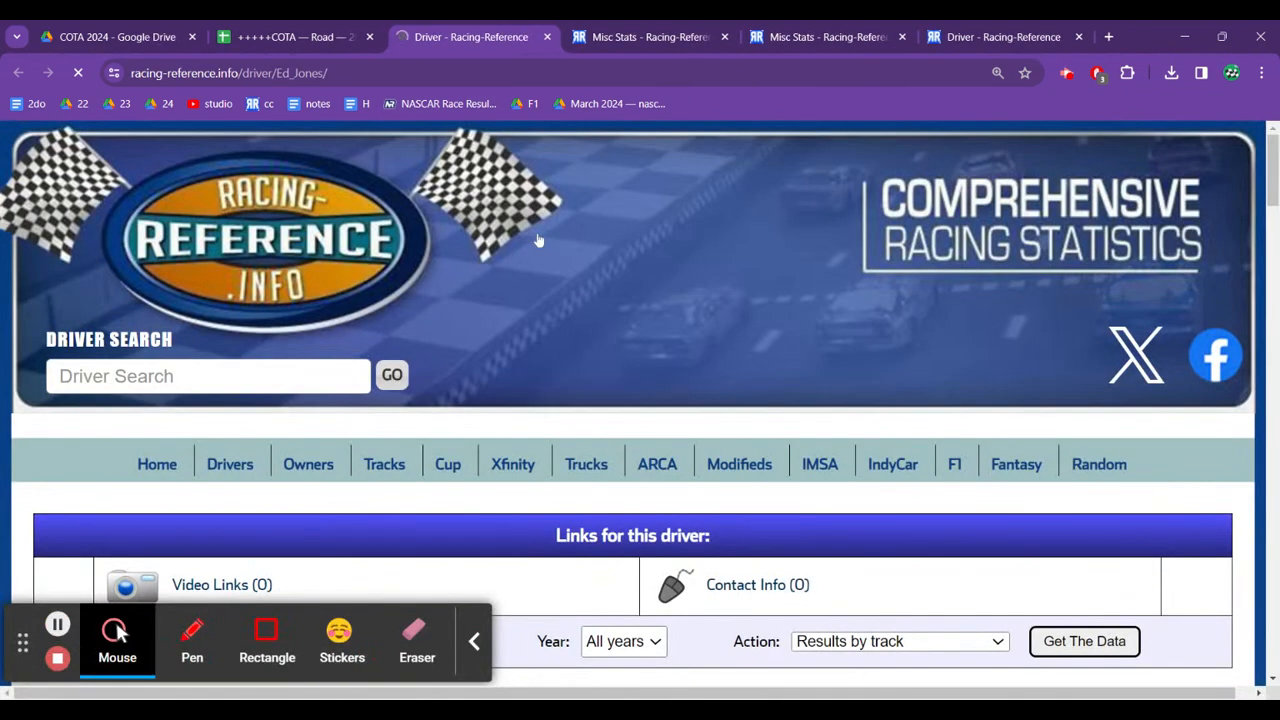
Step: Review Ed Jones's lone 2023 Truck race at Austin (36th), then close the results page
scroll("down", 3)
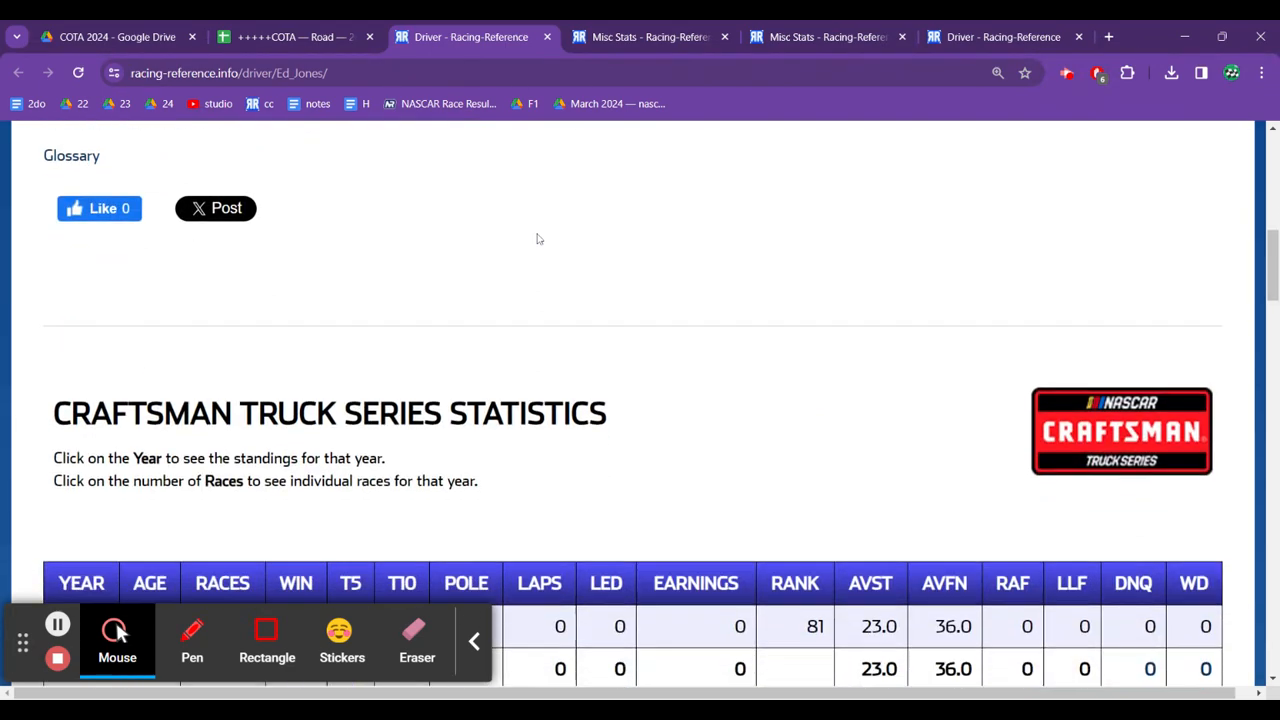
scroll("down", 3)
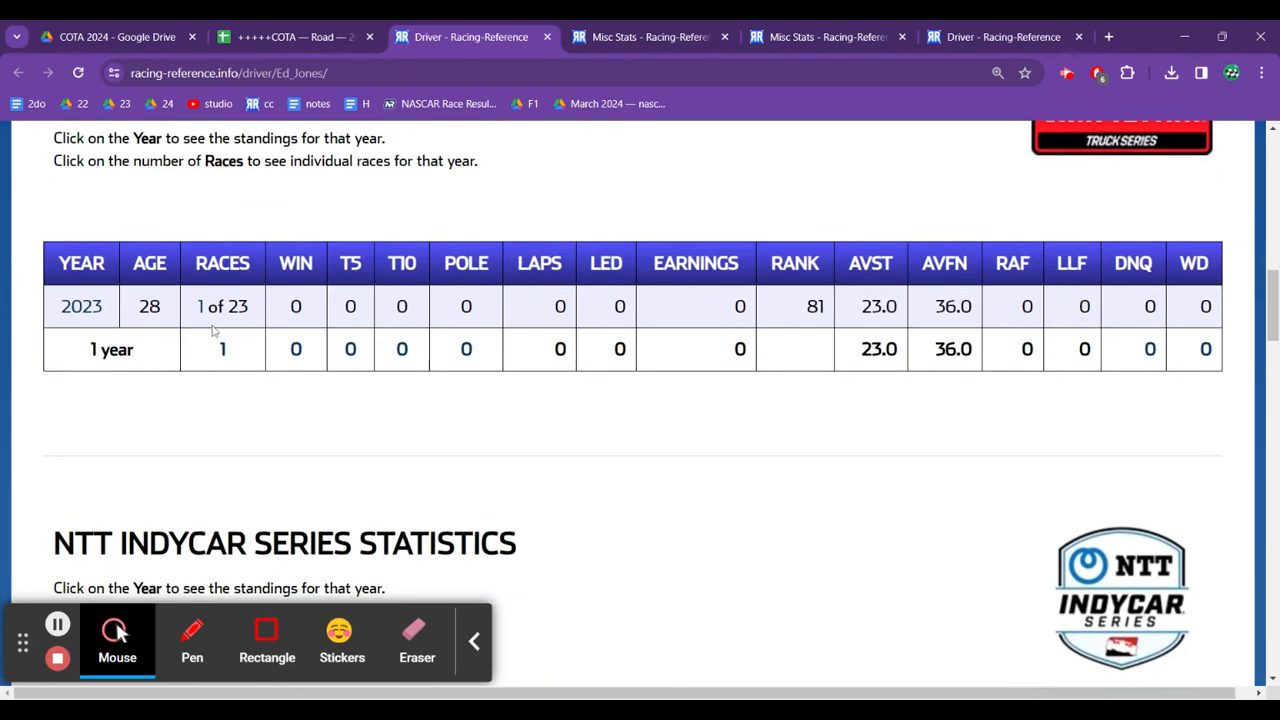
left_click(222, 349)
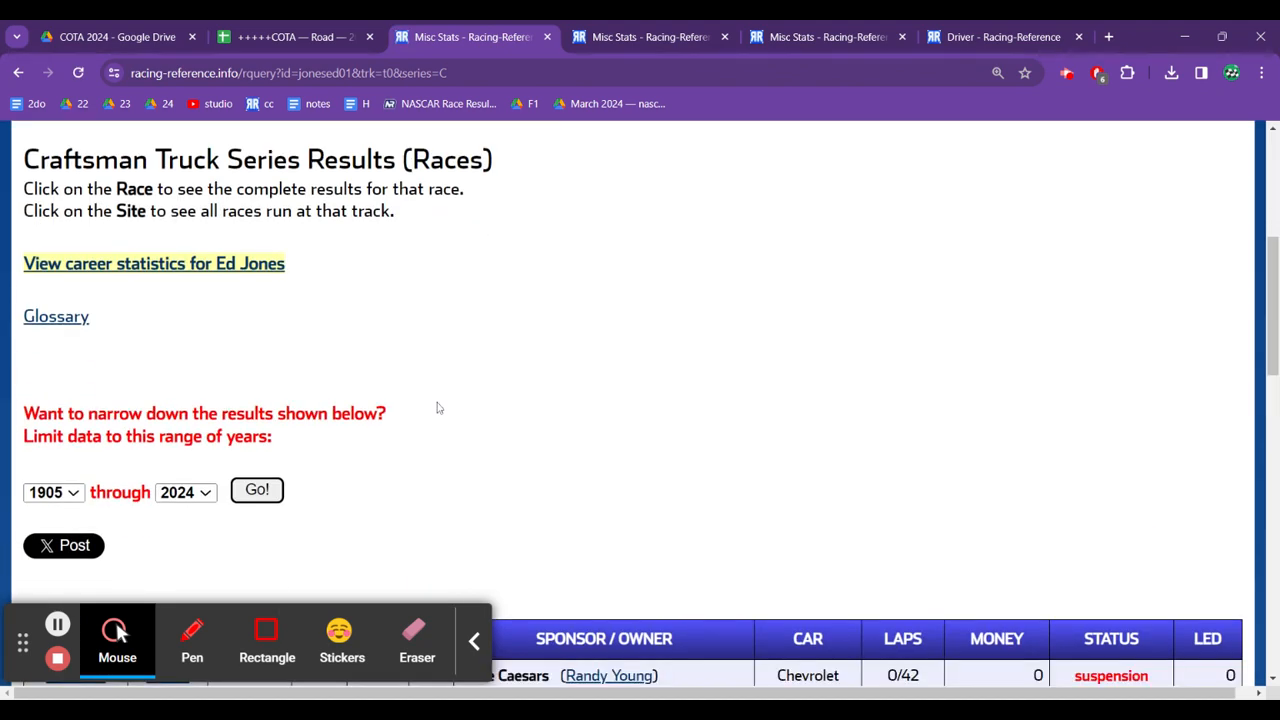
scroll("down", 3)
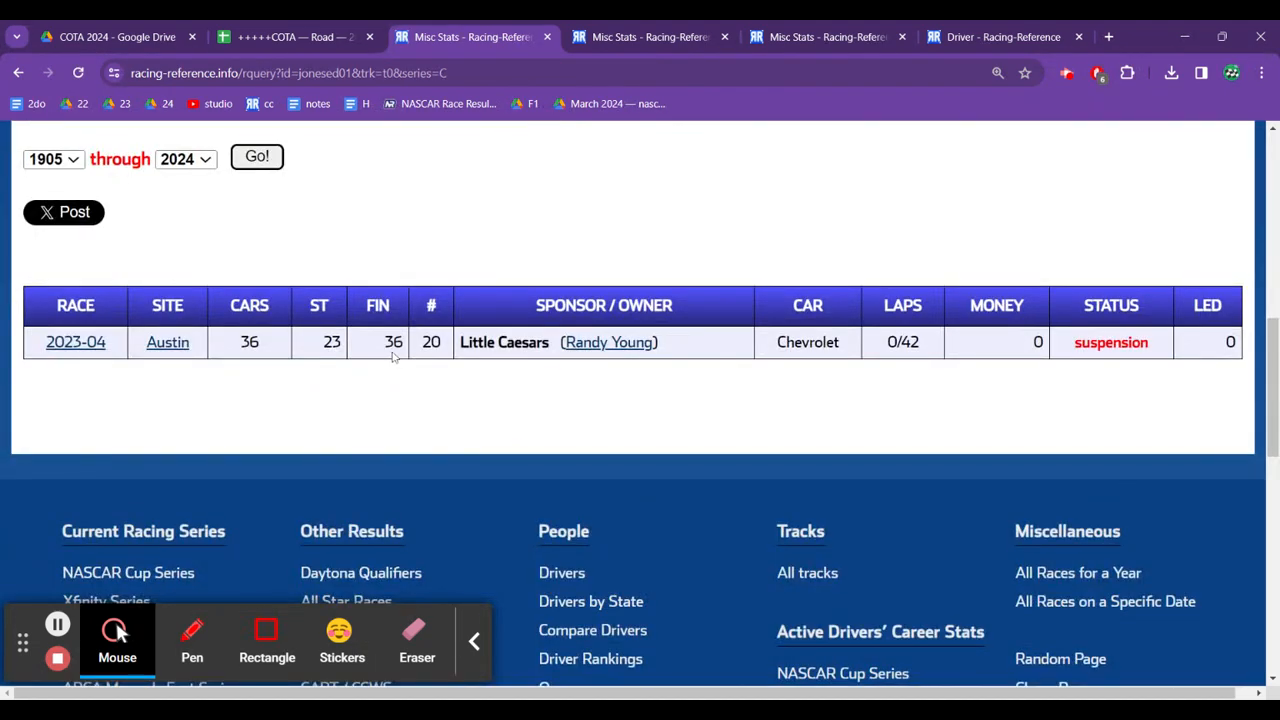
mouse_move(1034, 365)
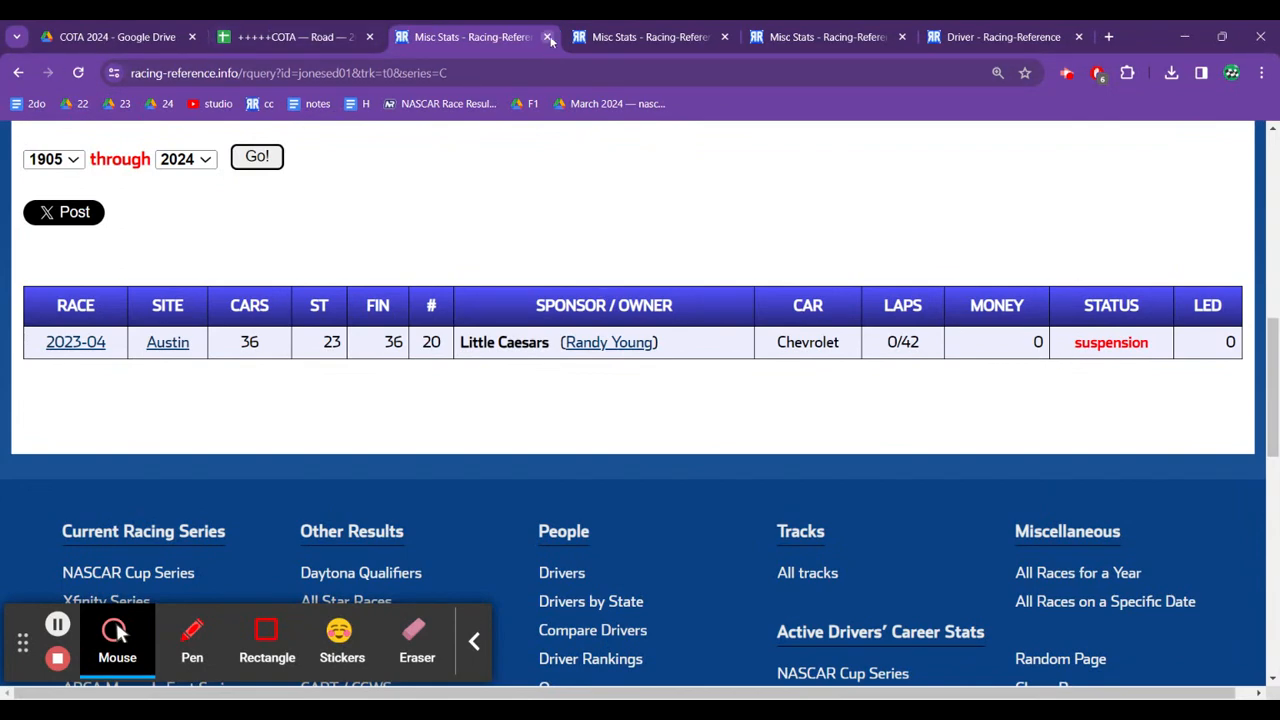
left_click(290, 37)
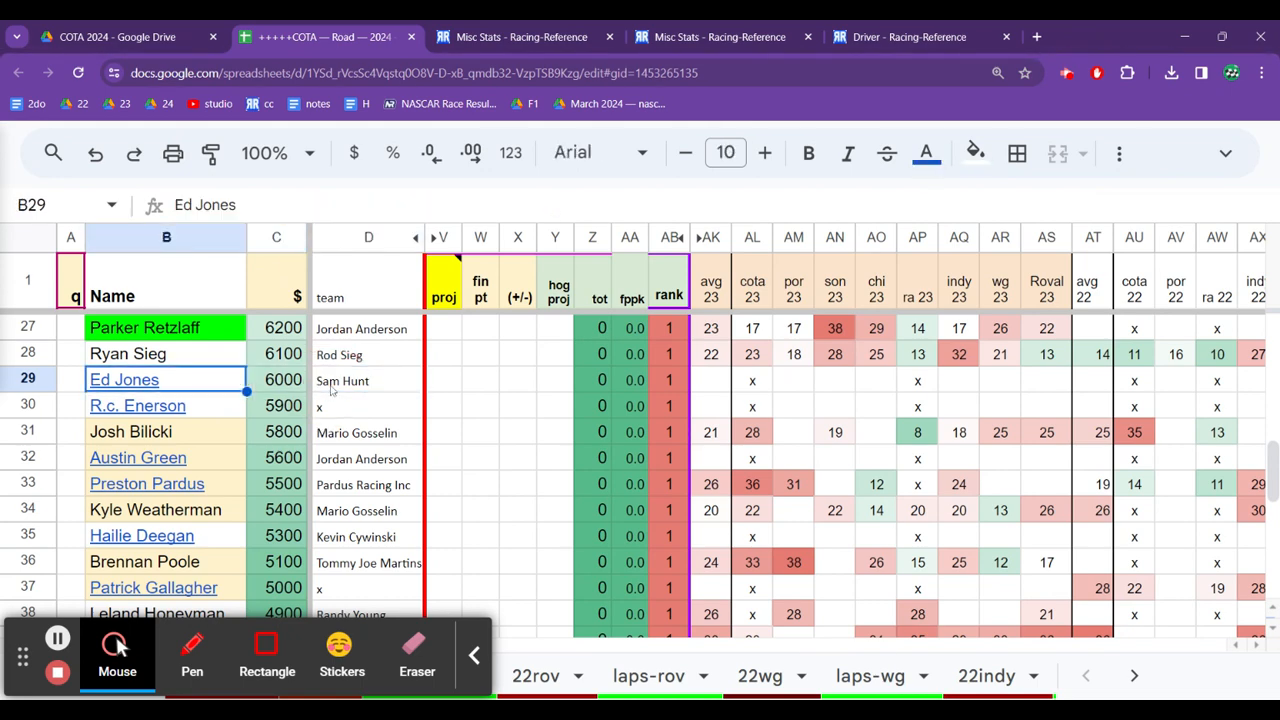
left_click(283, 379)
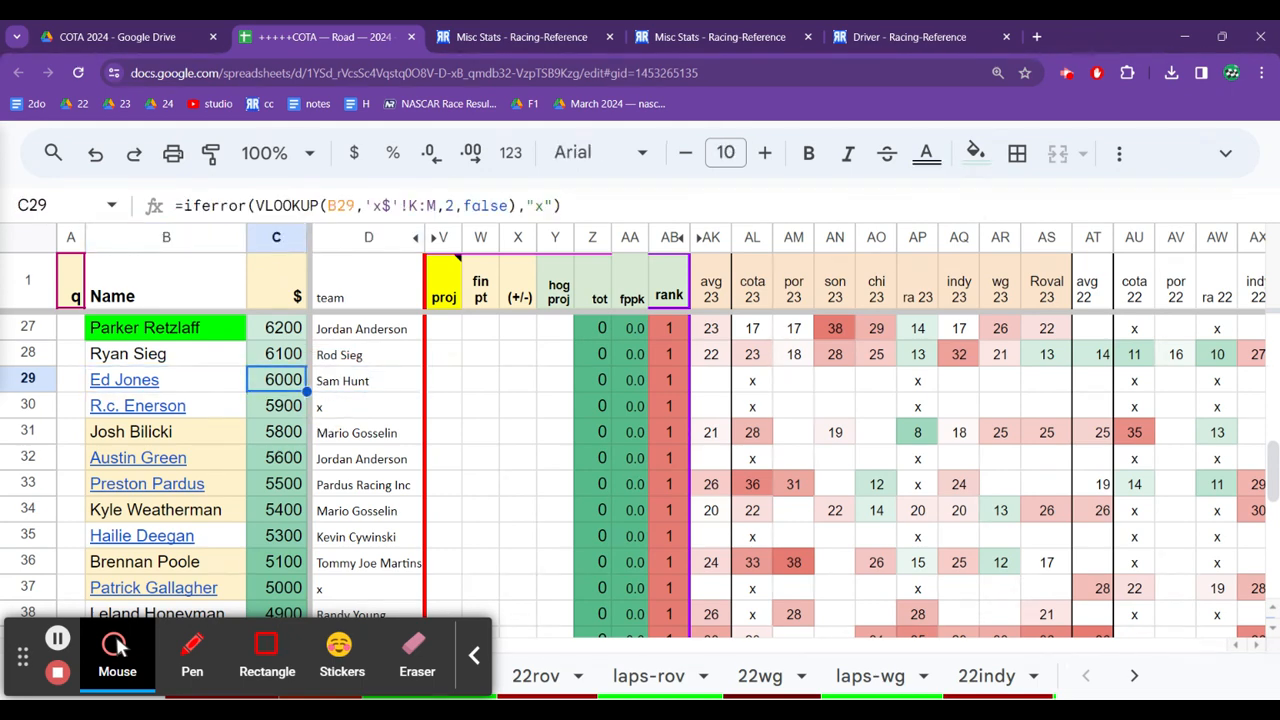
left_click(369, 380)
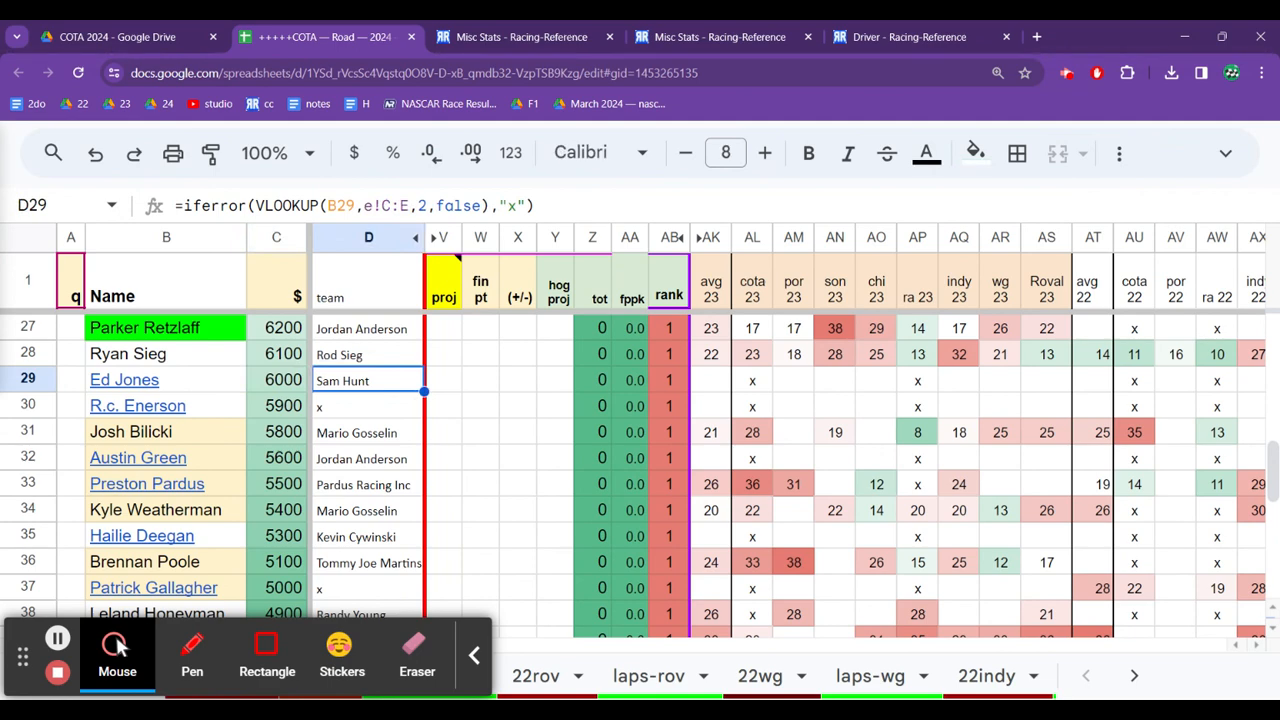
left_click(131, 431)
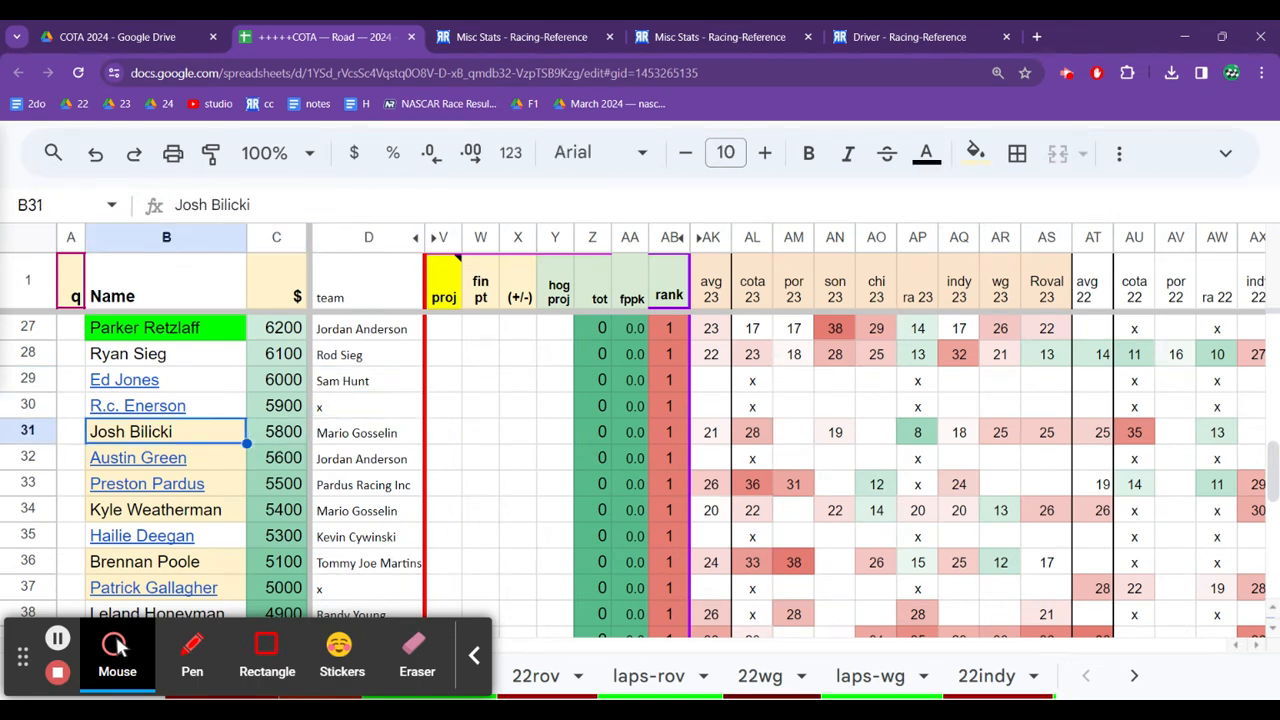
left_click(368, 432)
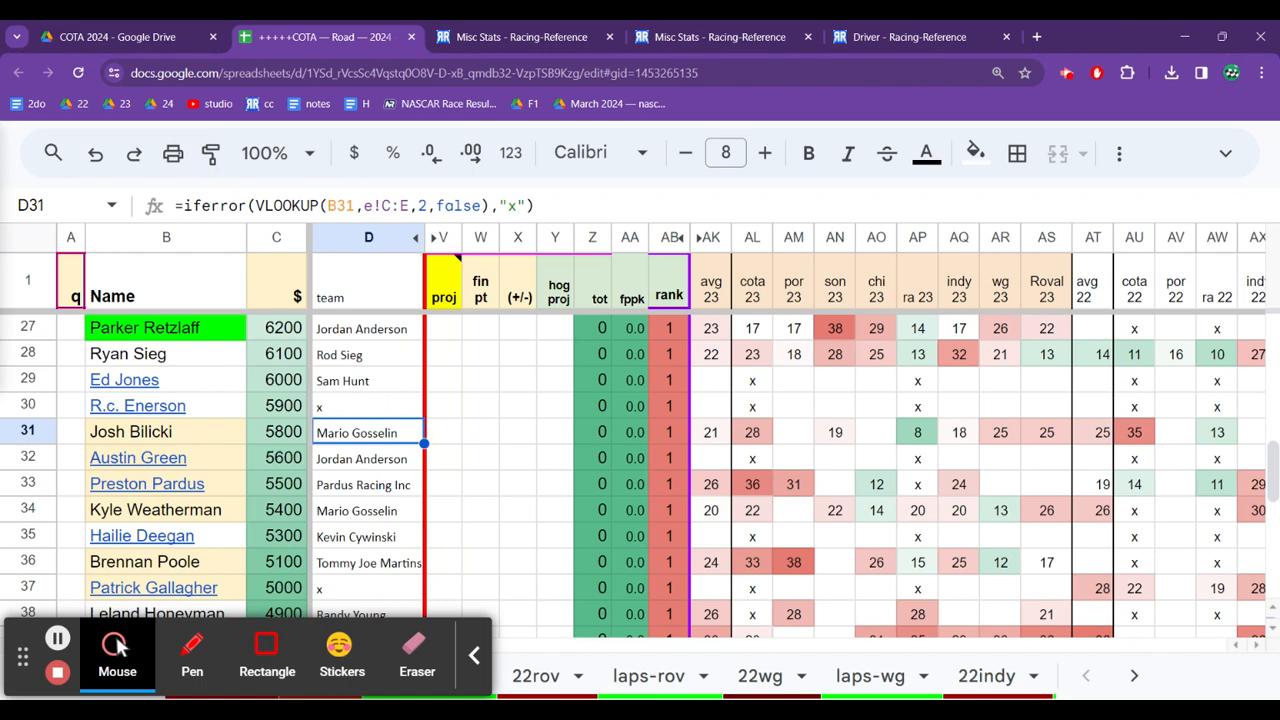
left_click(369, 380)
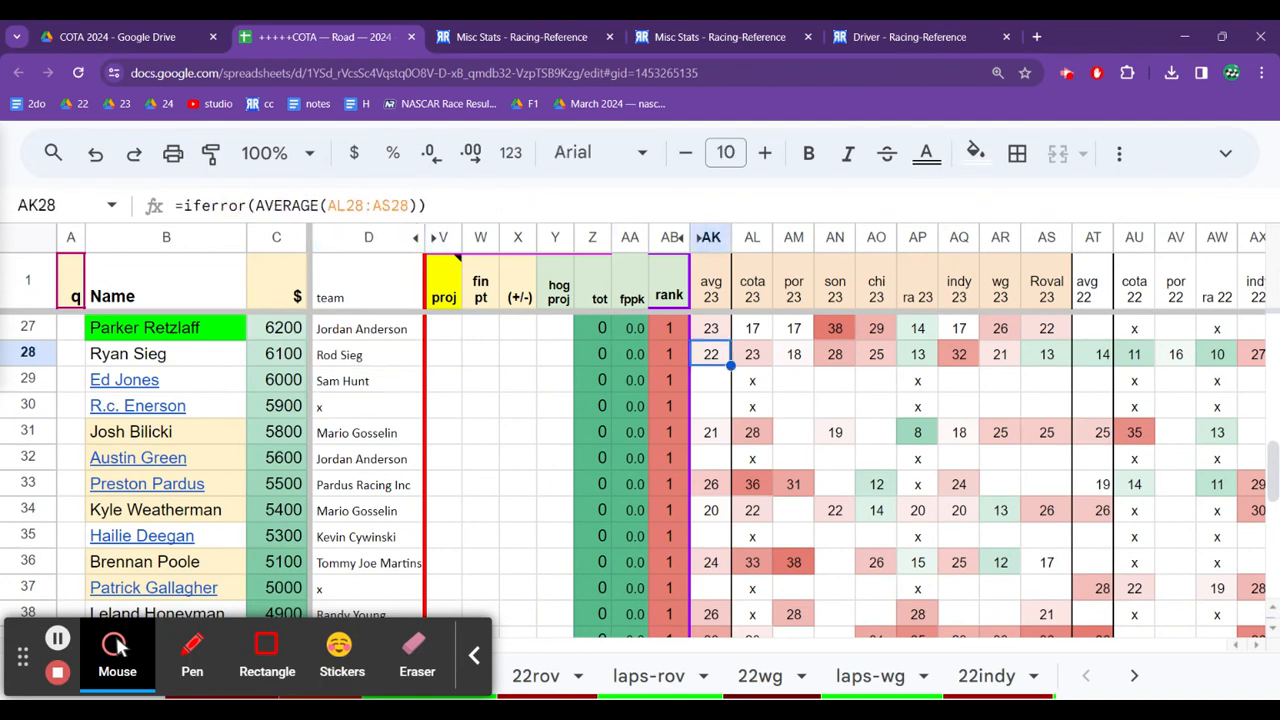
left_click(917, 354)
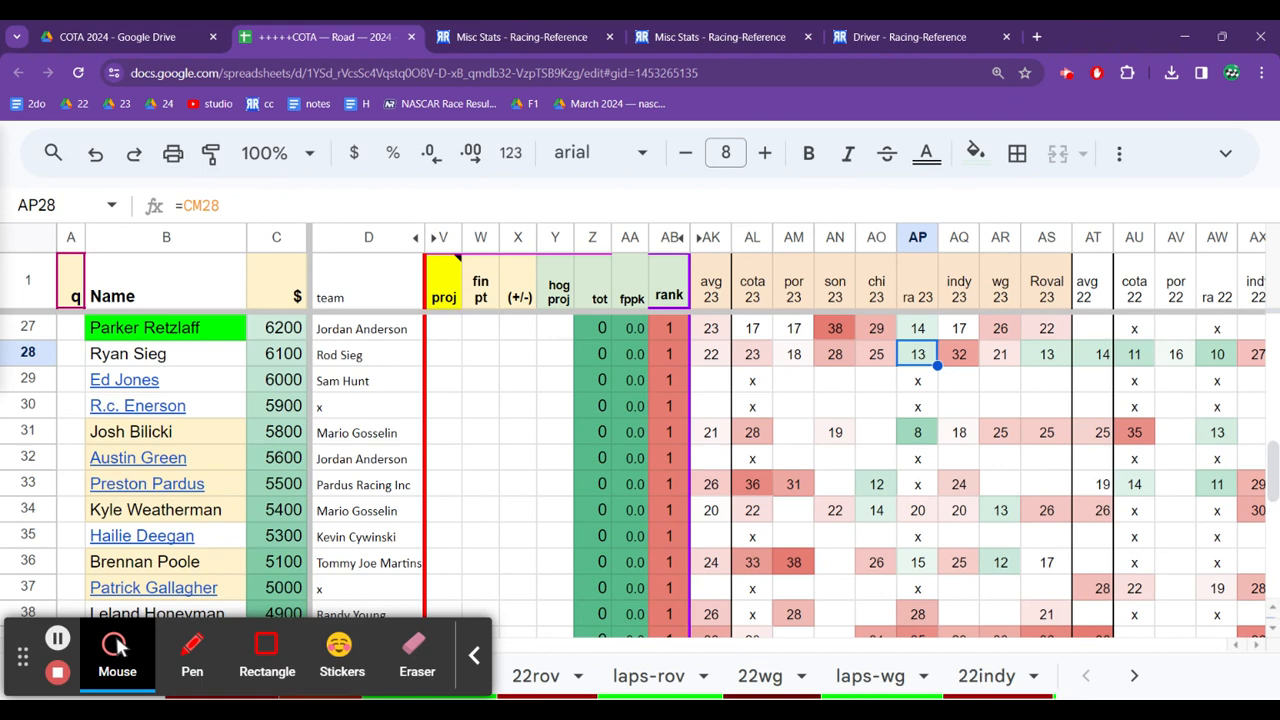
left_click(276, 354)
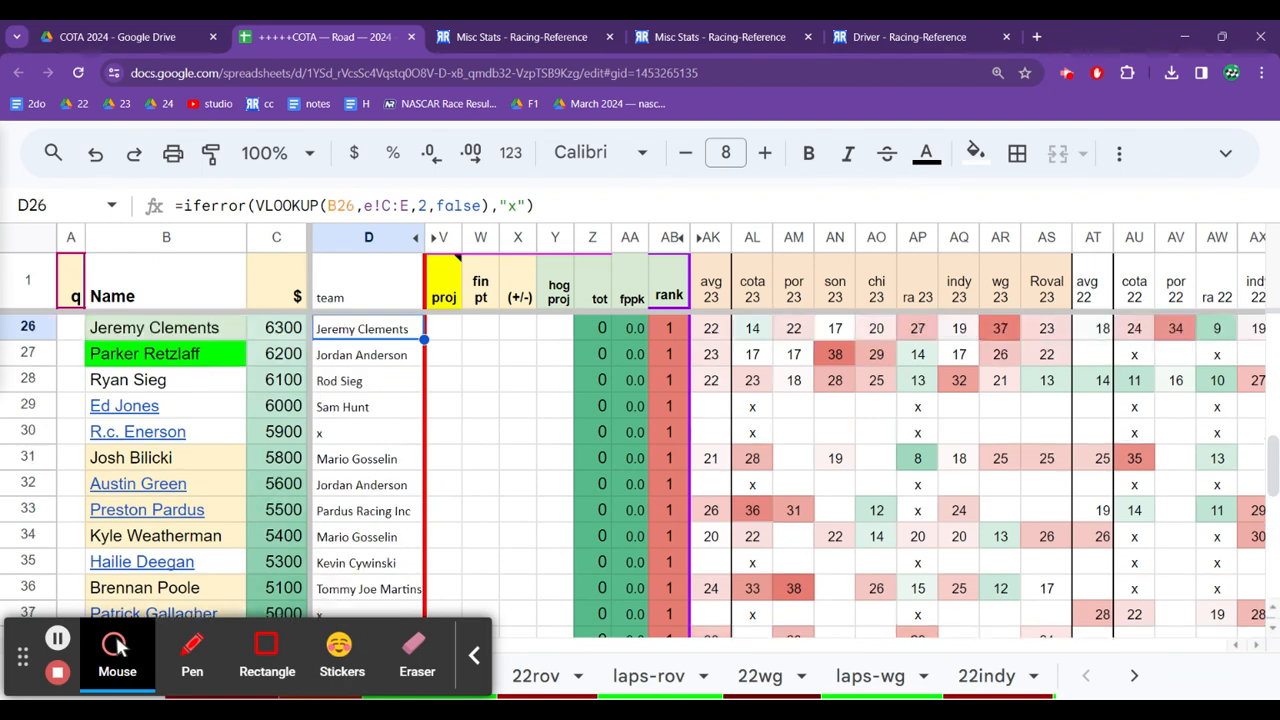
left_click(166, 353)
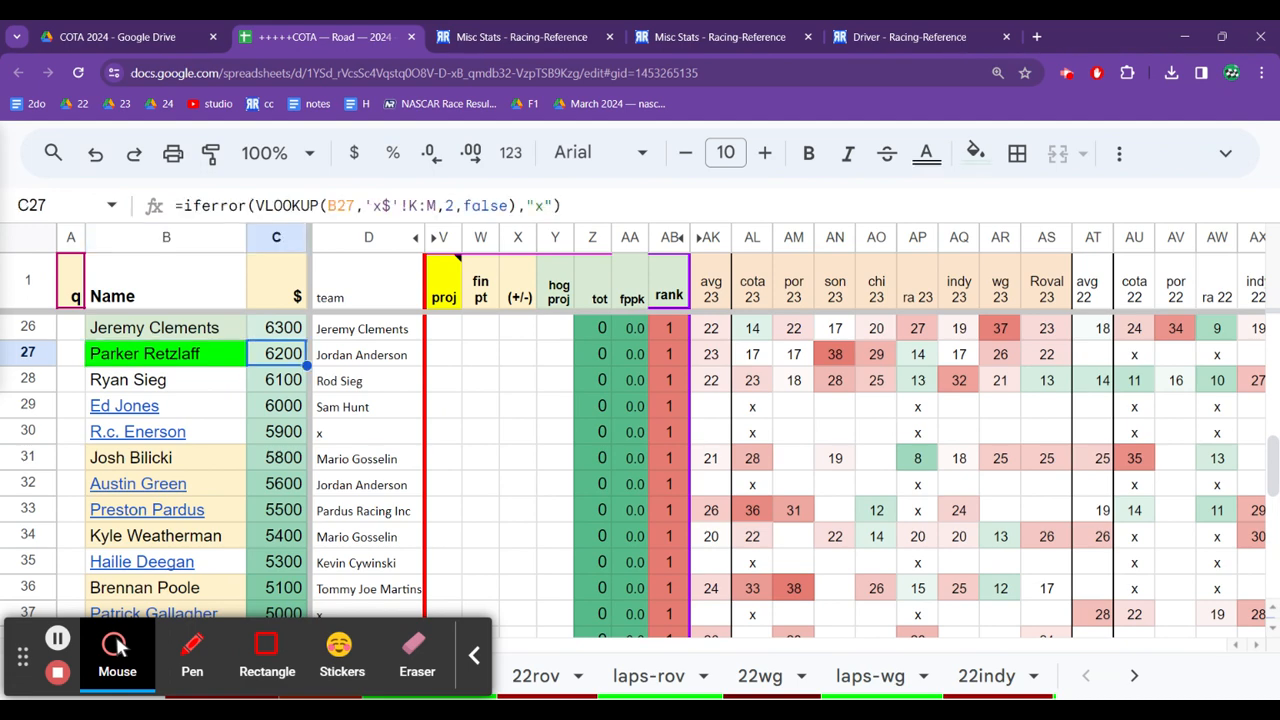
left_click(876, 354)
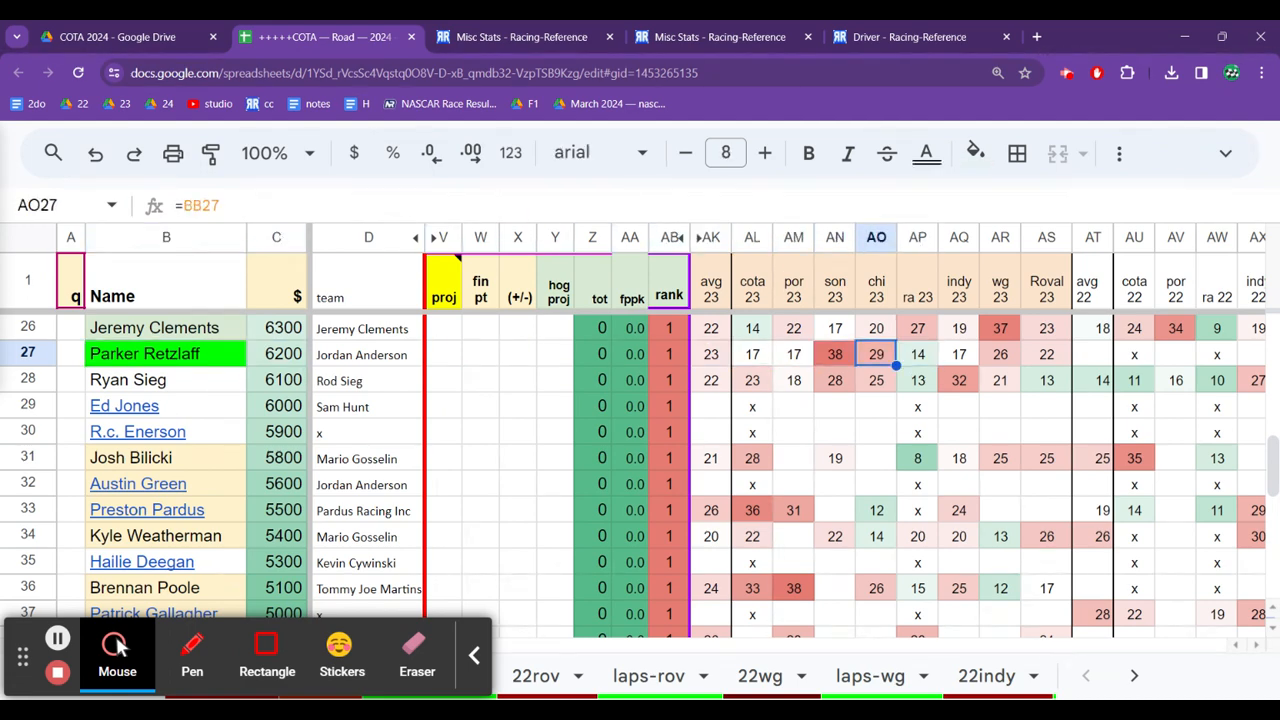
left_click(752, 354)
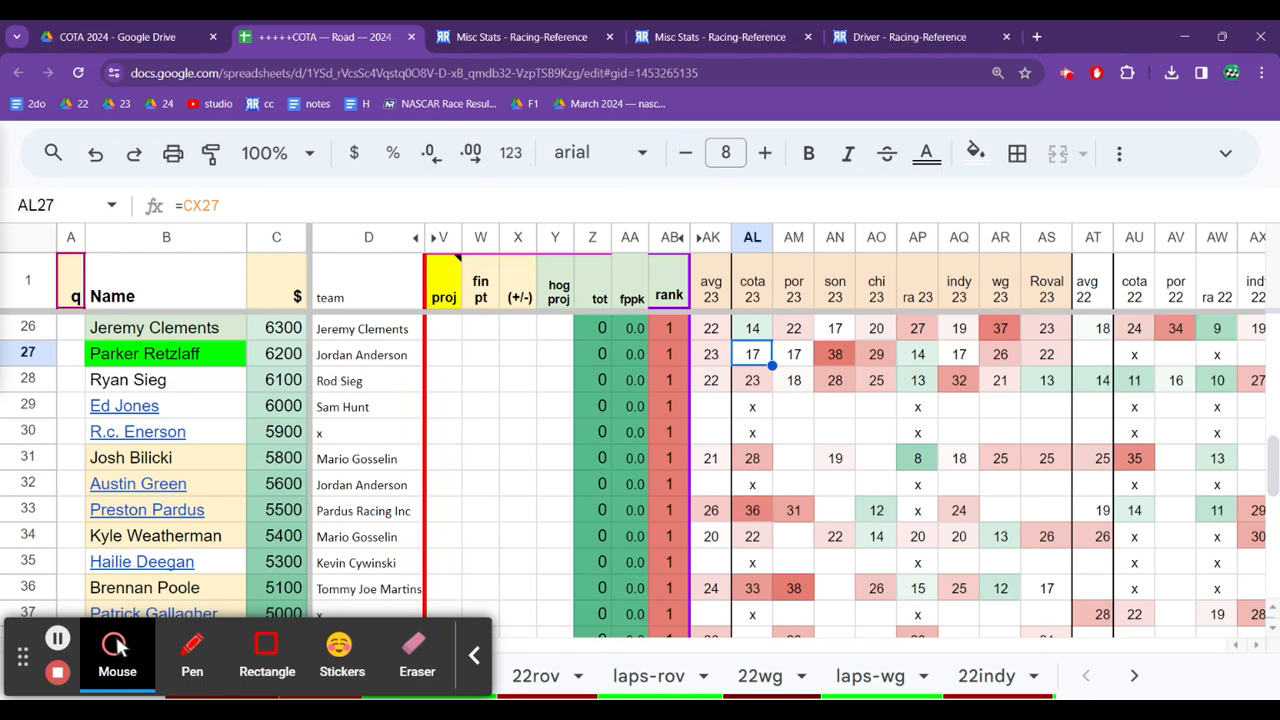
left_click(361, 354)
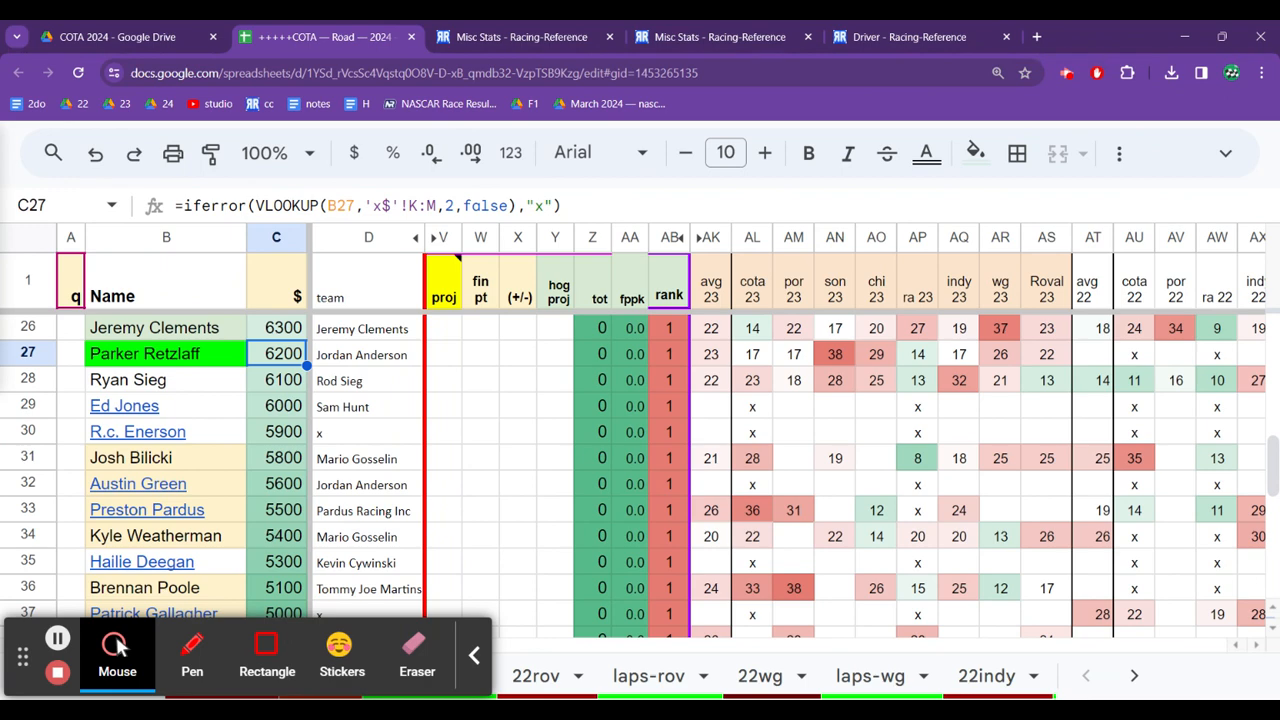
scroll("down", 3)
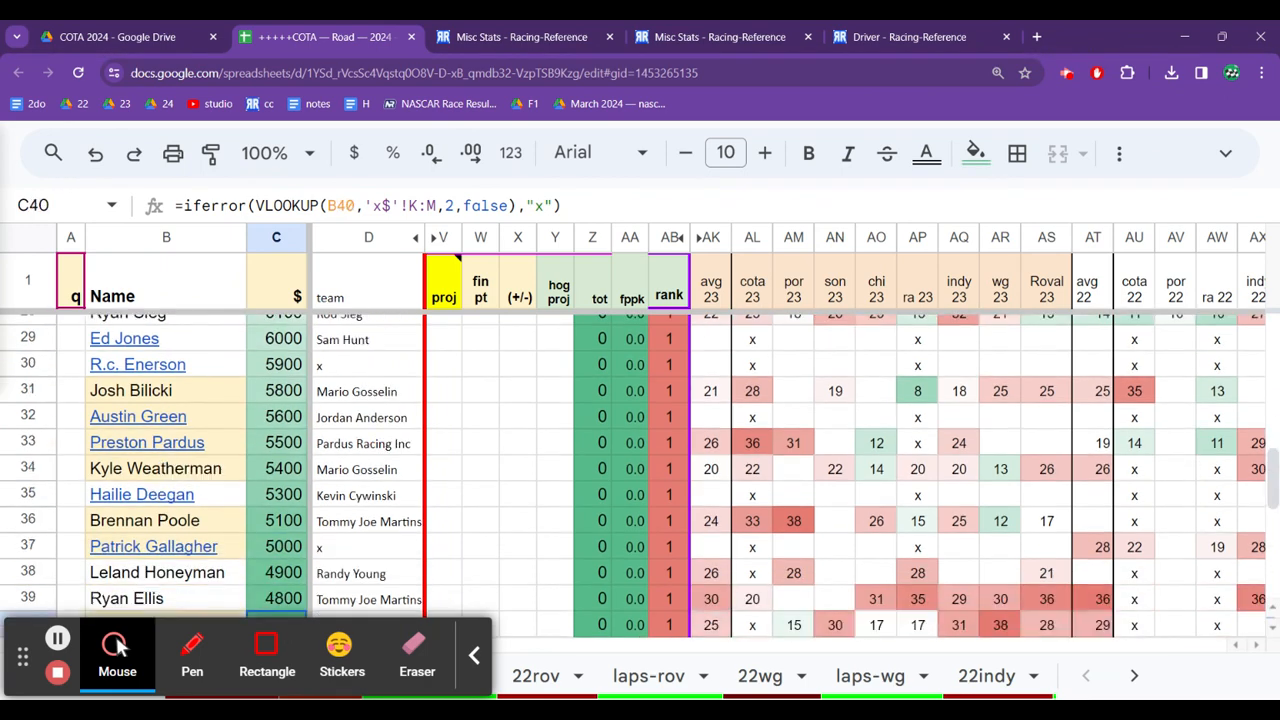
scroll("down", 3)
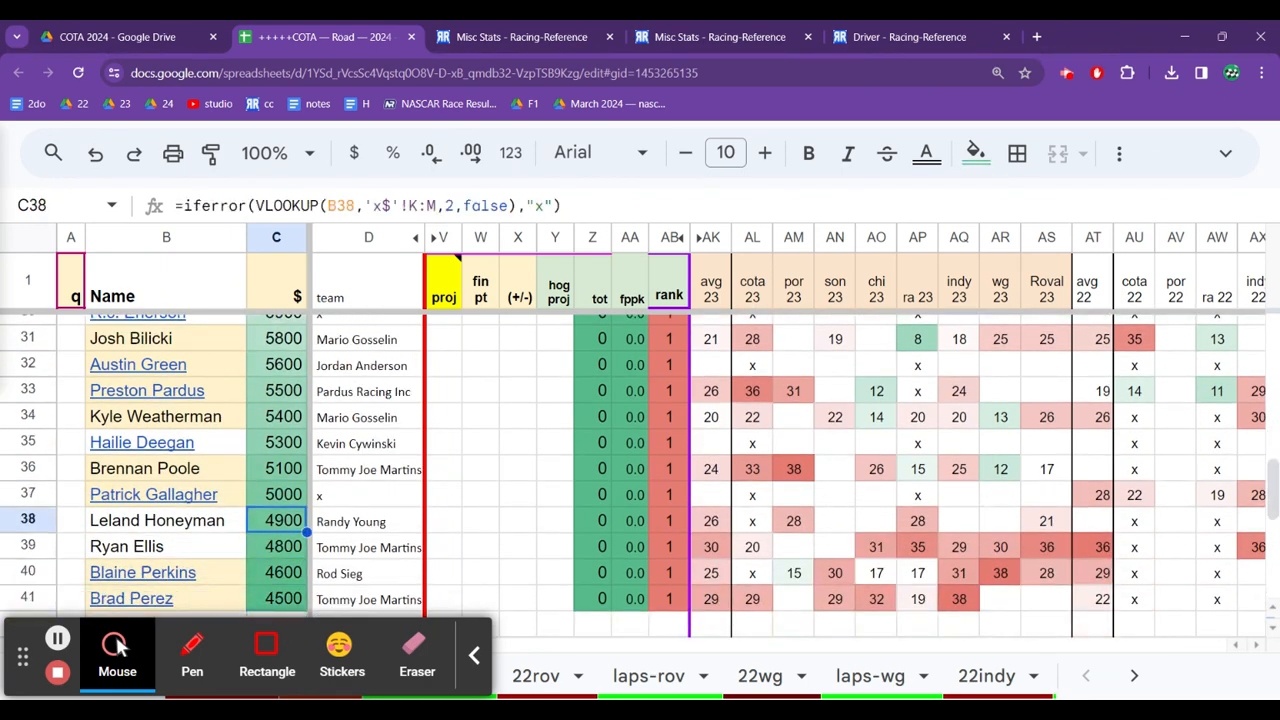
left_click(276, 416)
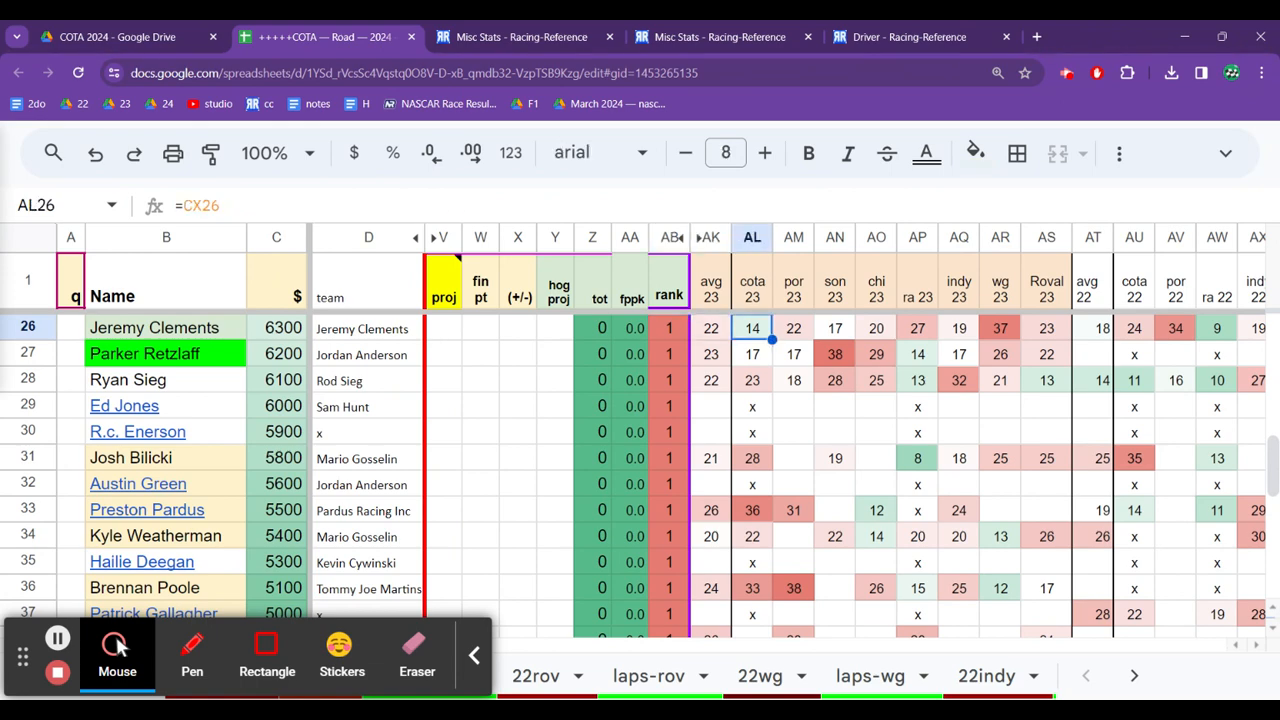
Step: Check Jeremy Clements's Roval and Portland 2023 finishes and Alex Labbe's team, Emerling-Gase Motorsport
left_click(1046, 328)
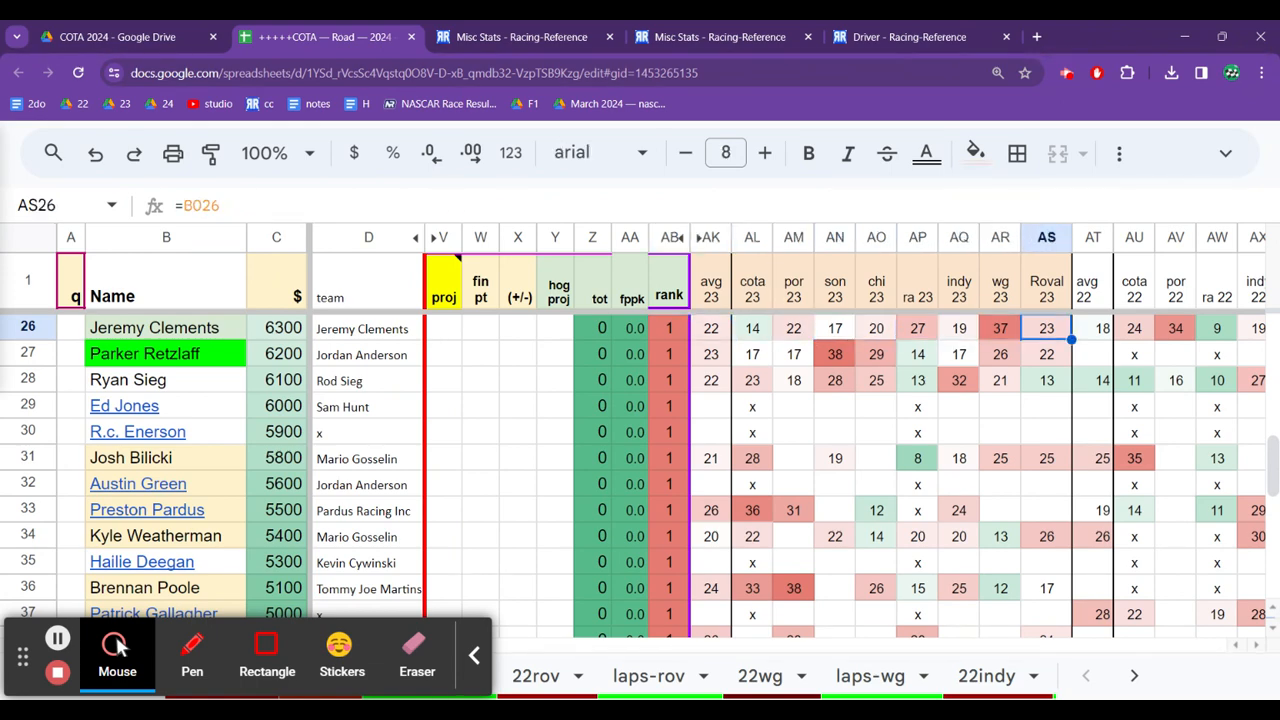
left_click(1175, 328)
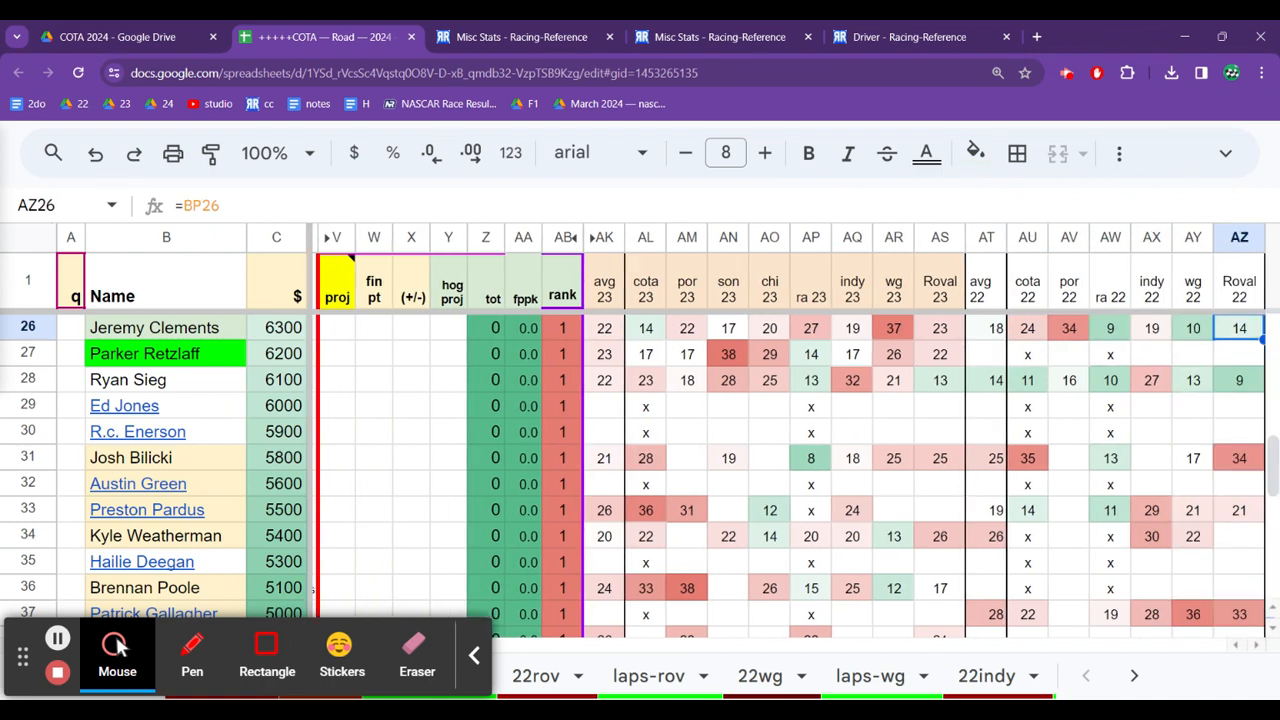
scroll("right", 3)
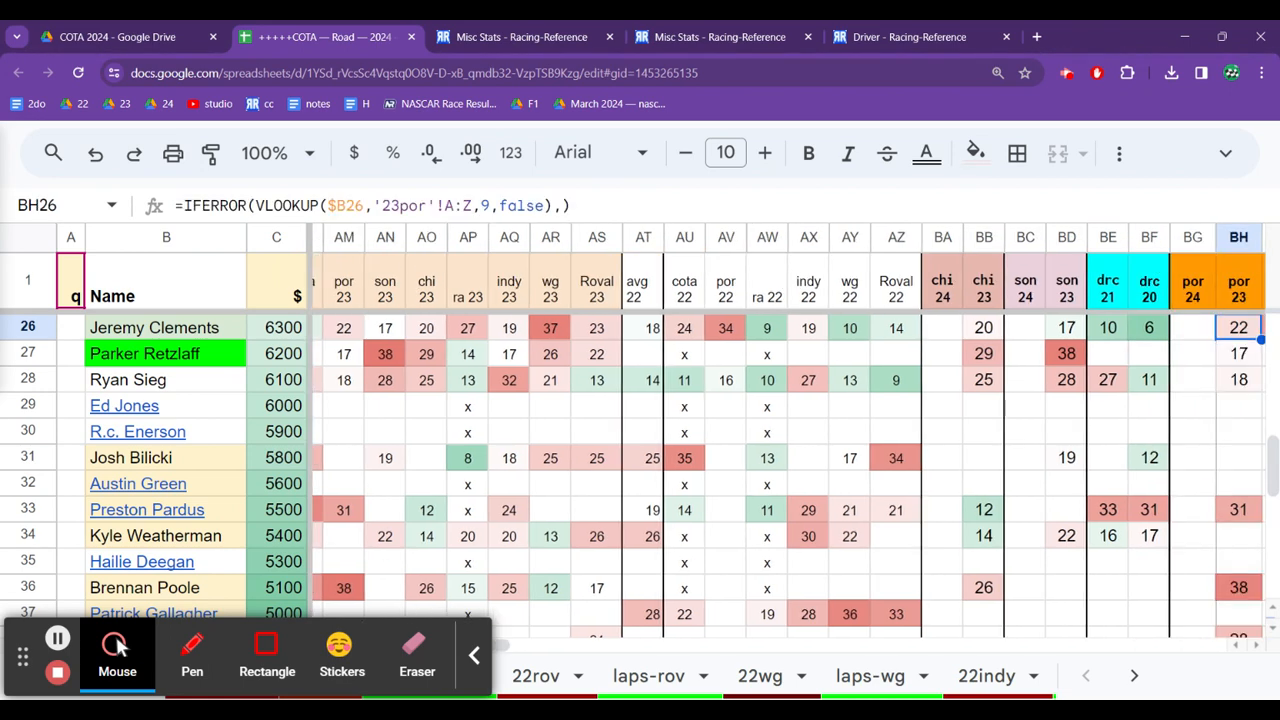
left_click(767, 327)
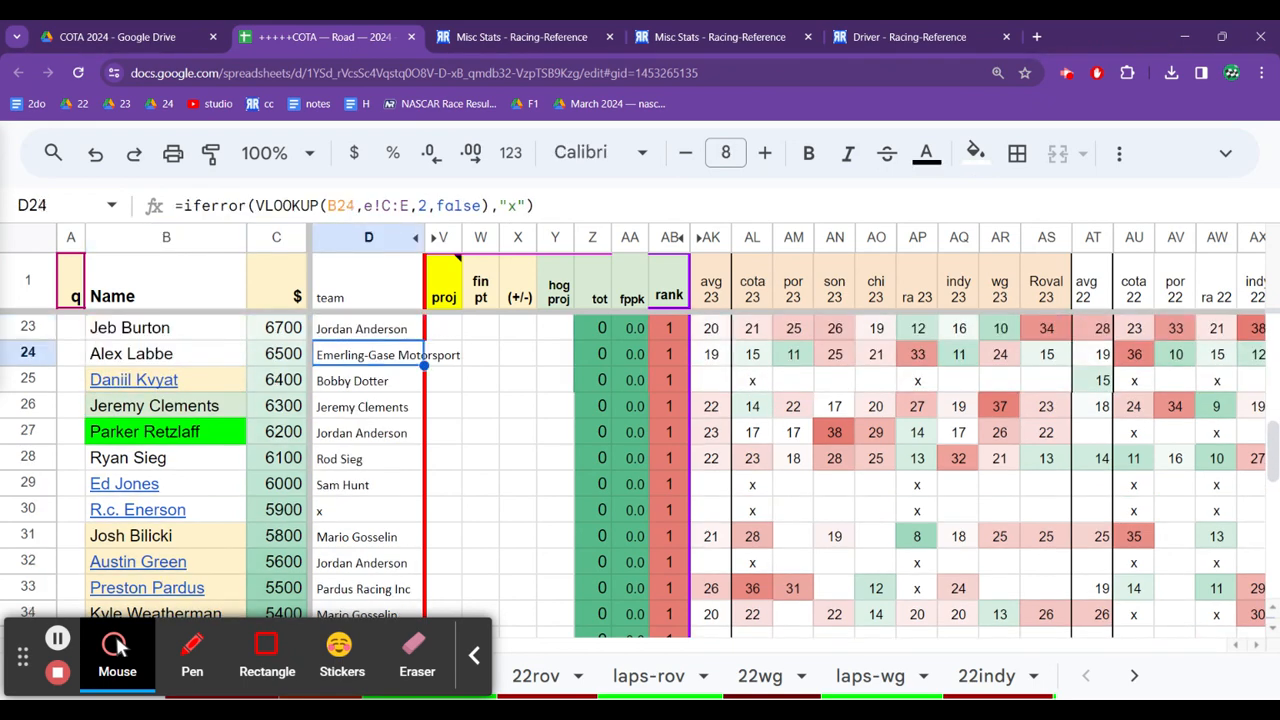
left_click(368, 379)
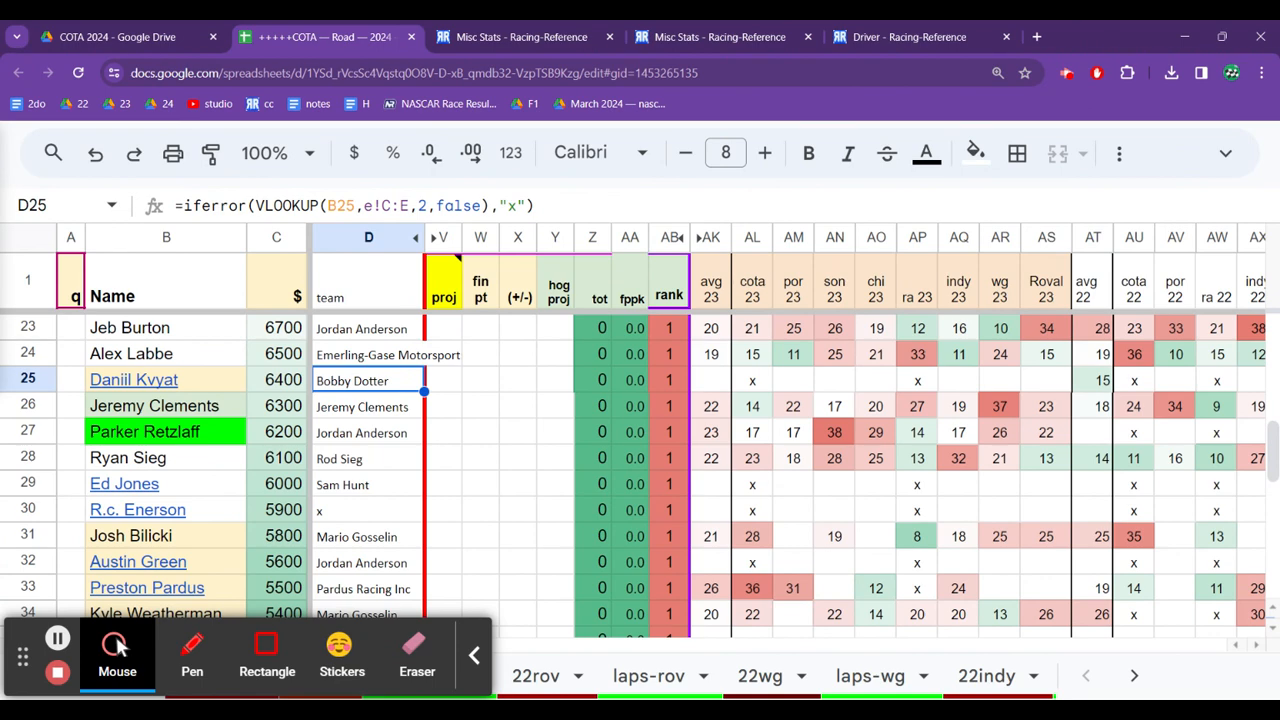
left_click(166, 379)
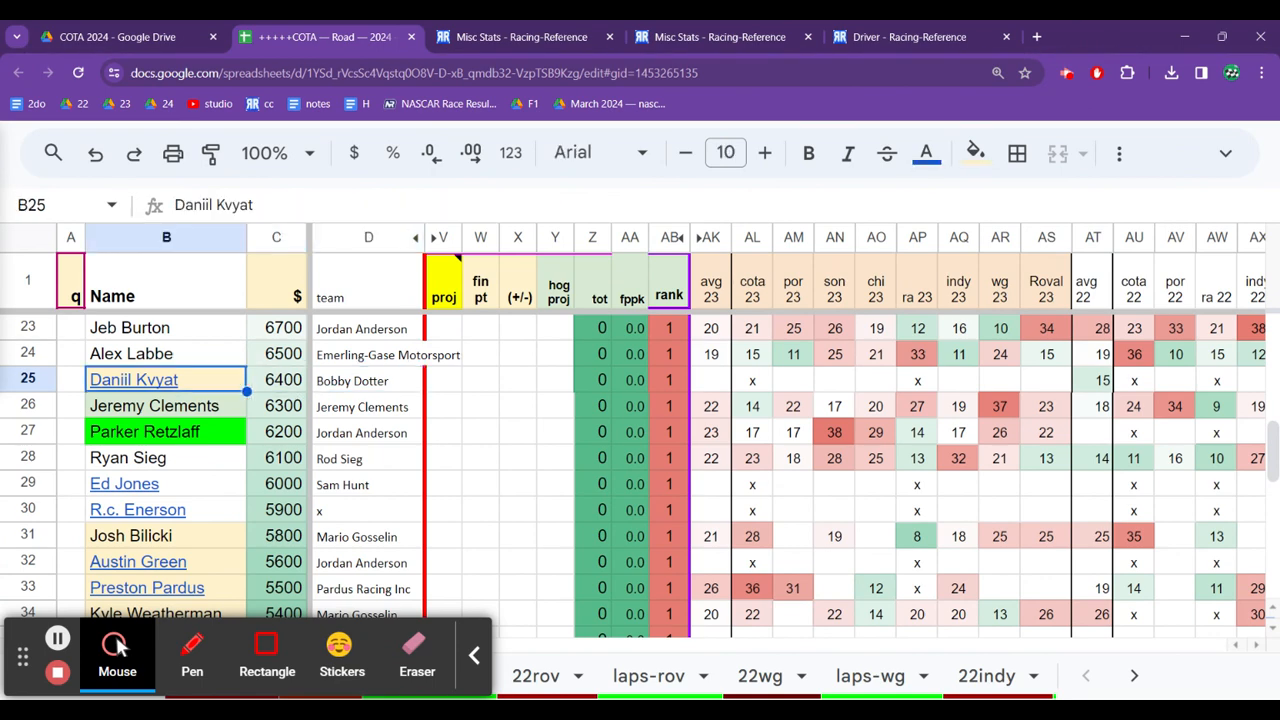
left_click(276, 379)
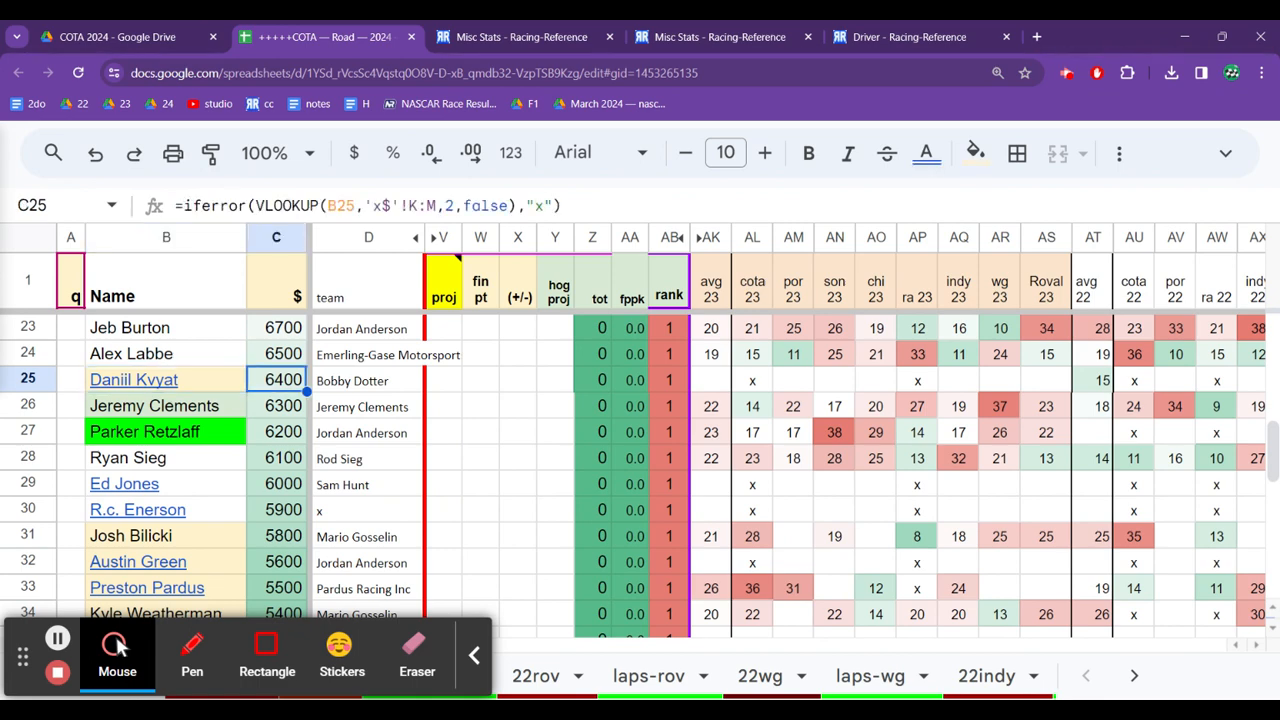
left_click(368, 379)
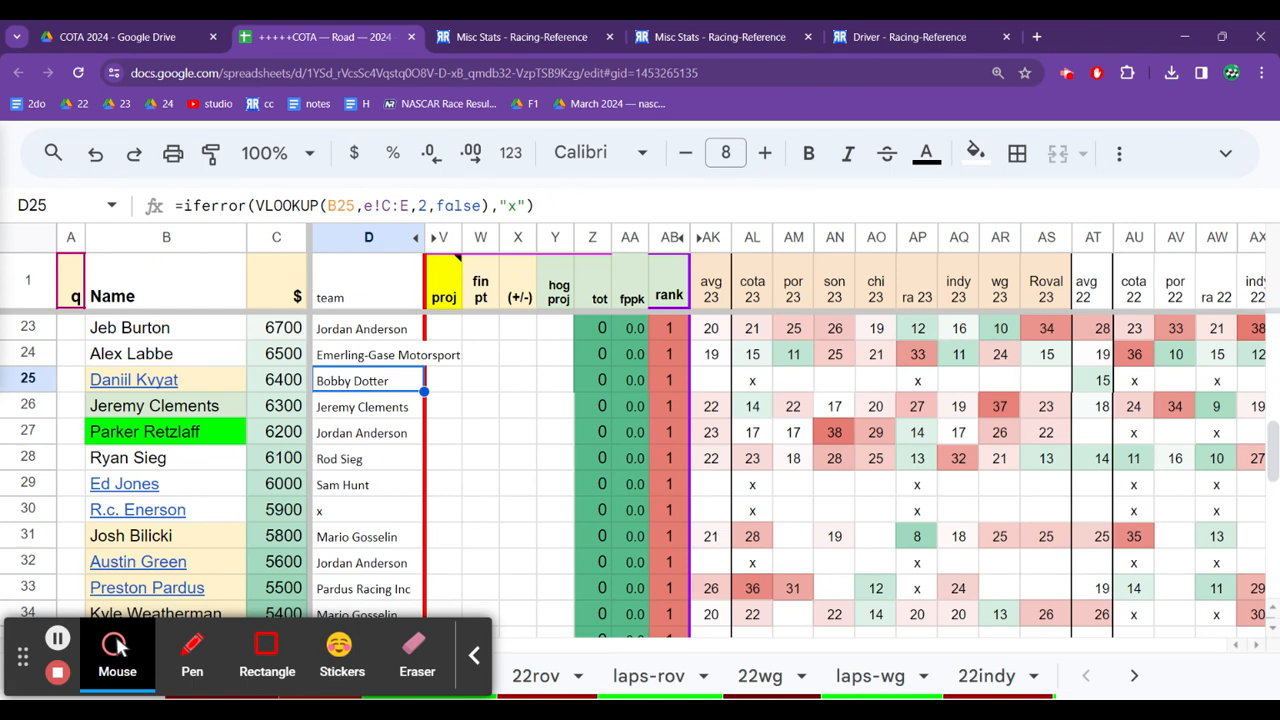
left_click(441, 380)
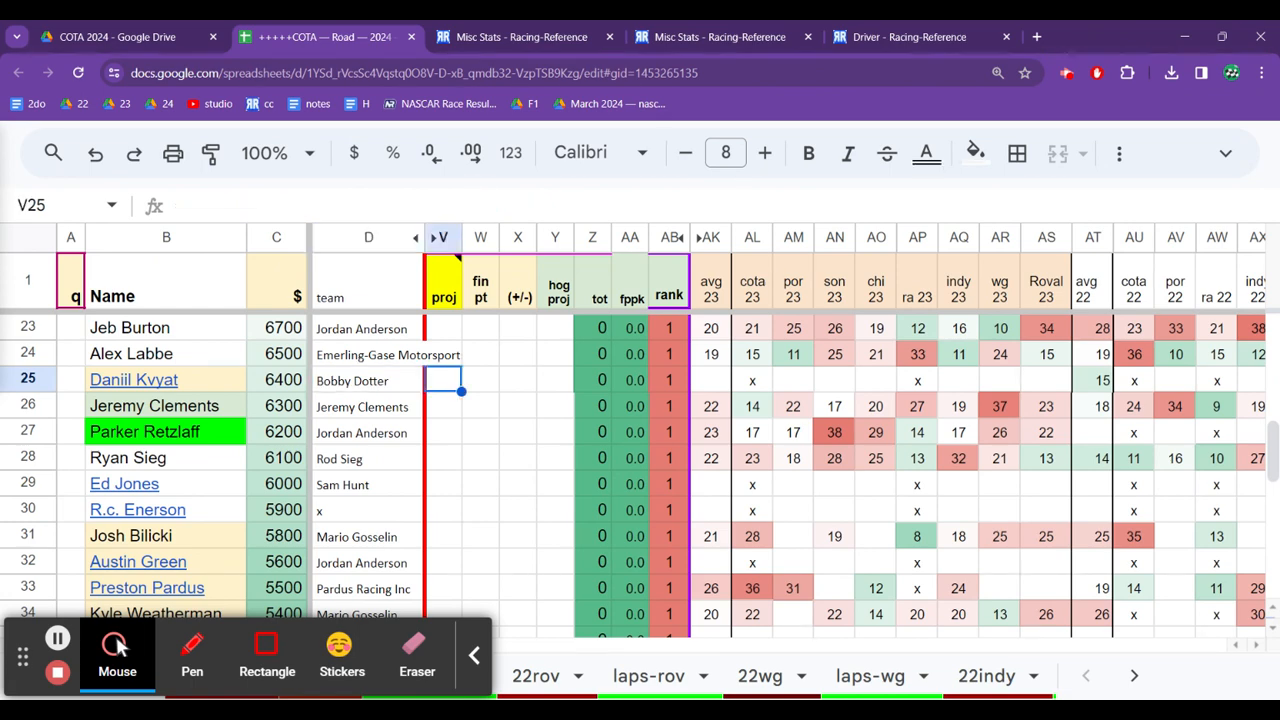
left_click(752, 380)
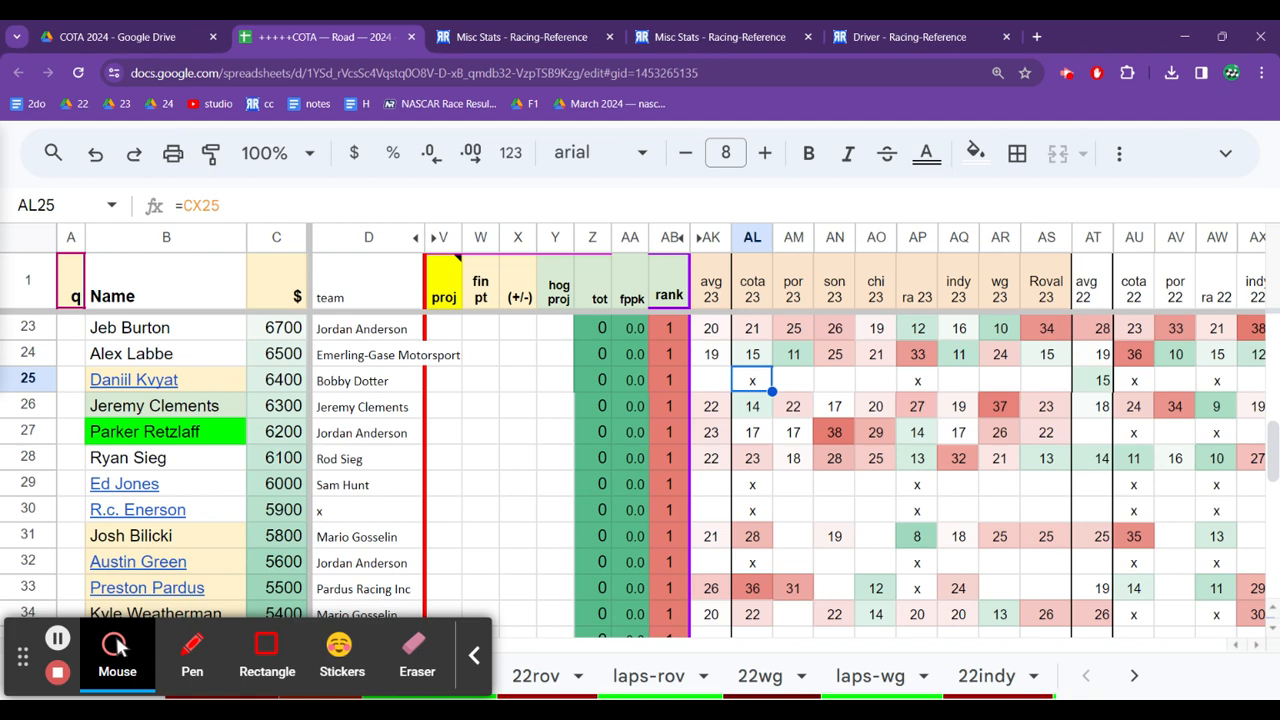
left_click(133, 379)
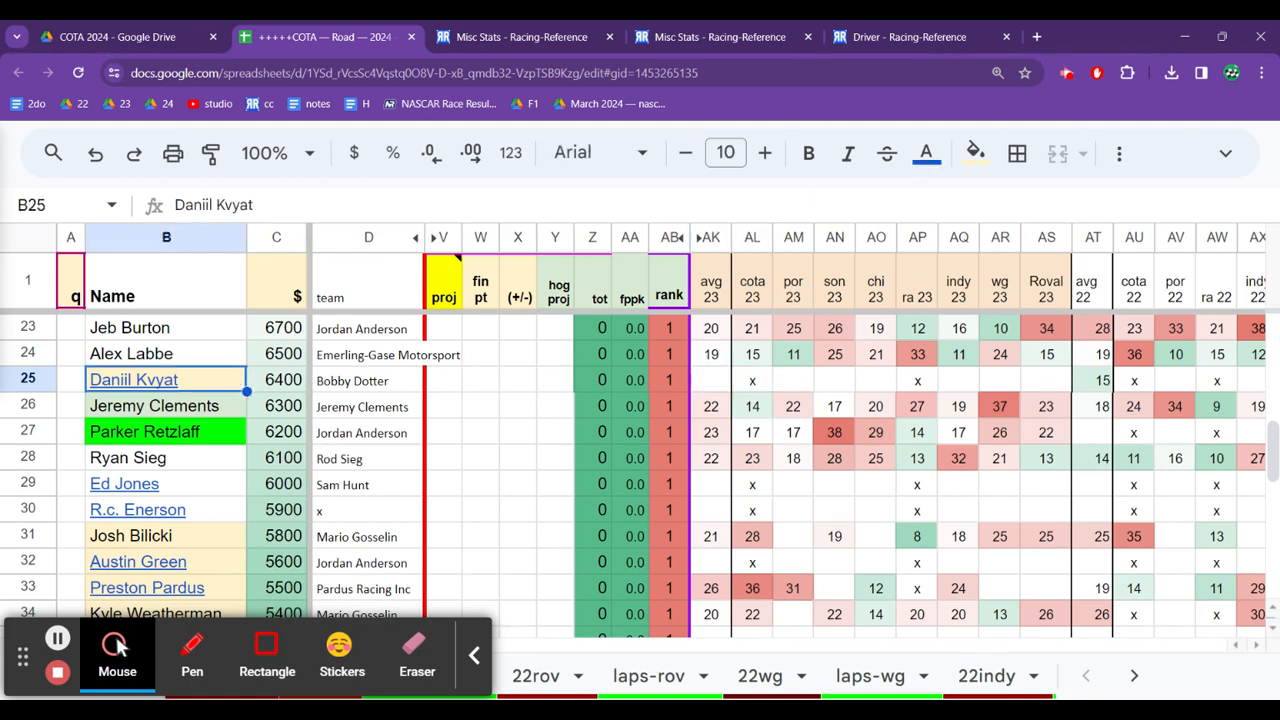
left_click(368, 380)
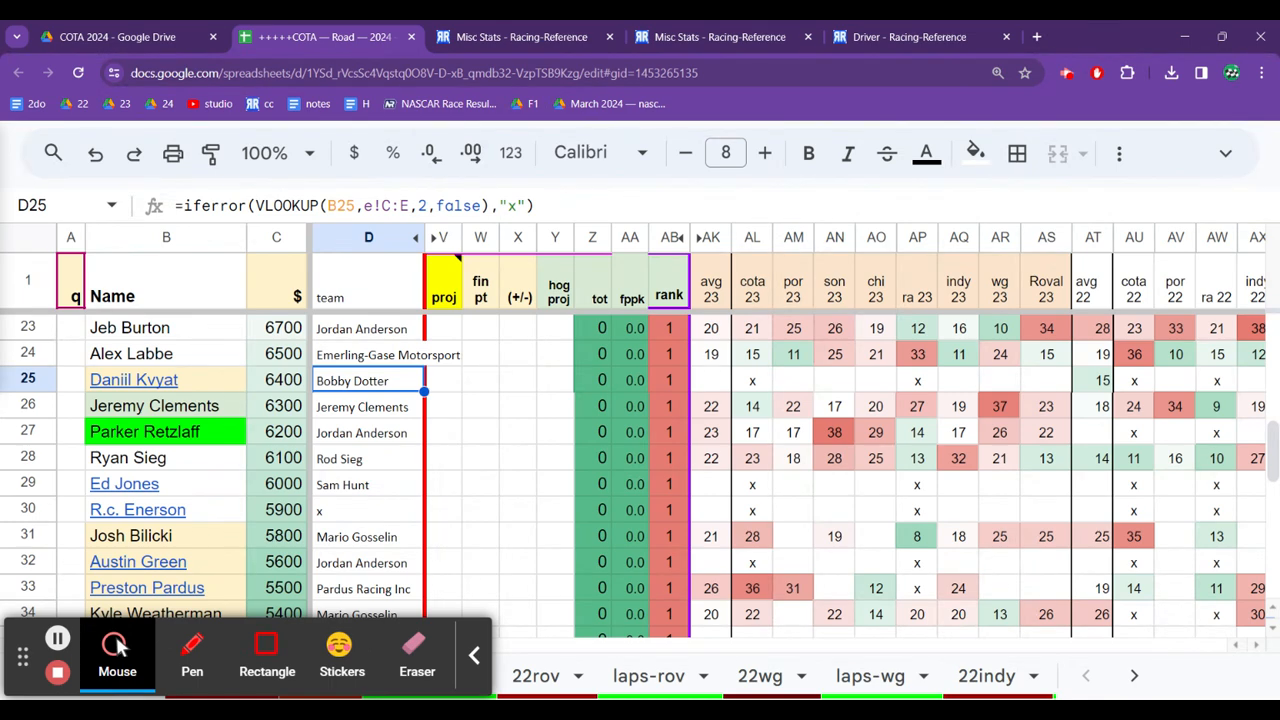
left_click(368, 405)
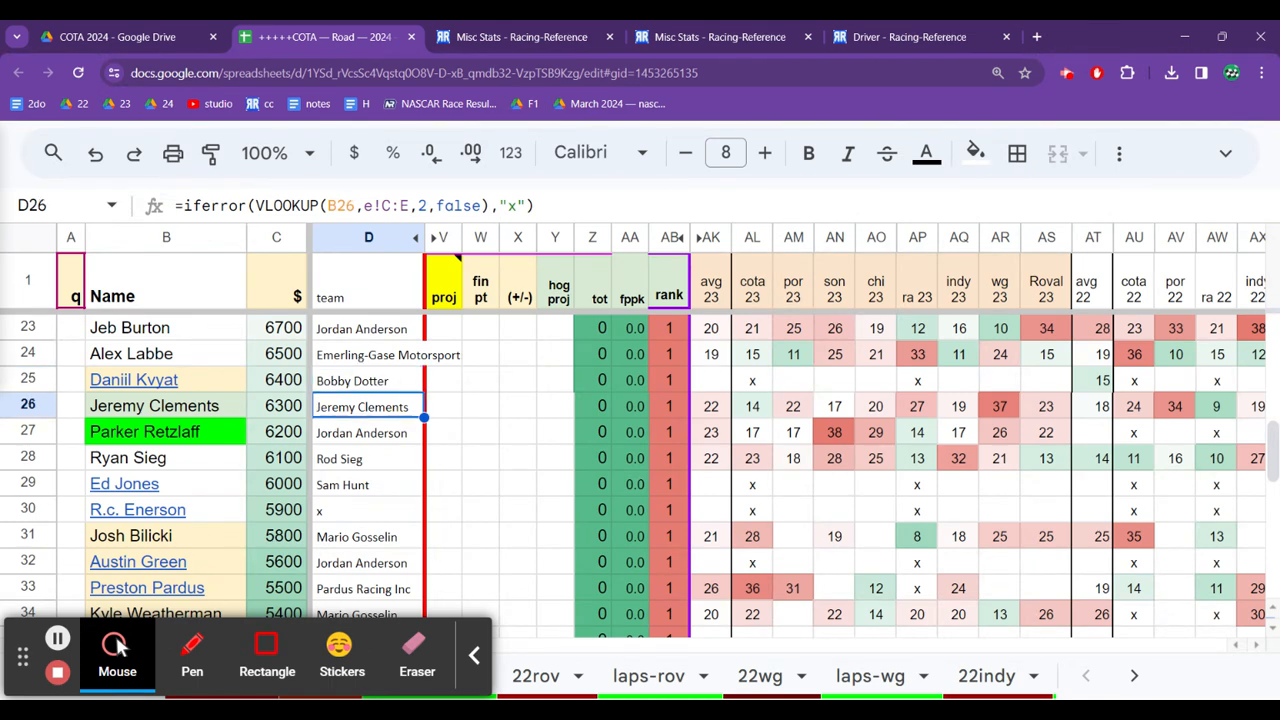
left_click(369, 432)
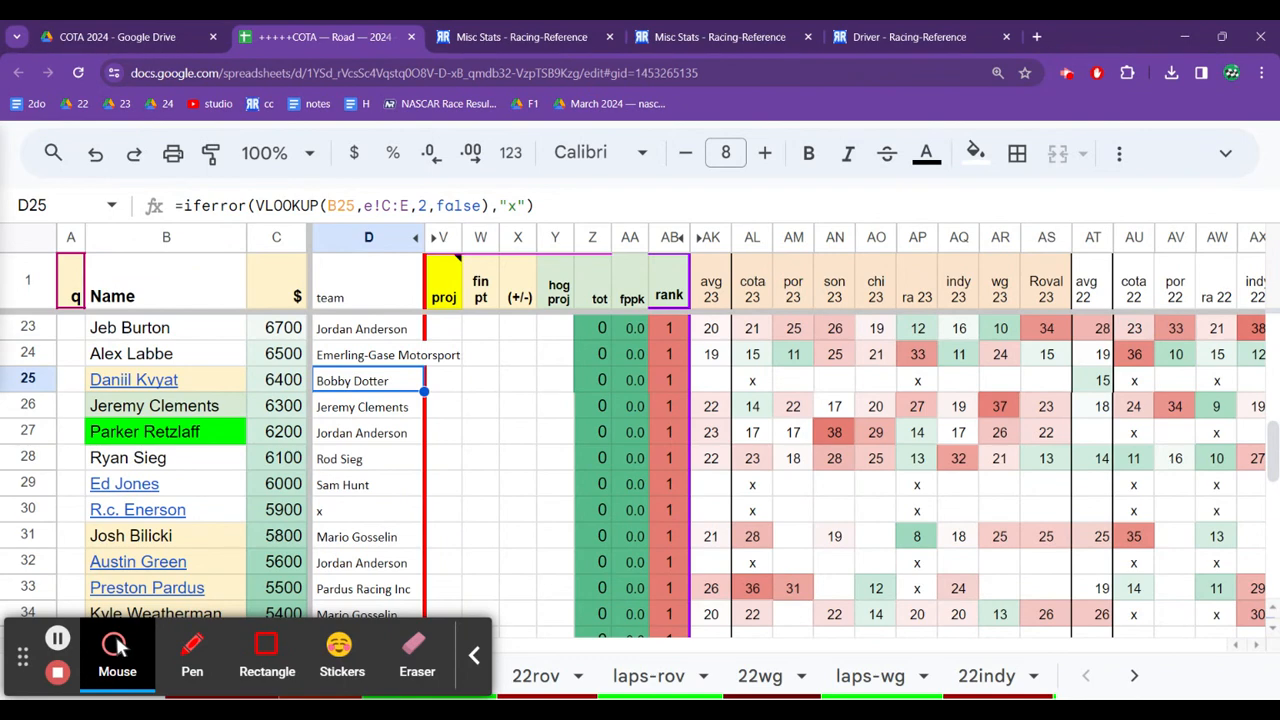
left_click(276, 380)
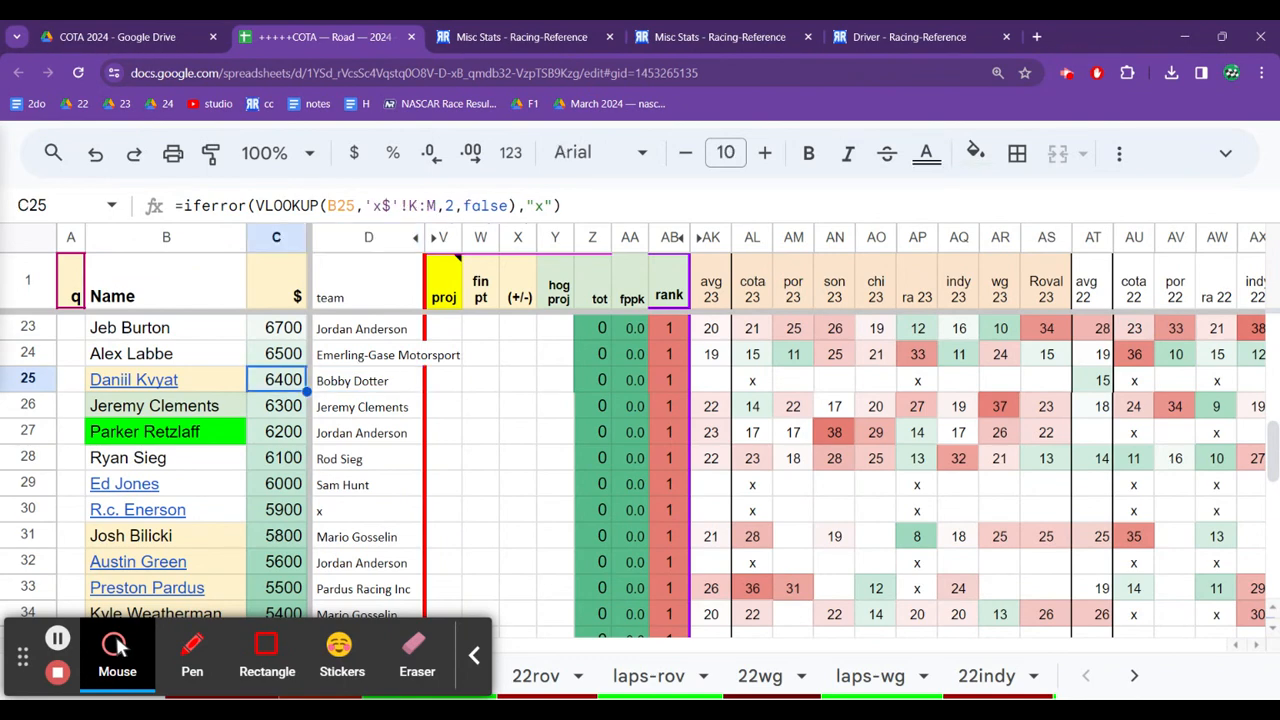
left_click(368, 354)
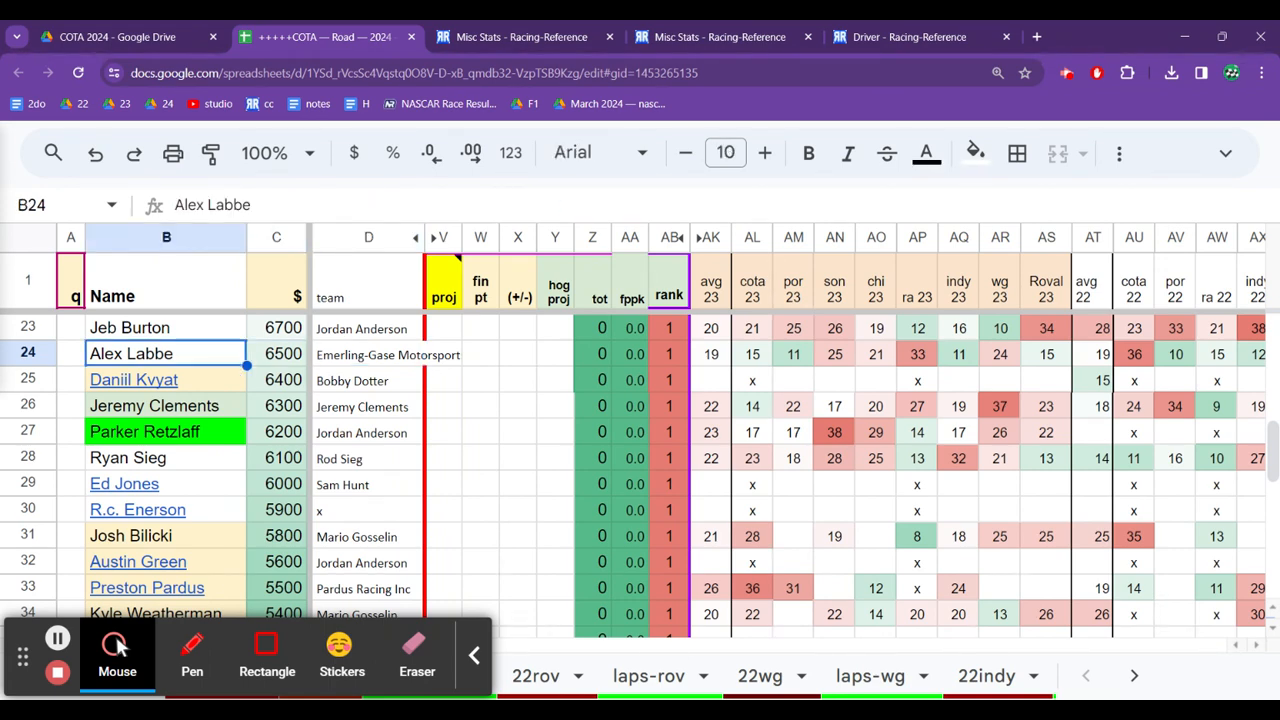
Step: Check Alex Labbe's team and his 2023 COTA and Sonoma (25) finishes
left_click(276, 353)
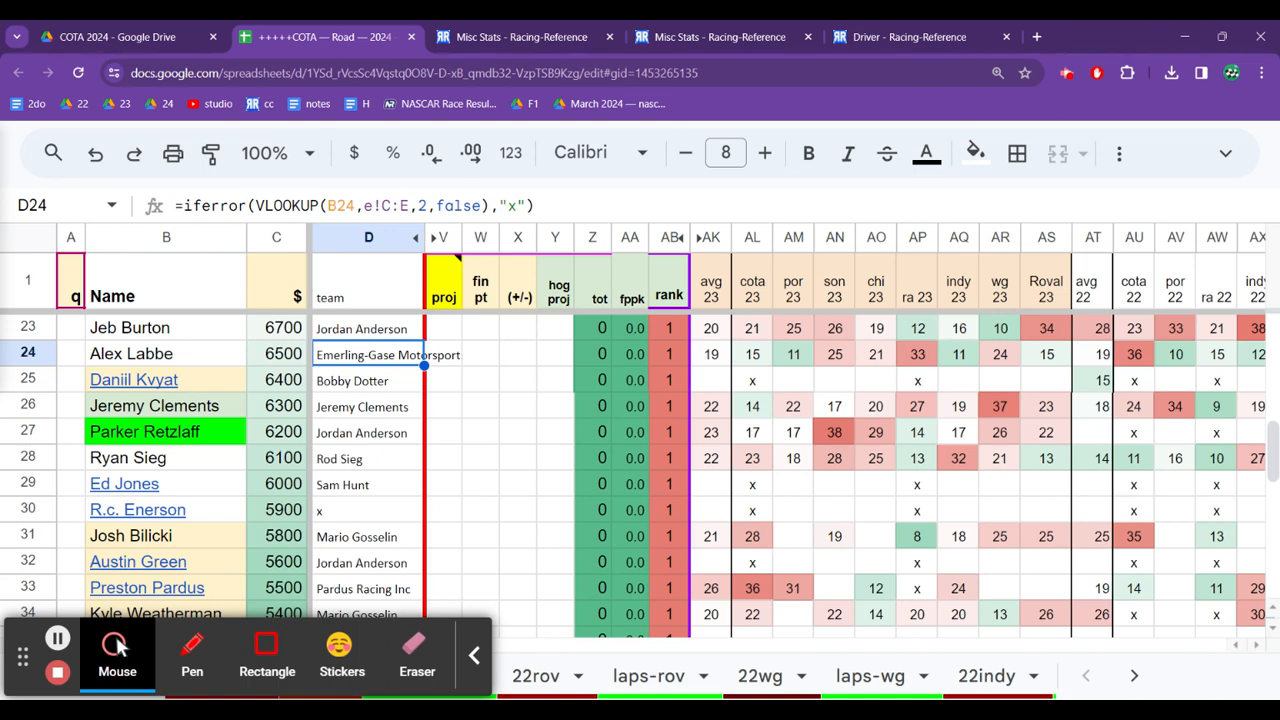
left_click(752, 354)
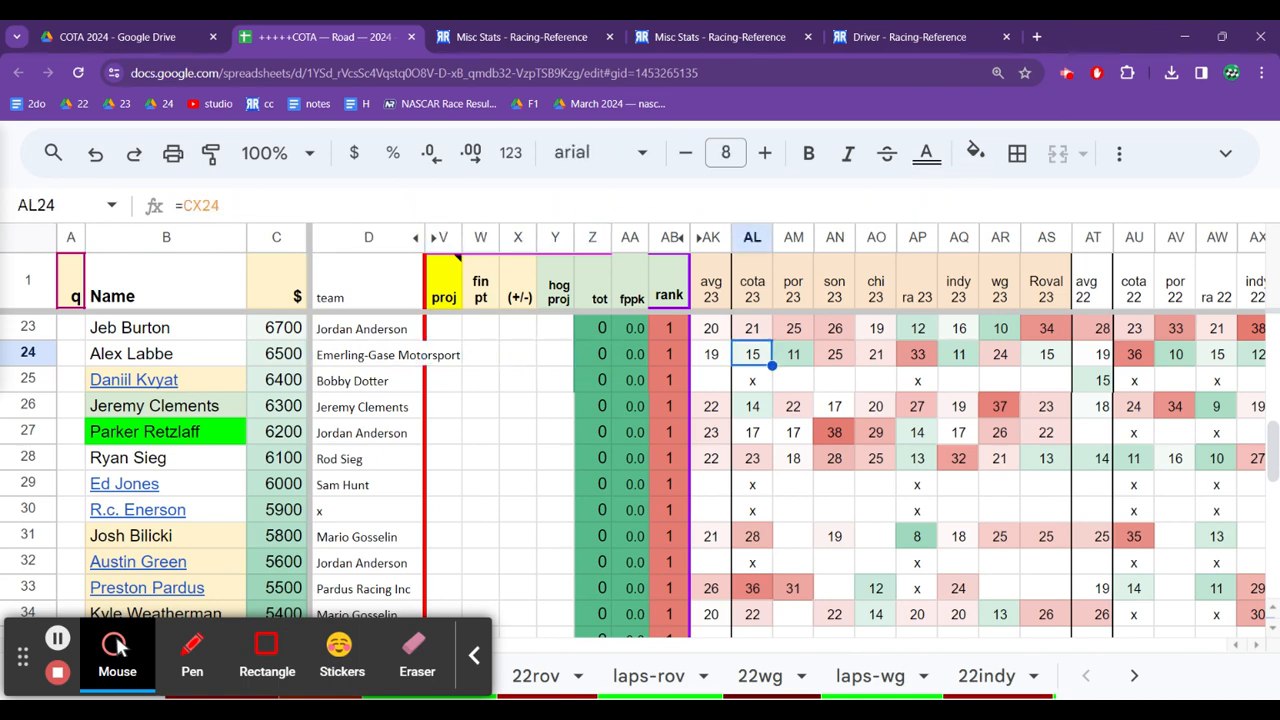
left_click(1046, 353)
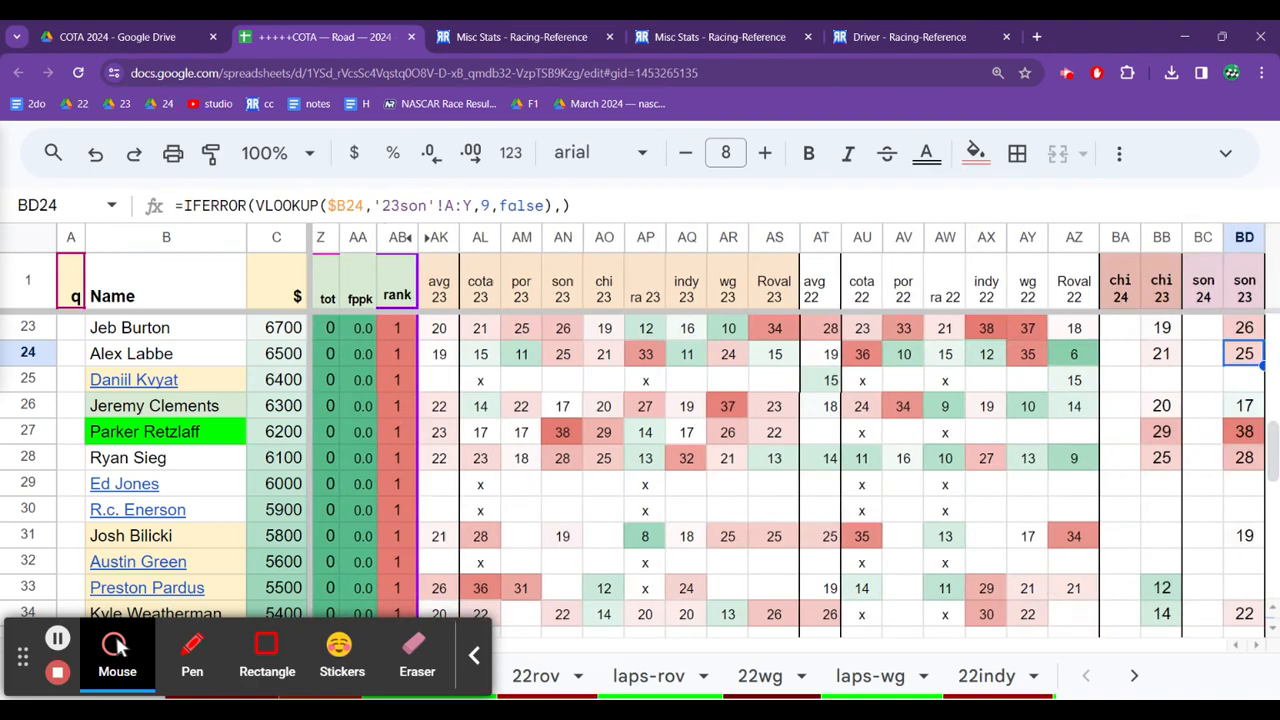
Step: Compare Labbe's 2022 Road America finish (15) with Kvyat's, then recheck his projection entry
scroll("right", 3)
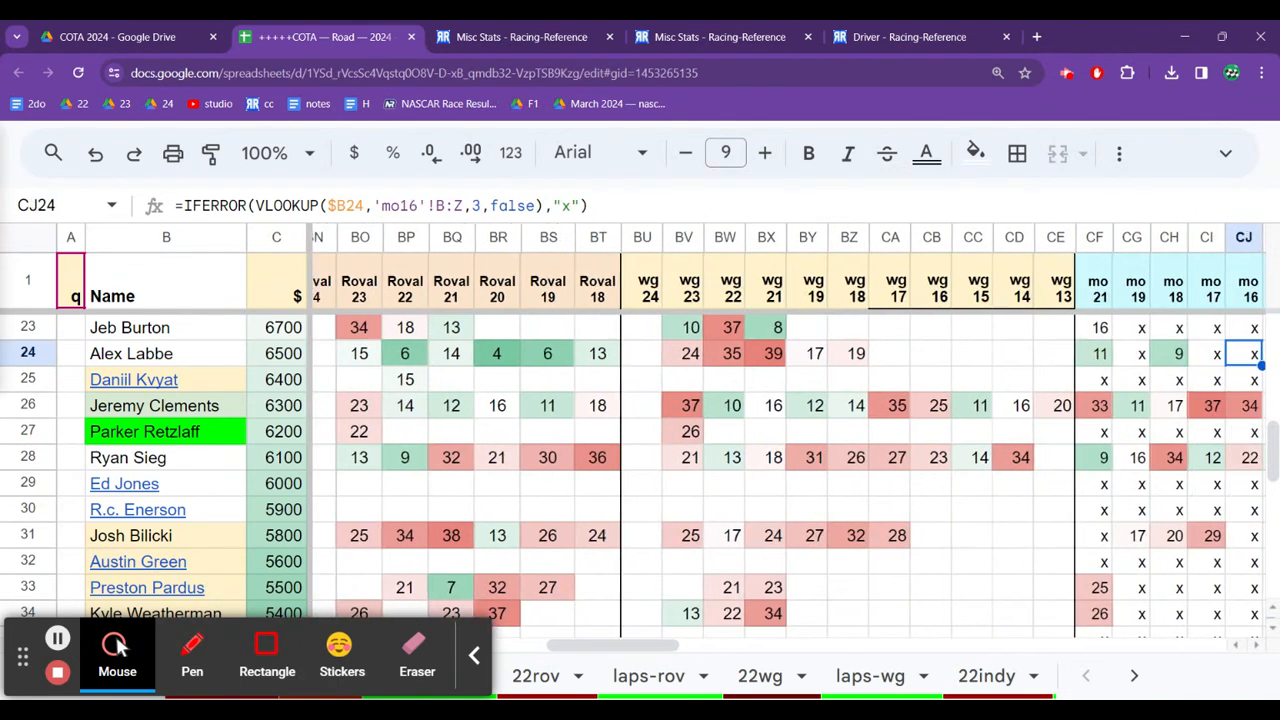
scroll("right", 3)
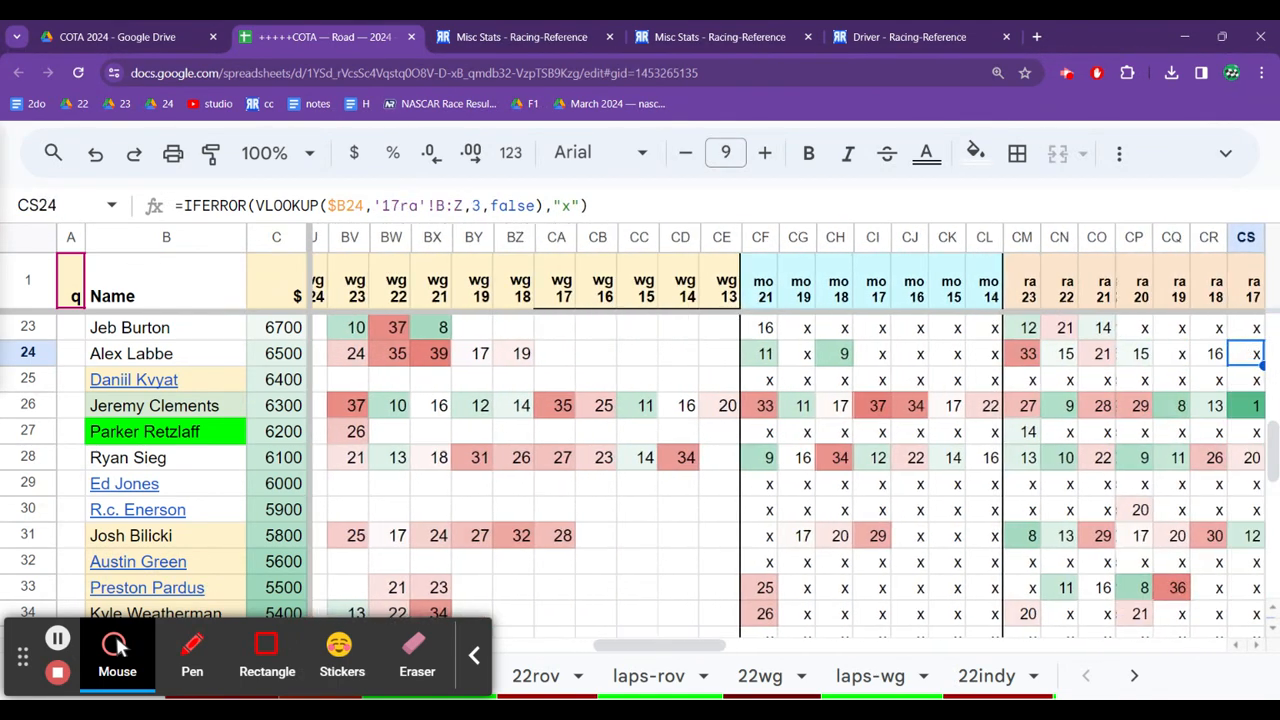
scroll("right", 3)
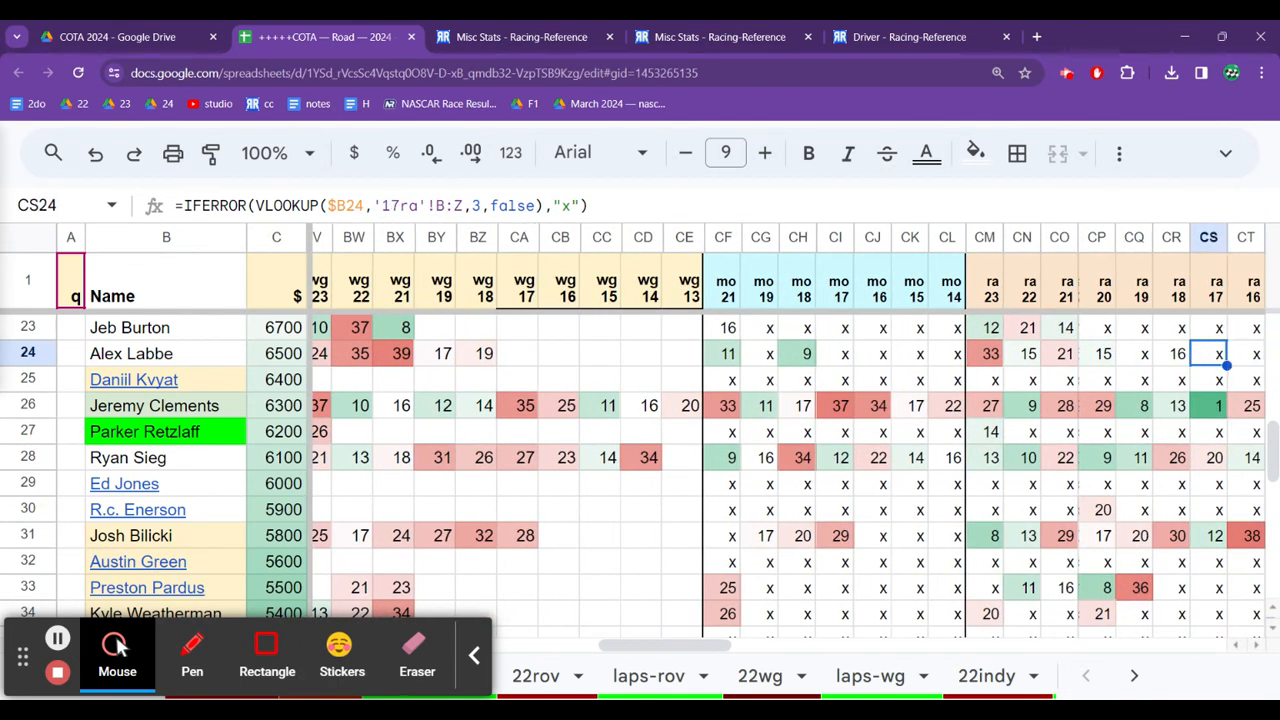
left_click(1022, 353)
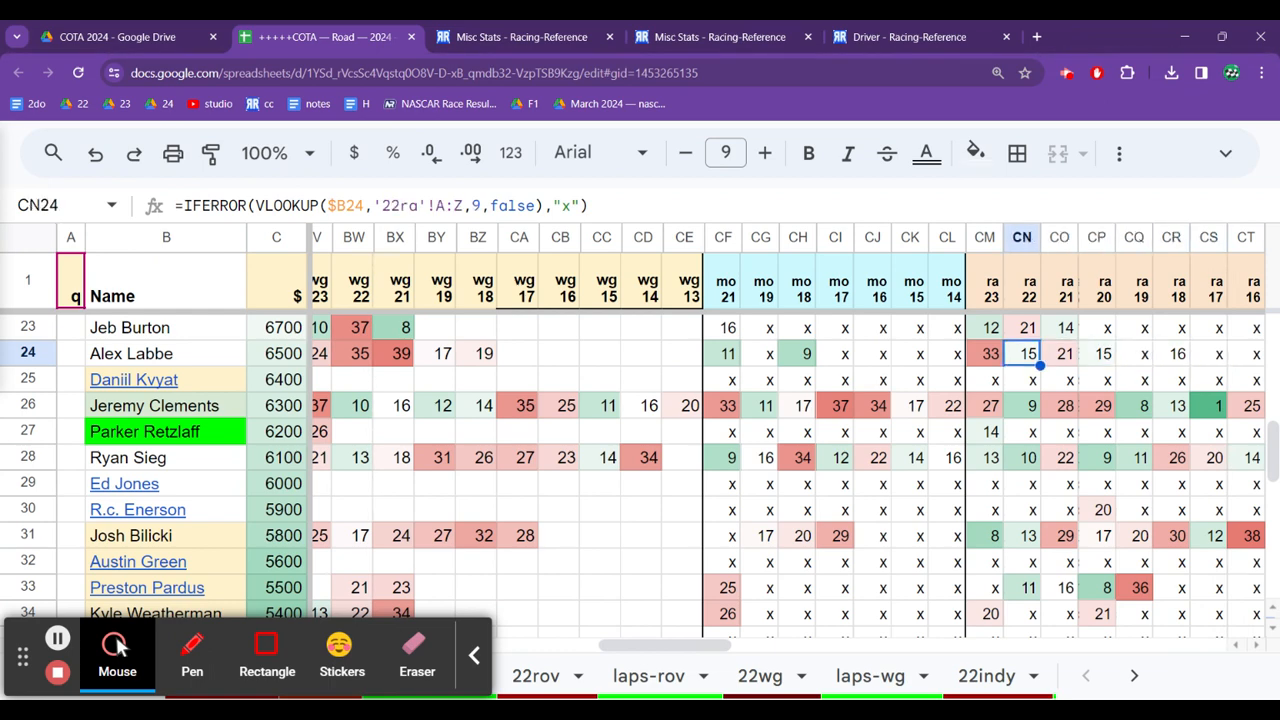
left_click(1022, 380)
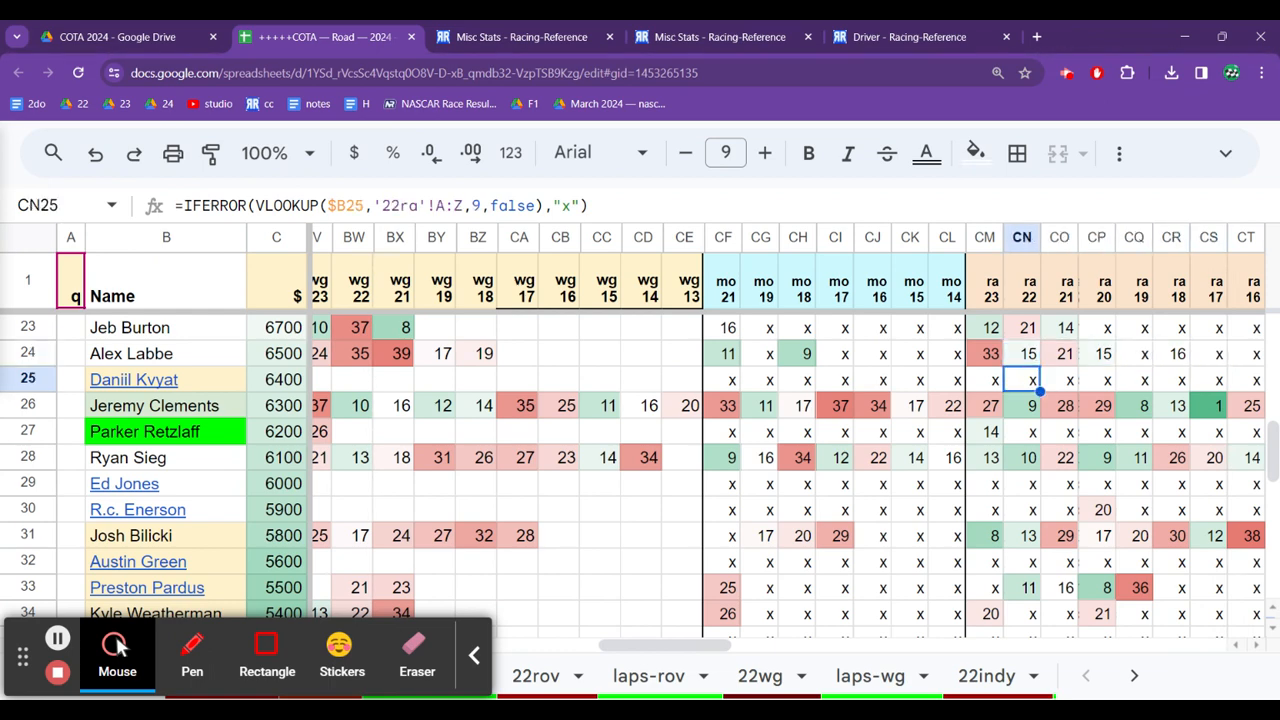
left_click(1022, 353)
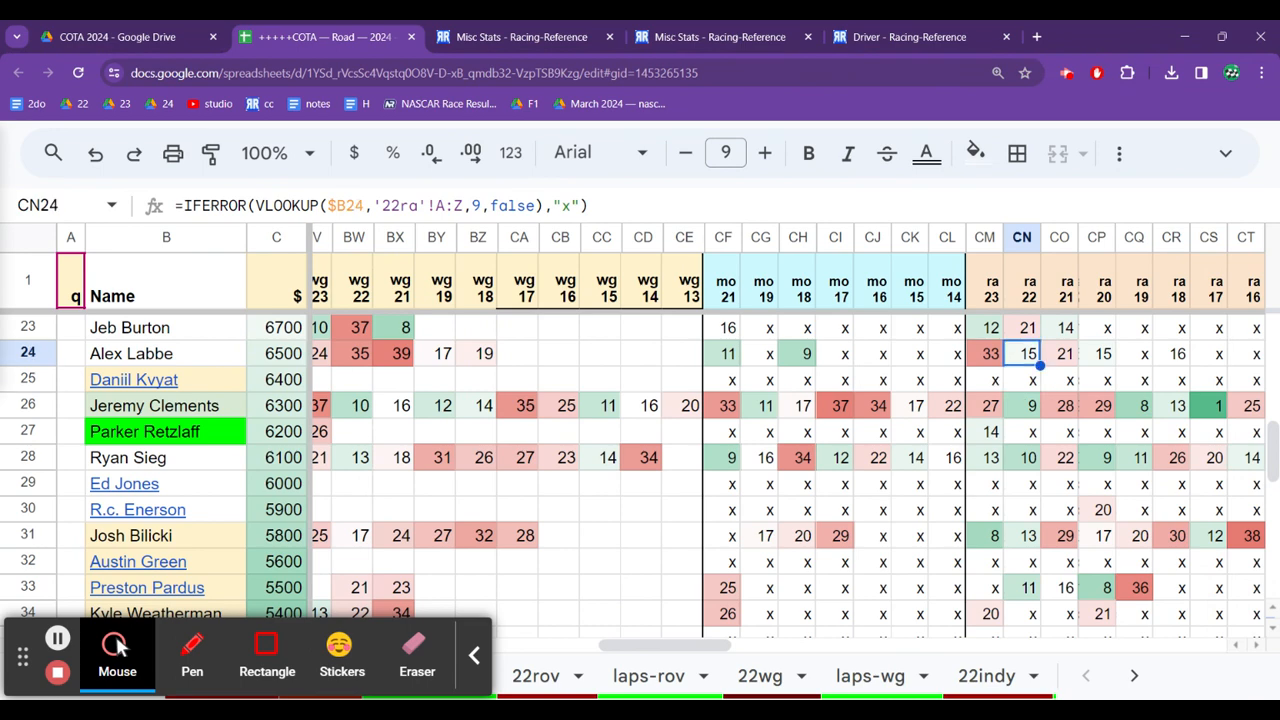
left_click(990, 353)
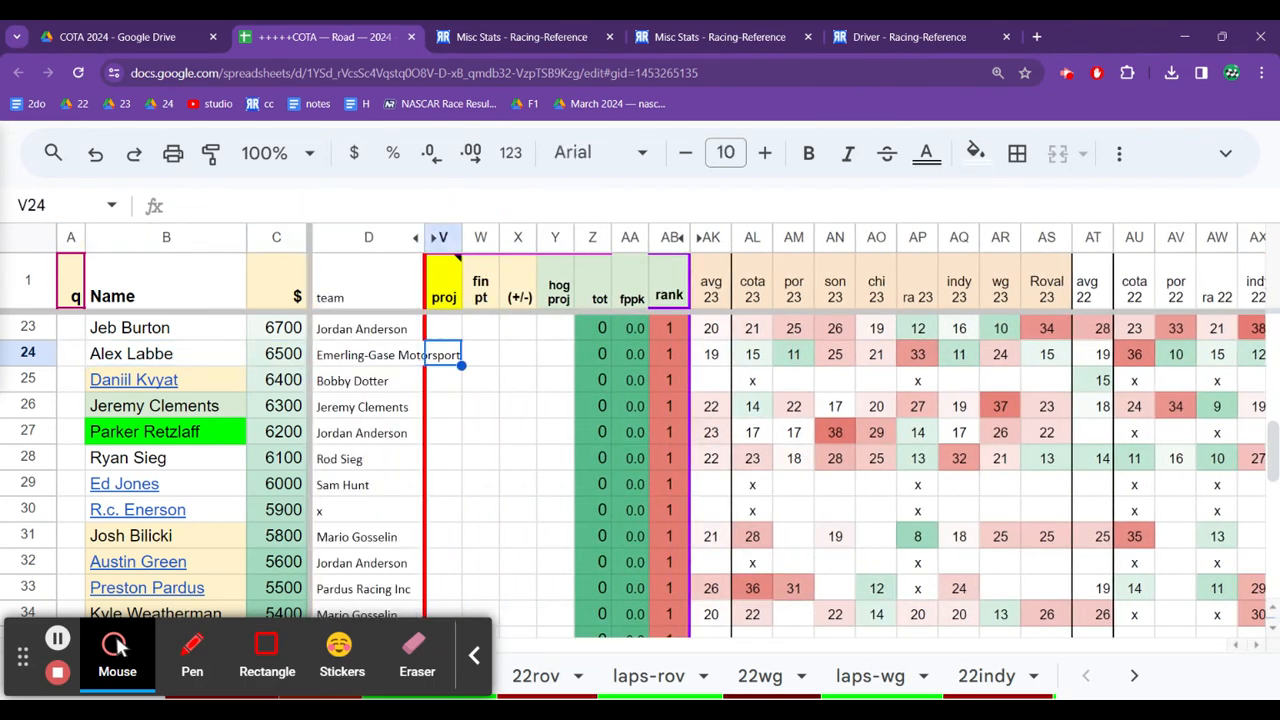
left_click(368, 327)
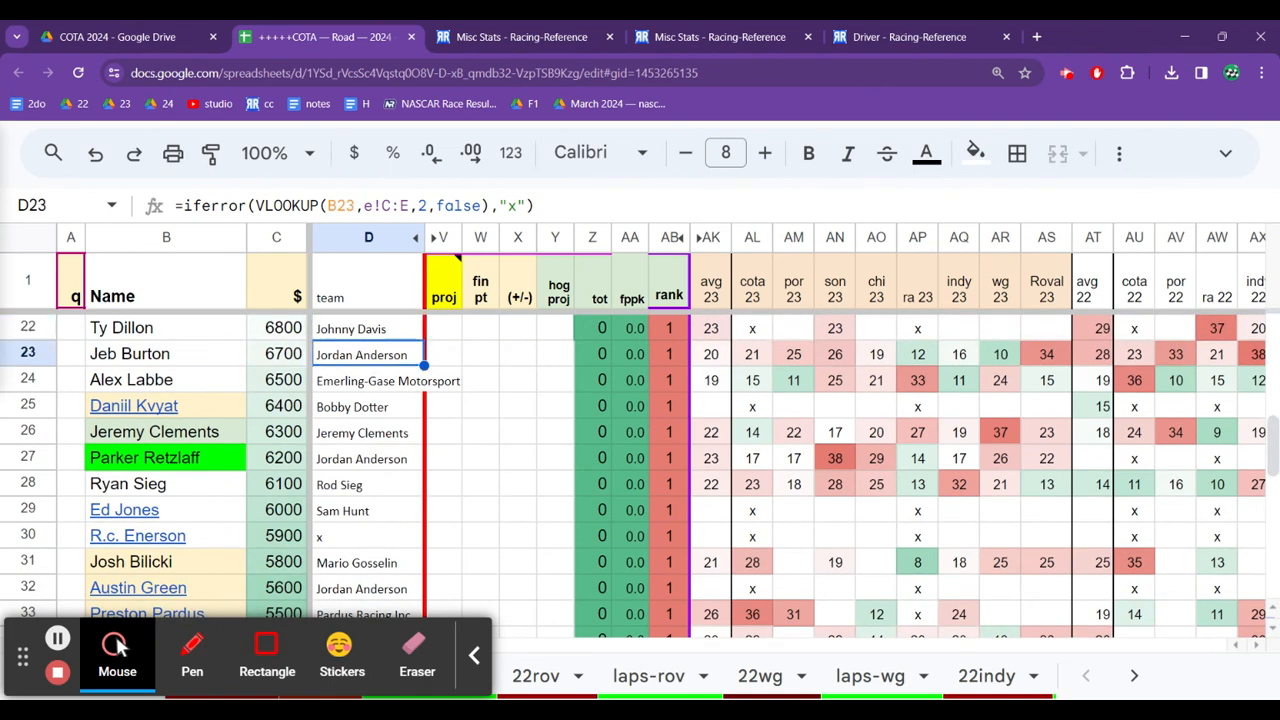
left_click(369, 328)
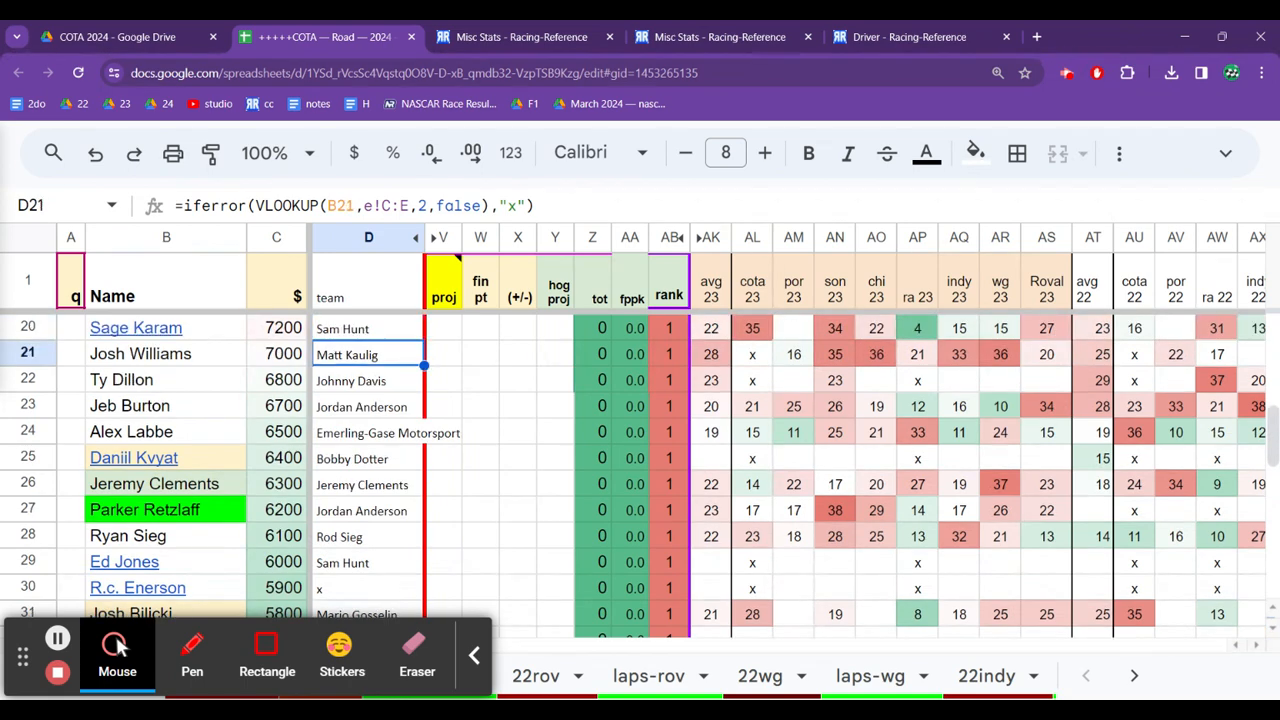
left_click(630, 353)
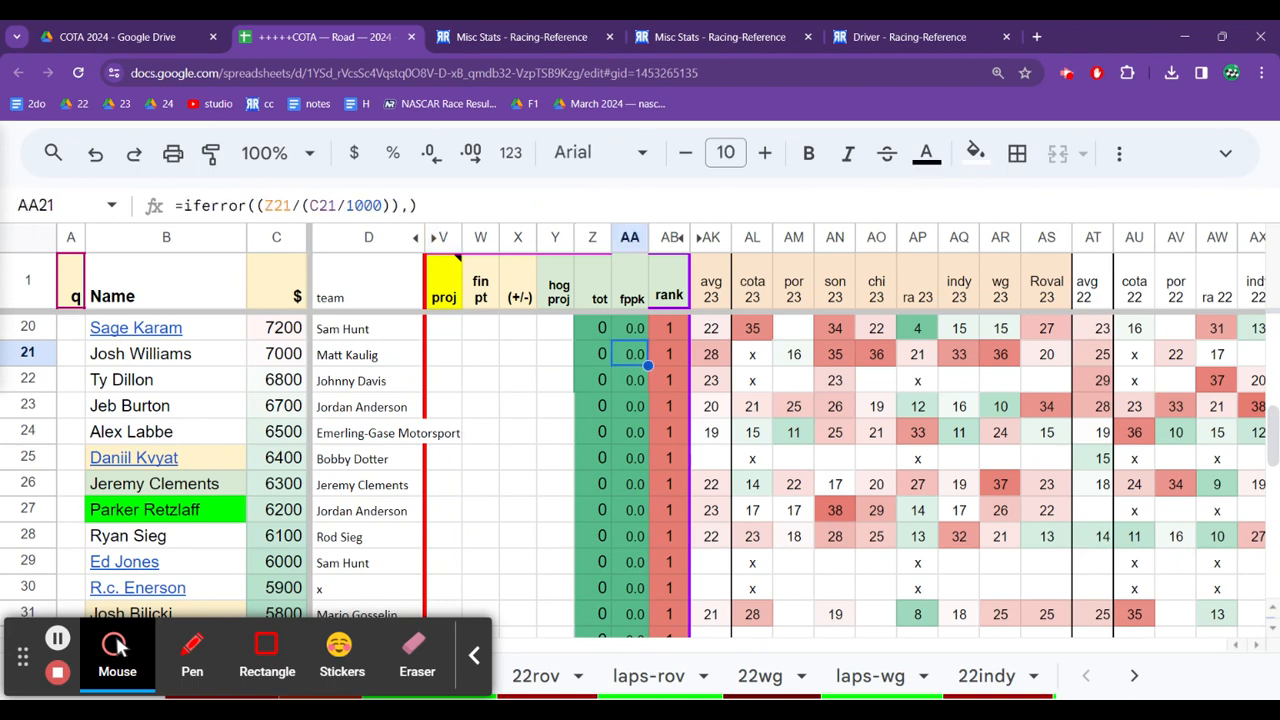
left_click(793, 354)
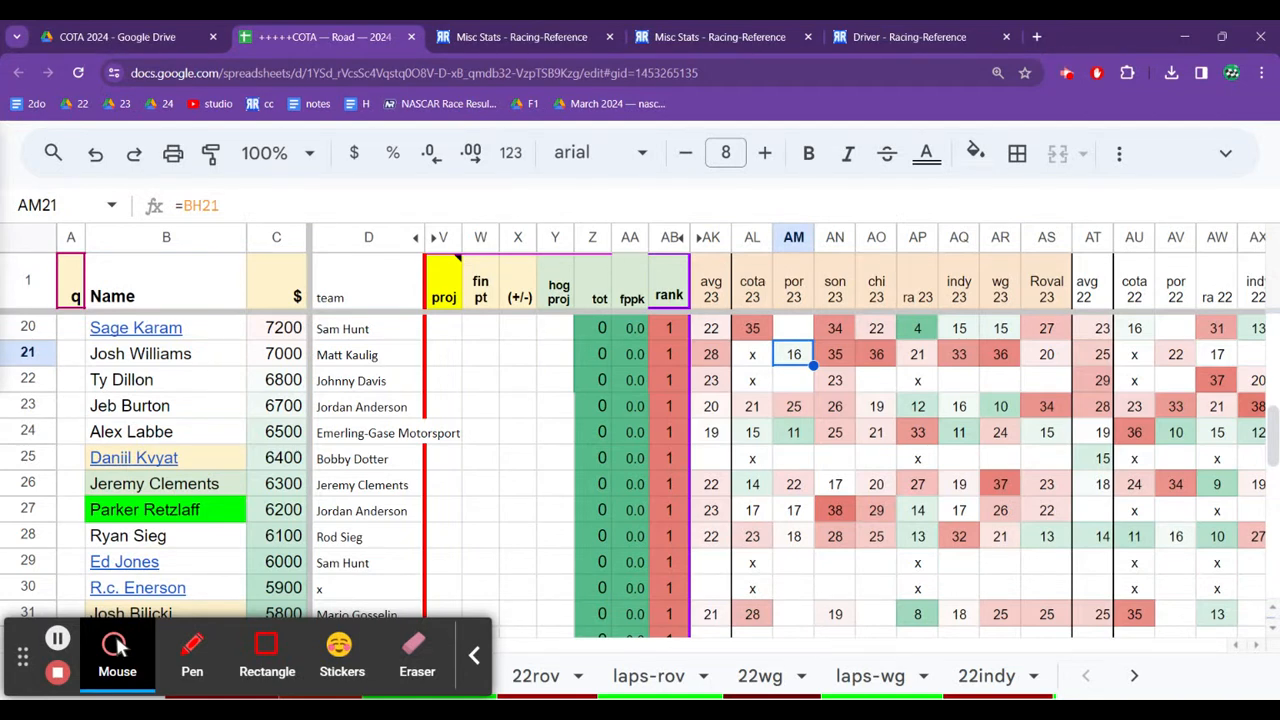
left_click(368, 354)
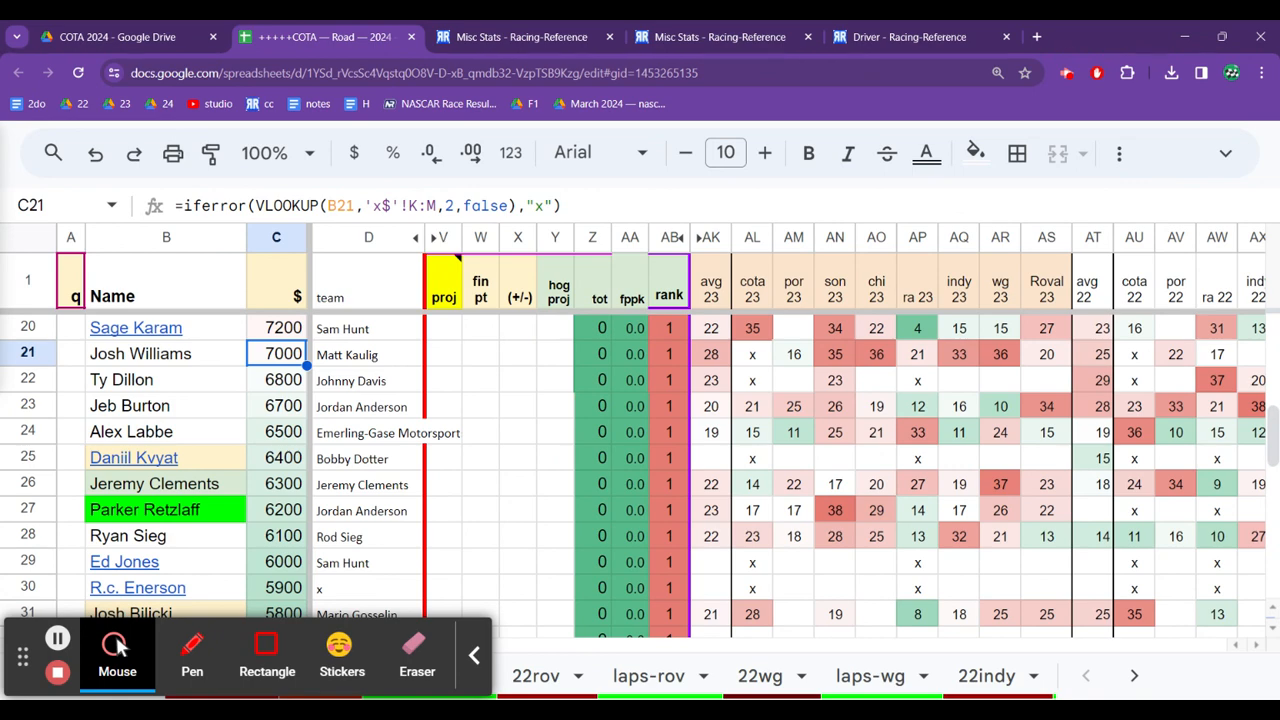
scroll("up", 3)
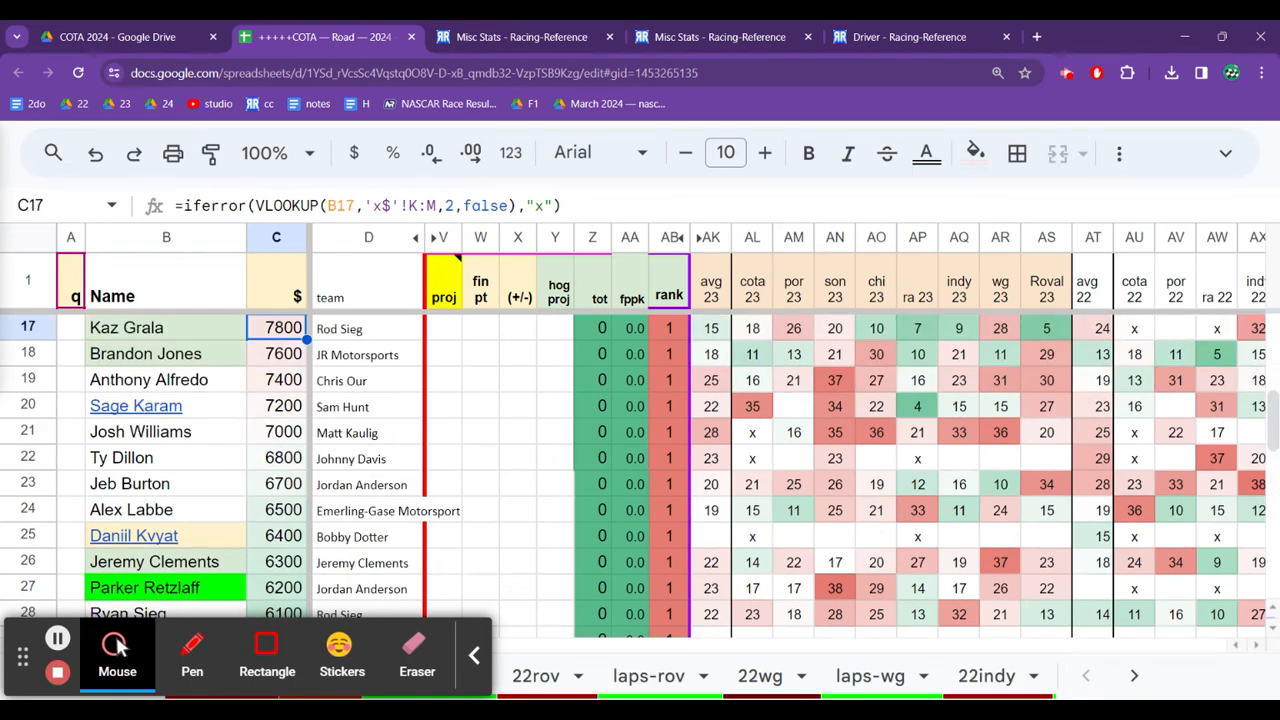
left_click(283, 405)
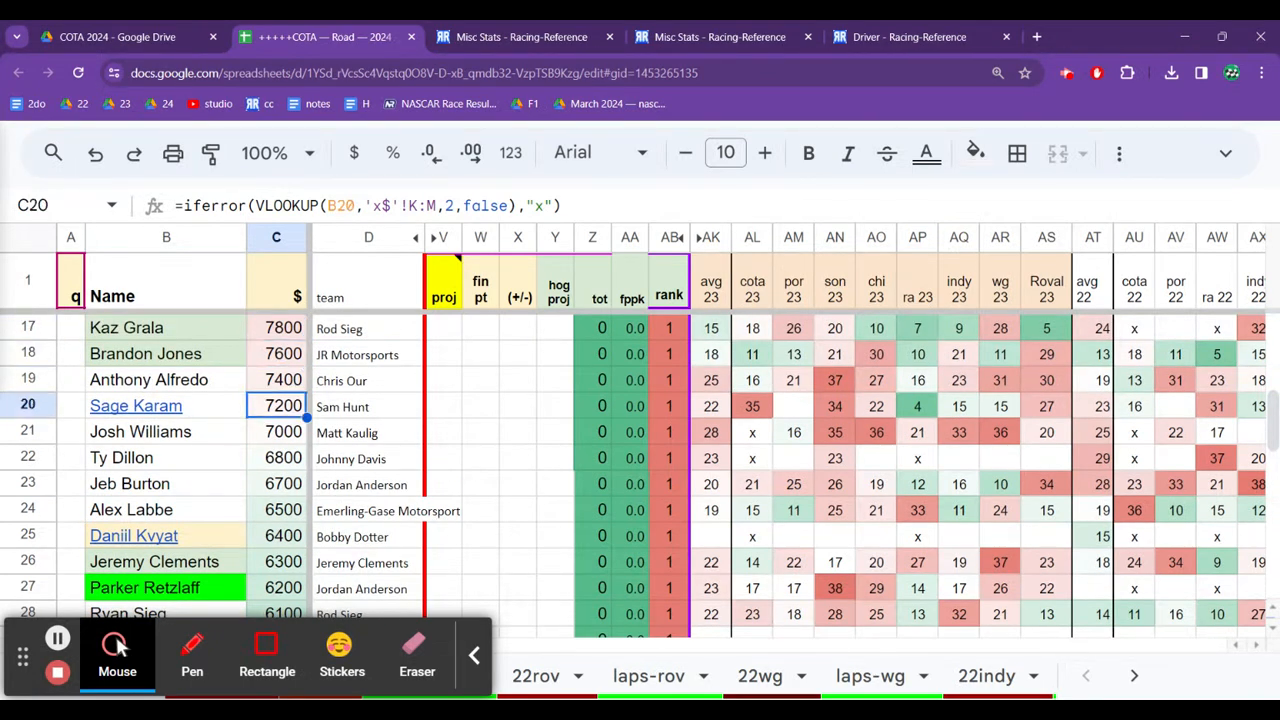
left_click(368, 406)
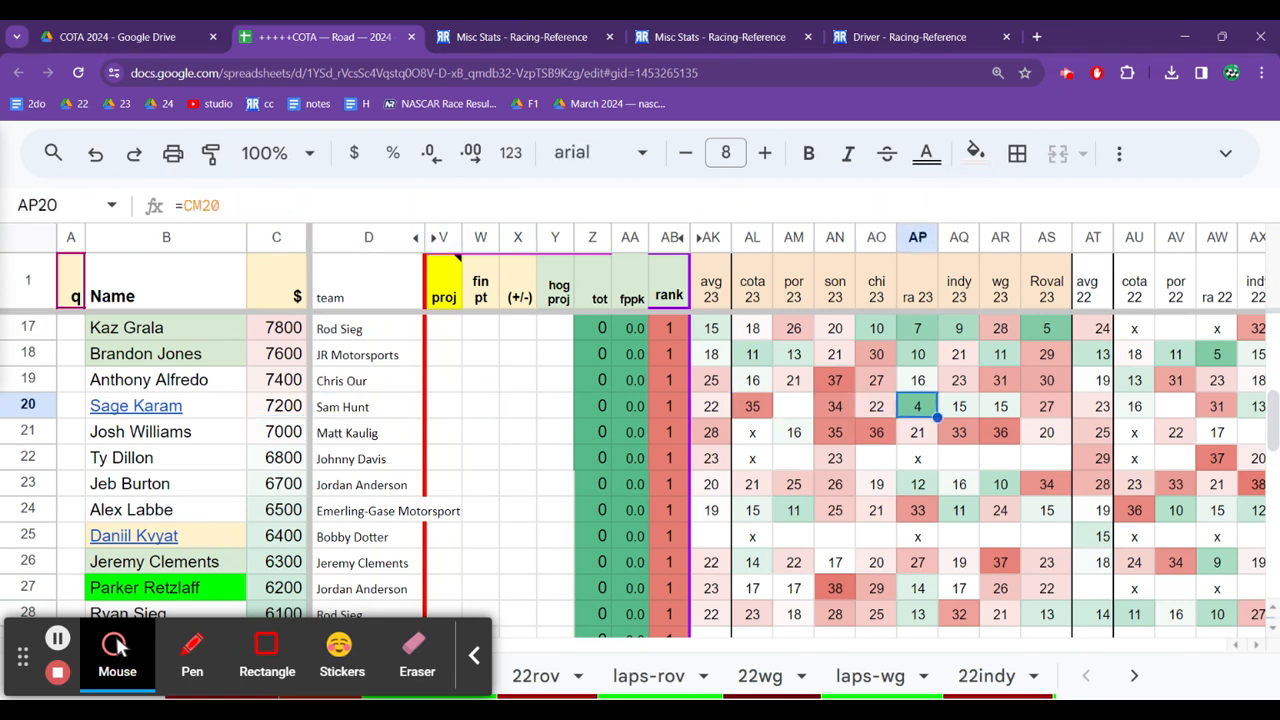
left_click(1046, 406)
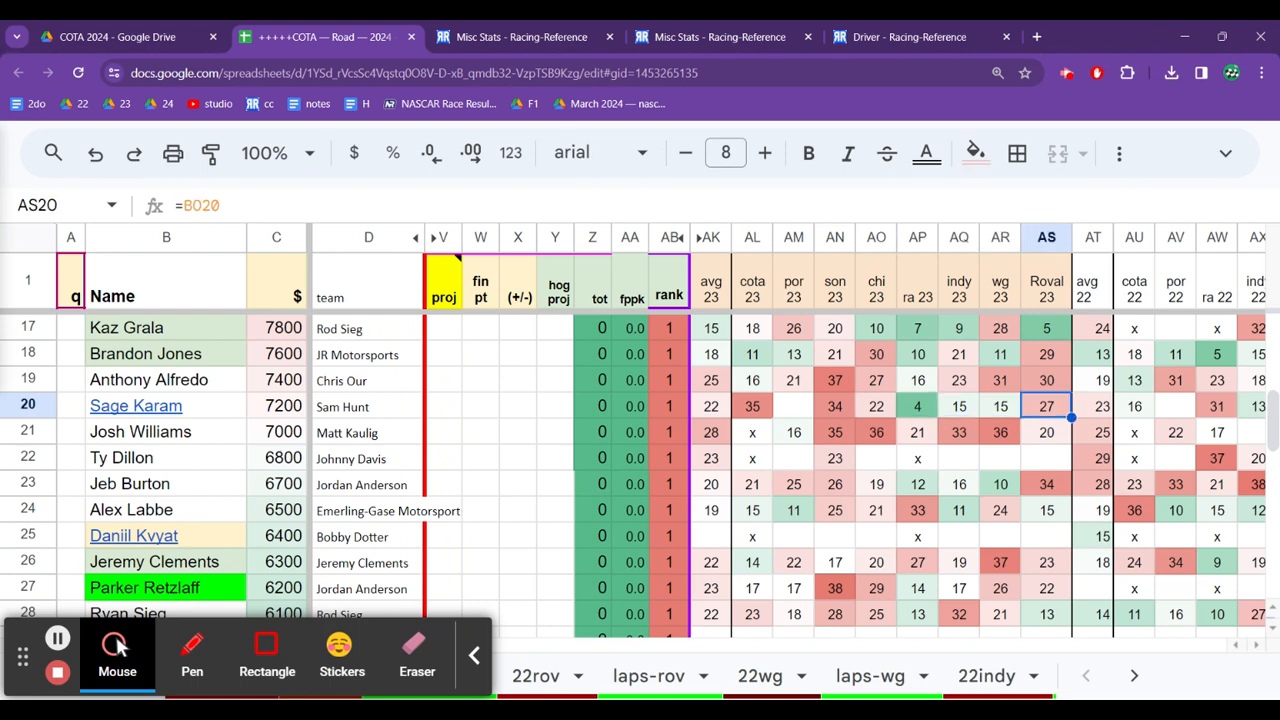
scroll("right", 3)
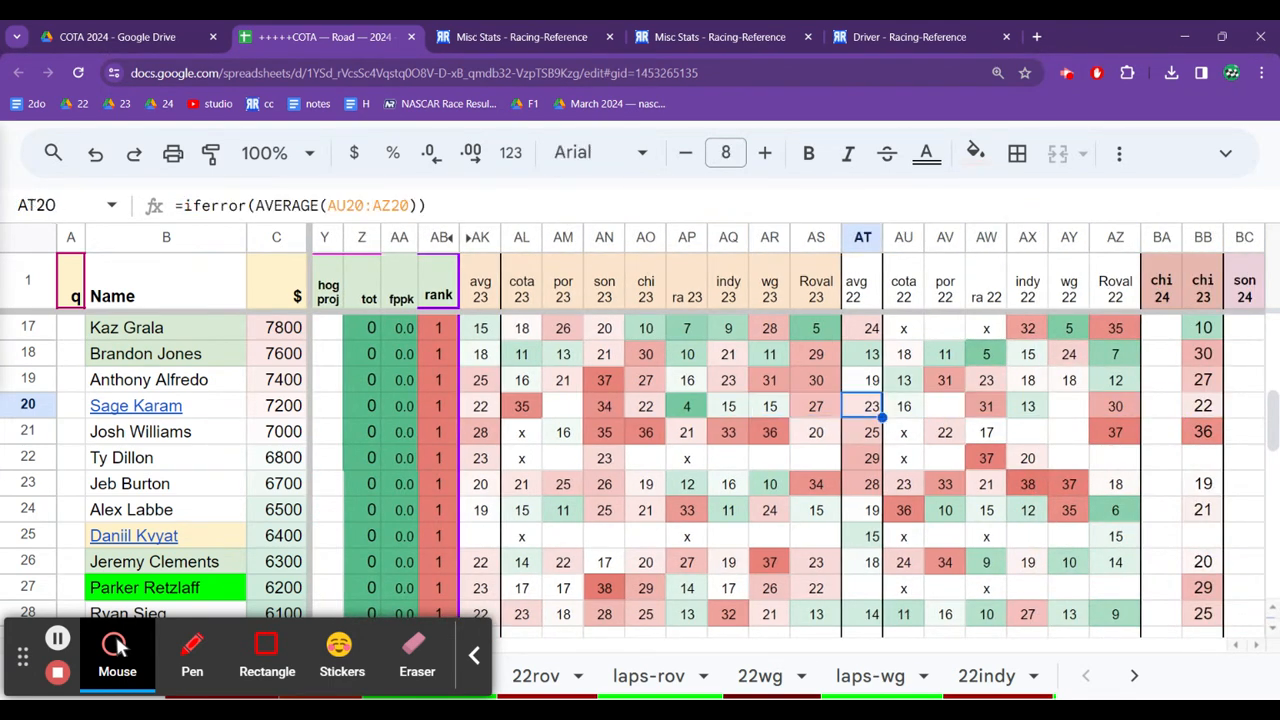
left_click(480, 405)
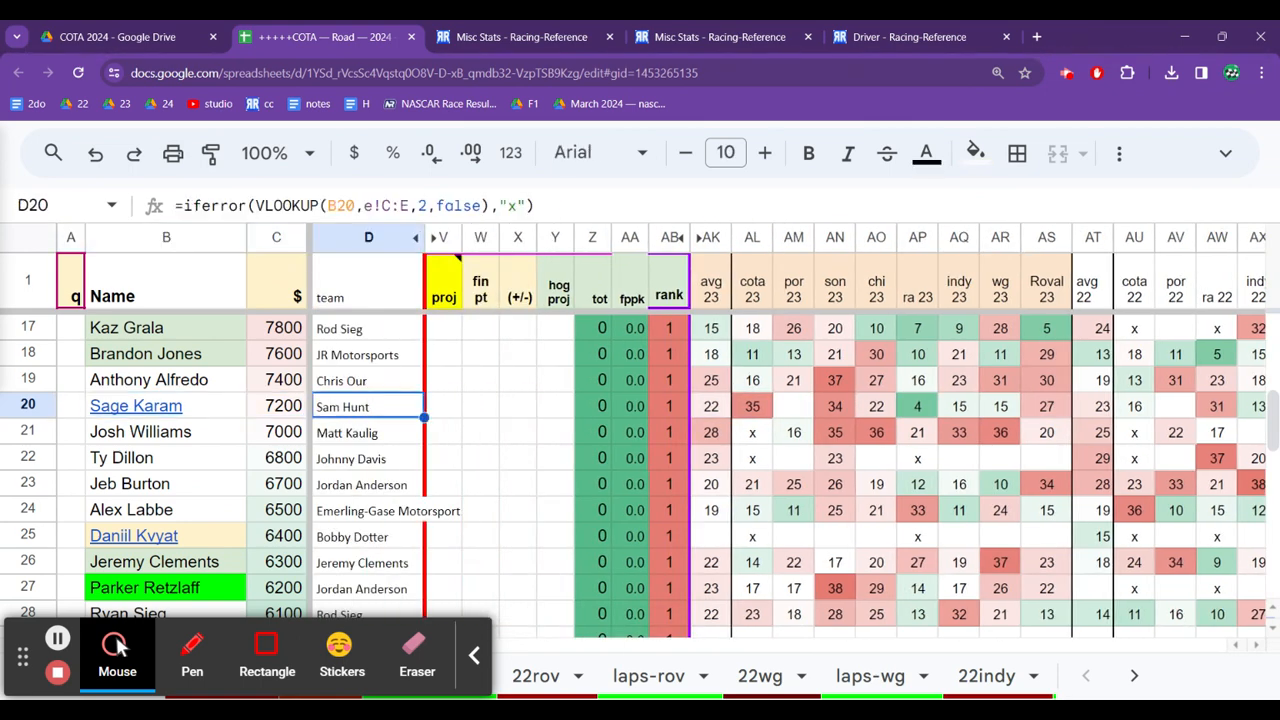
left_click(166, 405)
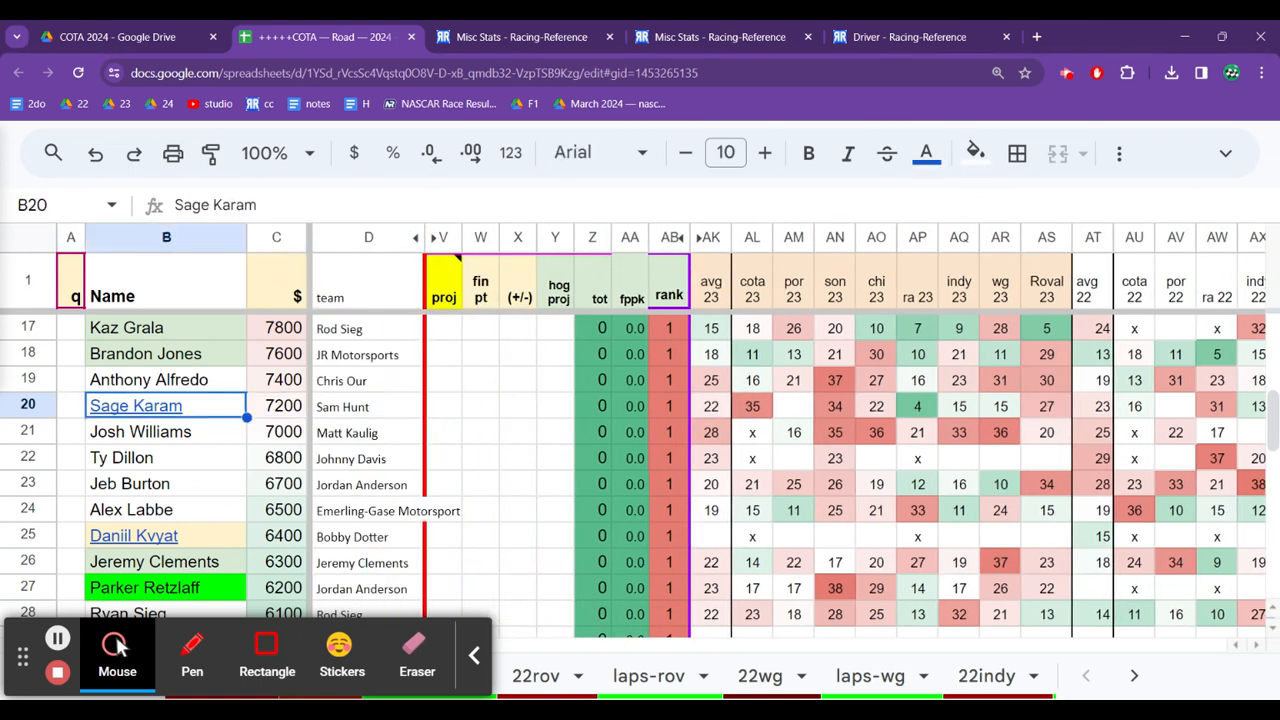
left_click(283, 406)
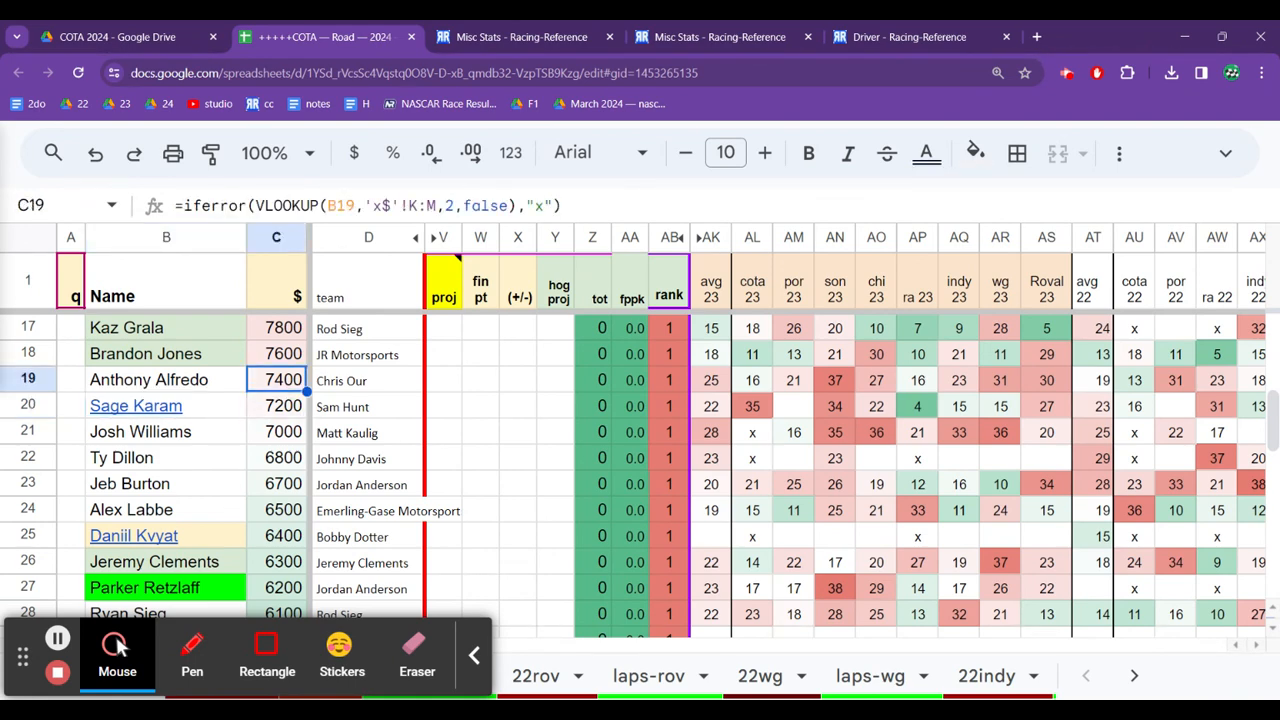
left_click(368, 379)
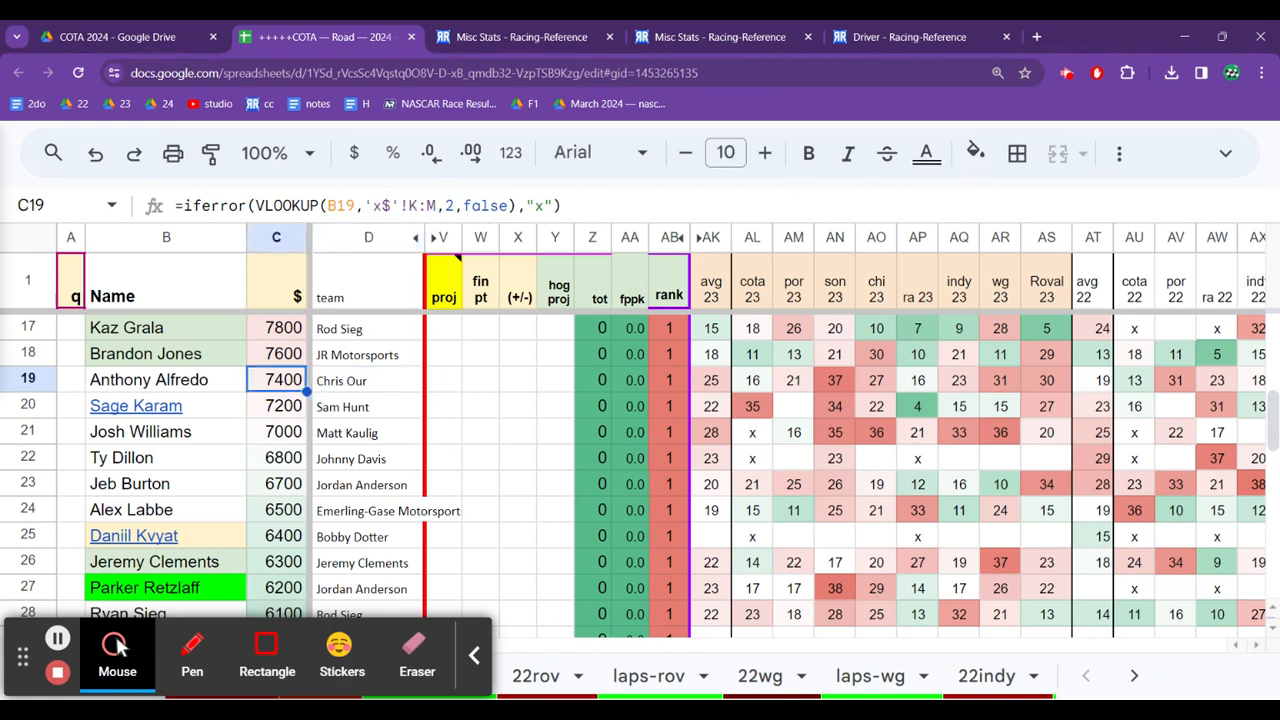
left_click(276, 354)
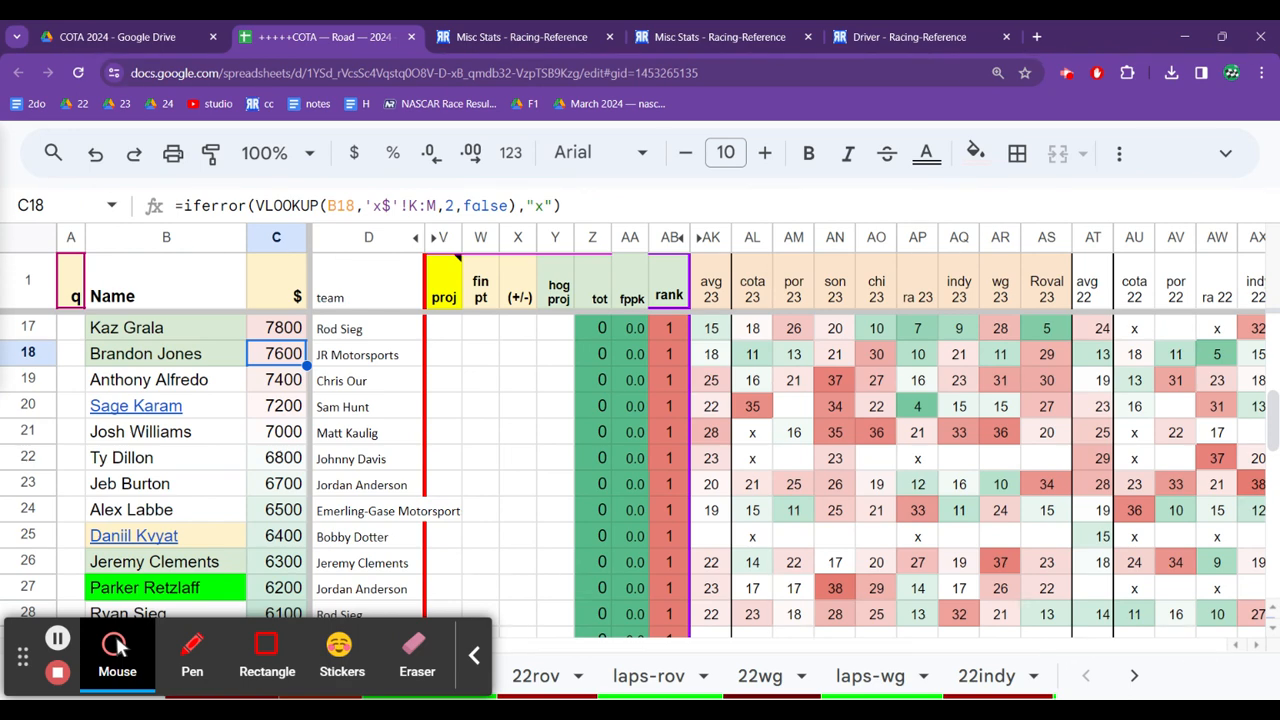
left_click(441, 354)
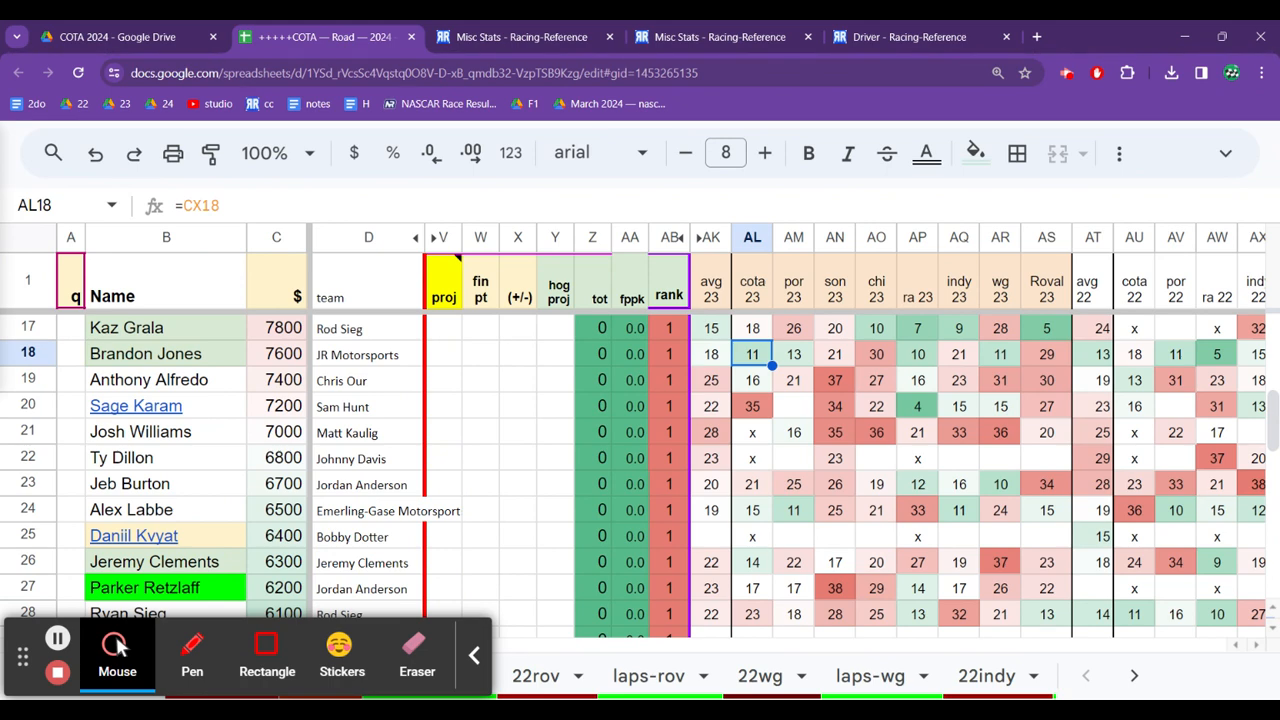
left_click(555, 353)
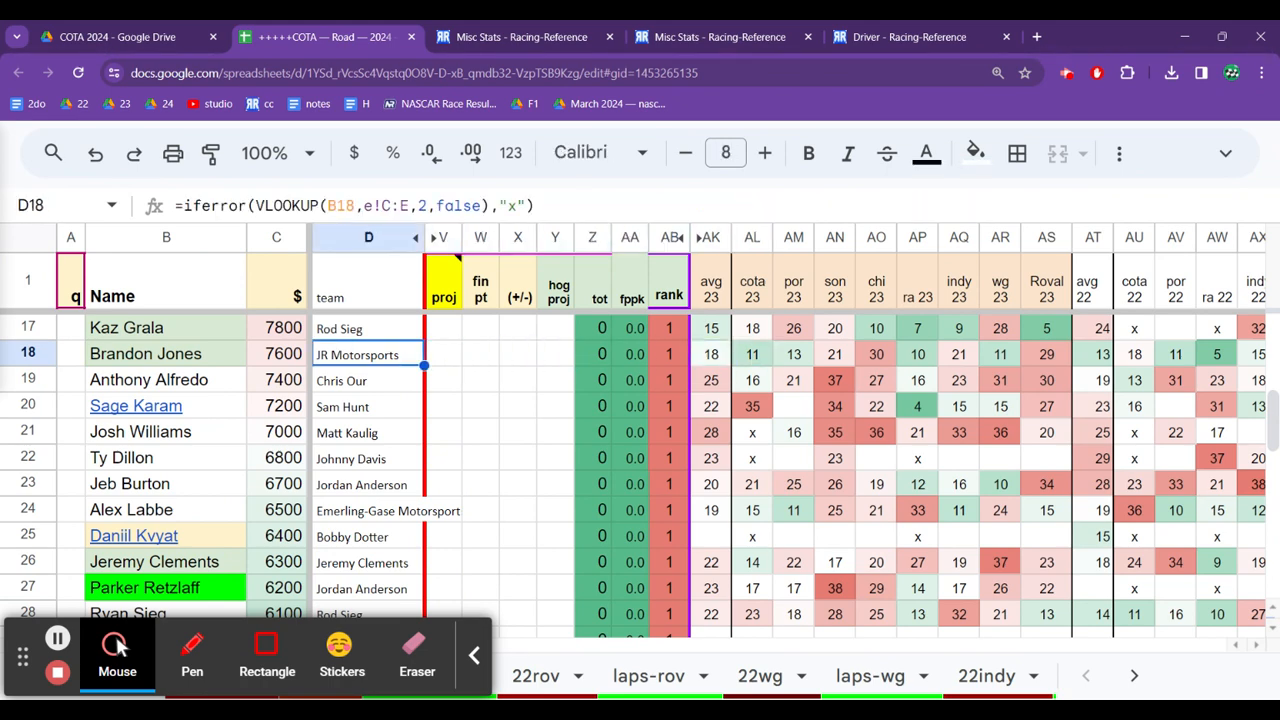
left_click(442, 354)
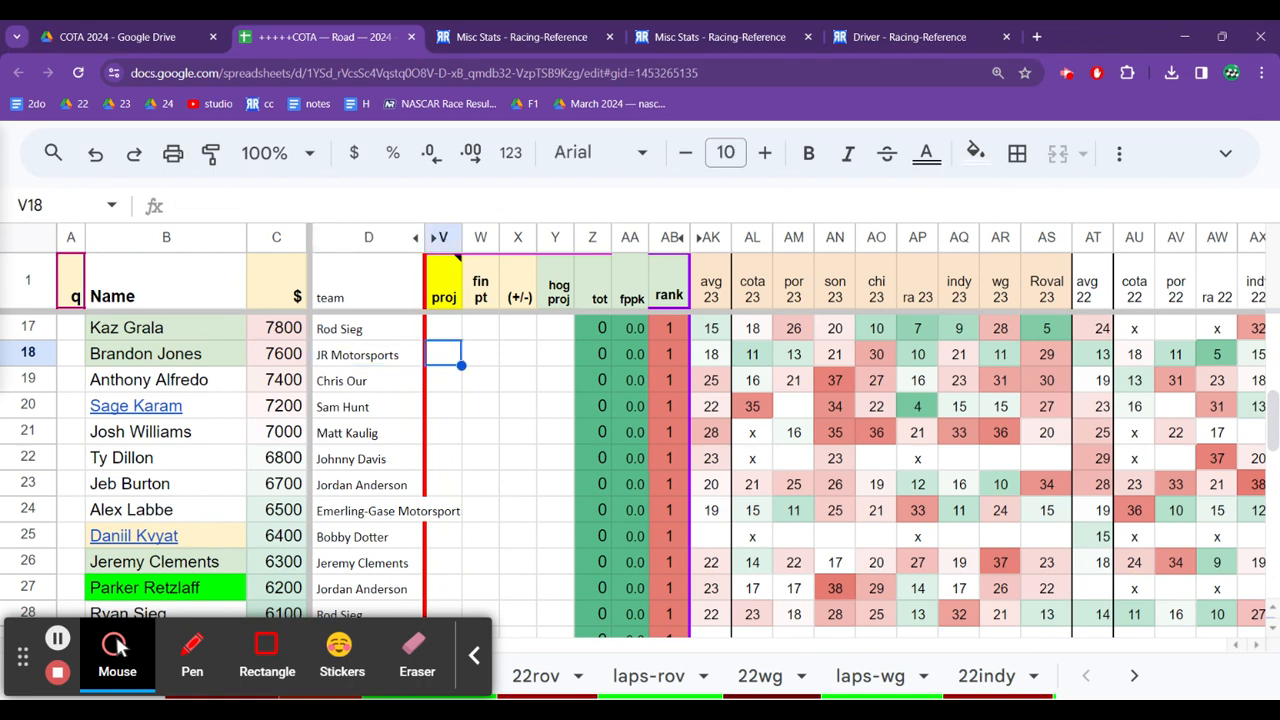
left_click(793, 354)
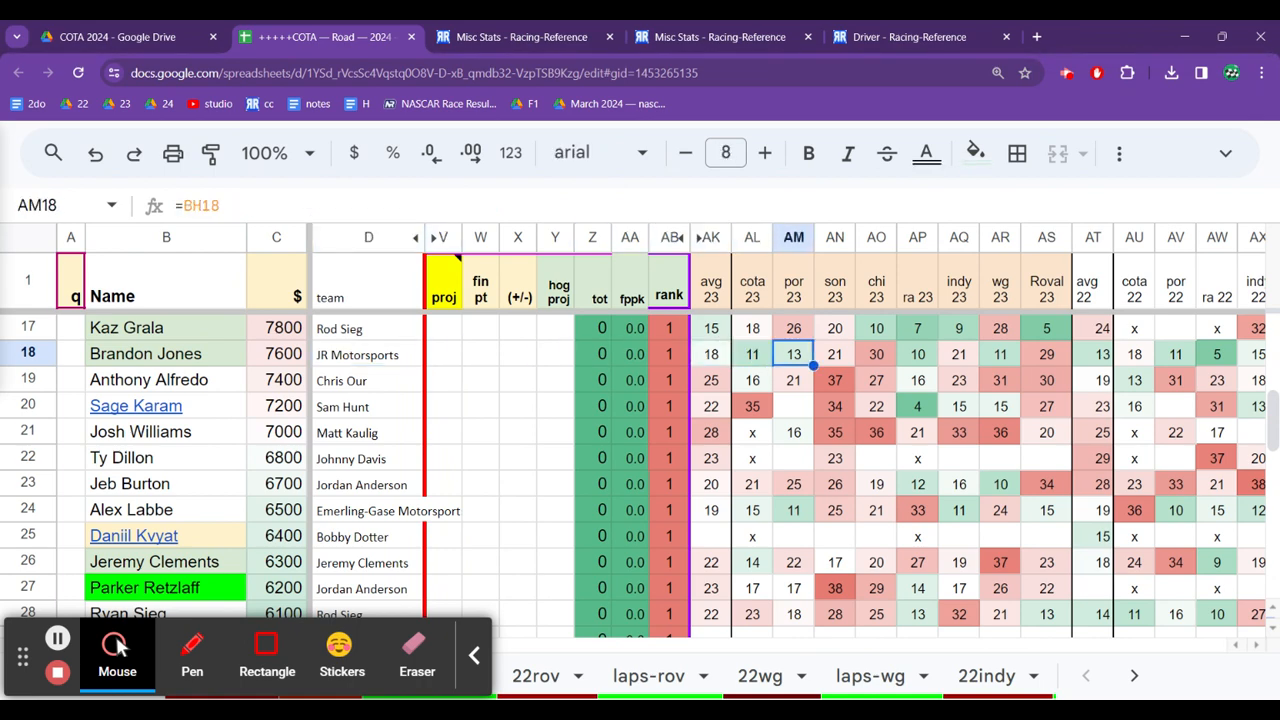
left_click(1000, 354)
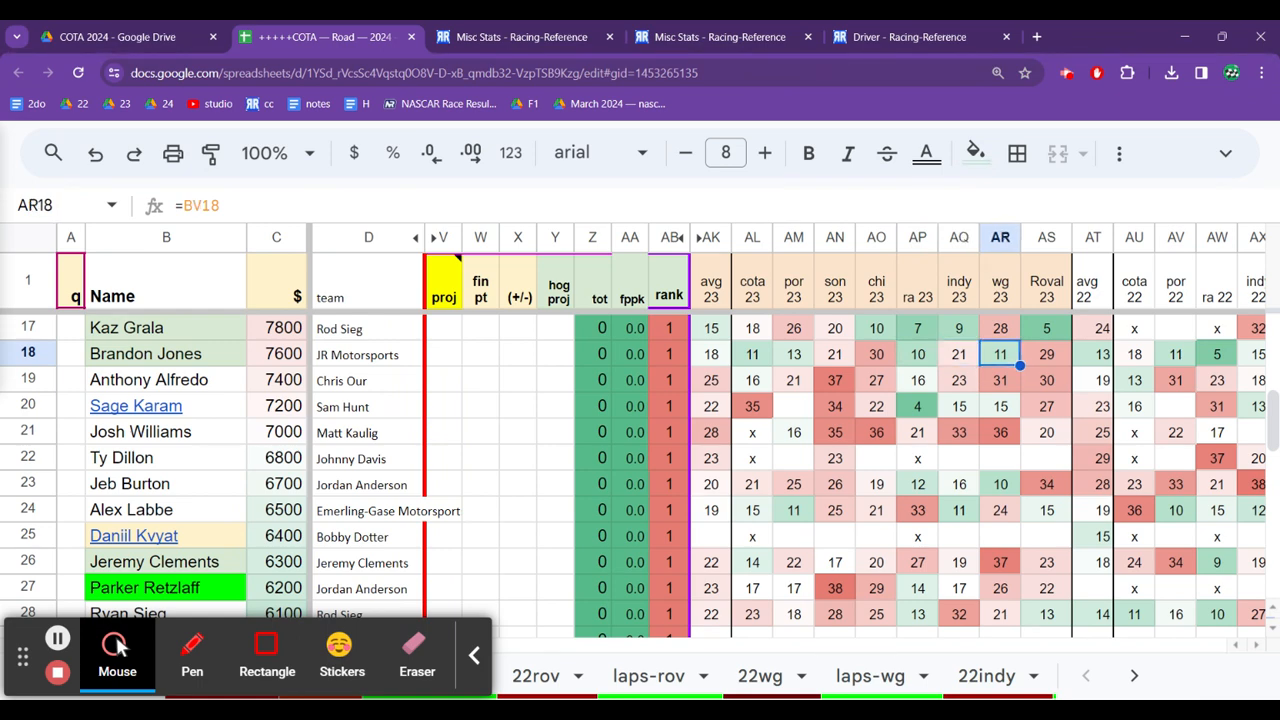
left_click(632, 354)
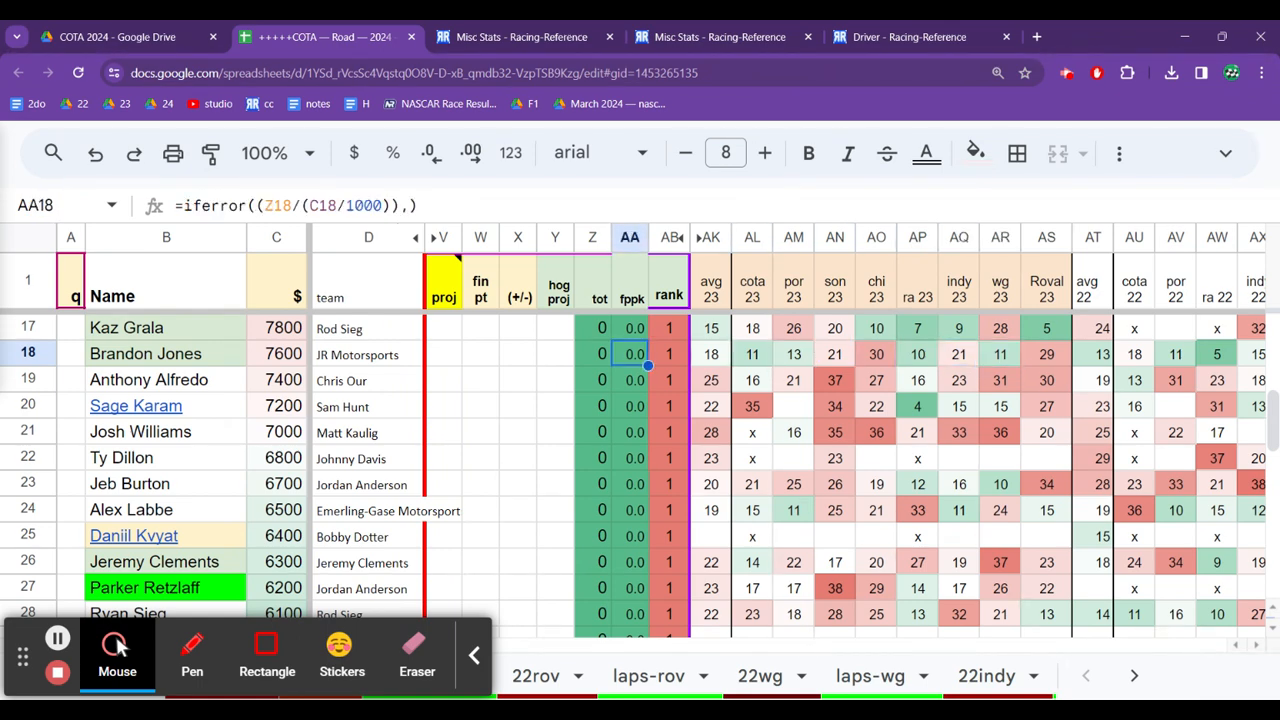
left_click(283, 354)
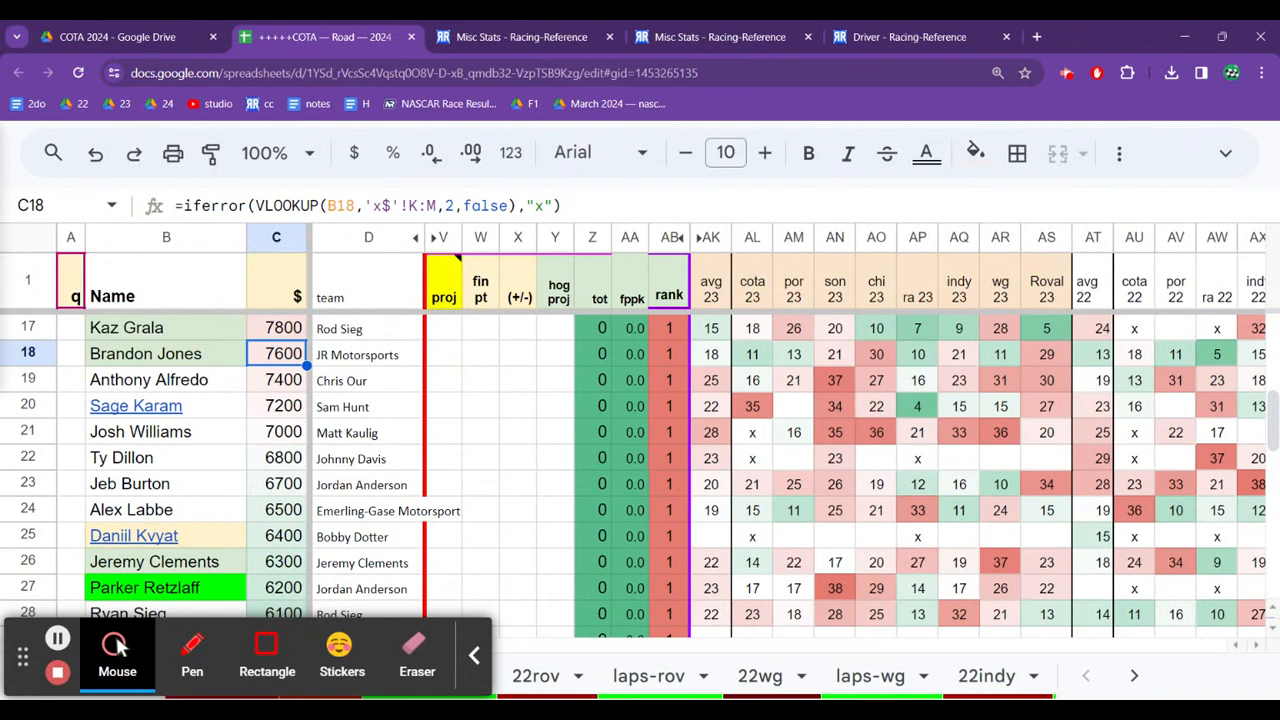
scroll("down", 3)
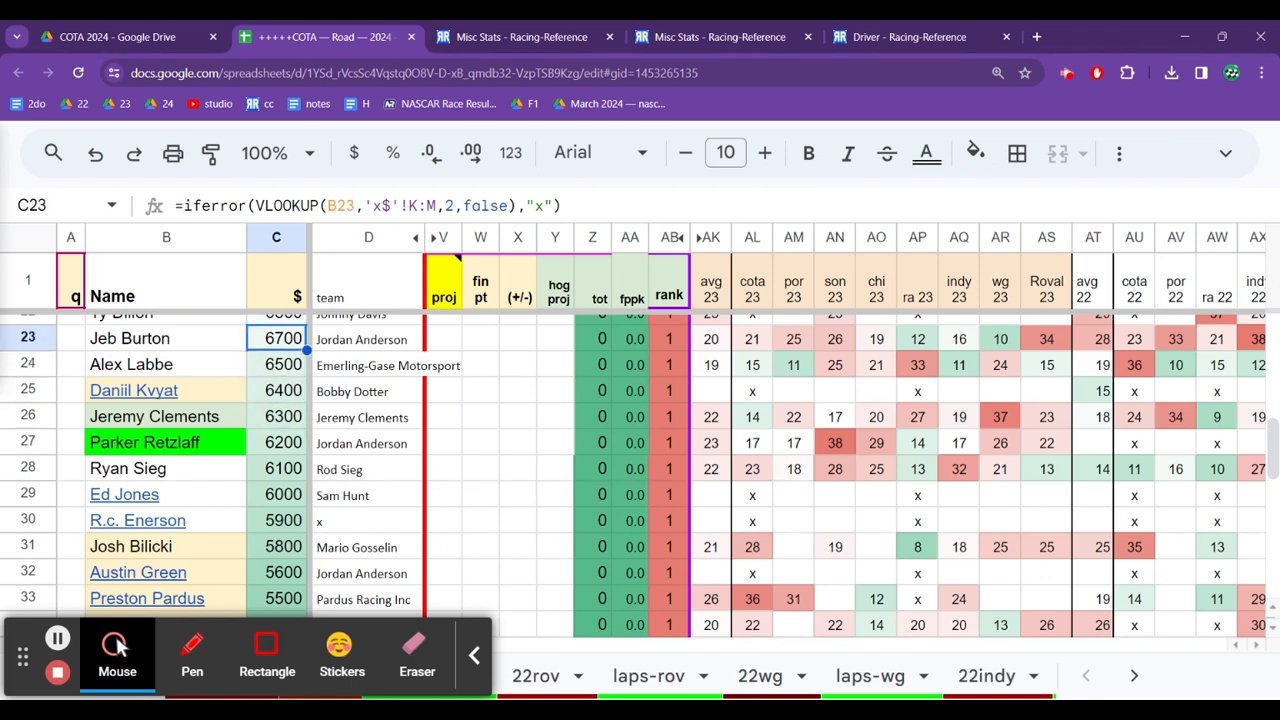
scroll("up", 3)
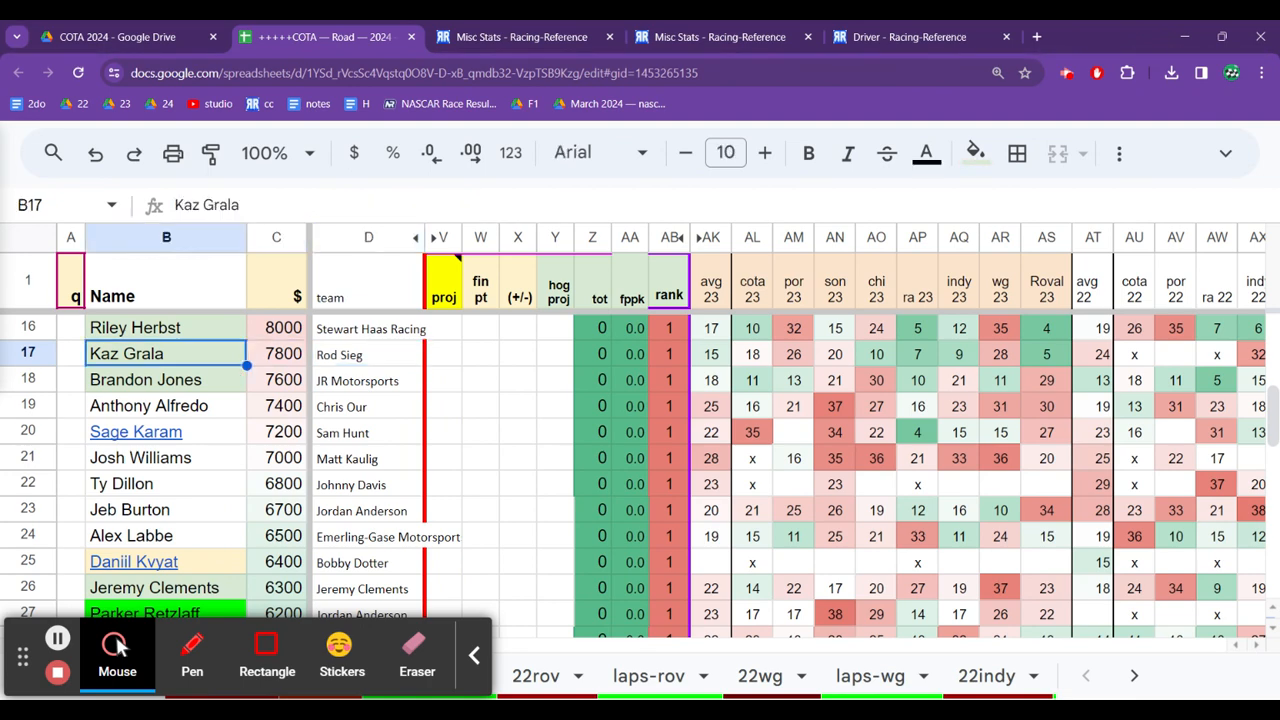
left_click(276, 353)
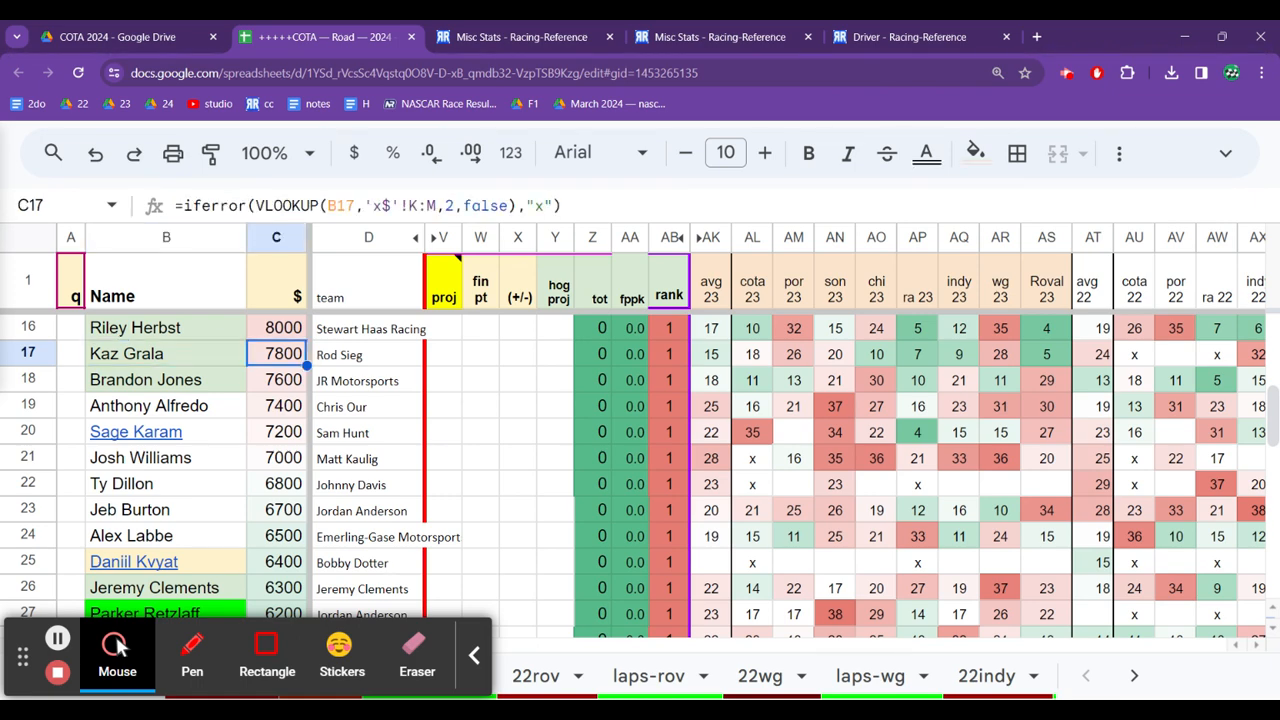
left_click(1046, 354)
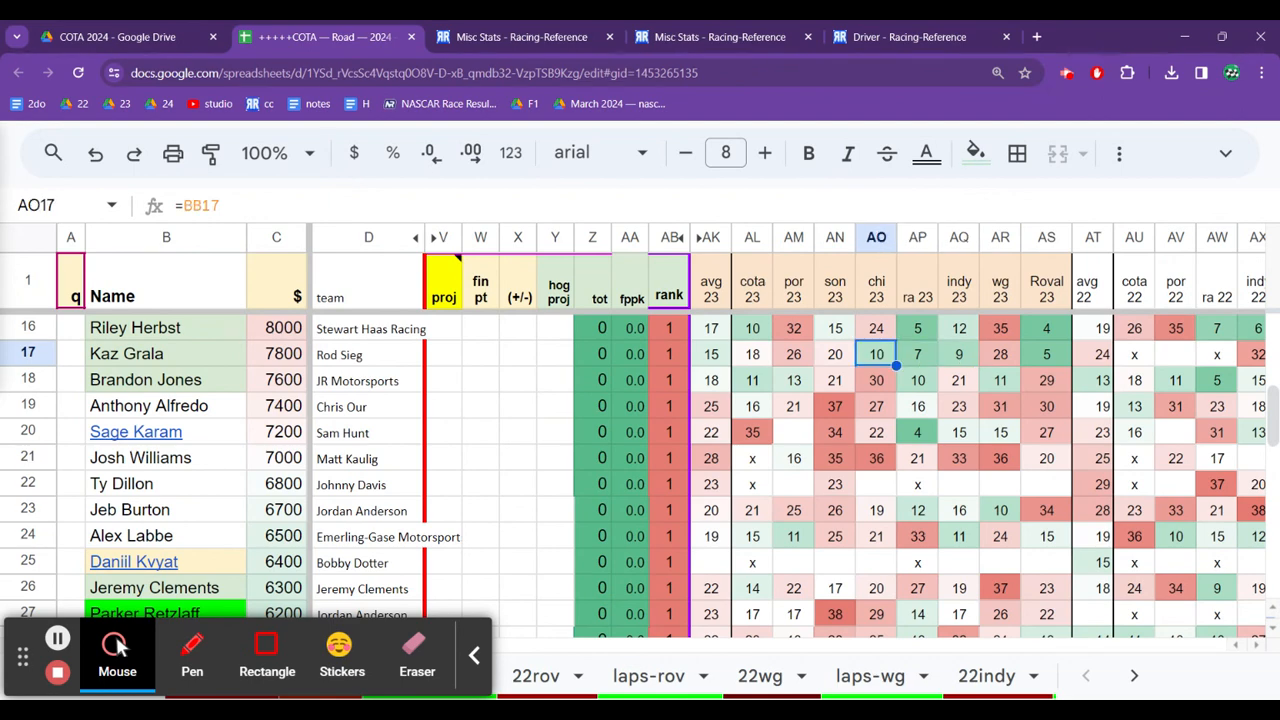
left_click(752, 354)
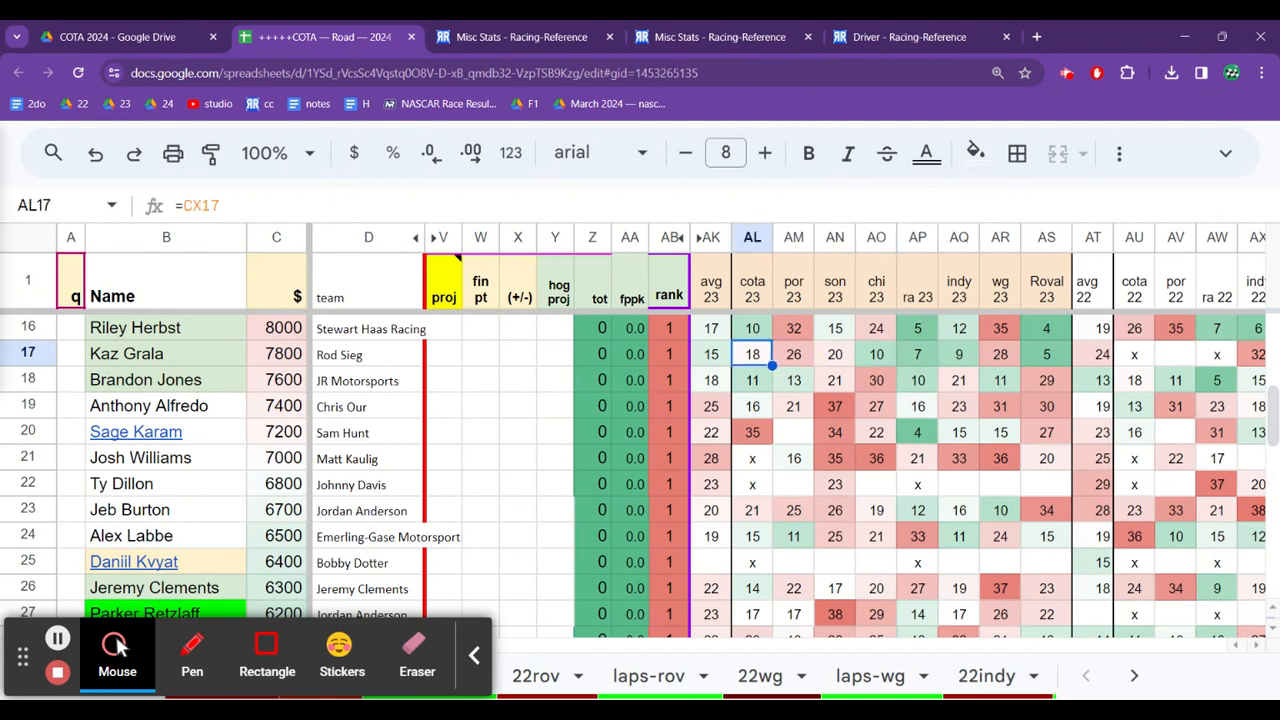
left_click(555, 354)
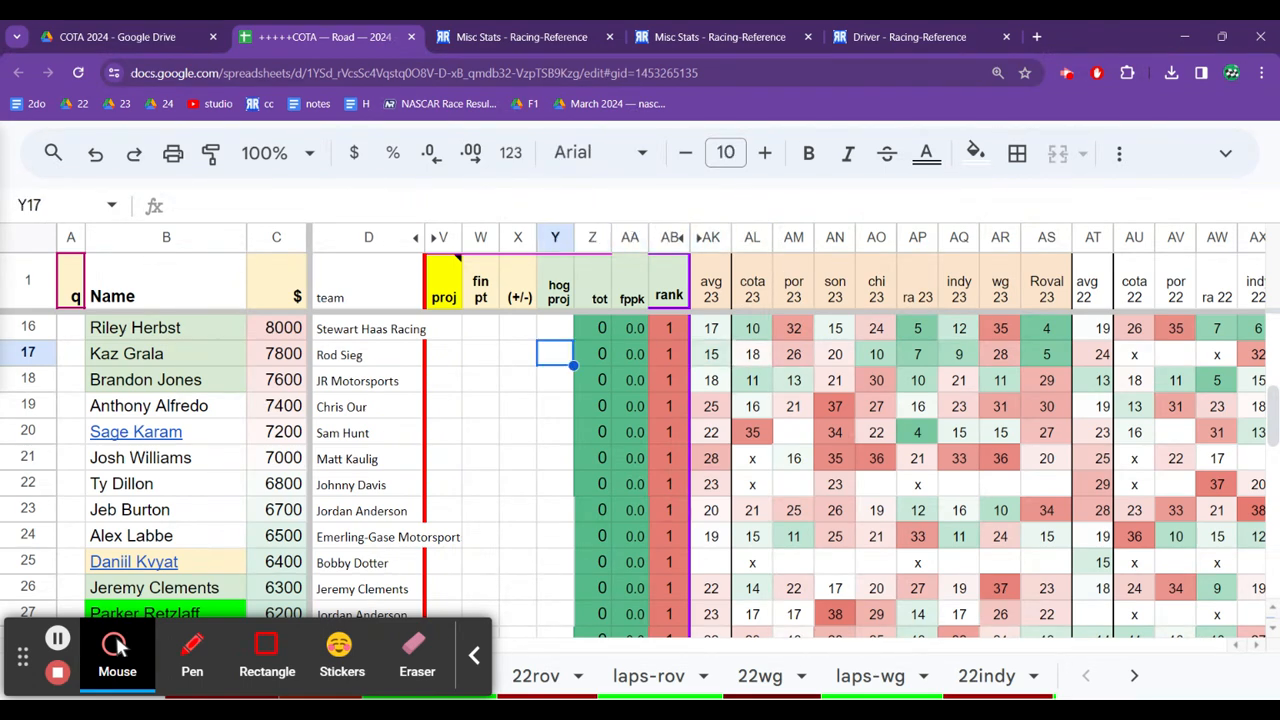
left_click(283, 353)
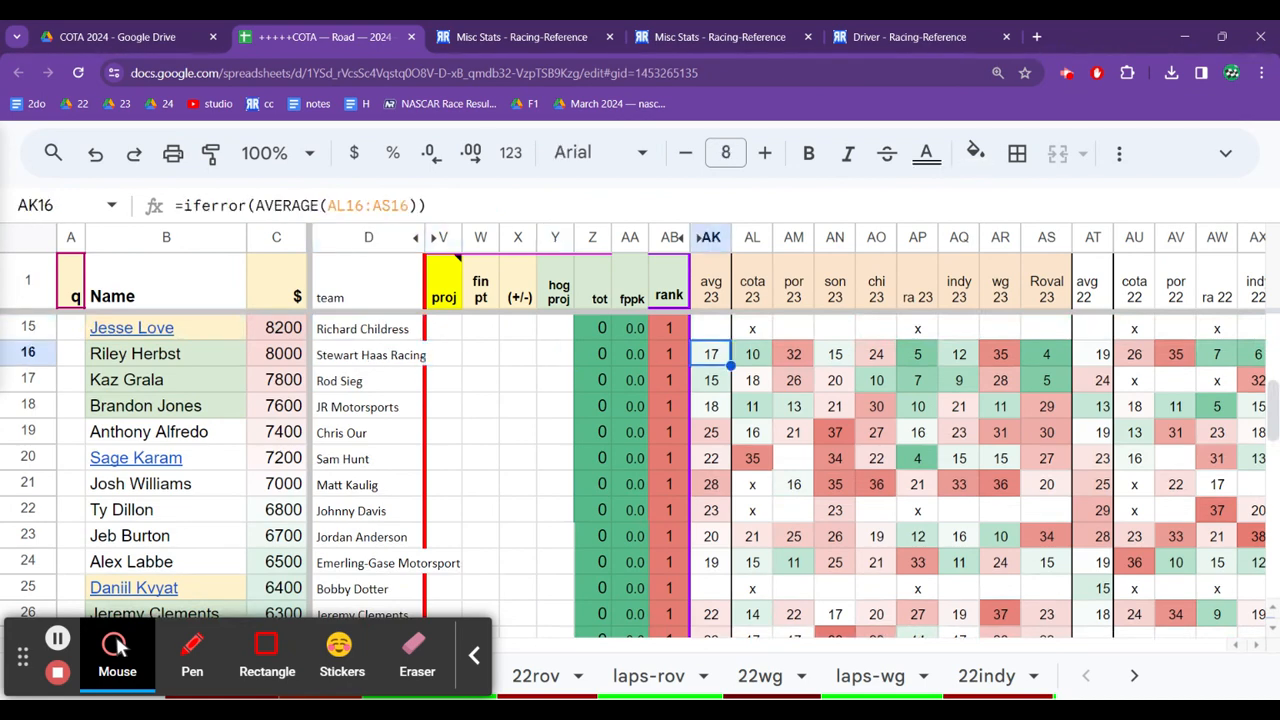
Step: Review Riley Herbst's 2023 road-course finishes (COTA 10, Roval 4), then reveal Jesse Love's Racing-Reference link
left_click(958, 354)
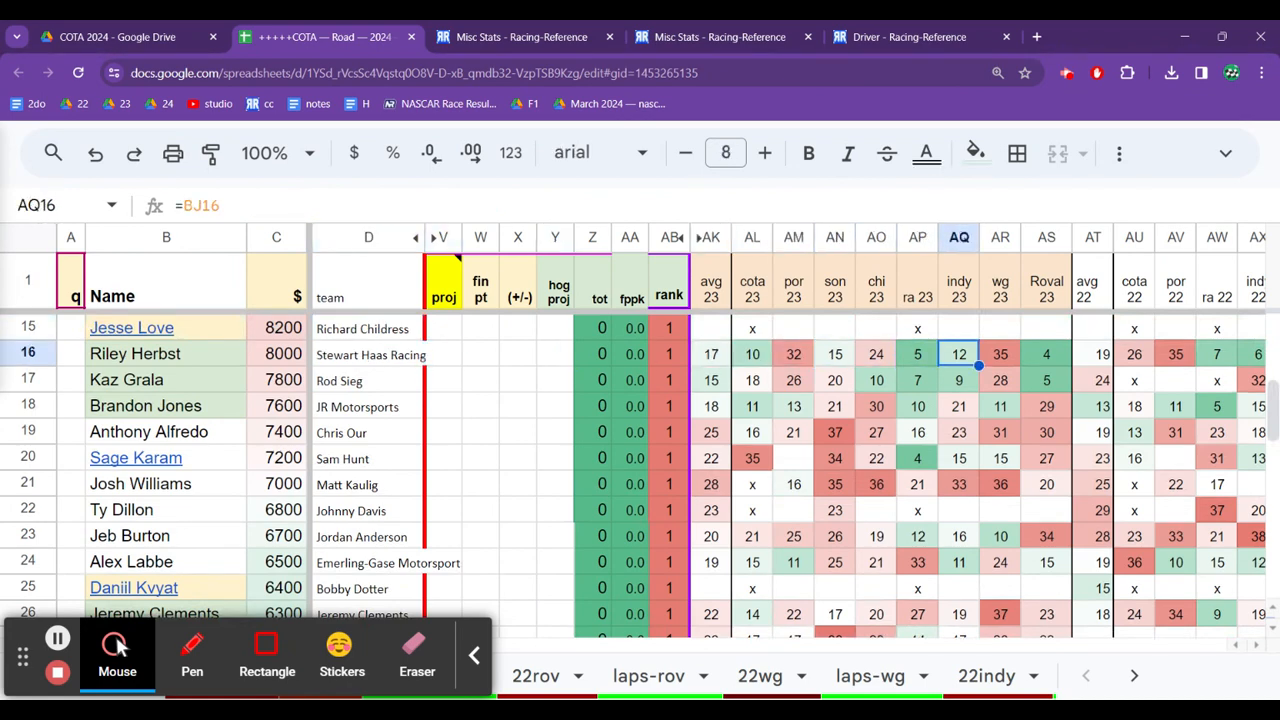
left_click(834, 354)
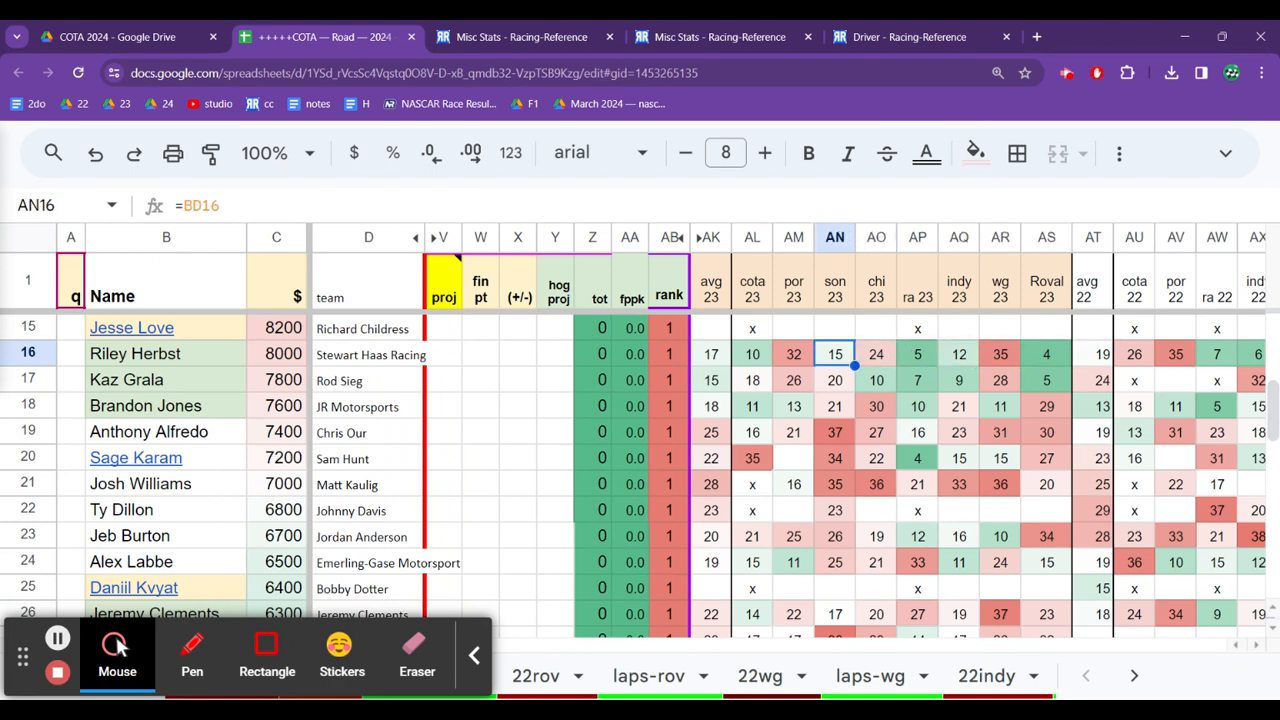
left_click(752, 353)
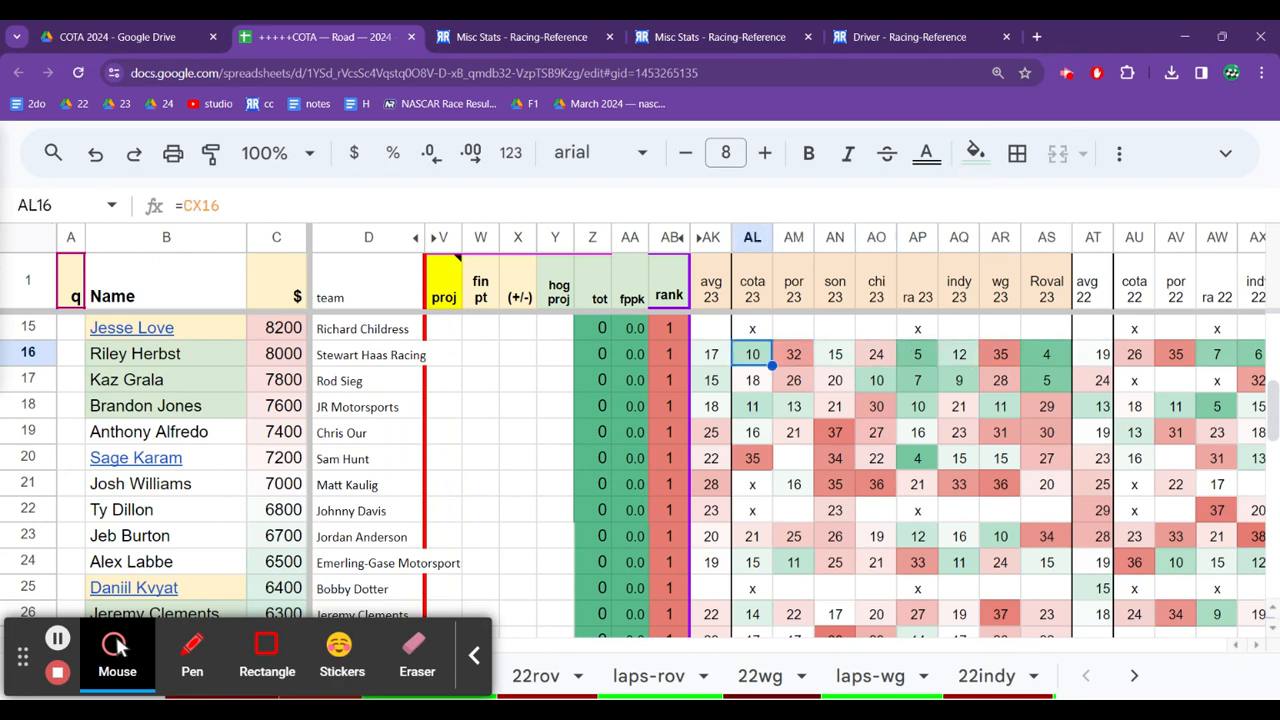
left_click(710, 353)
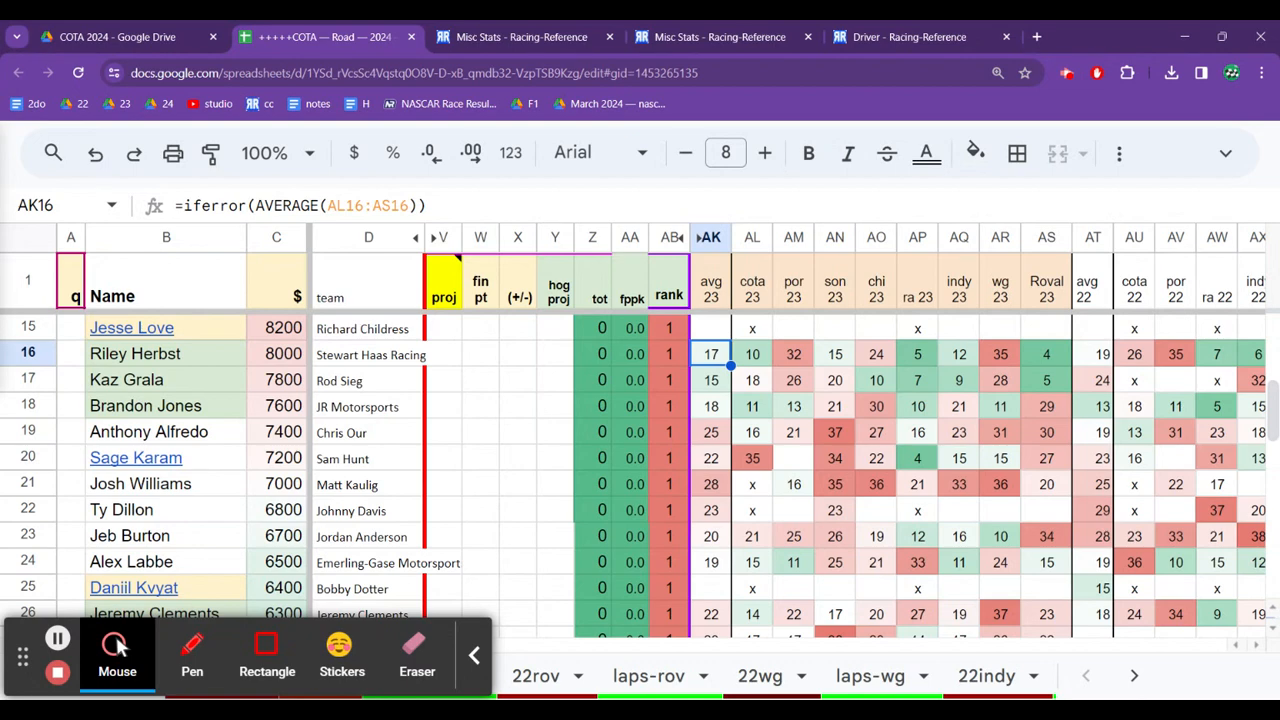
left_click(1046, 354)
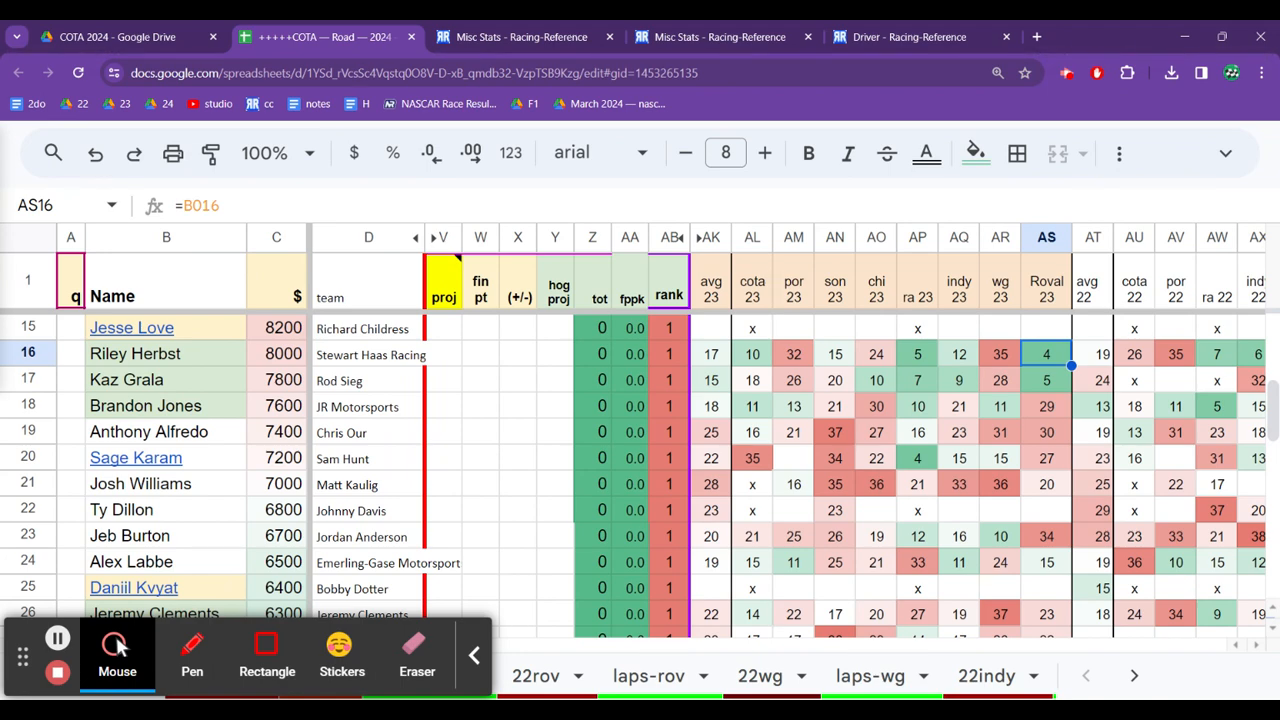
left_click(917, 353)
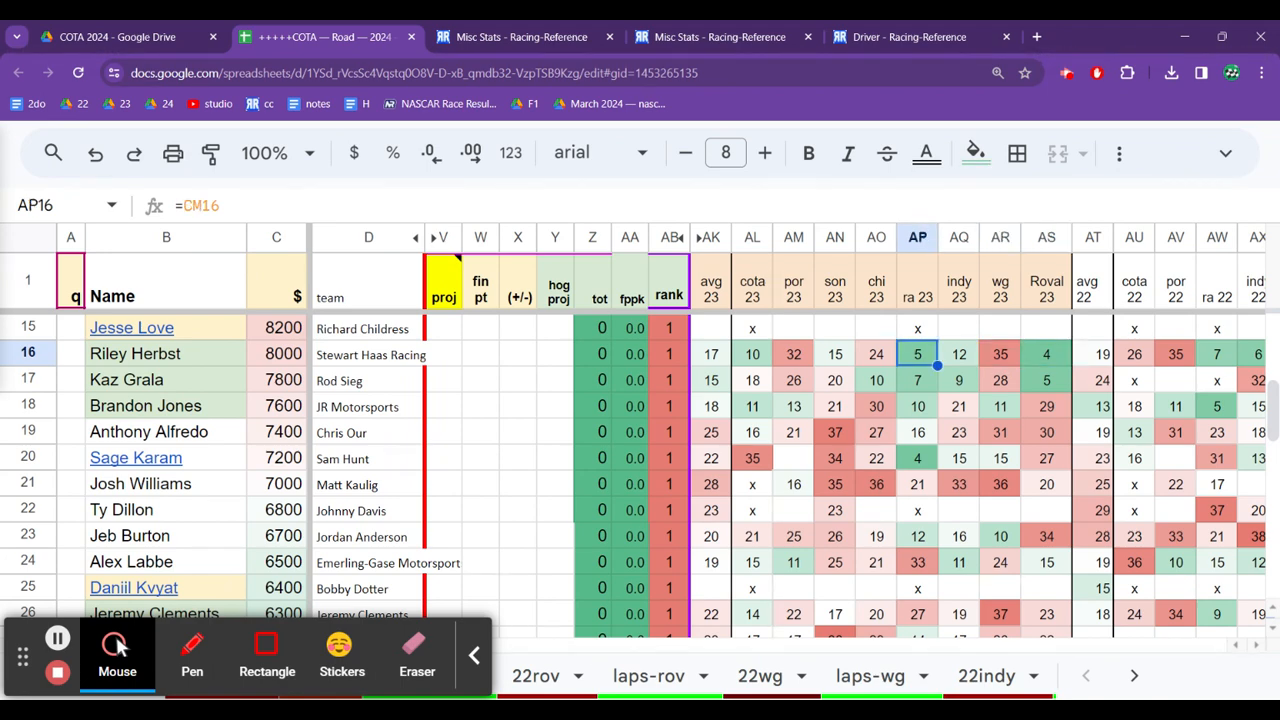
left_click(711, 354)
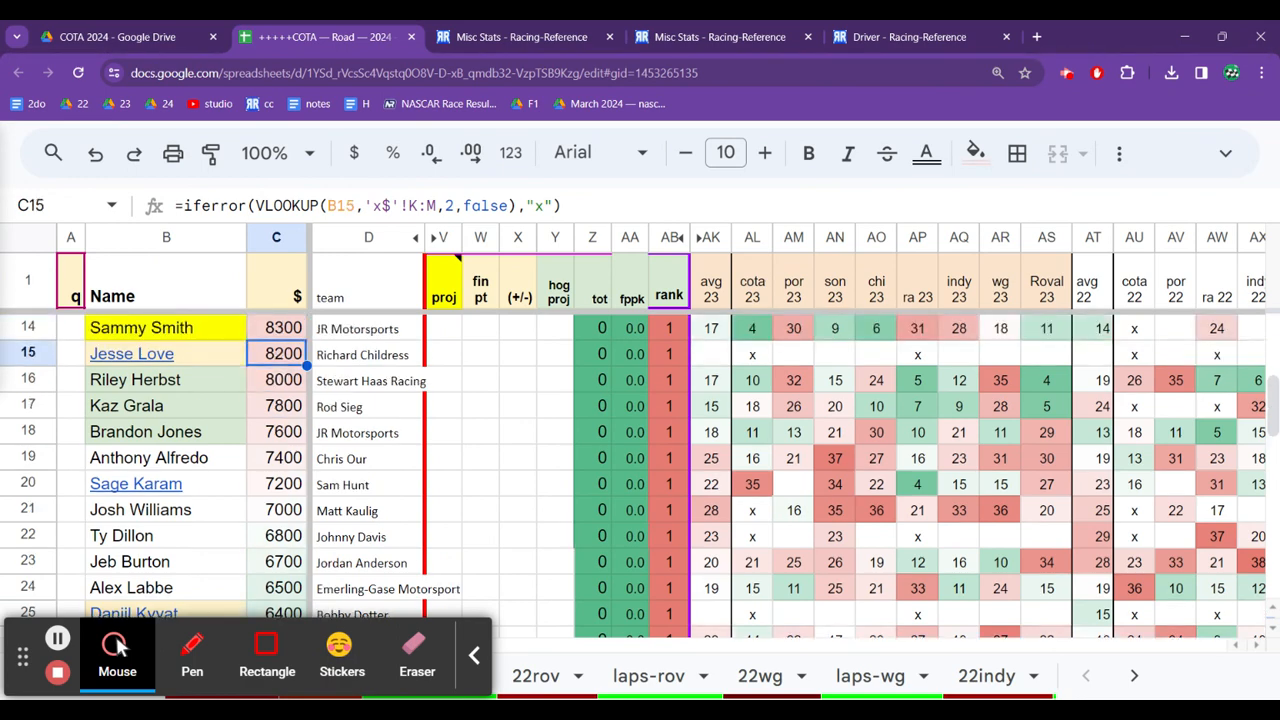
left_click(131, 353)
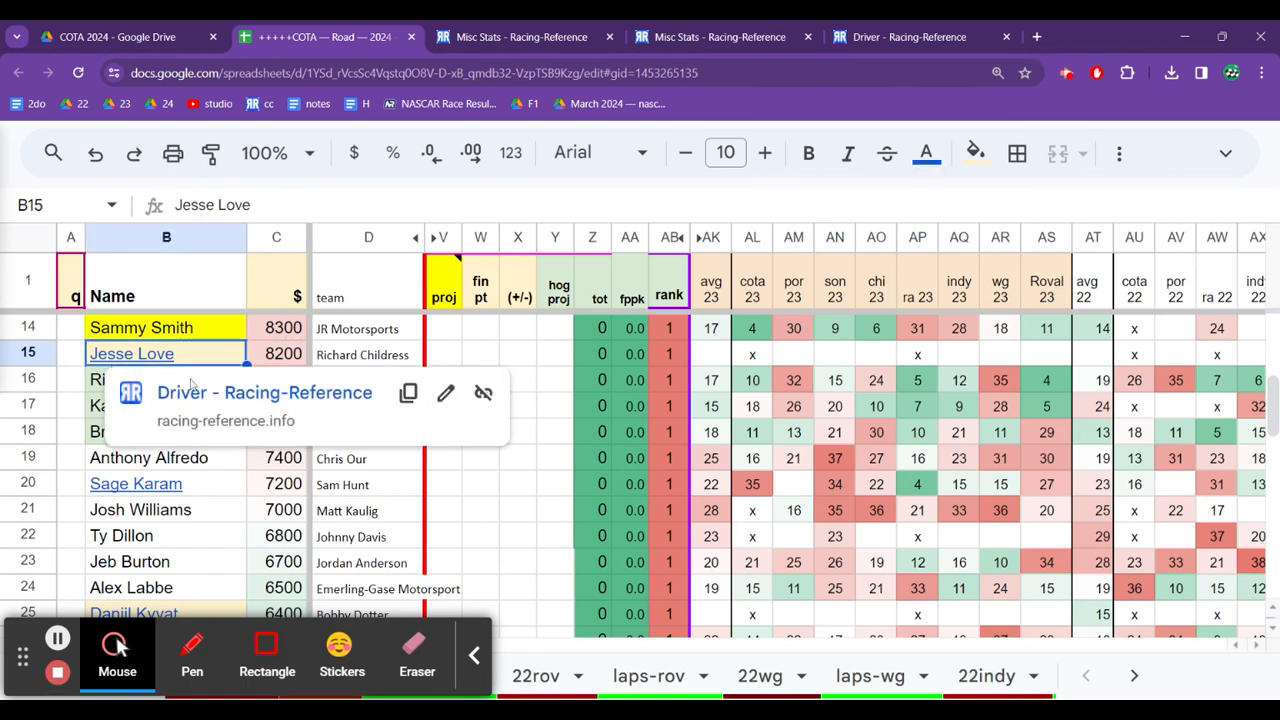
Step: Open Jesse Love's Racing-Reference driver page and scroll down to his ARCA stats
left_click(264, 392)
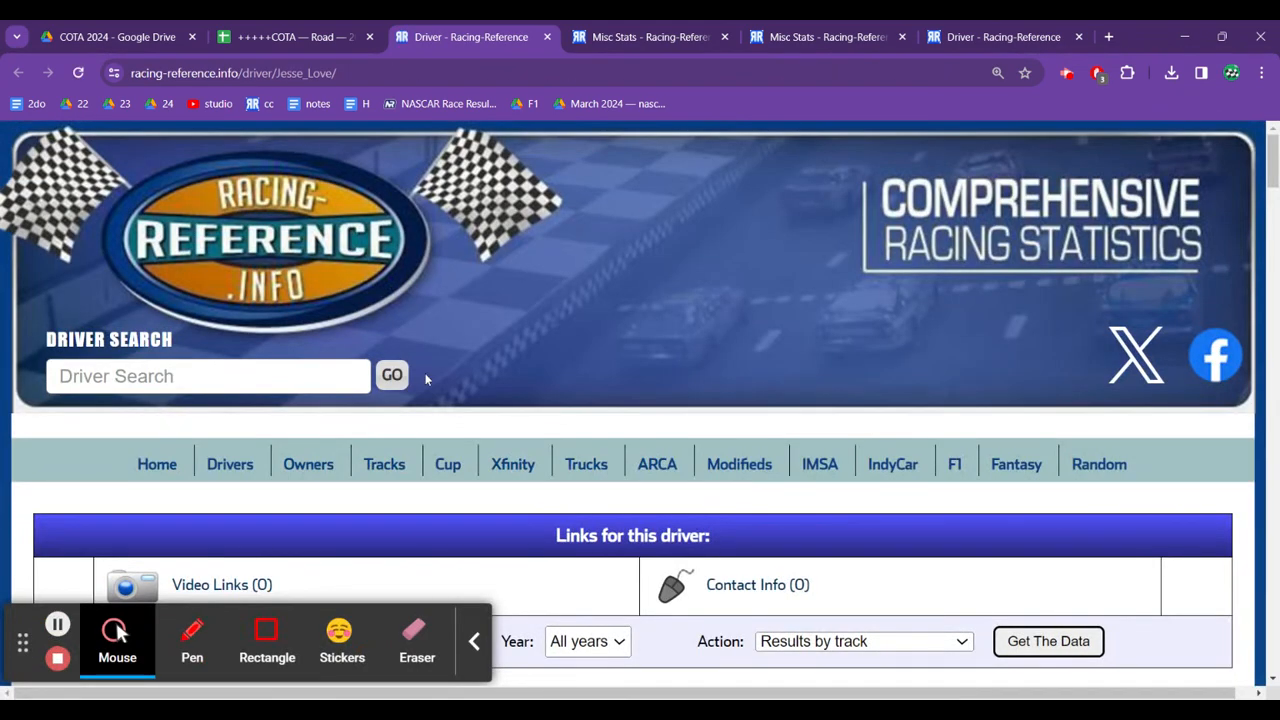
scroll("down", 3)
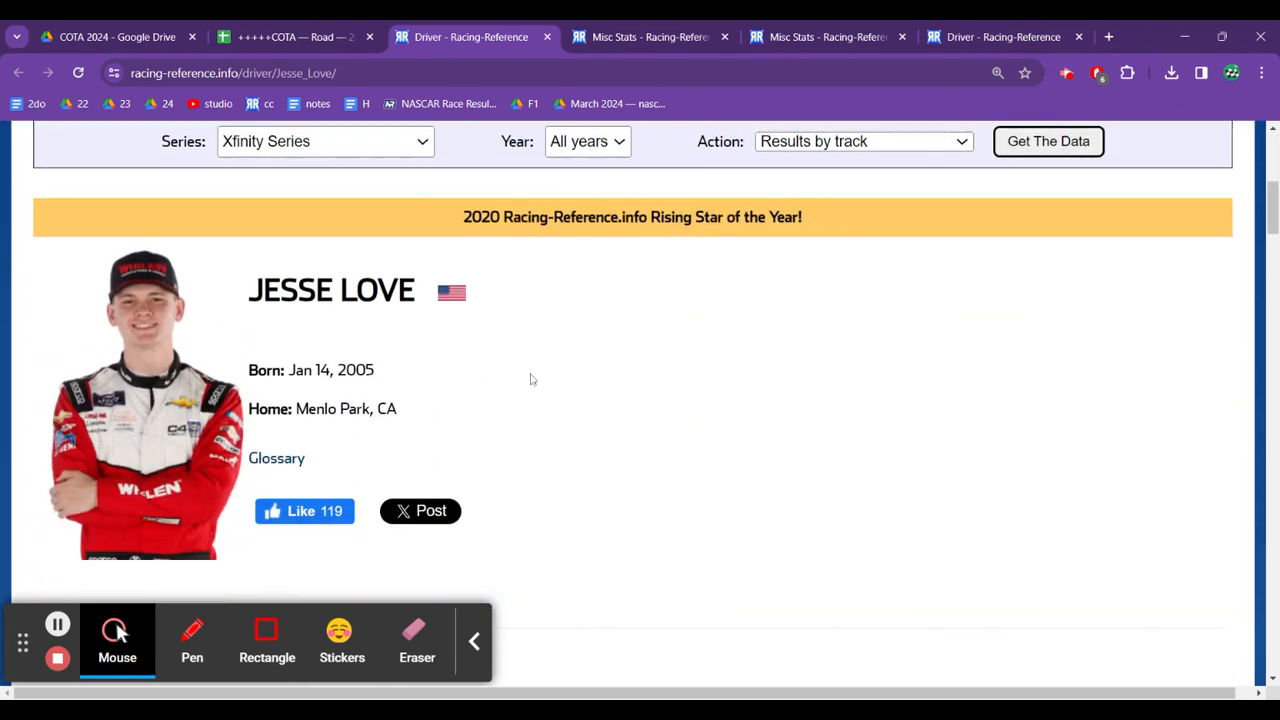
scroll("down", 3)
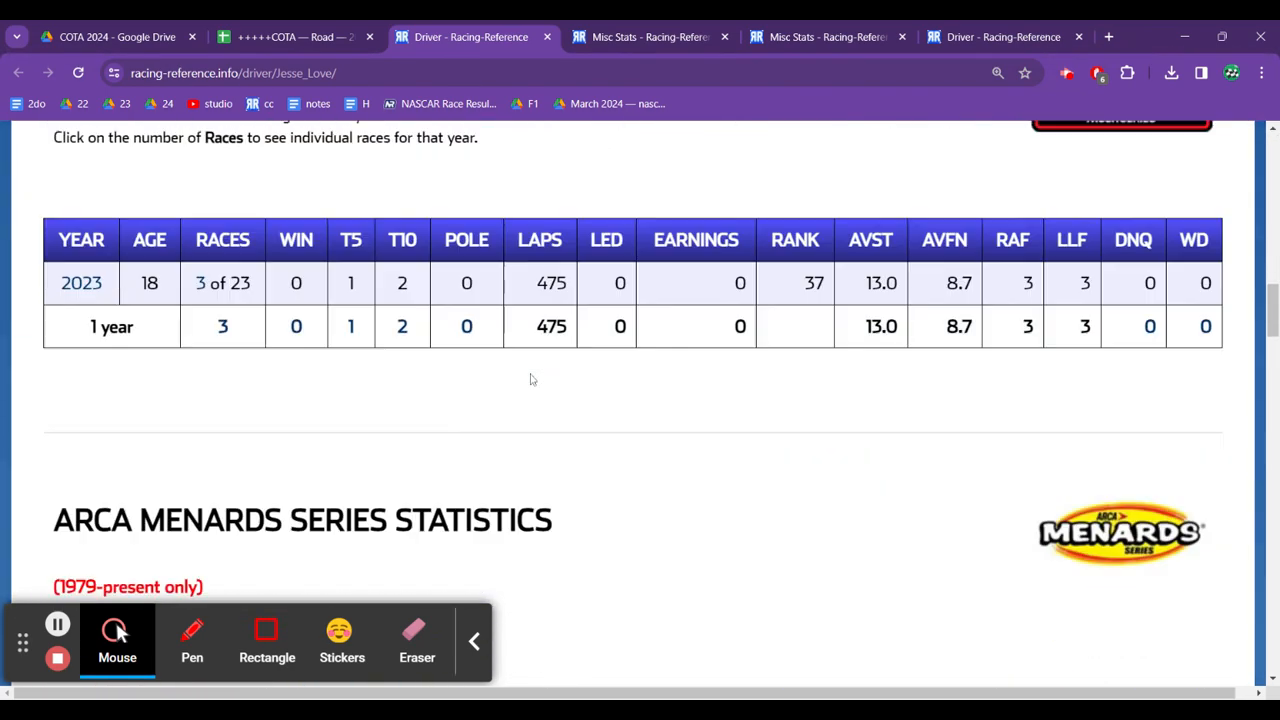
scroll("down", 3)
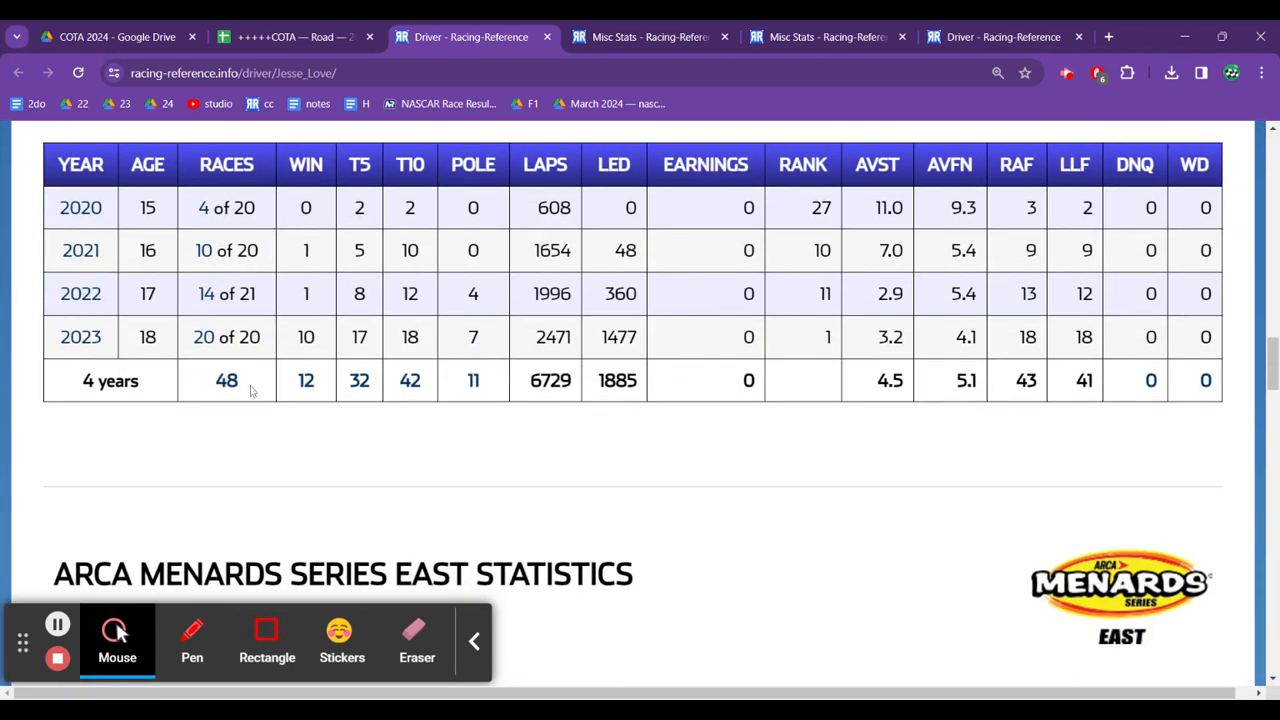
Step: Open Jesse Love's list of all 48 ARCA races and scroll through the results
left_click(226, 380)
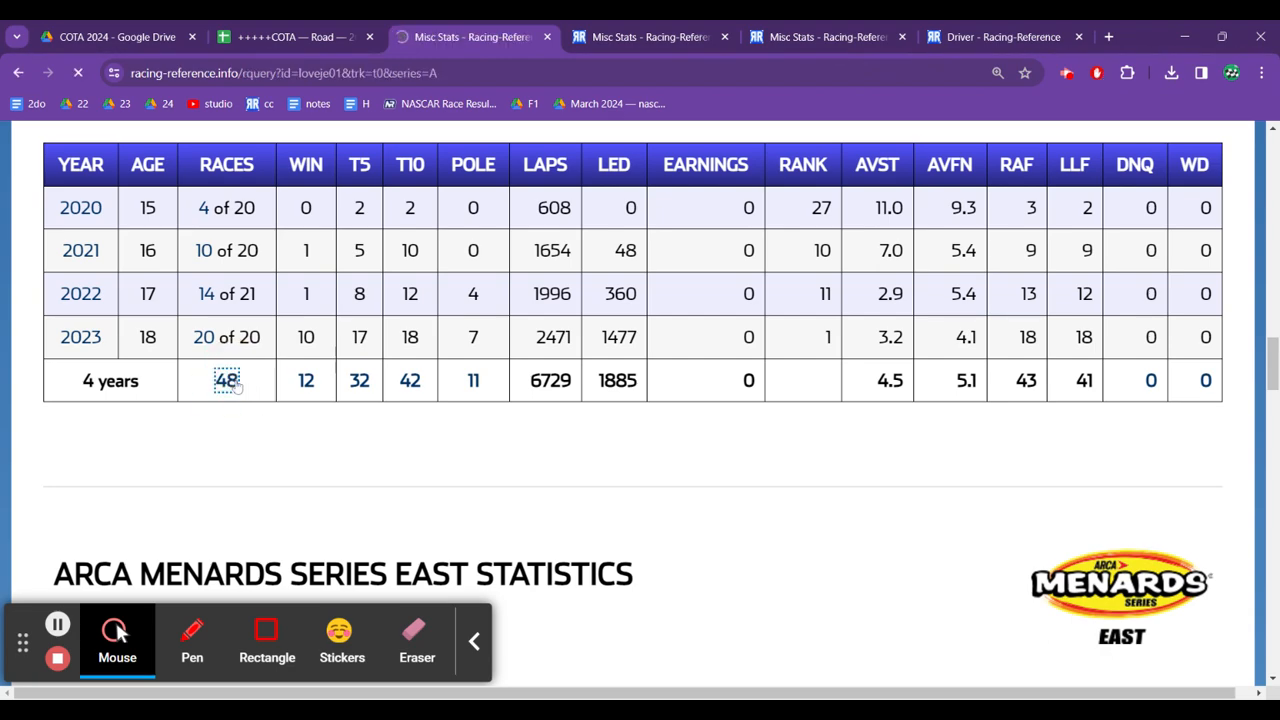
scroll("down", 3)
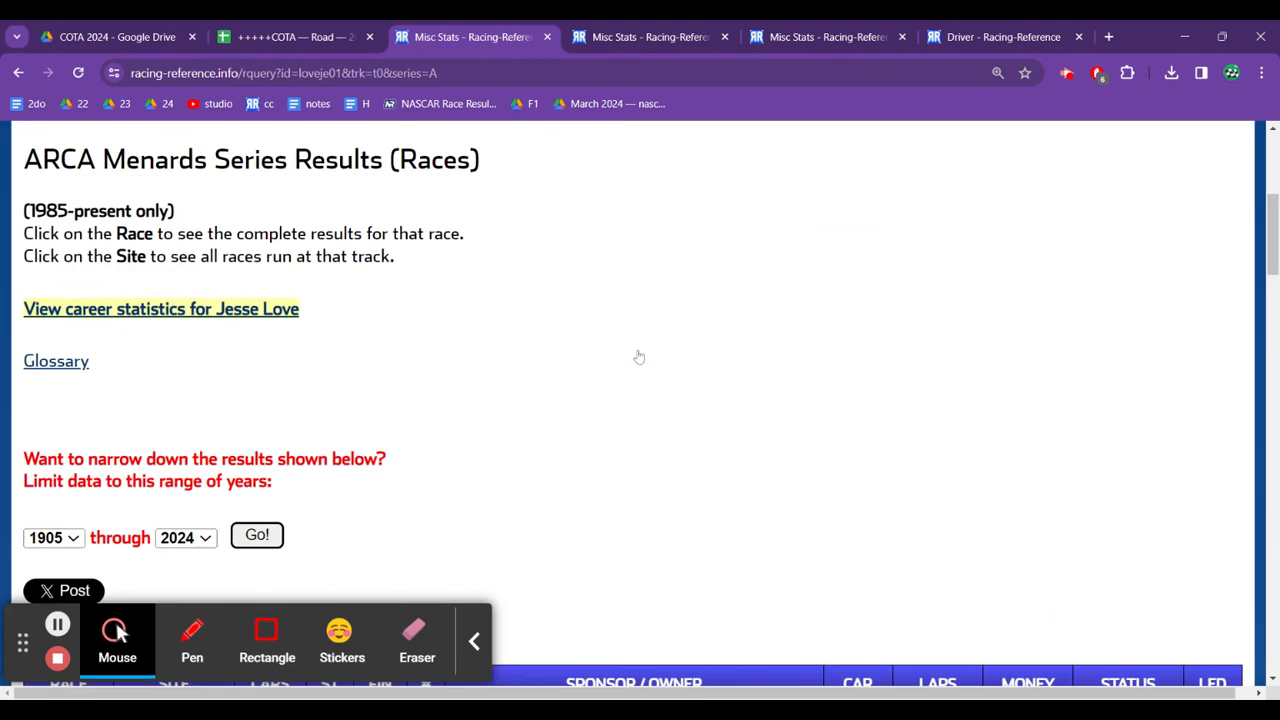
scroll("down", 3)
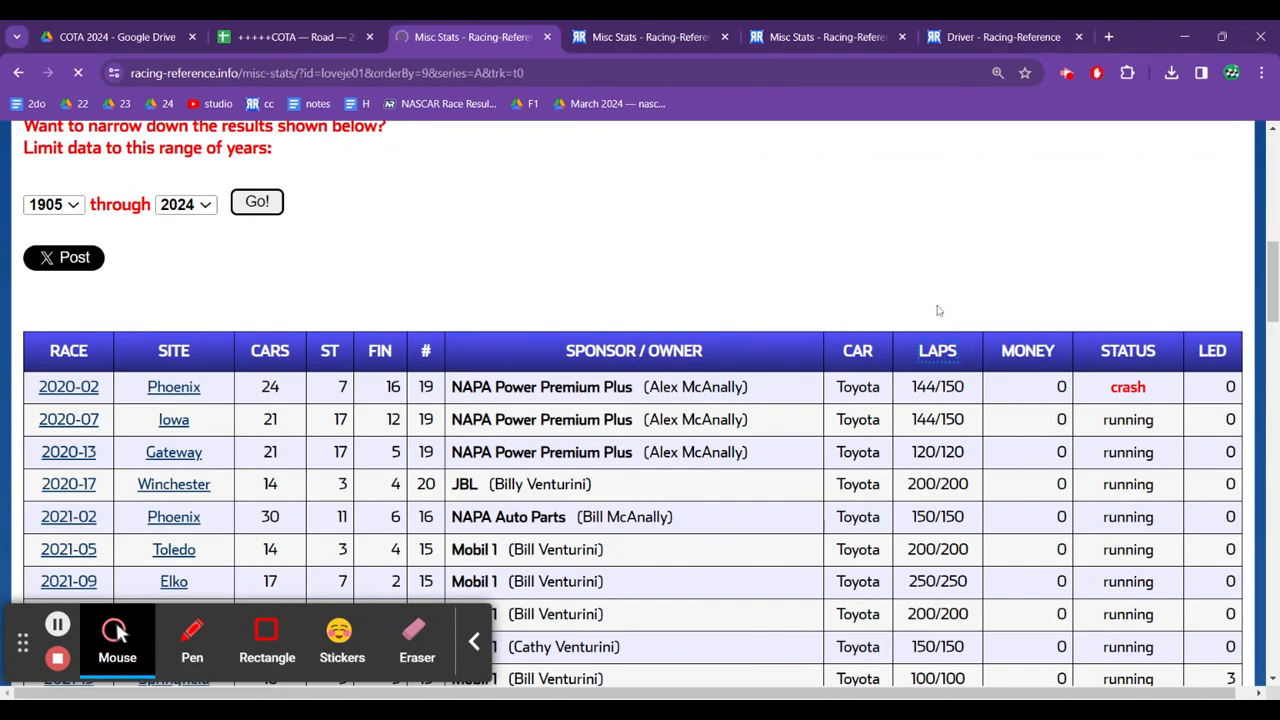
scroll("down", 3)
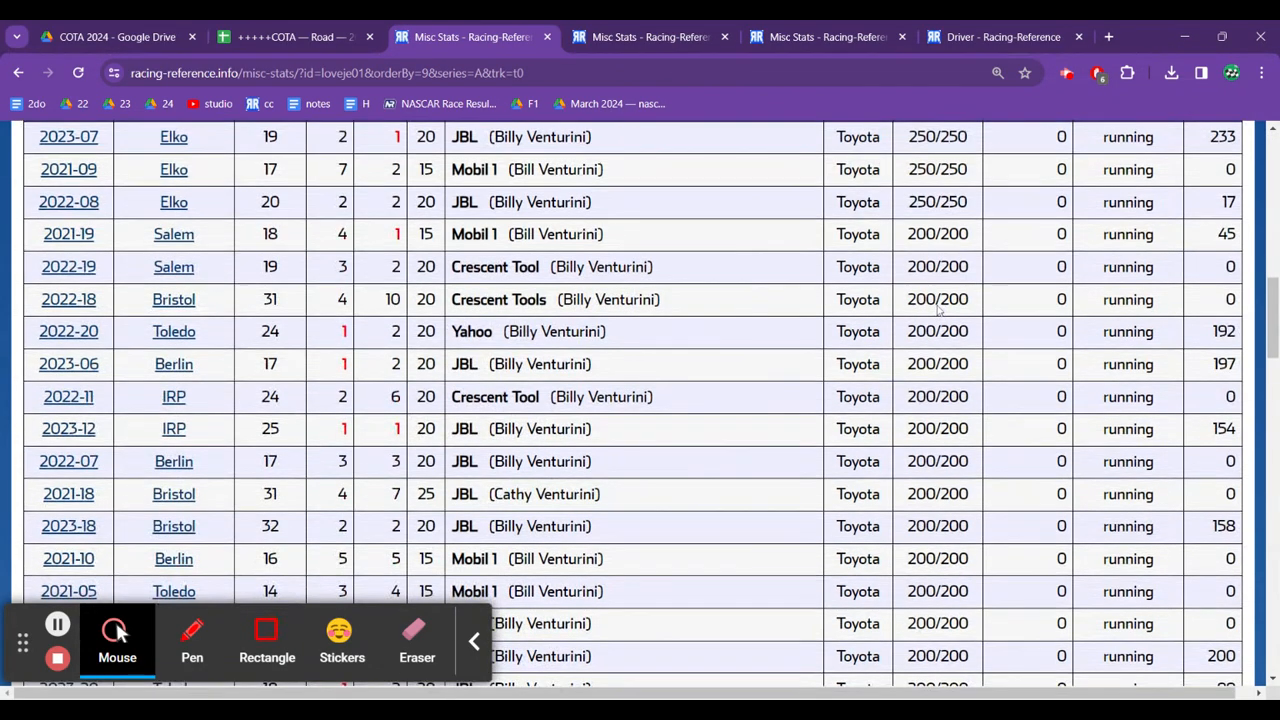
scroll("down", 3)
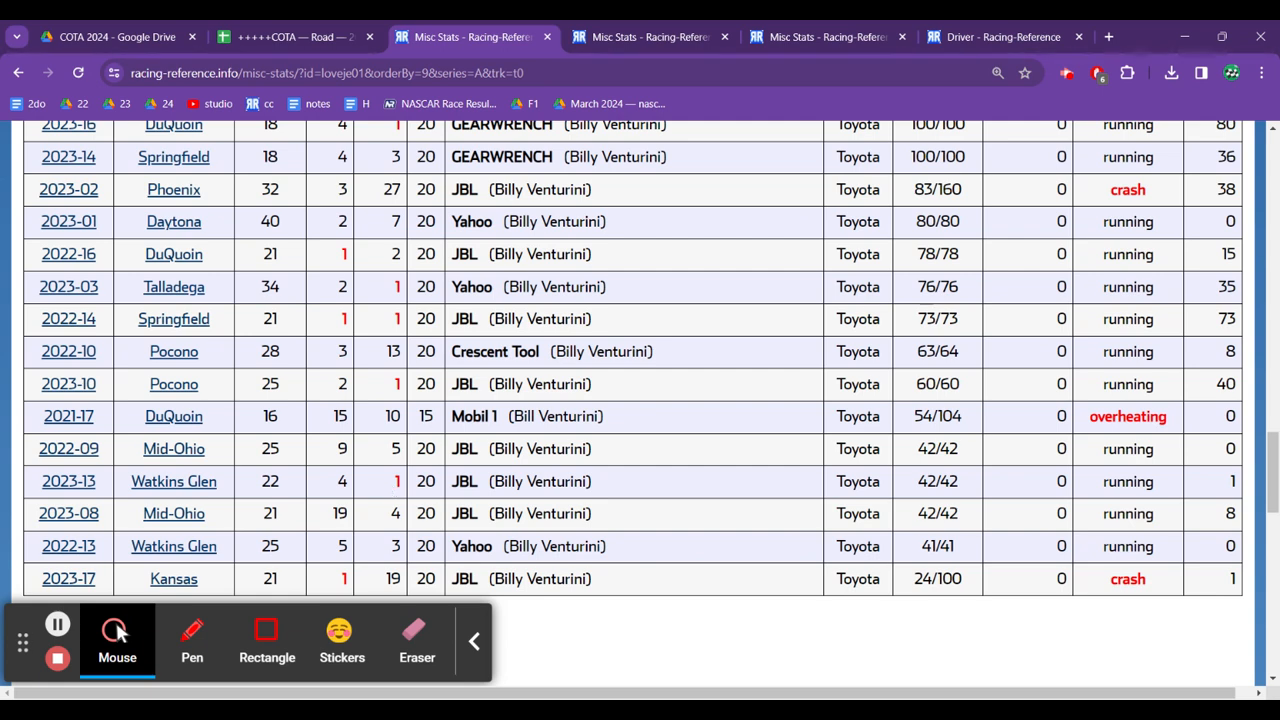
mouse_move(385, 467)
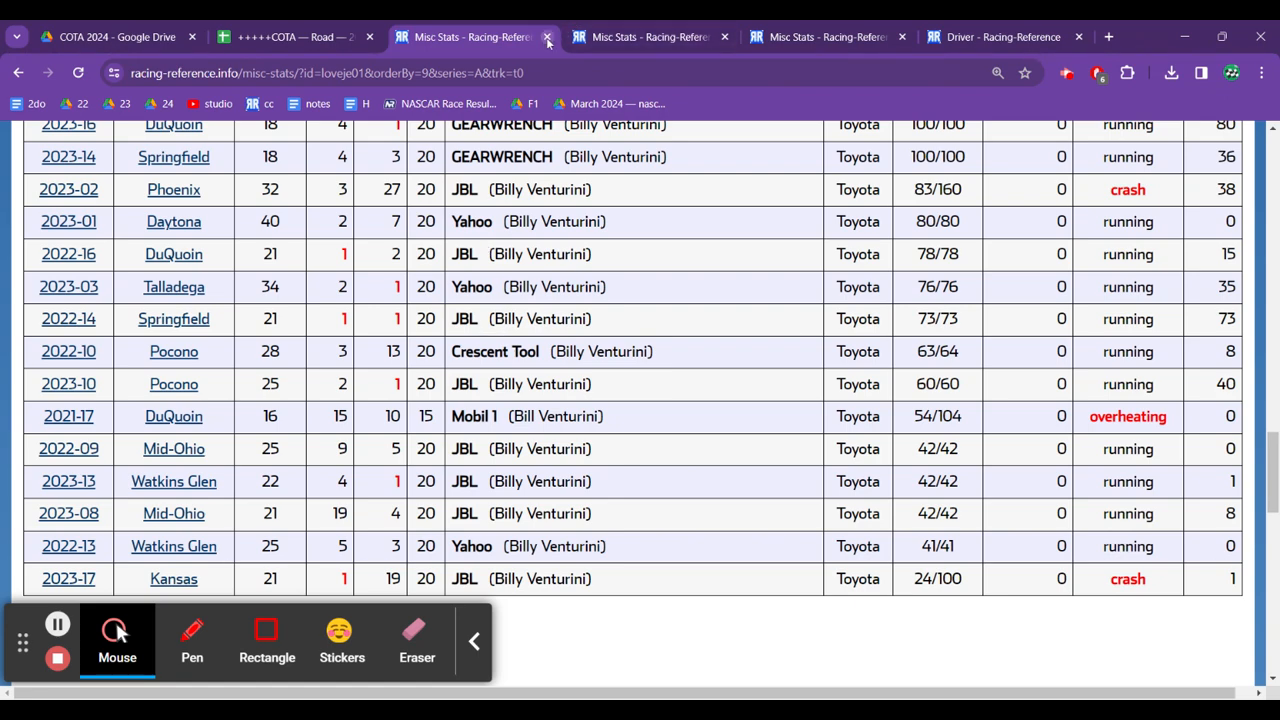
Step: Close Jesse Love's race results tab and reselect his row in the driver sheet
left_click(290, 37)
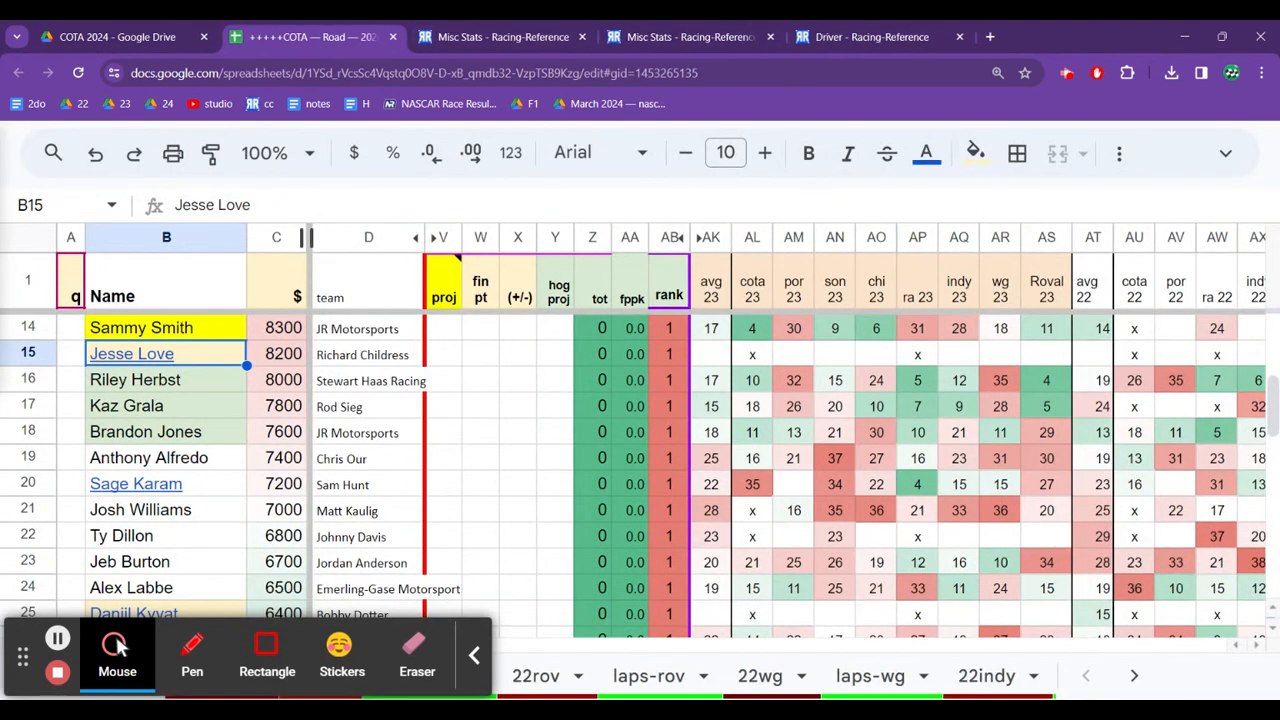
left_click(276, 354)
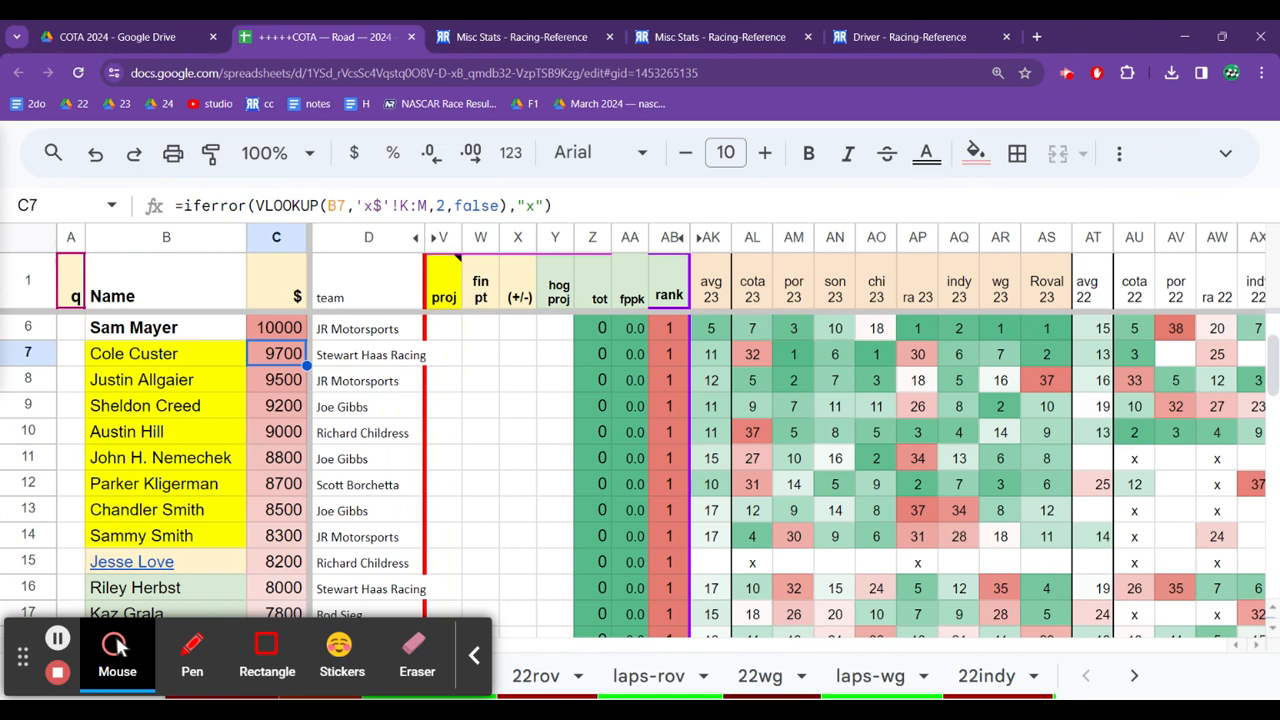
left_click(277, 406)
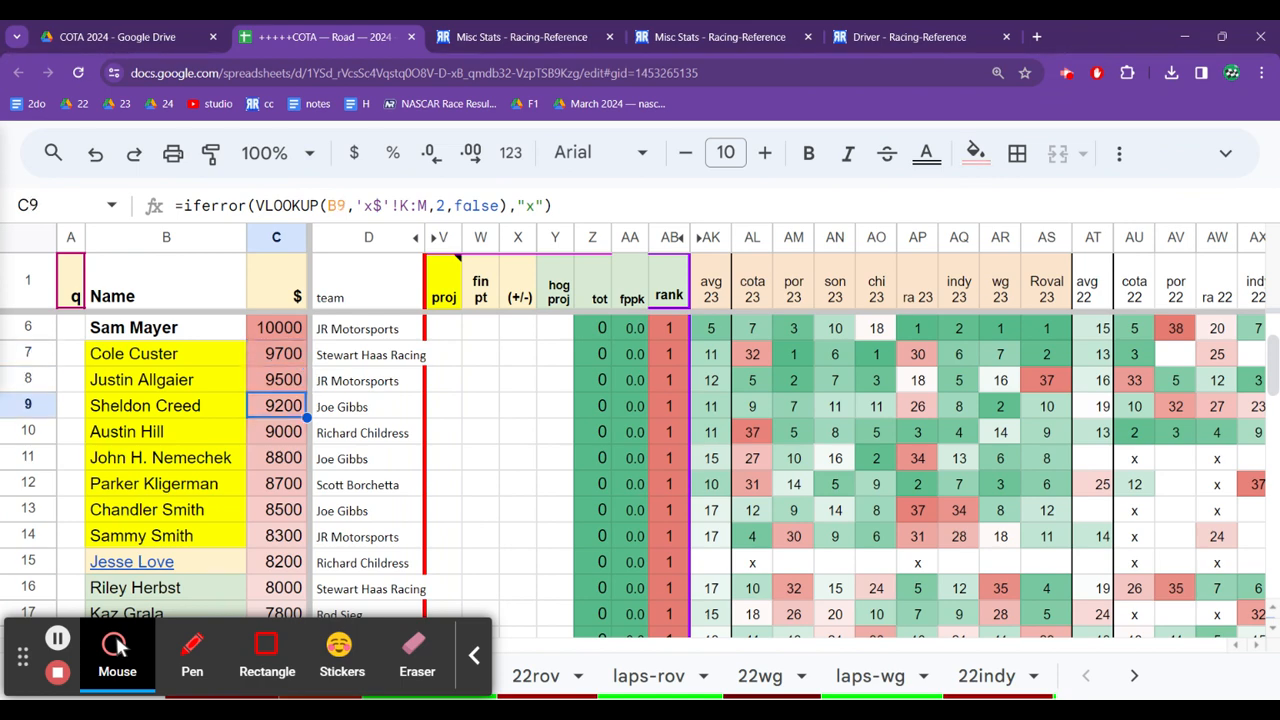
left_click(283, 535)
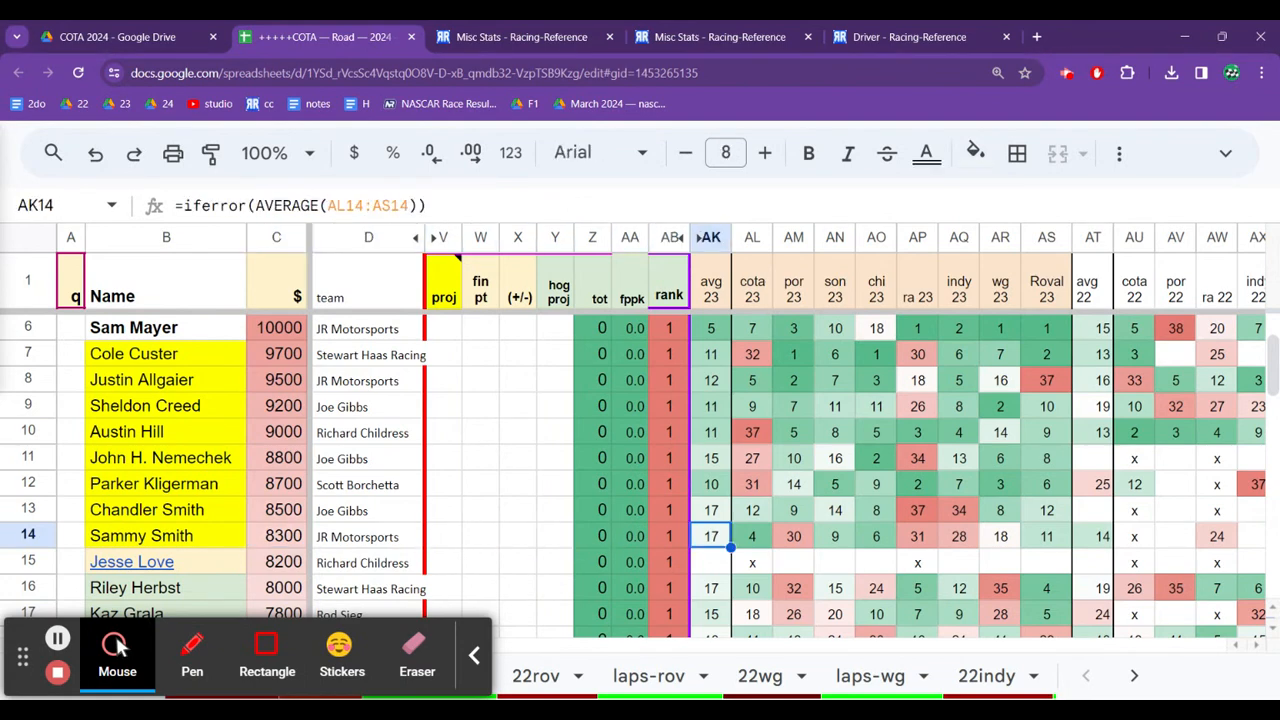
left_click(711, 406)
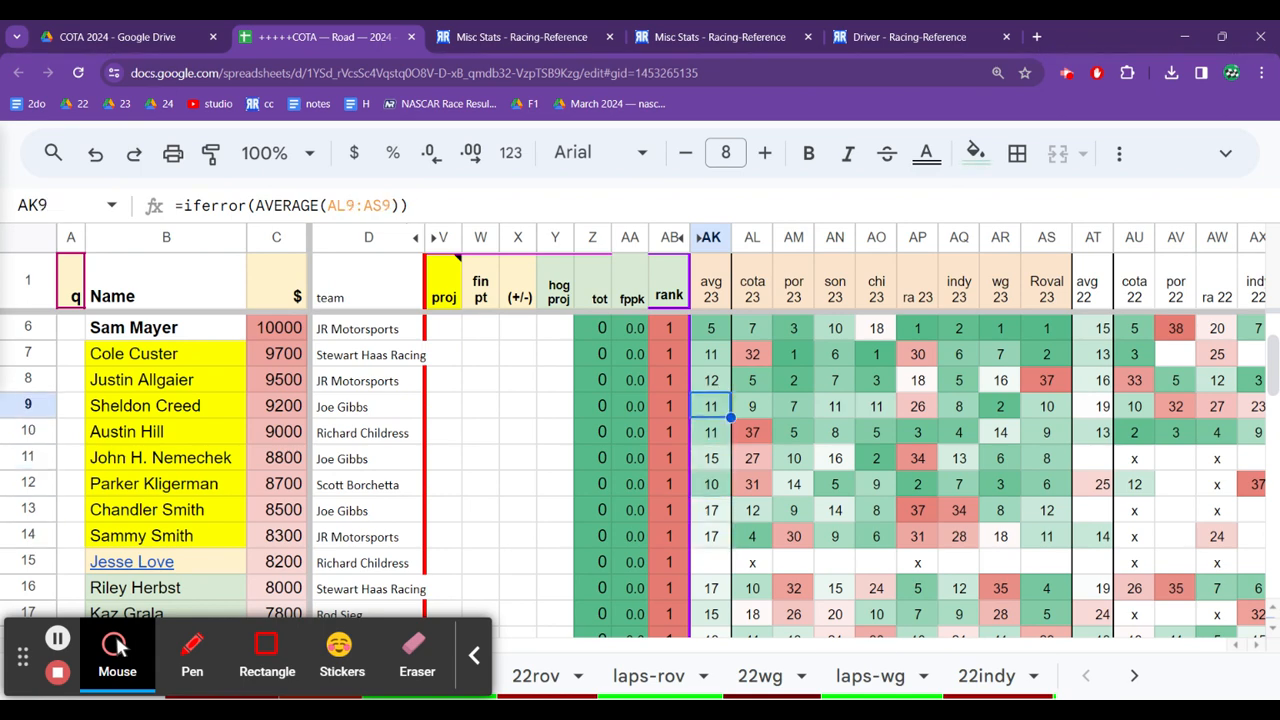
left_click(711, 354)
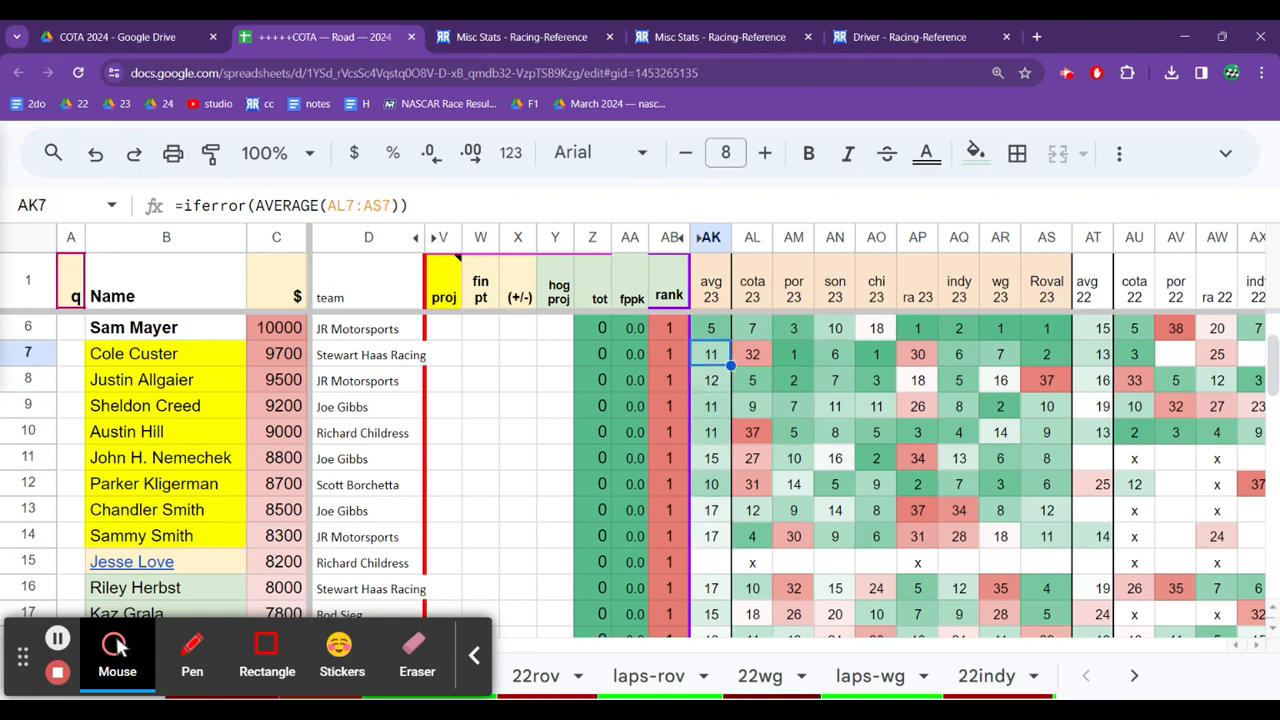
left_click(876, 354)
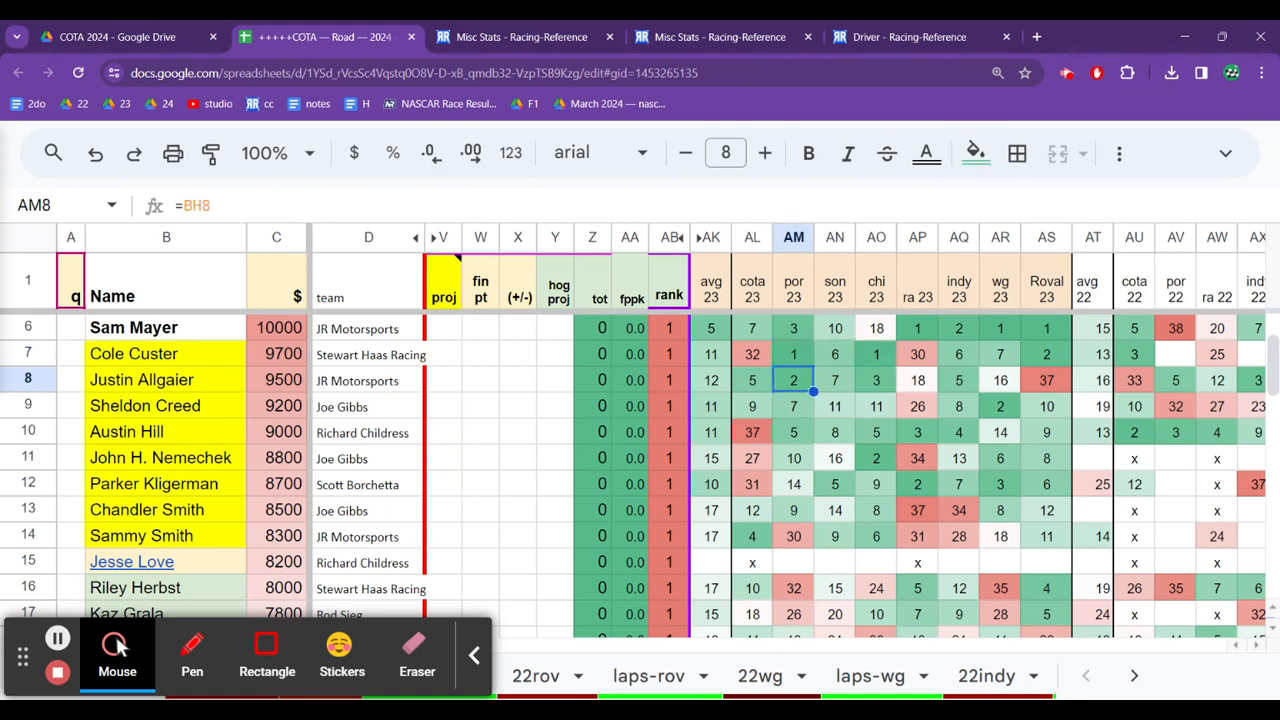
left_click(834, 380)
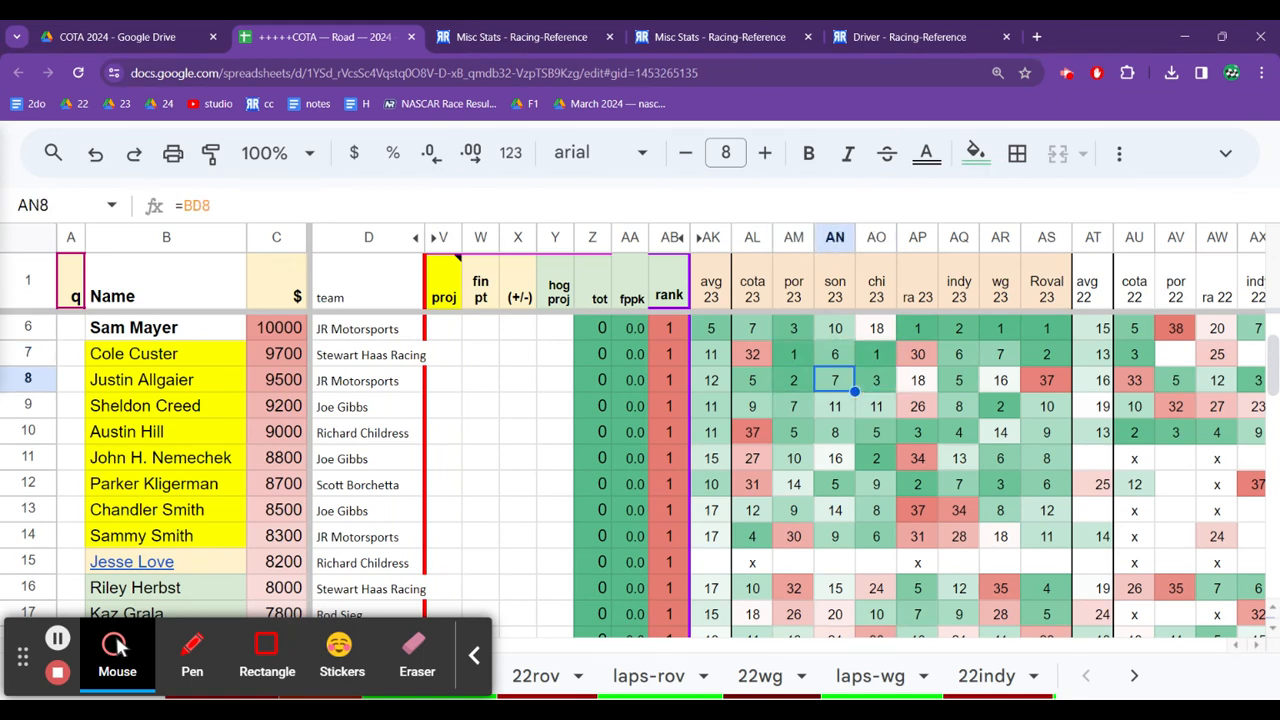
left_click(917, 379)
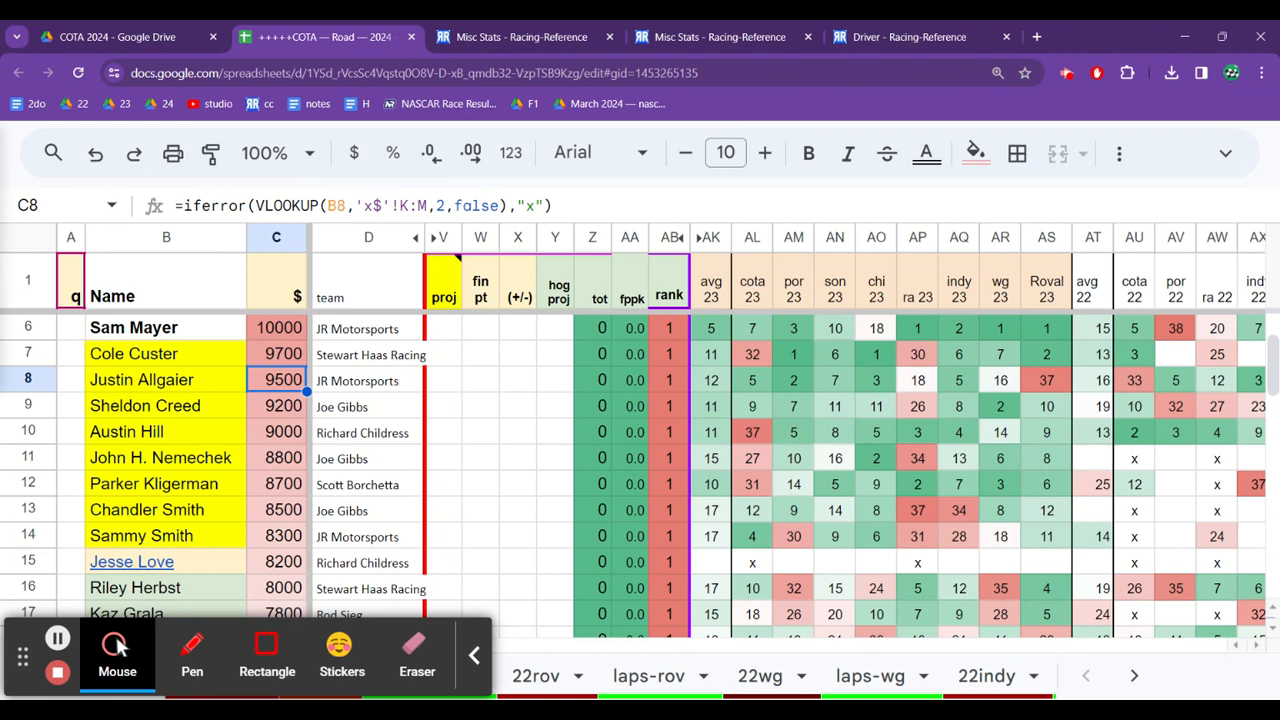
left_click(276, 431)
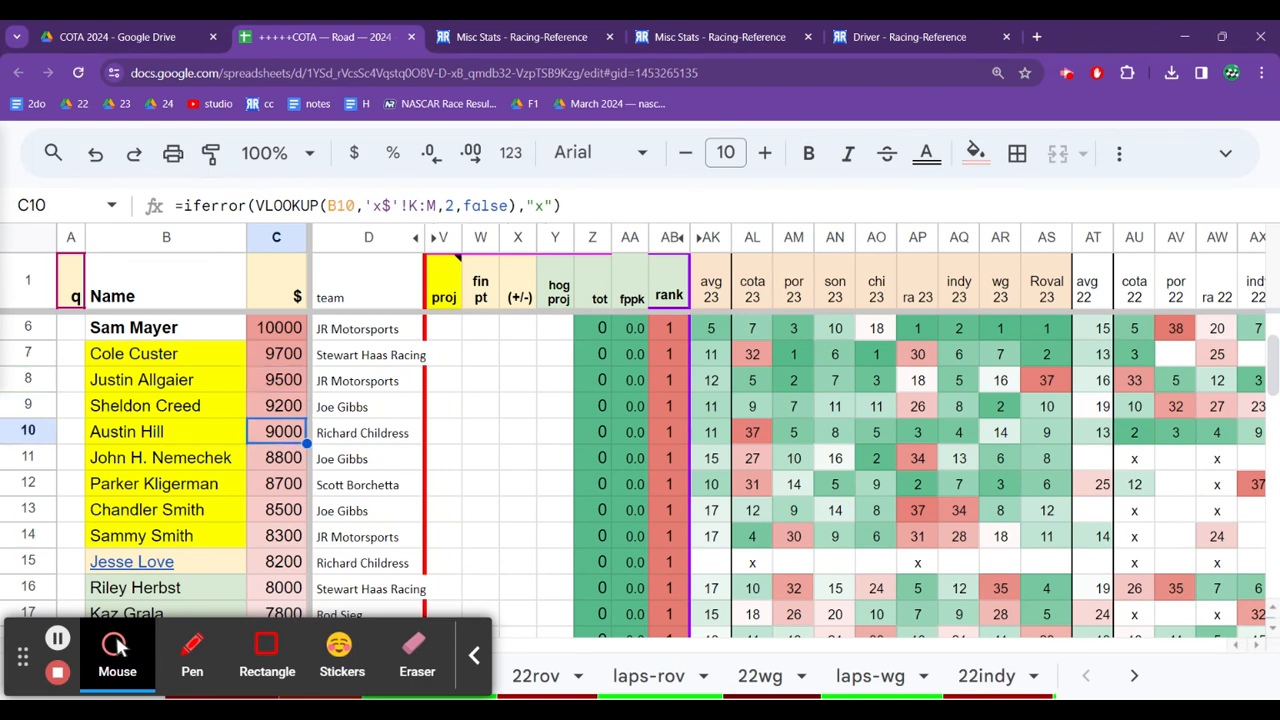
left_click(276, 535)
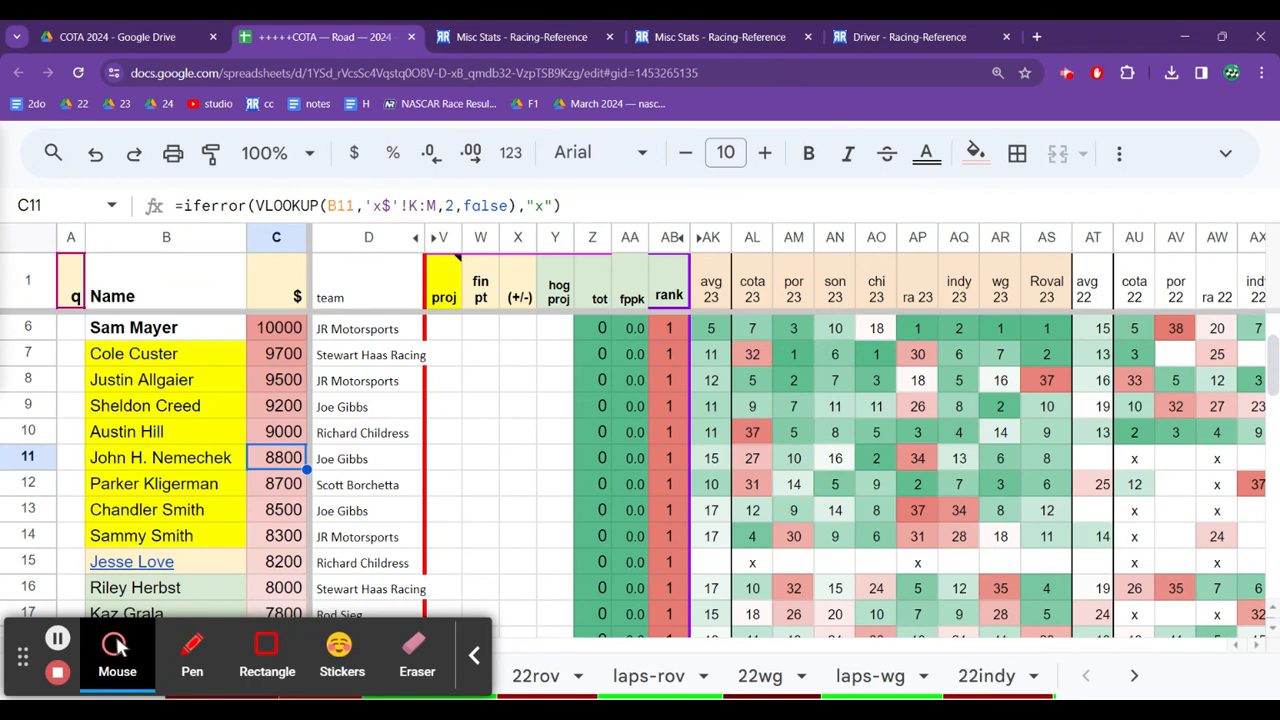
left_click(276, 431)
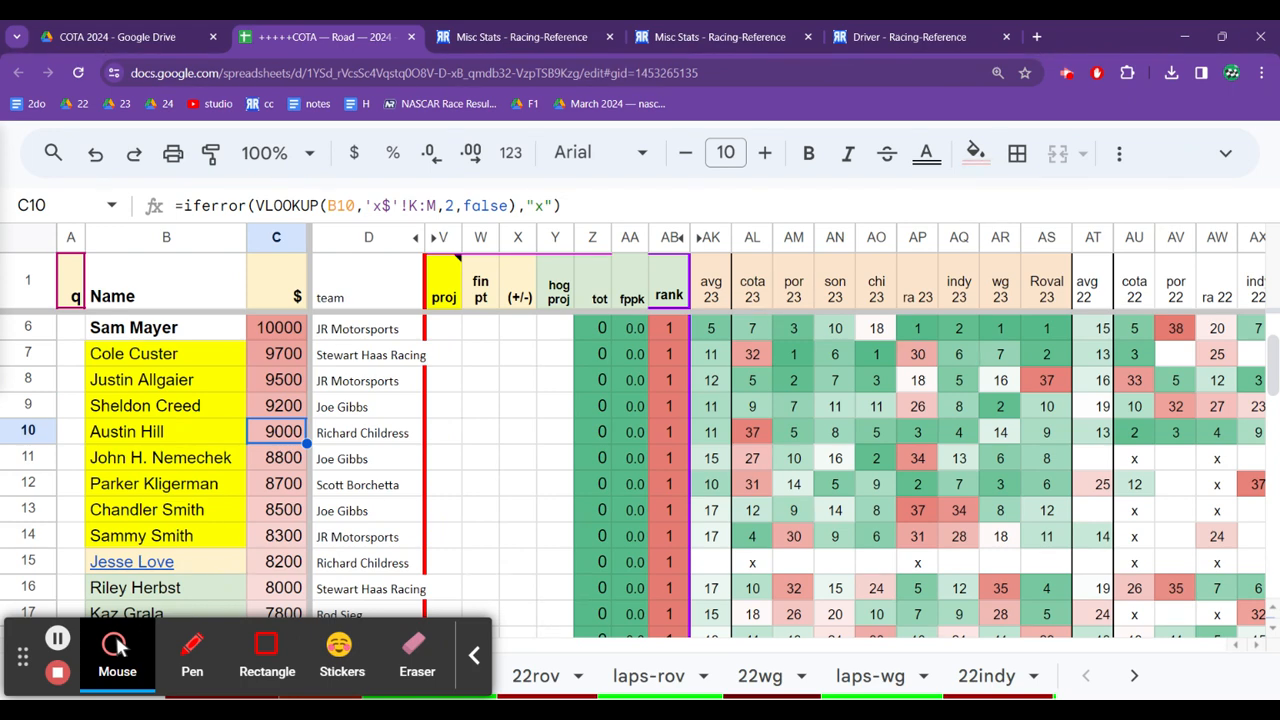
left_click(276, 484)
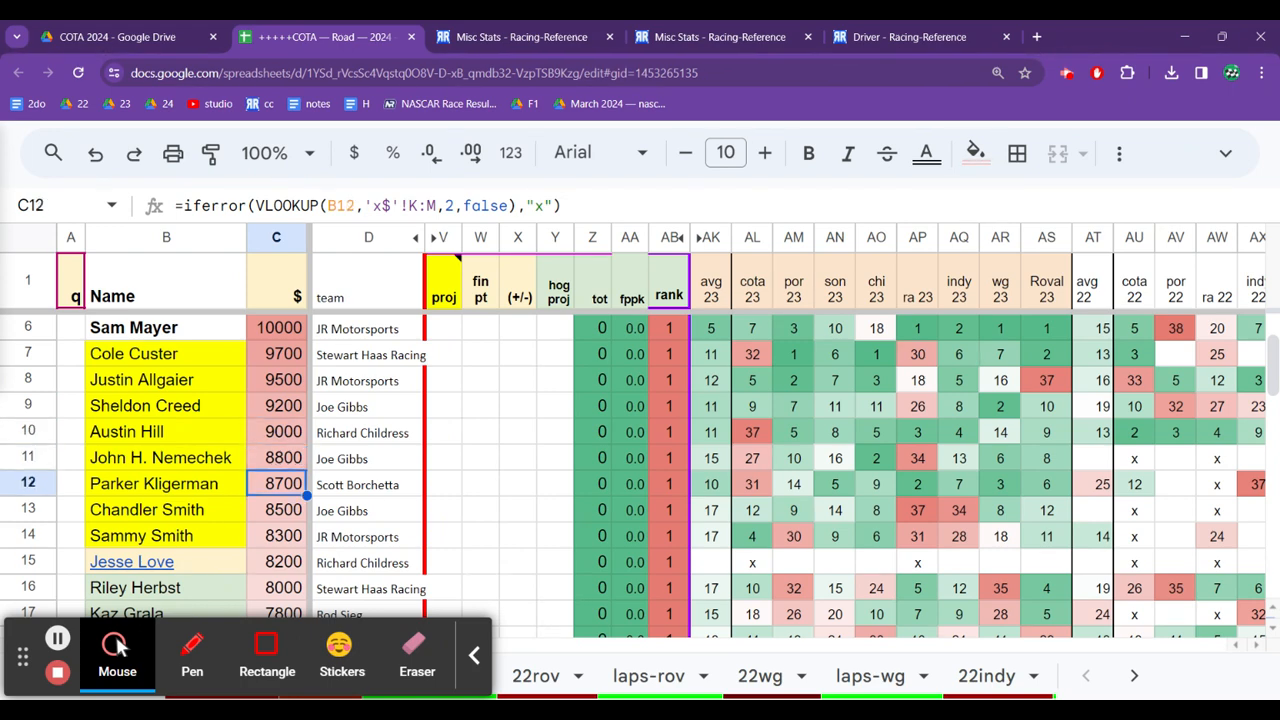
left_click(276, 431)
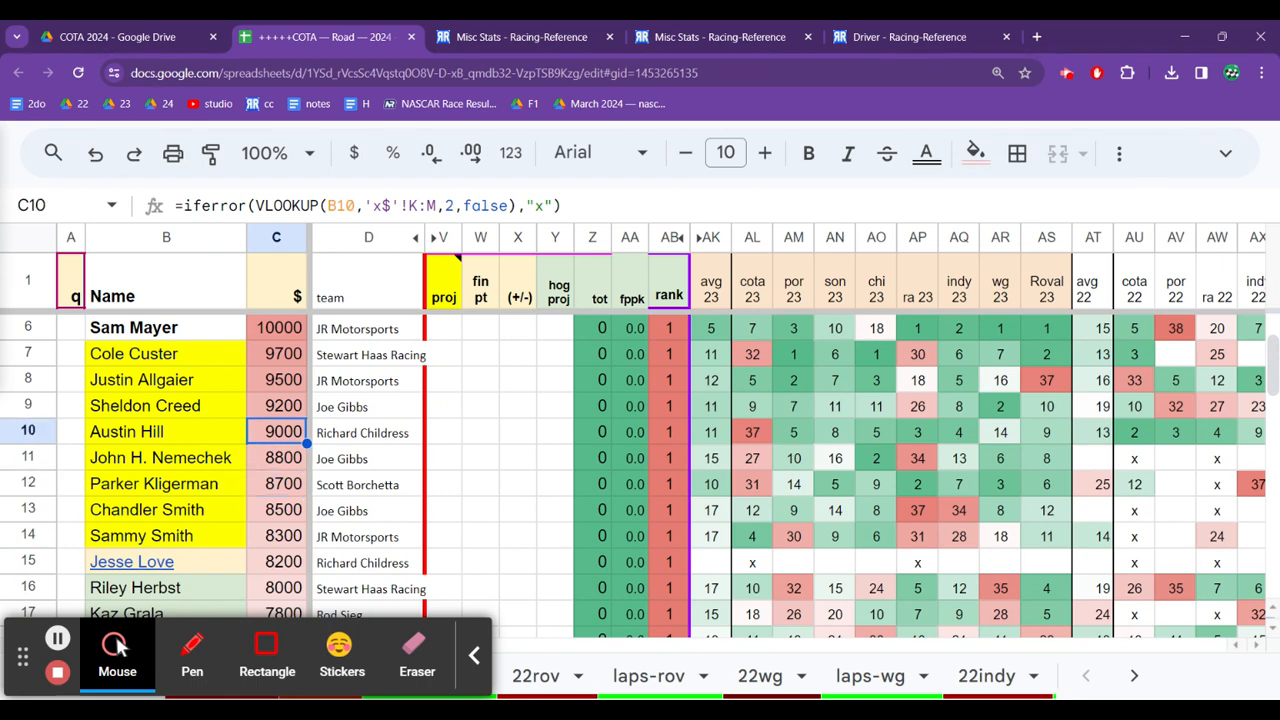
left_click(276, 406)
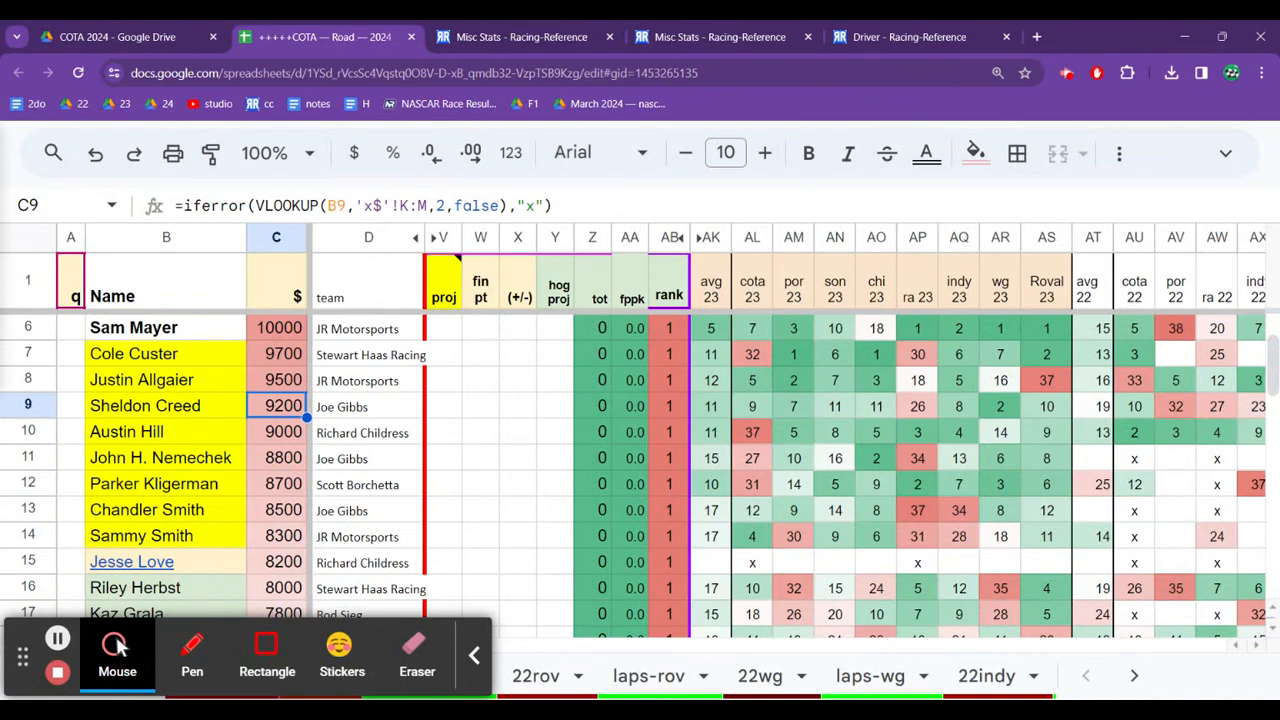
left_click(282, 380)
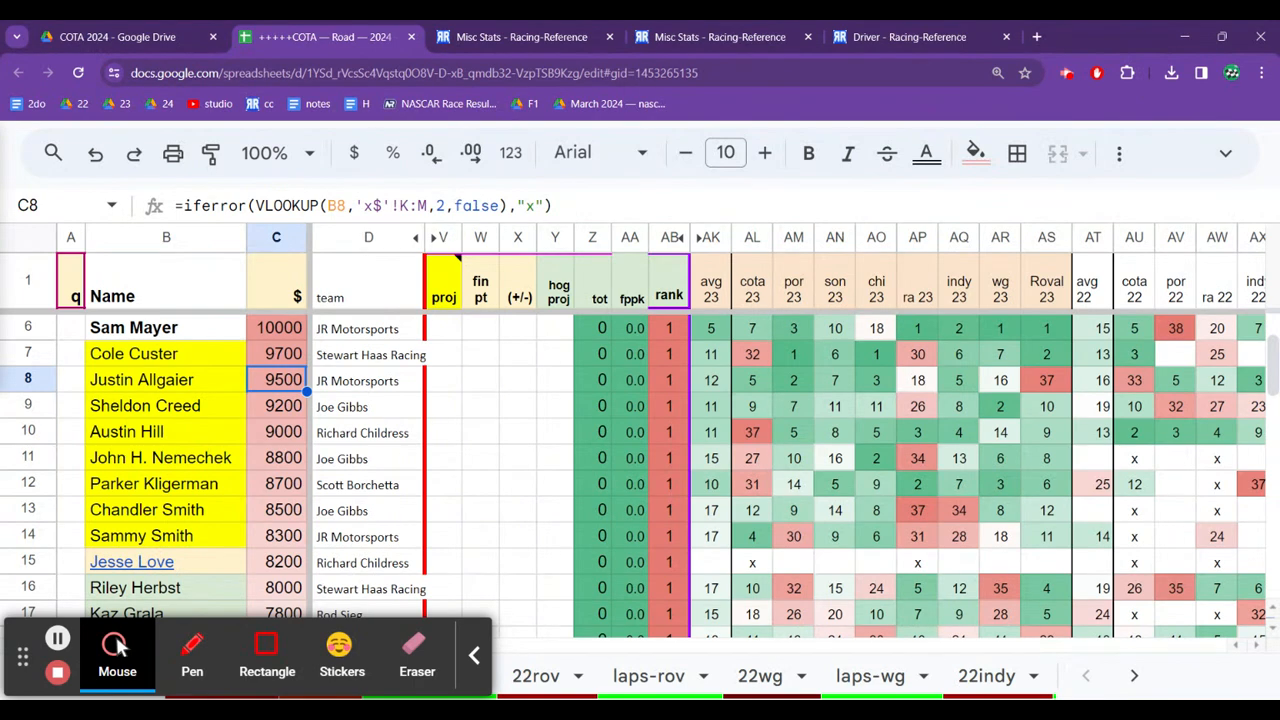
left_click(276, 354)
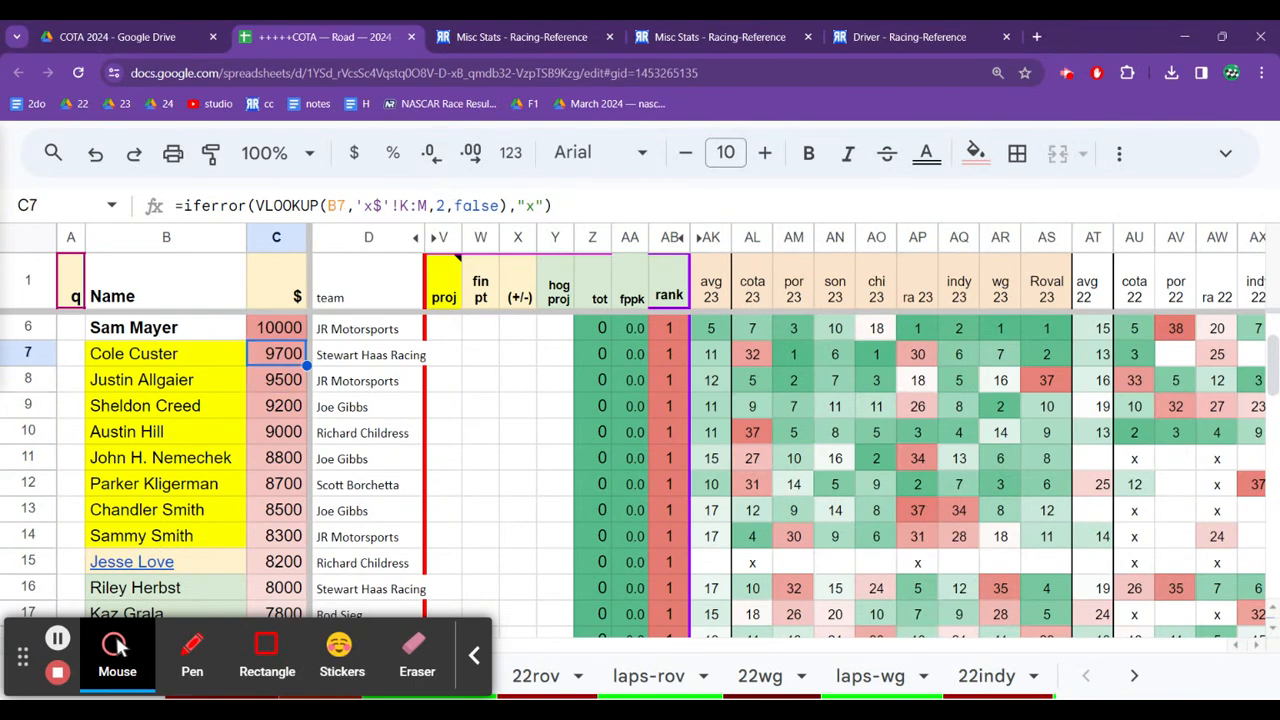
left_click(276, 380)
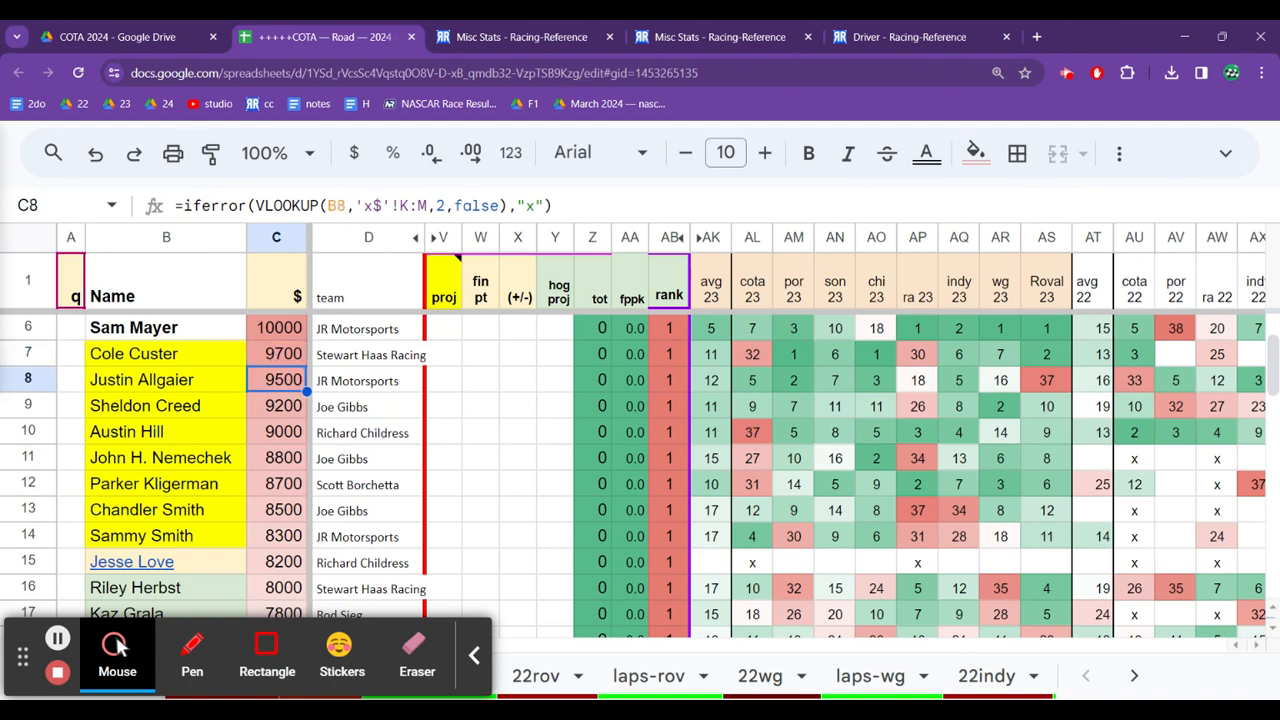
left_click(276, 406)
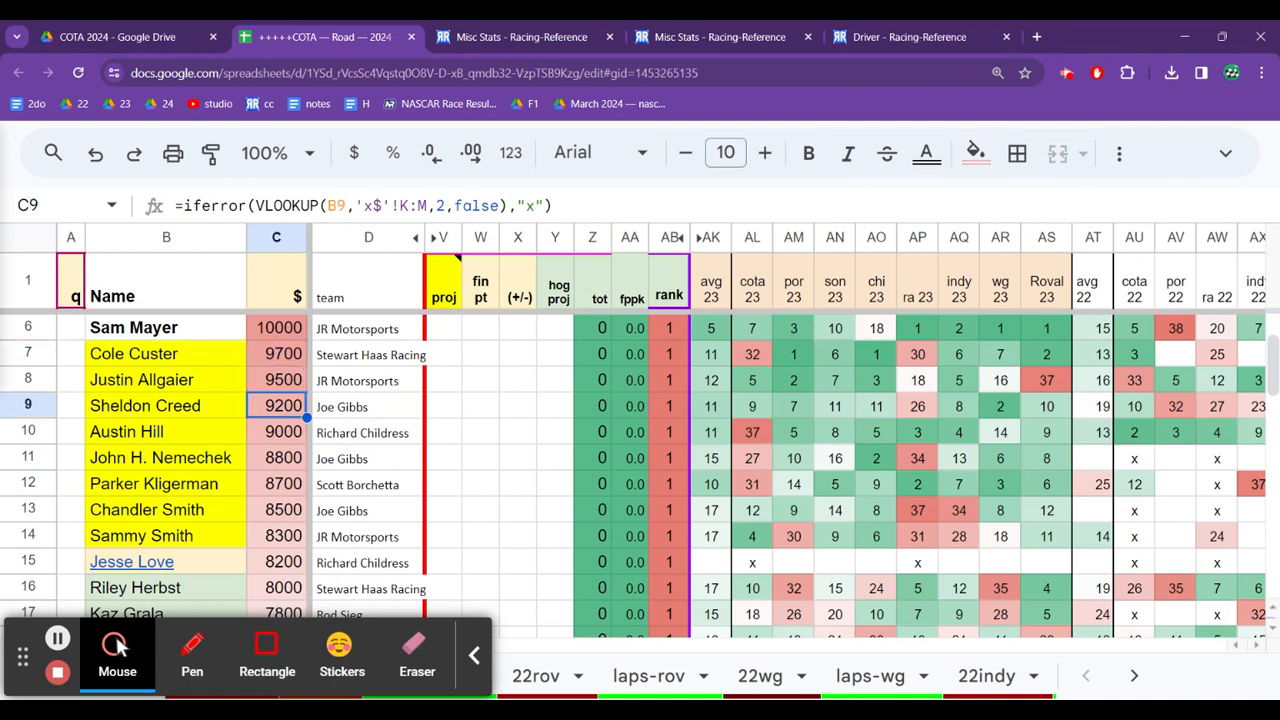
left_click(276, 431)
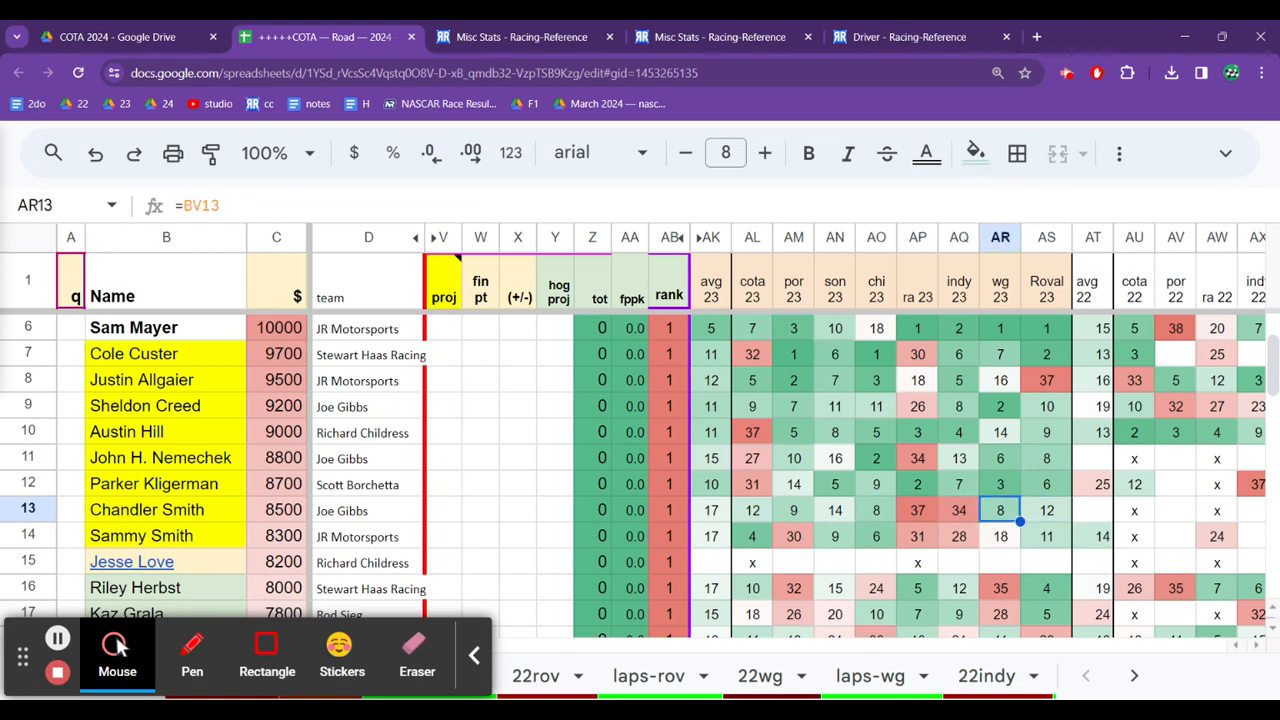
left_click(793, 510)
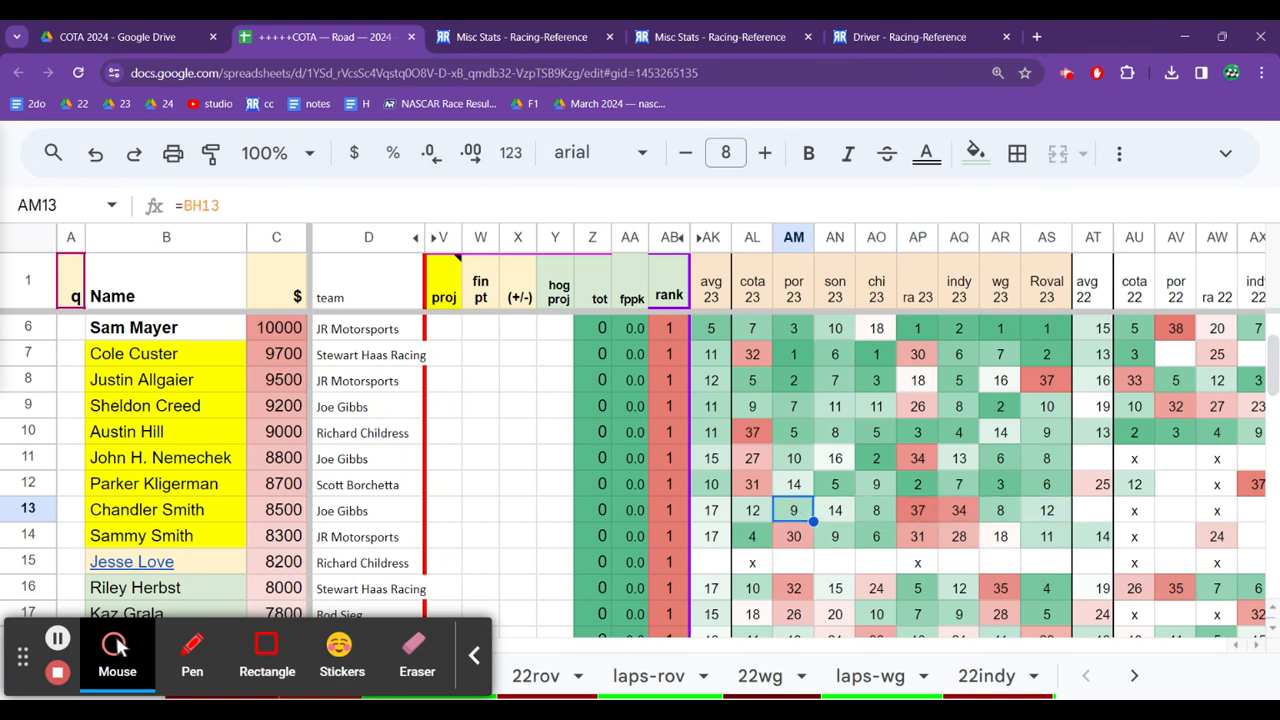
left_click(834, 484)
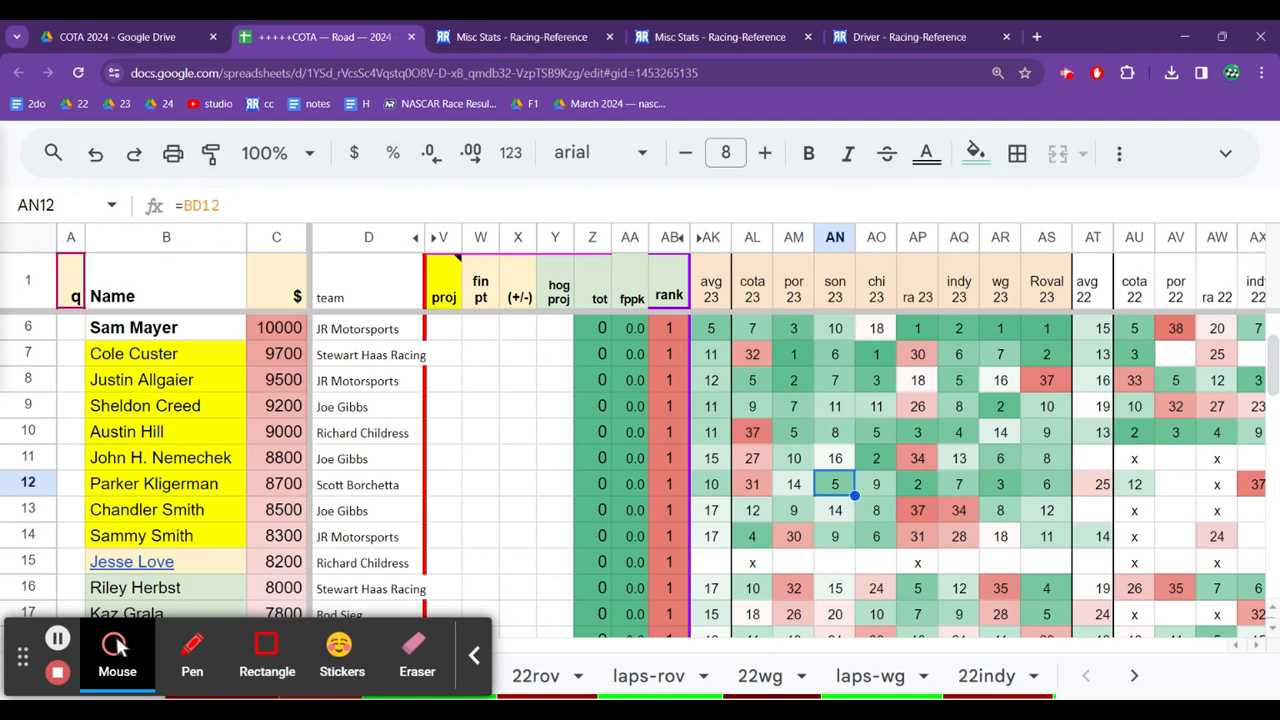
left_click(834, 458)
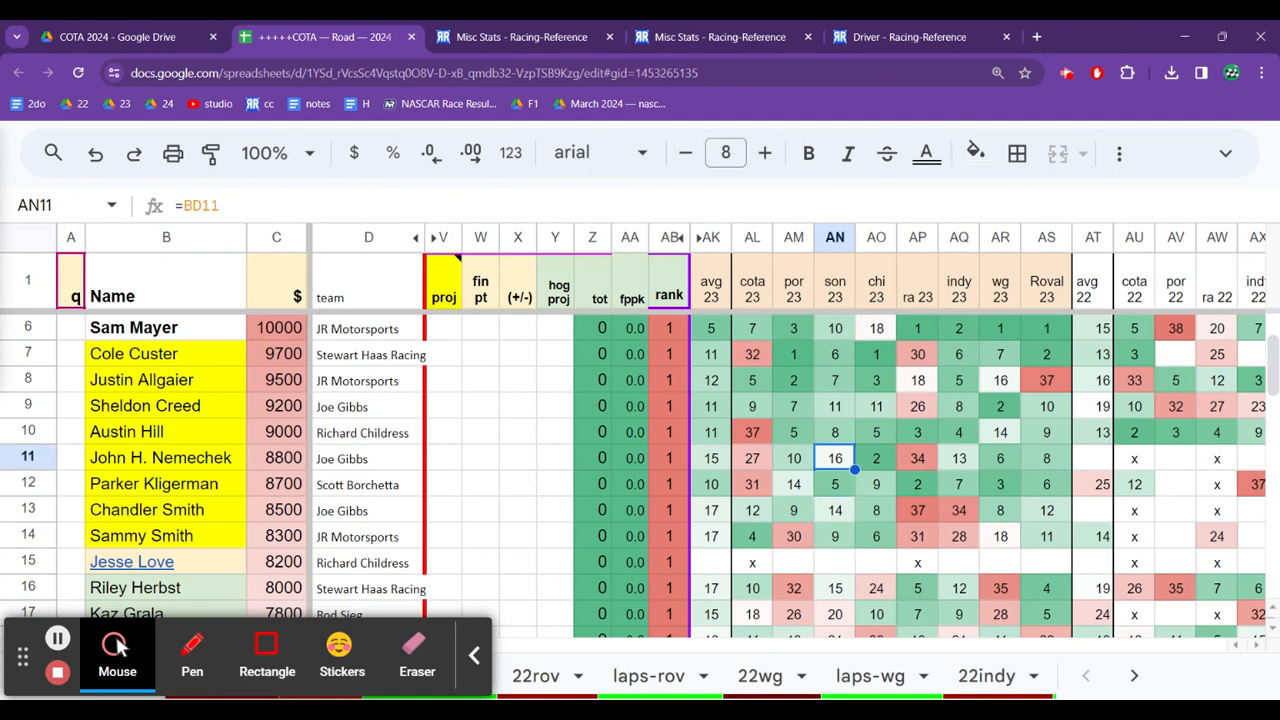
left_click(835, 431)
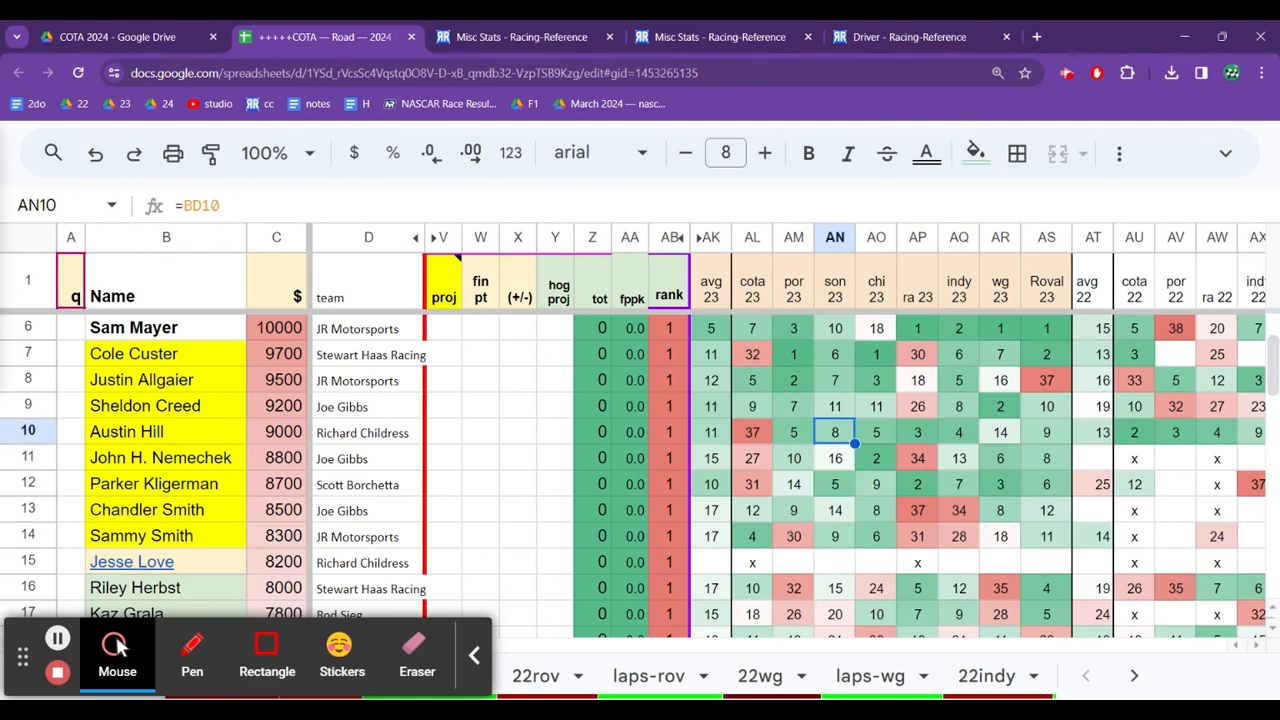
left_click(835, 354)
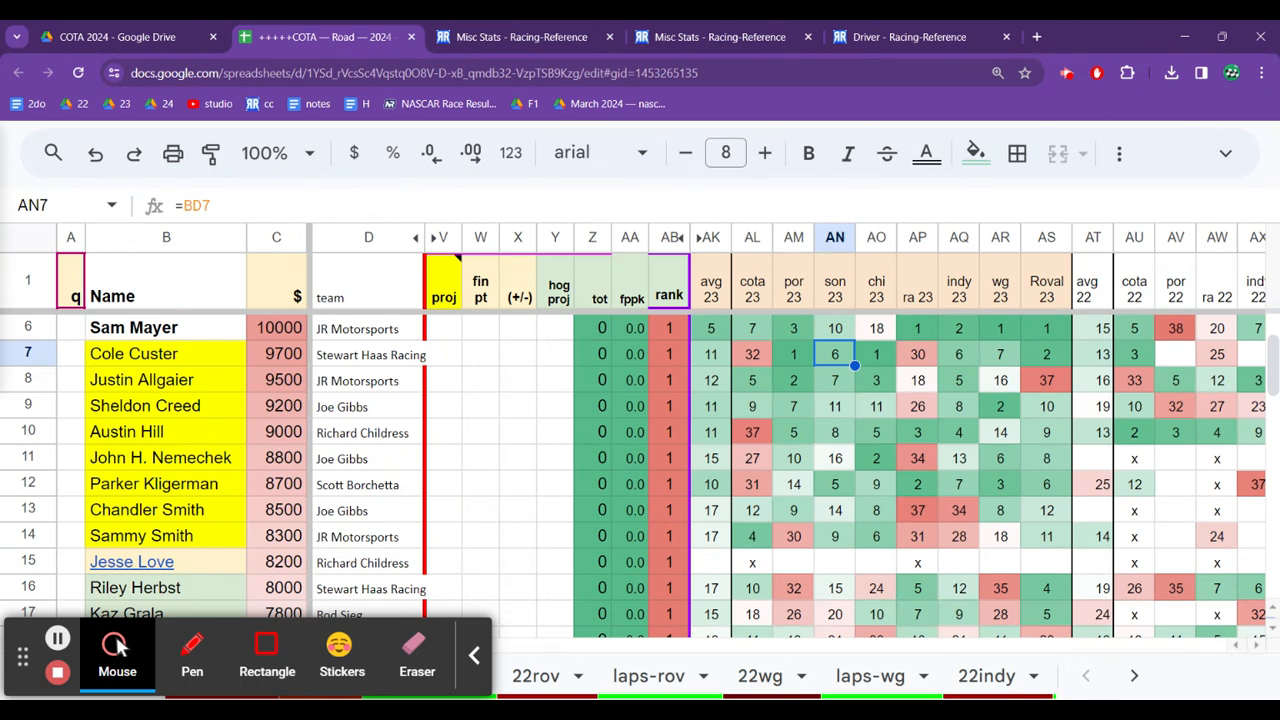
left_click(834, 380)
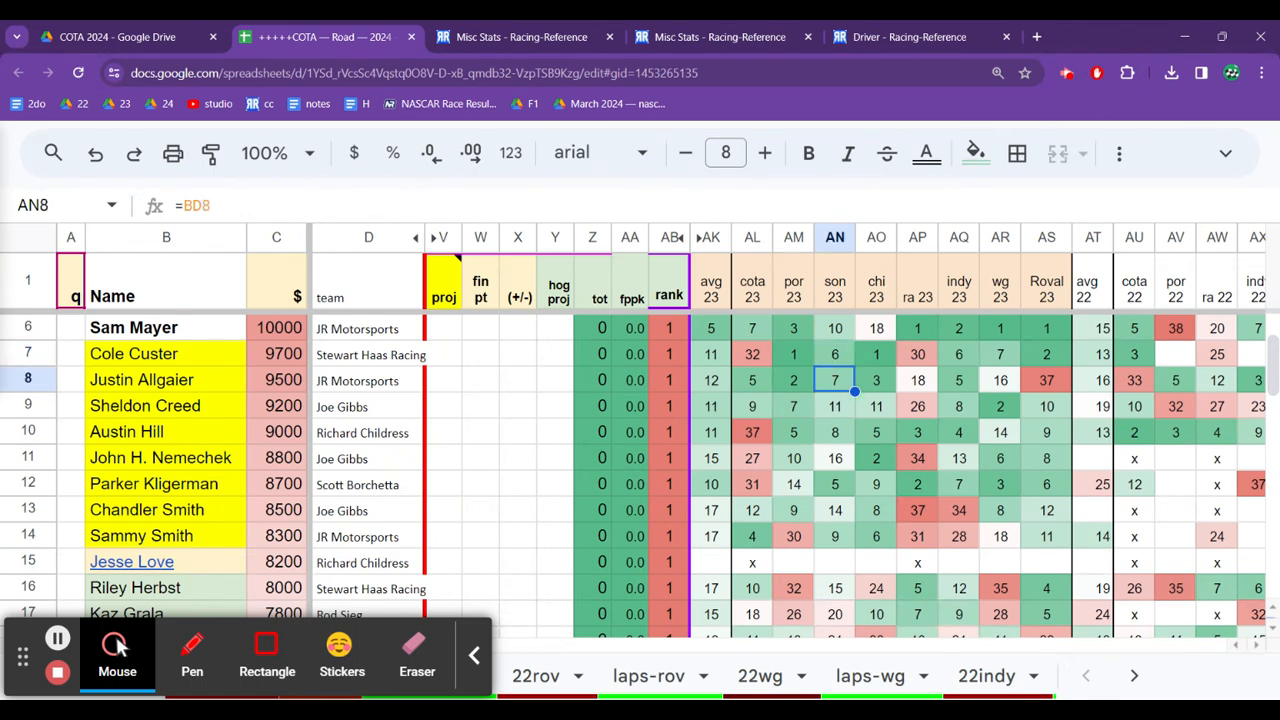
left_click(835, 432)
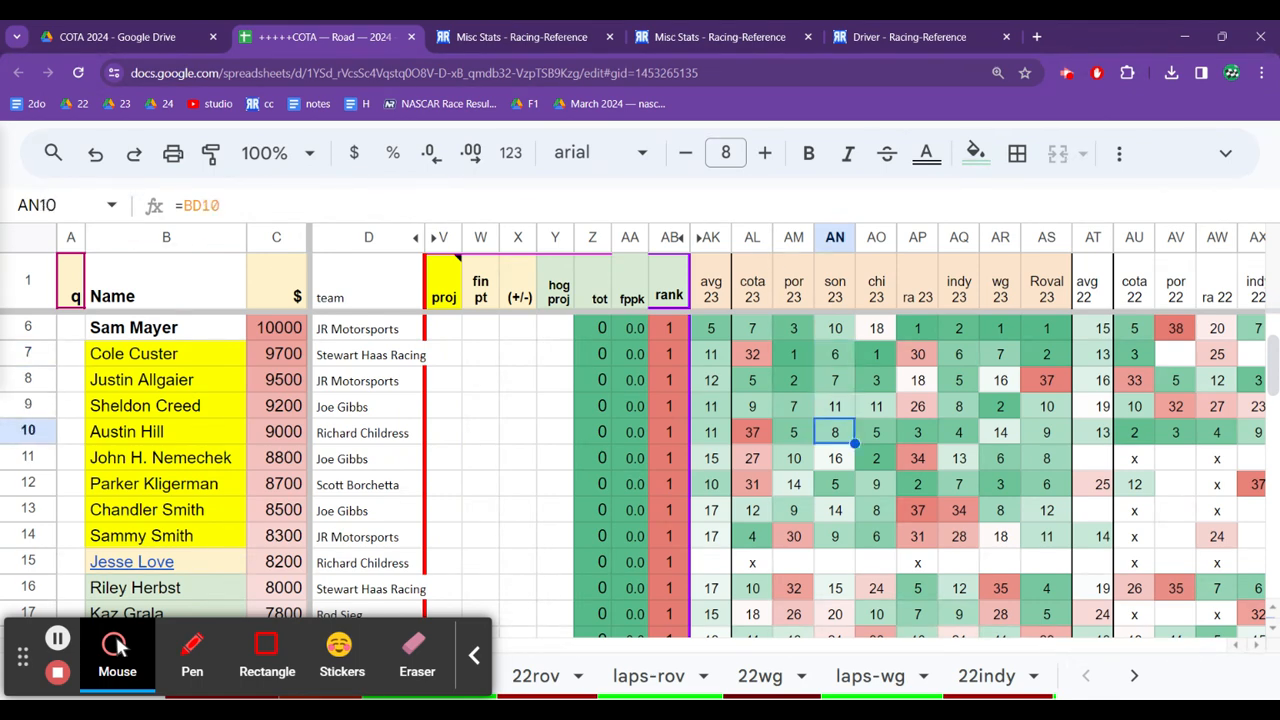
left_click(834, 457)
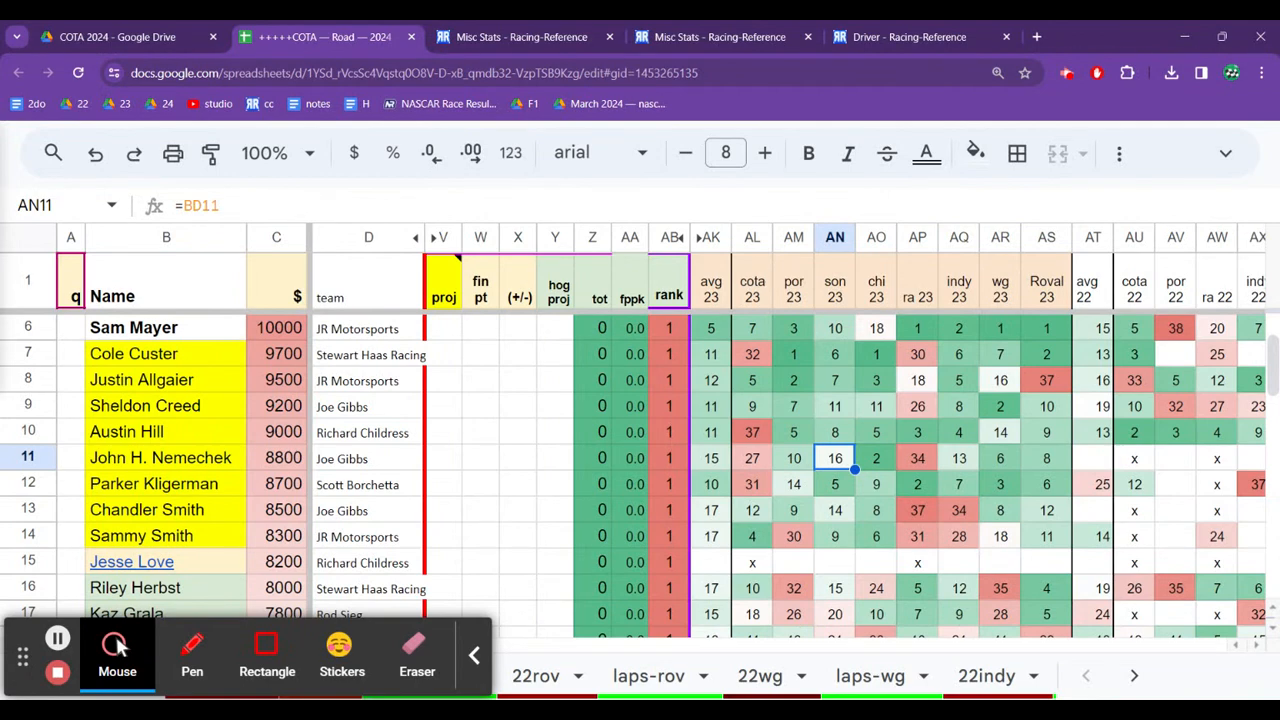
left_click(834, 354)
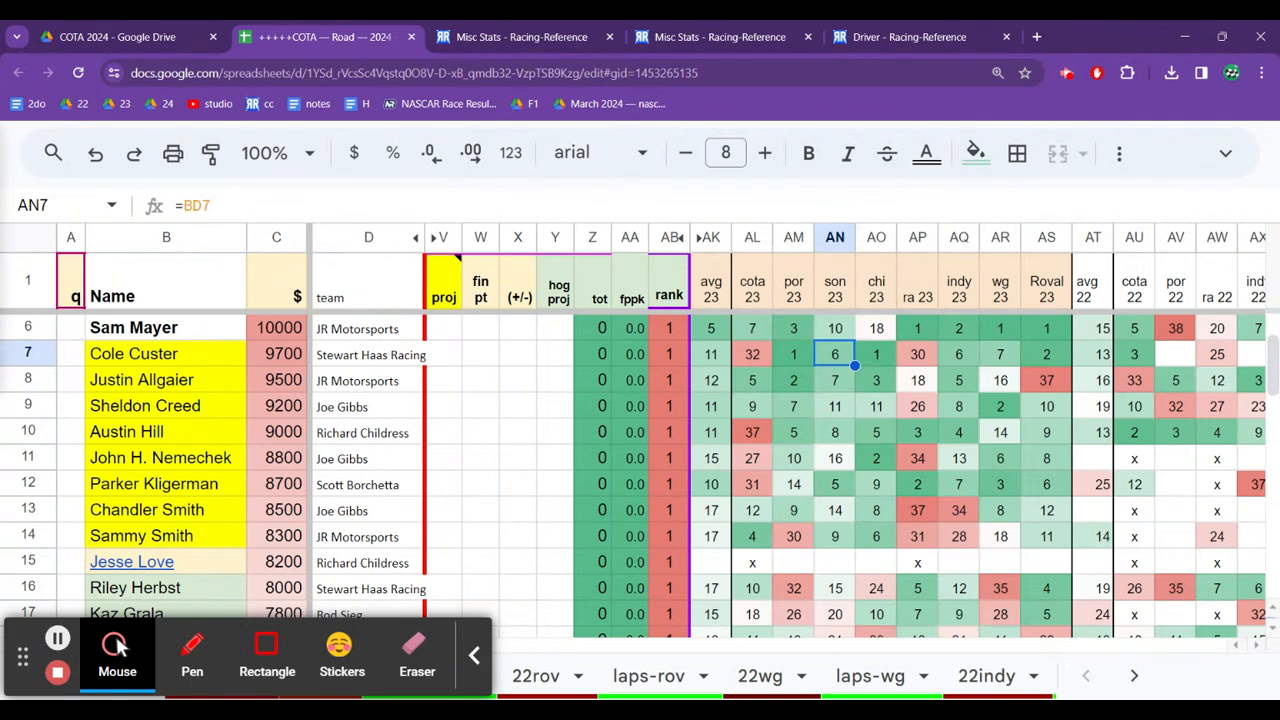
left_click(834, 431)
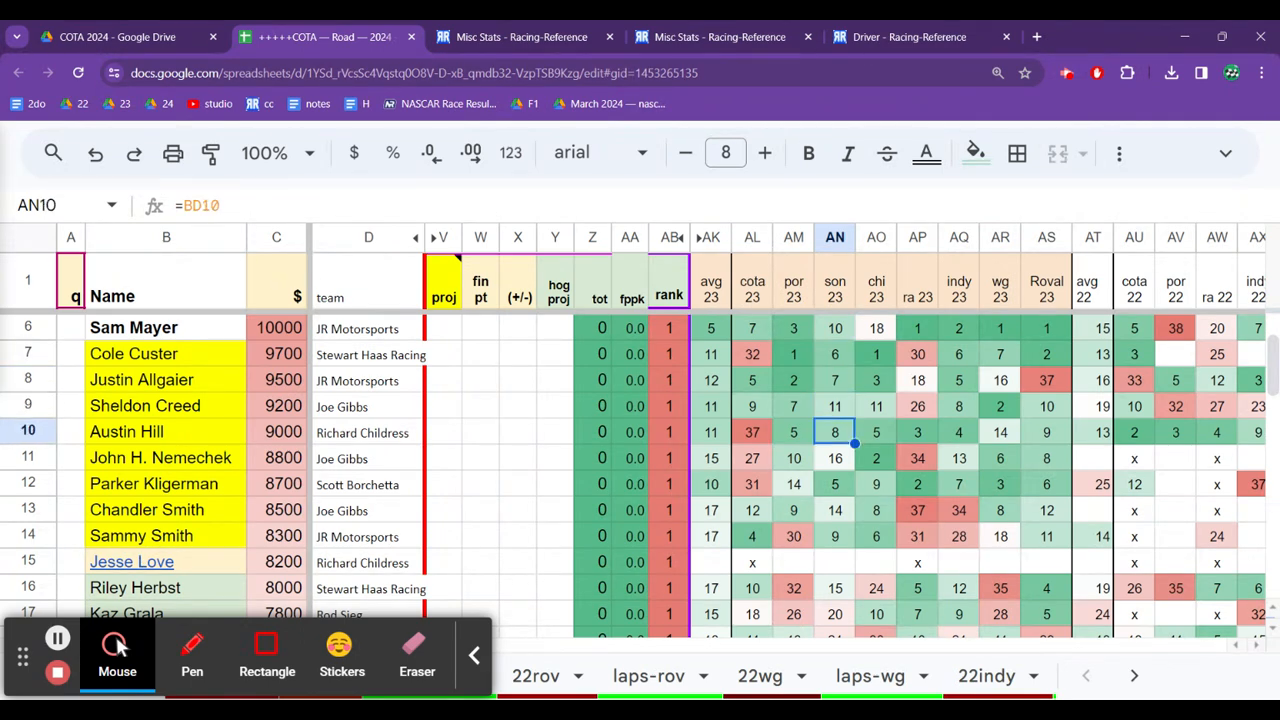
left_click(668, 431)
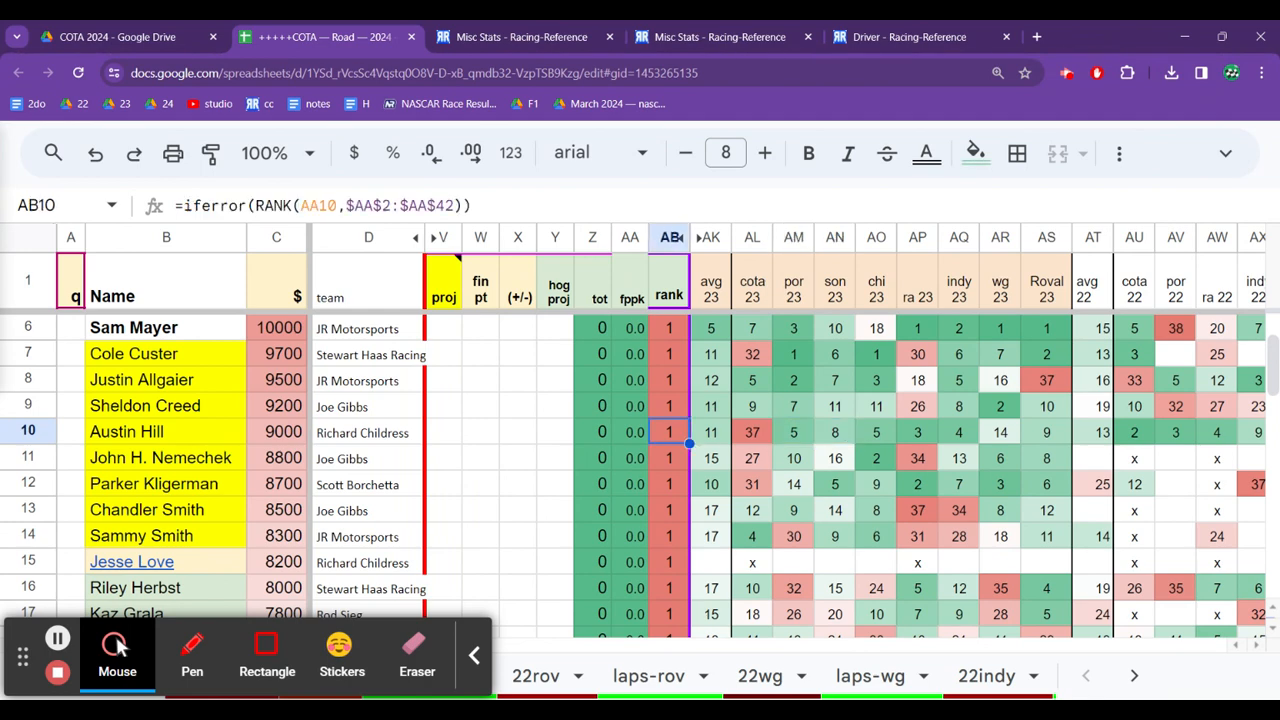
Step: Bold the names Austin Hill, John H. Nemechek, Justin Allgaier and Cole Custer in column B
left_click(166, 431)
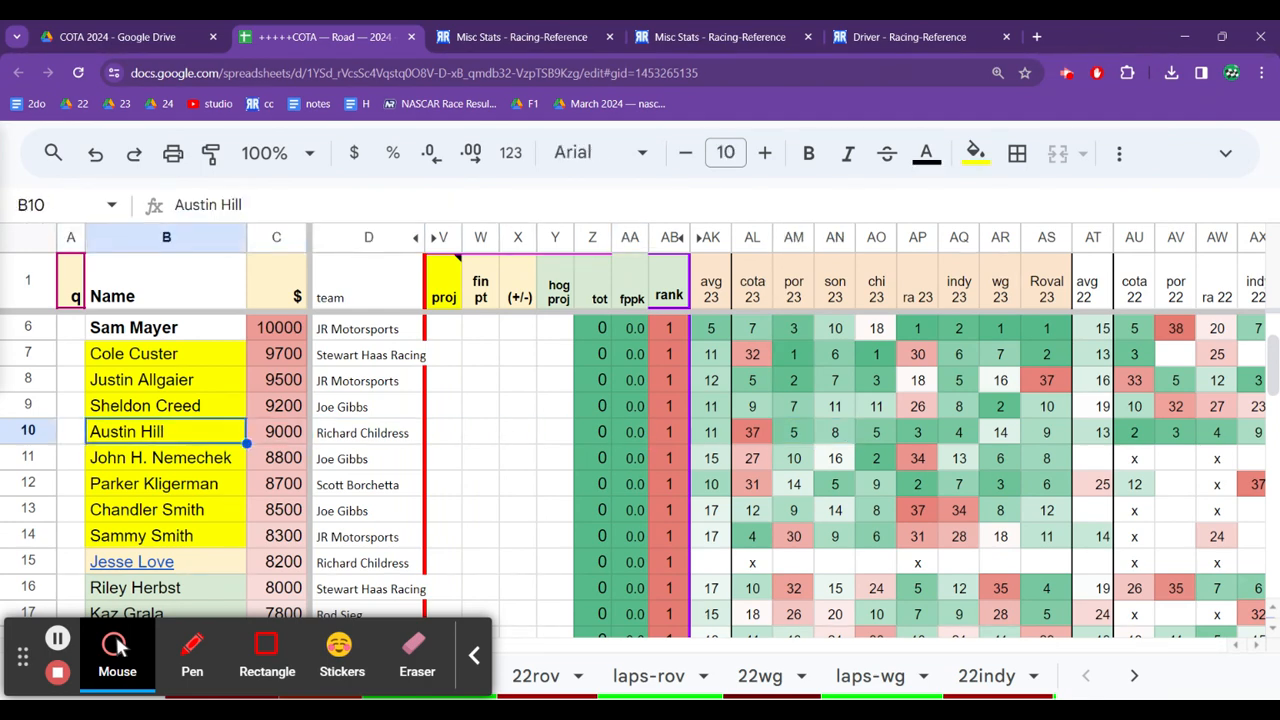
left_click(160, 457)
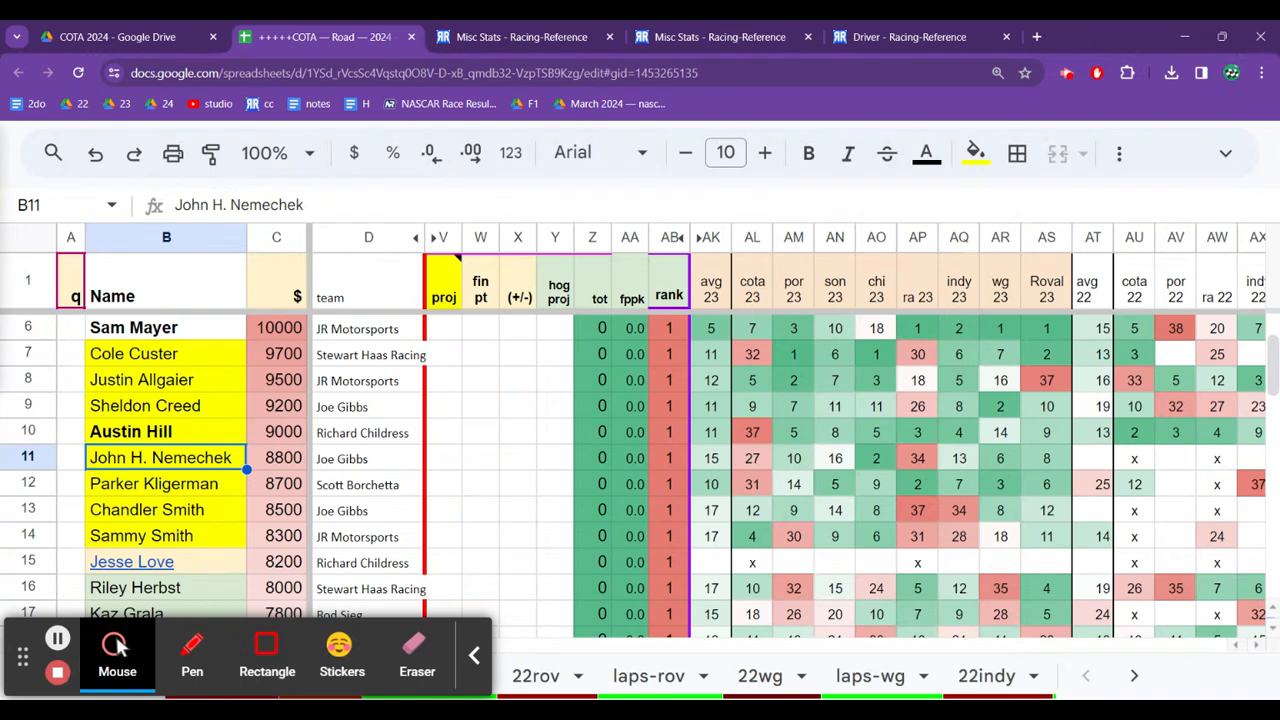
left_click(130, 431)
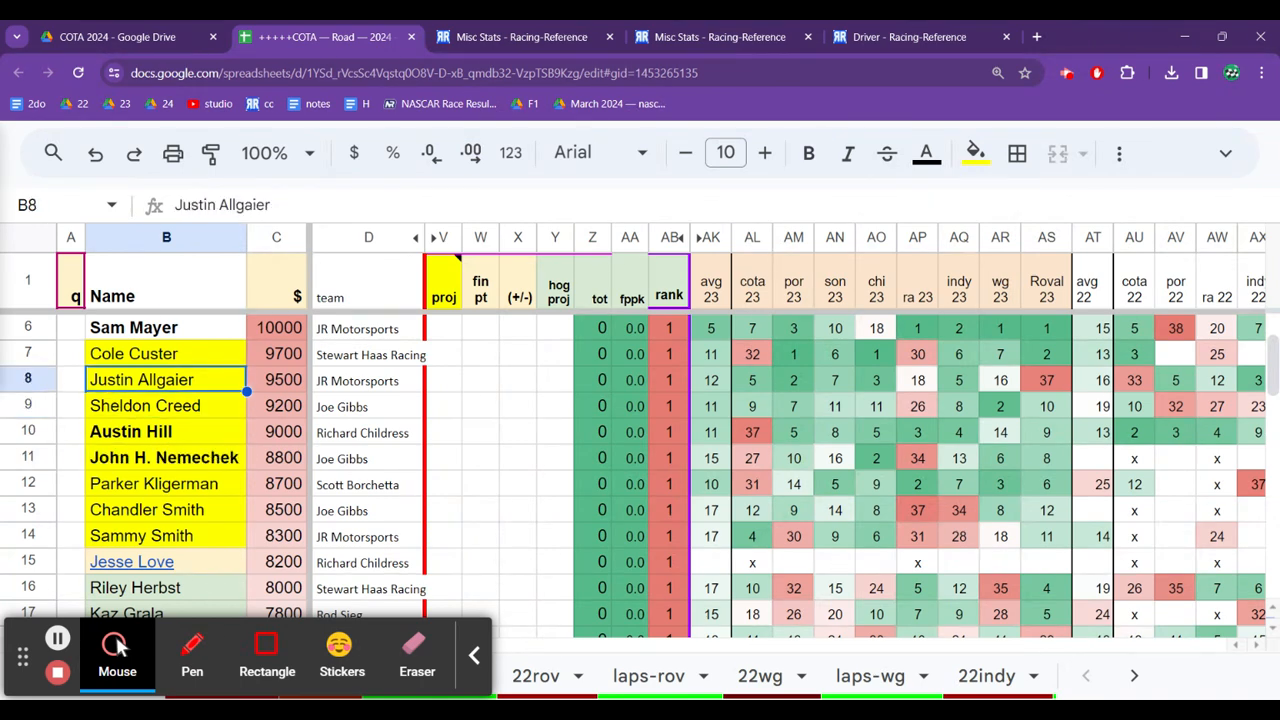
left_click(135, 353)
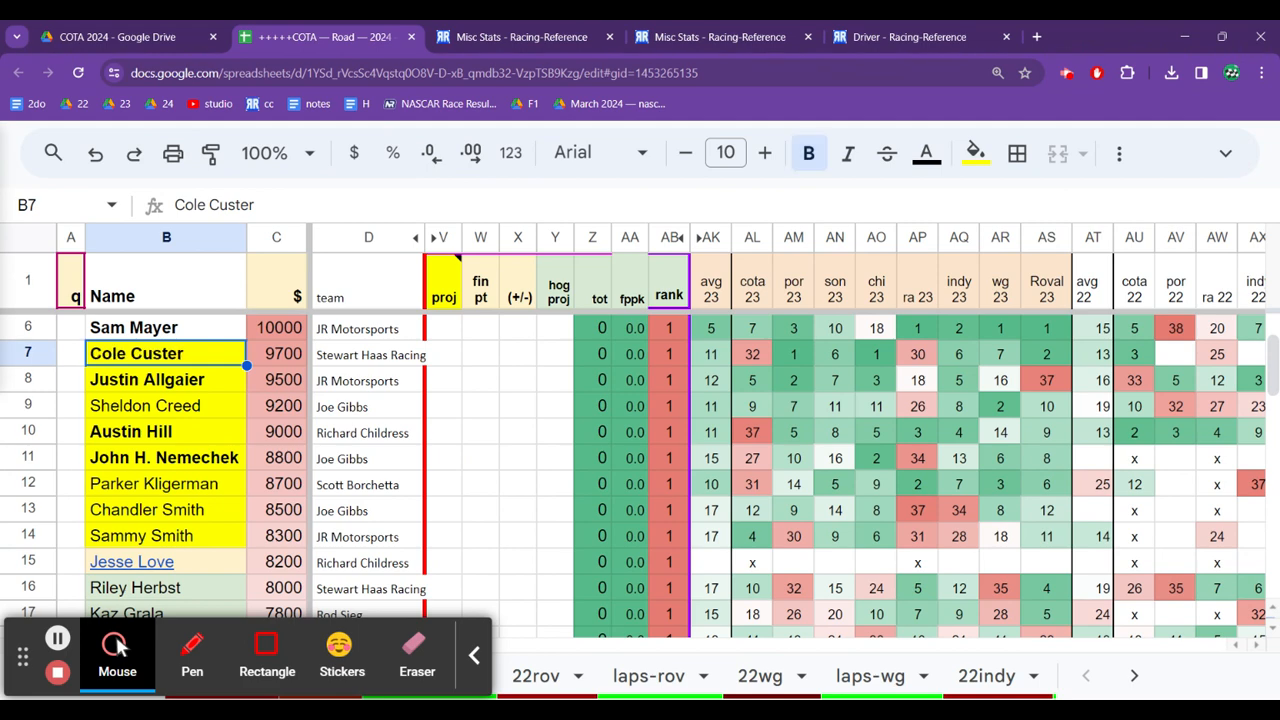
Step: Weigh Sheldon Creed and Sammy Smith for bolding, then revisit the bolded Nemechek and Hill cells
left_click(166, 406)
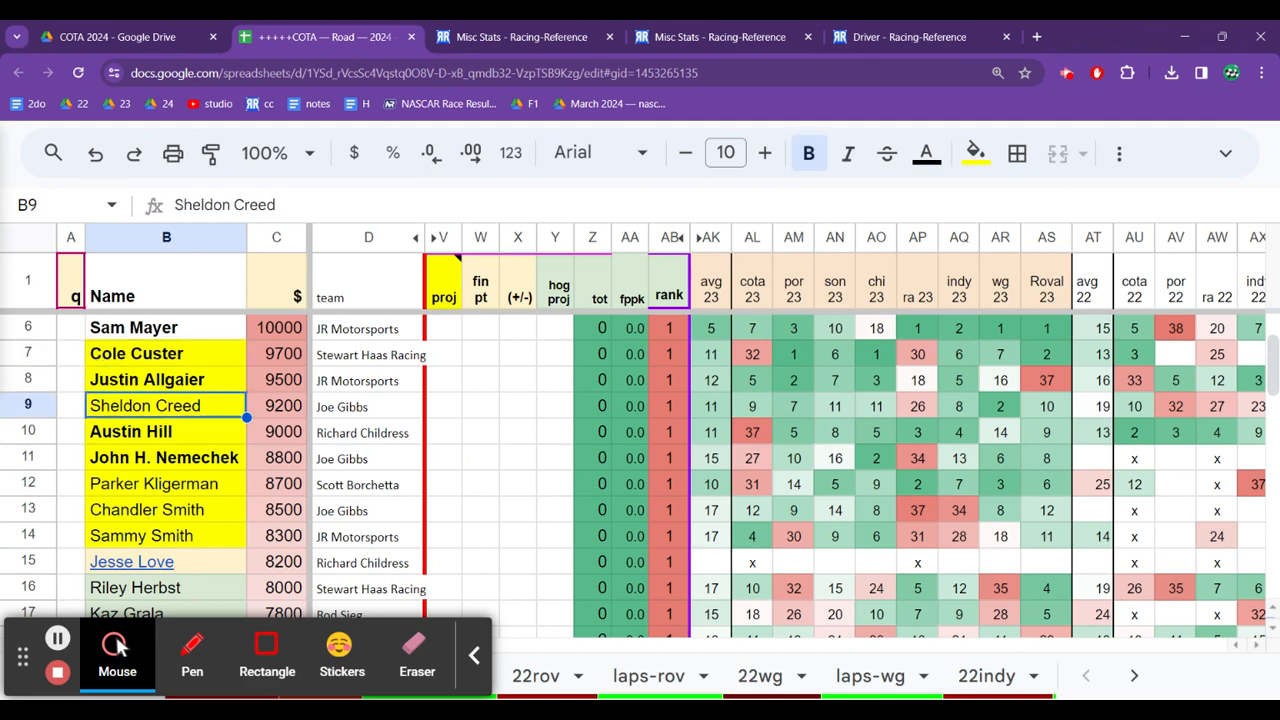
left_click(166, 510)
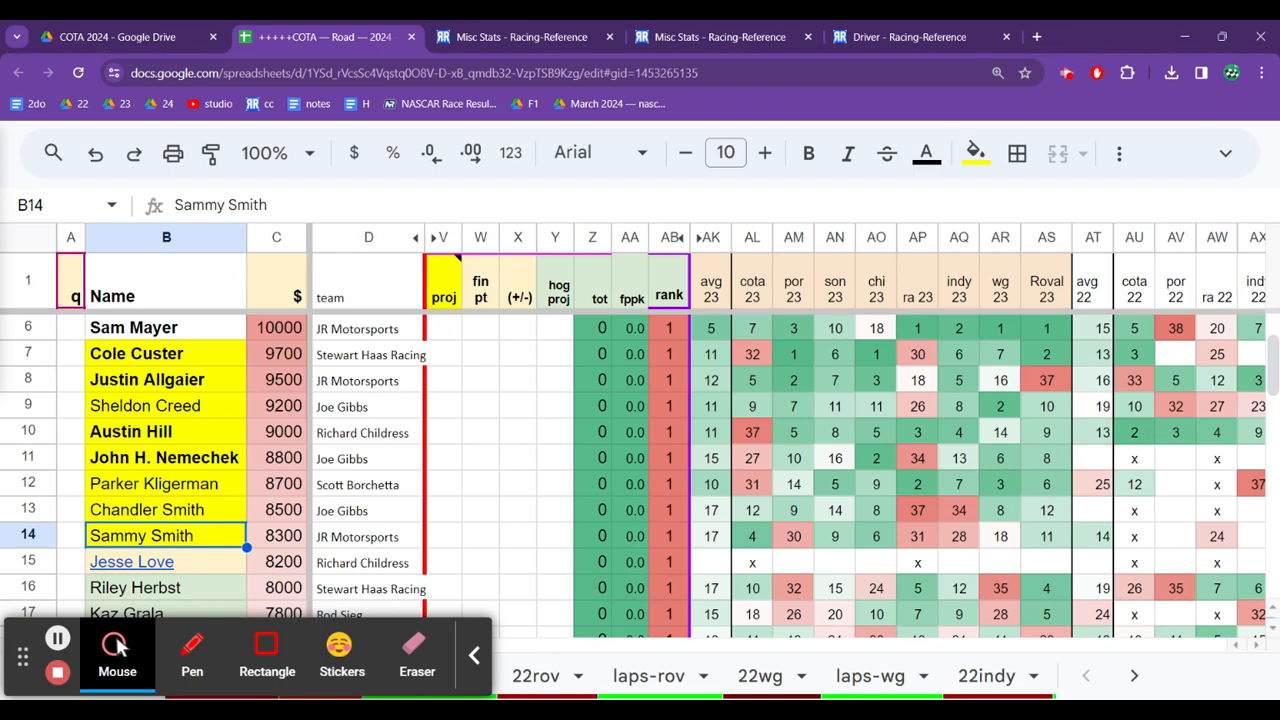
left_click(164, 457)
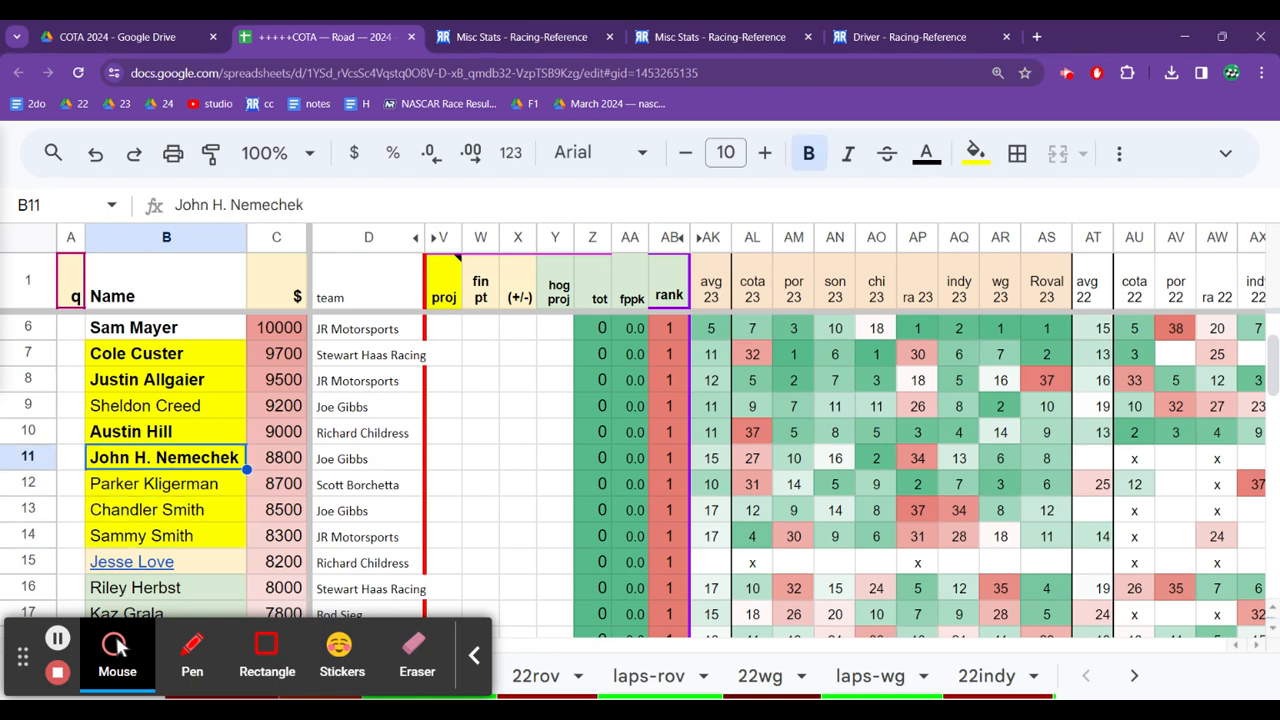
left_click(166, 431)
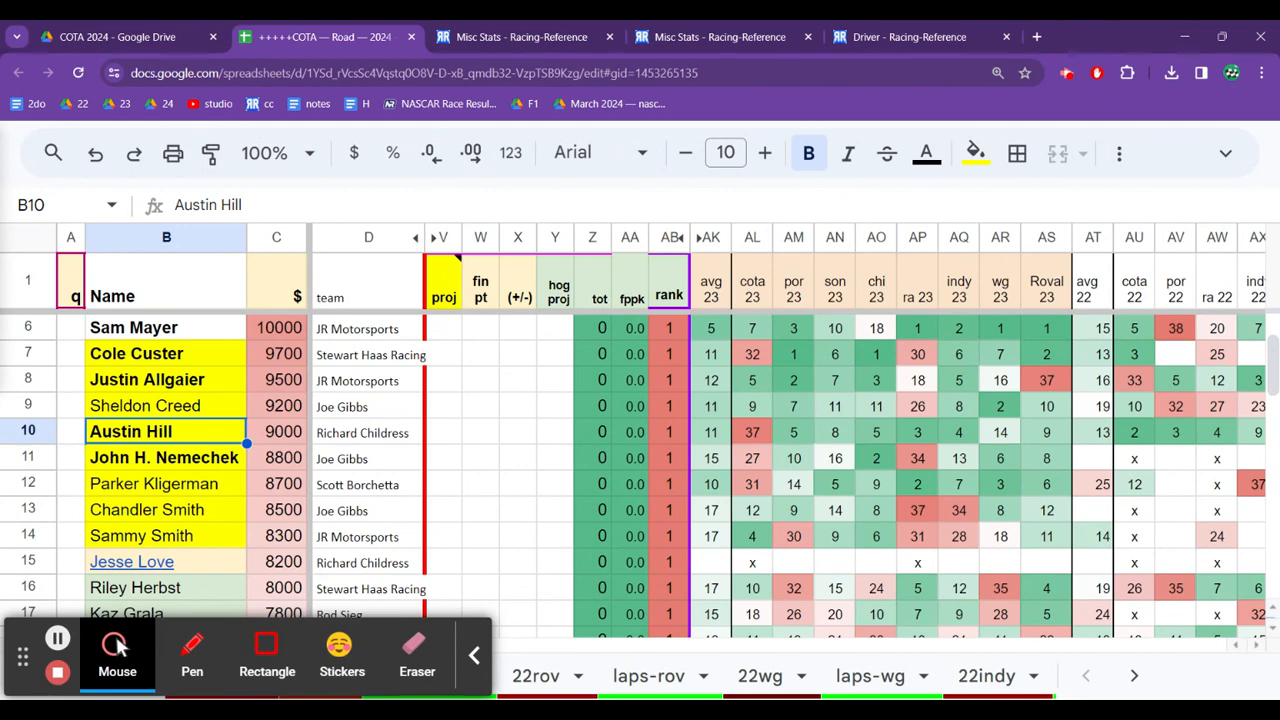
left_click(146, 379)
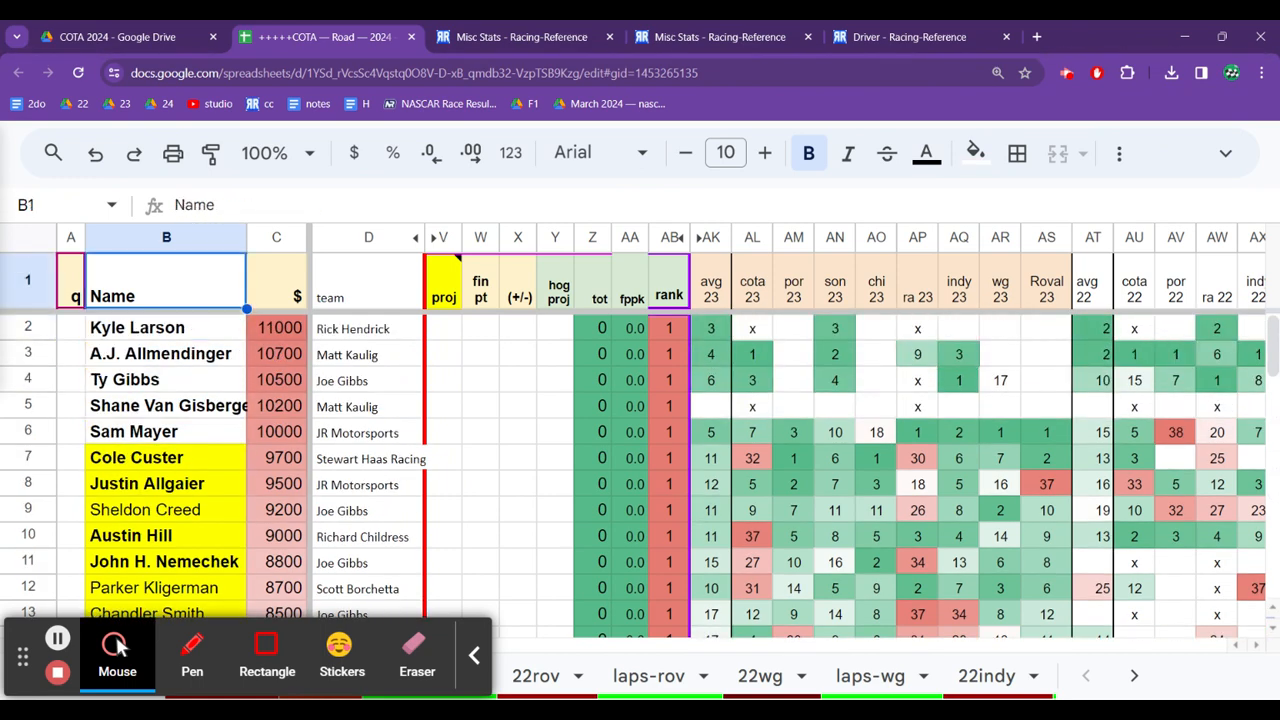
left_click(160, 353)
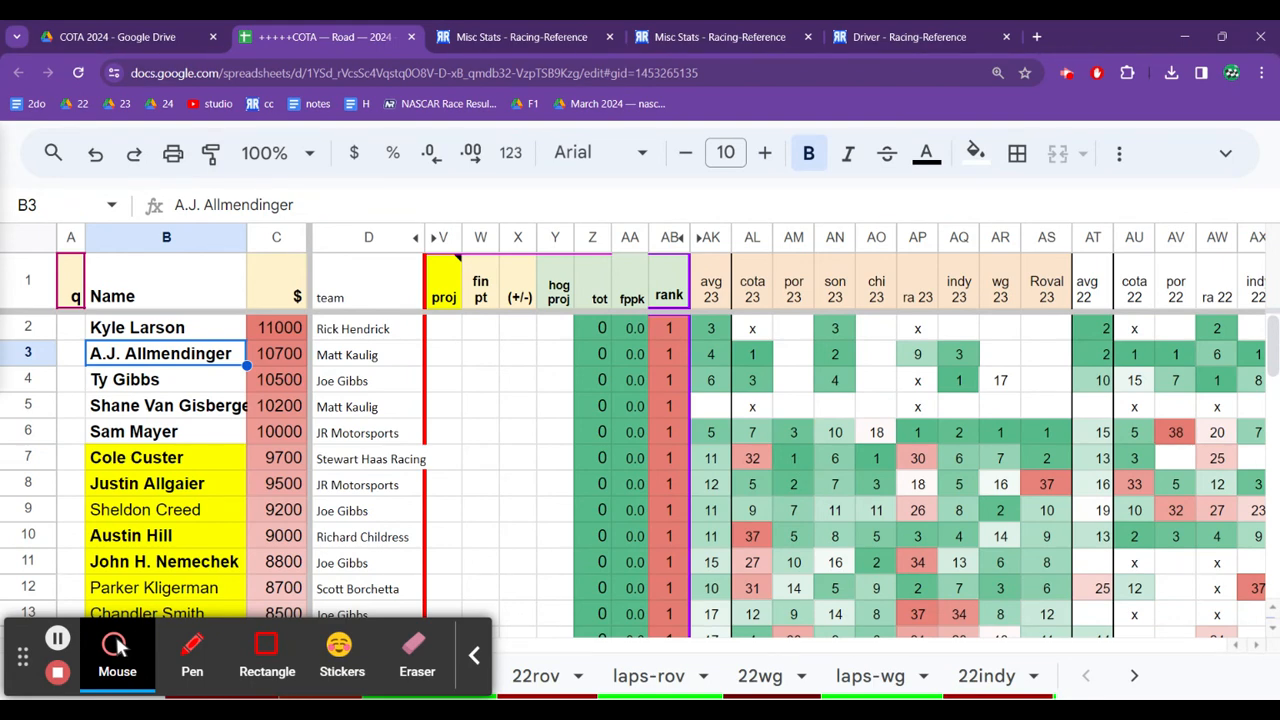
left_click(133, 431)
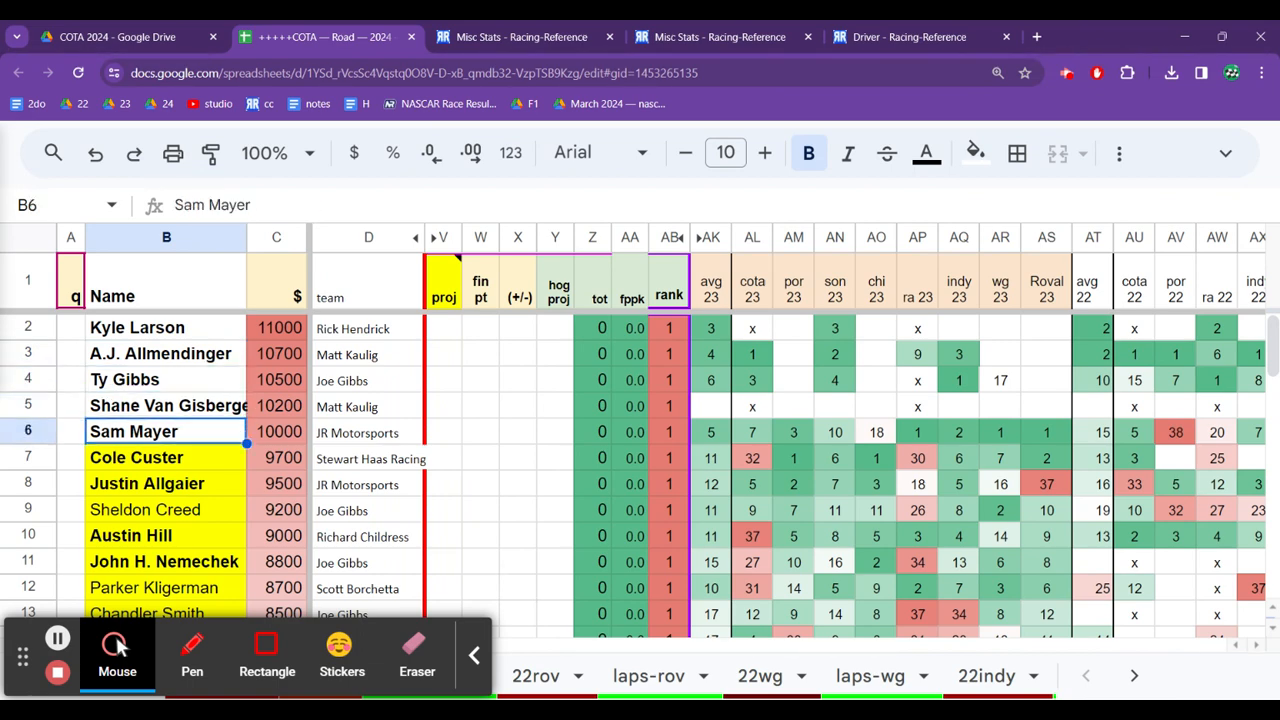
left_click(917, 432)
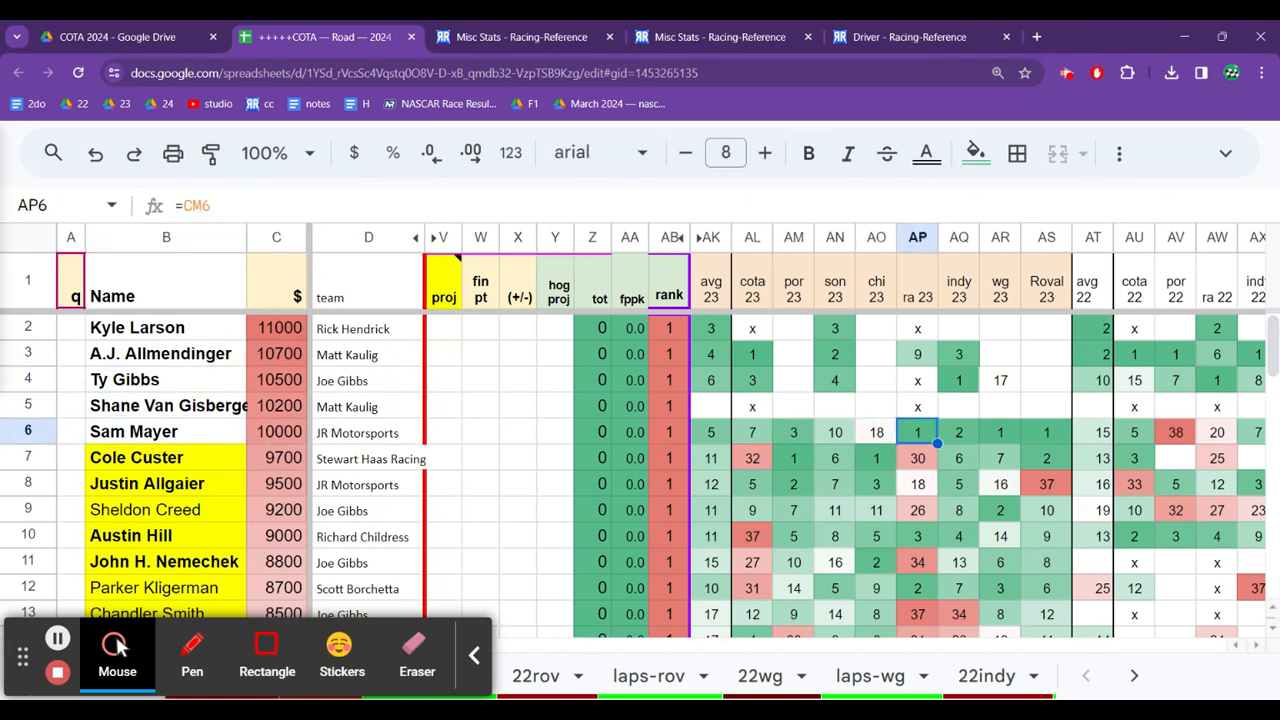
left_click(1000, 431)
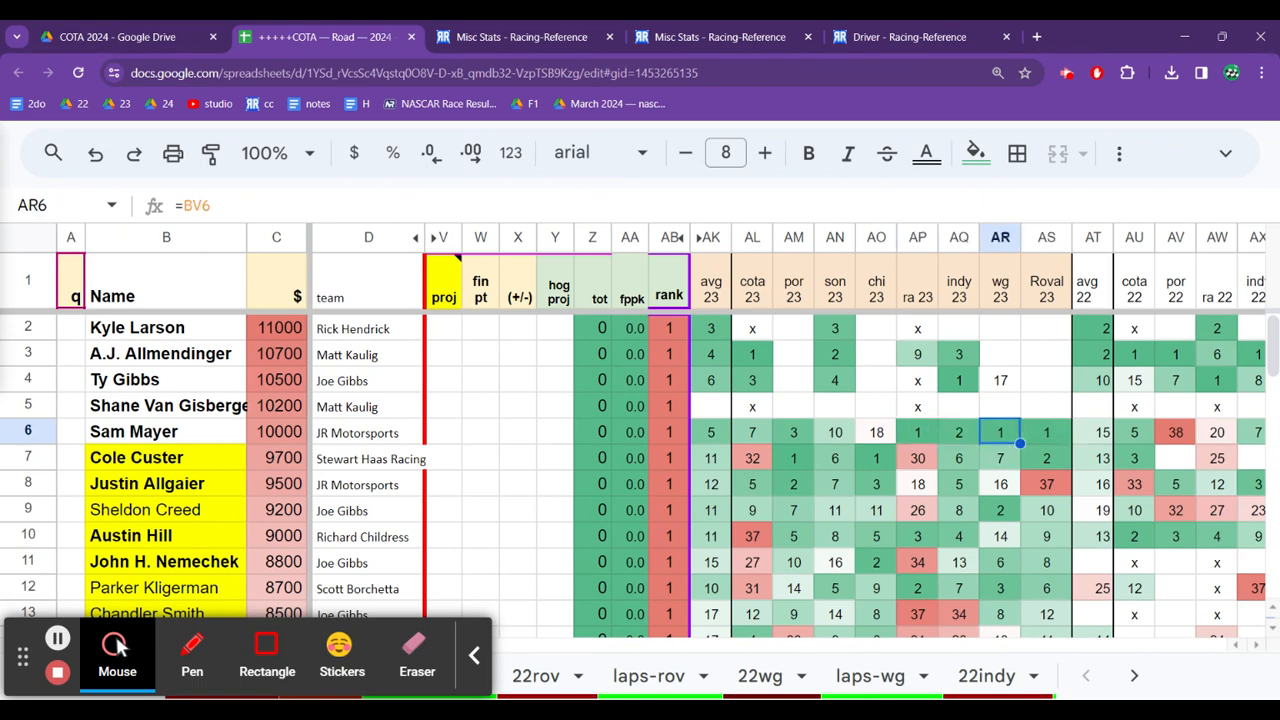
left_click(958, 431)
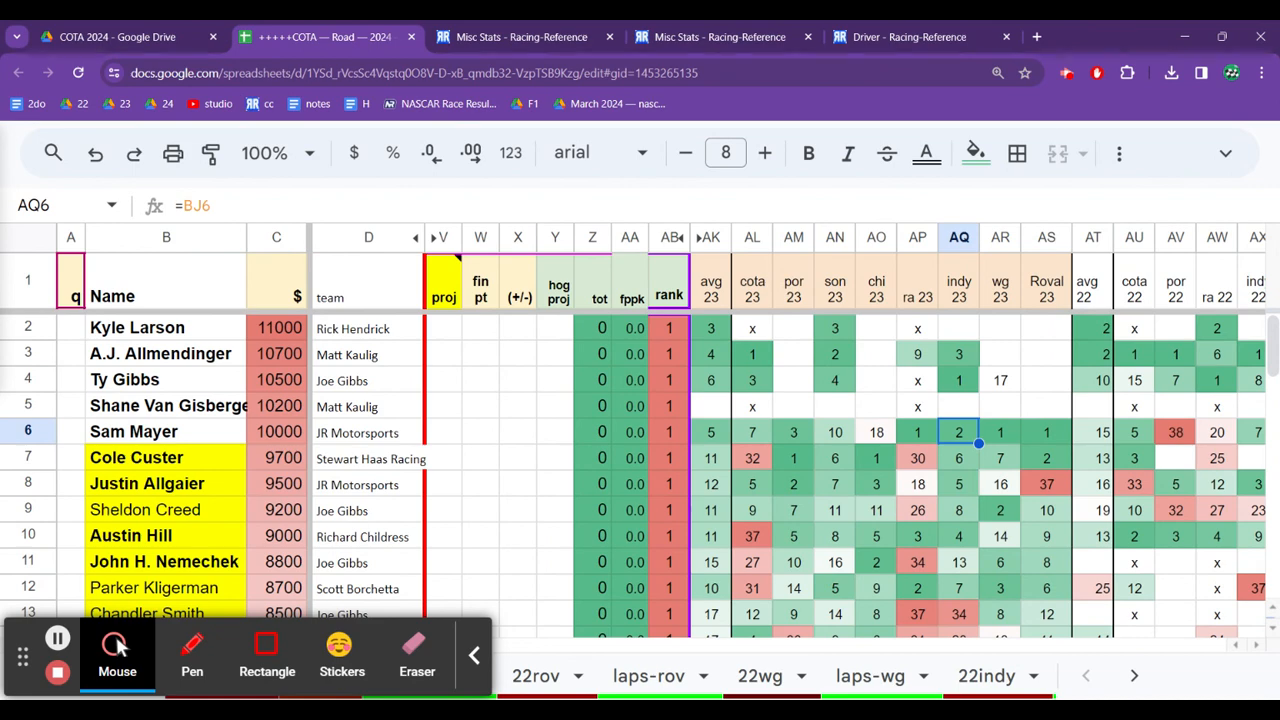
left_click(793, 432)
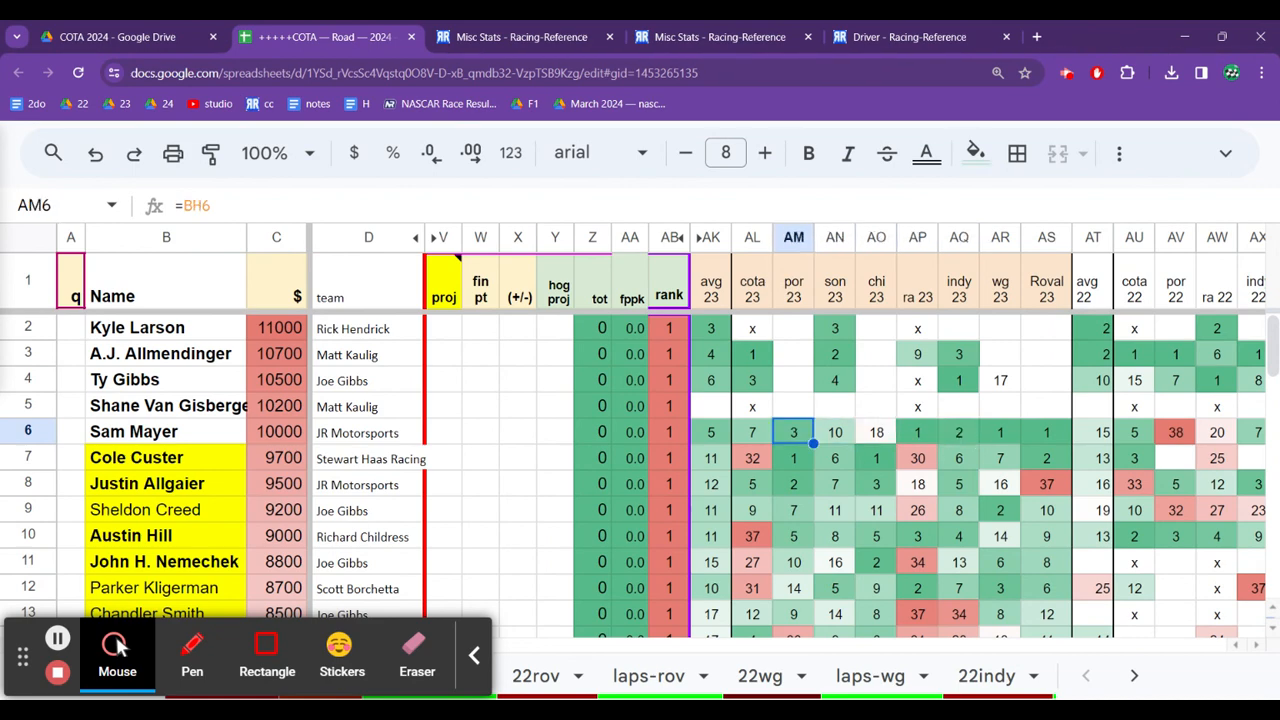
left_click(752, 431)
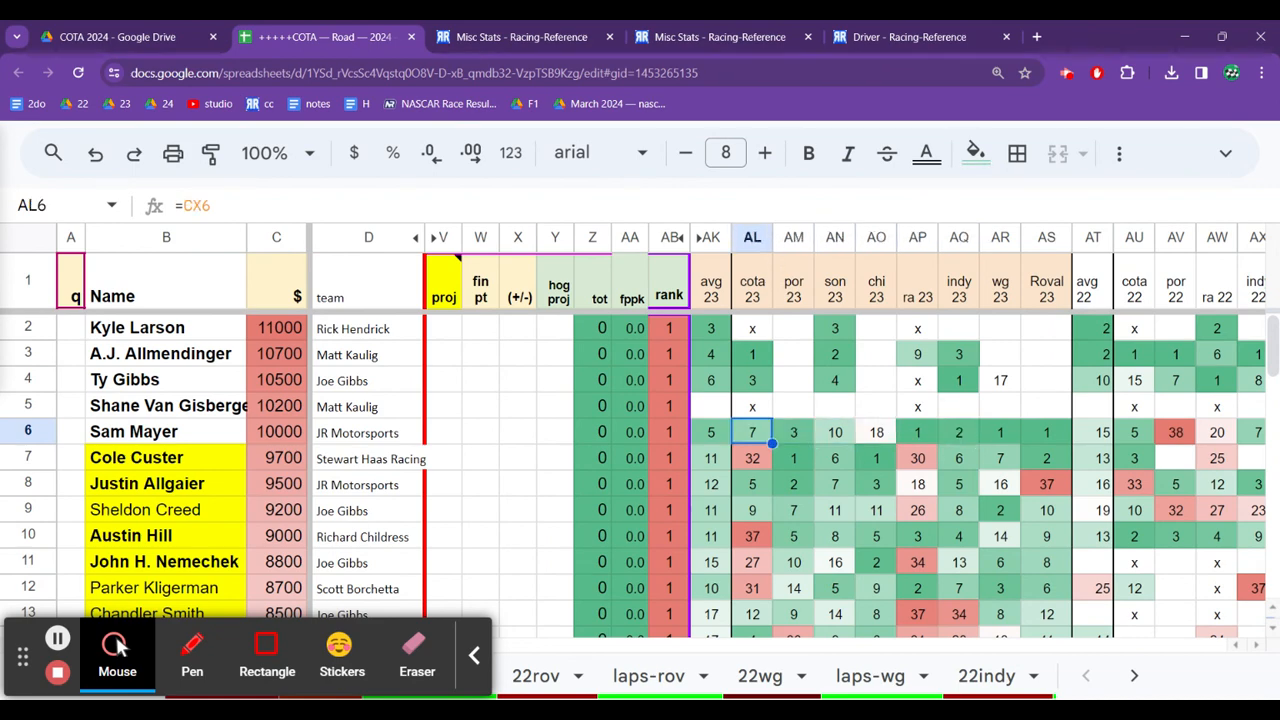
left_click(442, 431)
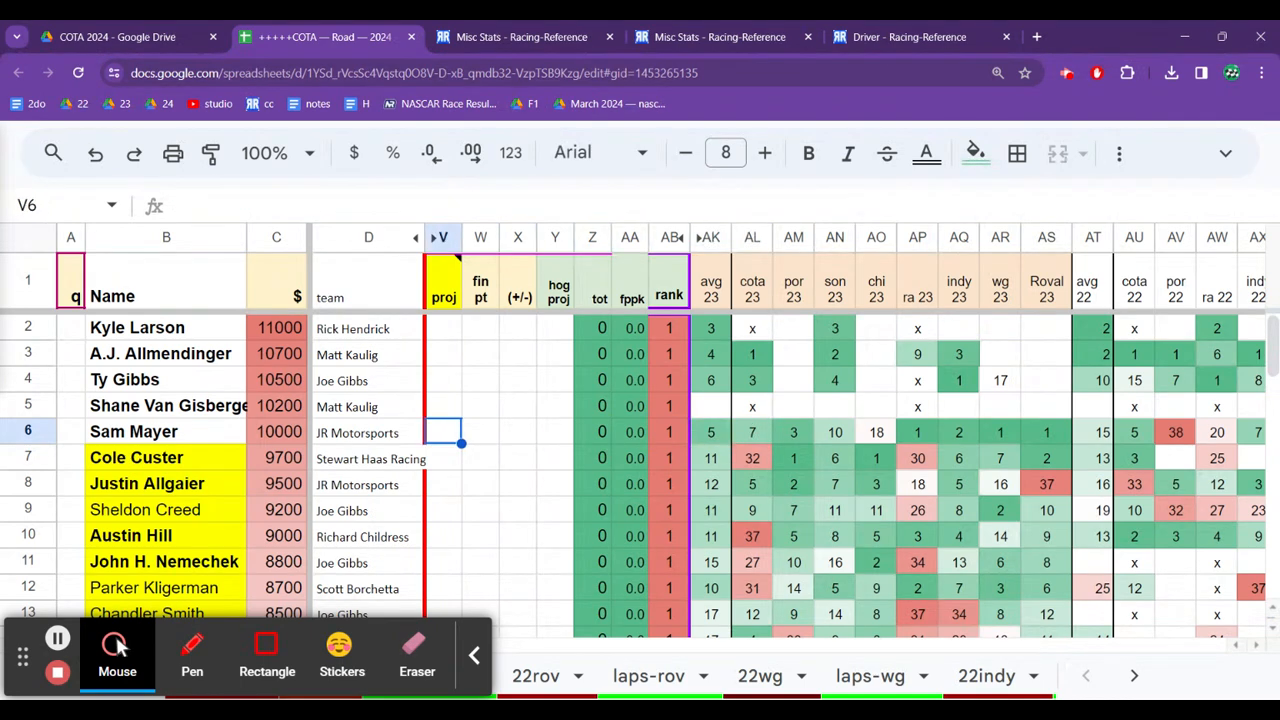
left_click(133, 431)
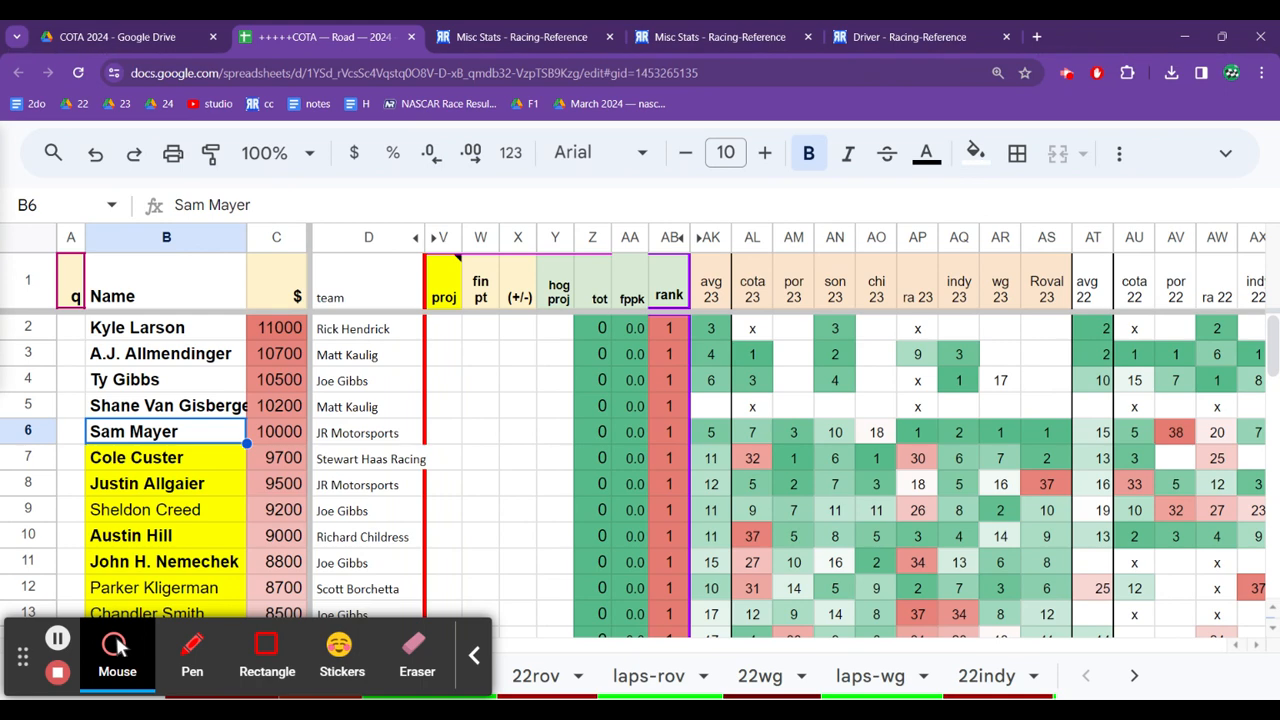
left_click(166, 406)
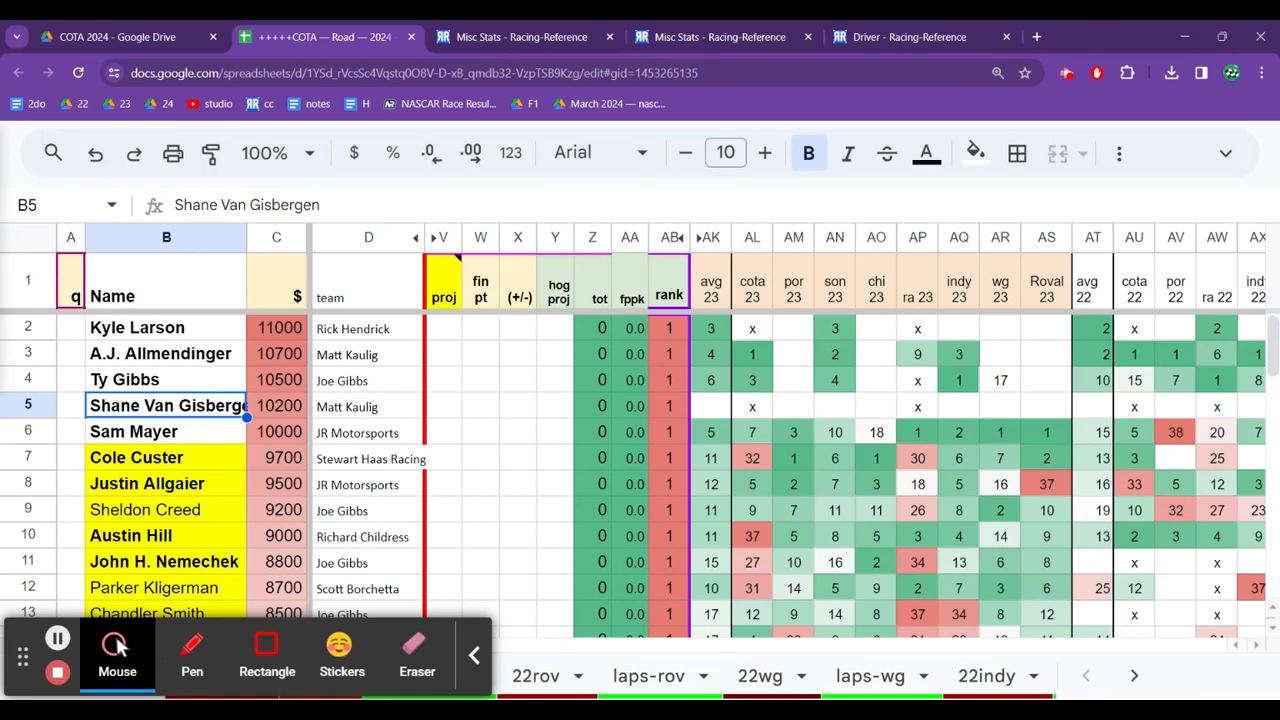
left_click(166, 379)
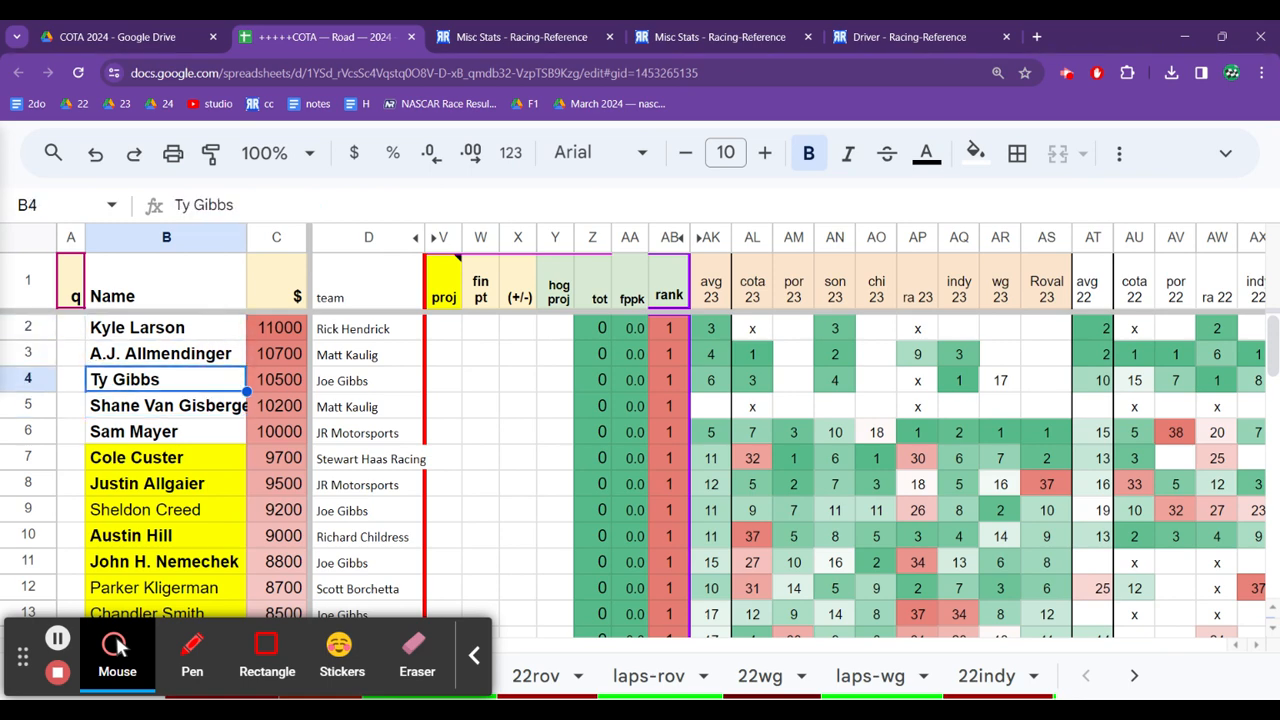
left_click(166, 405)
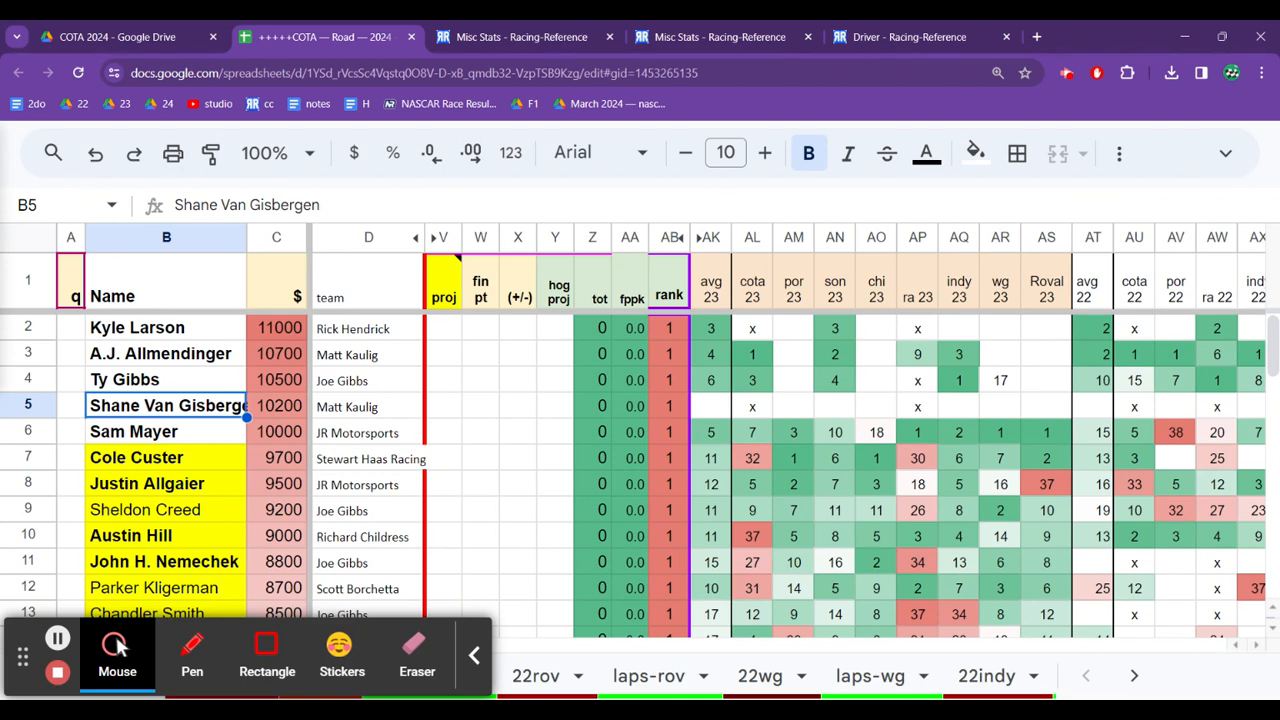
left_click(276, 406)
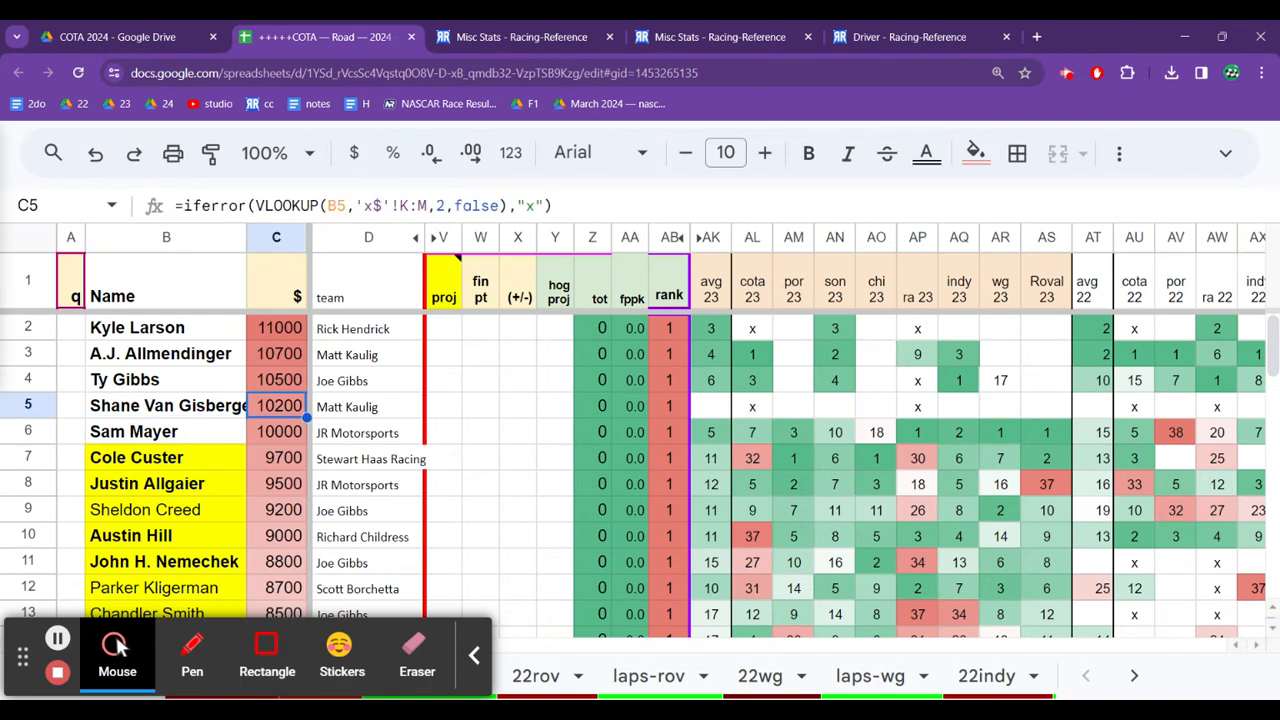
left_click(276, 484)
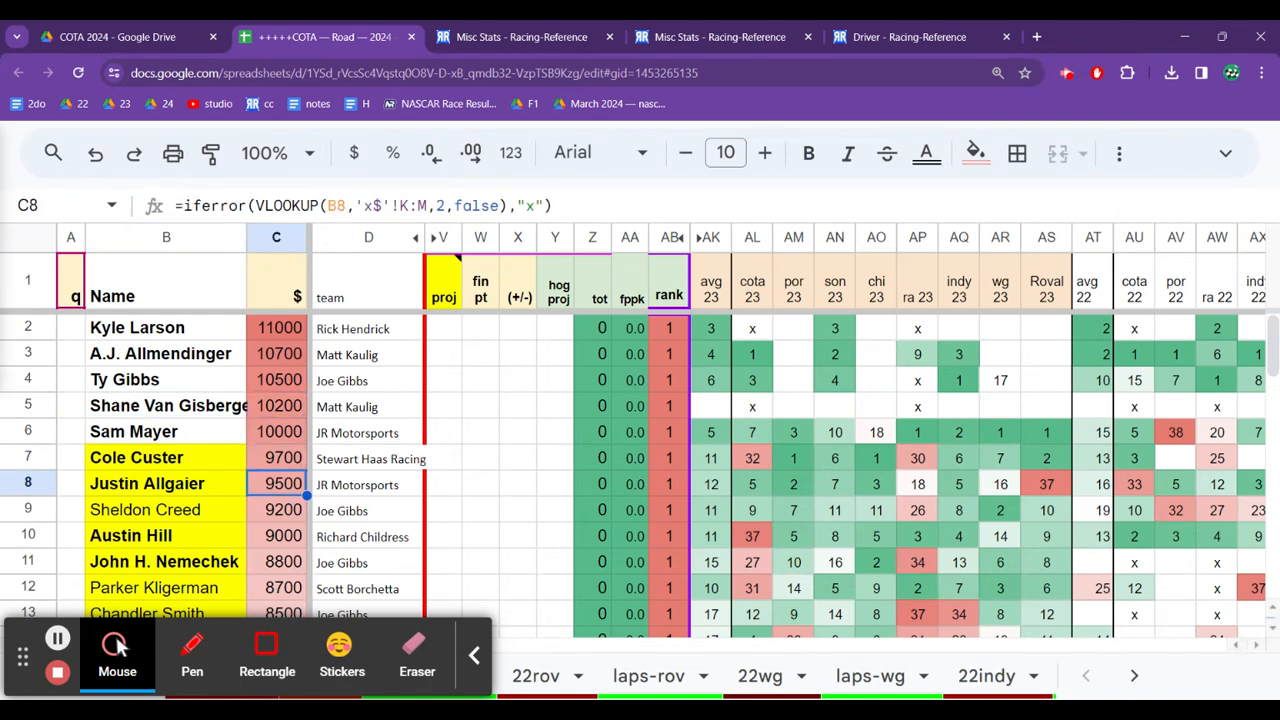
left_click(166, 406)
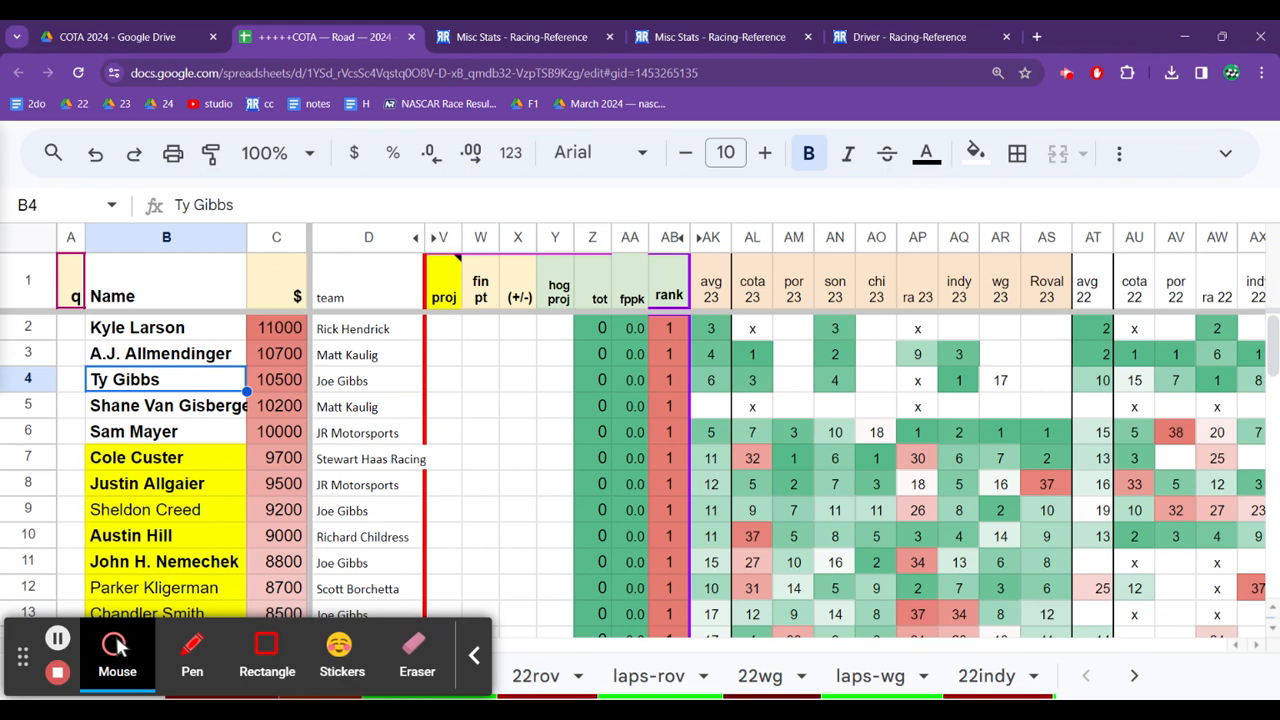
left_click(276, 379)
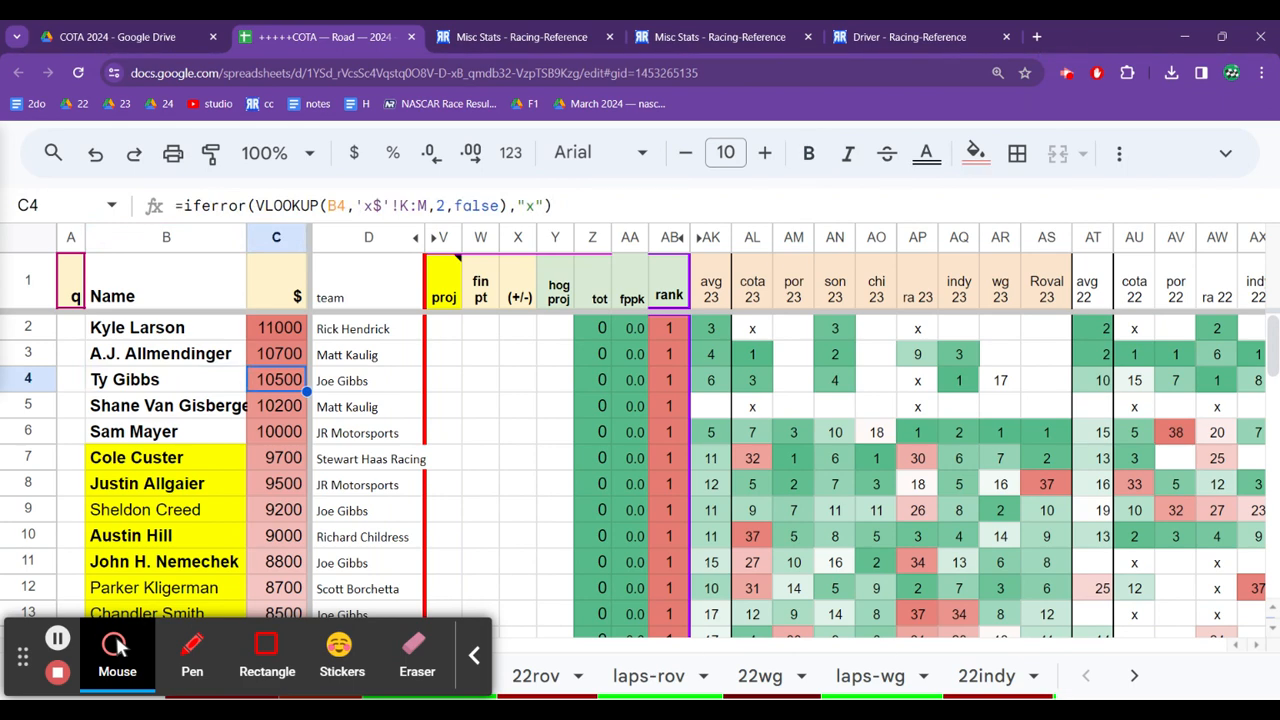
left_click(166, 379)
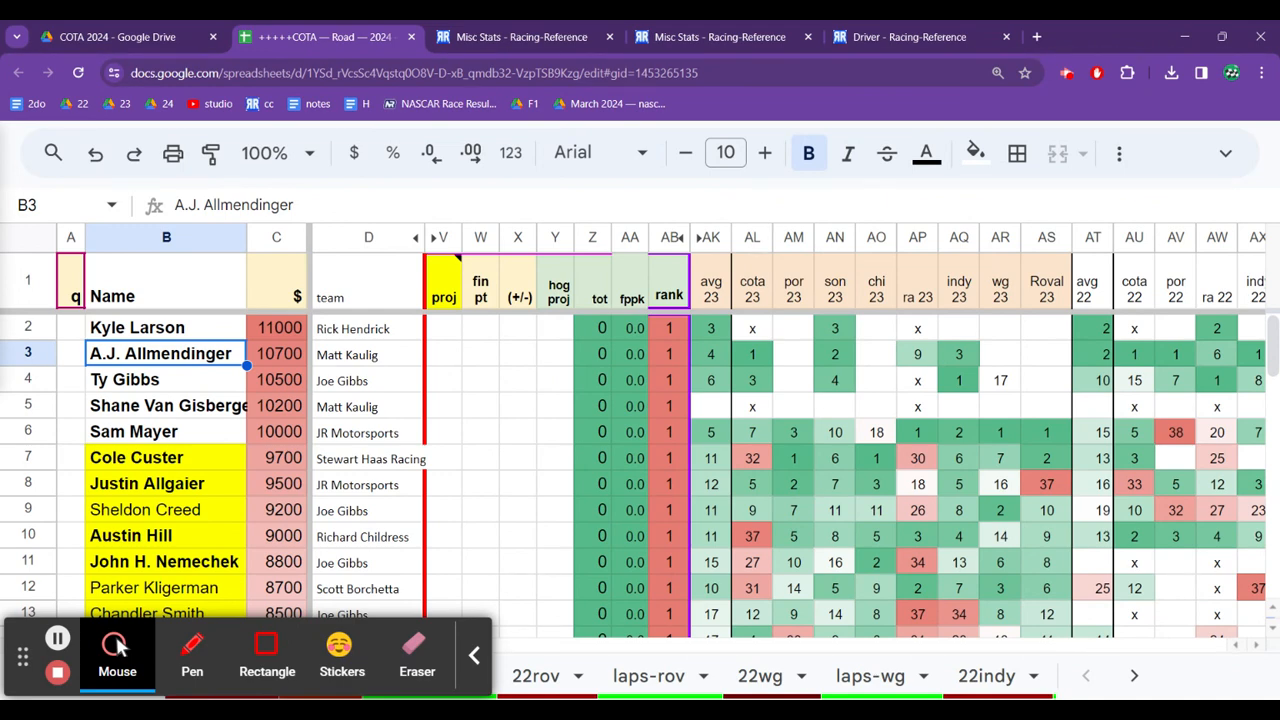
left_click(137, 327)
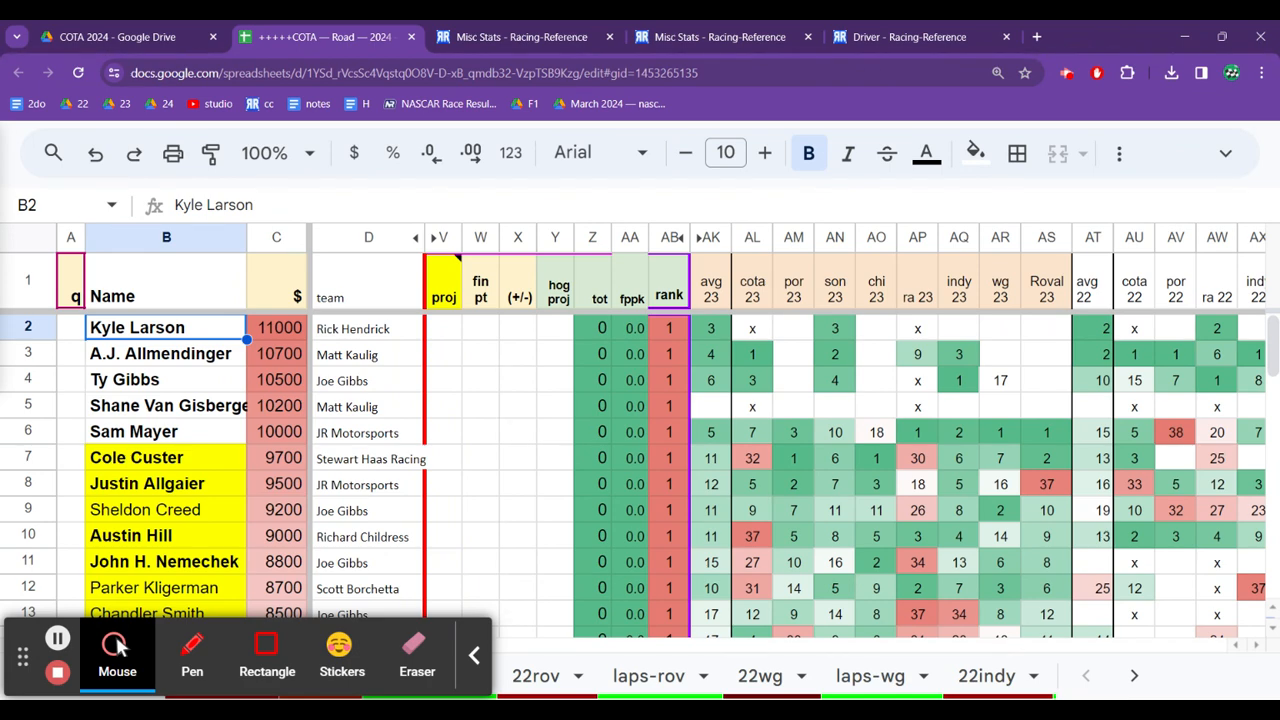
left_click(166, 353)
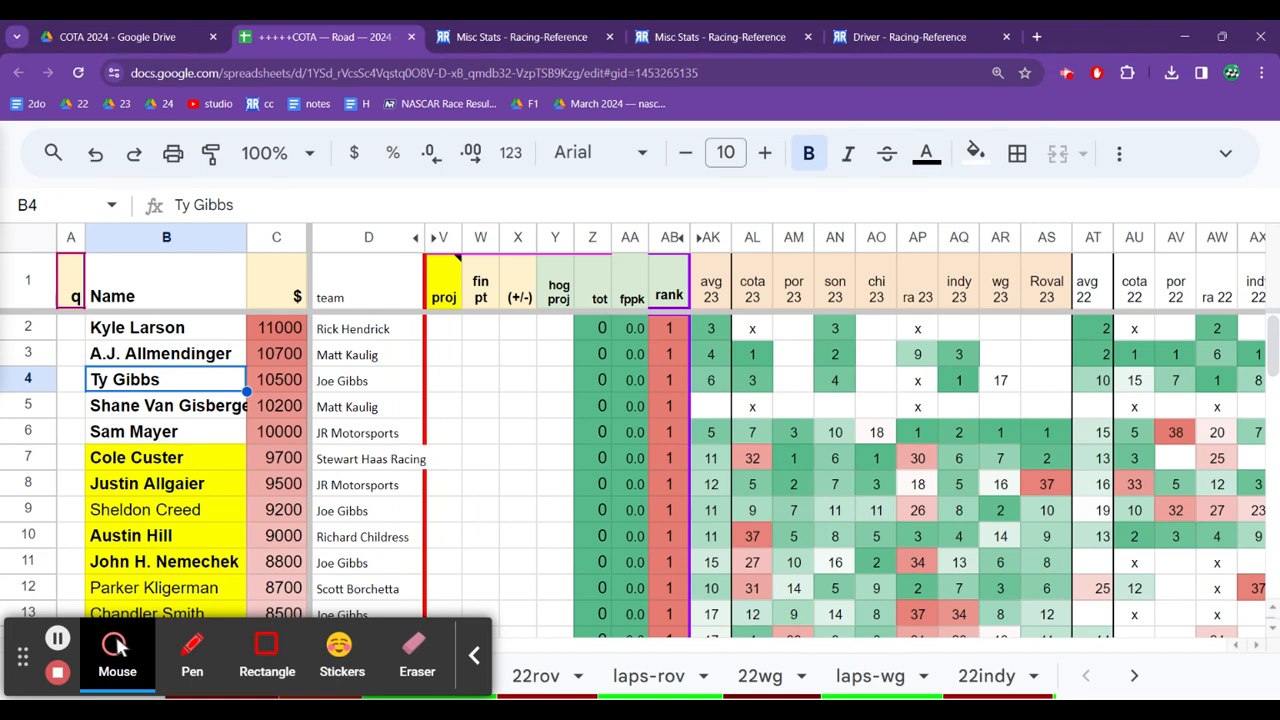
left_click(146, 484)
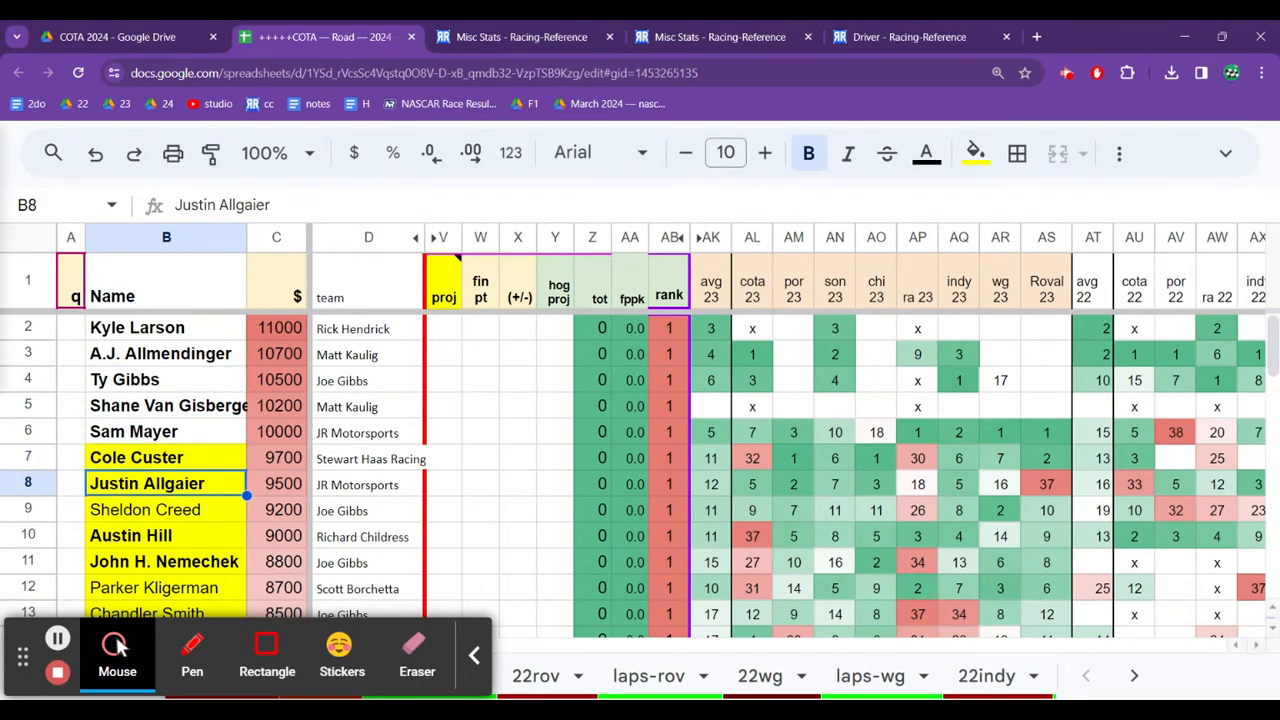
left_click(133, 431)
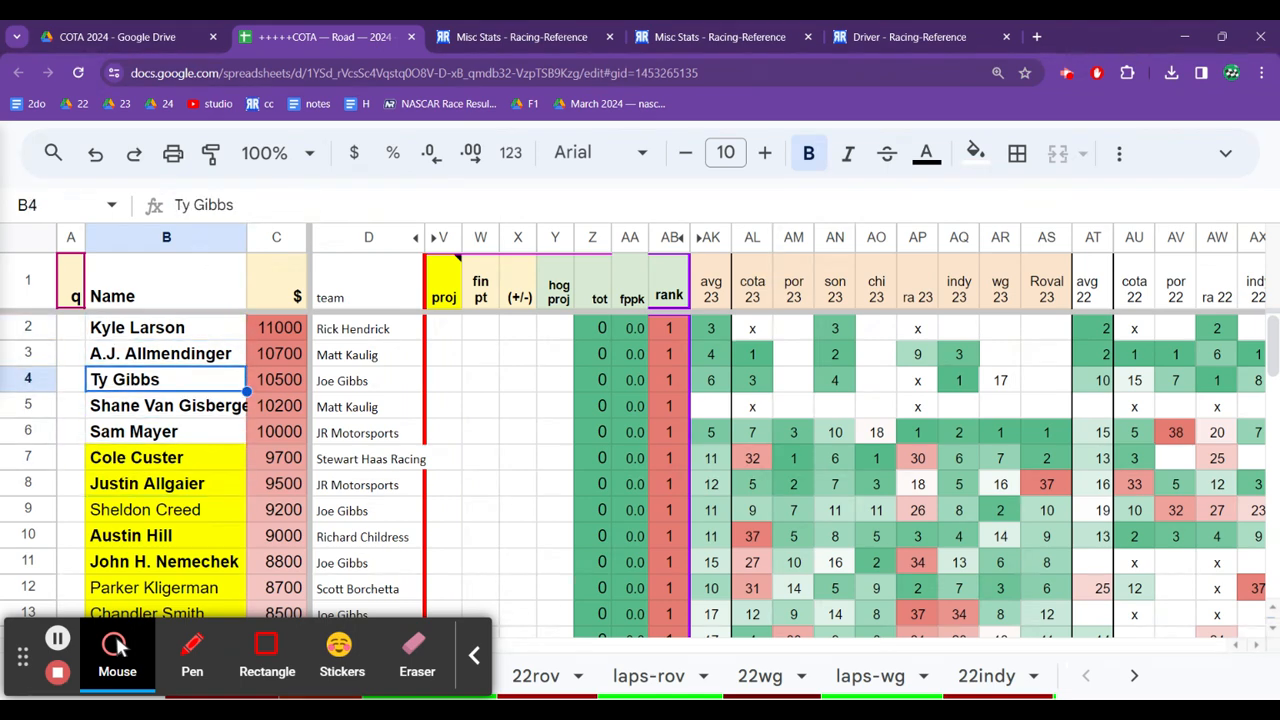
left_click(133, 431)
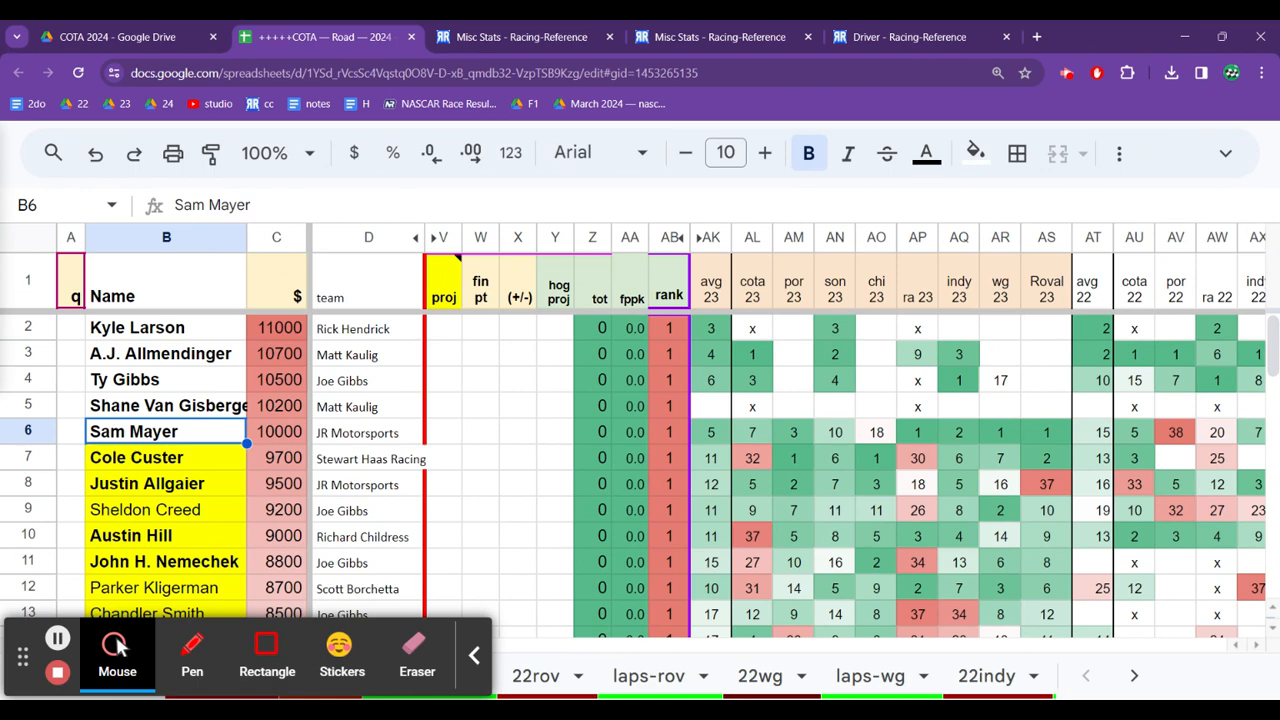
left_click(164, 561)
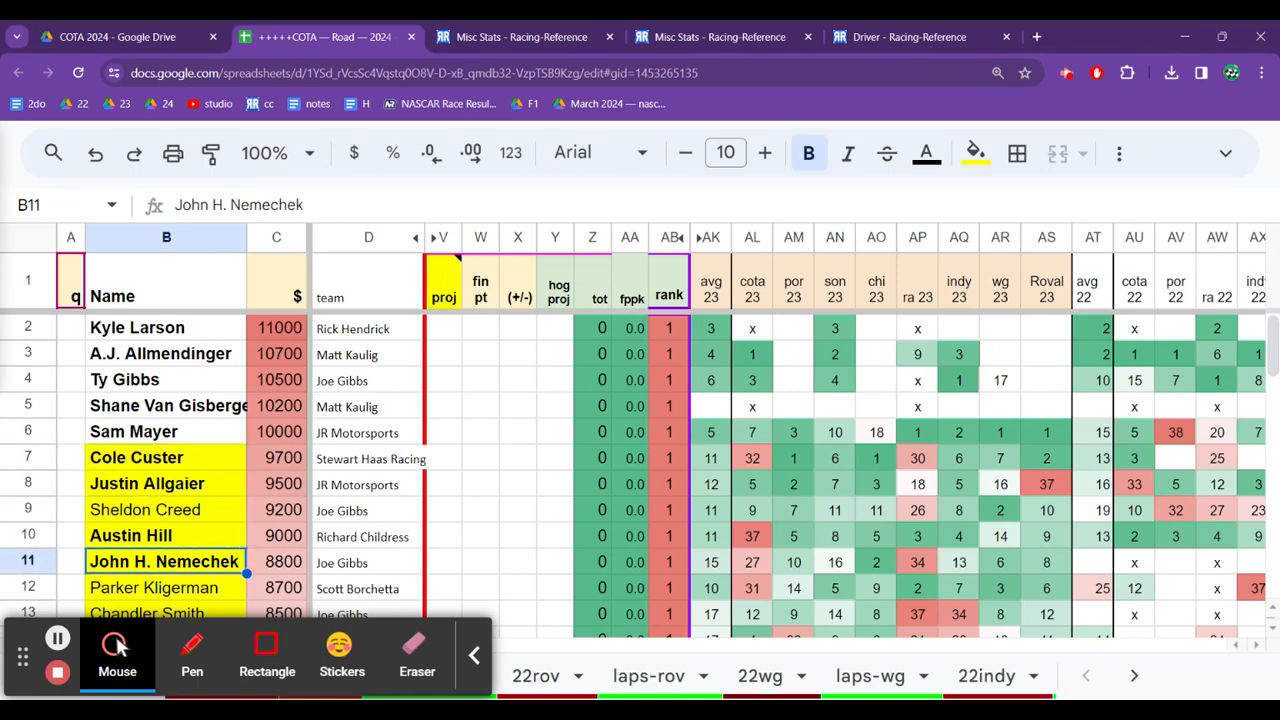
left_click(166, 588)
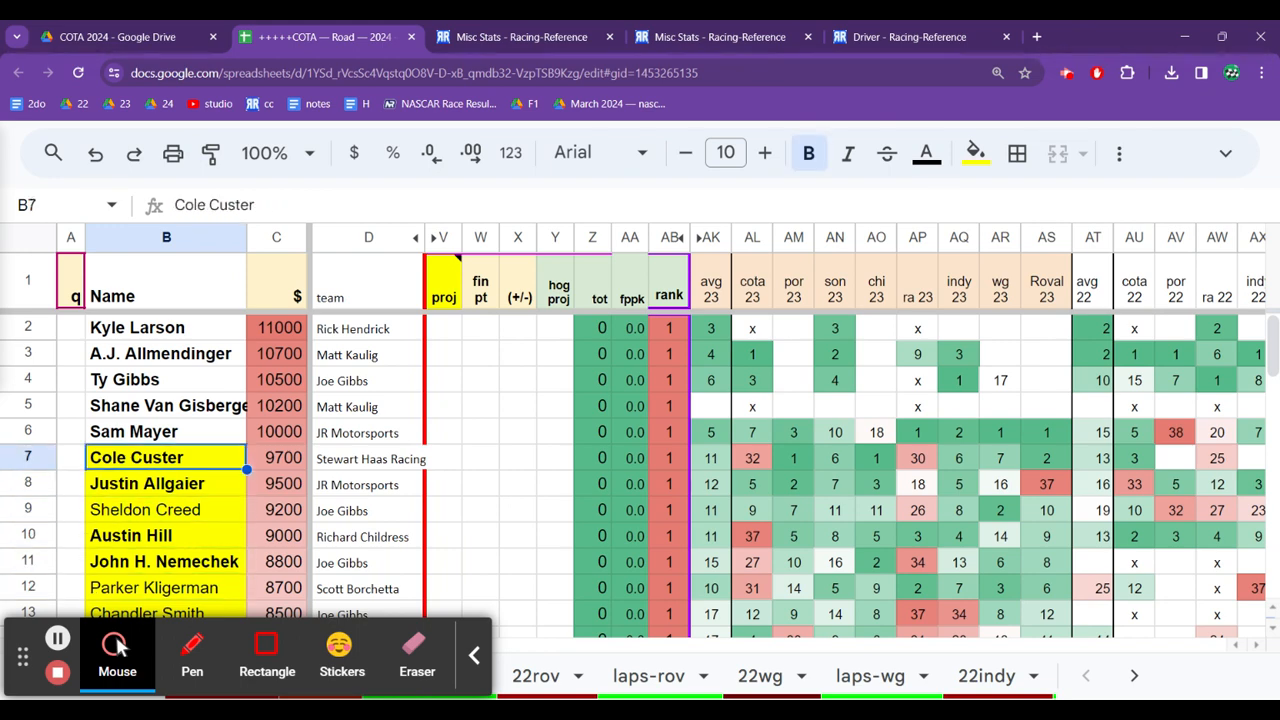
left_click(137, 327)
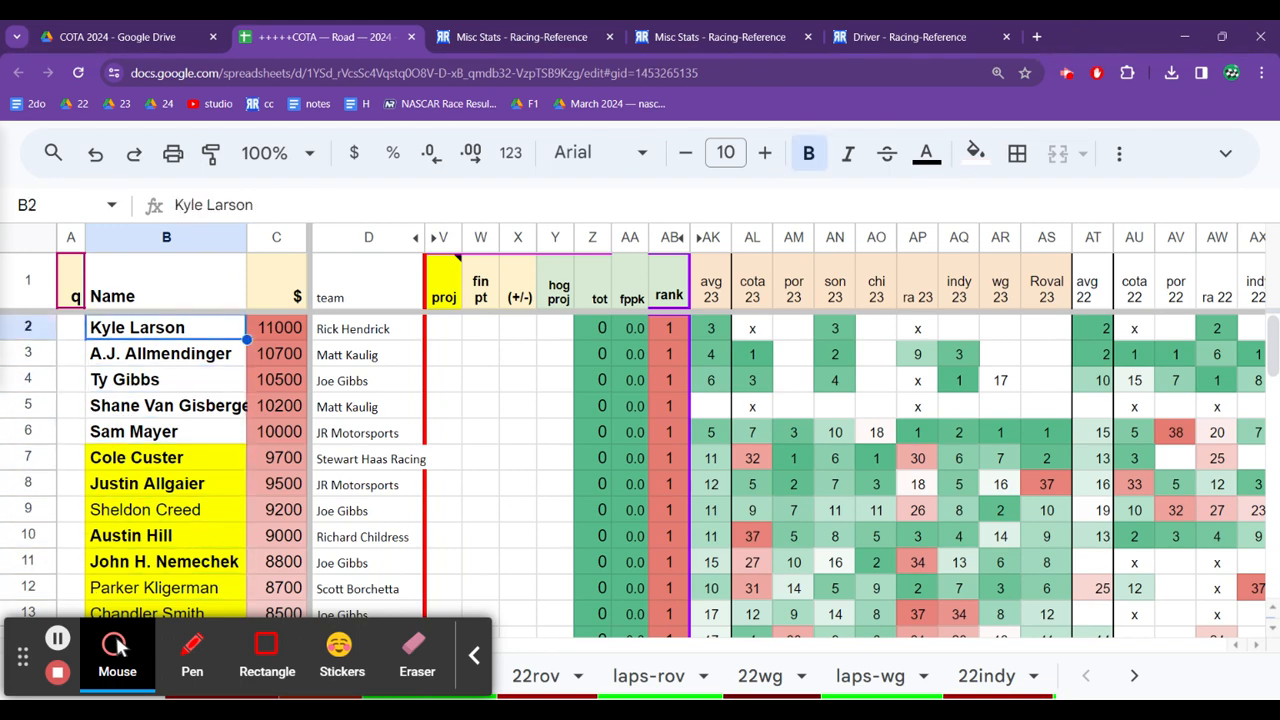
left_click(165, 561)
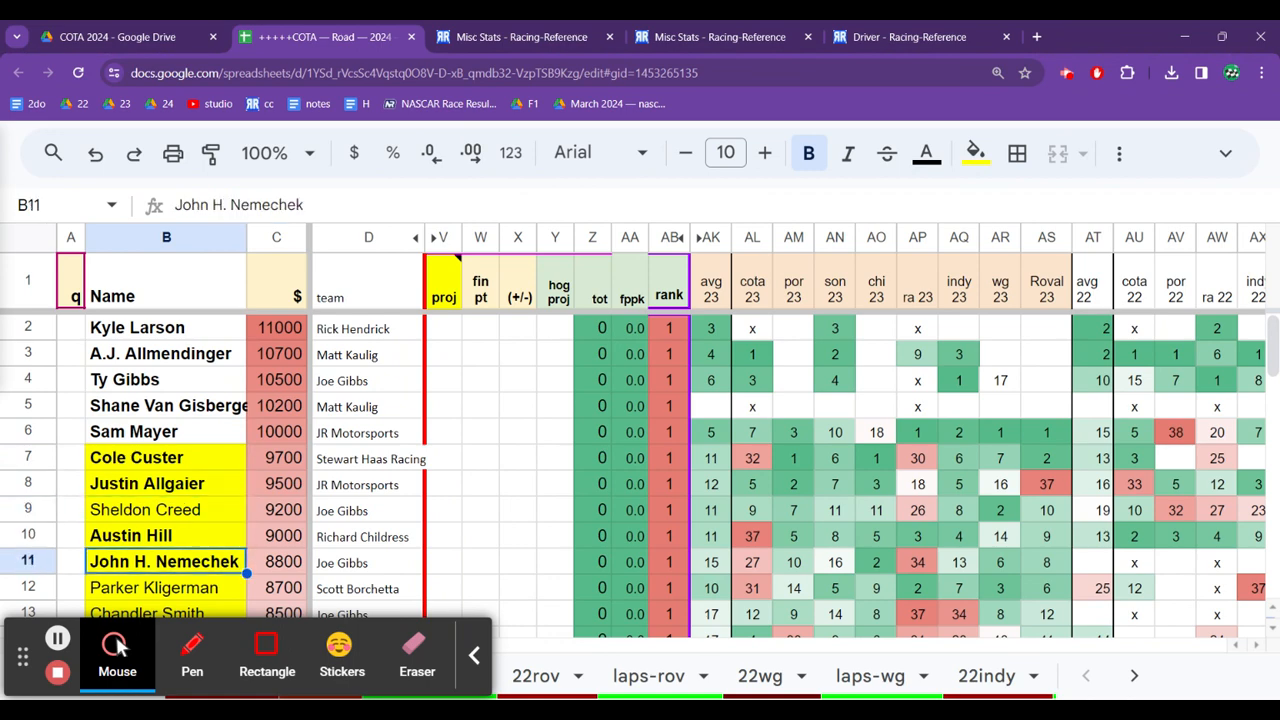
scroll("down", 3)
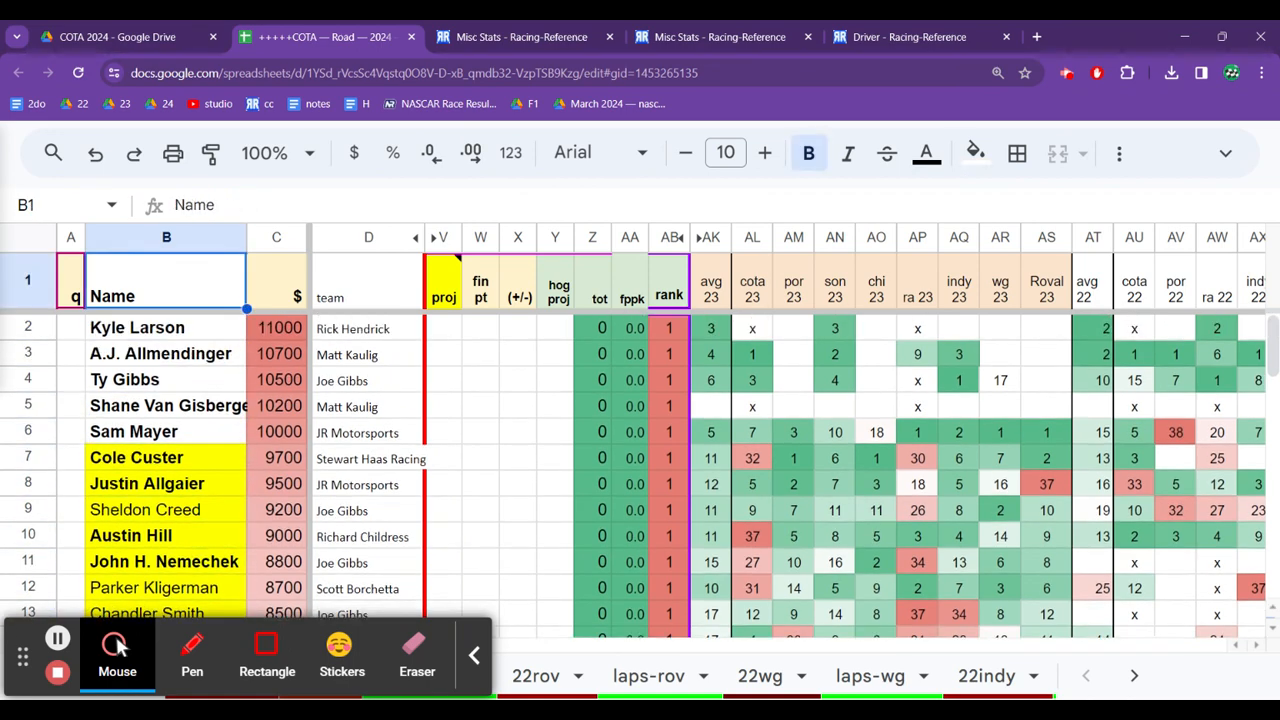
left_click(166, 406)
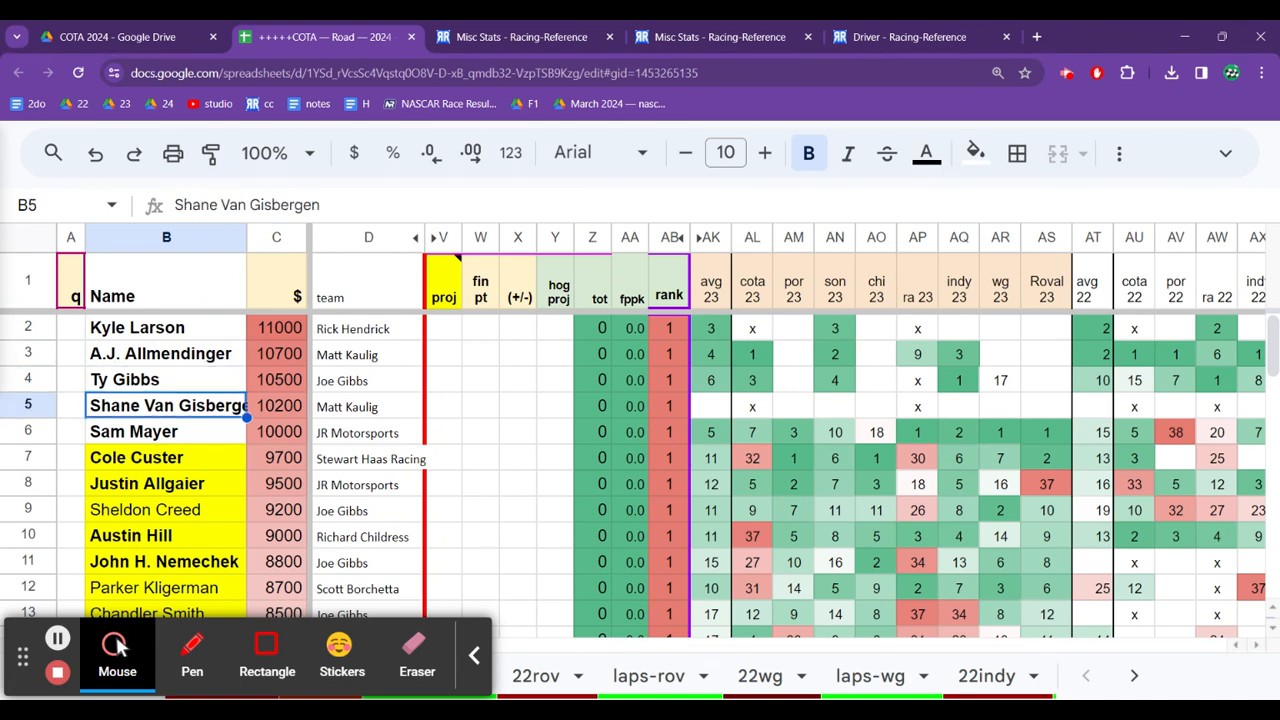
left_click(164, 561)
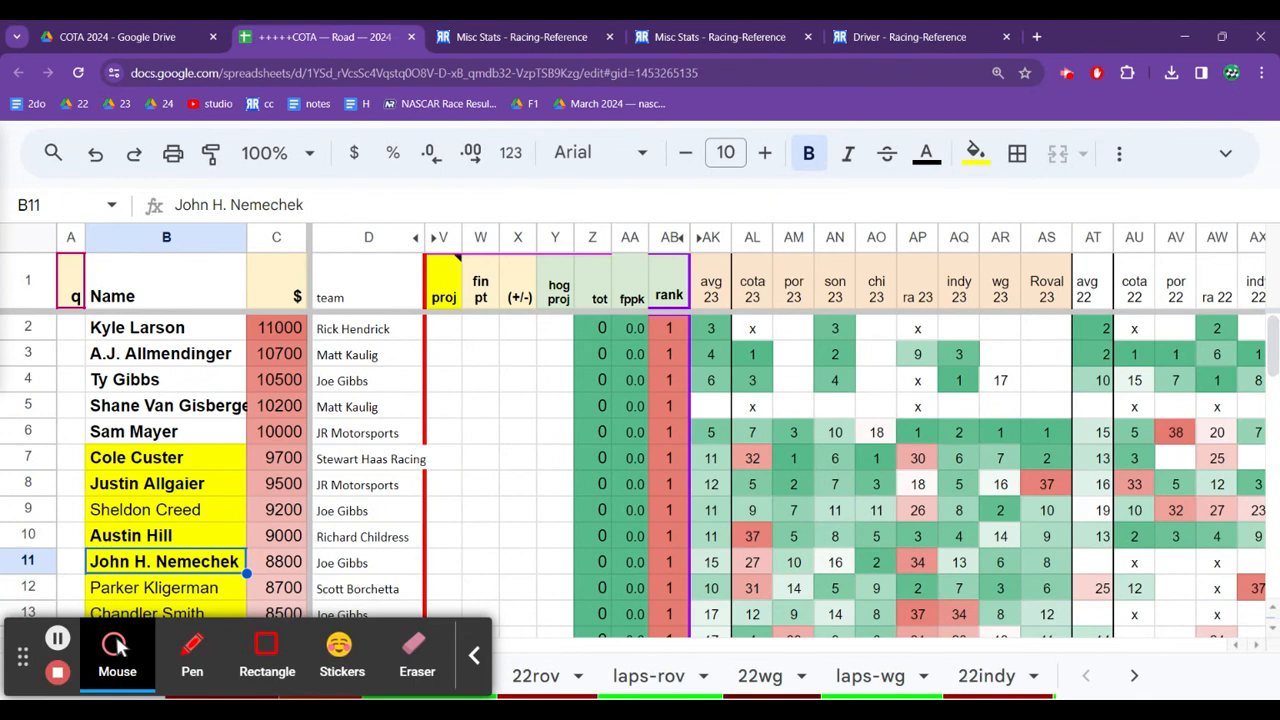
left_click(166, 405)
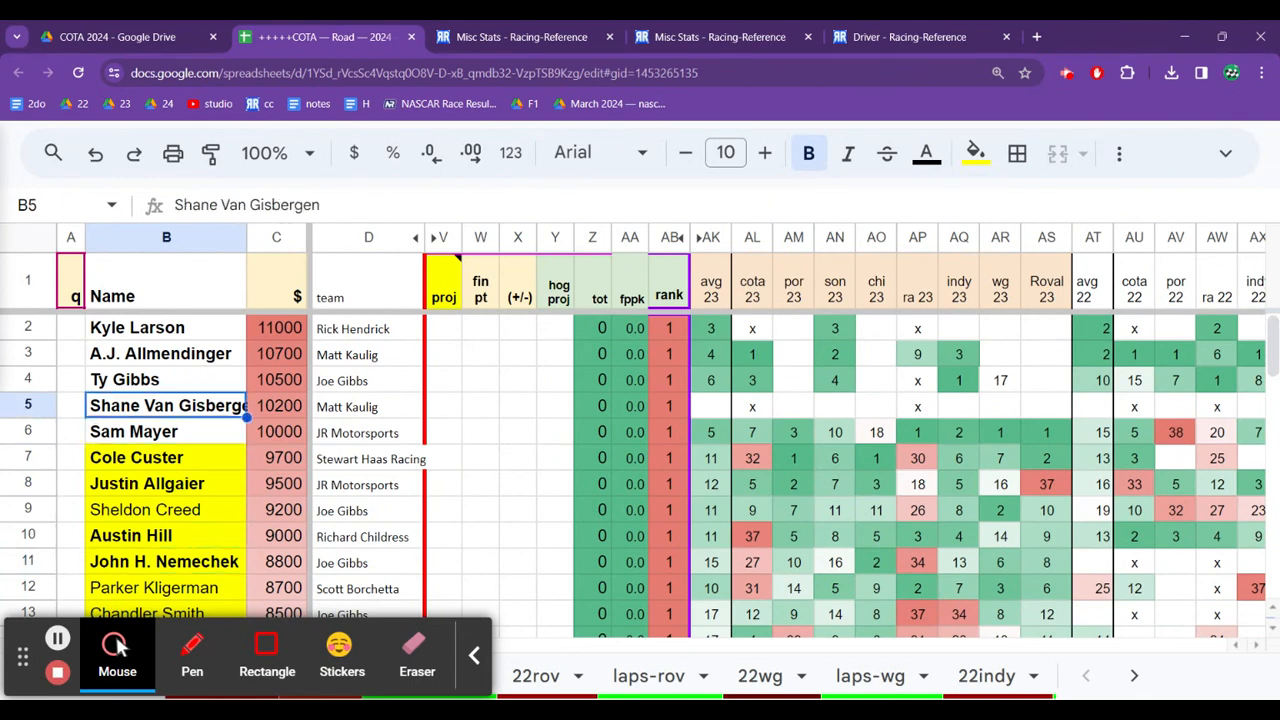
left_click(160, 353)
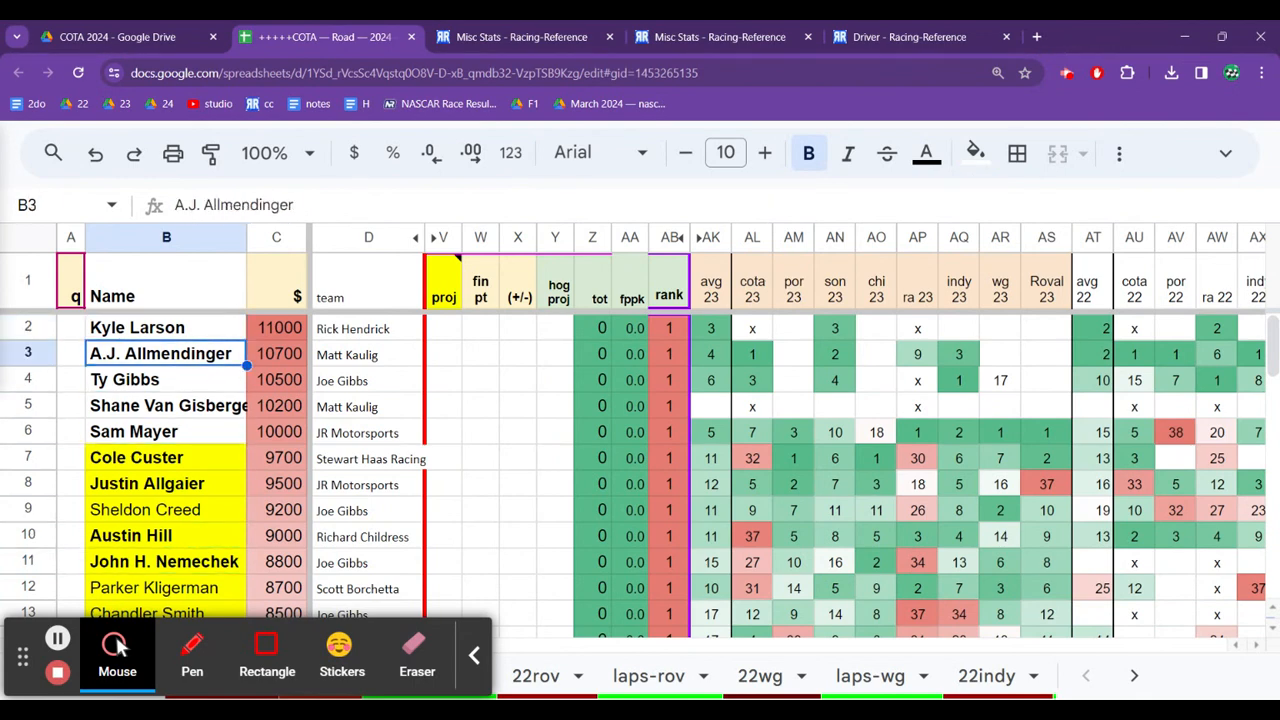
left_click(133, 431)
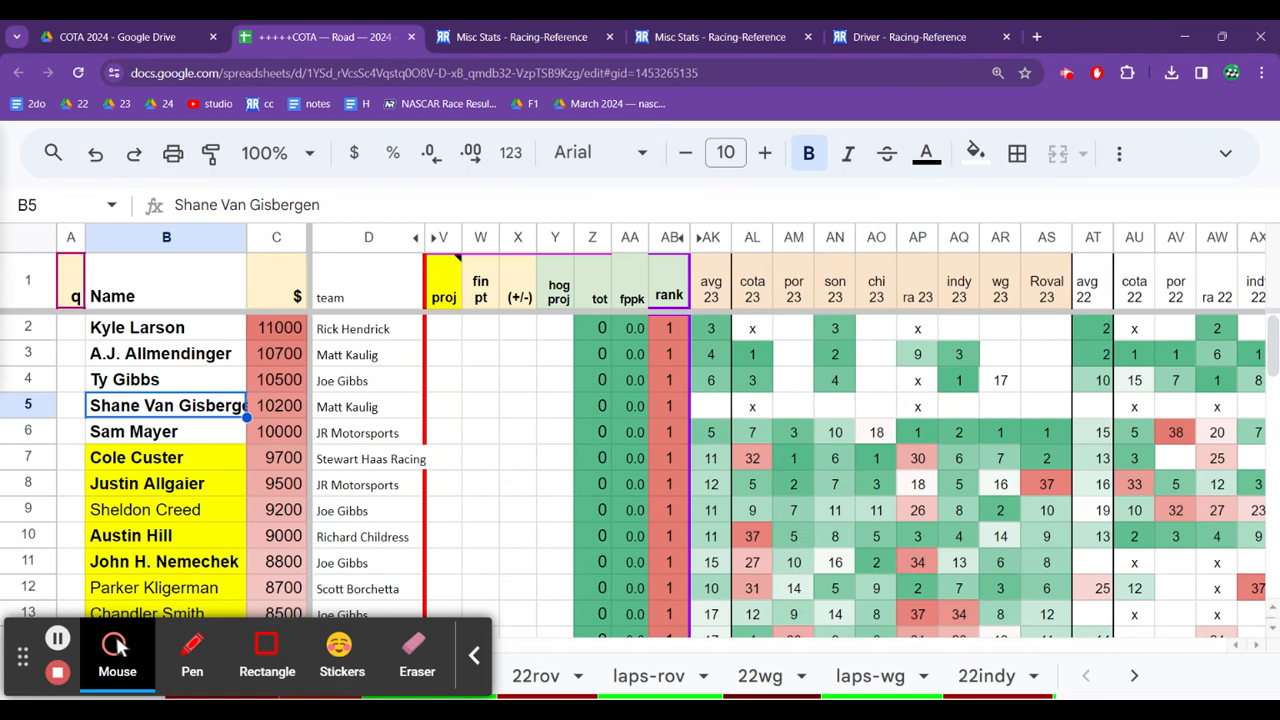
left_click(166, 431)
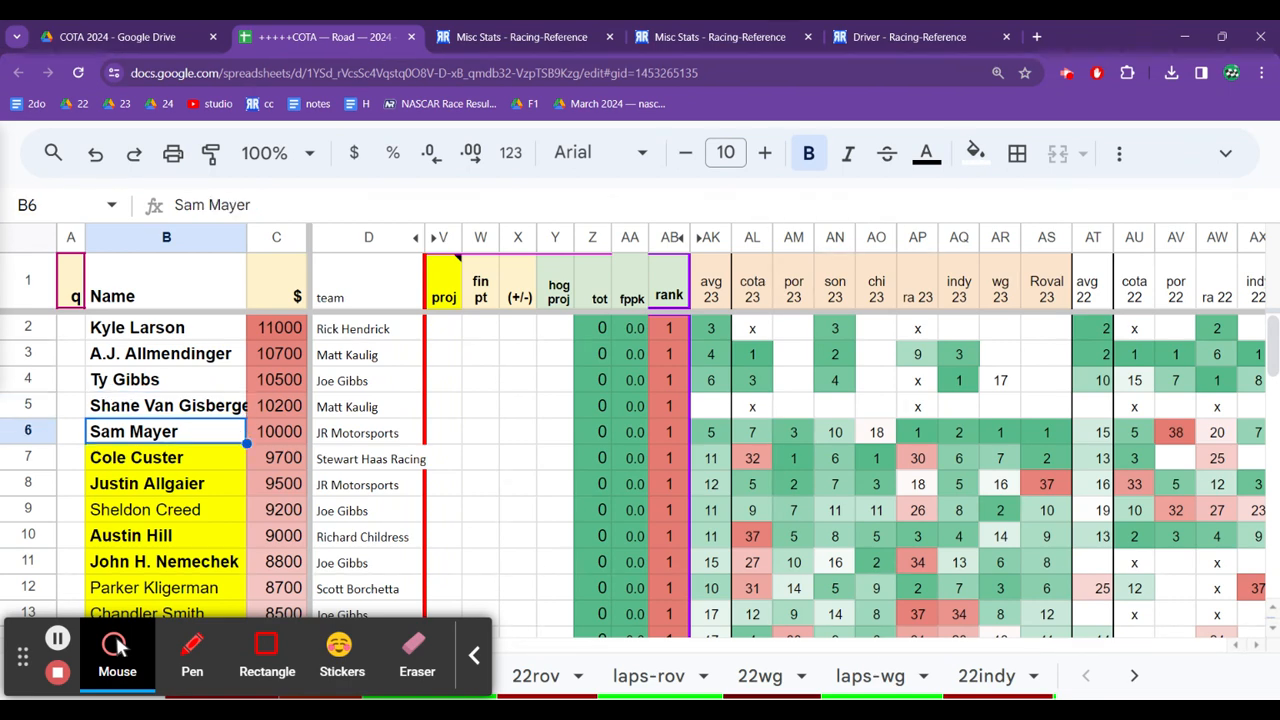
left_click(166, 457)
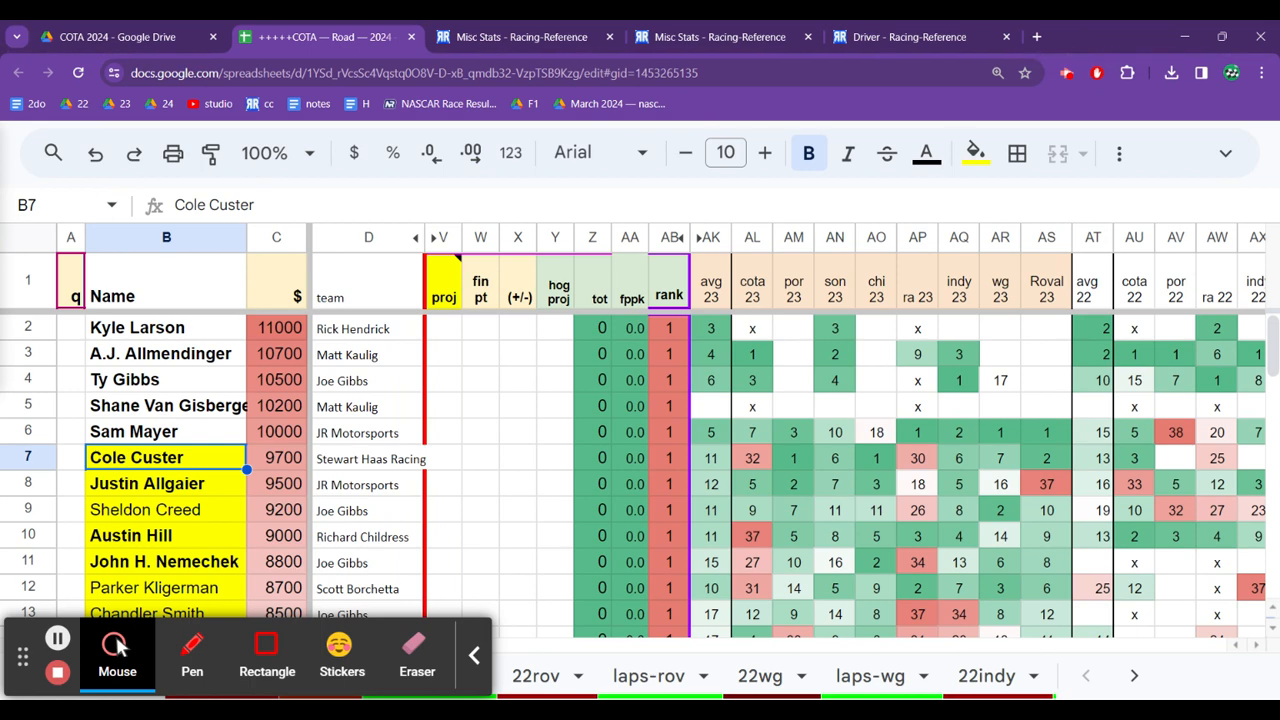
left_click(164, 561)
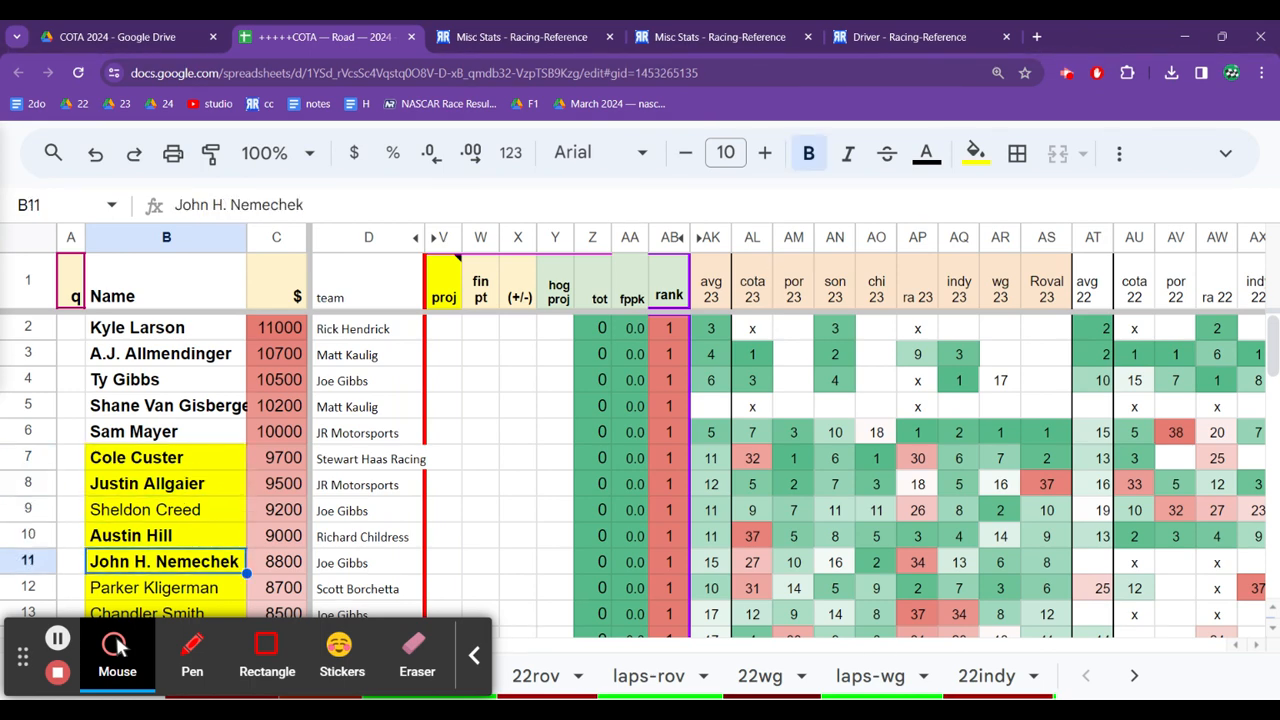
scroll("down", 3)
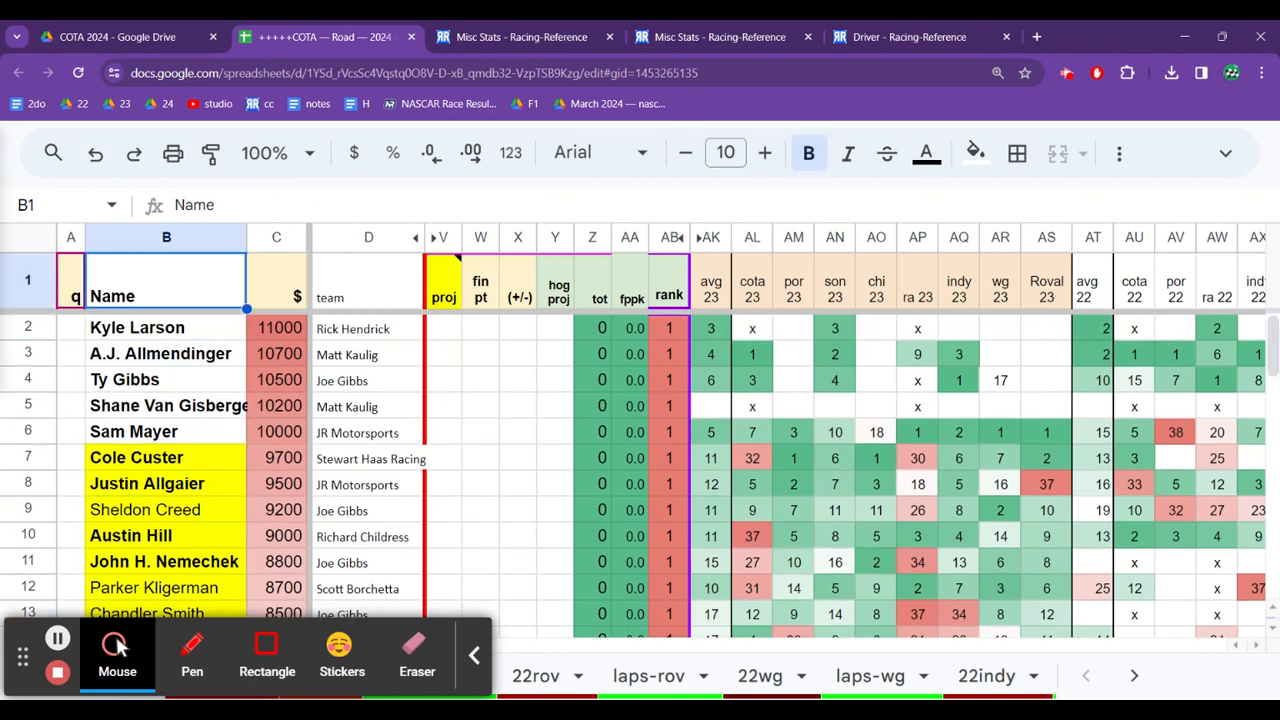
left_click(166, 354)
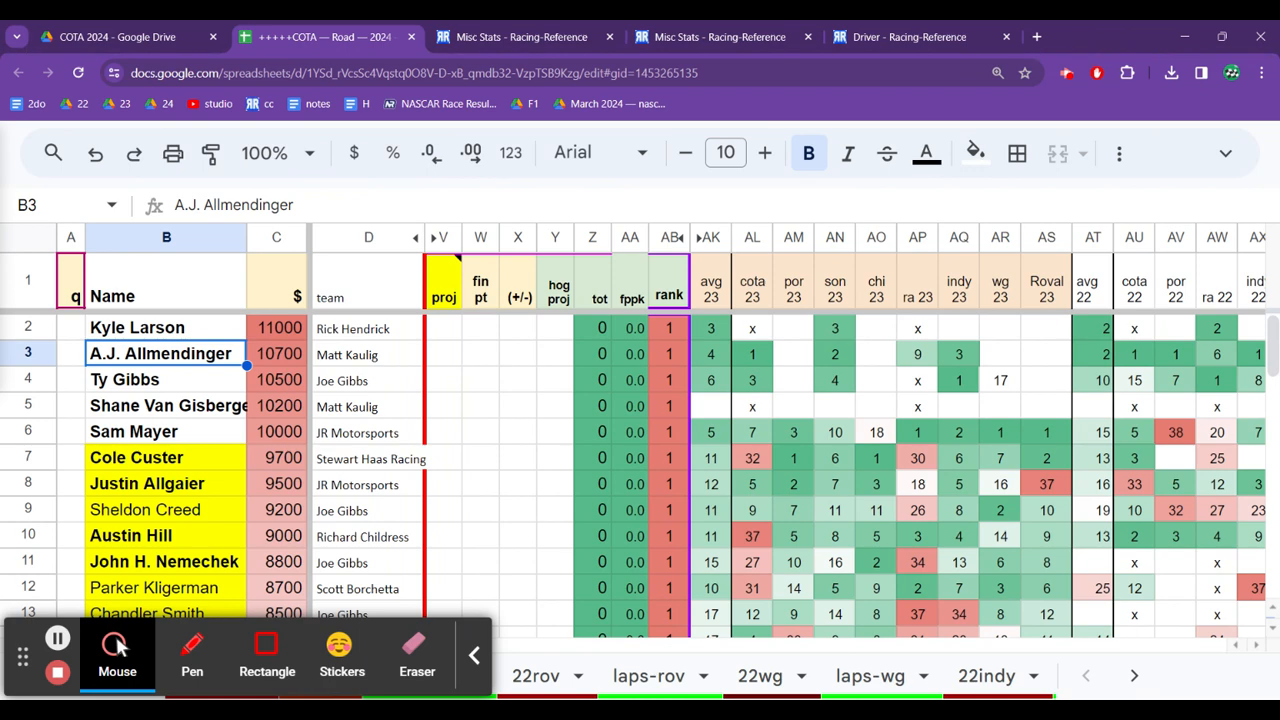
left_click(166, 379)
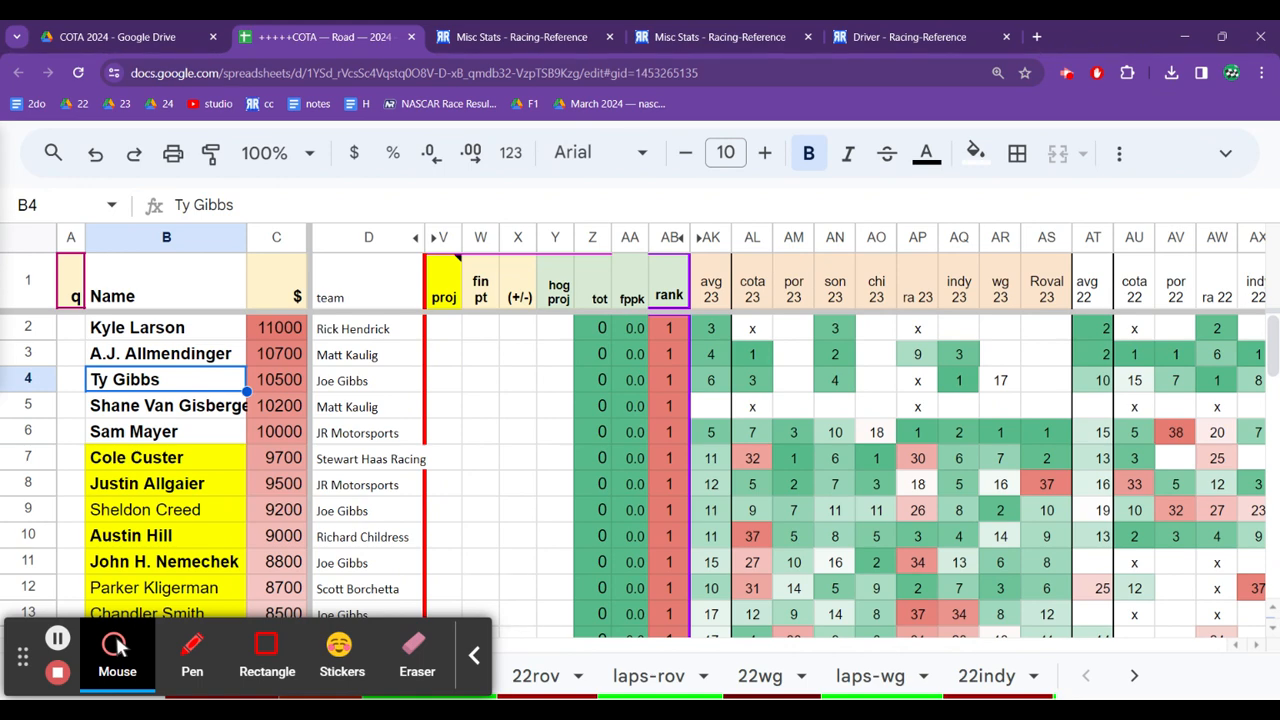
left_click(134, 431)
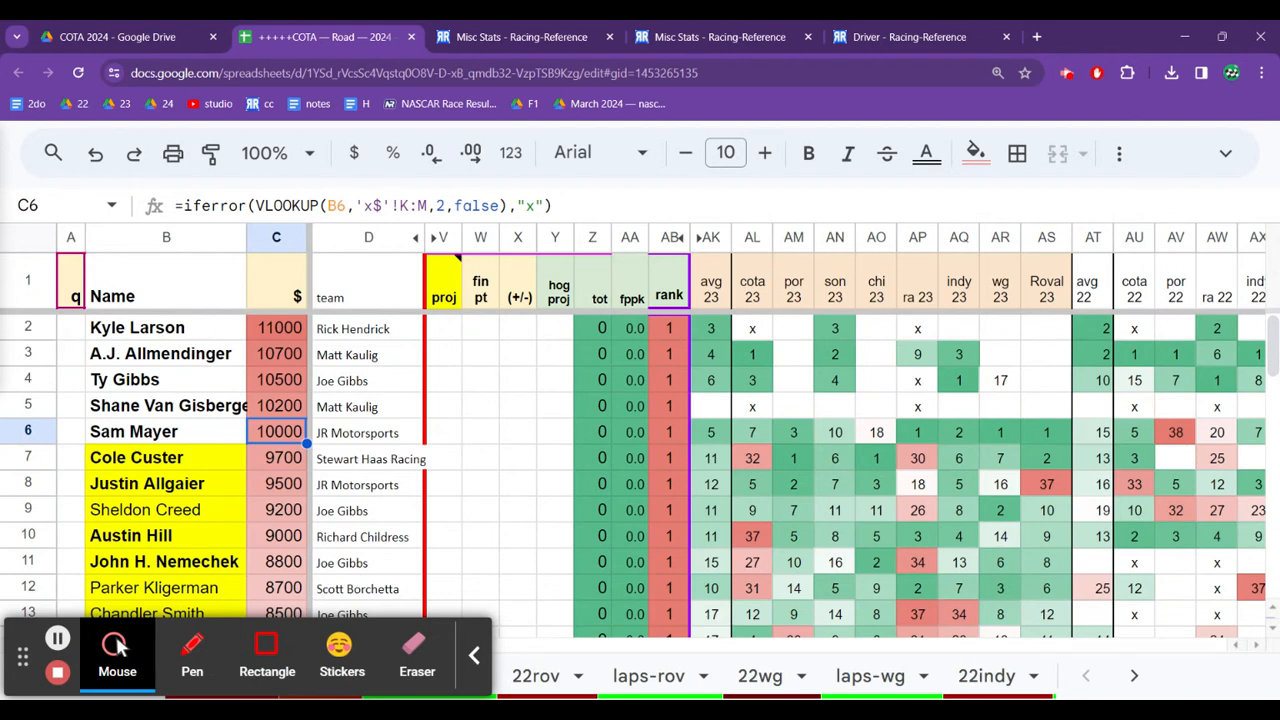
left_click(917, 432)
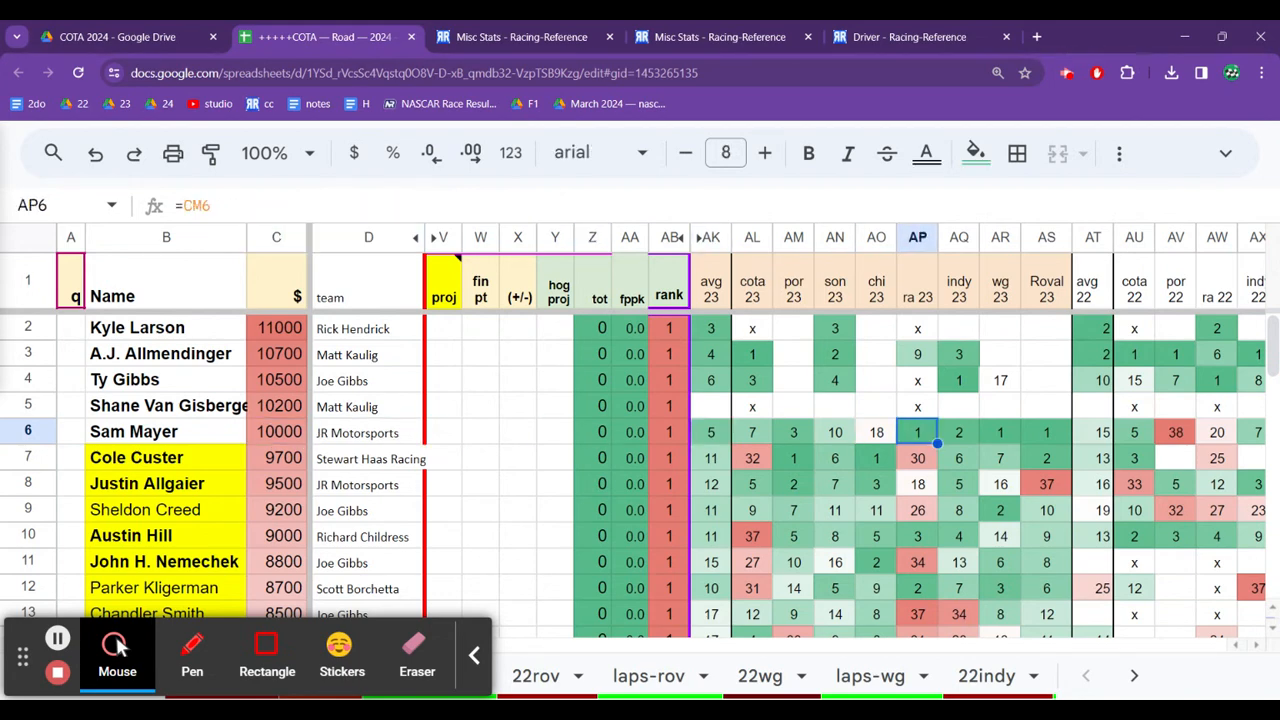
left_click(958, 431)
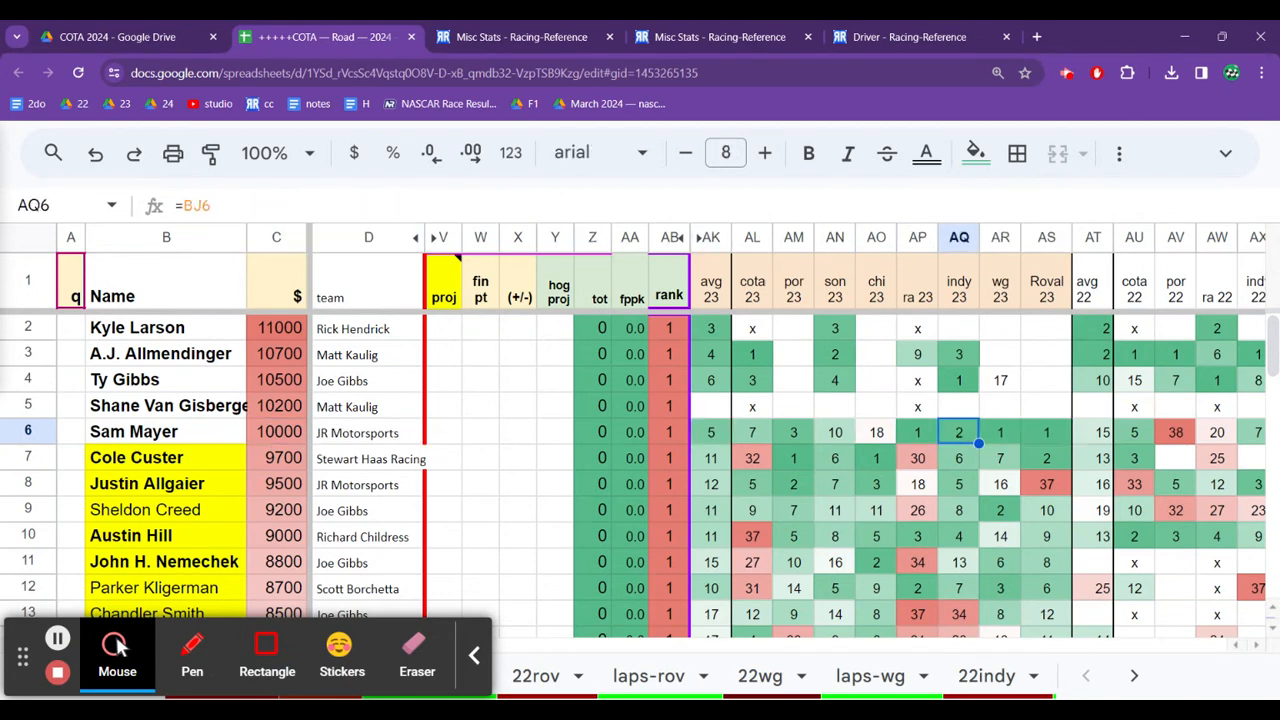
left_click(917, 431)
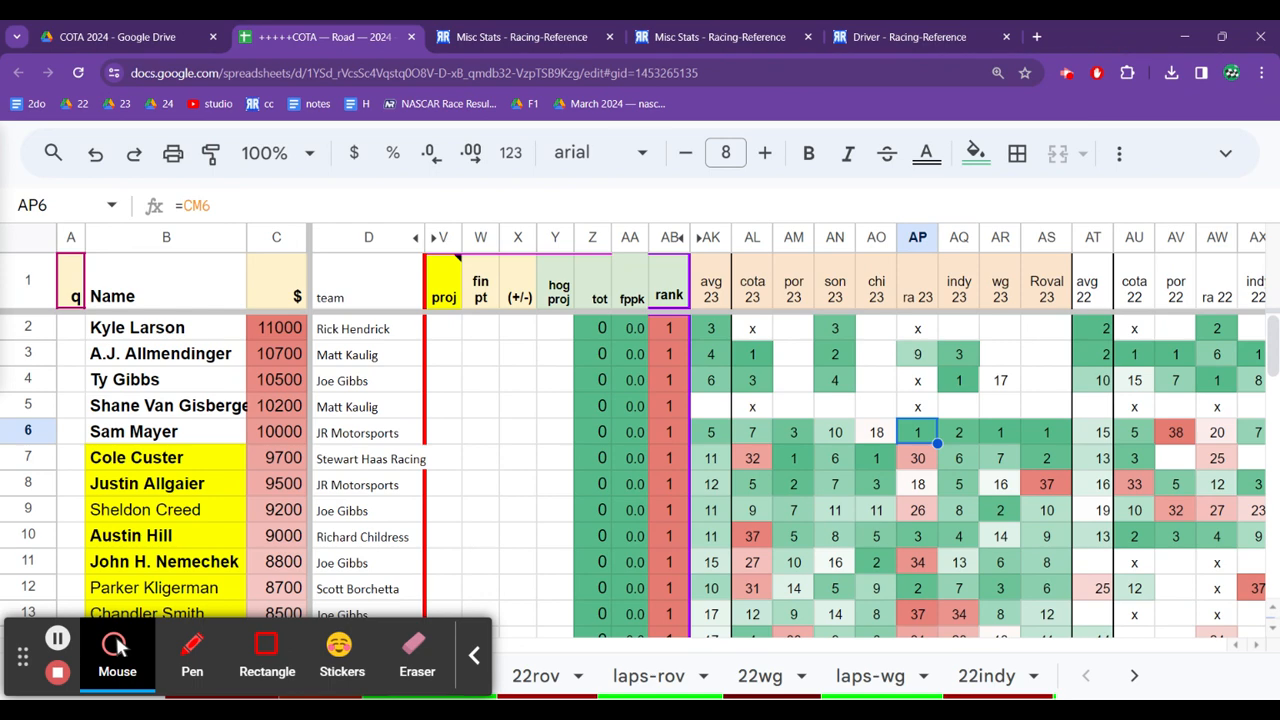
left_click(751, 431)
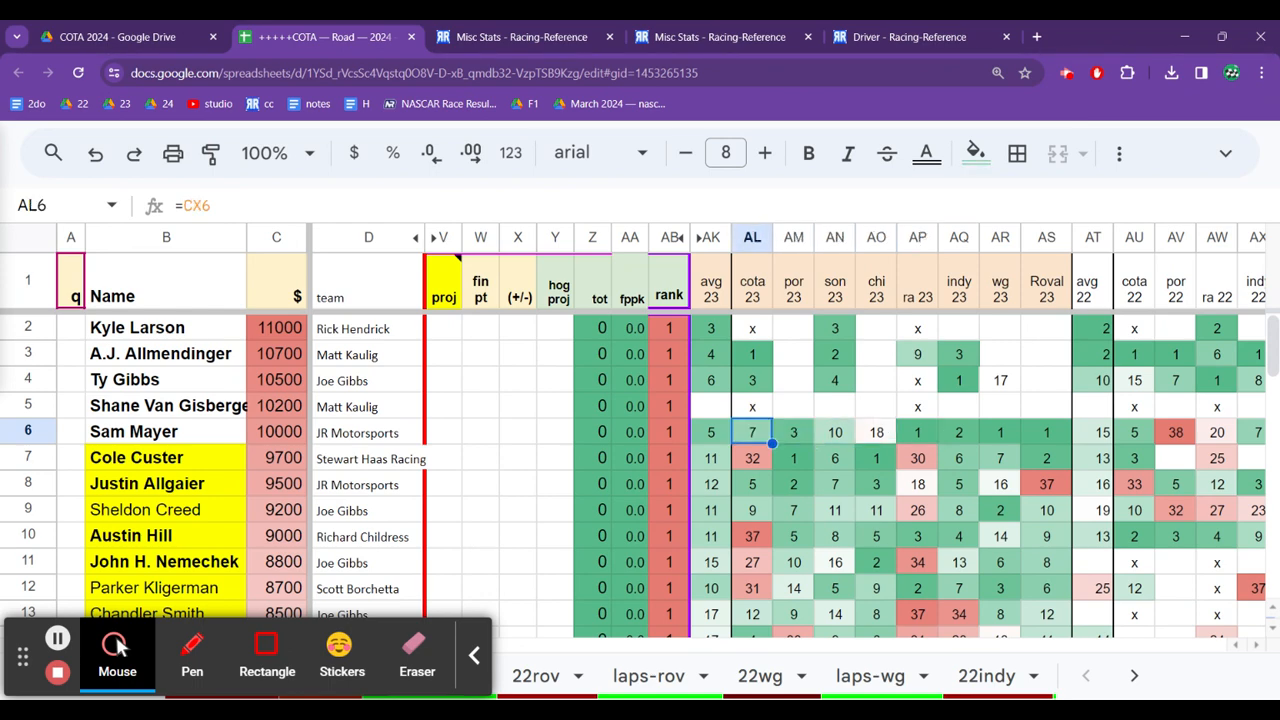
left_click(834, 431)
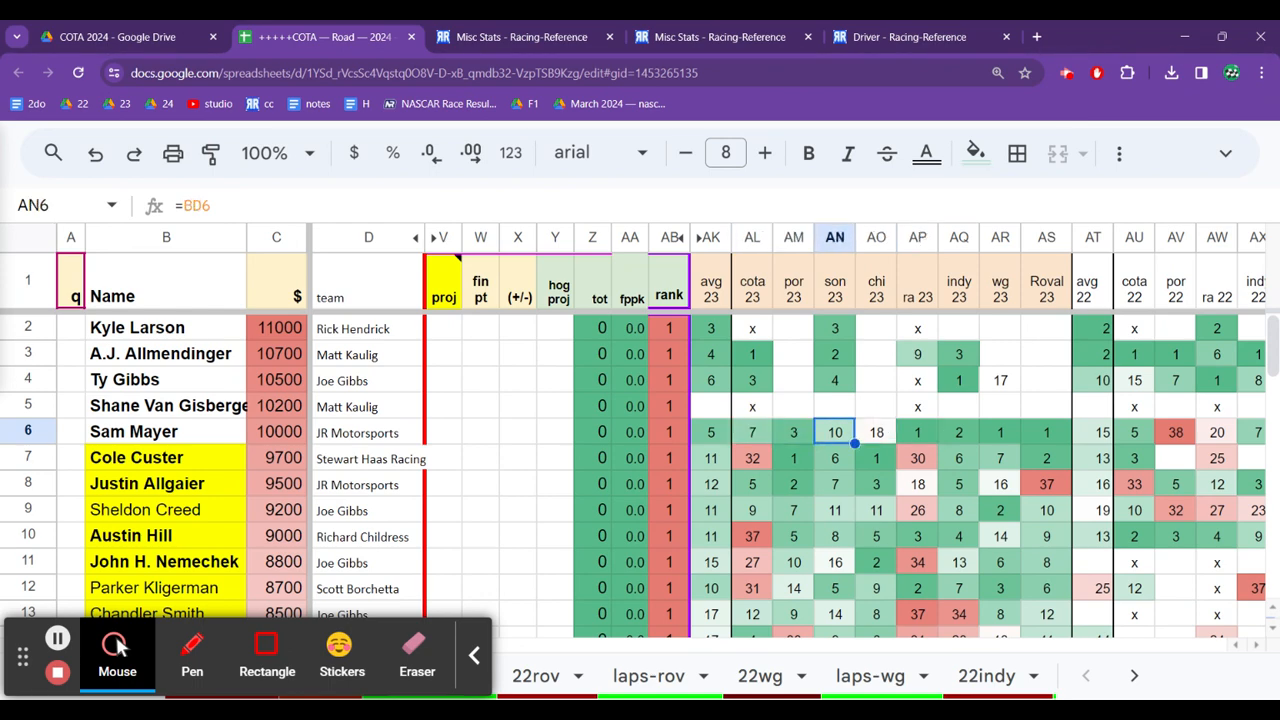
left_click(752, 431)
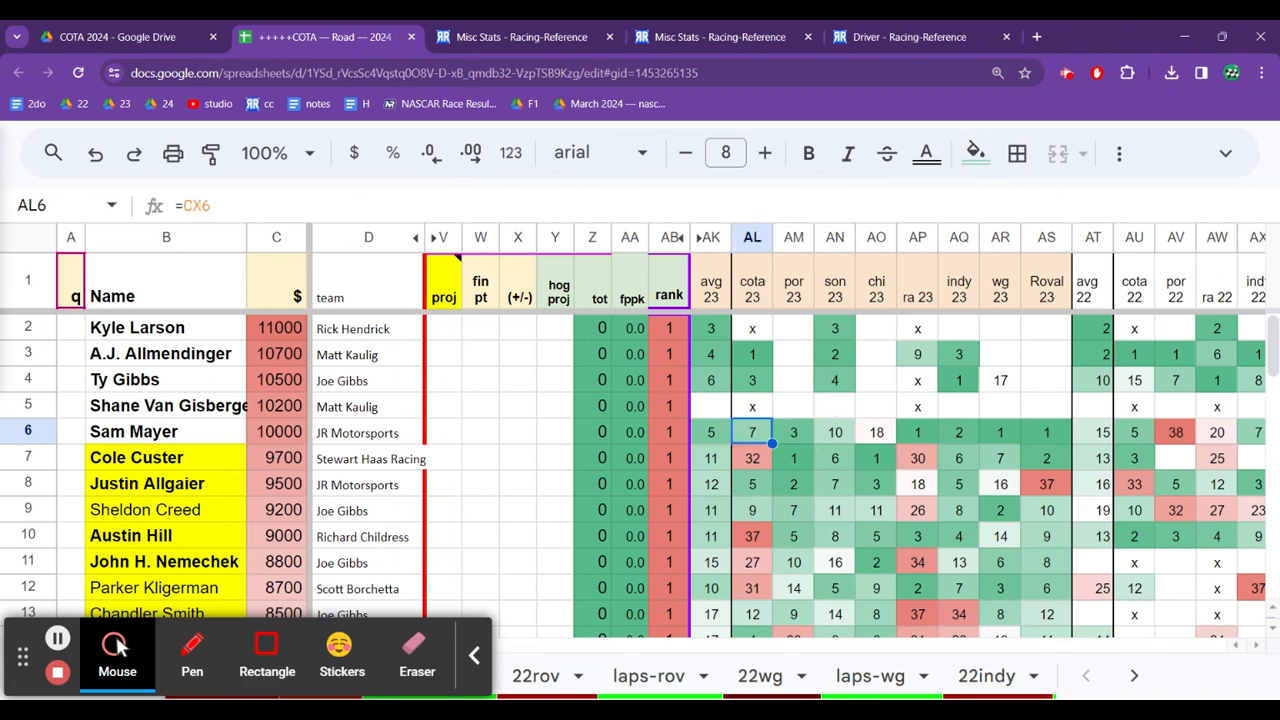
left_click(133, 431)
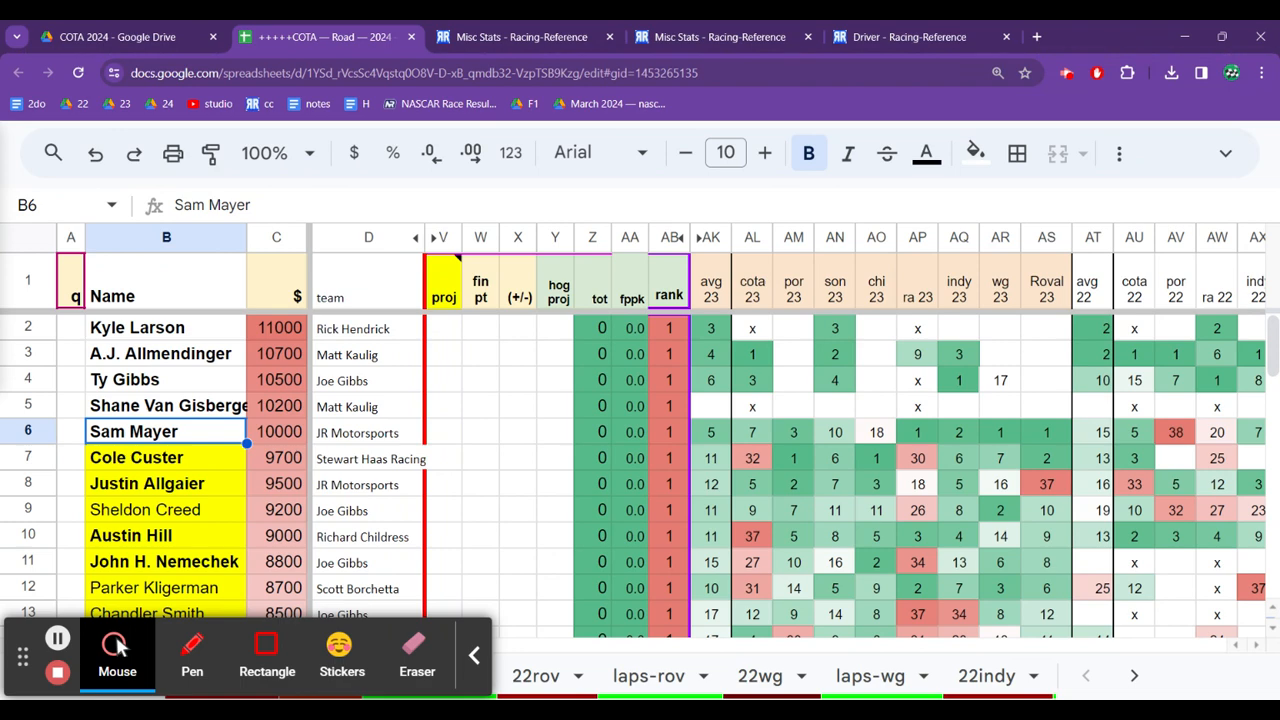
mouse_move(473, 502)
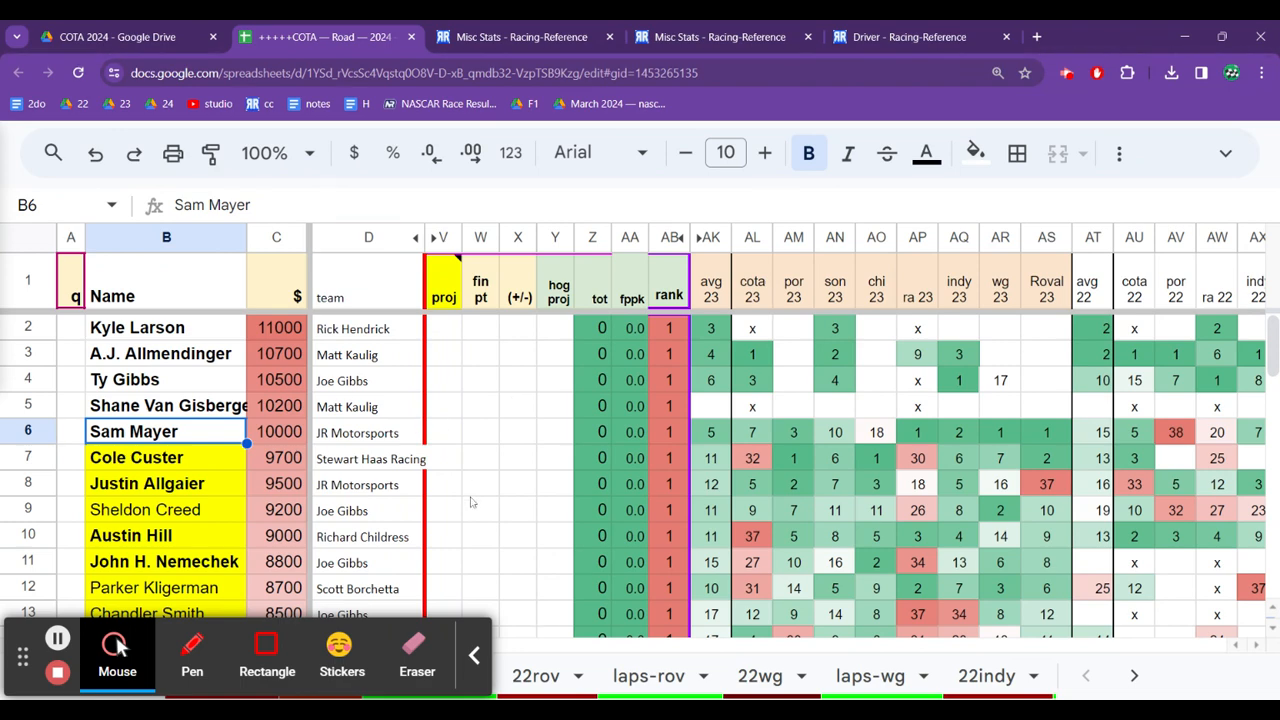